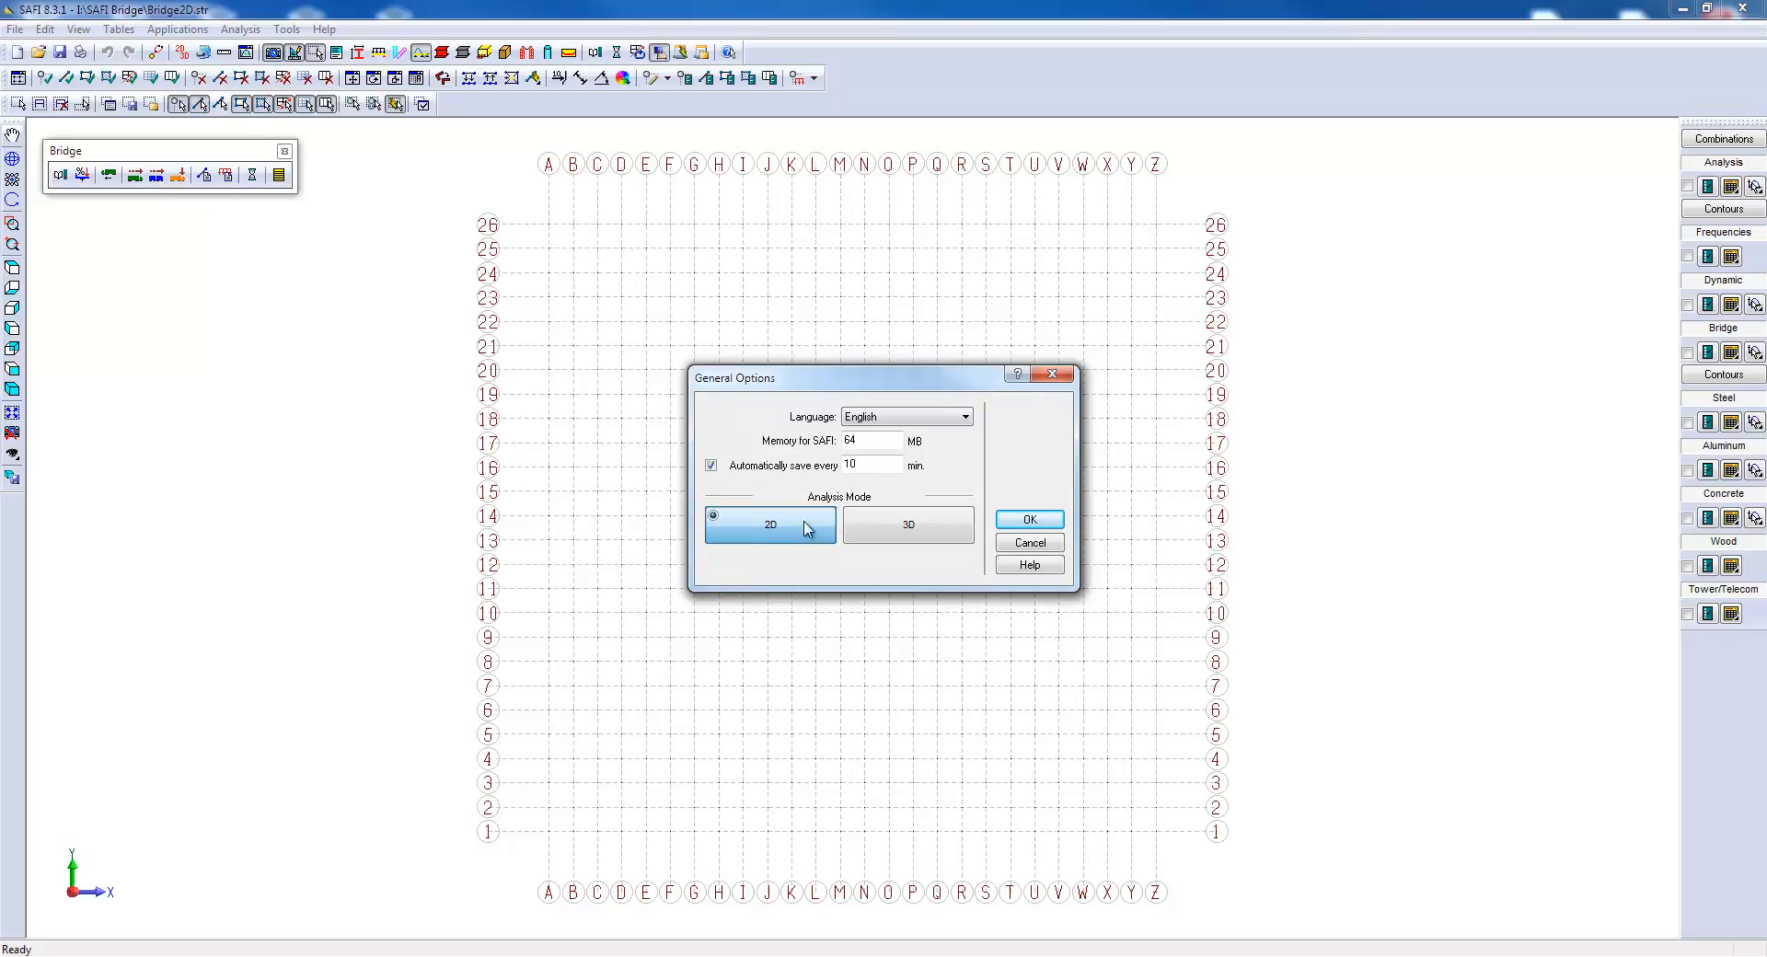
Confirm 2D analysis mode and switch the stress unit to MPa.
{"action": "left_click", "coordinate": [1027, 519]}
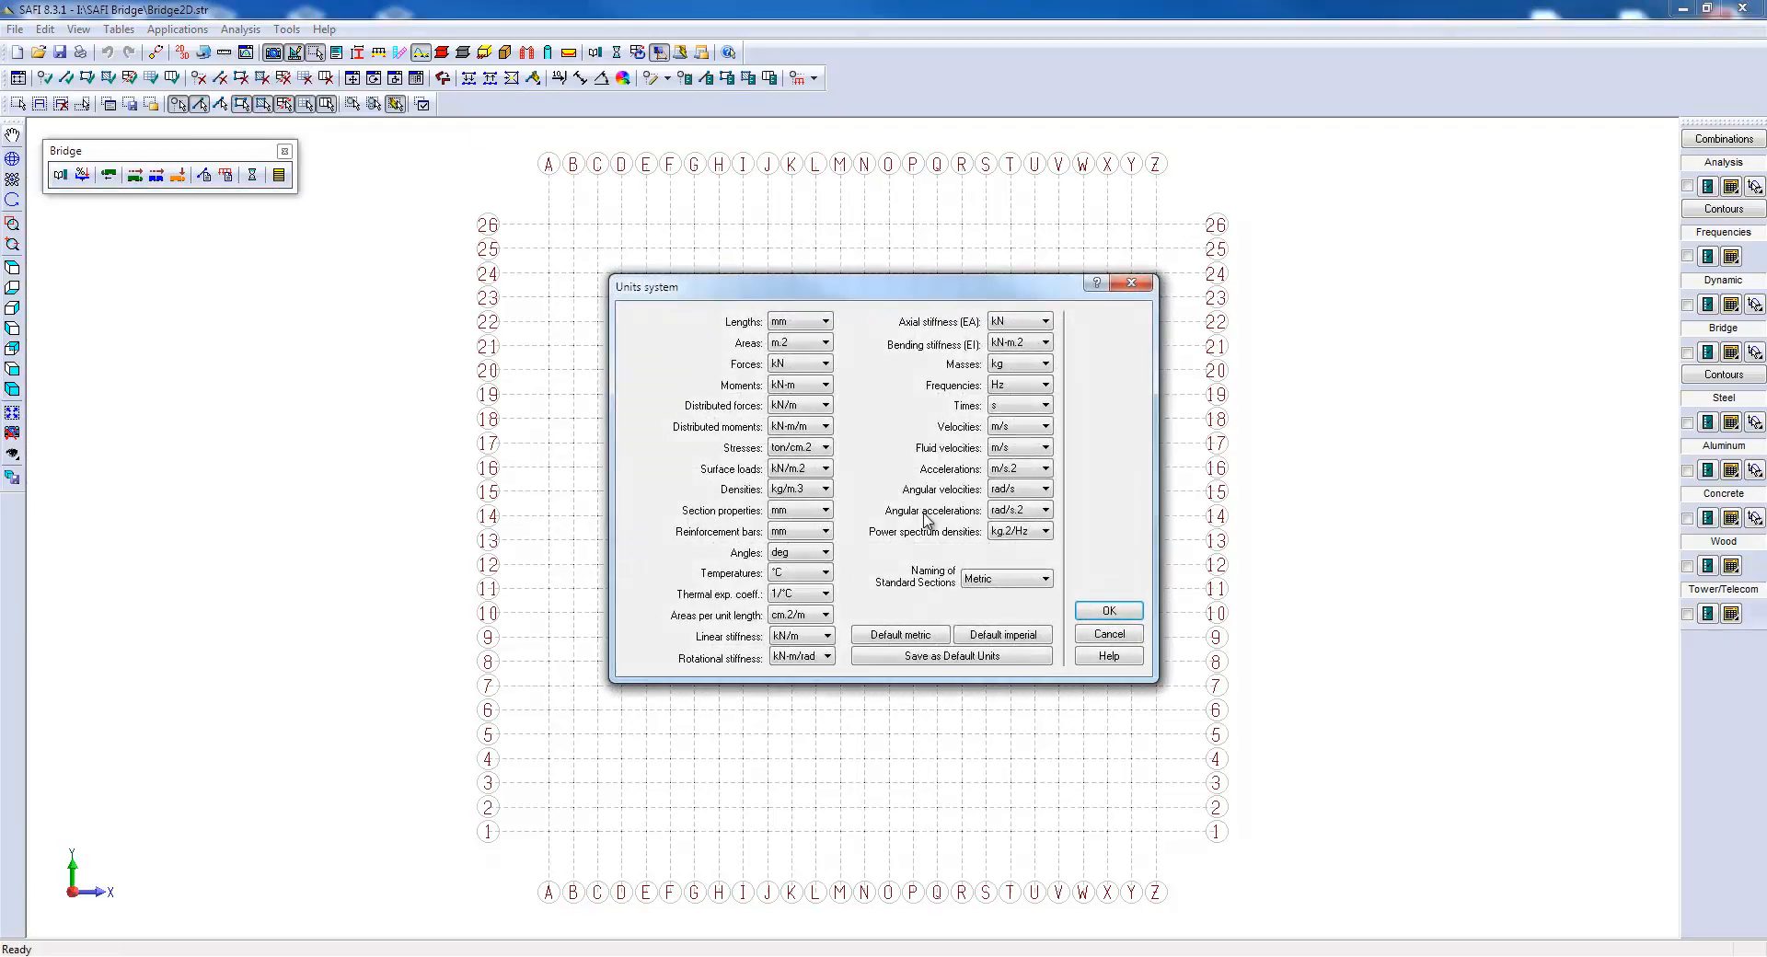
{"action": "left_click", "coordinate": [898, 633]}
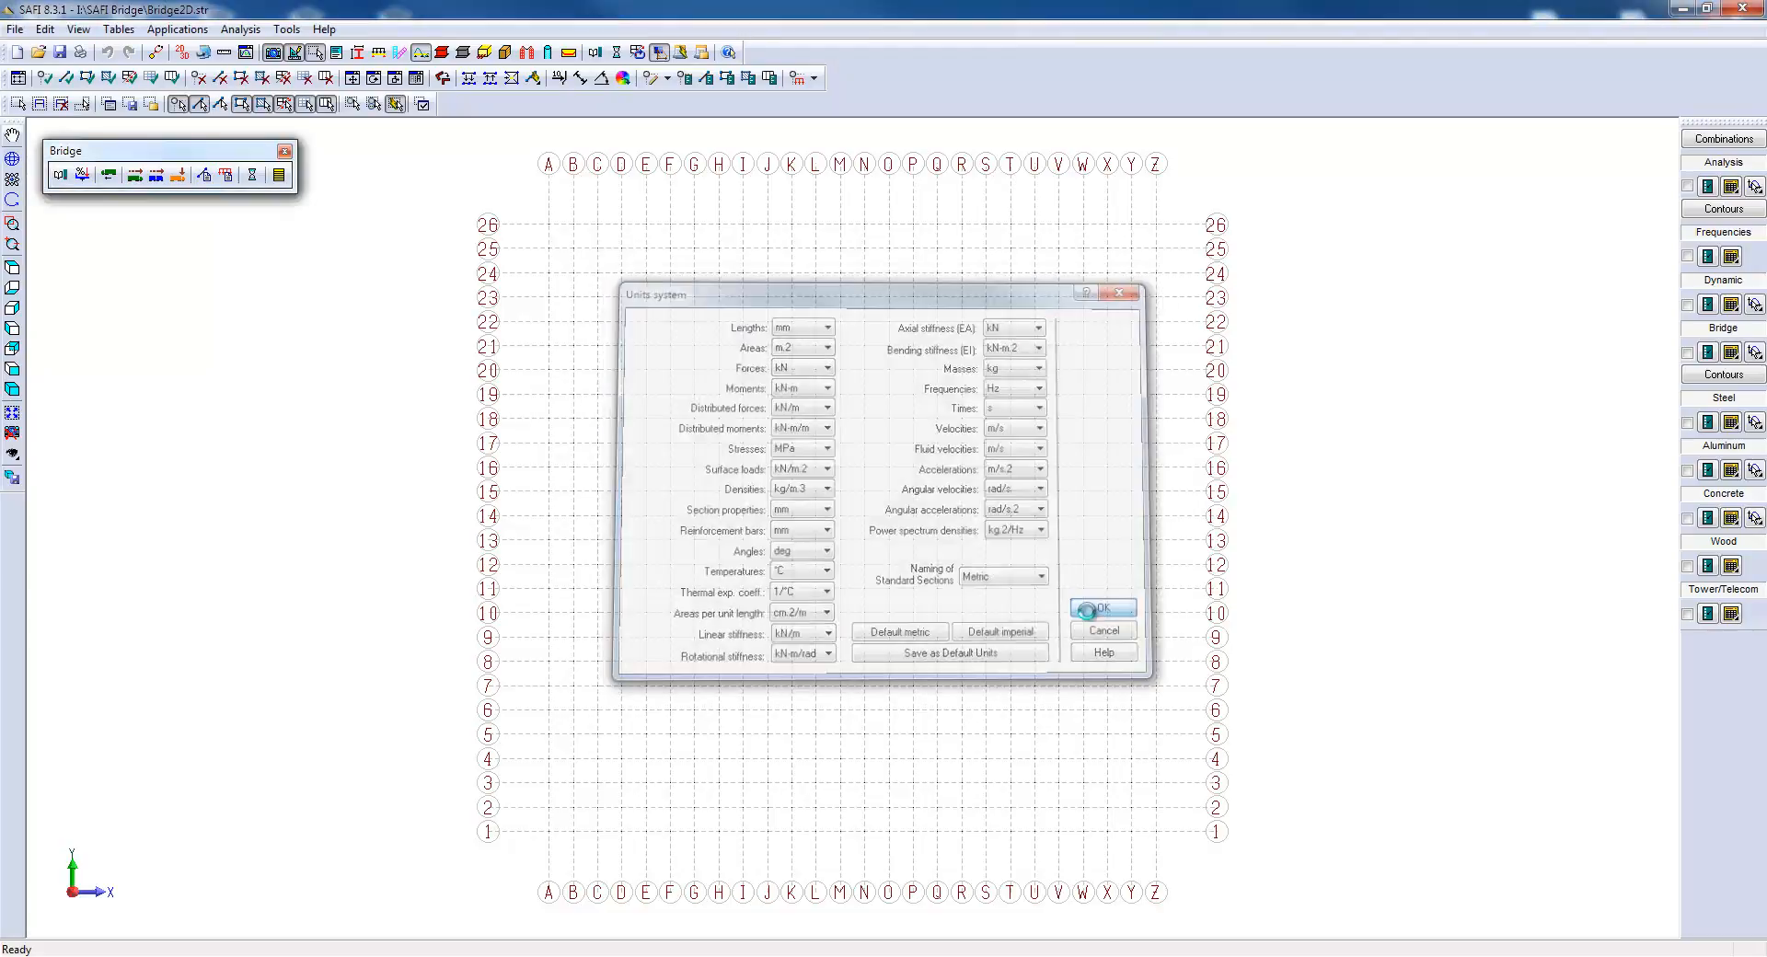
{"action": "left_click", "coordinate": [1100, 607]}
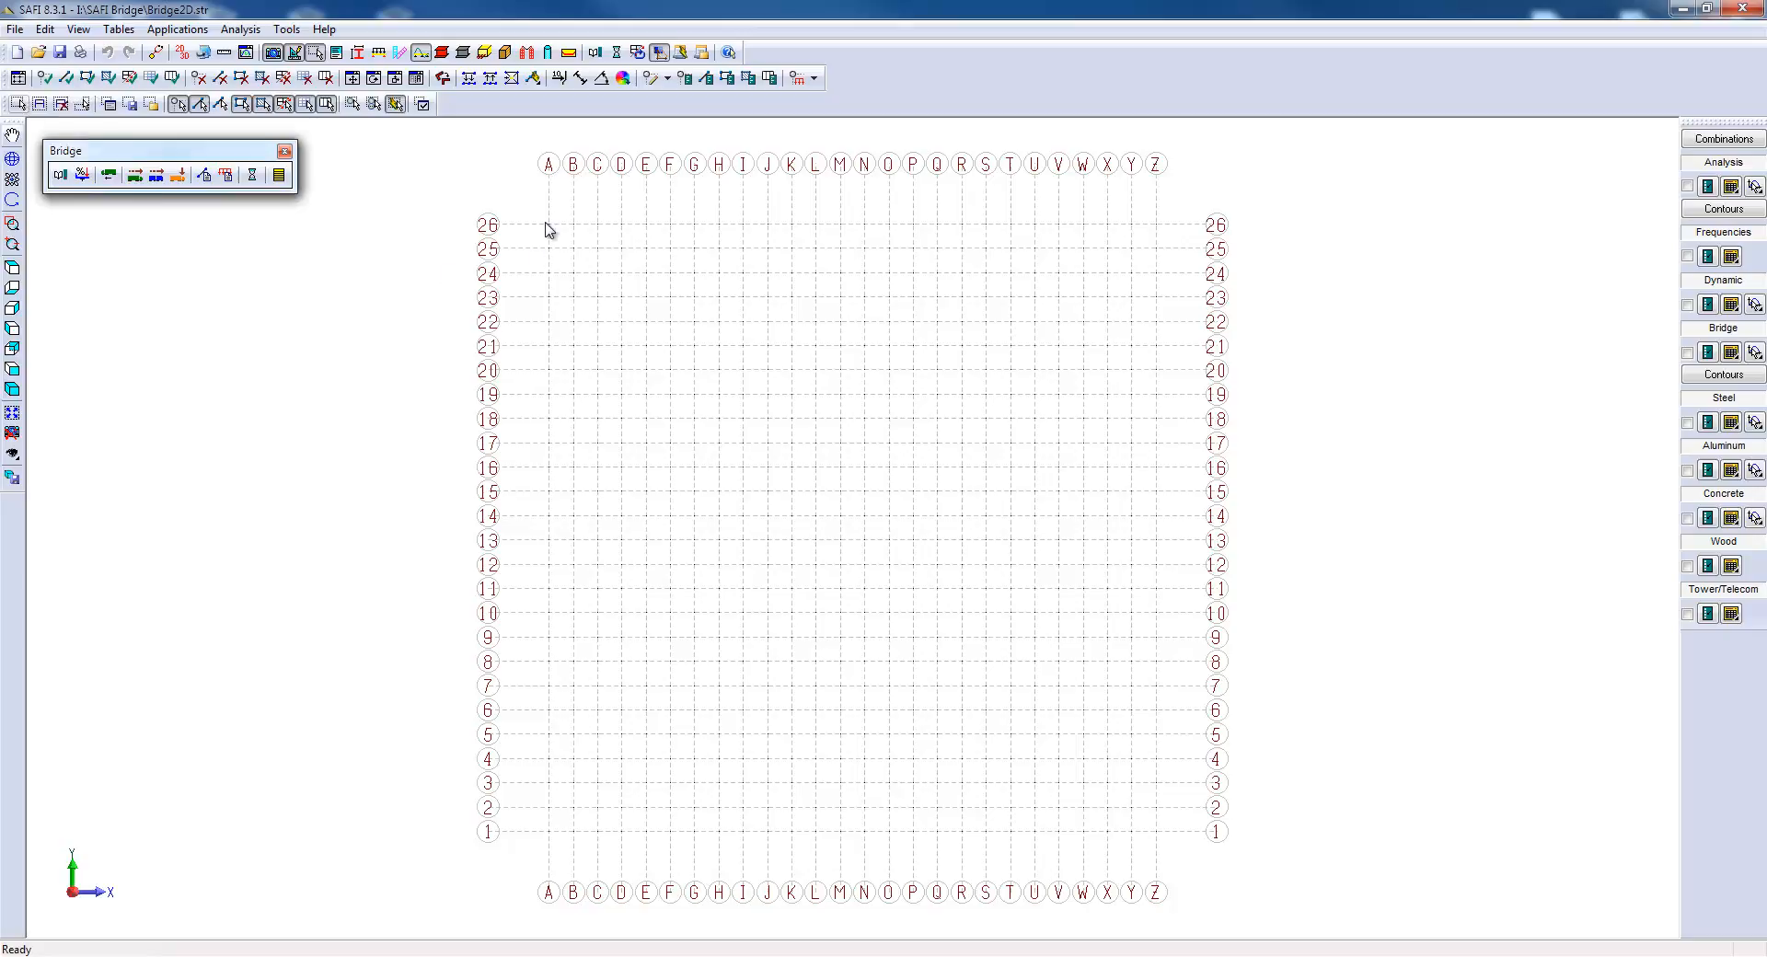
{"action": "mouse_move", "coordinate": [574, 233]}
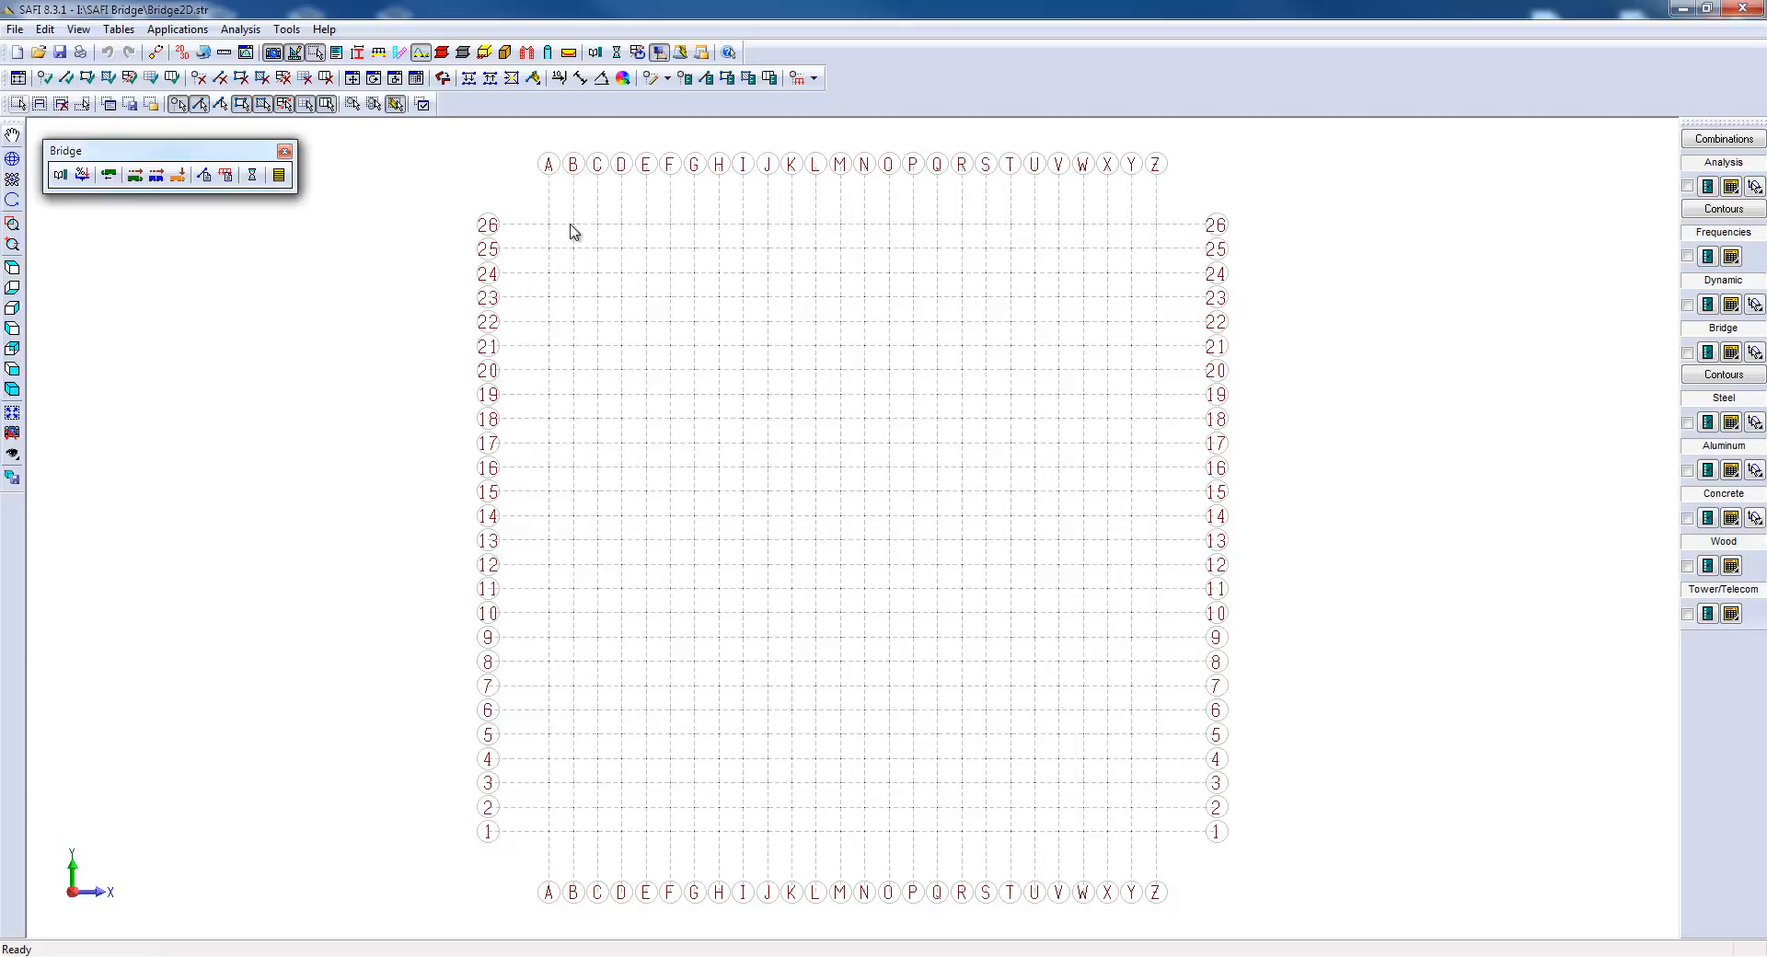
{"action": "mouse_move", "coordinate": [12, 88]}
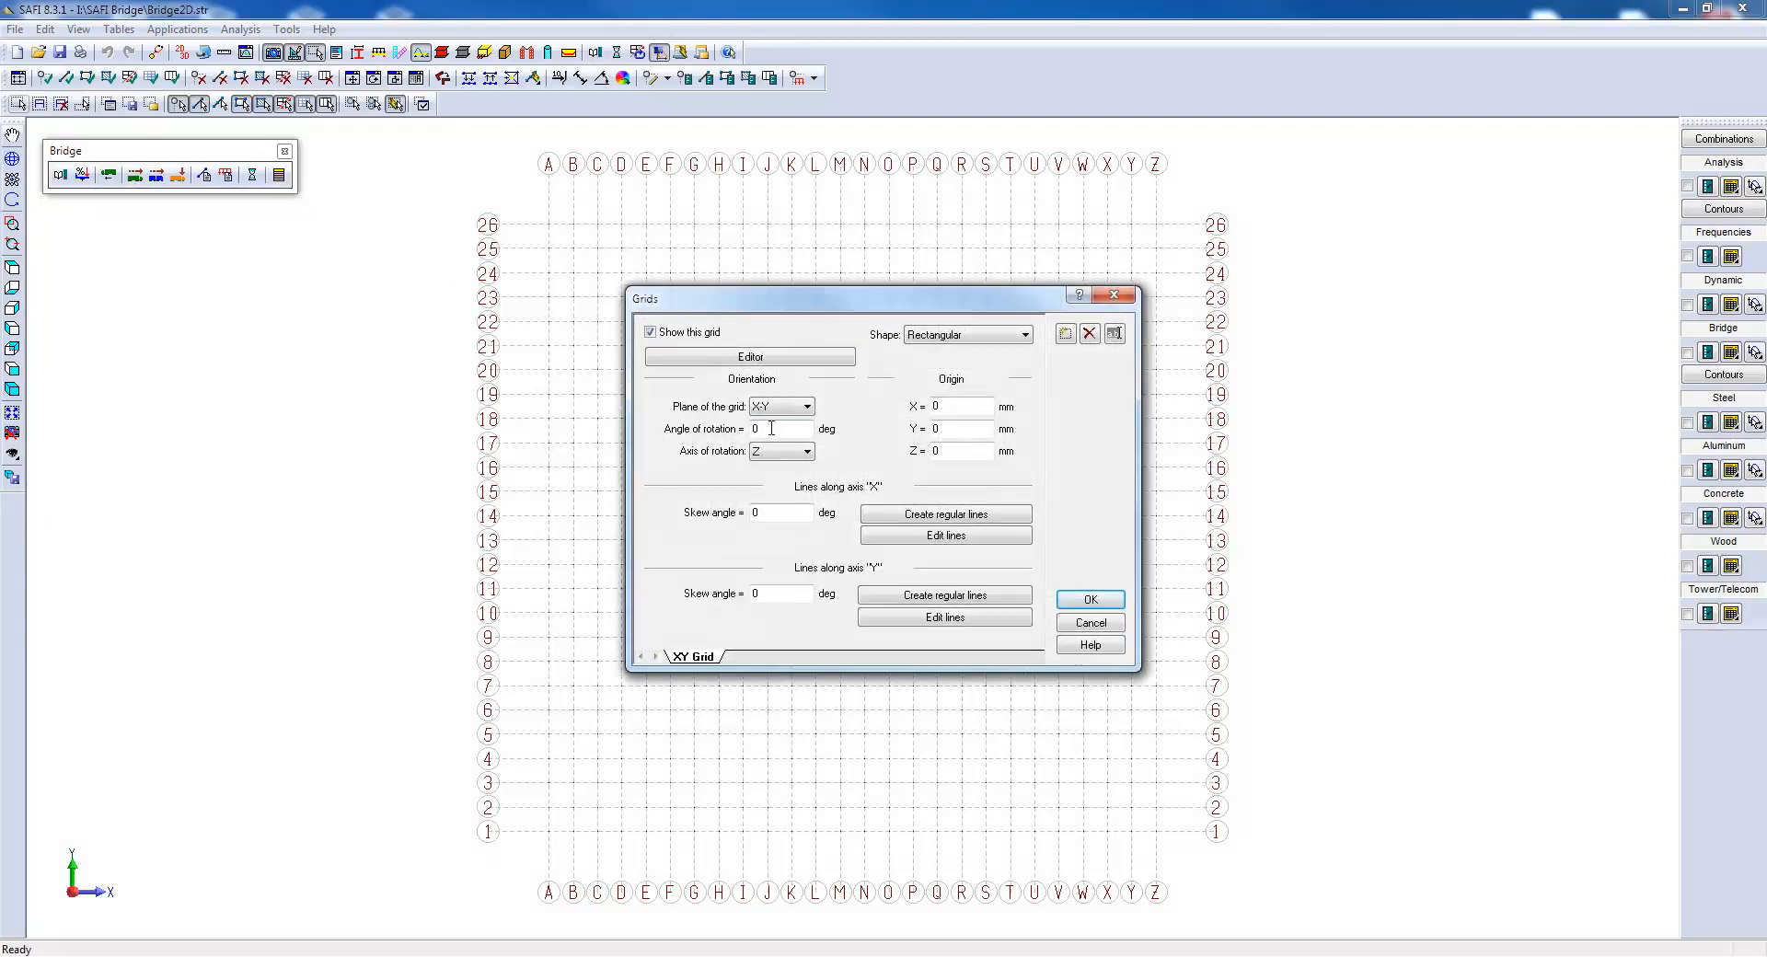
Create three regular X grid divisions of 28000 mm.
{"action": "left_click", "coordinate": [944, 515]}
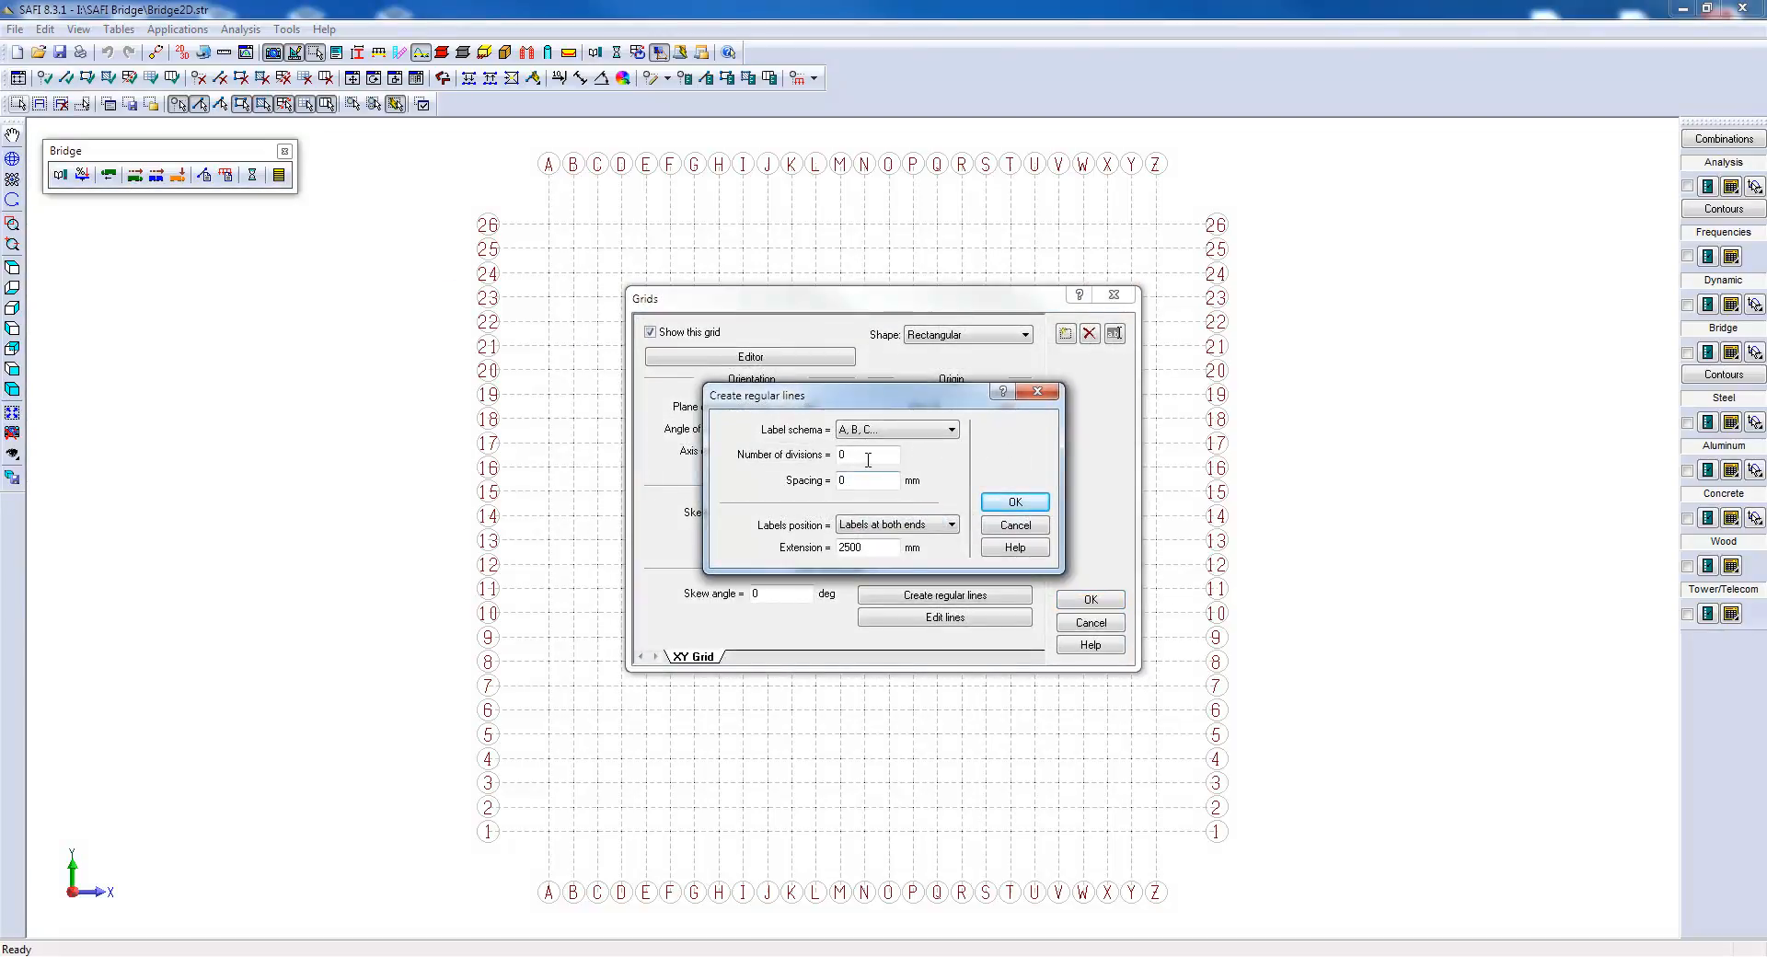
{"action": "type", "text": "3"}
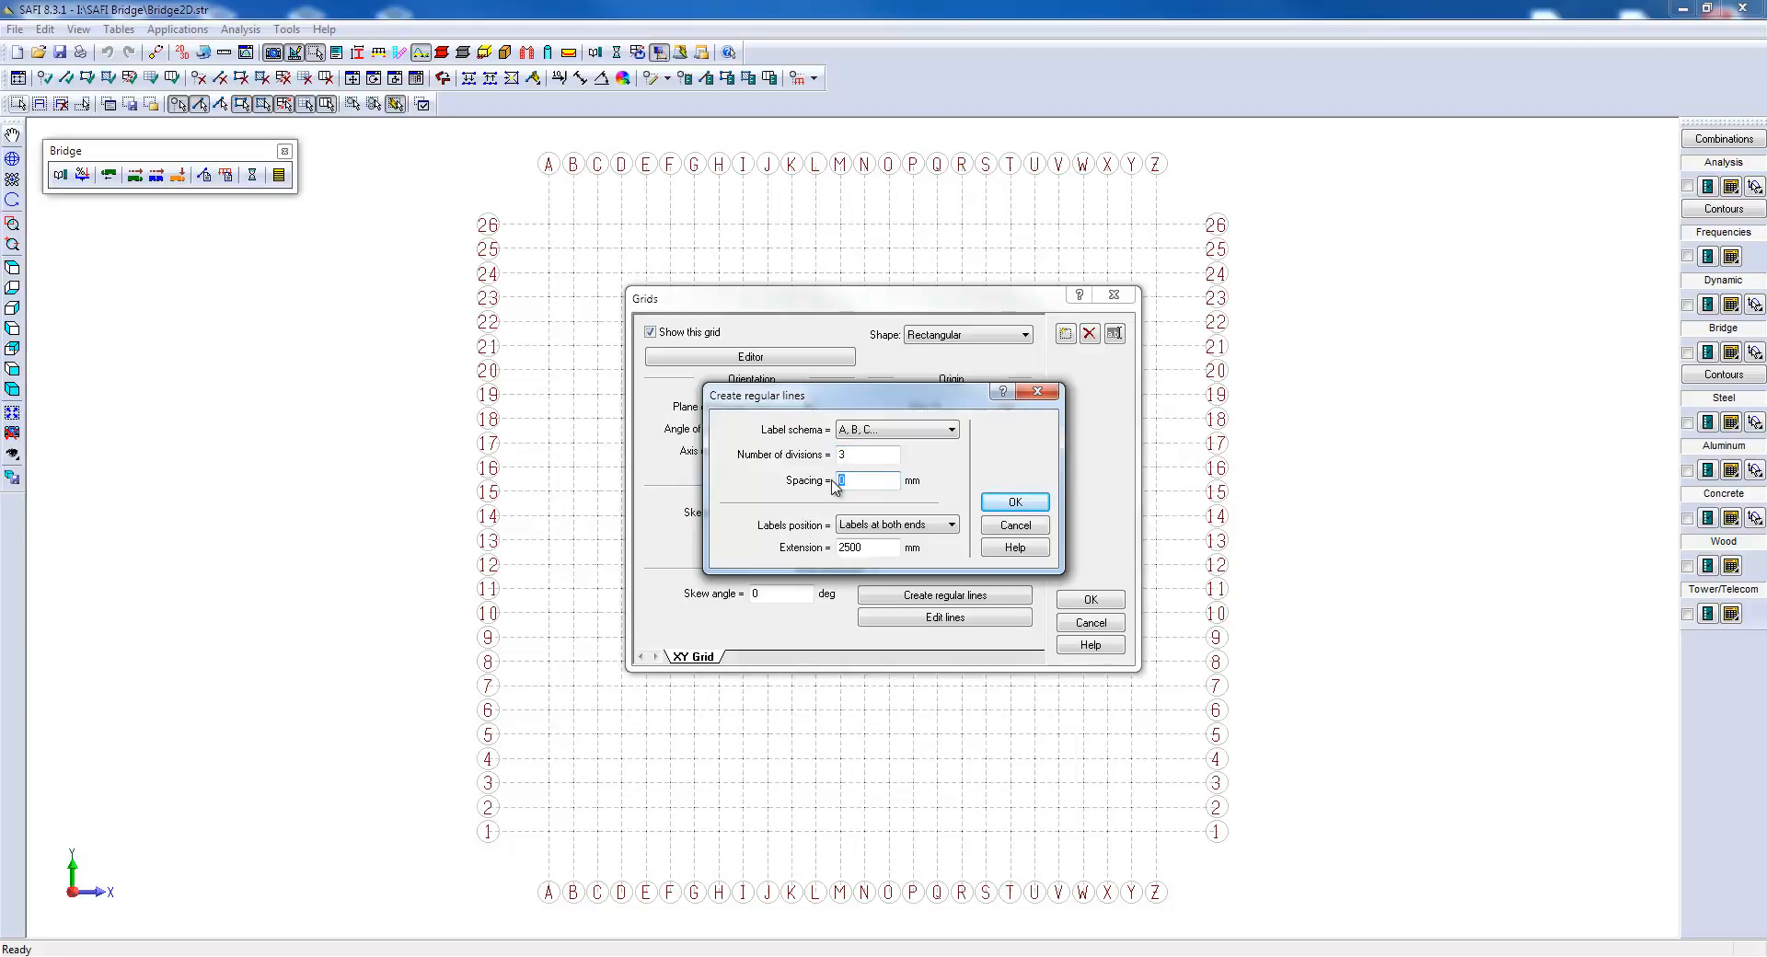
{"action": "type", "text": "28000"}
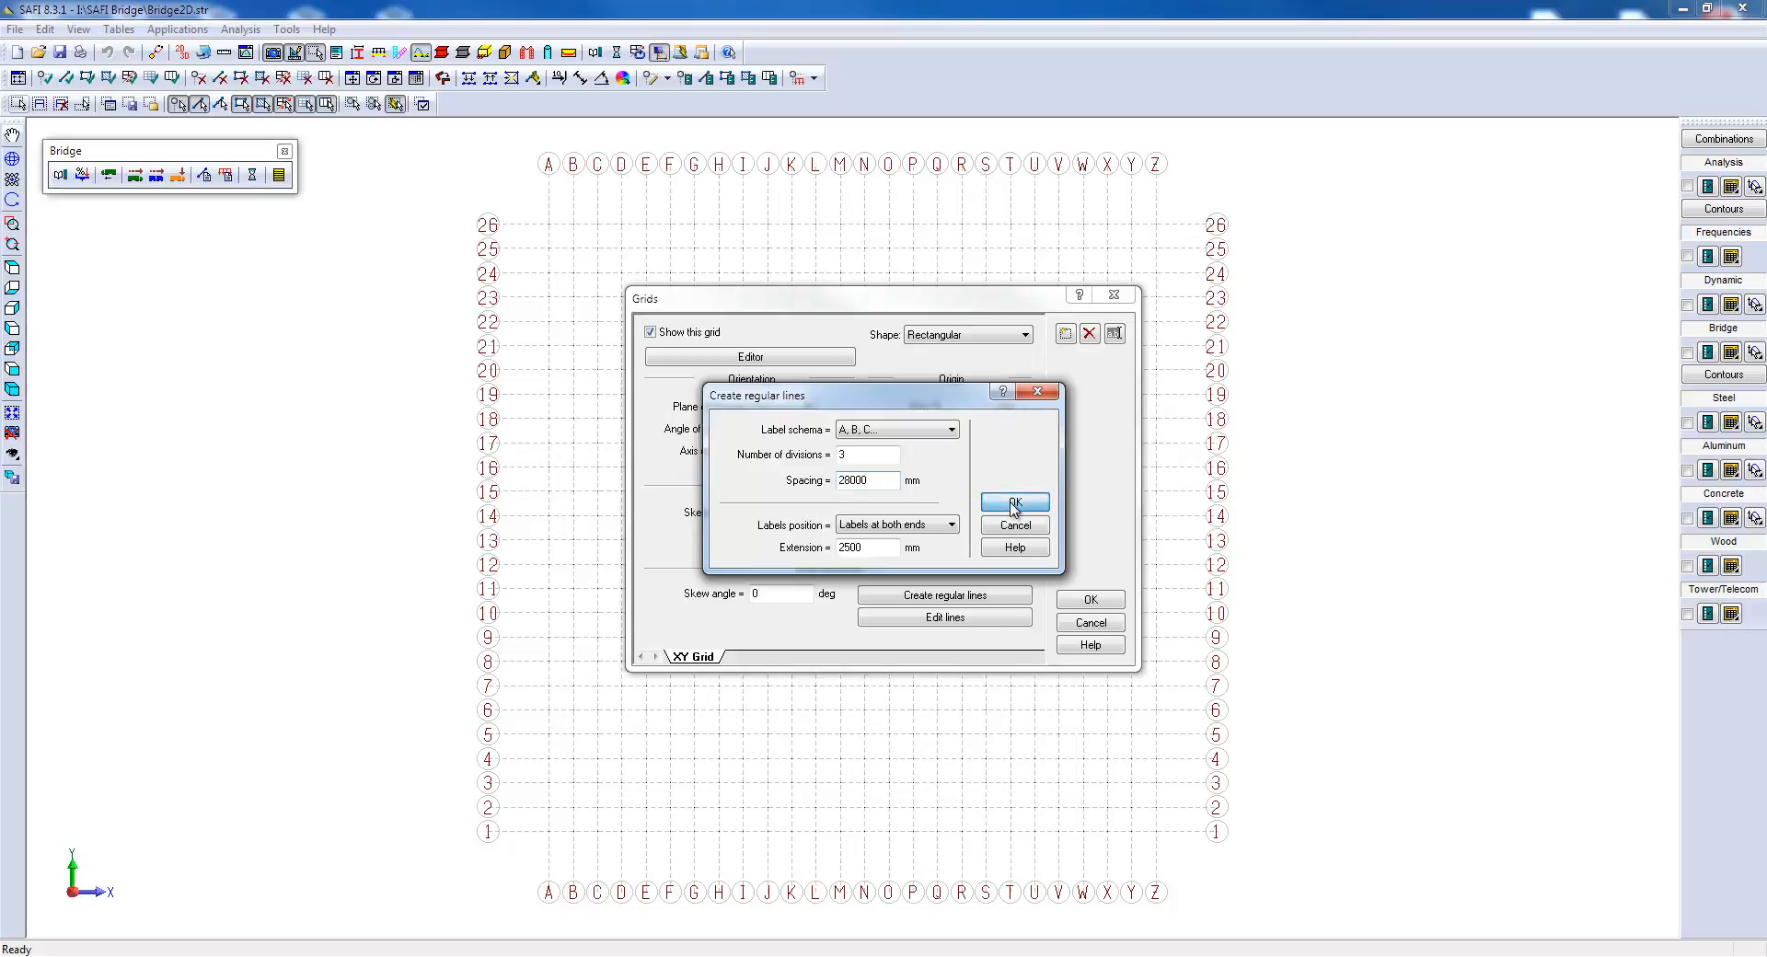
{"action": "left_click", "coordinate": [1012, 503]}
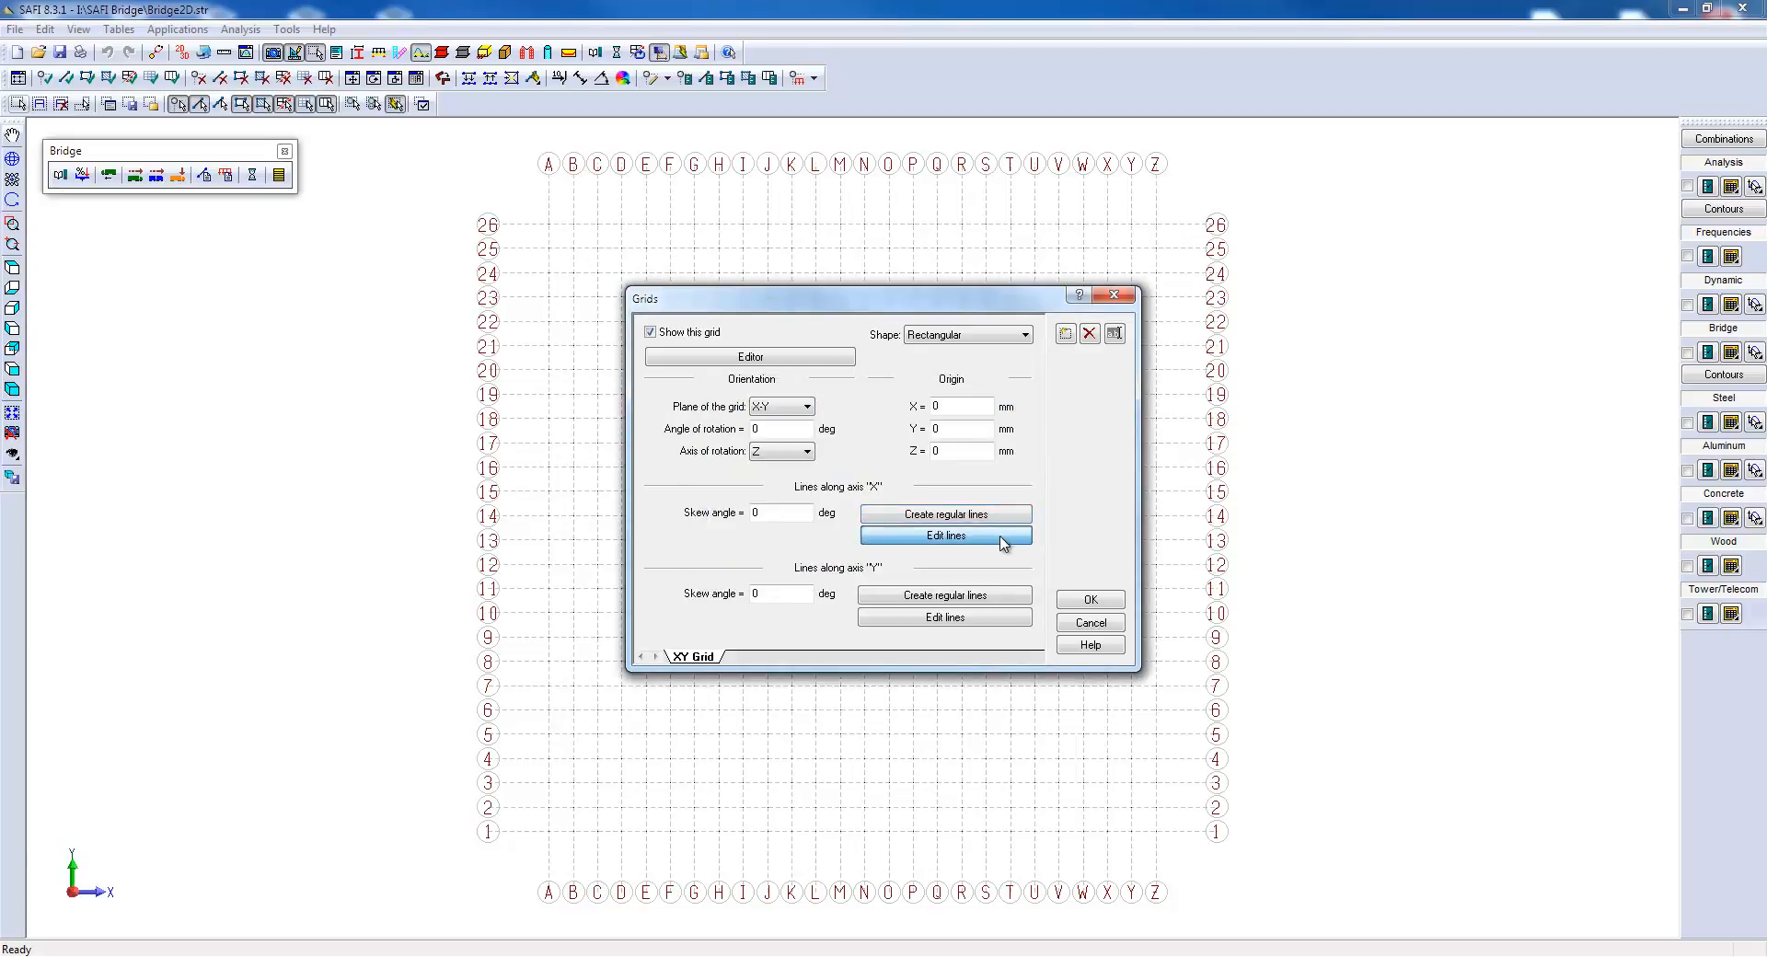
Change grid line C's relative spacing to 36000 mm.
{"action": "left_click", "coordinate": [944, 536]}
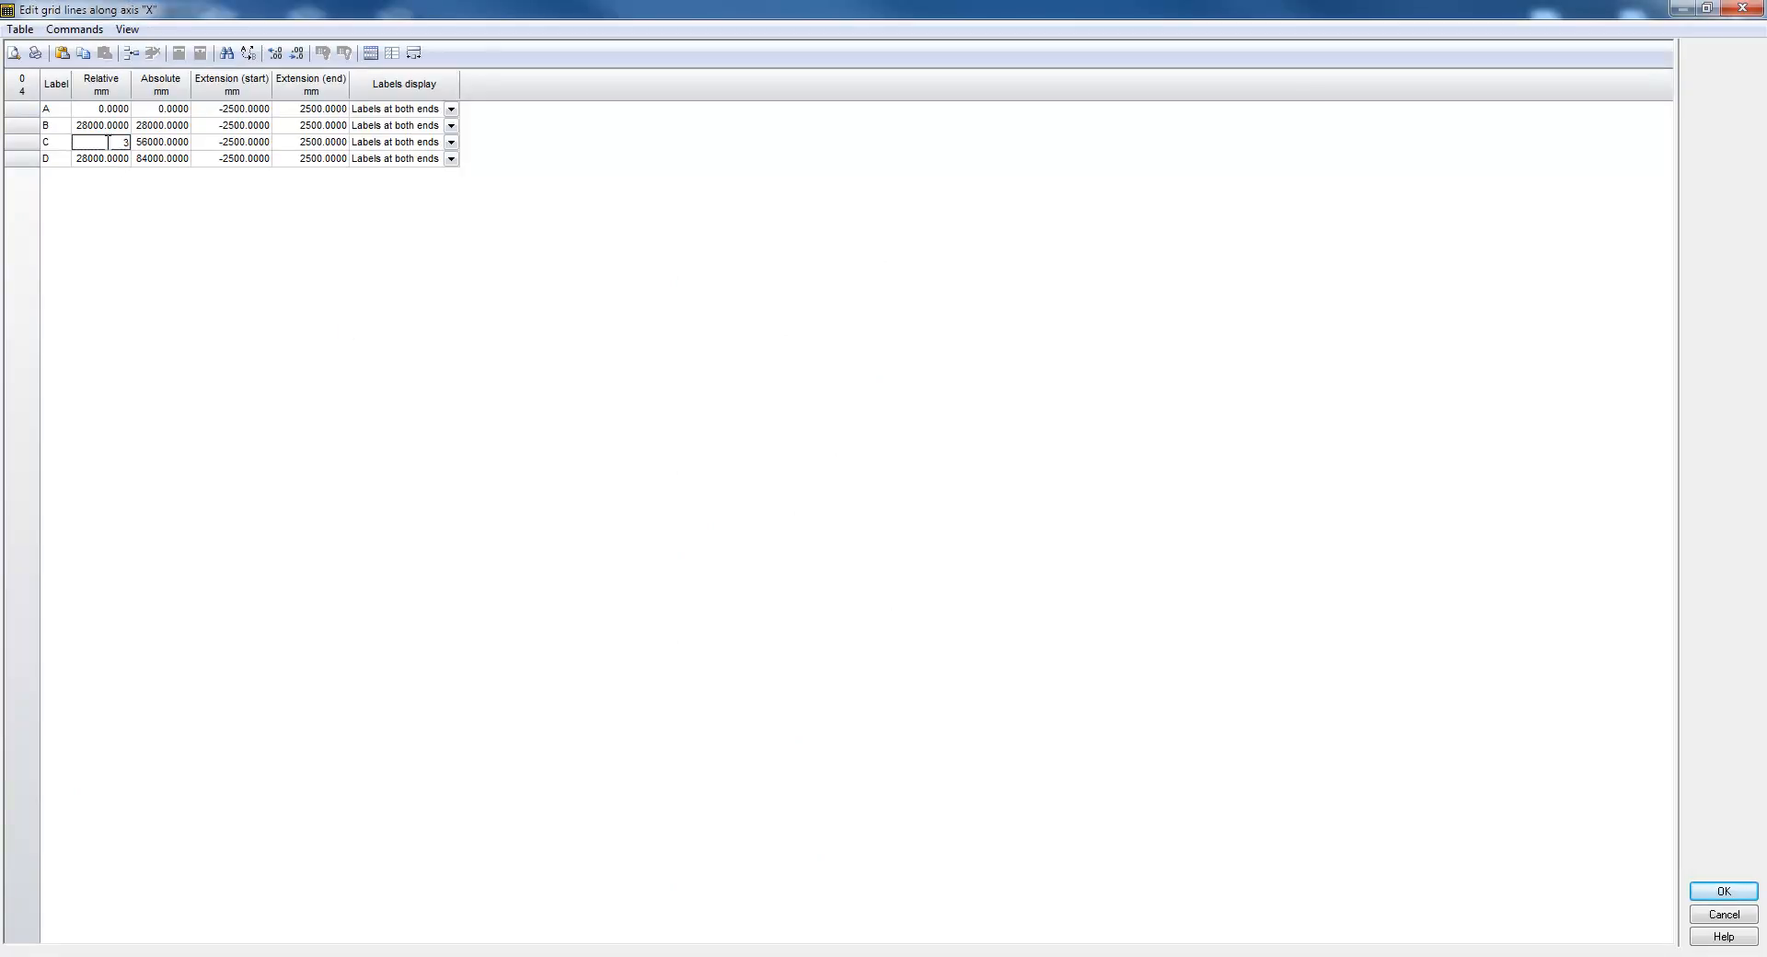
{"action": "type", "text": "5000"}
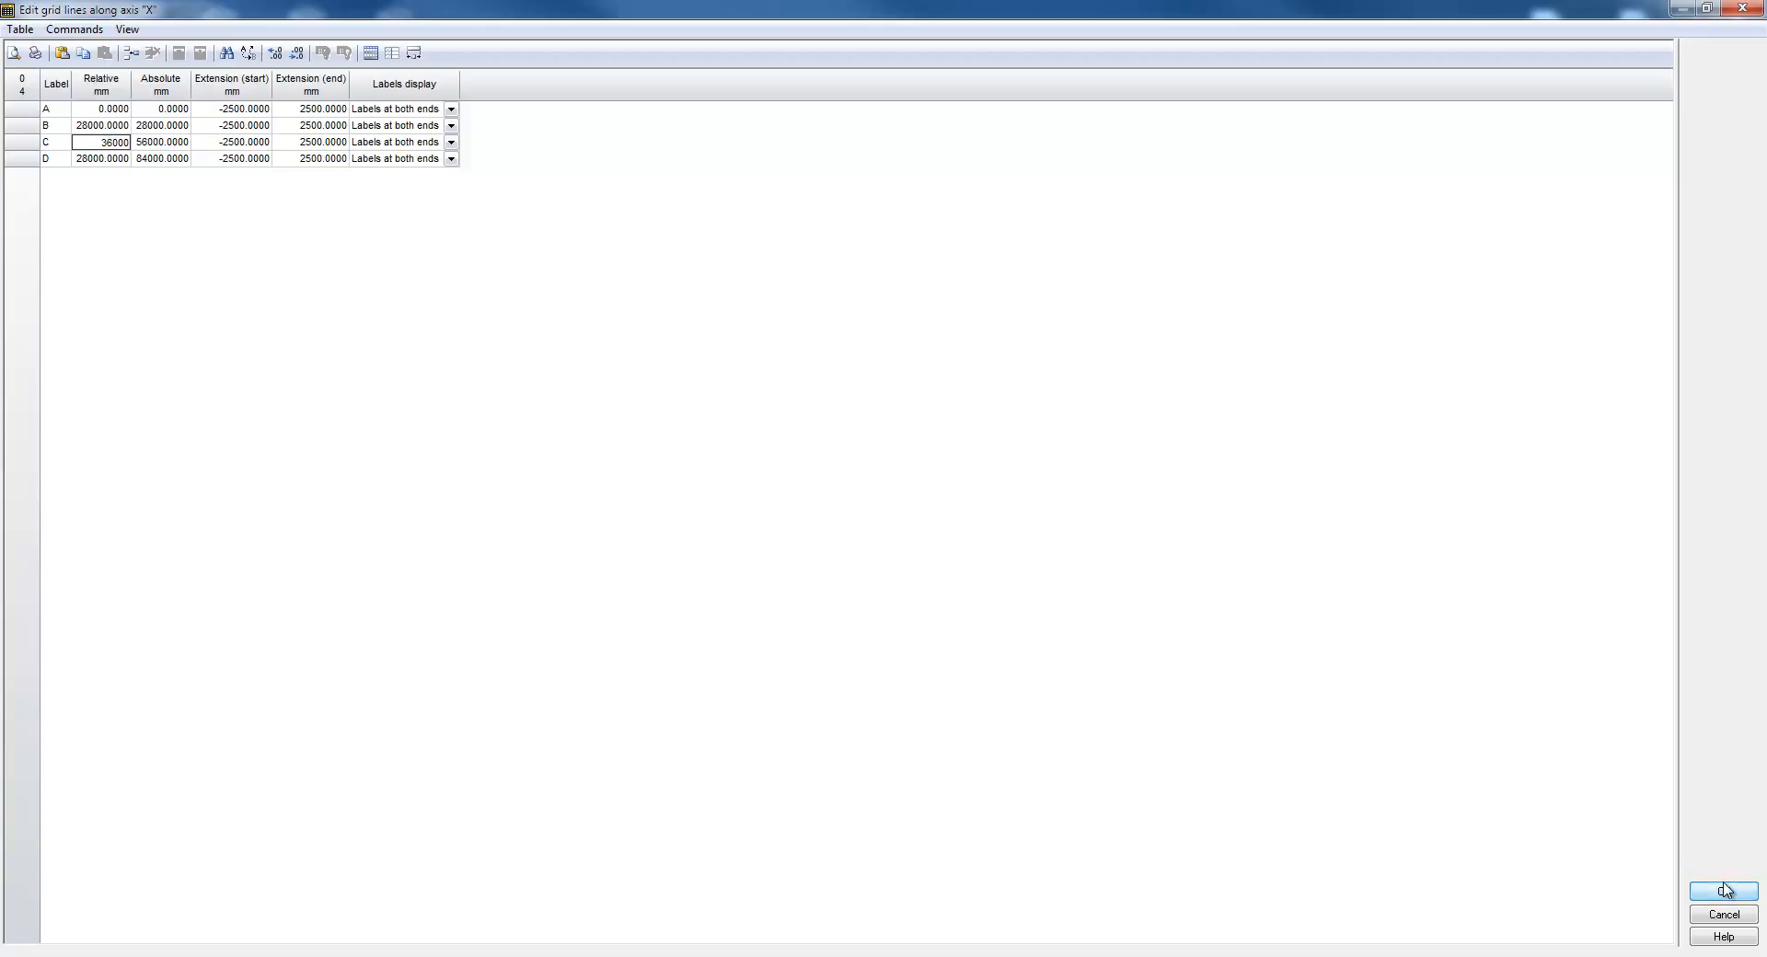
{"action": "left_click", "coordinate": [1721, 892]}
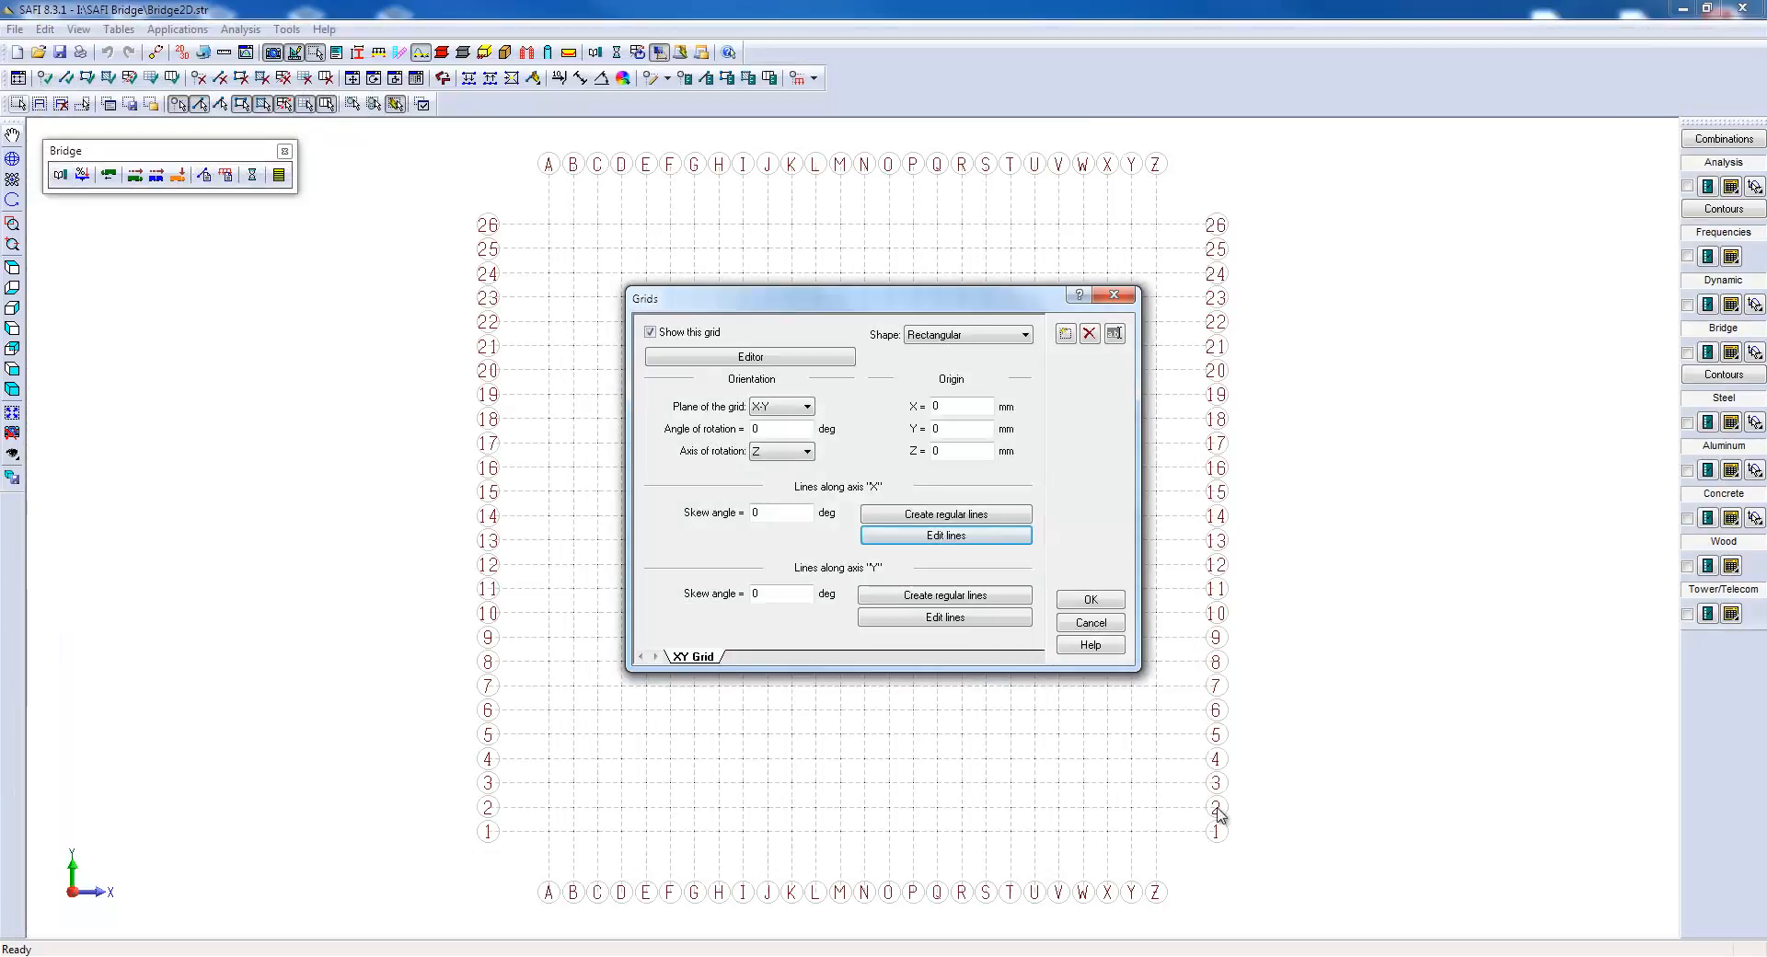
Delete Y grid lines 2 to 26, keeping only line 1, and apply the grid.
{"action": "left_click", "coordinate": [944, 535]}
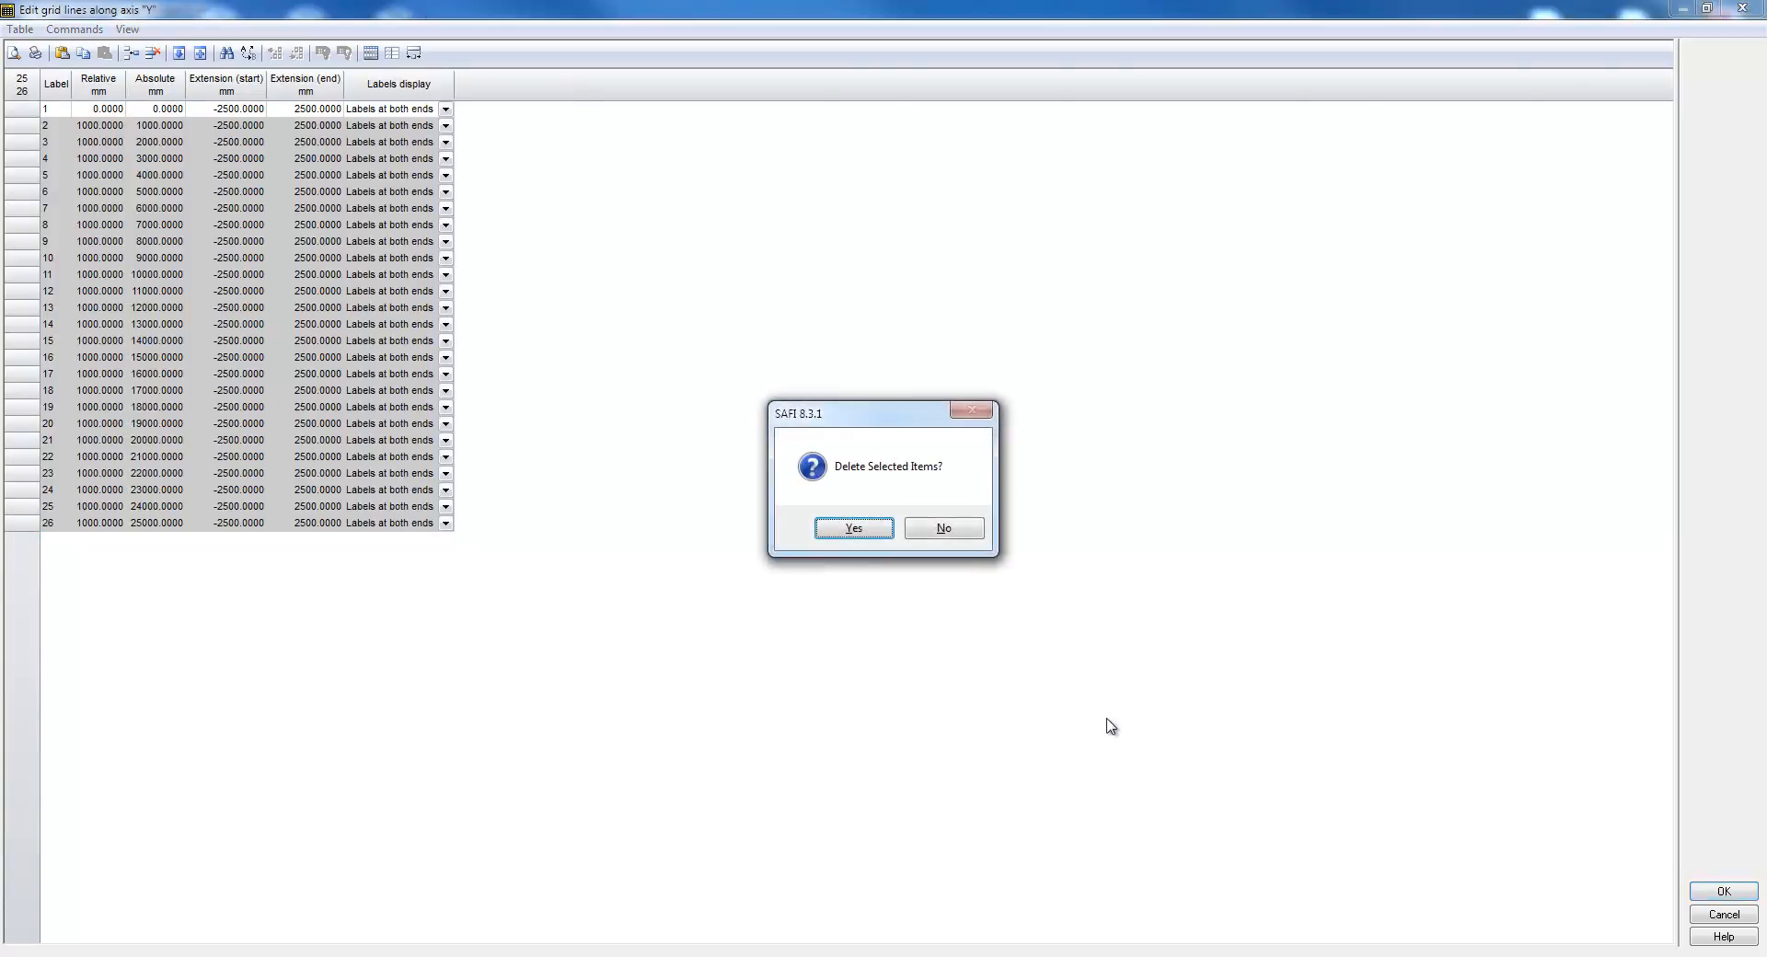
{"action": "left_click", "coordinate": [852, 528]}
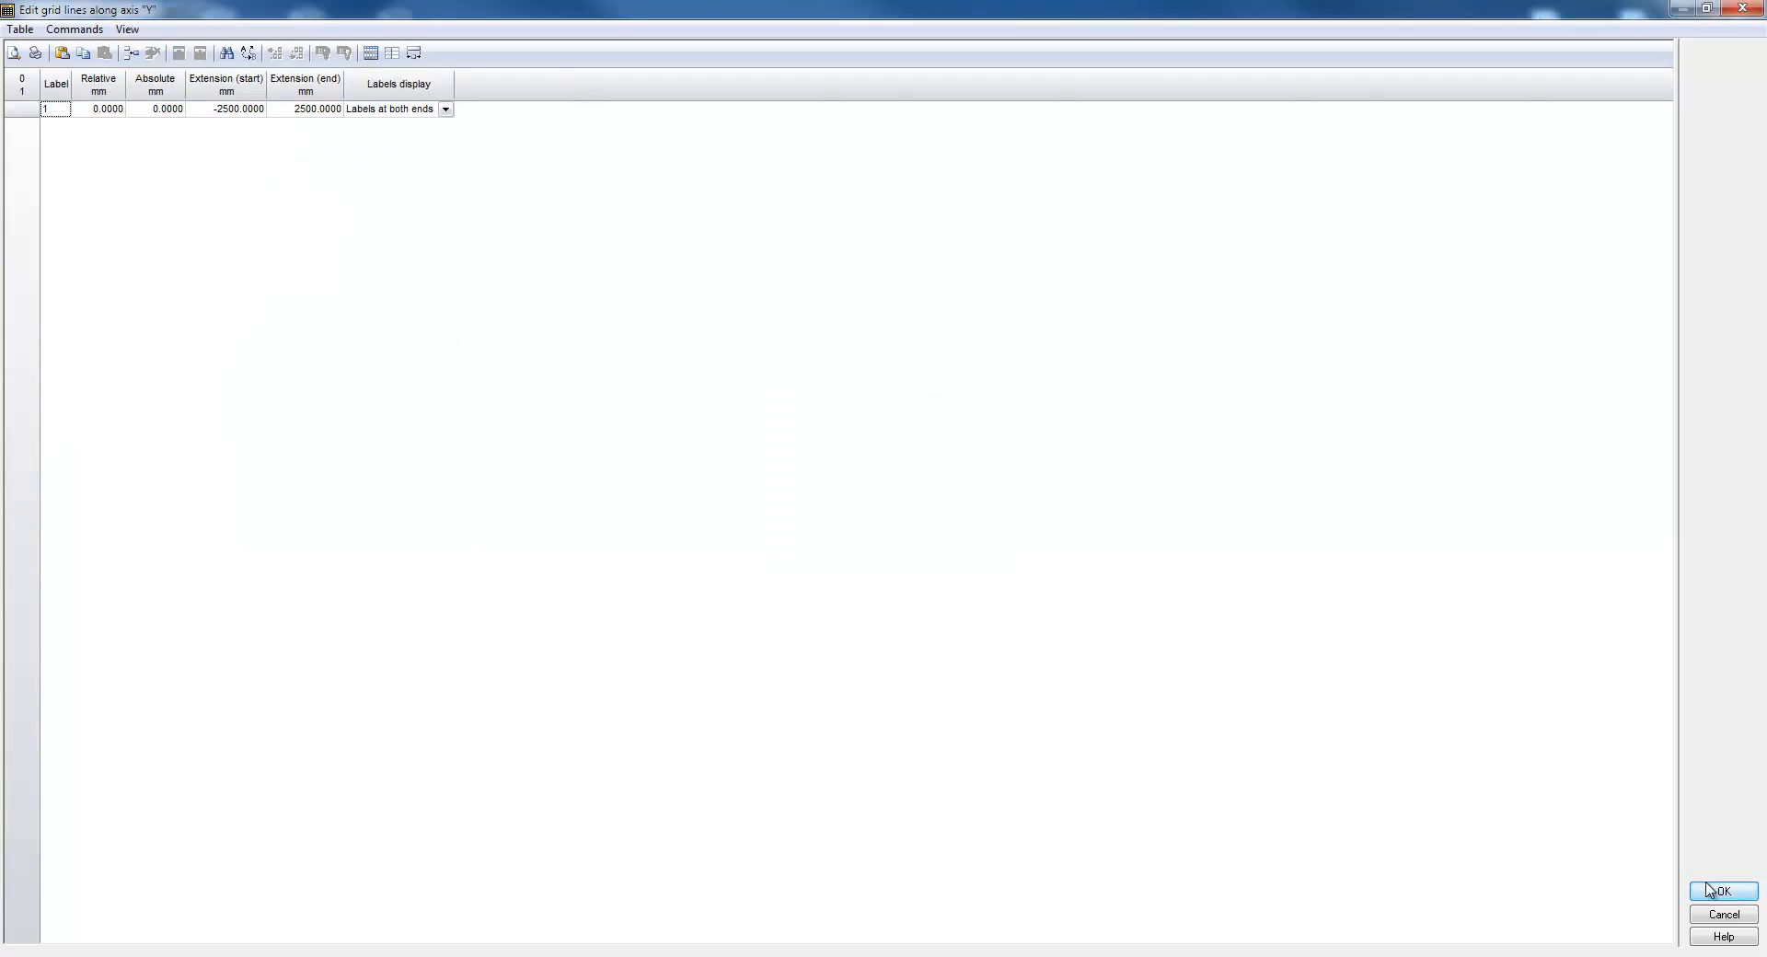
{"action": "left_click", "coordinate": [1719, 892]}
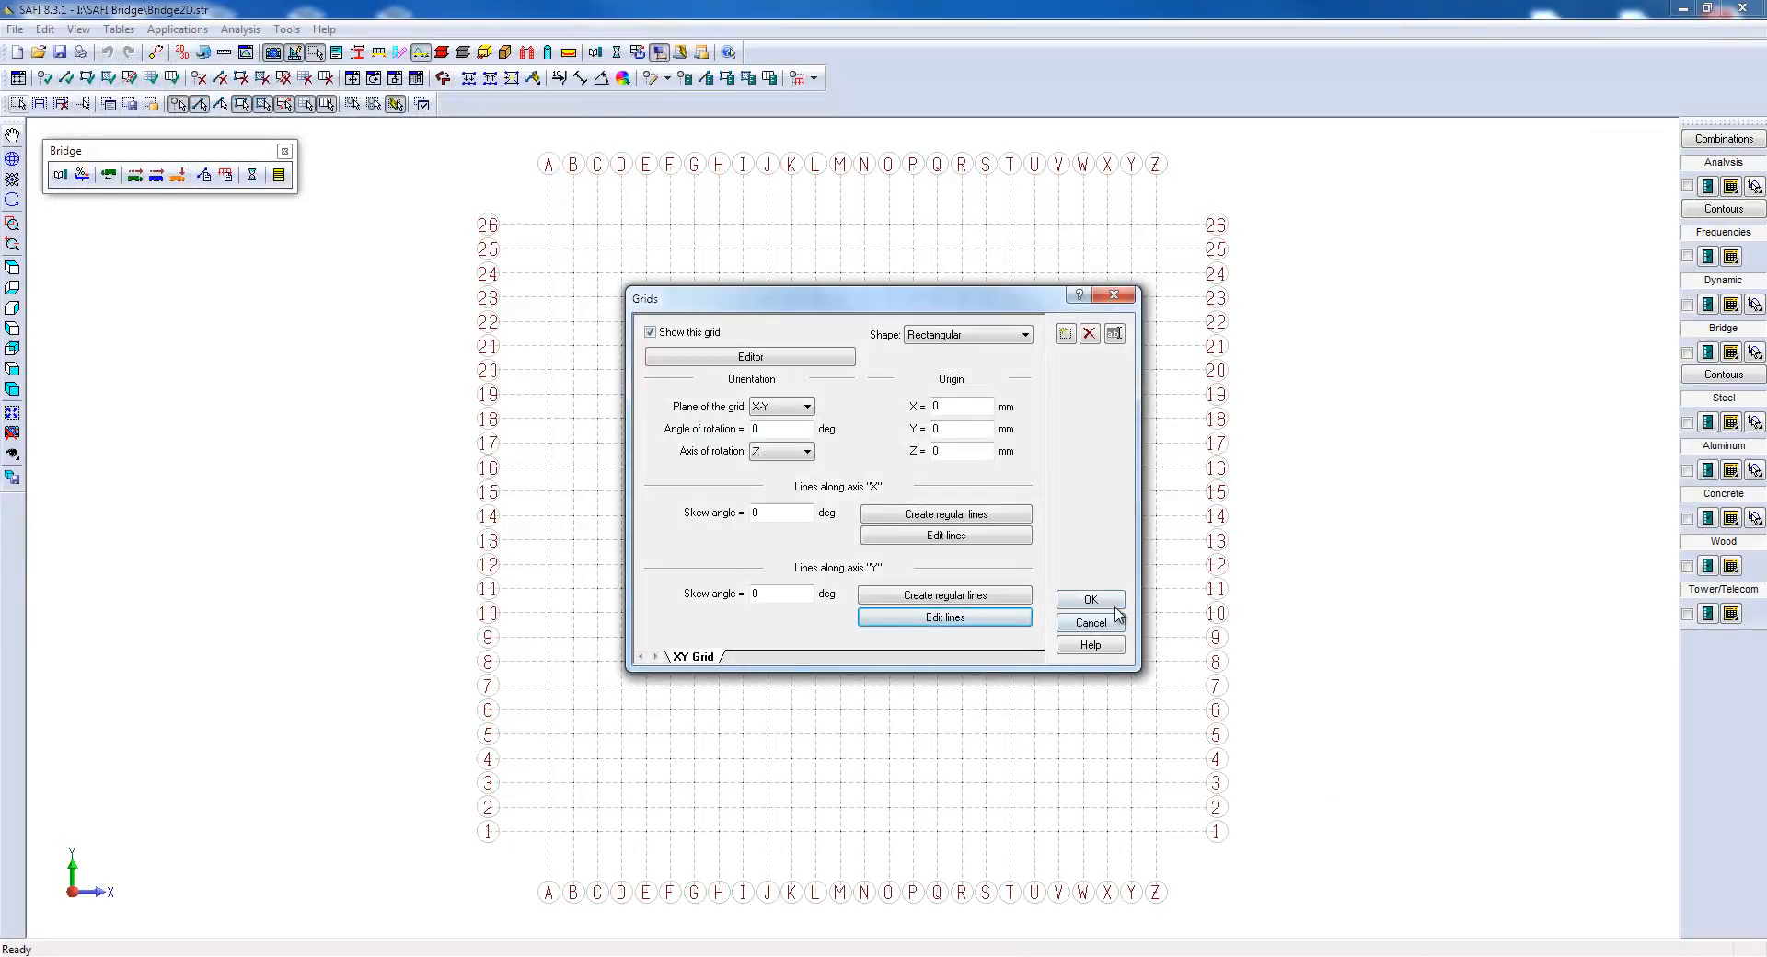
{"action": "left_click", "coordinate": [1089, 598]}
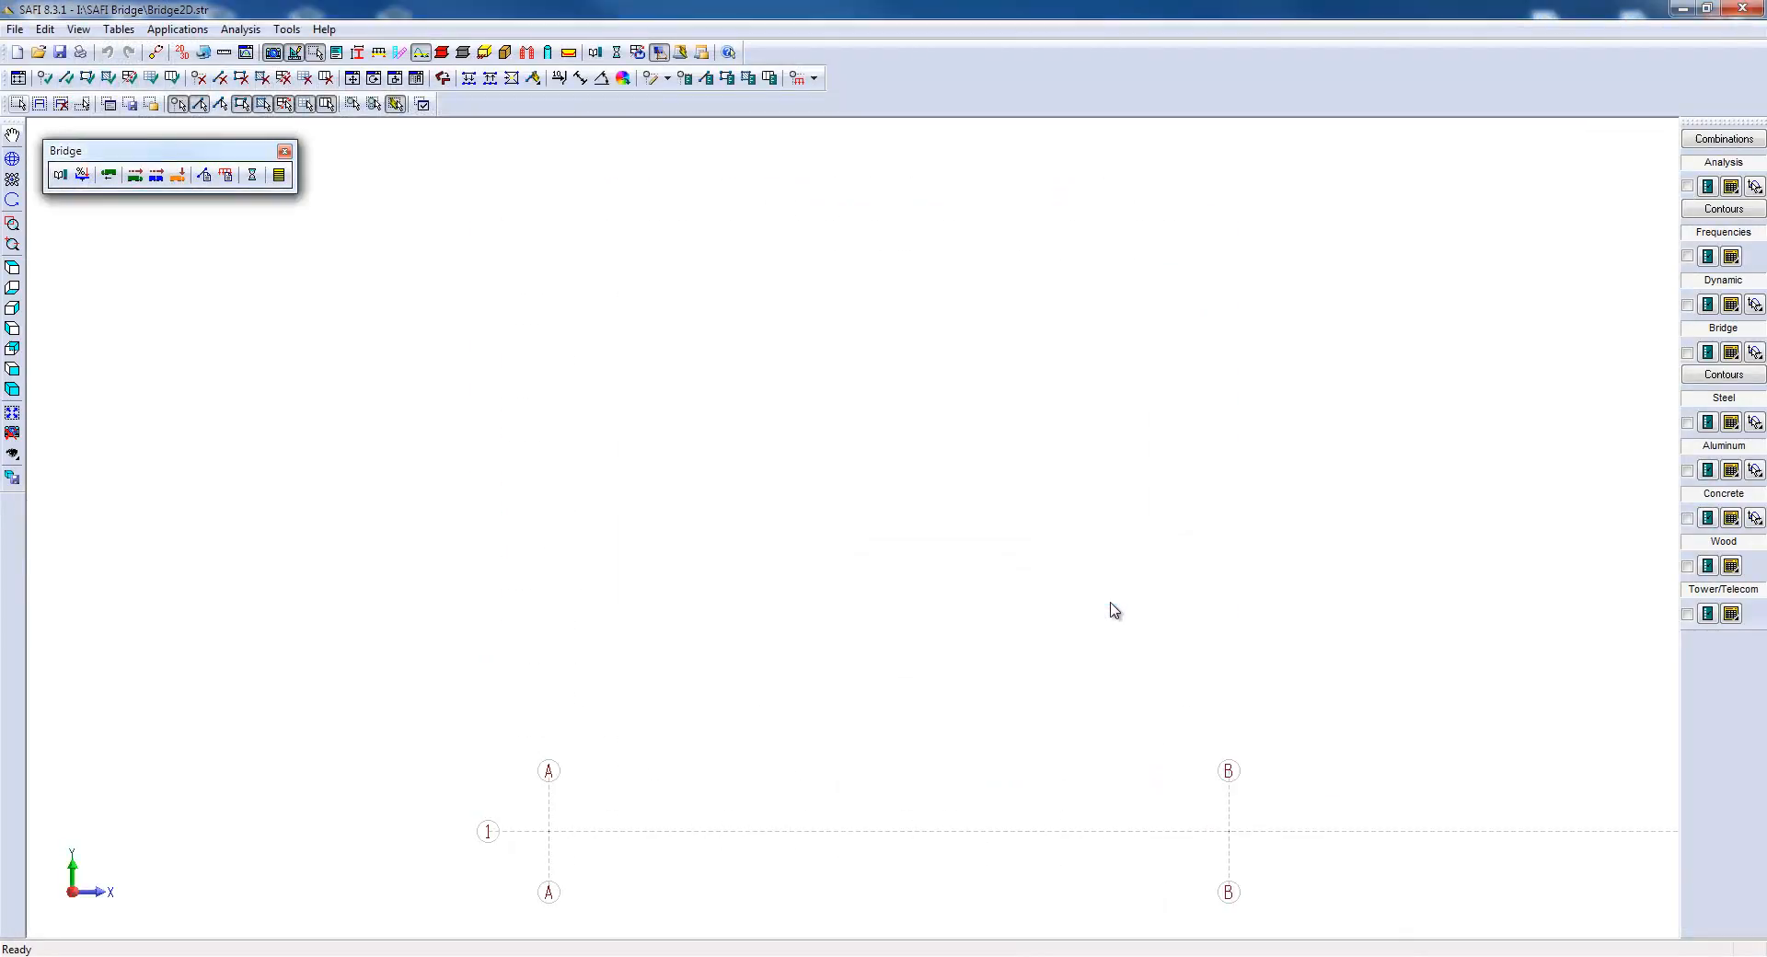
{"action": "mouse_move", "coordinate": [15, 414]}
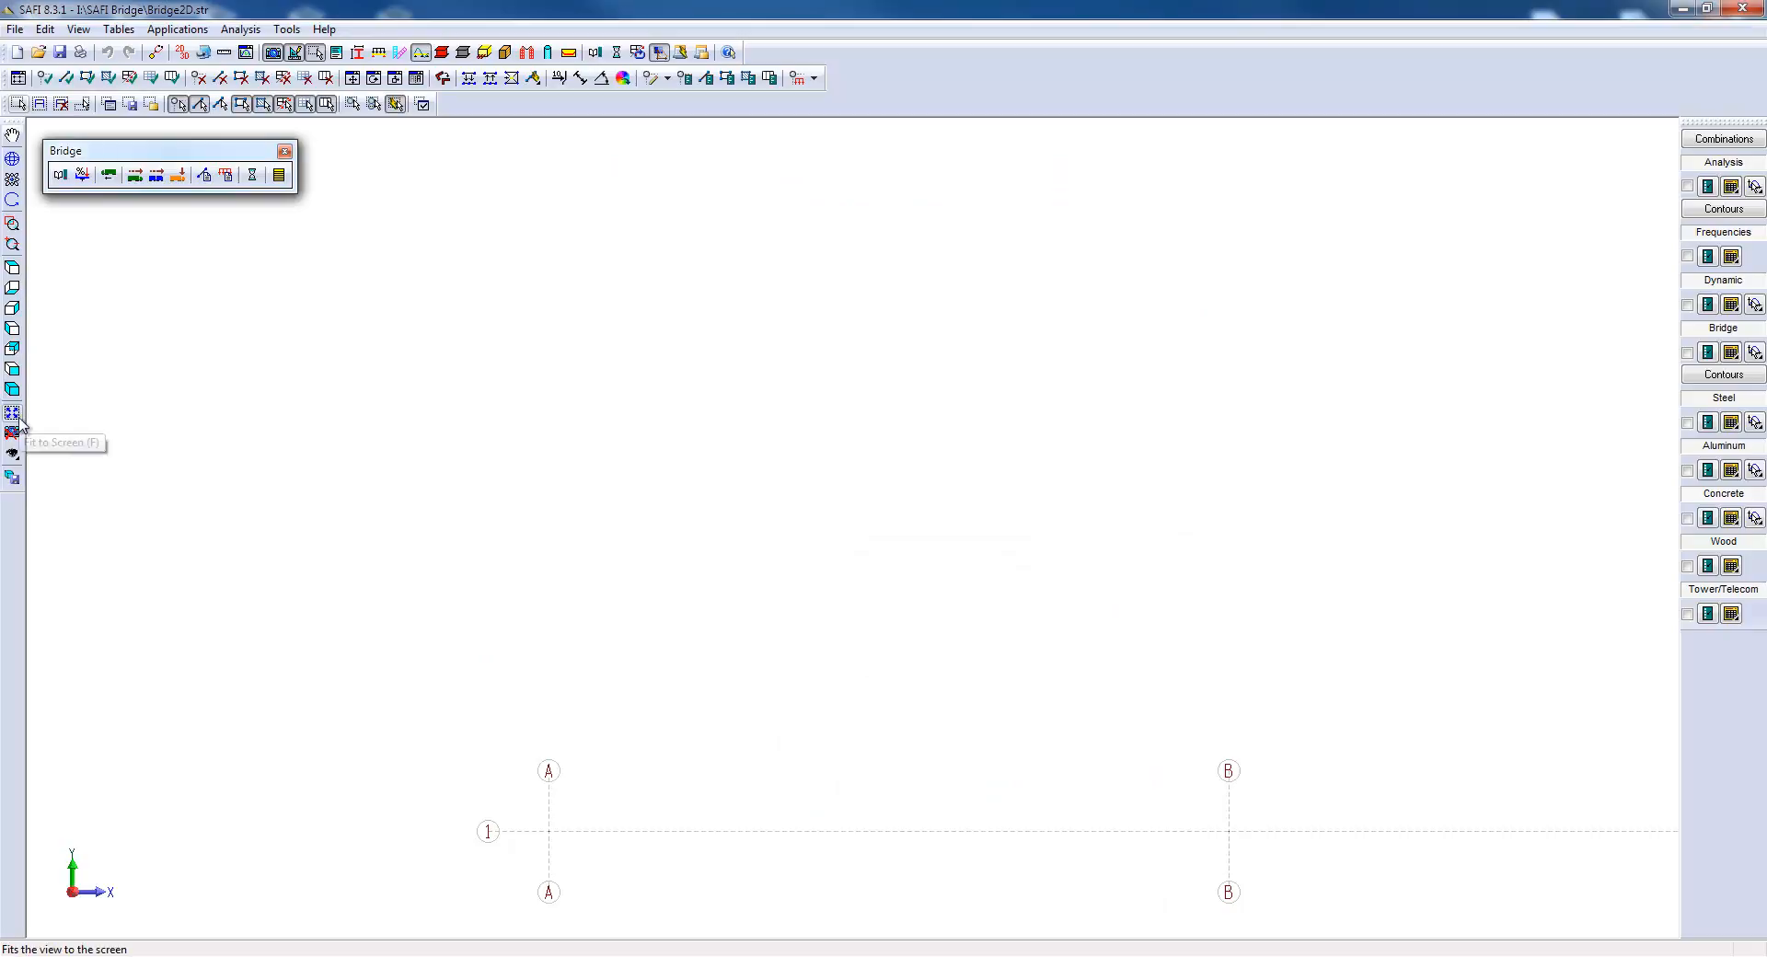
Fit the grid to screen and draw the beam from A1 through B1, C1 to D1.
{"action": "left_click", "coordinate": [12, 412]}
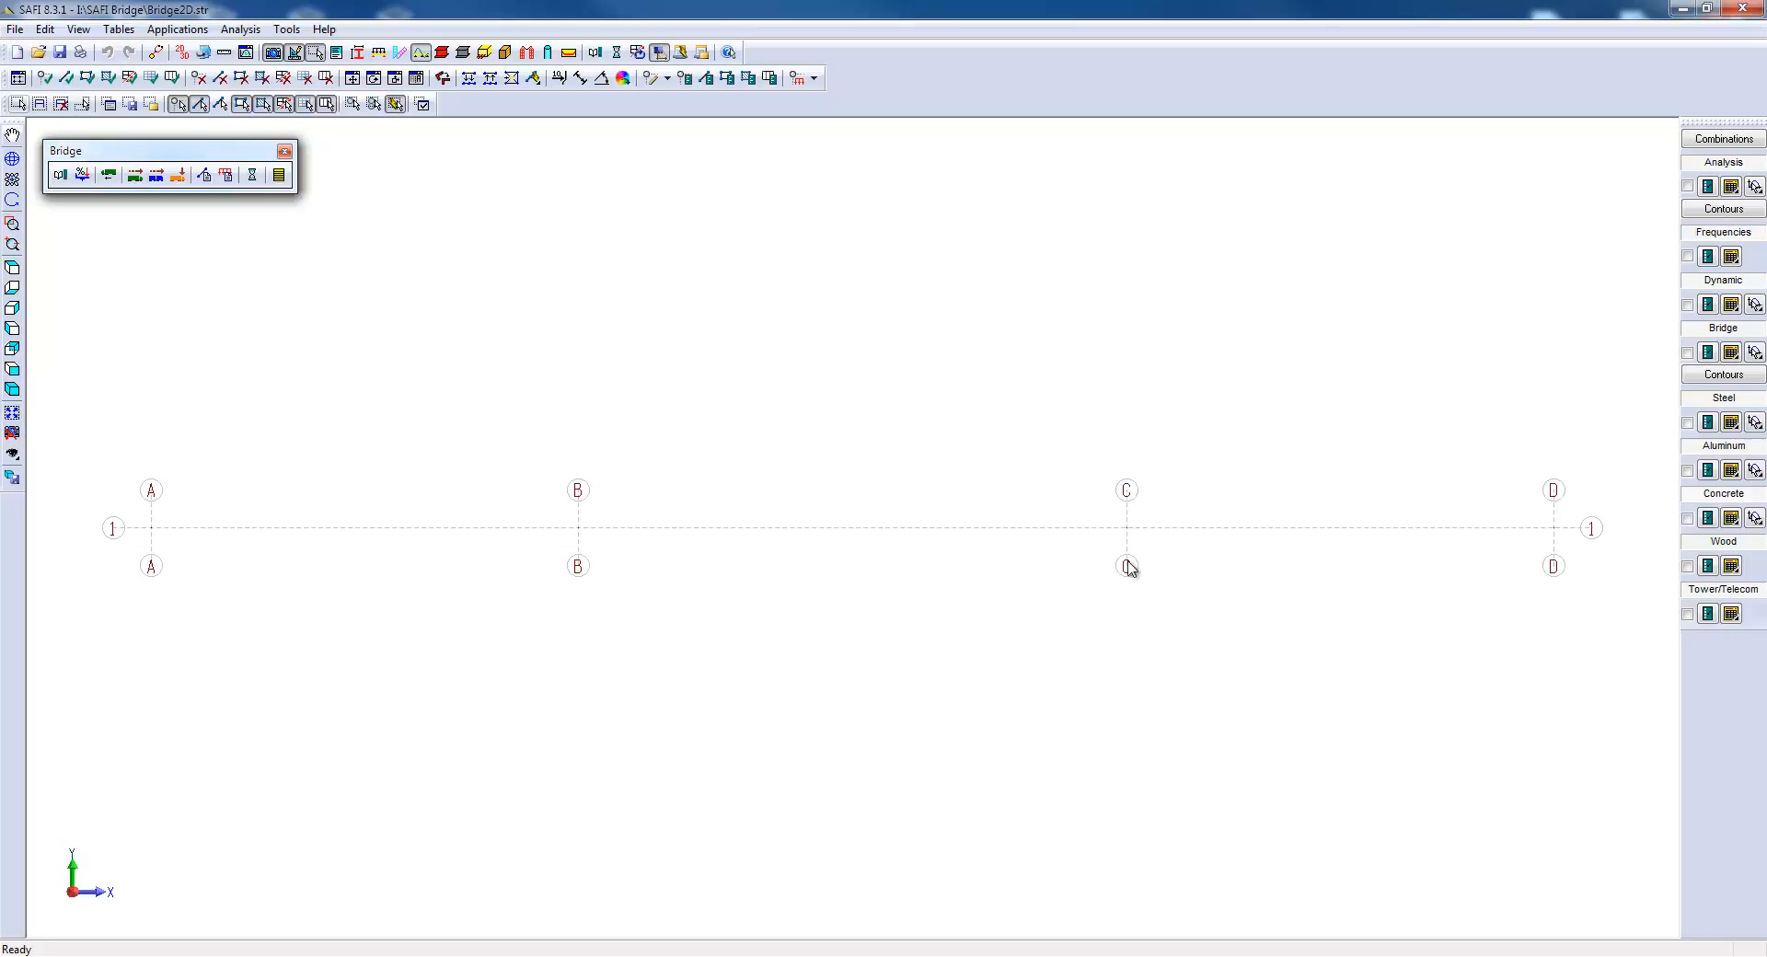
{"action": "mouse_move", "coordinate": [140, 431]}
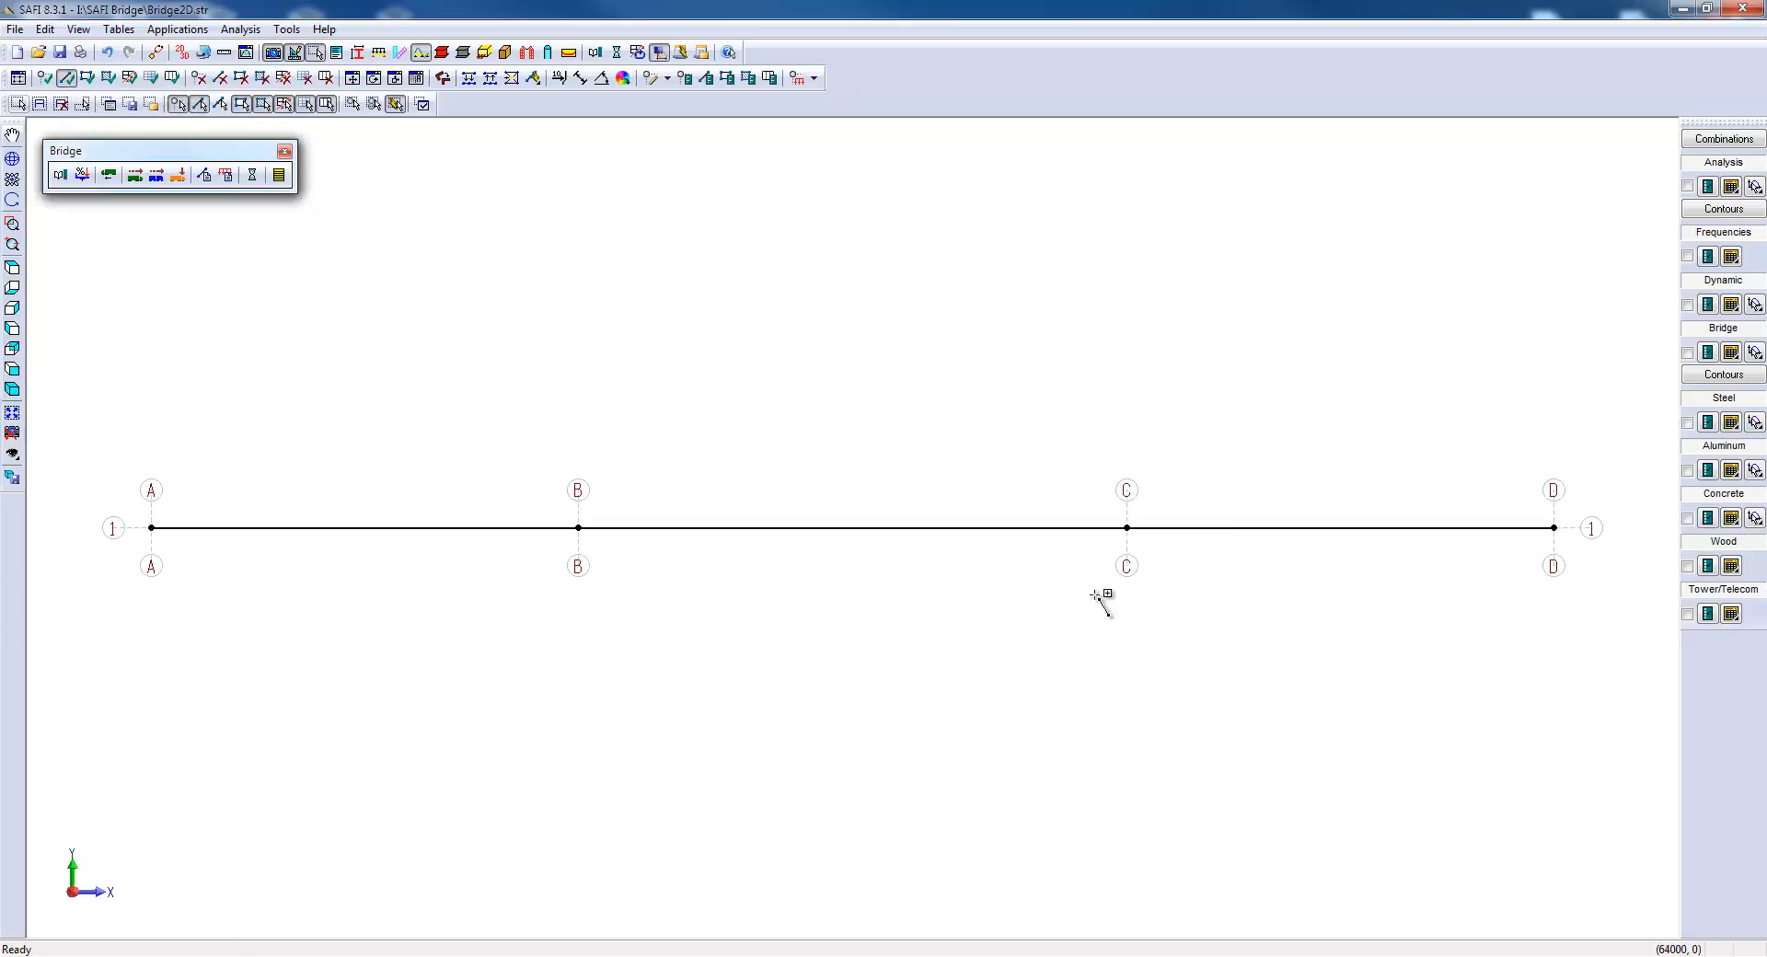
{"action": "left_click", "coordinate": [1124, 527]}
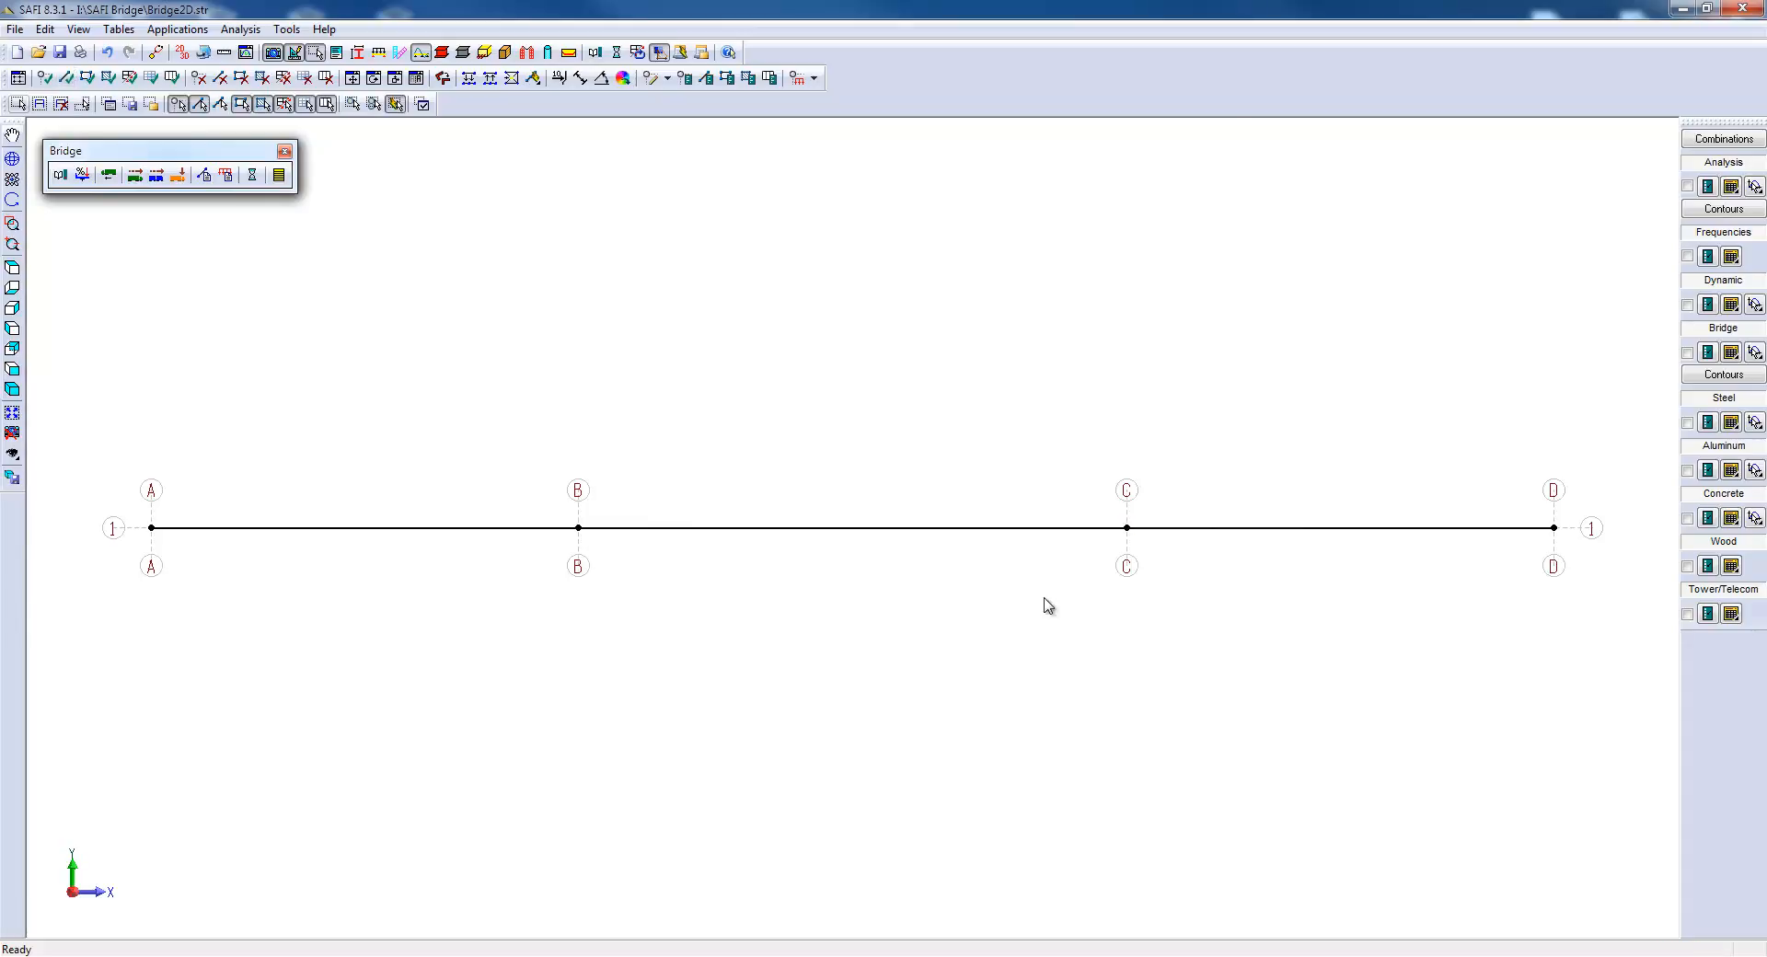
{"action": "mouse_move", "coordinate": [18, 104]}
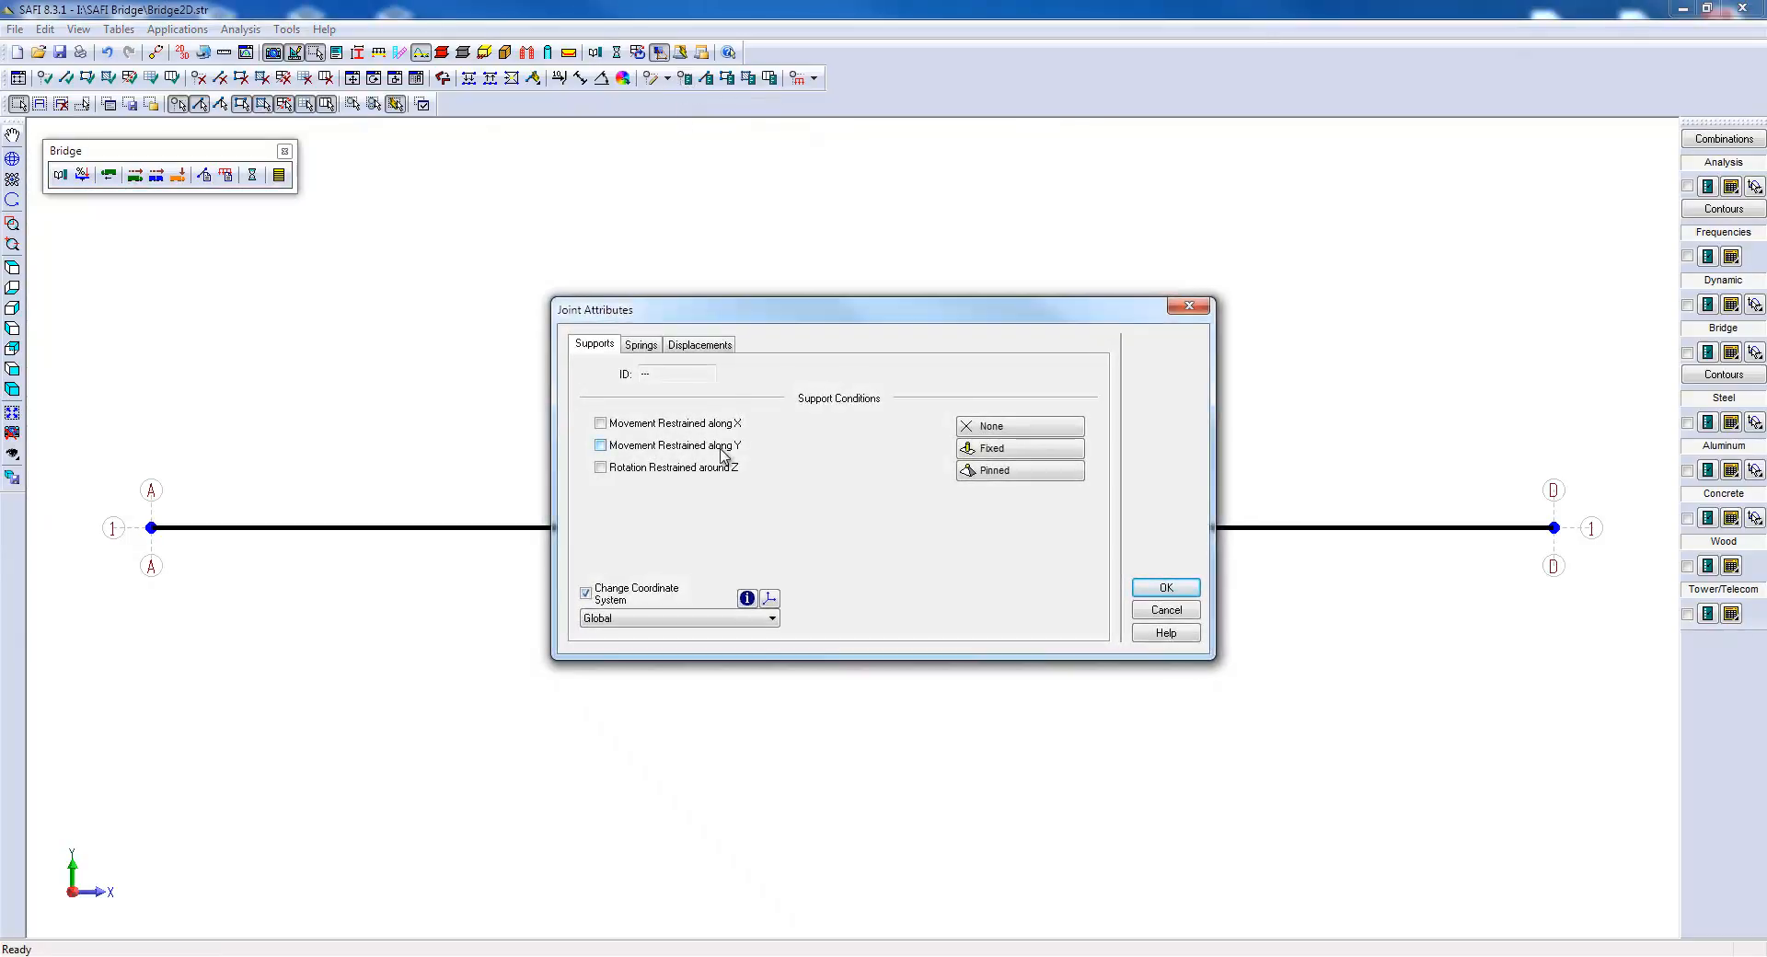
Restrain joints A to D along Y, and joints B and C also along X.
{"action": "left_click", "coordinate": [1165, 587]}
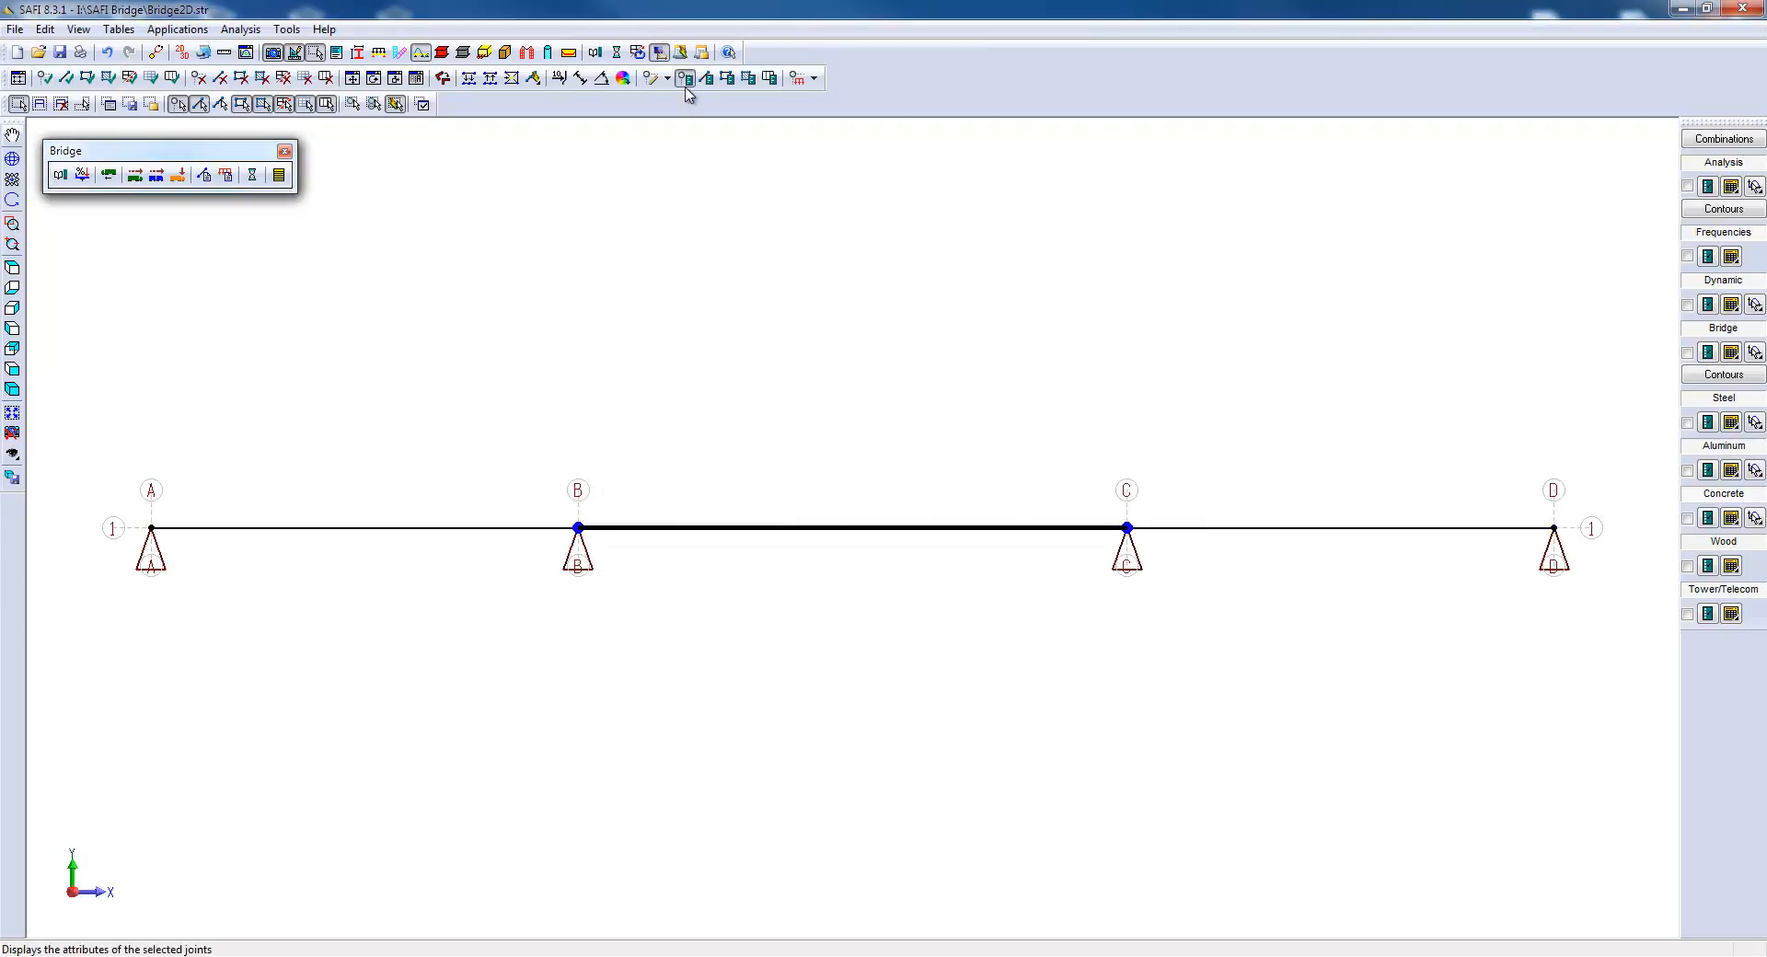
{"action": "left_click", "coordinate": [683, 79]}
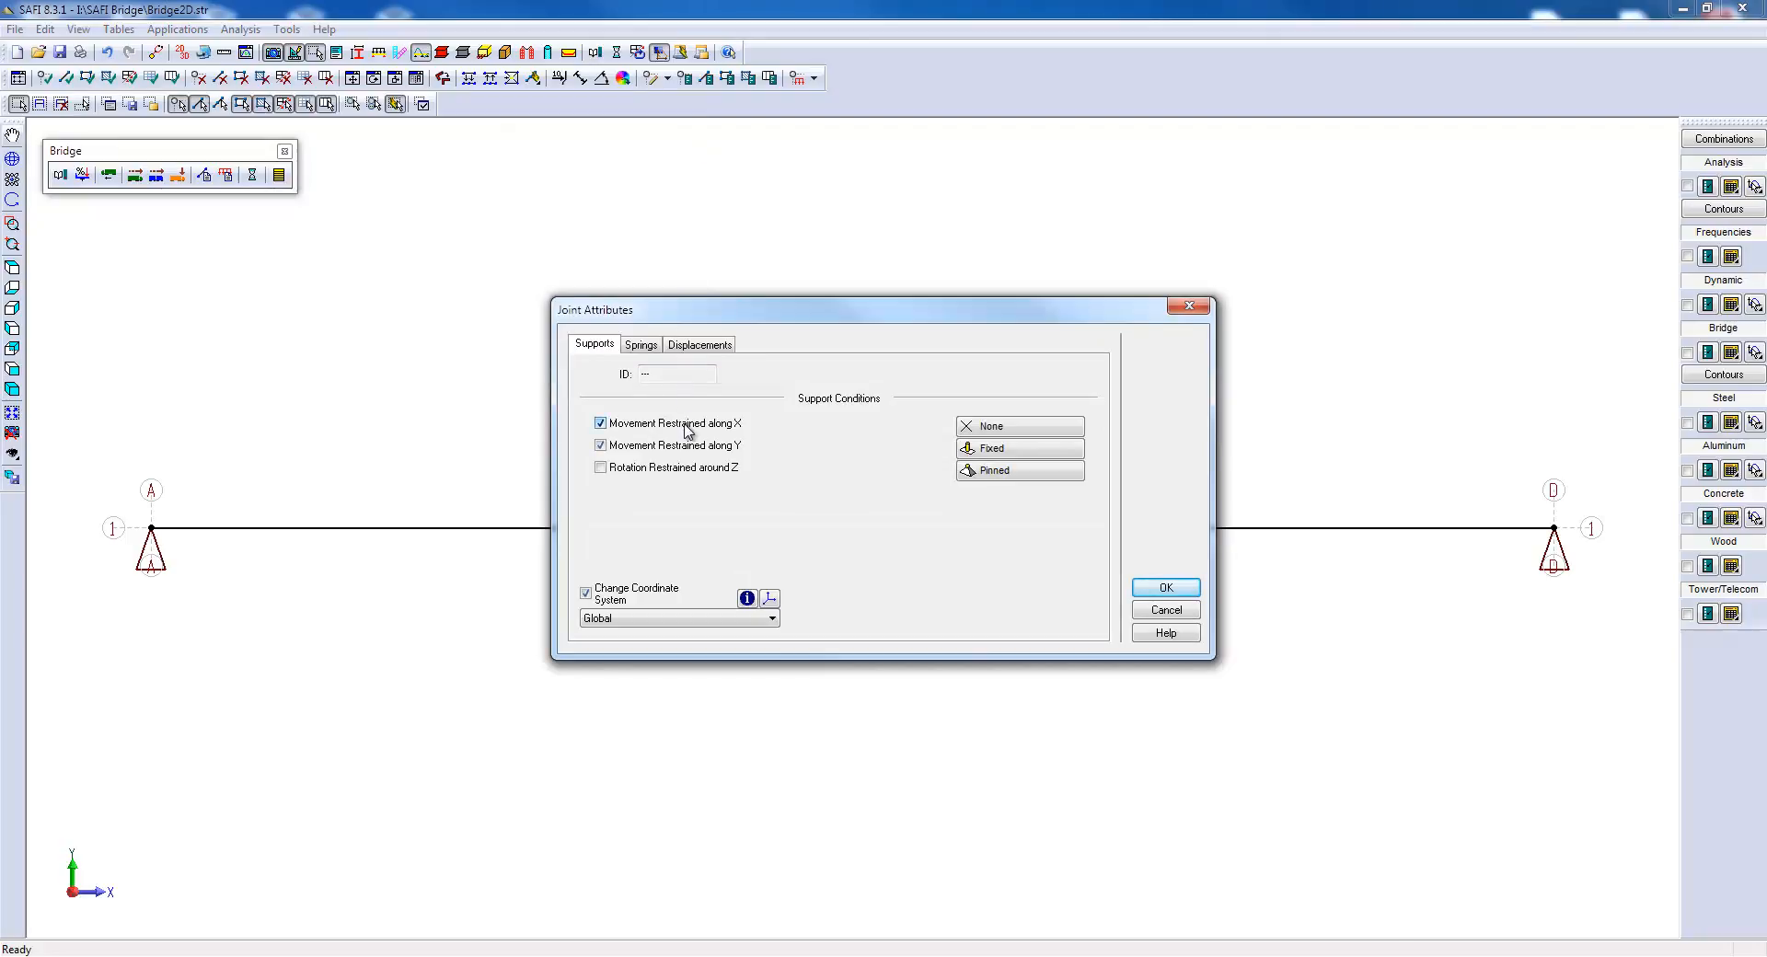
{"action": "left_click", "coordinate": [1165, 587]}
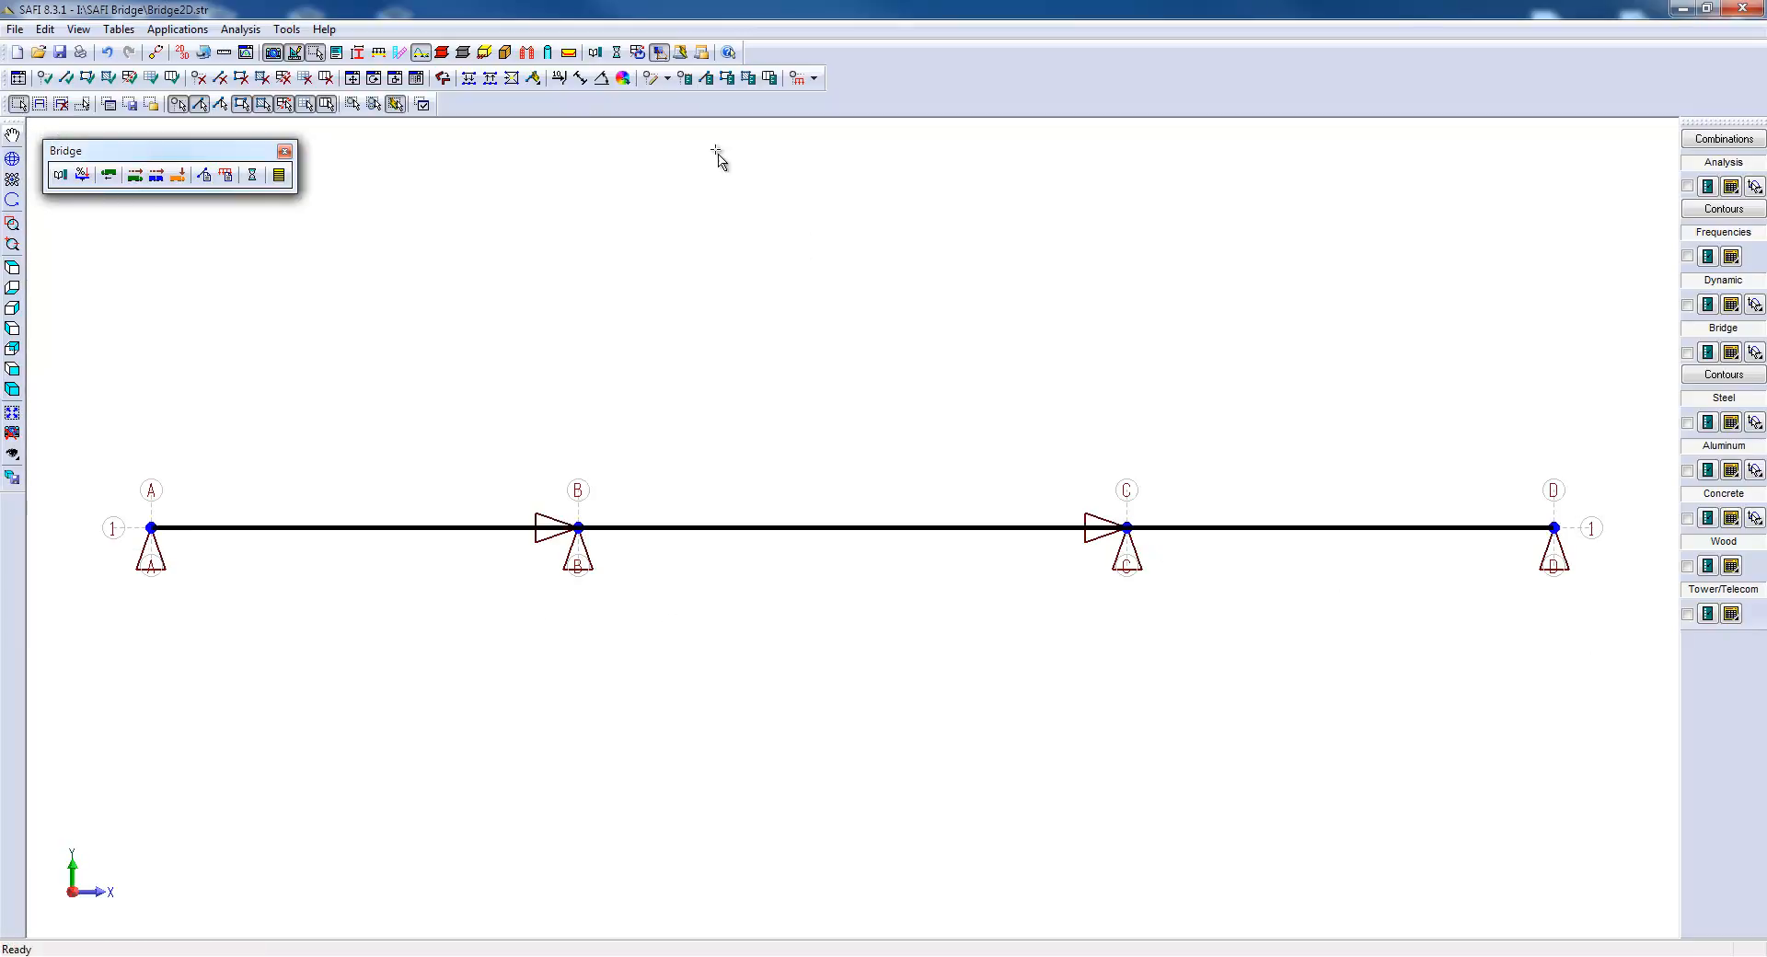
Add WWF1800x575 from the standard section library and assign it to the beam members.
{"action": "left_click", "coordinate": [706, 78]}
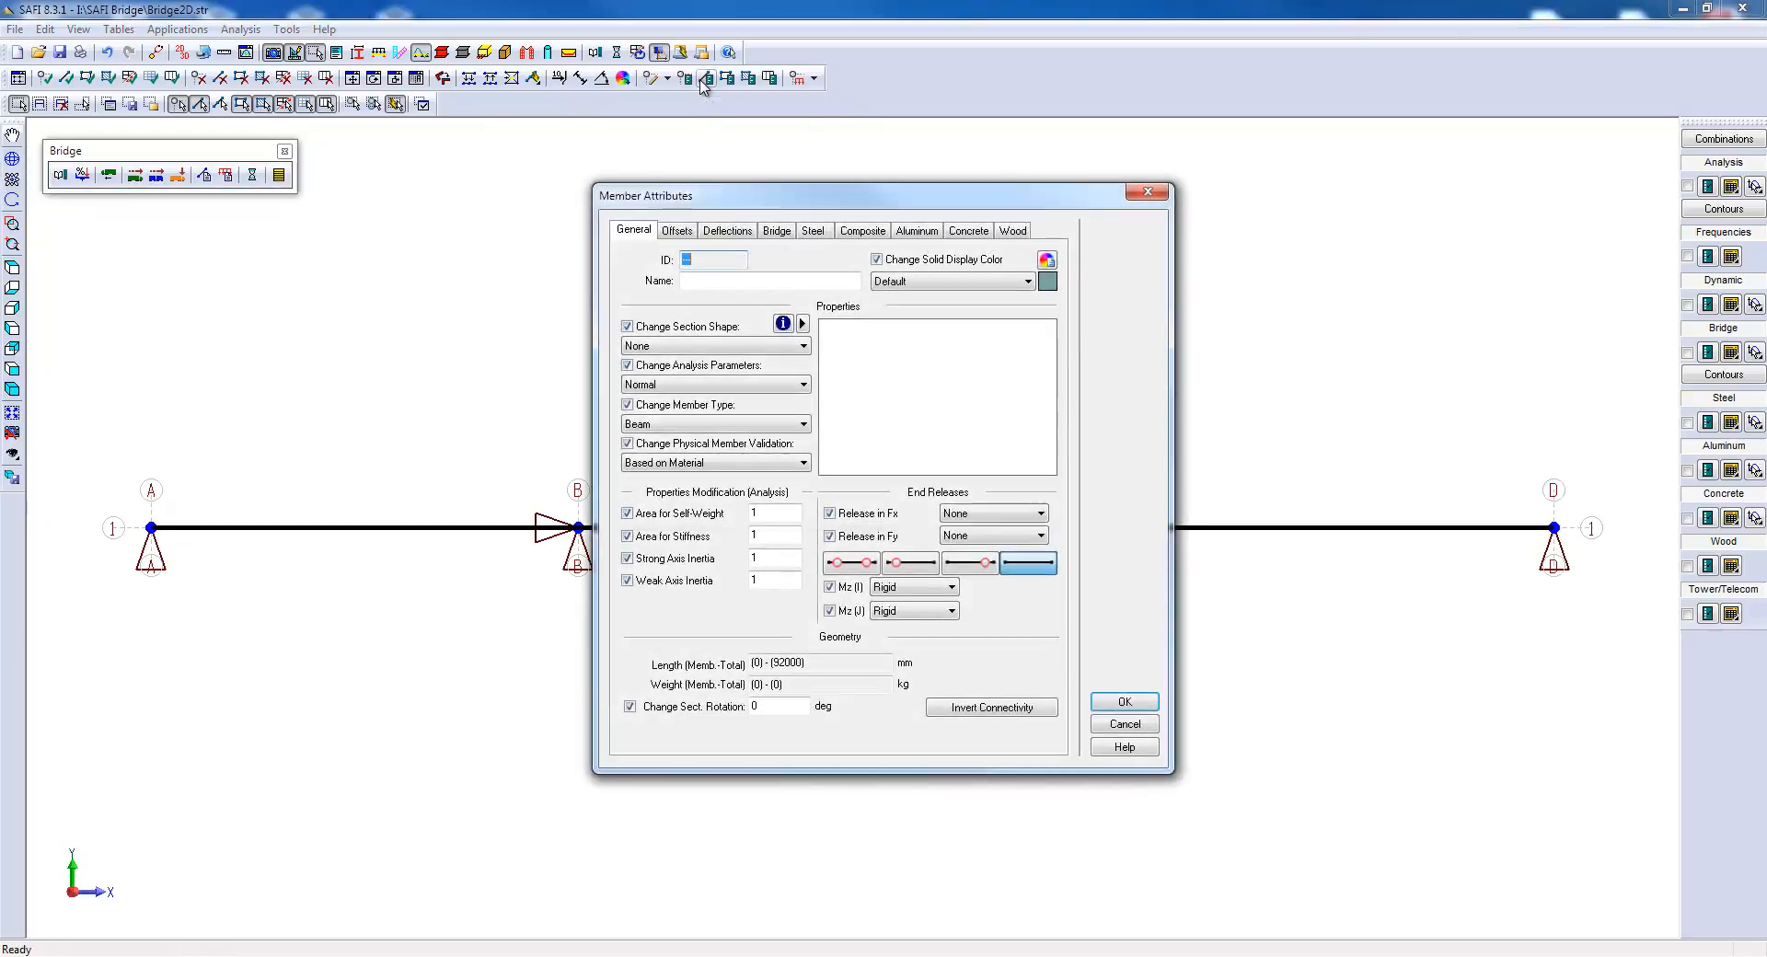
{"action": "left_click", "coordinate": [801, 326]}
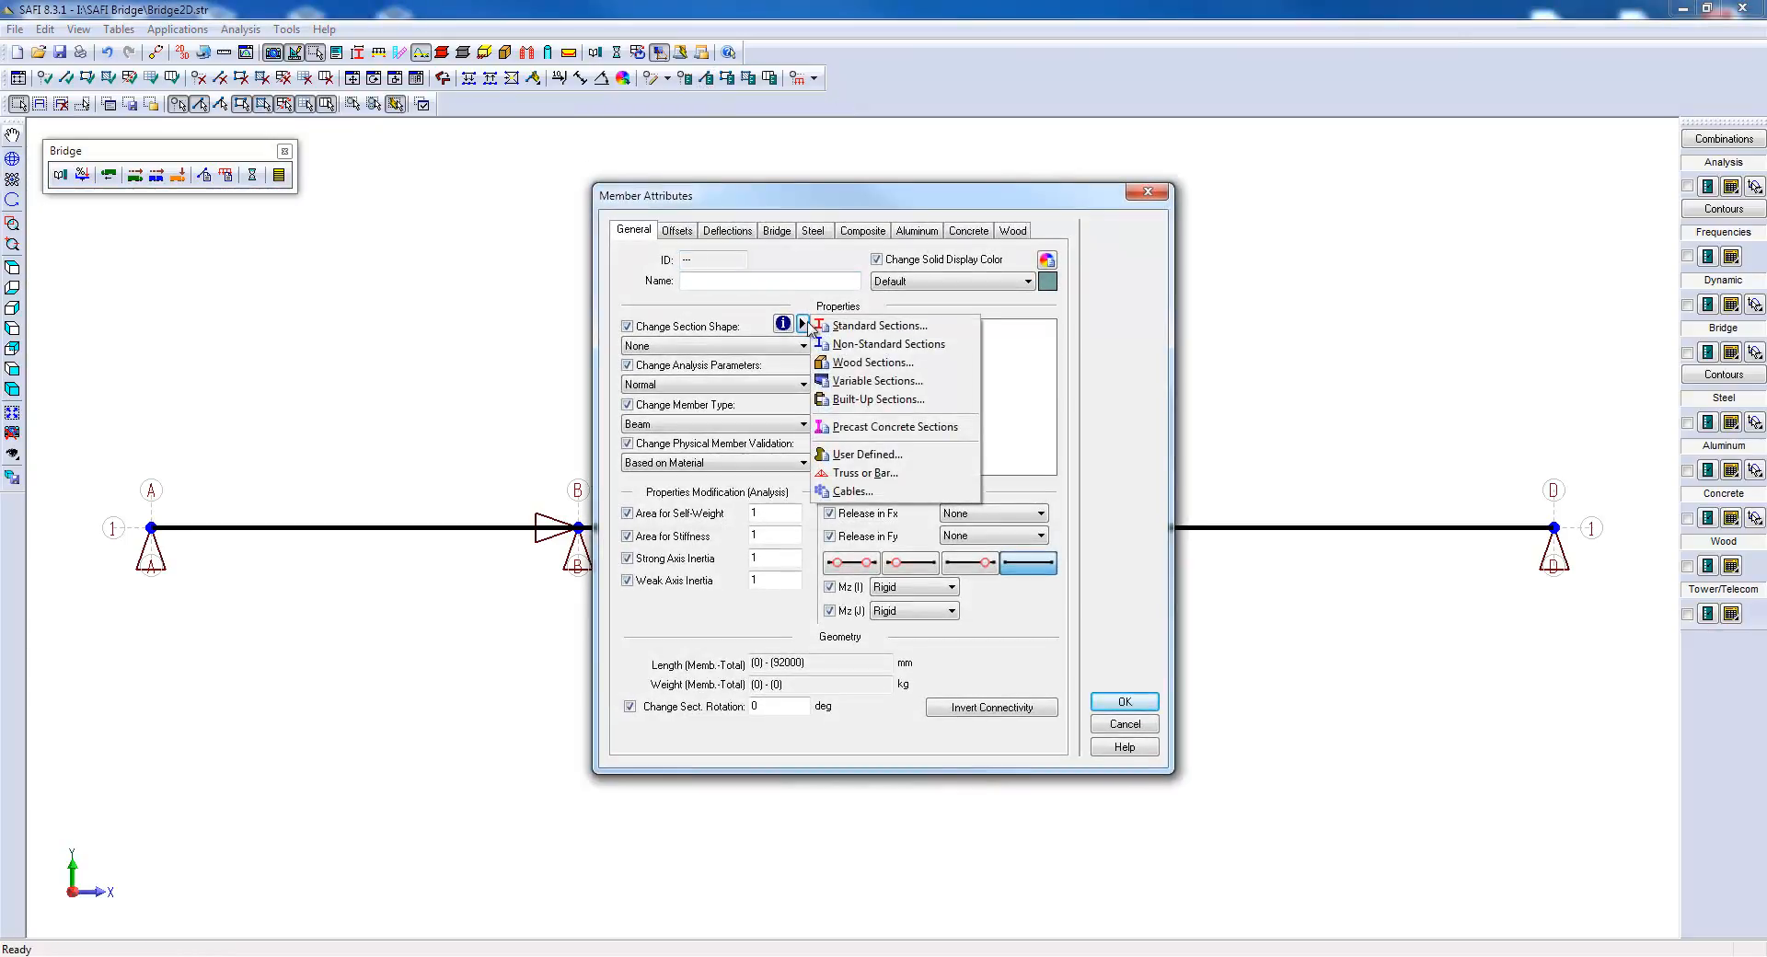
{"action": "left_click", "coordinate": [879, 326]}
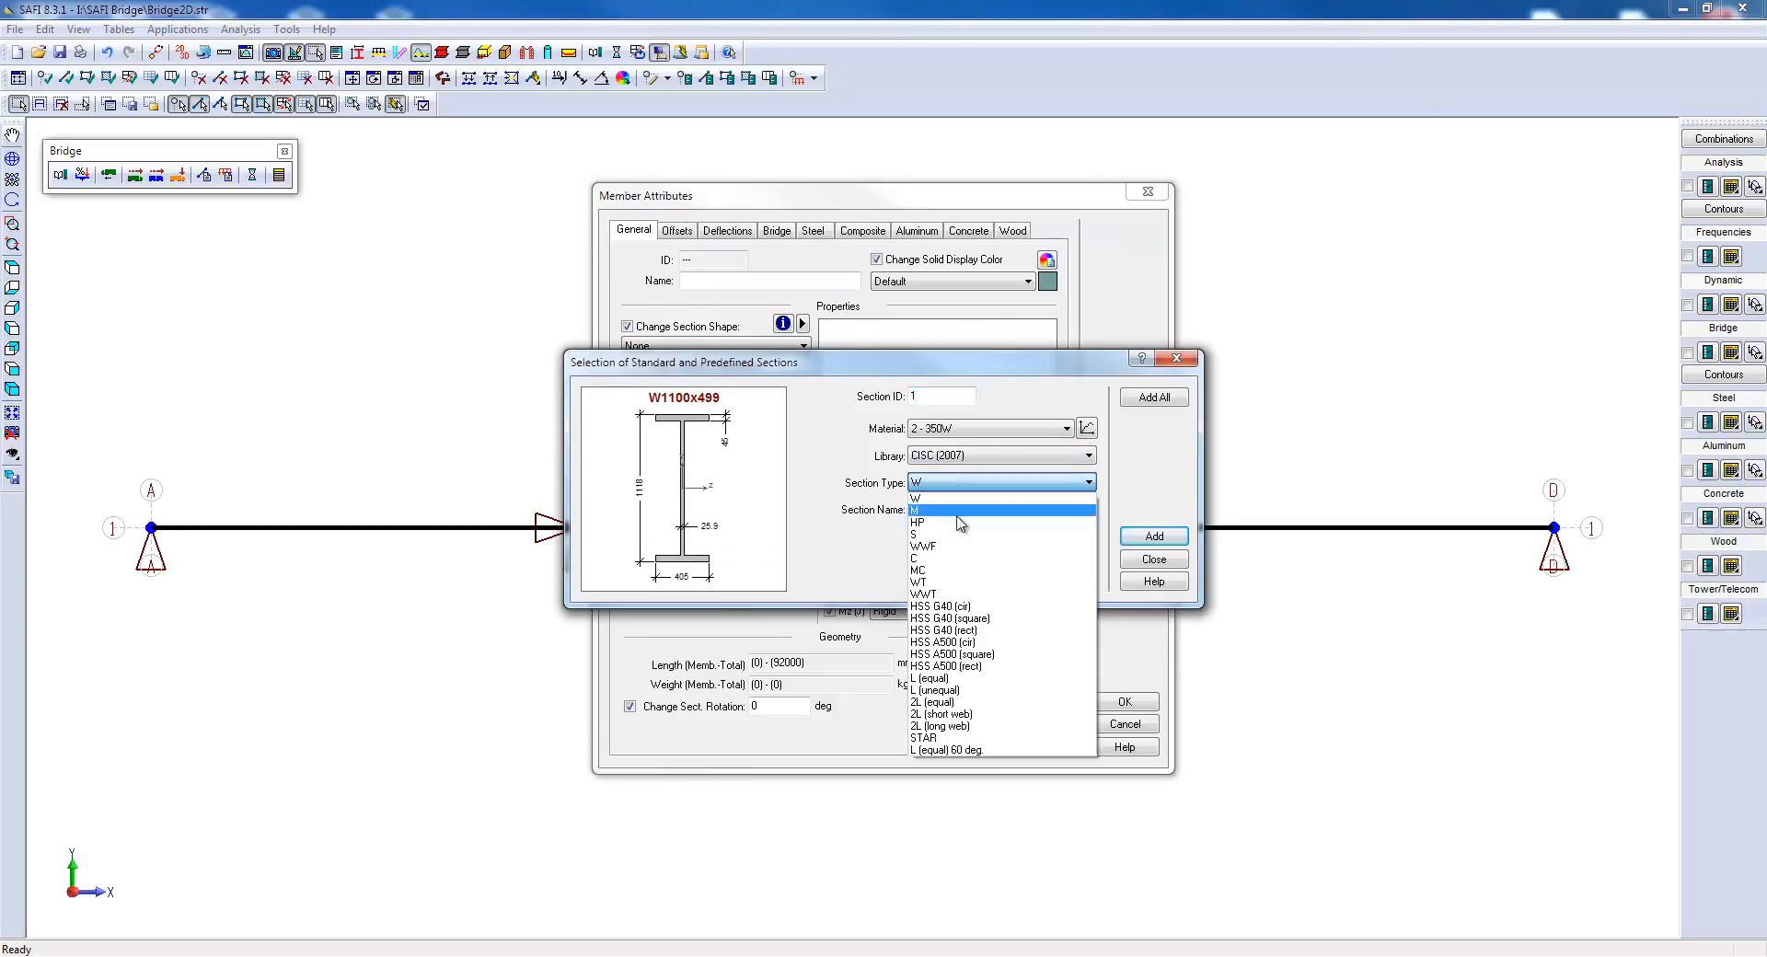
{"action": "left_click", "coordinate": [919, 545]}
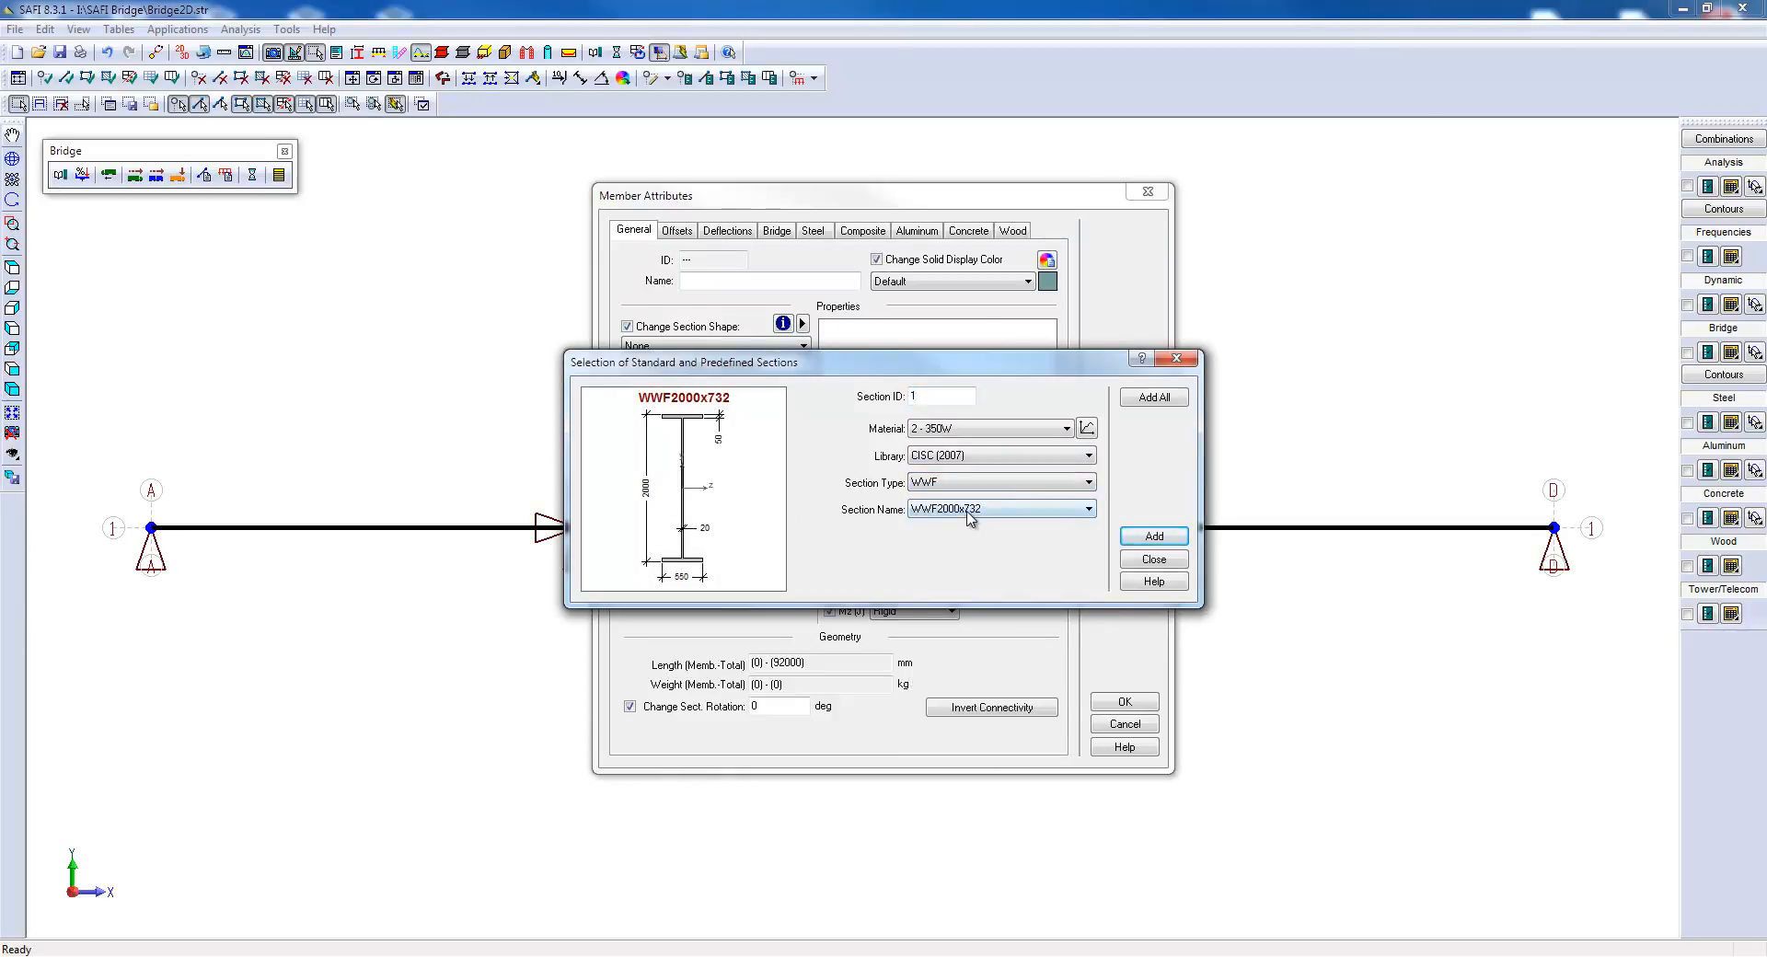
{"action": "left_click", "coordinate": [1084, 507]}
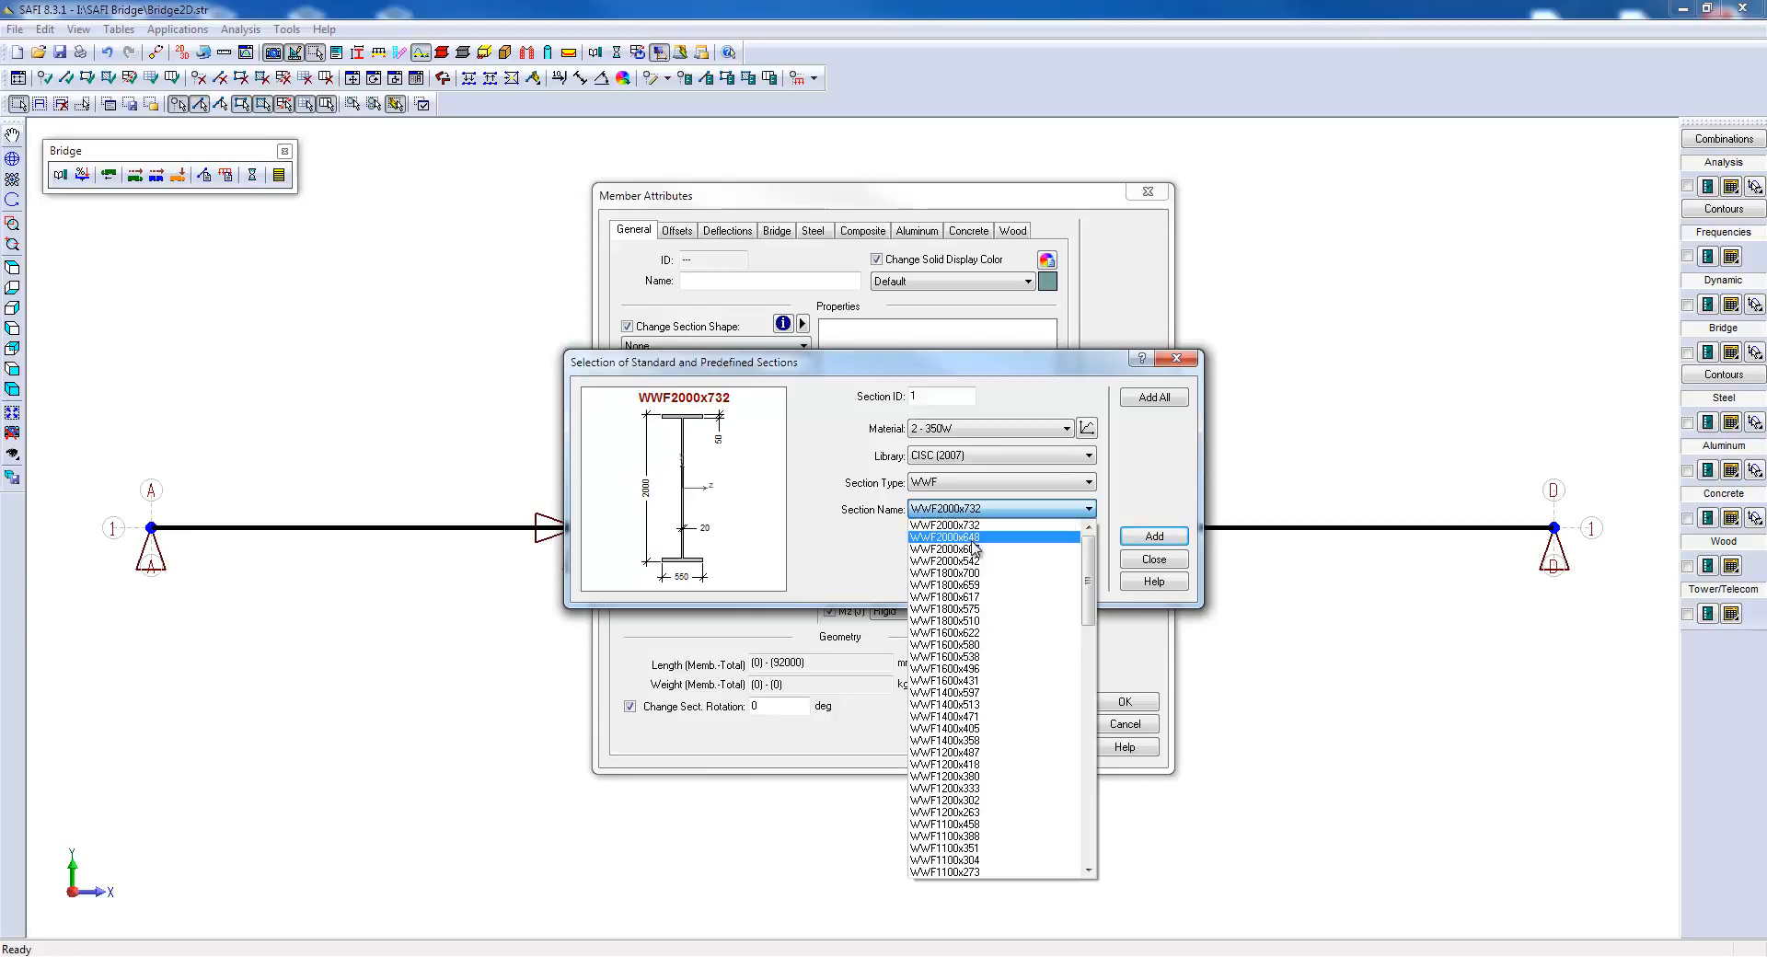
{"action": "left_click", "coordinate": [944, 607]}
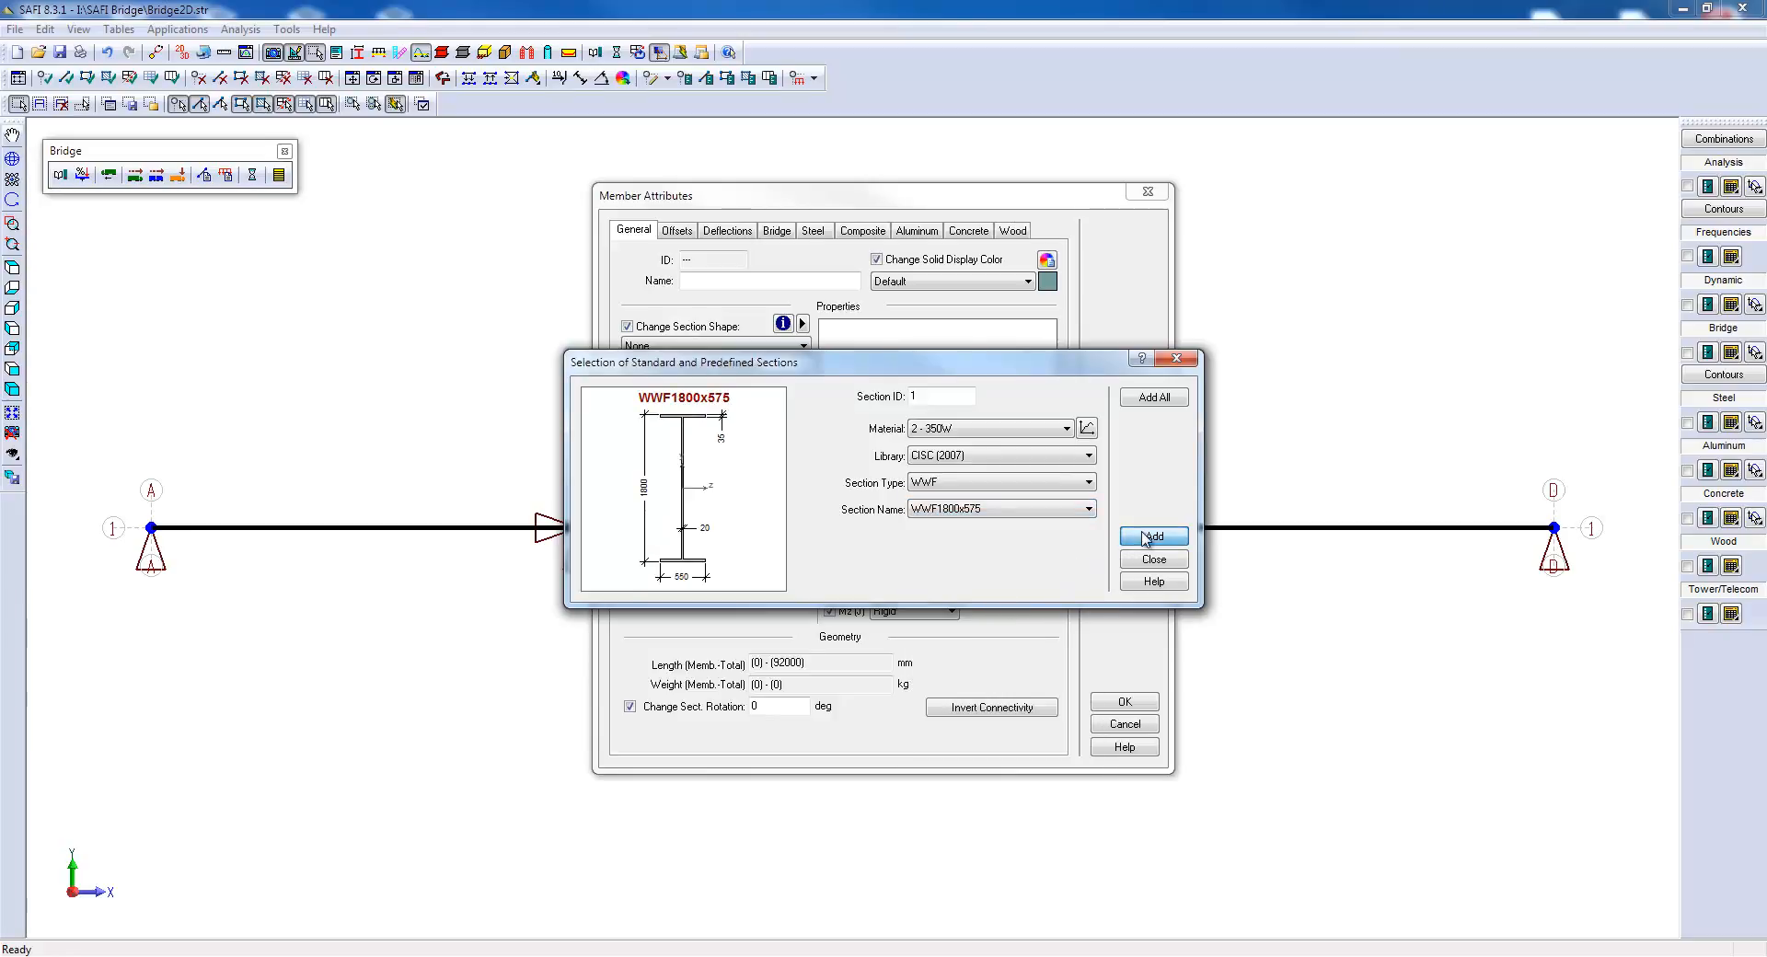
{"action": "left_click", "coordinate": [1151, 536]}
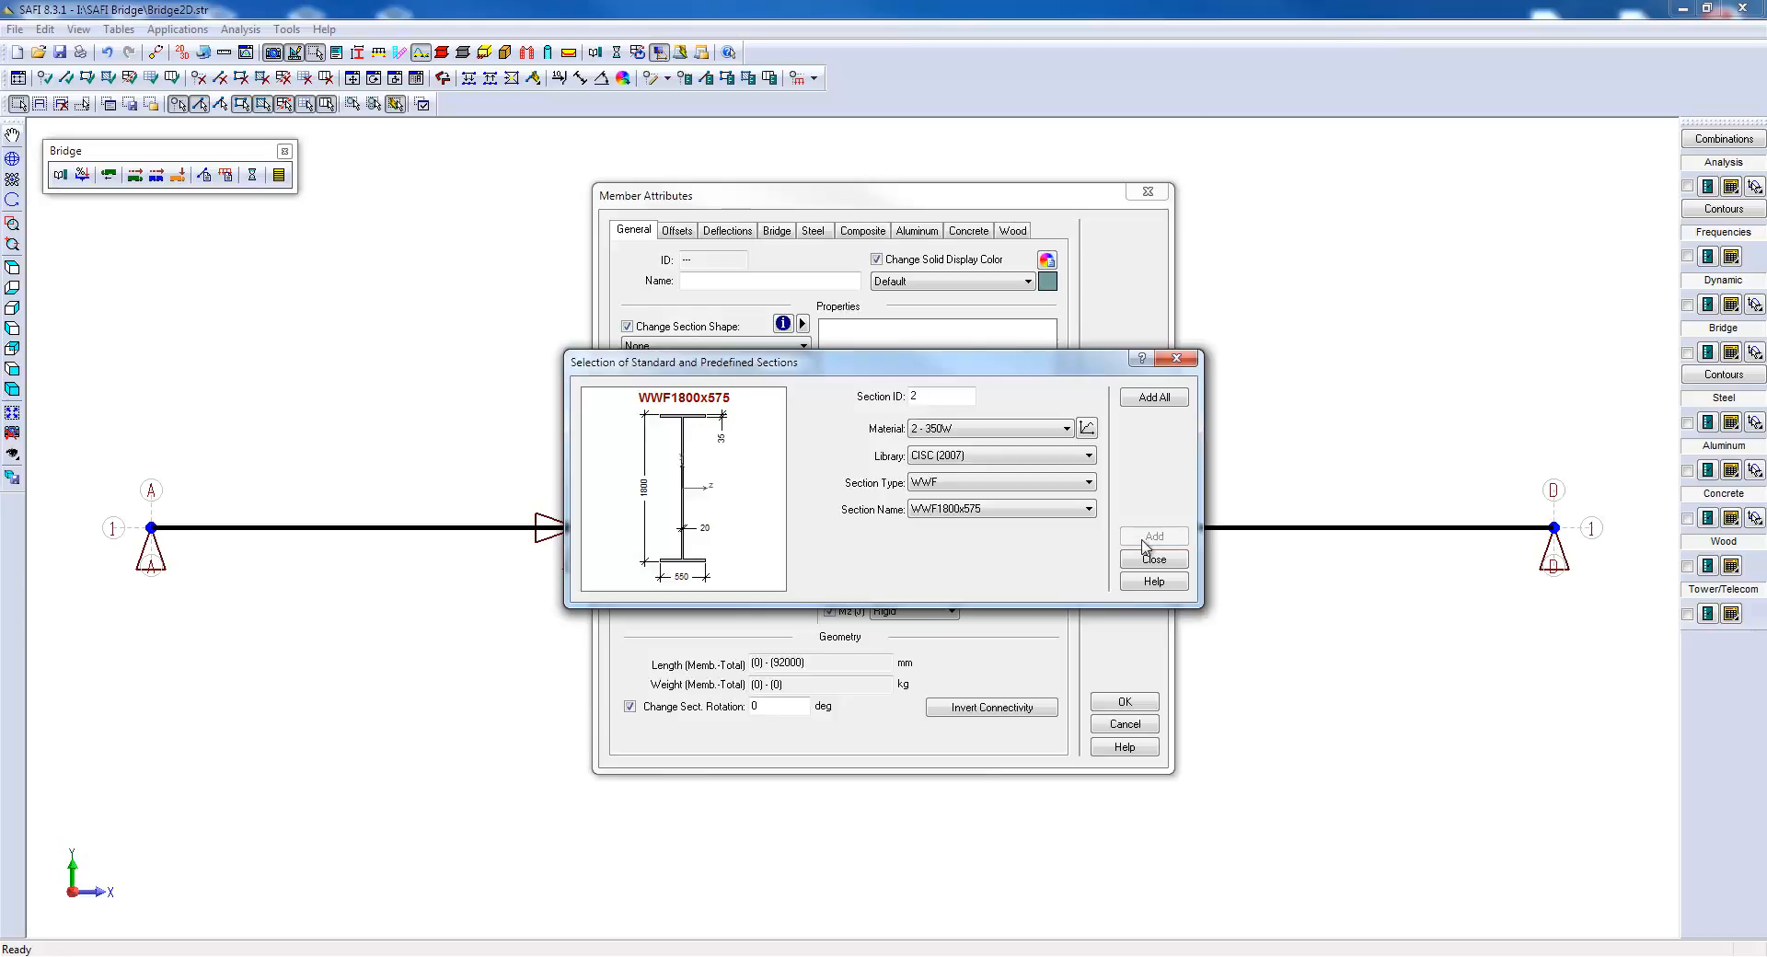
{"action": "left_click", "coordinate": [1151, 559]}
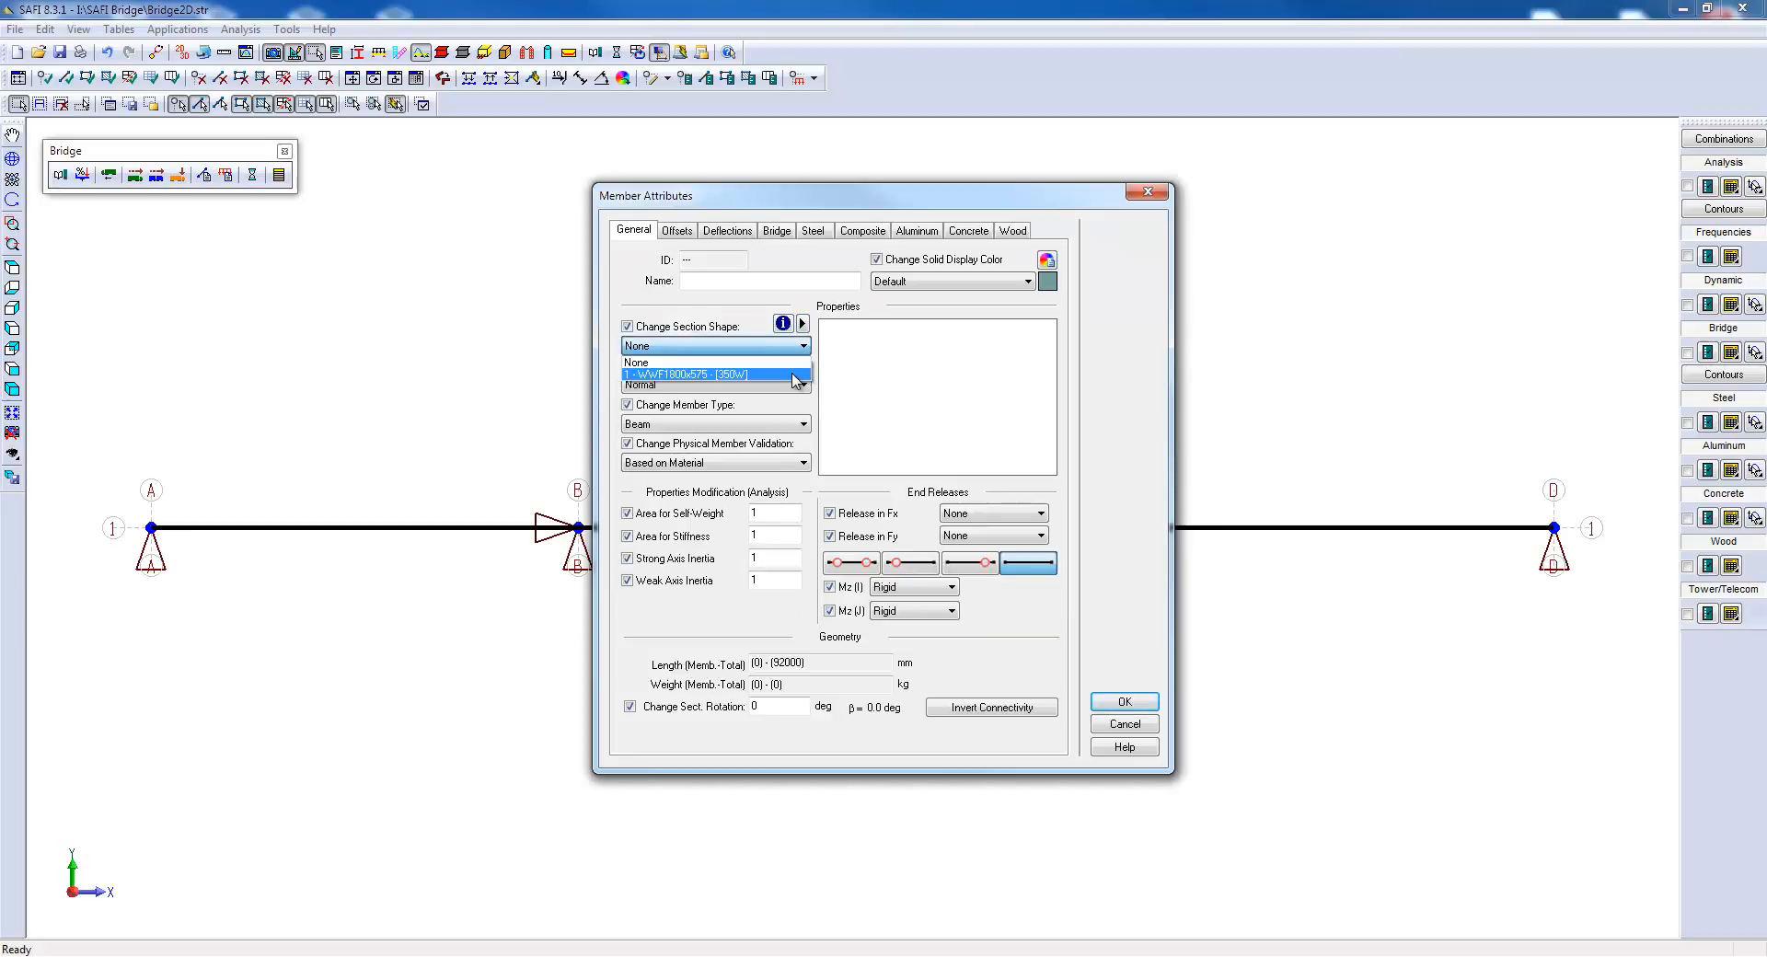
{"action": "left_click", "coordinate": [699, 375]}
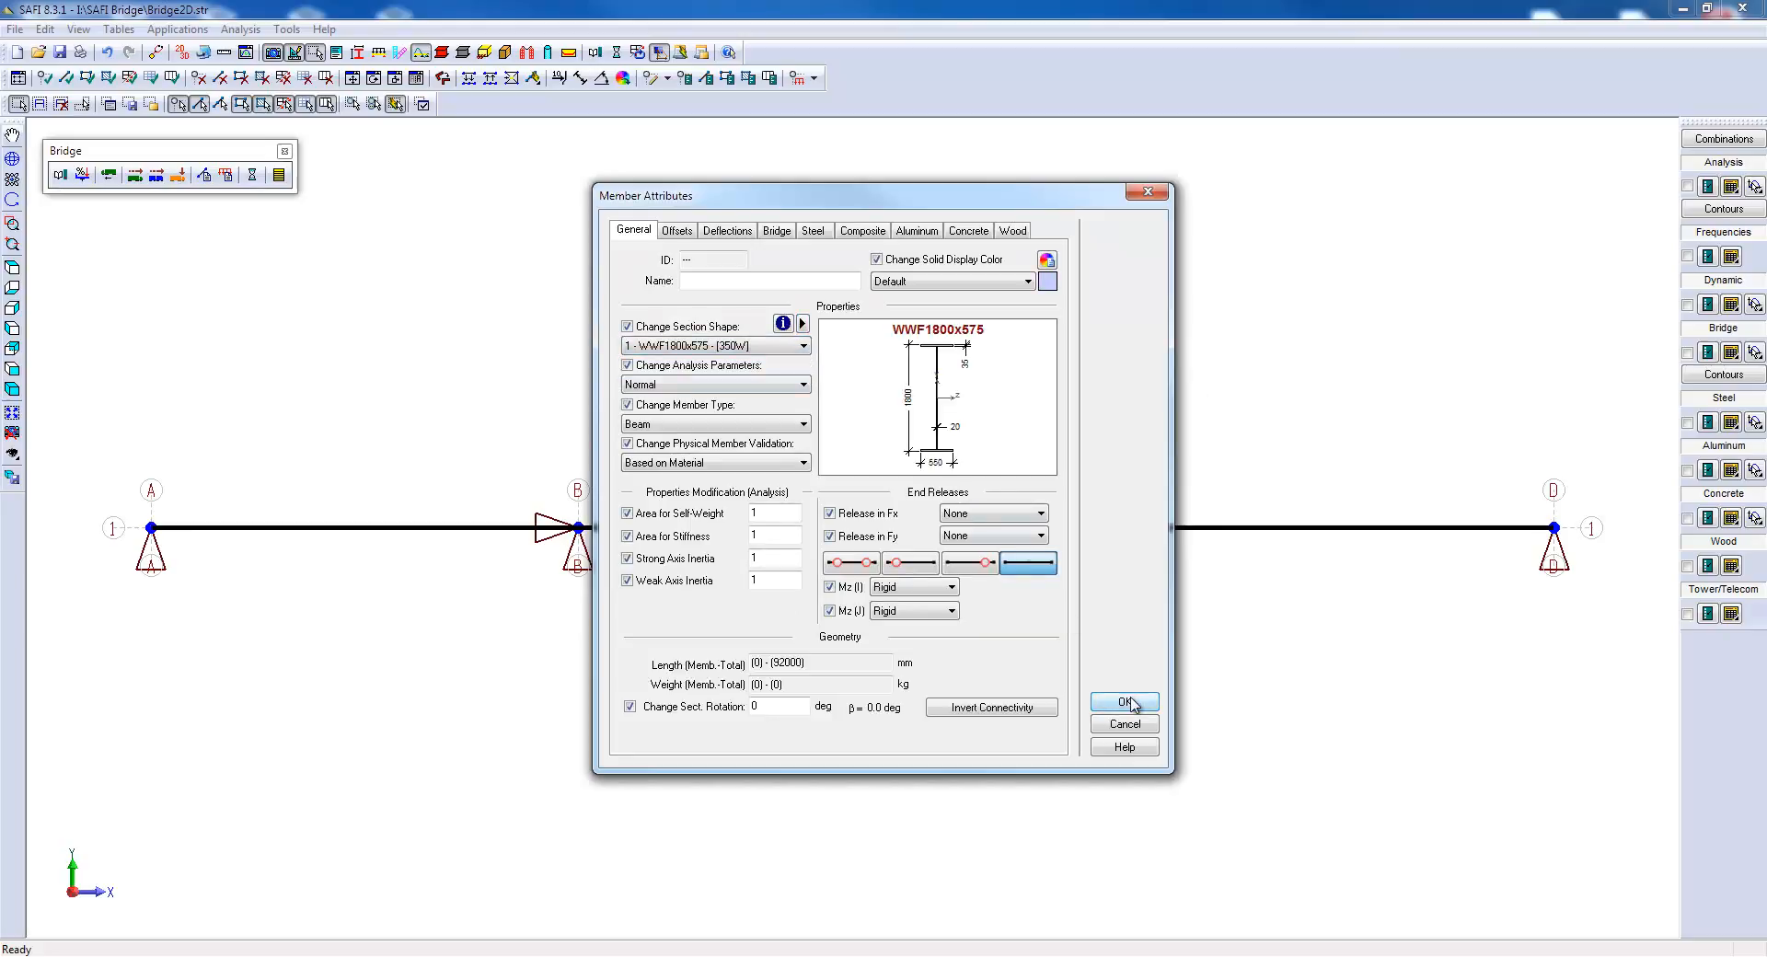
{"action": "left_click", "coordinate": [1123, 702]}
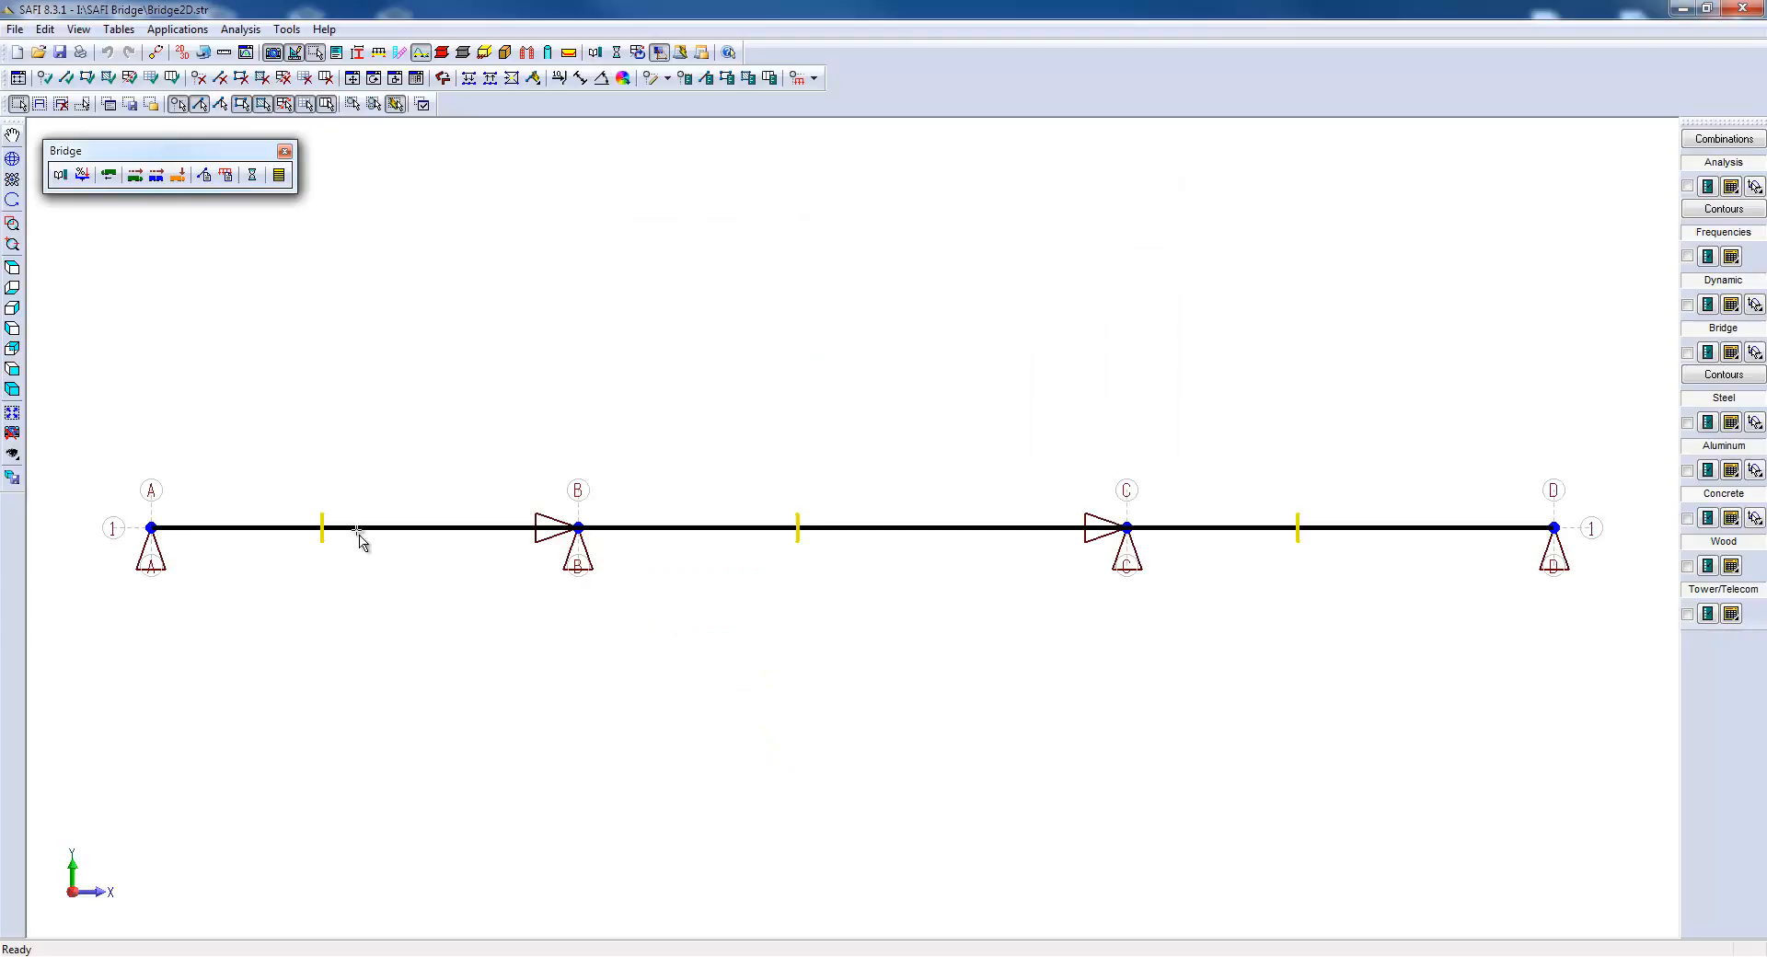
{"action": "mouse_move", "coordinate": [1003, 586]}
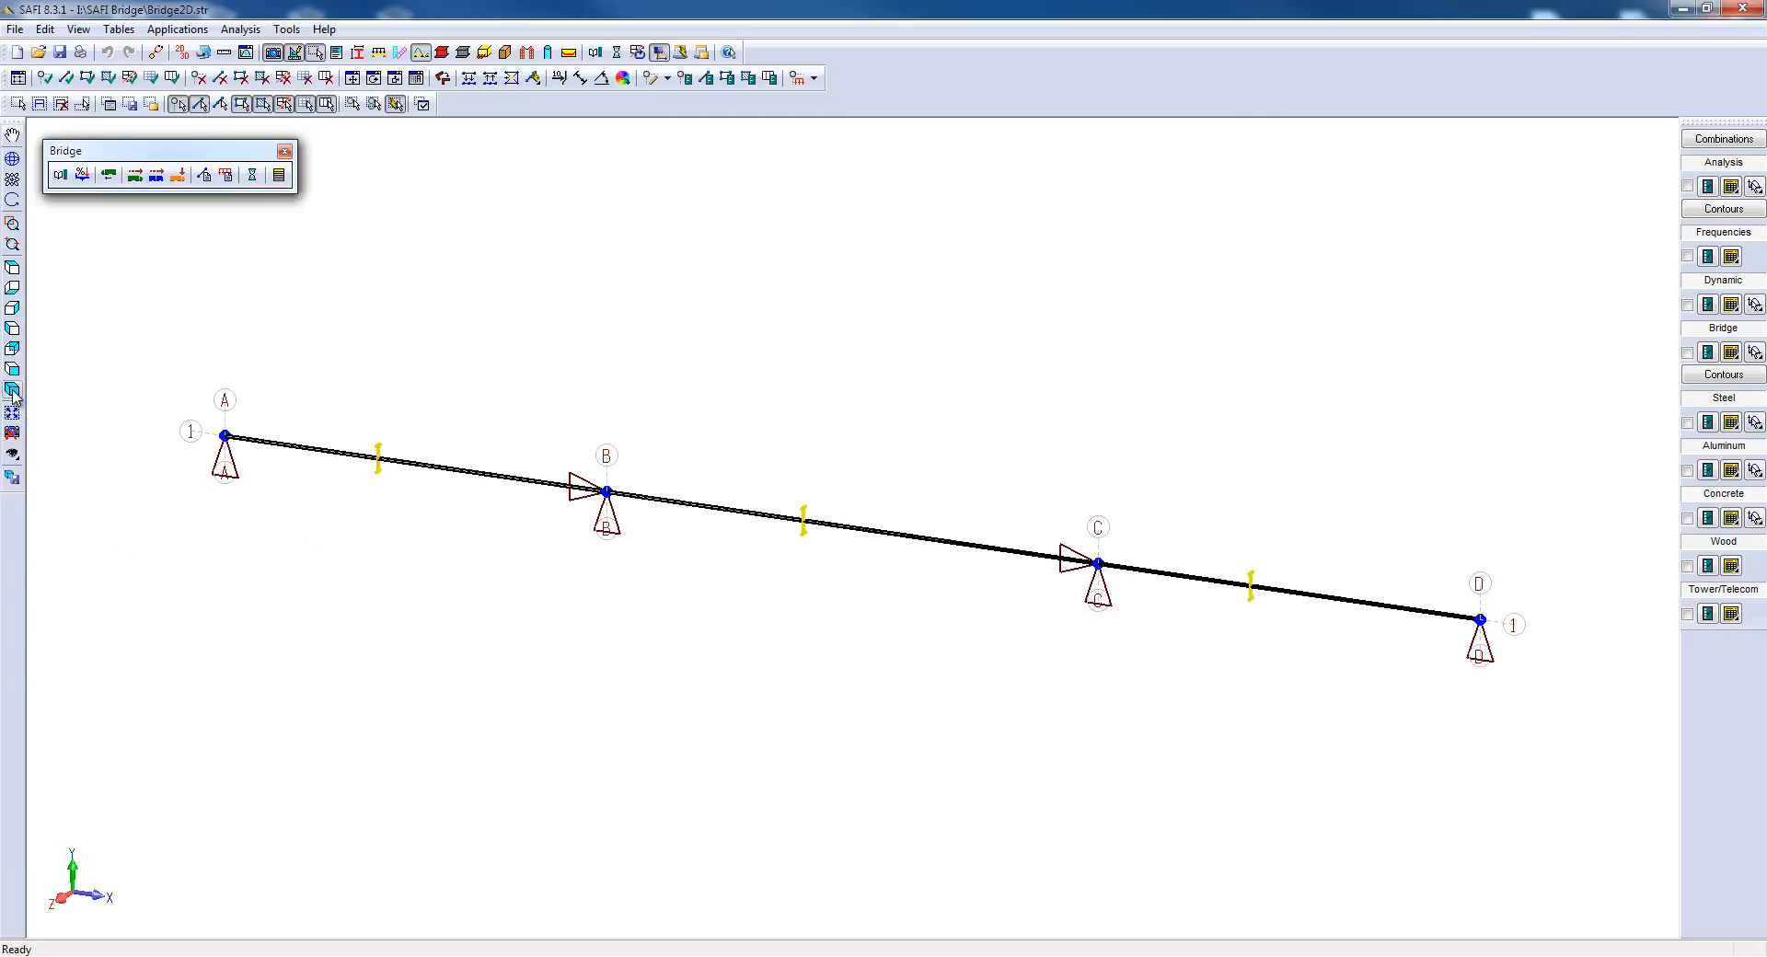
{"action": "mouse_move", "coordinate": [12, 310]}
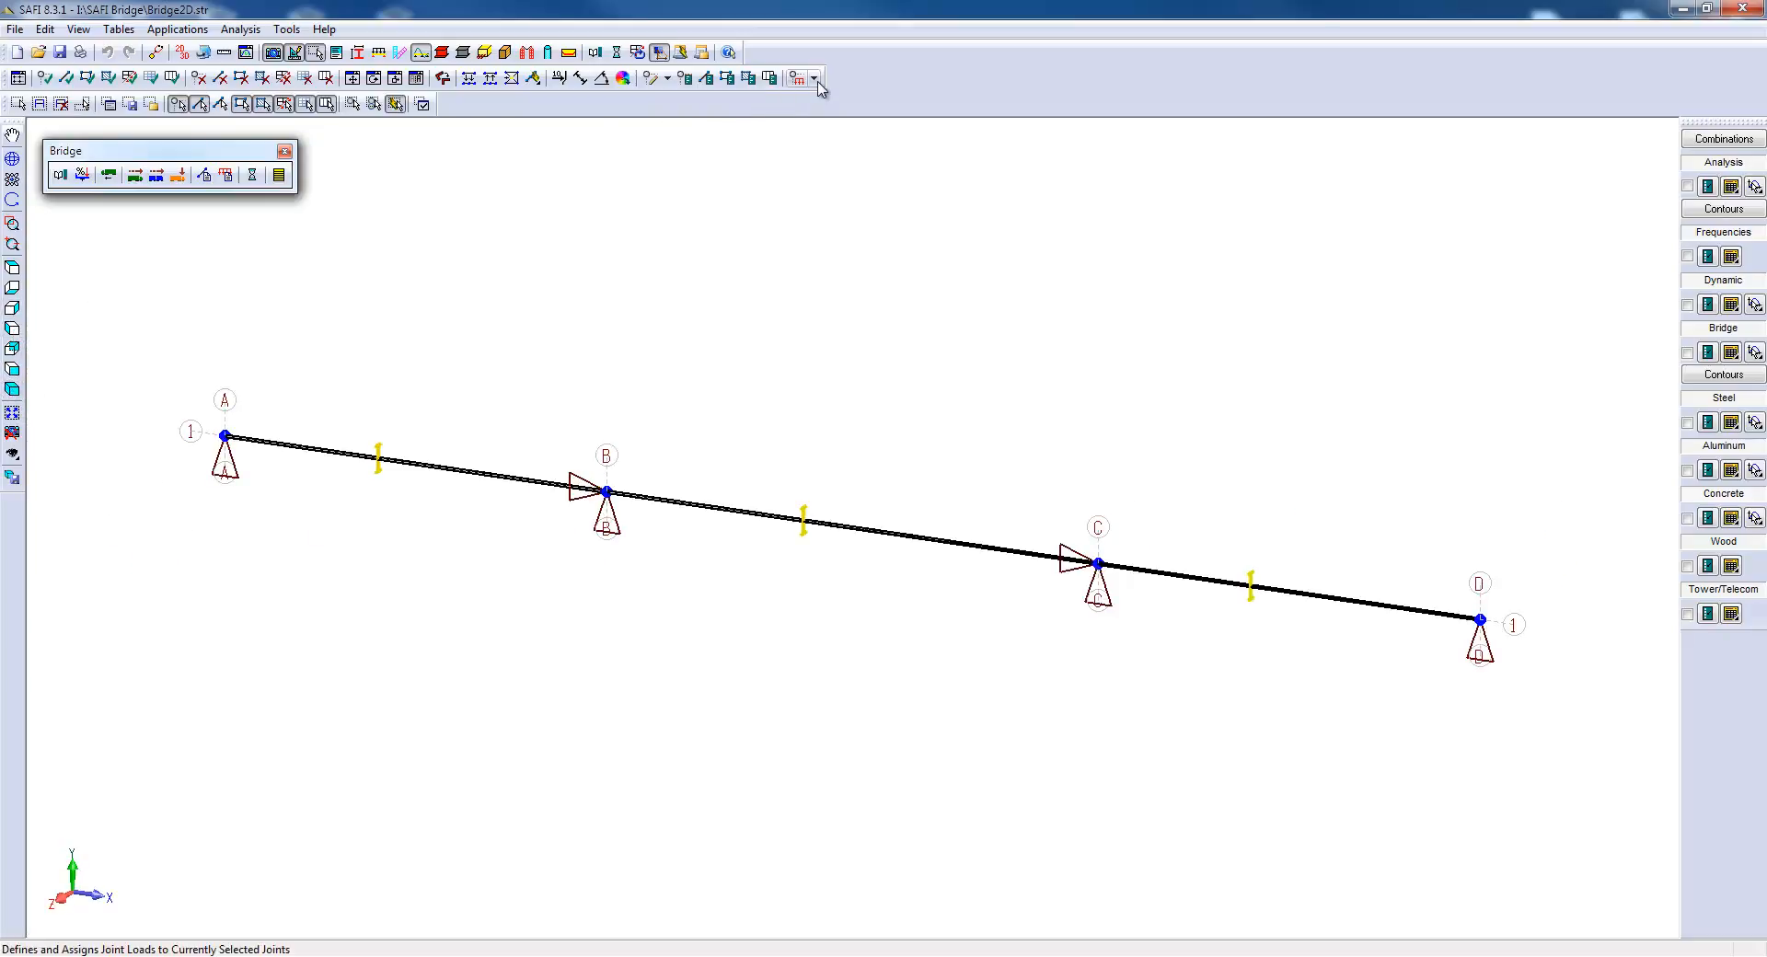
Enter basic load names Self Weight, Add. Dead Load and Moving Load.
{"action": "left_click", "coordinate": [812, 78]}
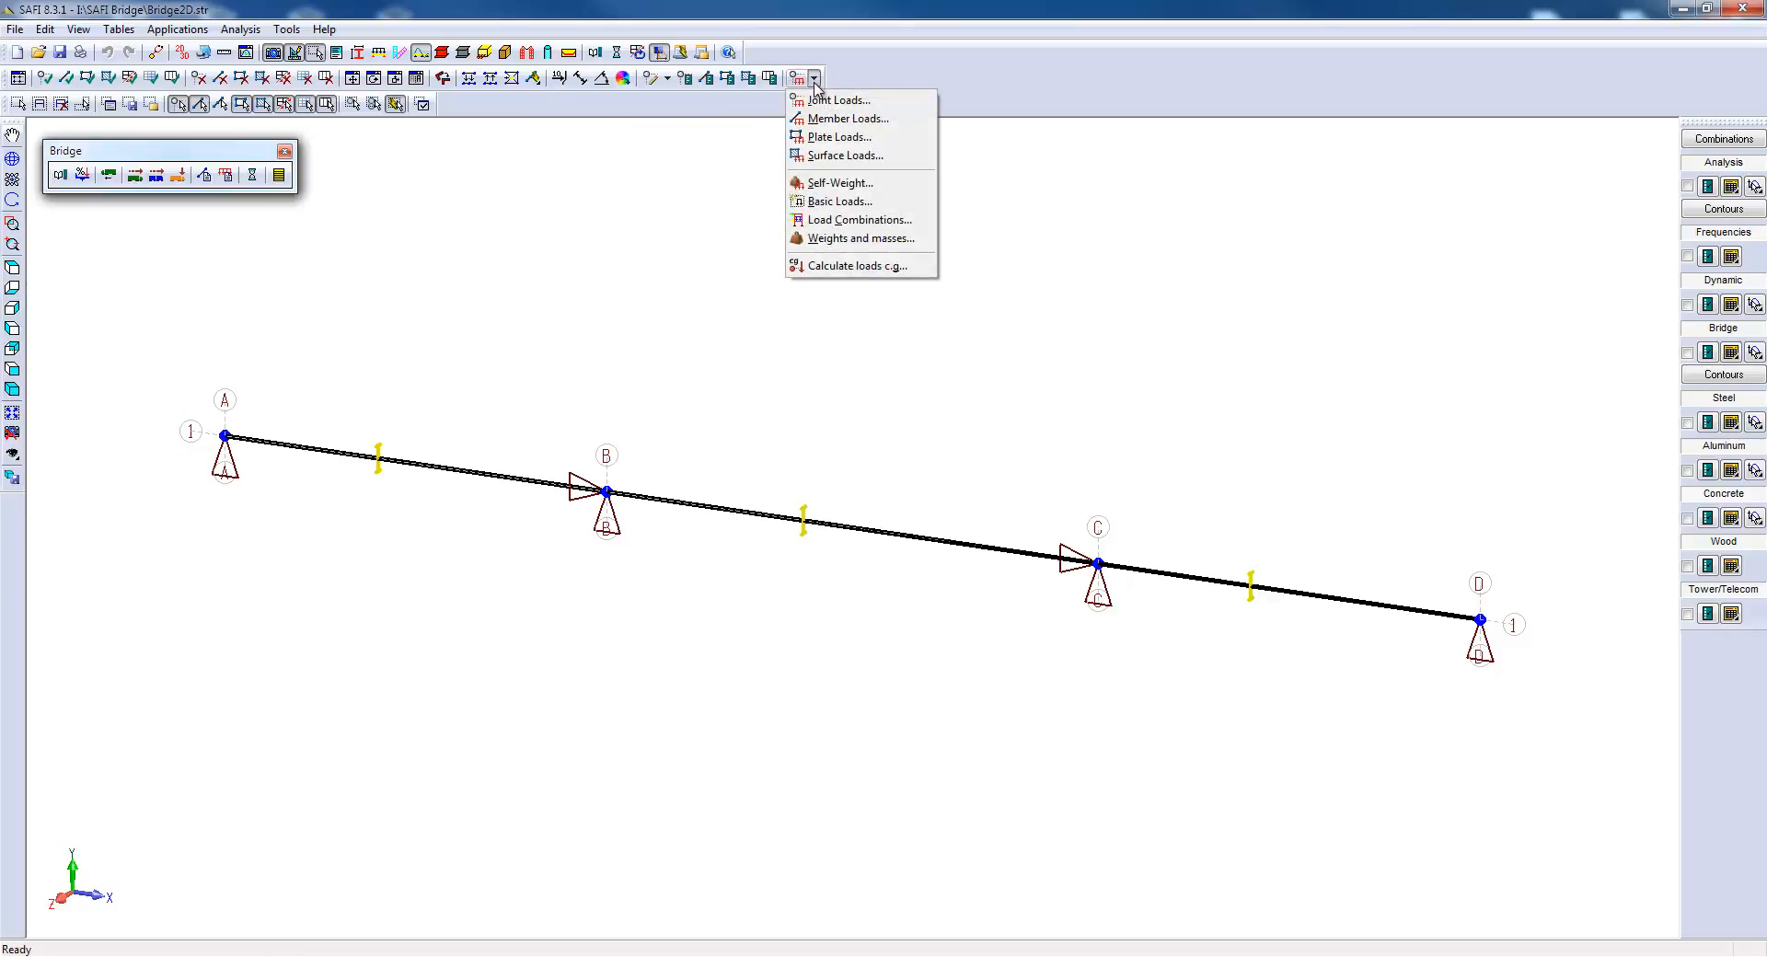
{"action": "left_click", "coordinate": [837, 201]}
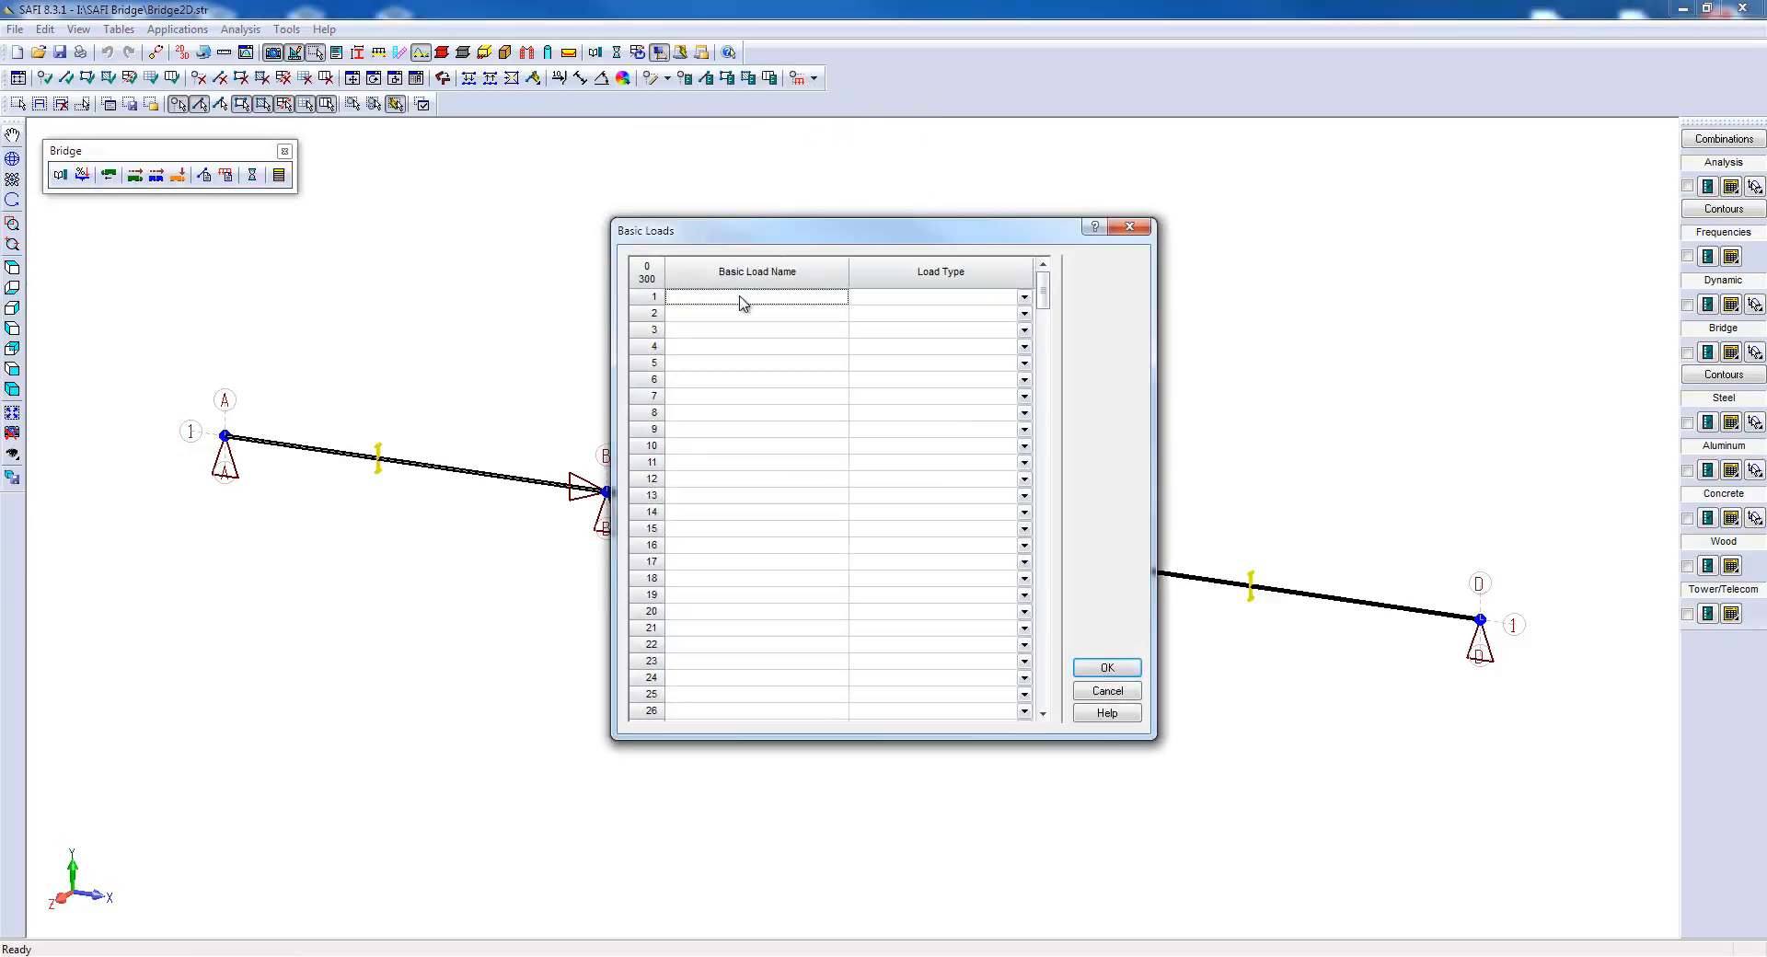
{"action": "type", "text": "Self Weight"}
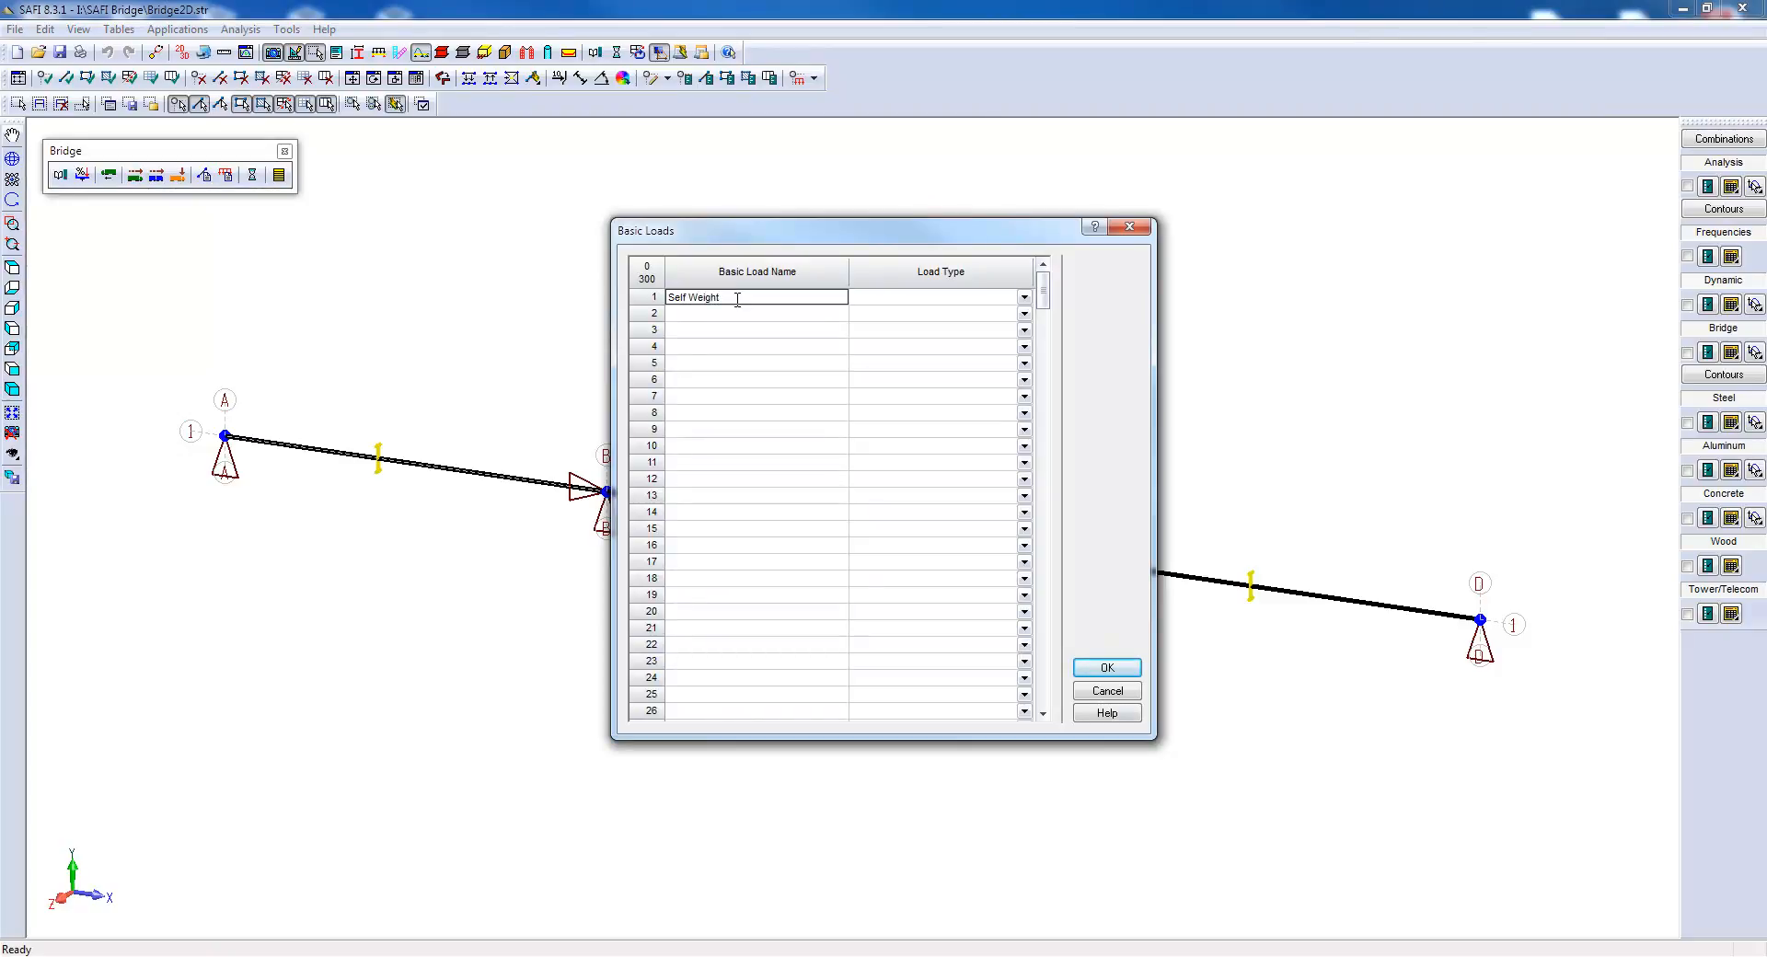
{"action": "type", "text": "Add. Dead Load"}
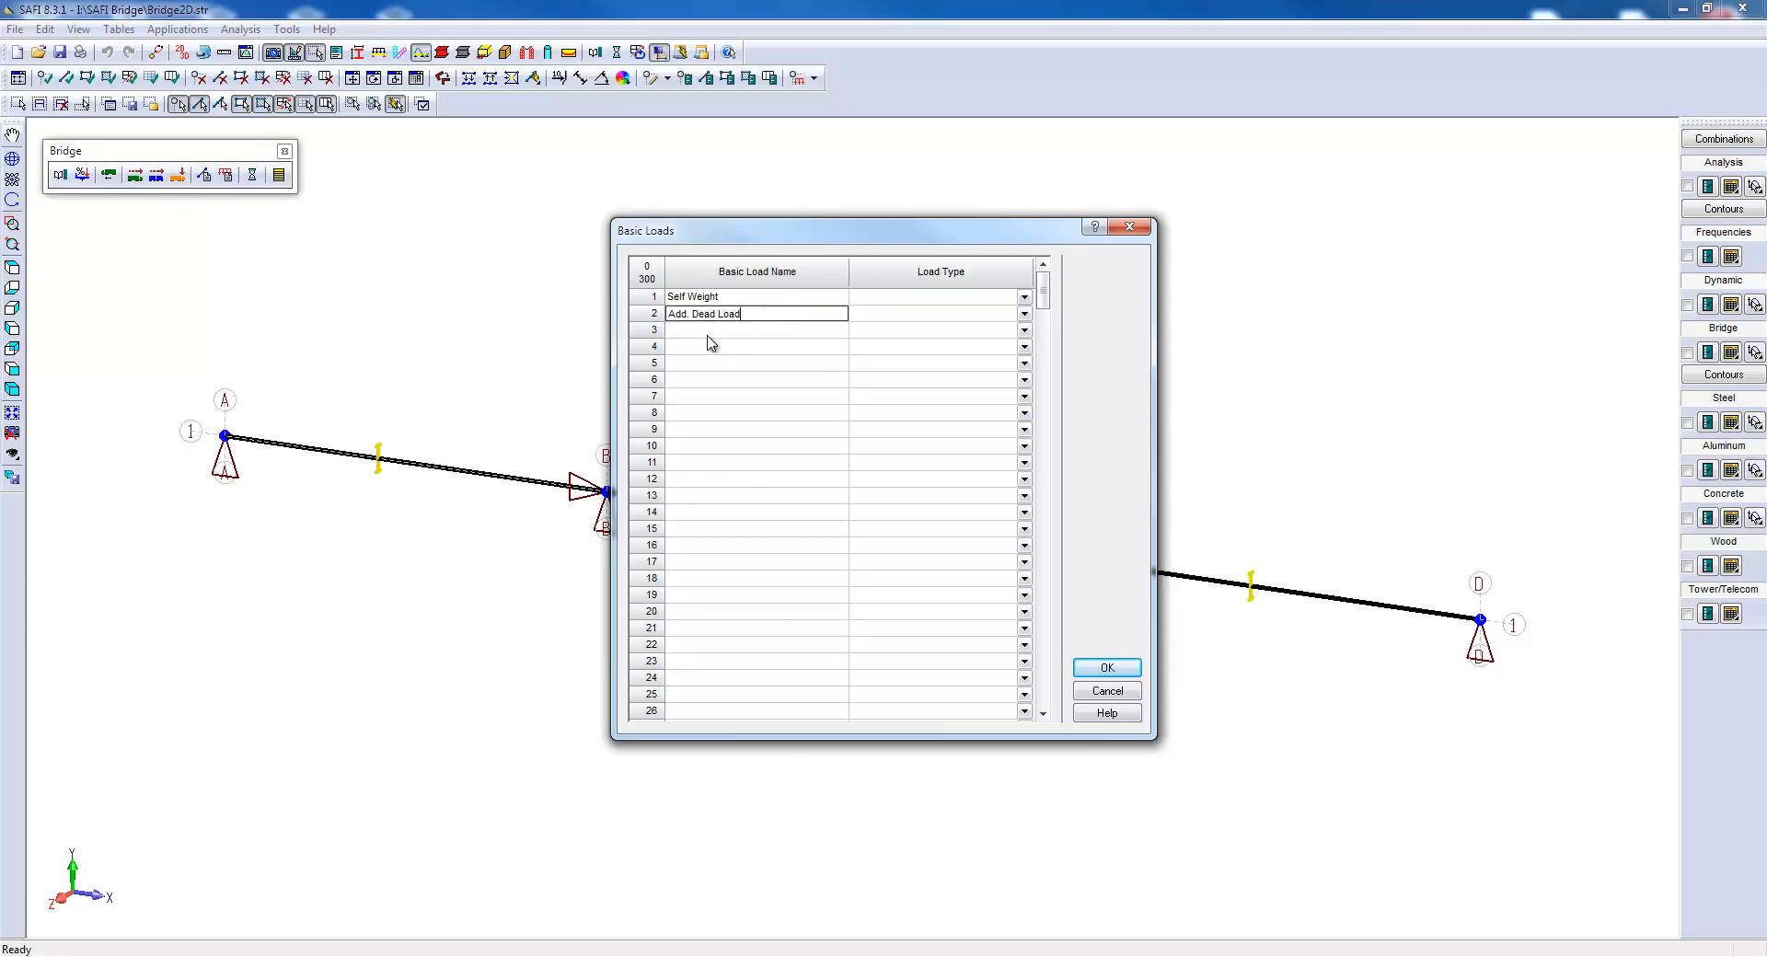
{"action": "type", "text": "M"}
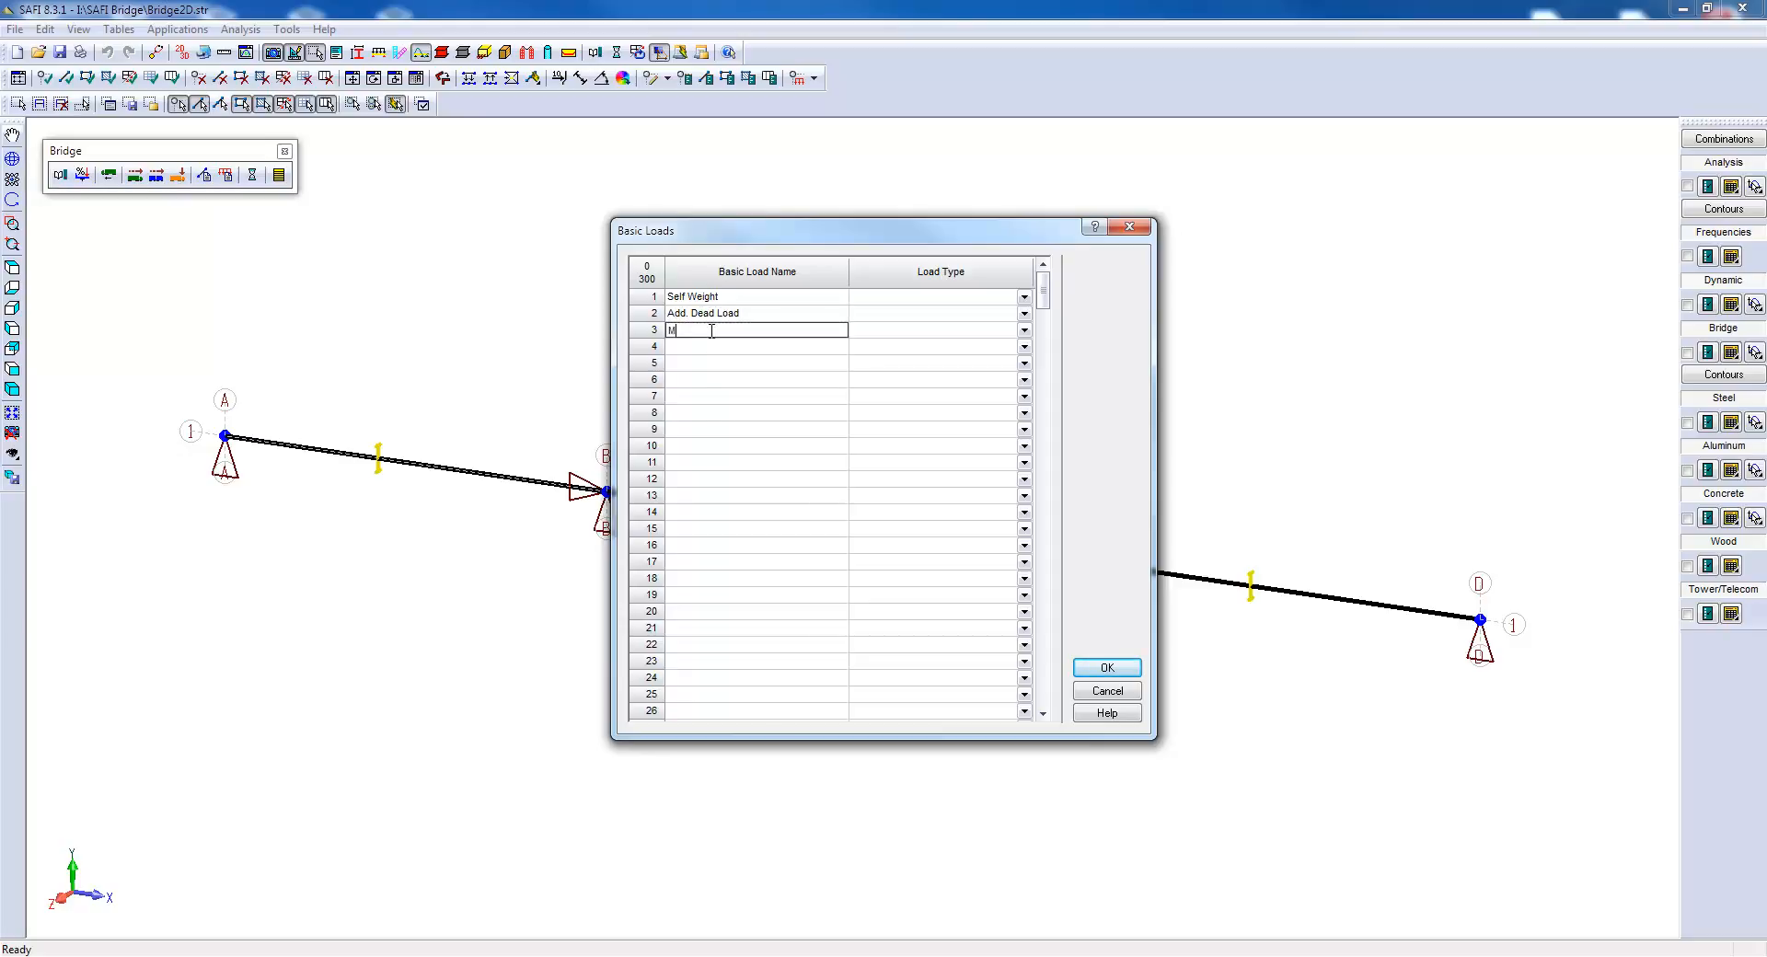
{"action": "type", "text": "oving"}
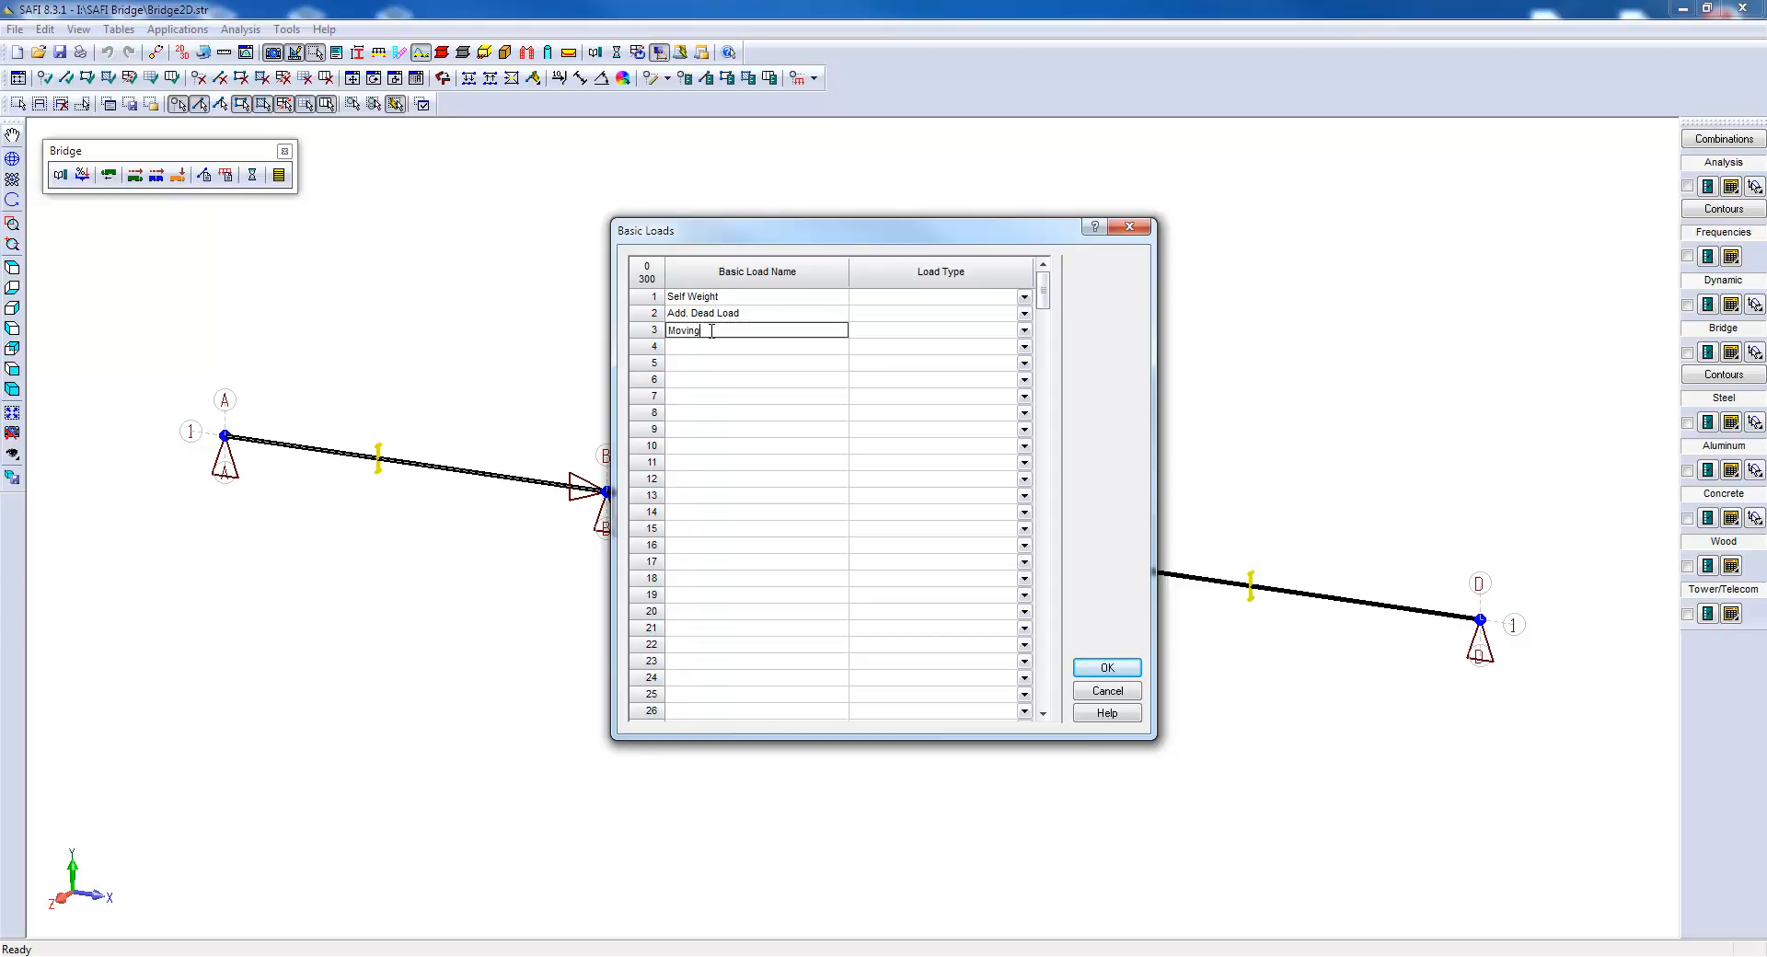
{"action": "type", "text": "Load"}
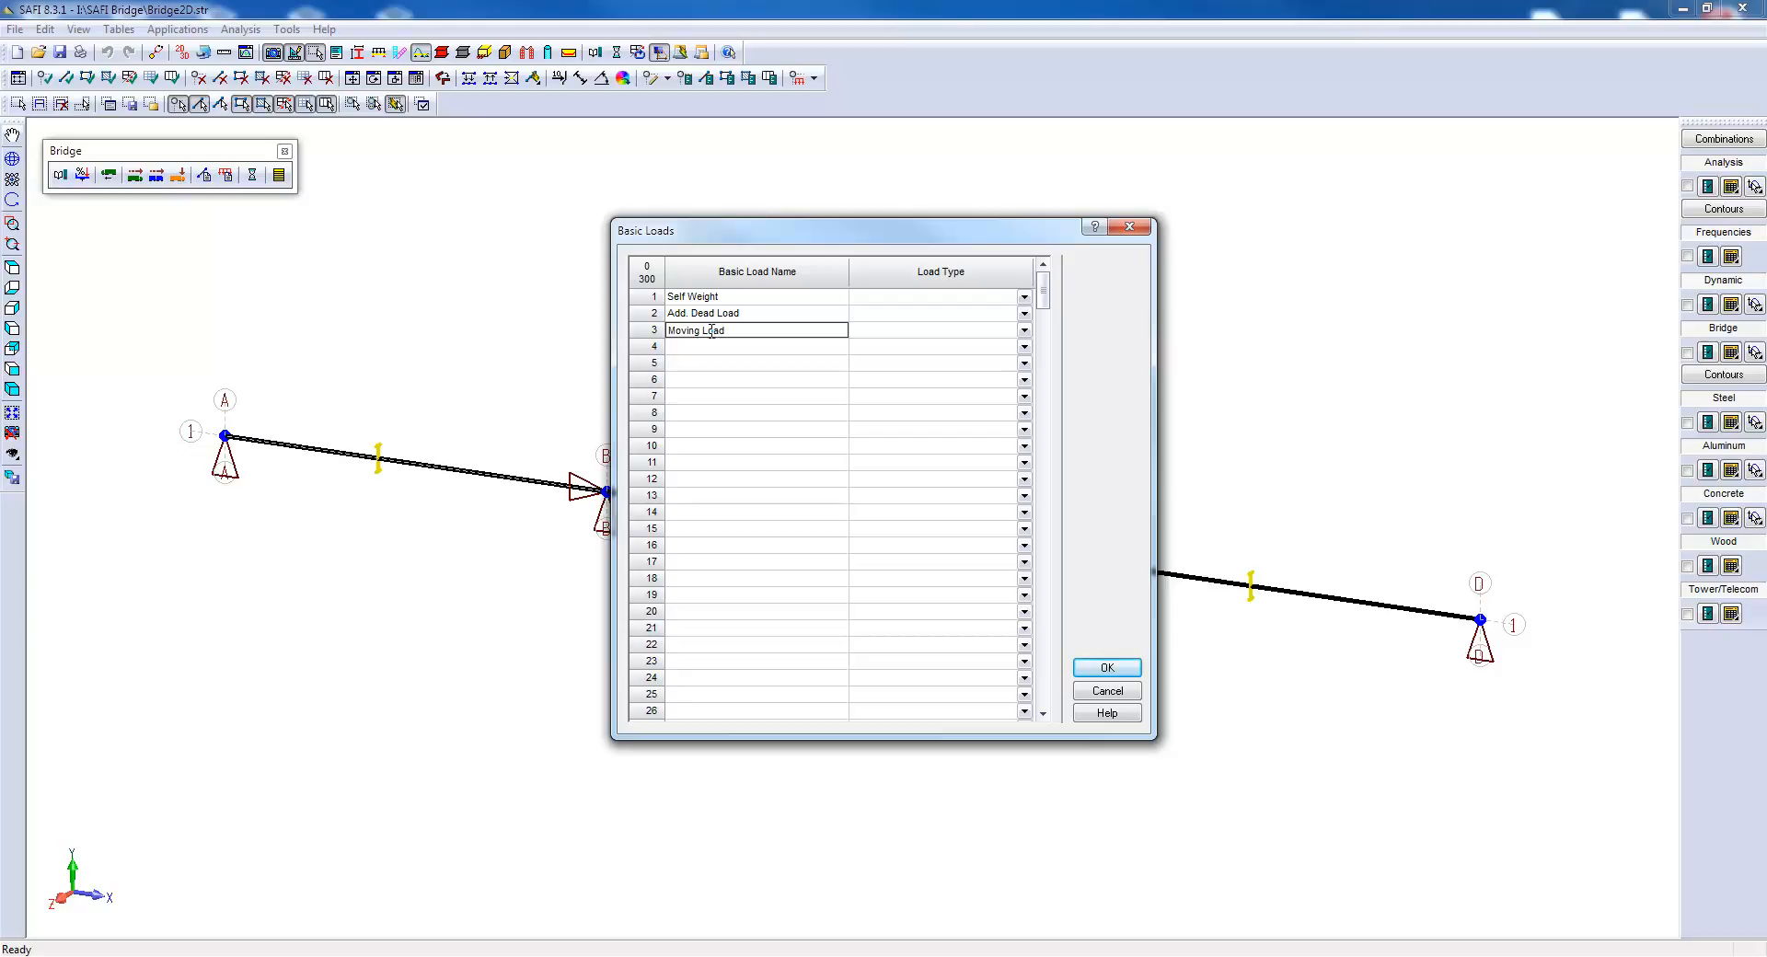
Set the load types to dead, additional dead and moving, and confirm.
{"action": "left_click", "coordinate": [1023, 297]}
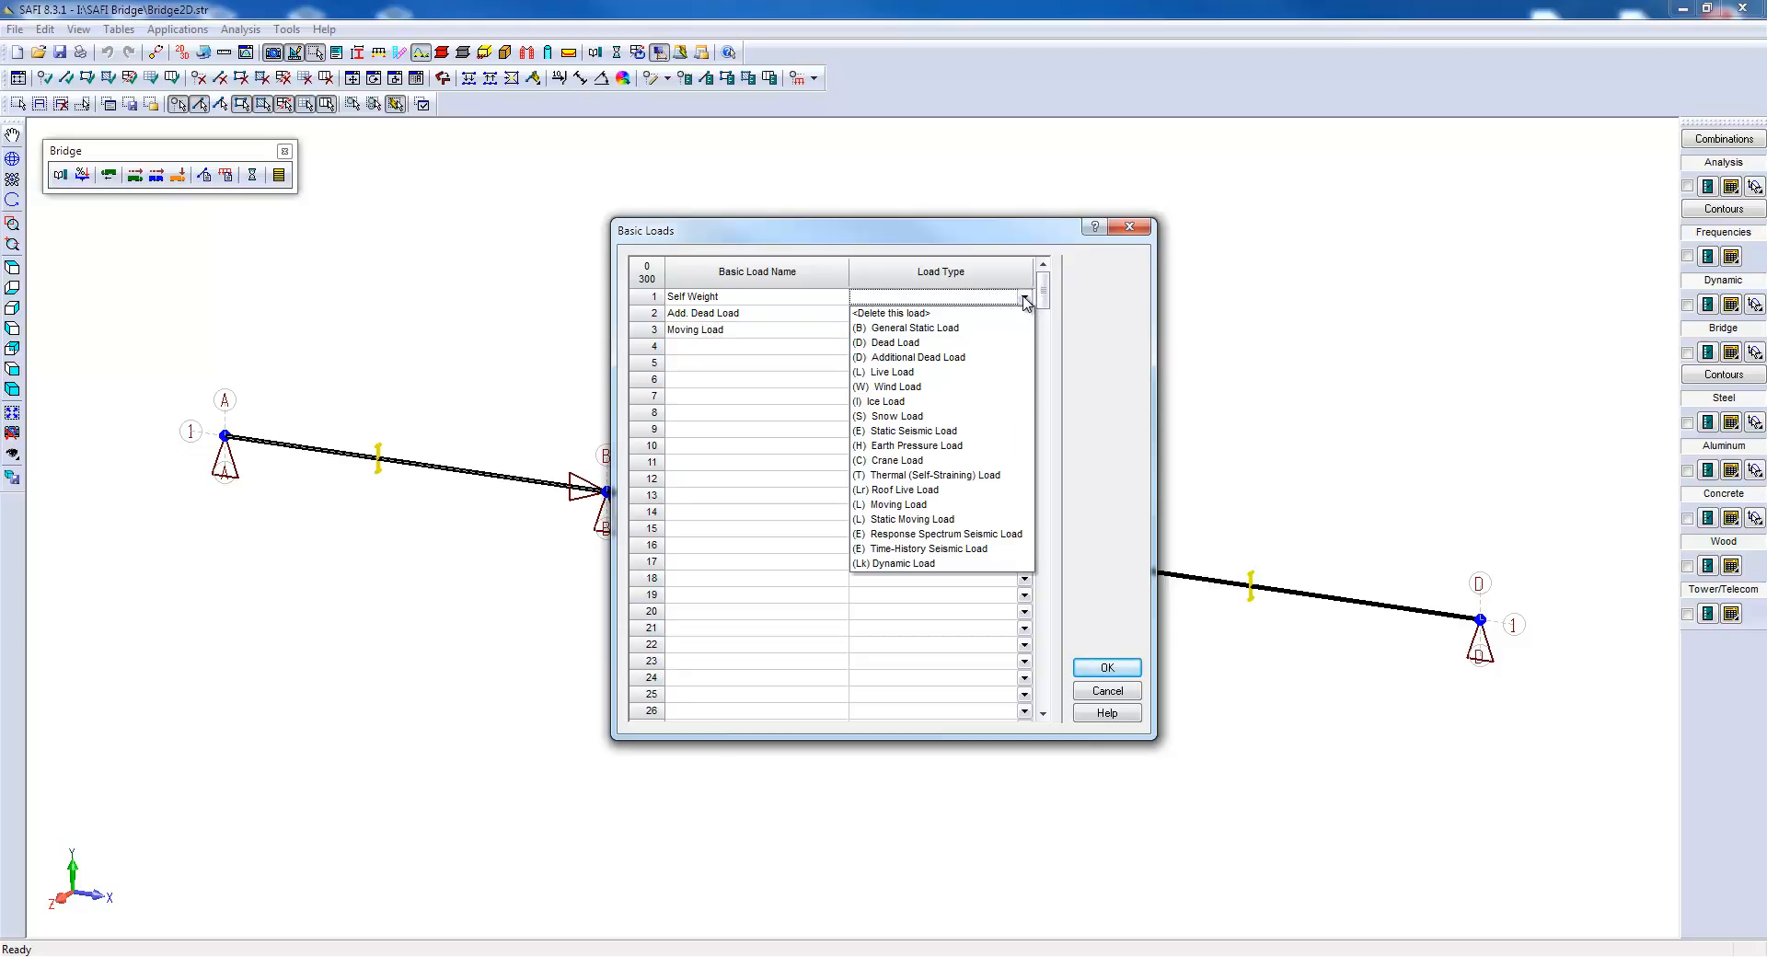
{"action": "mouse_move", "coordinate": [996, 346]}
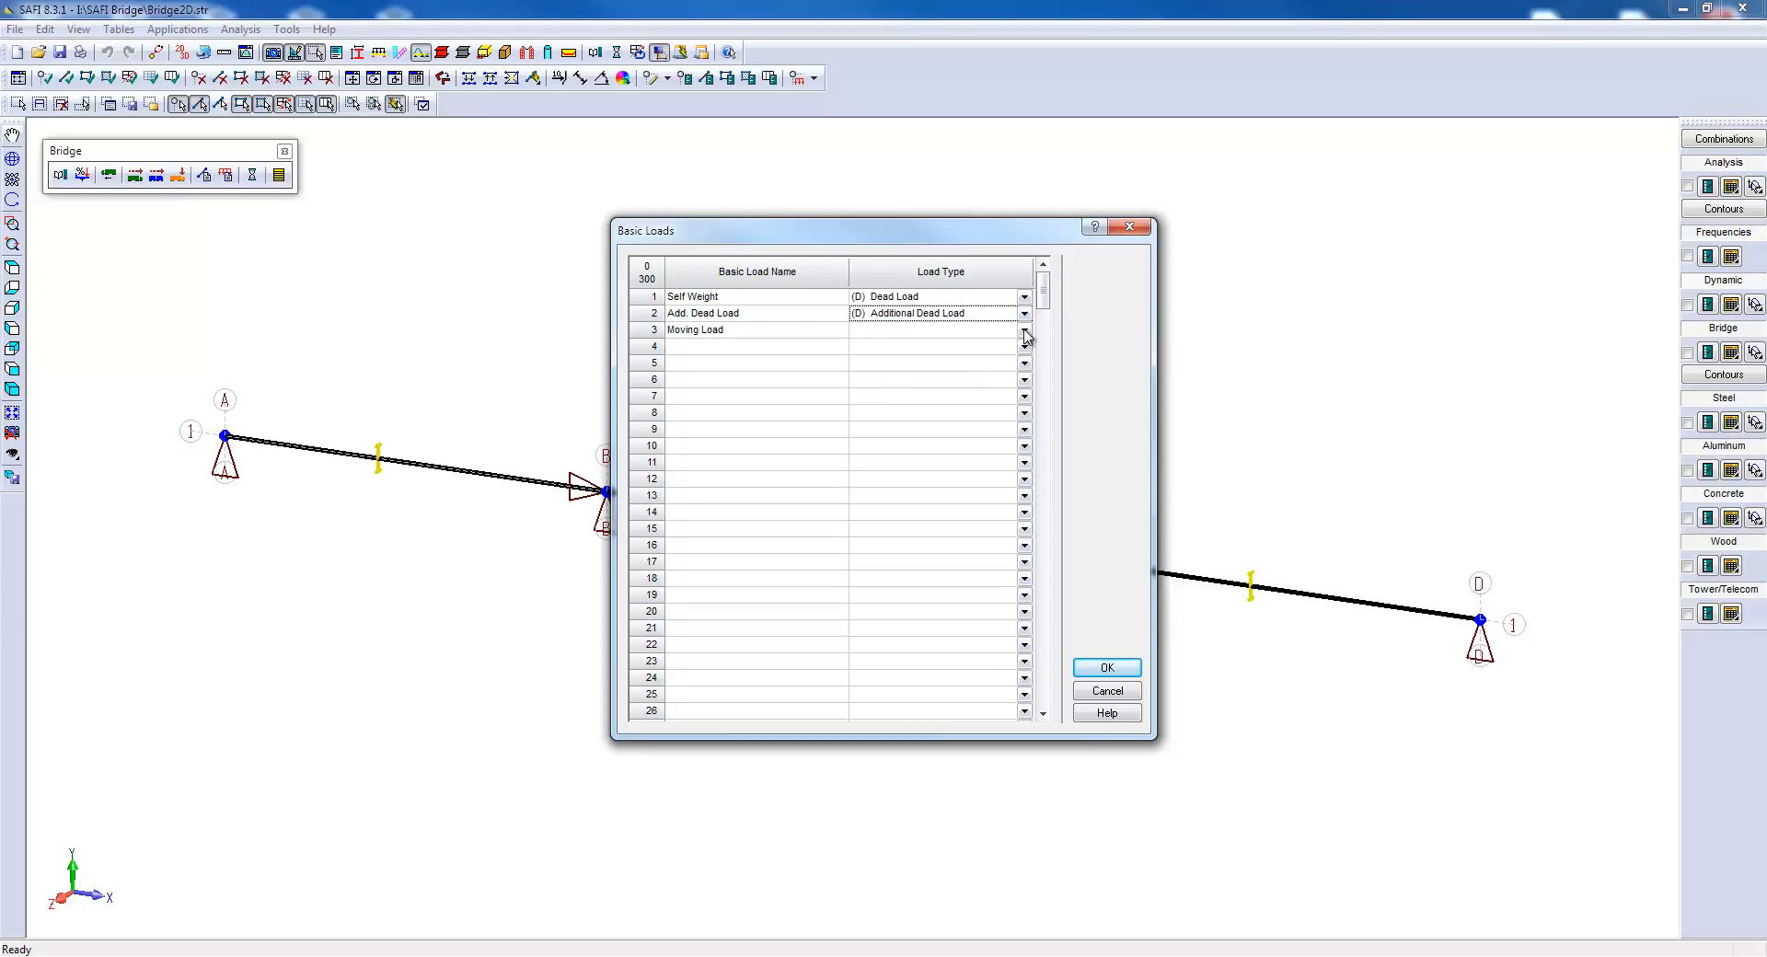
{"action": "left_click", "coordinate": [1023, 331]}
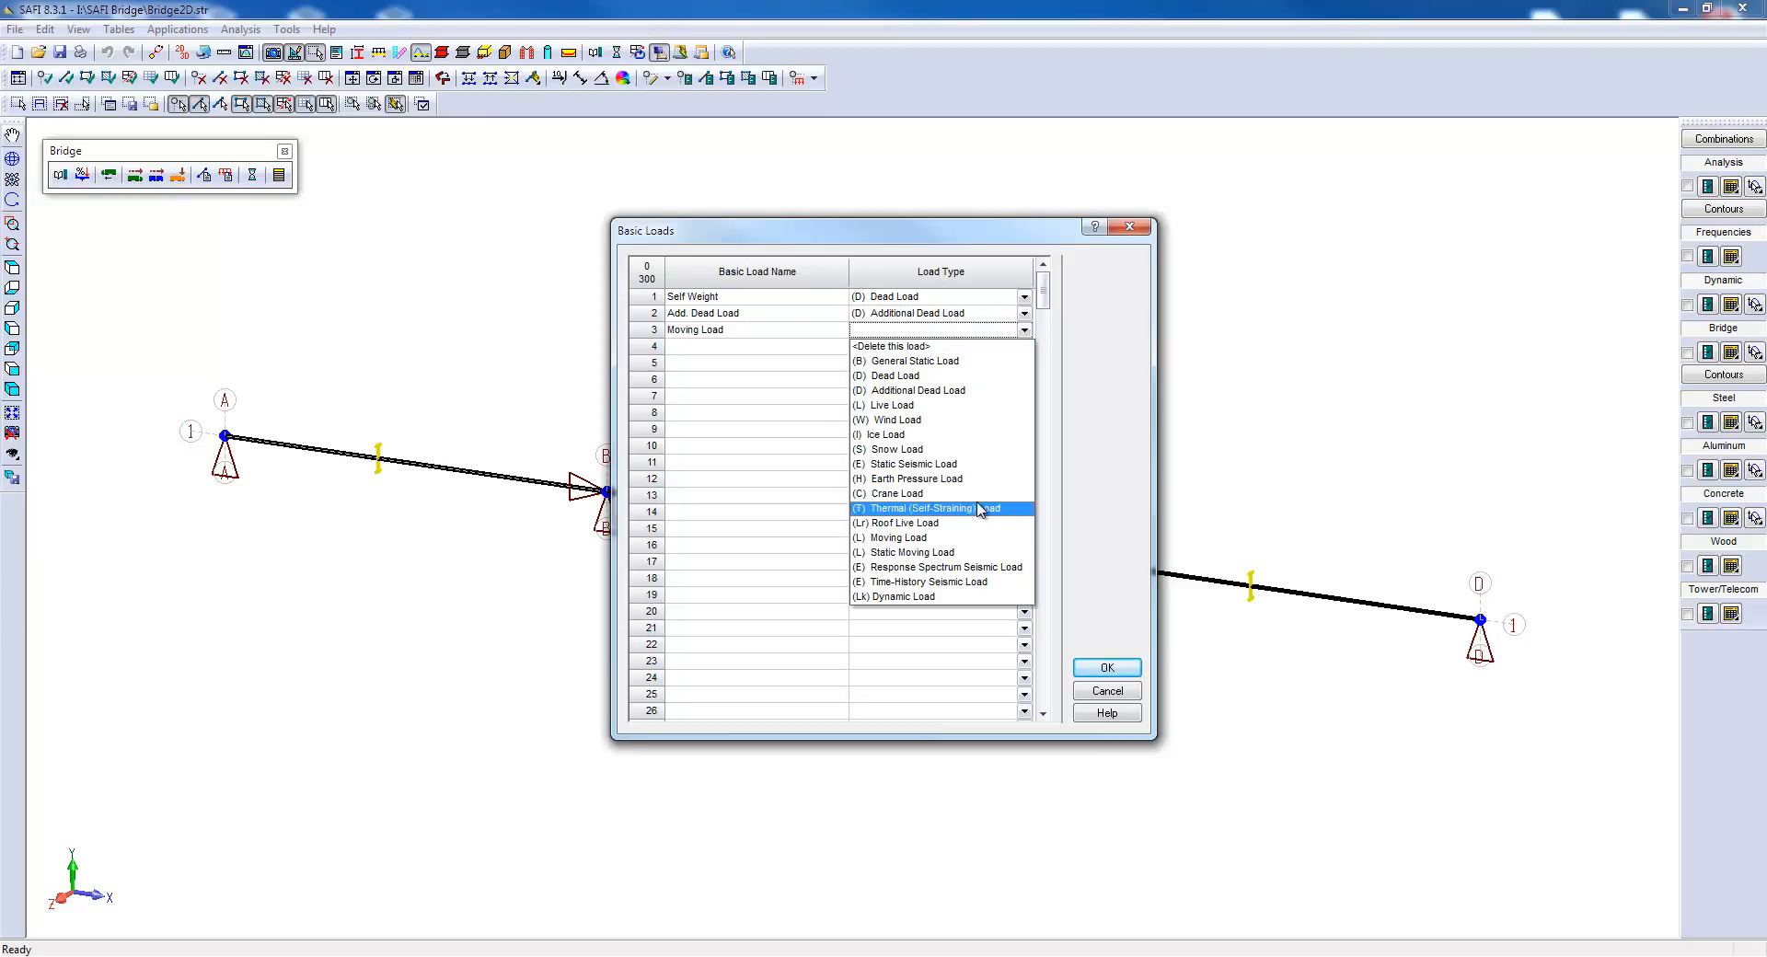
{"action": "left_click", "coordinate": [899, 537]}
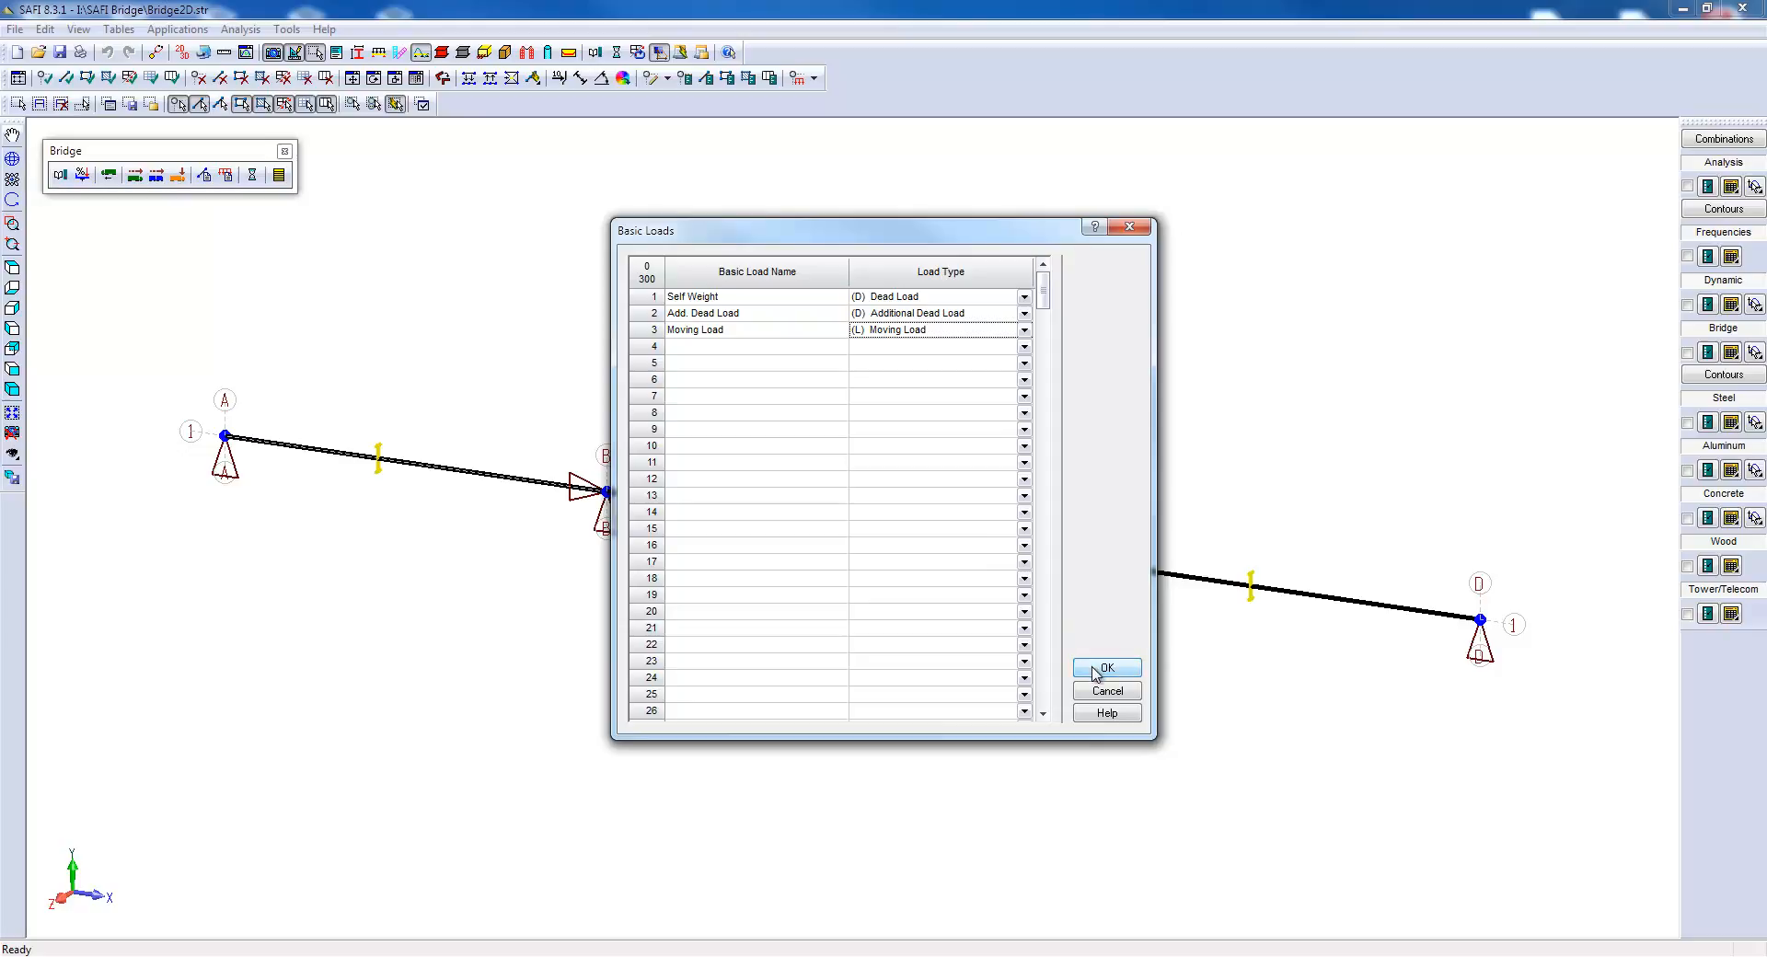
{"action": "left_click", "coordinate": [1105, 667]}
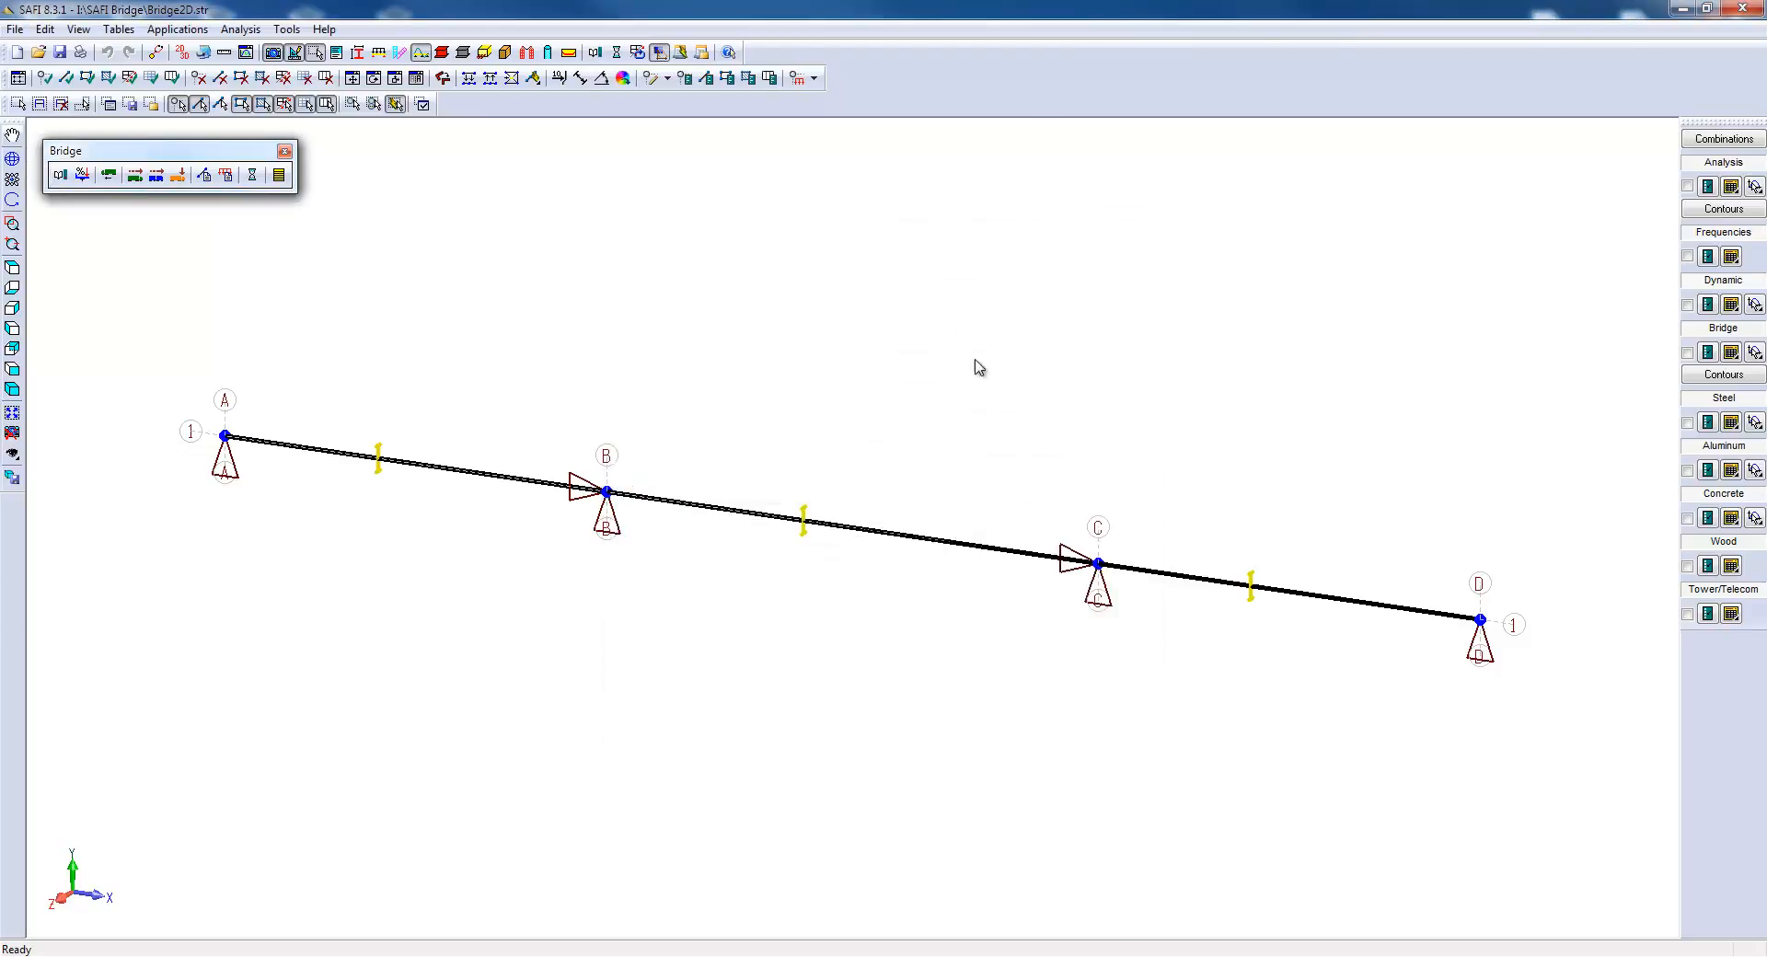
Assign self-weight to basic load 1 - Self Weight with Factor Y of -1.
{"action": "left_click", "coordinate": [819, 78]}
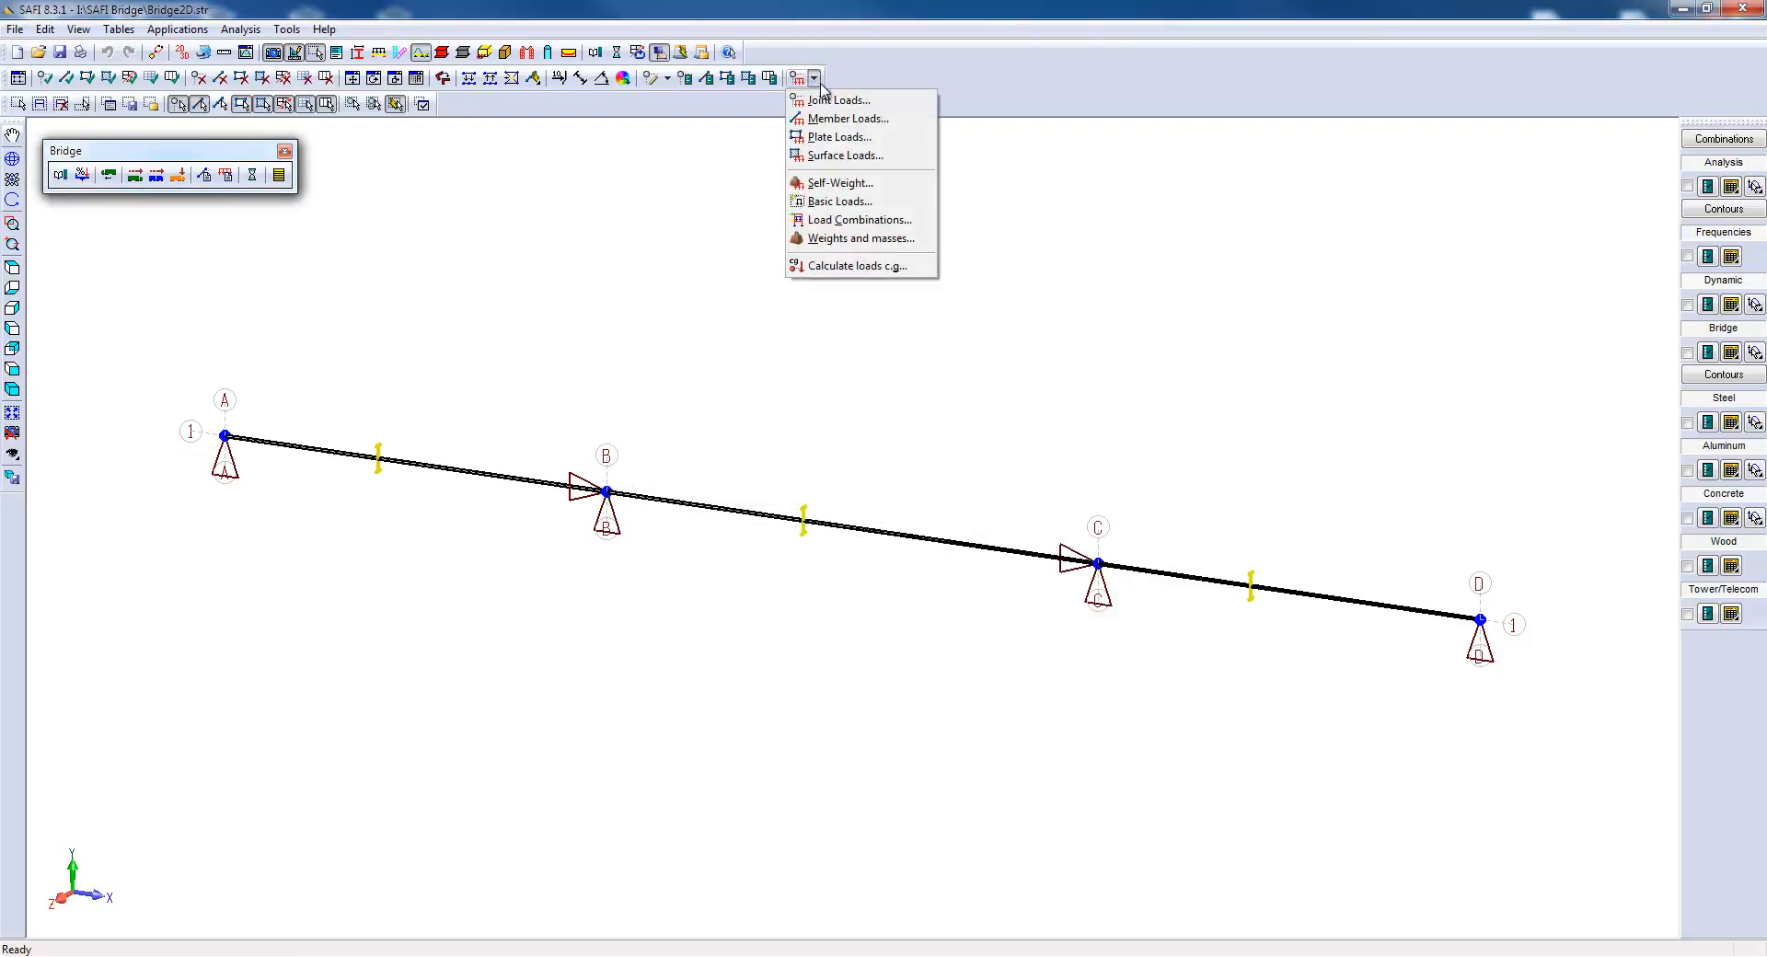
{"action": "mouse_move", "coordinate": [837, 182]}
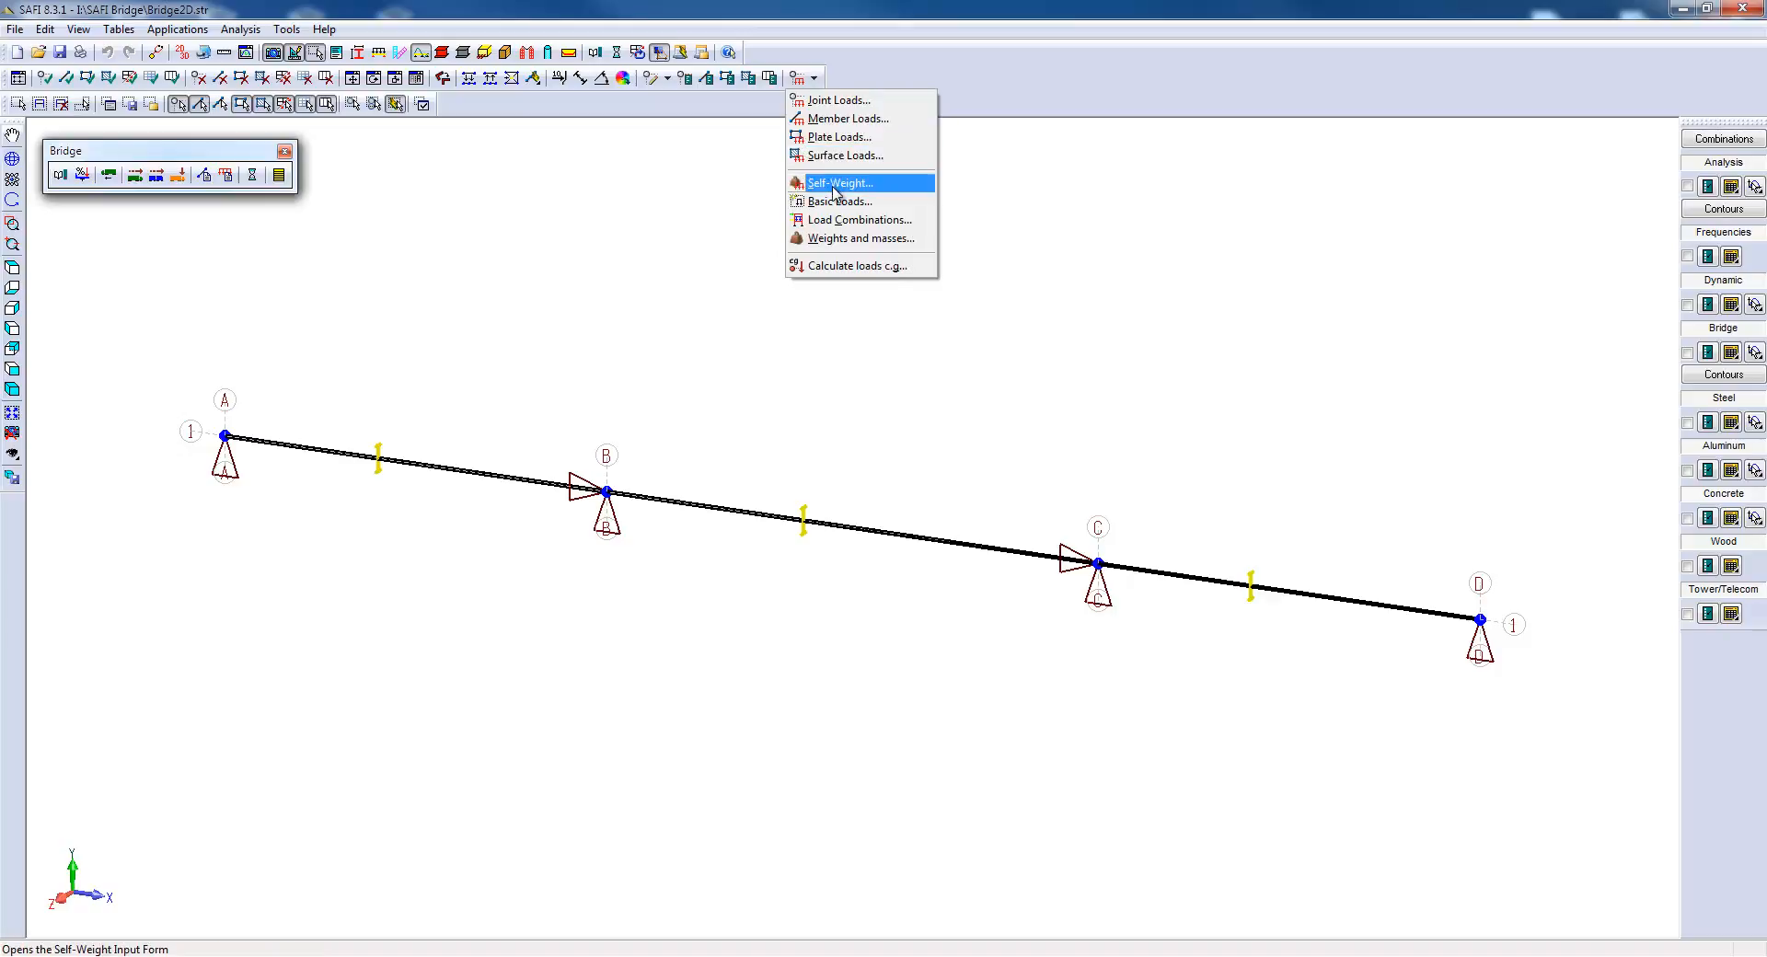
{"action": "left_click", "coordinate": [839, 182]}
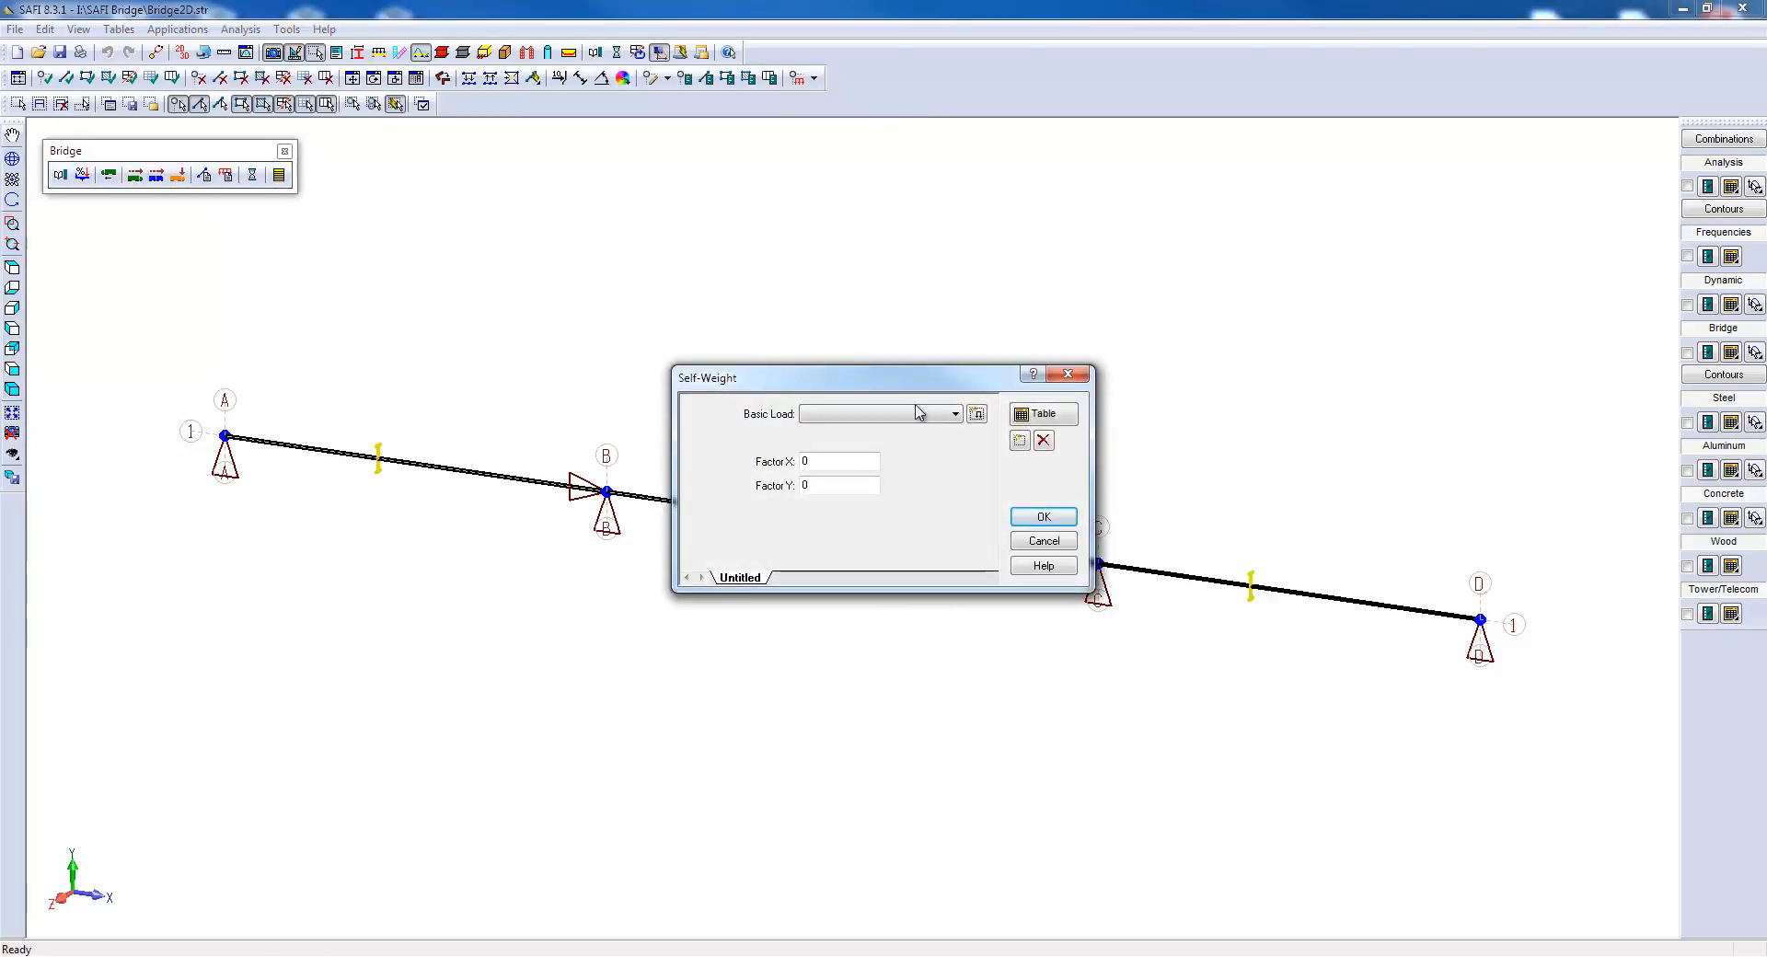
{"action": "left_click", "coordinate": [955, 414]}
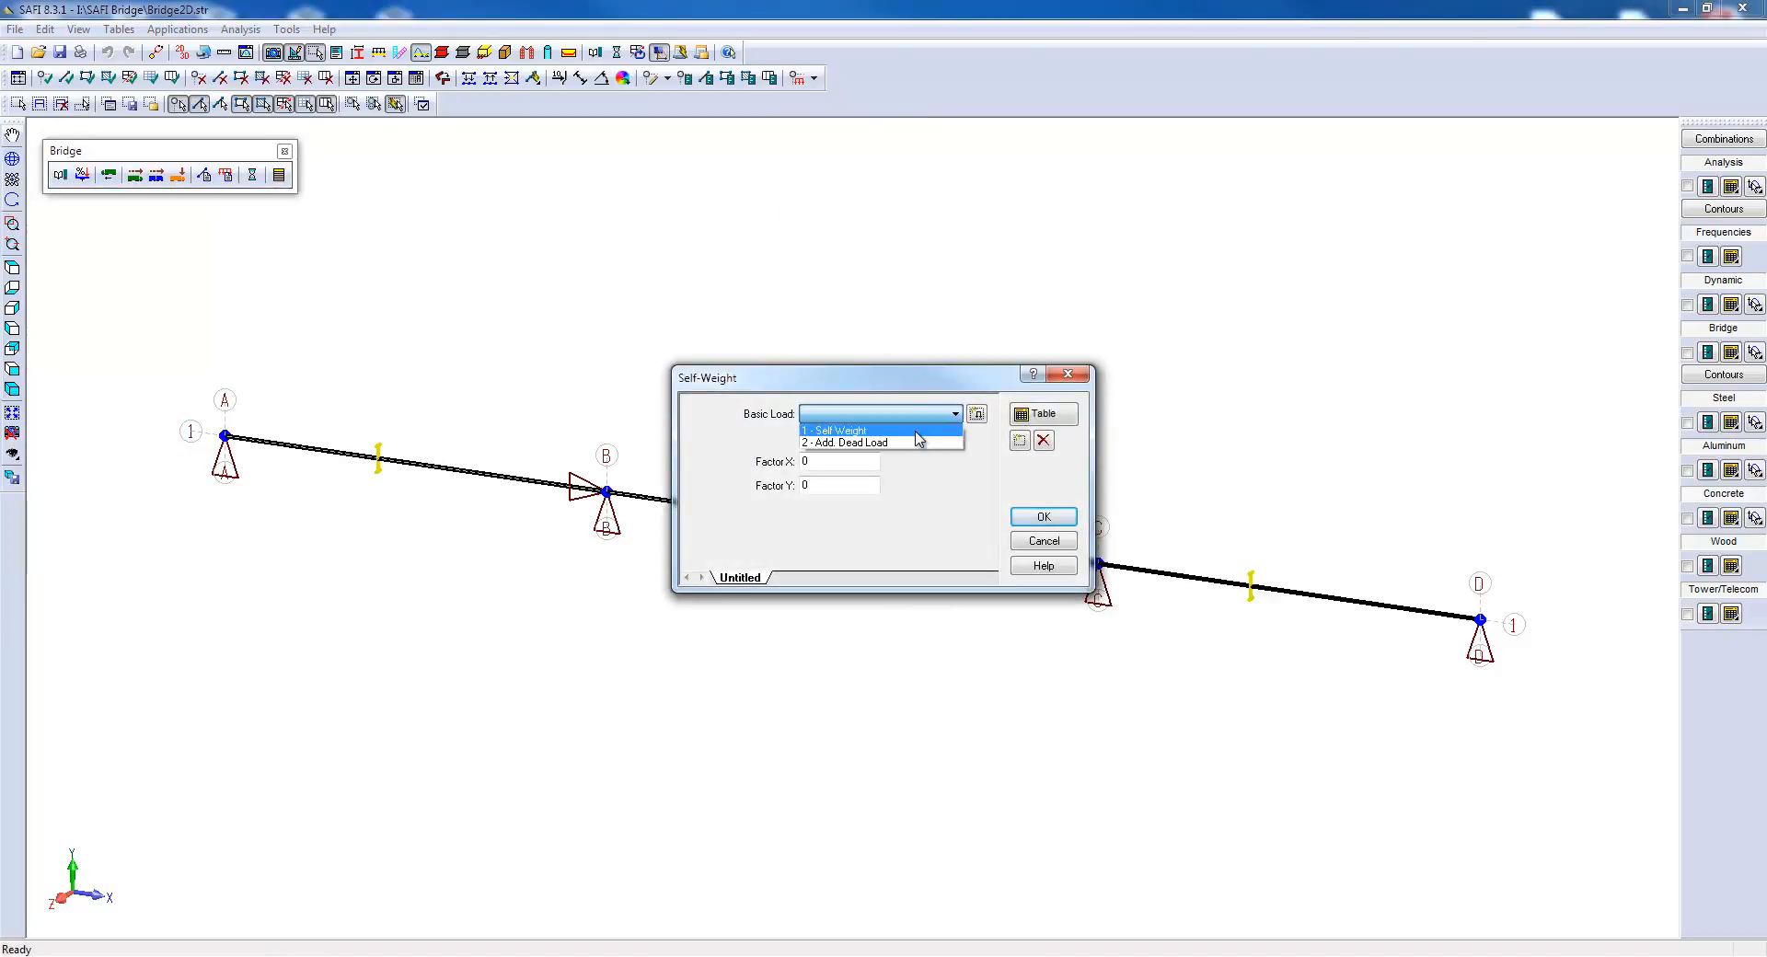
{"action": "left_click", "coordinate": [834, 429]}
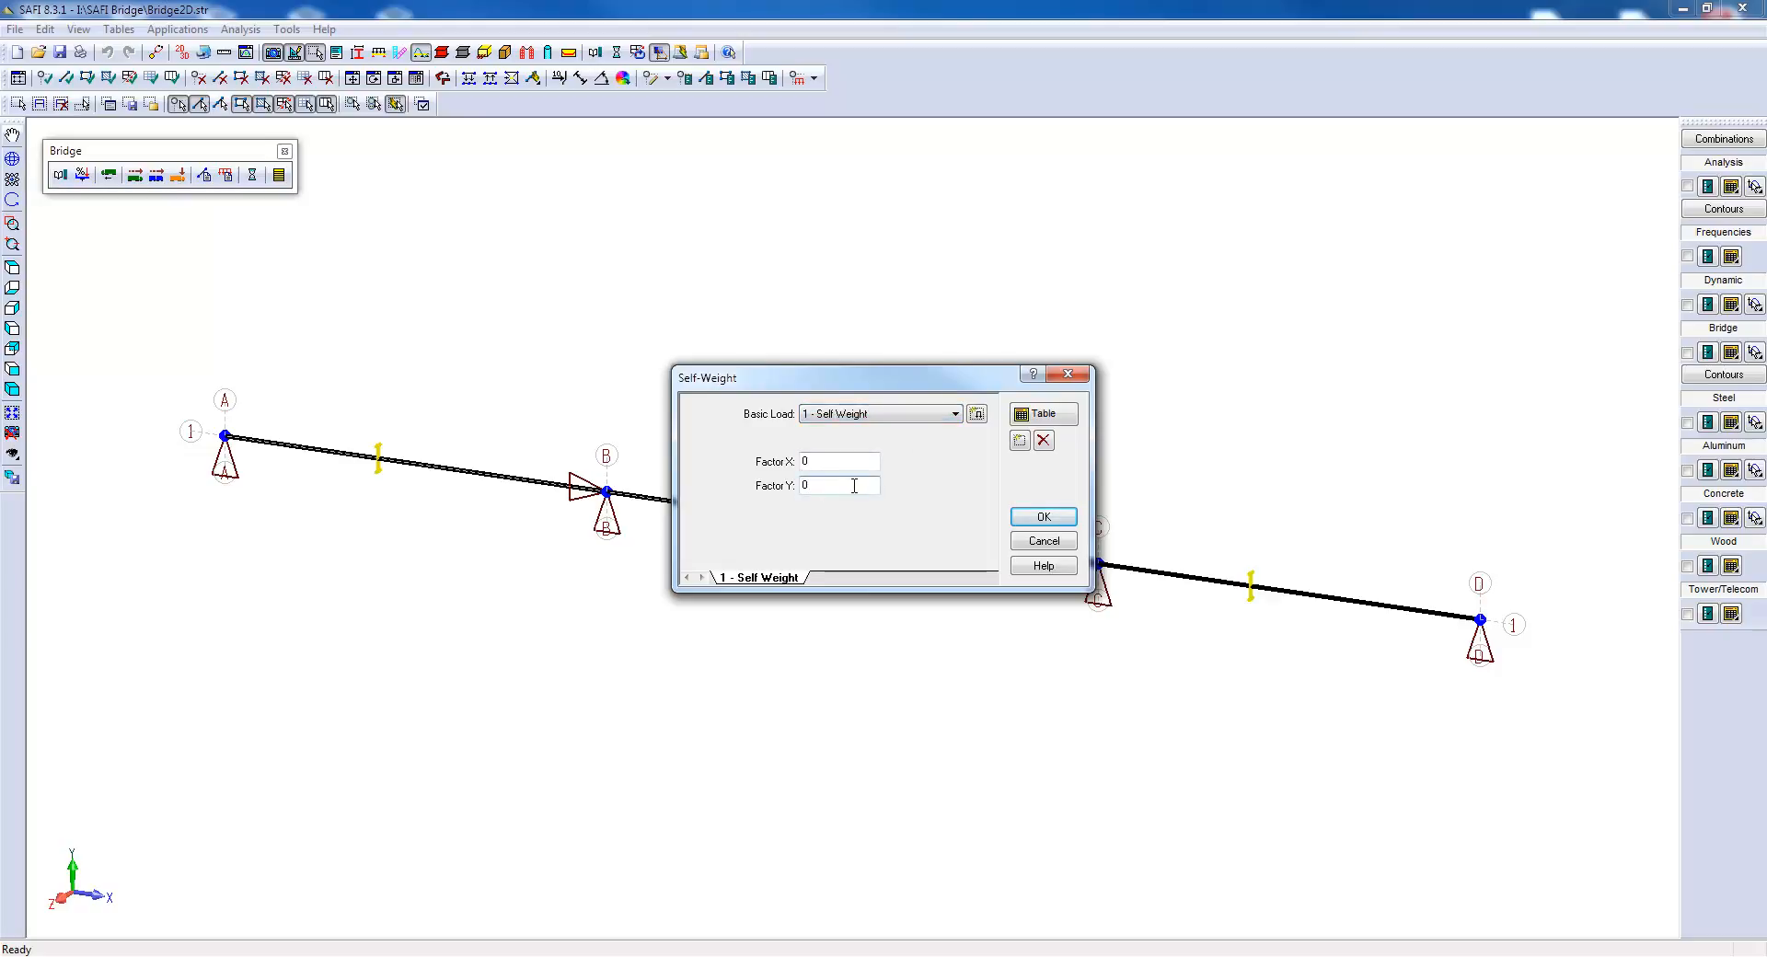
{"action": "type", "text": "-1"}
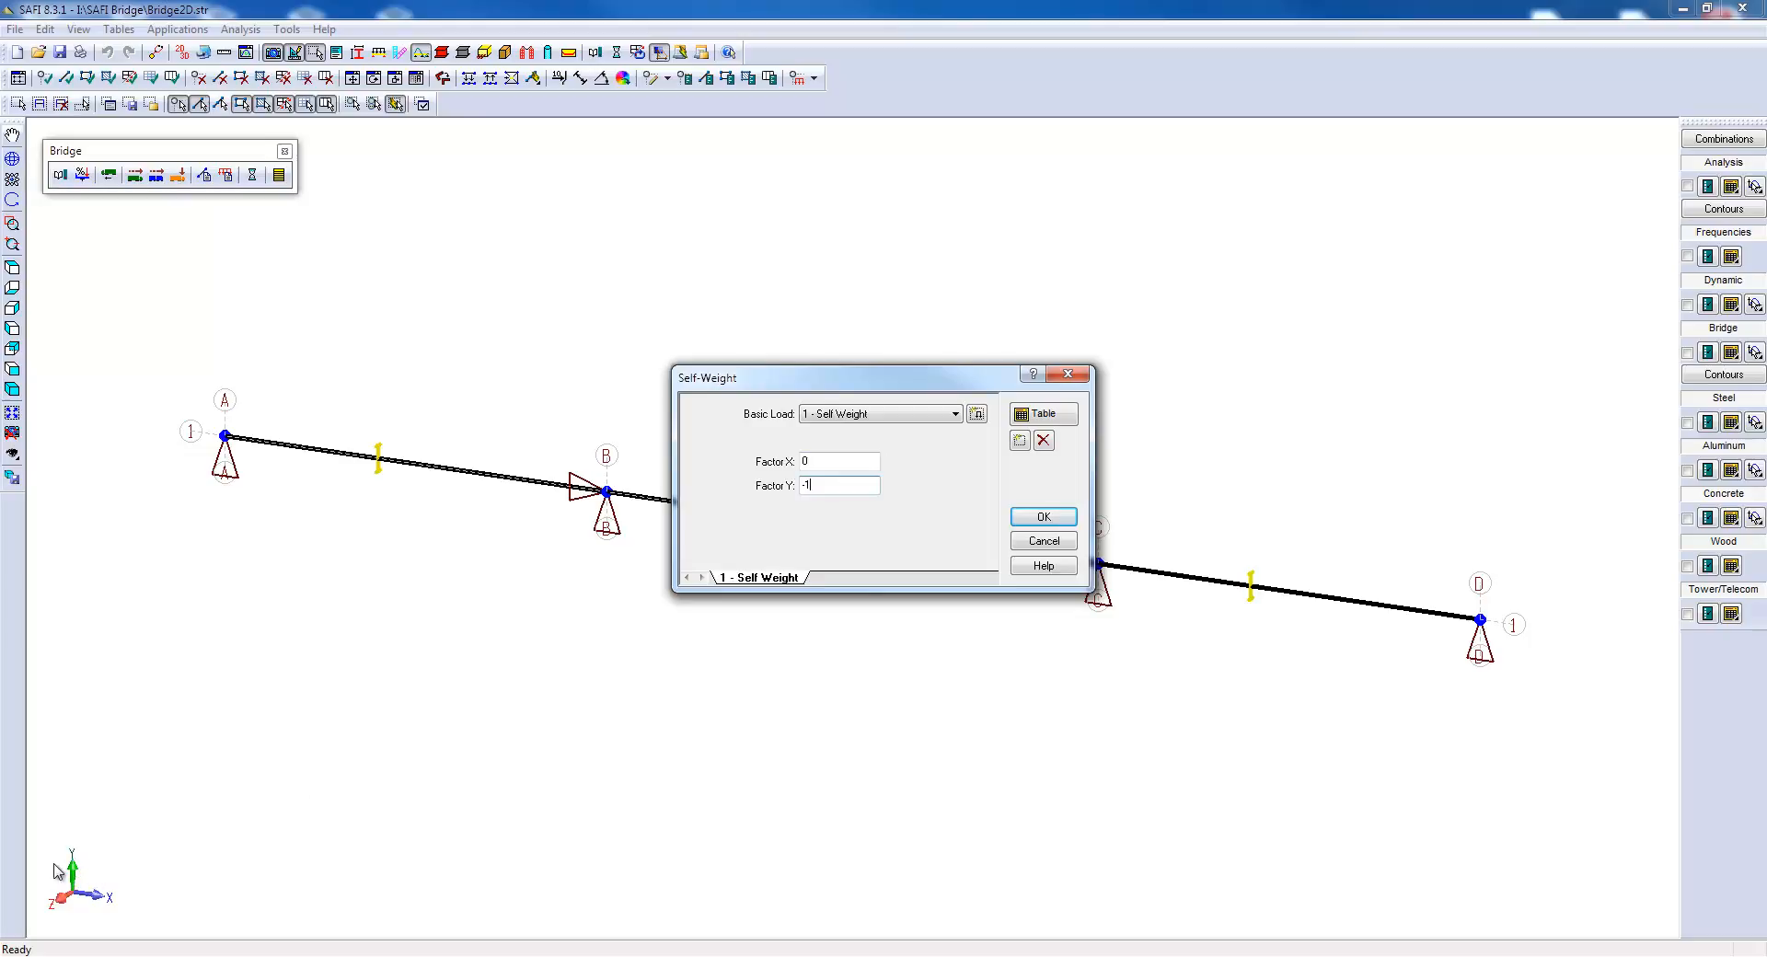
{"action": "mouse_move", "coordinate": [79, 865]}
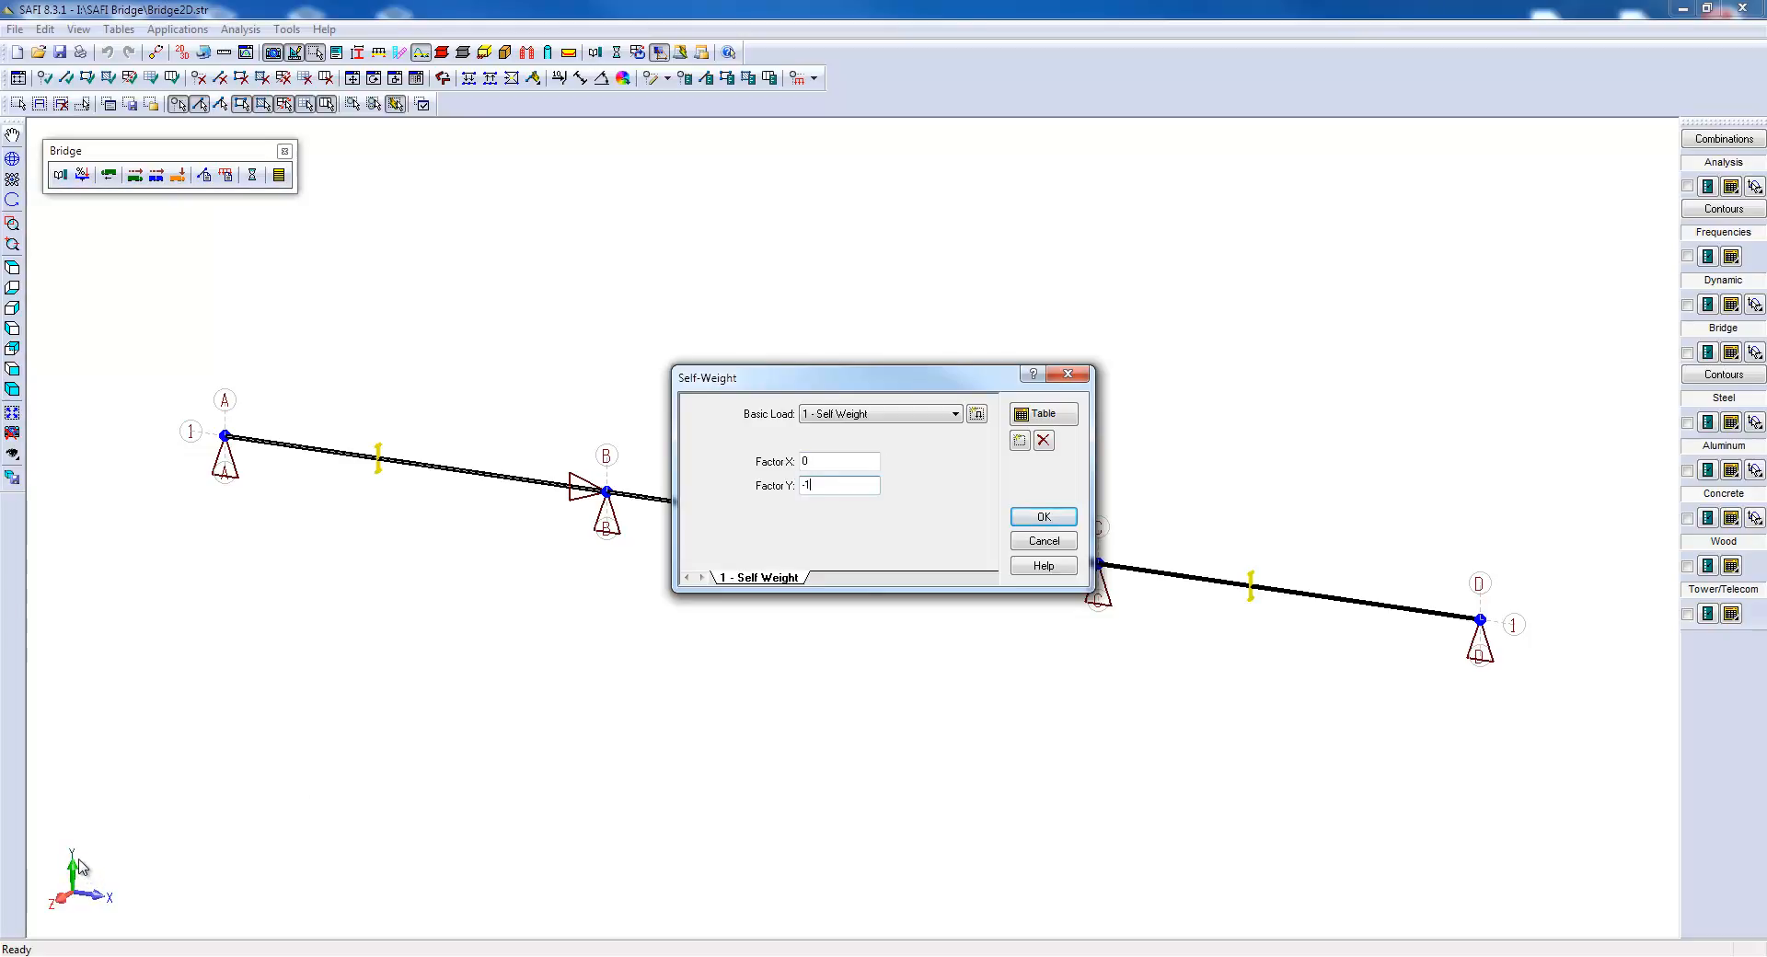
{"action": "left_click", "coordinate": [1040, 517]}
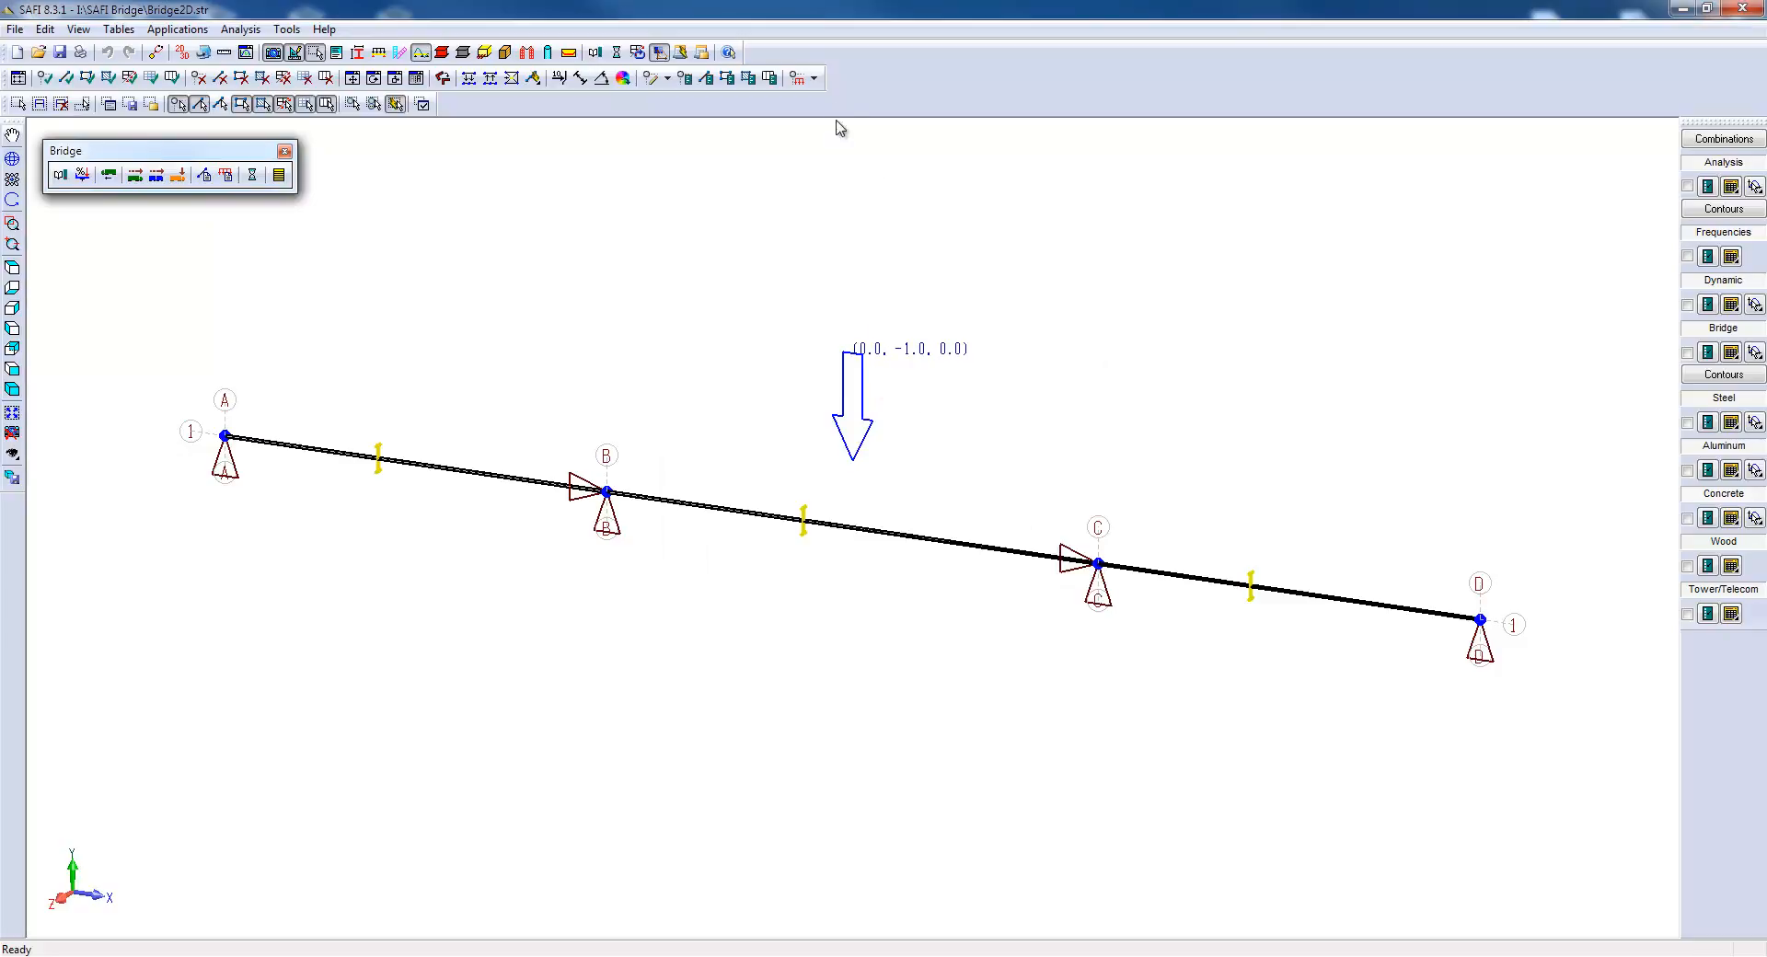
Apply a uniform -40 kN/m FY member load under 2 - Add. Dead Load.
{"action": "left_click", "coordinate": [794, 76]}
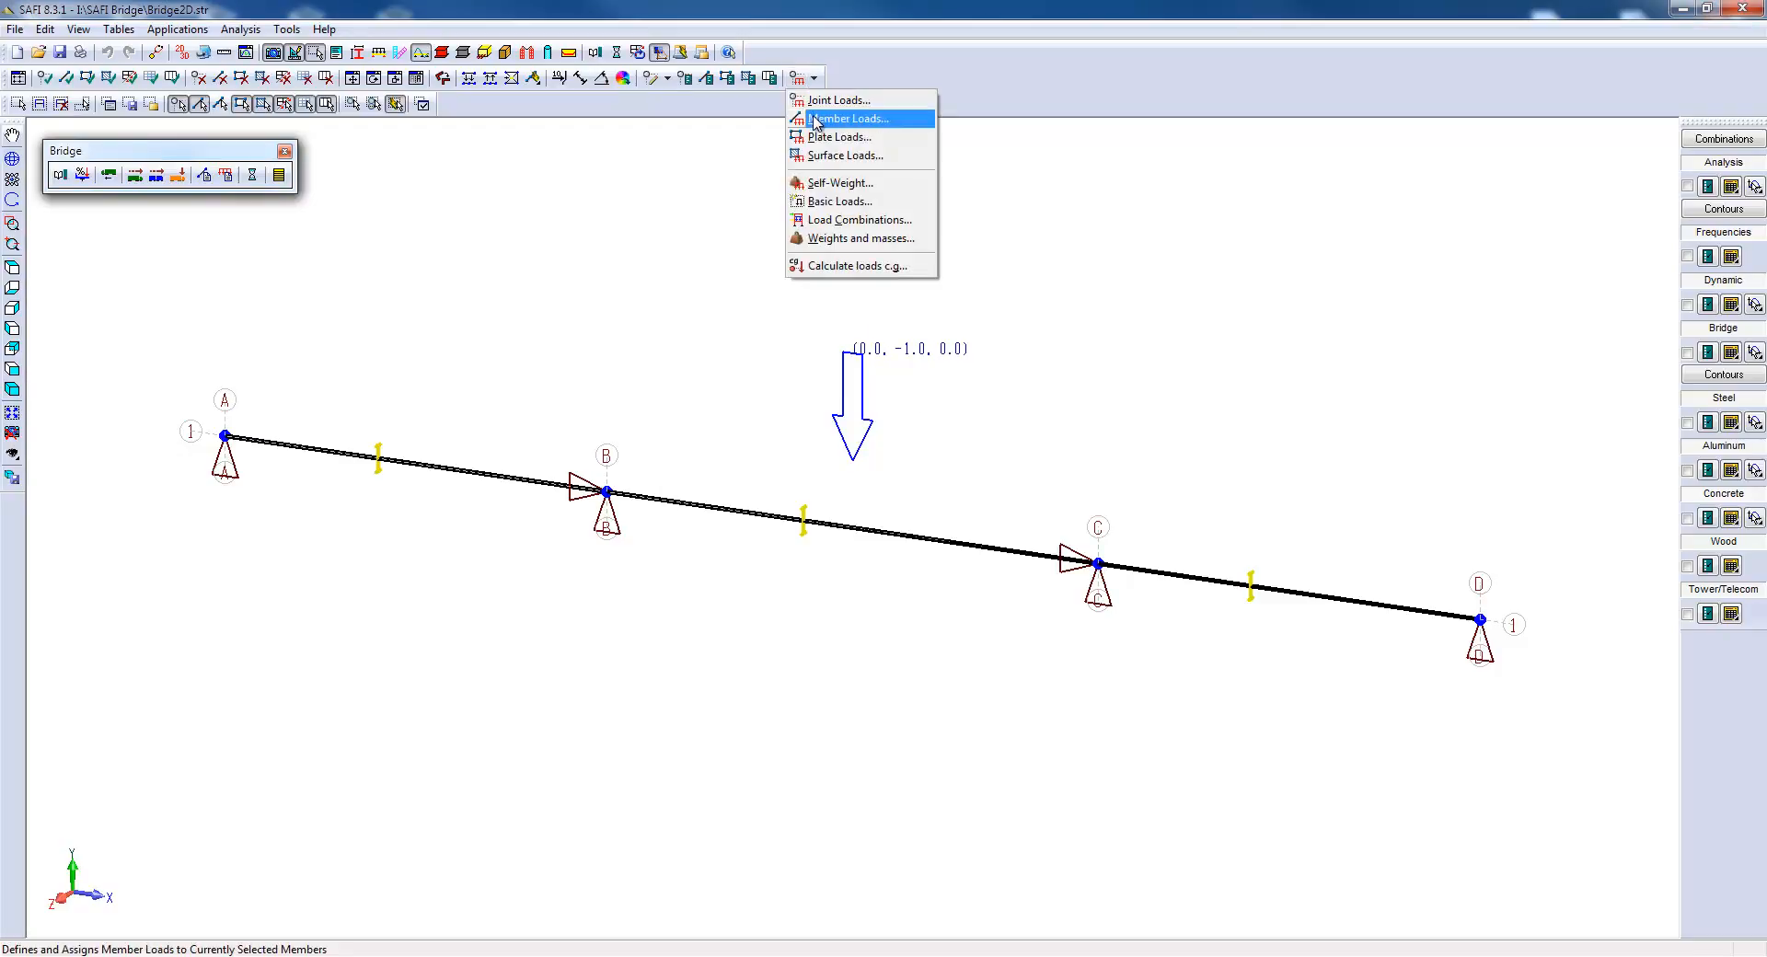
{"action": "left_click", "coordinate": [853, 119]}
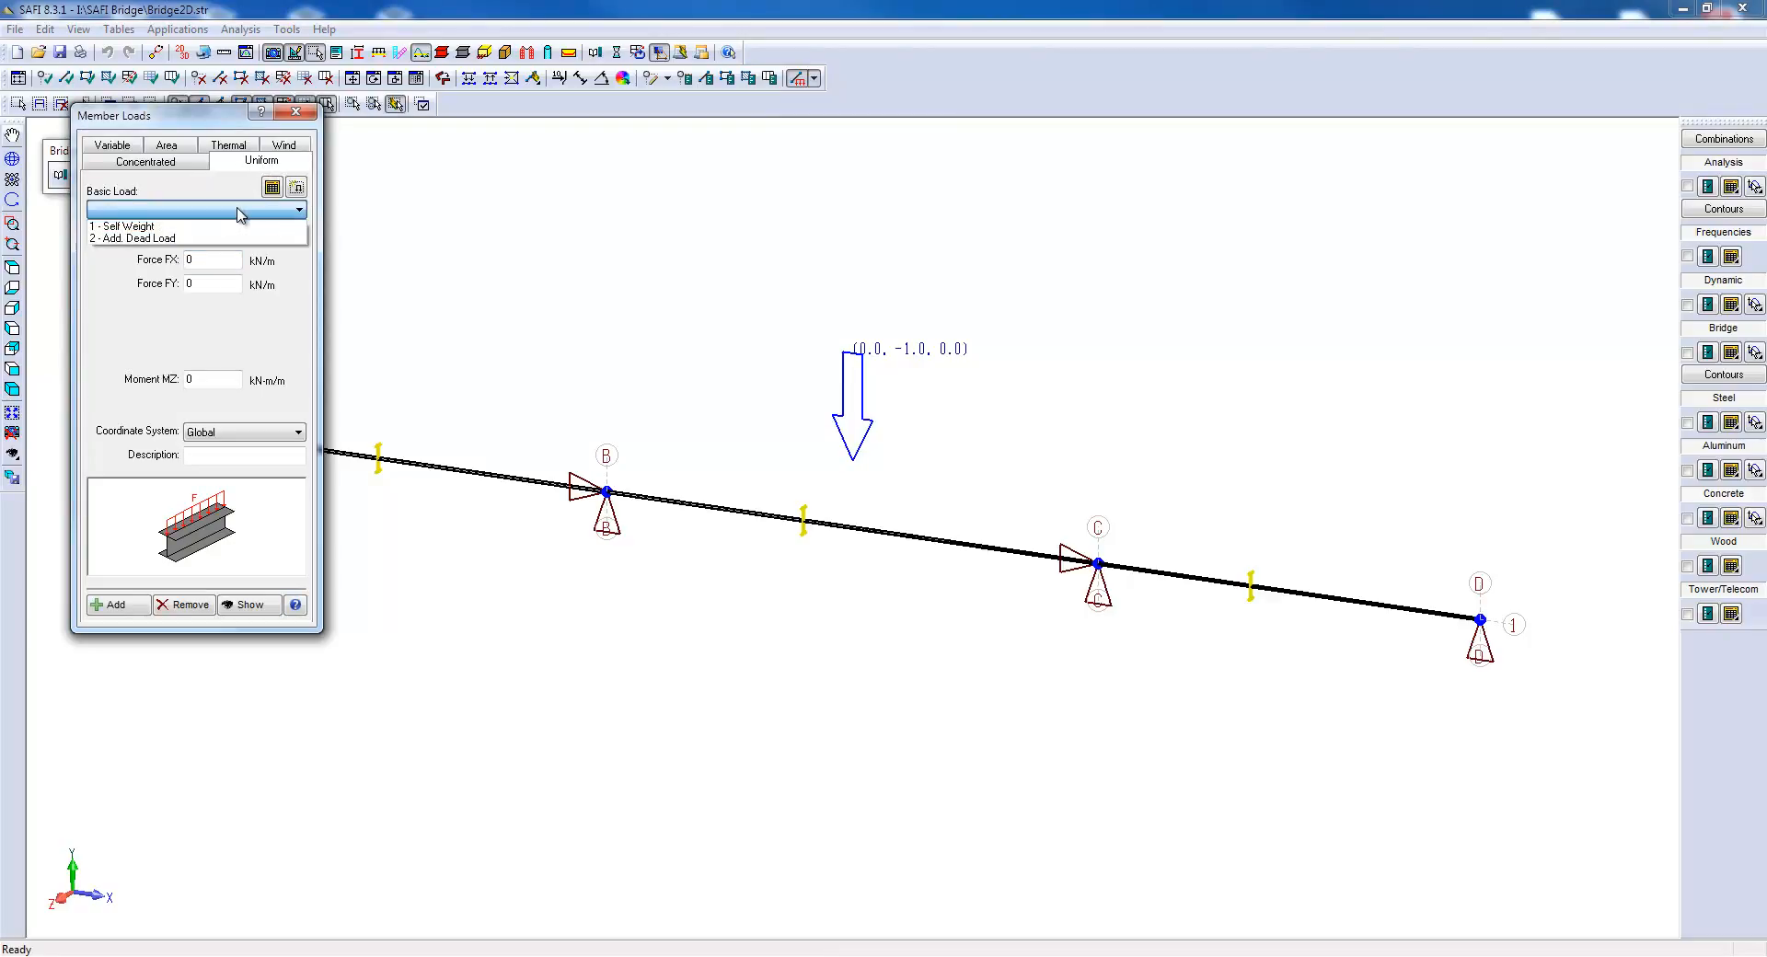
{"action": "left_click", "coordinate": [146, 237]}
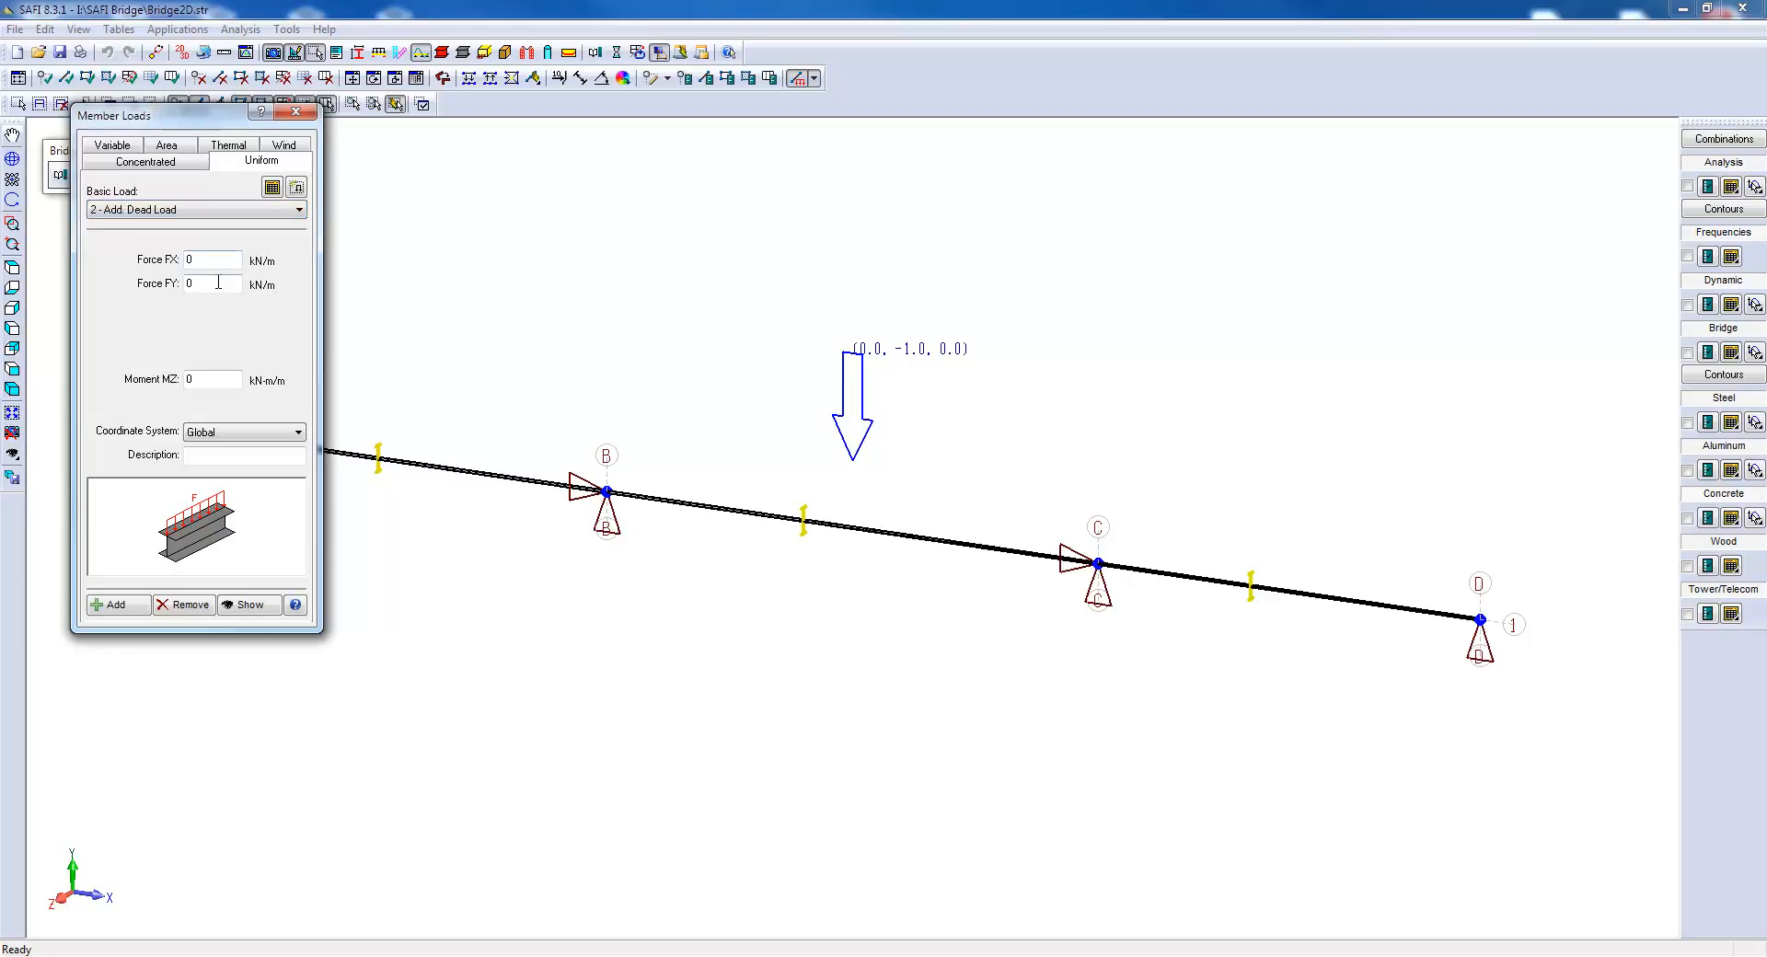
{"action": "type", "text": "-4"}
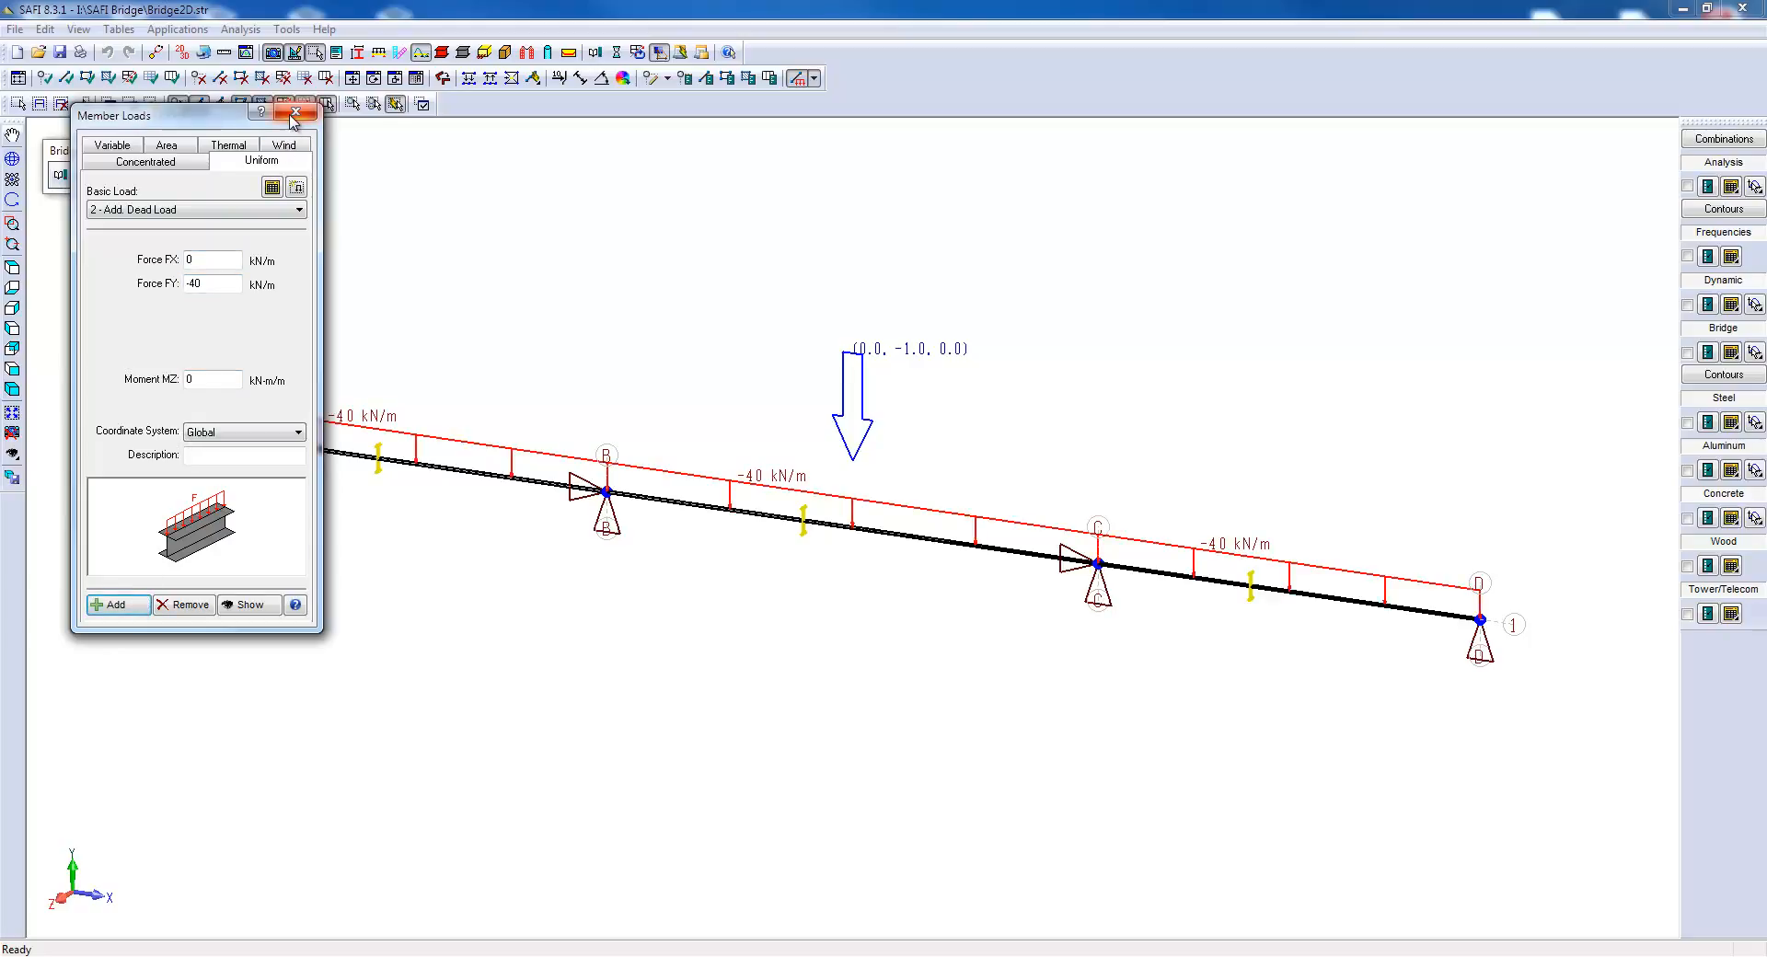
{"action": "left_click", "coordinate": [291, 116]}
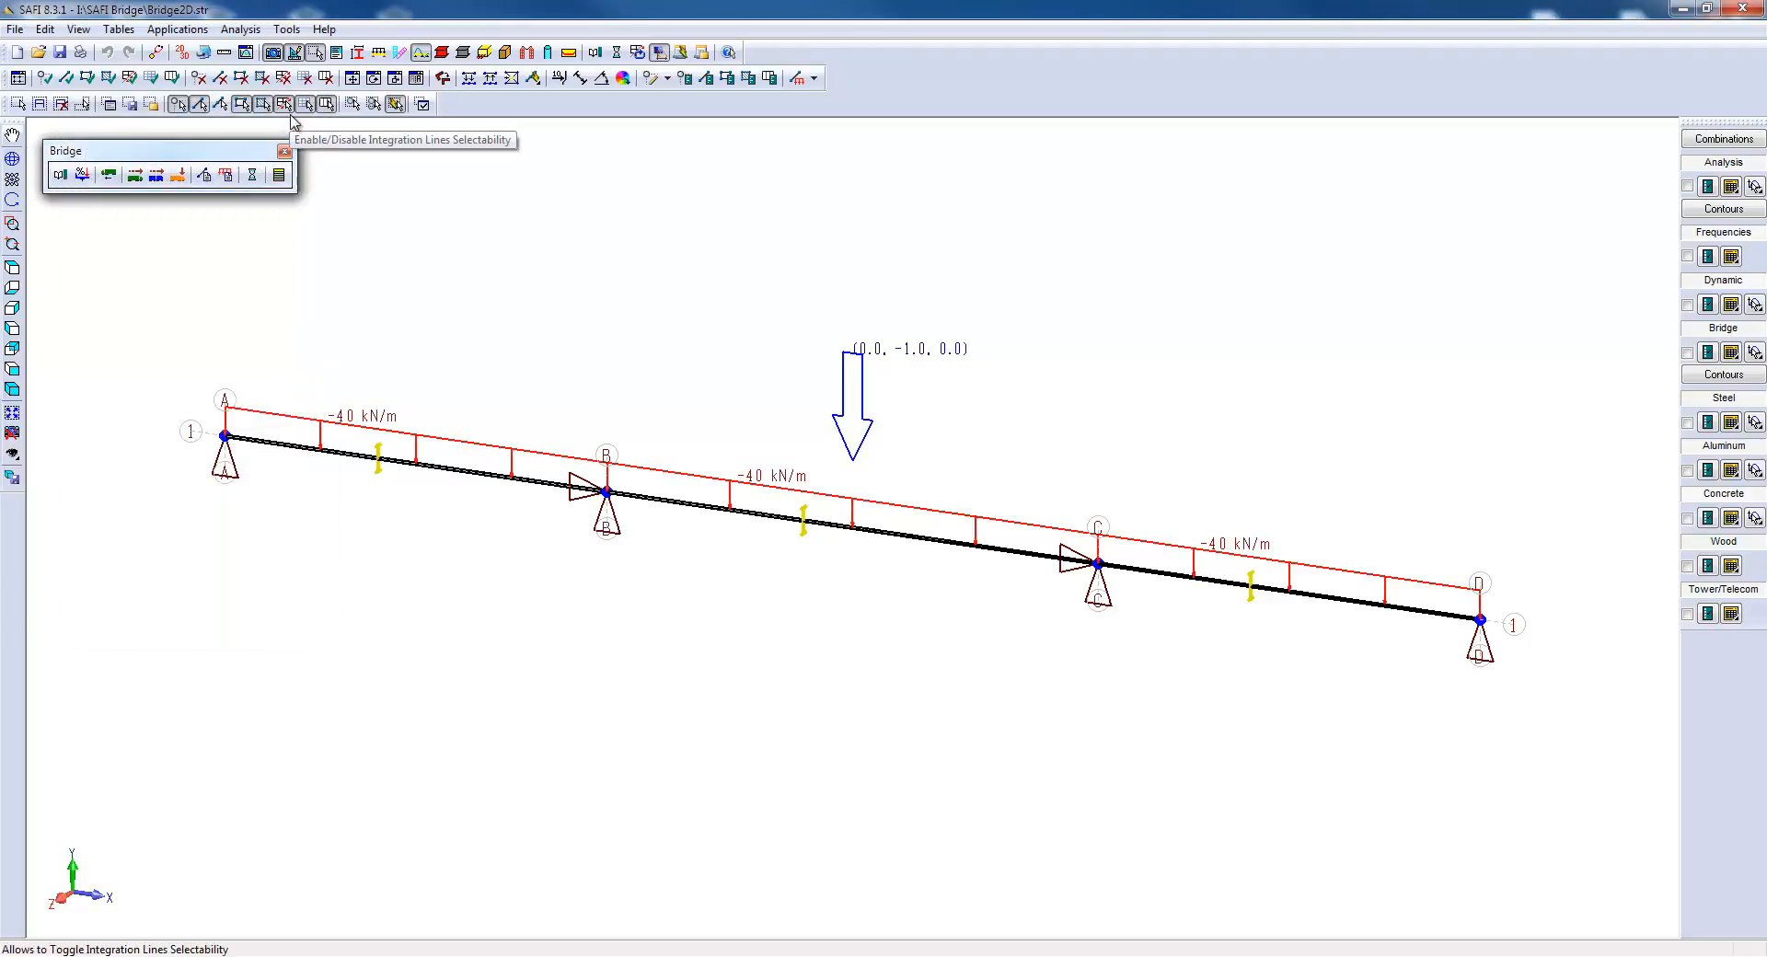
{"action": "mouse_move", "coordinate": [819, 808]}
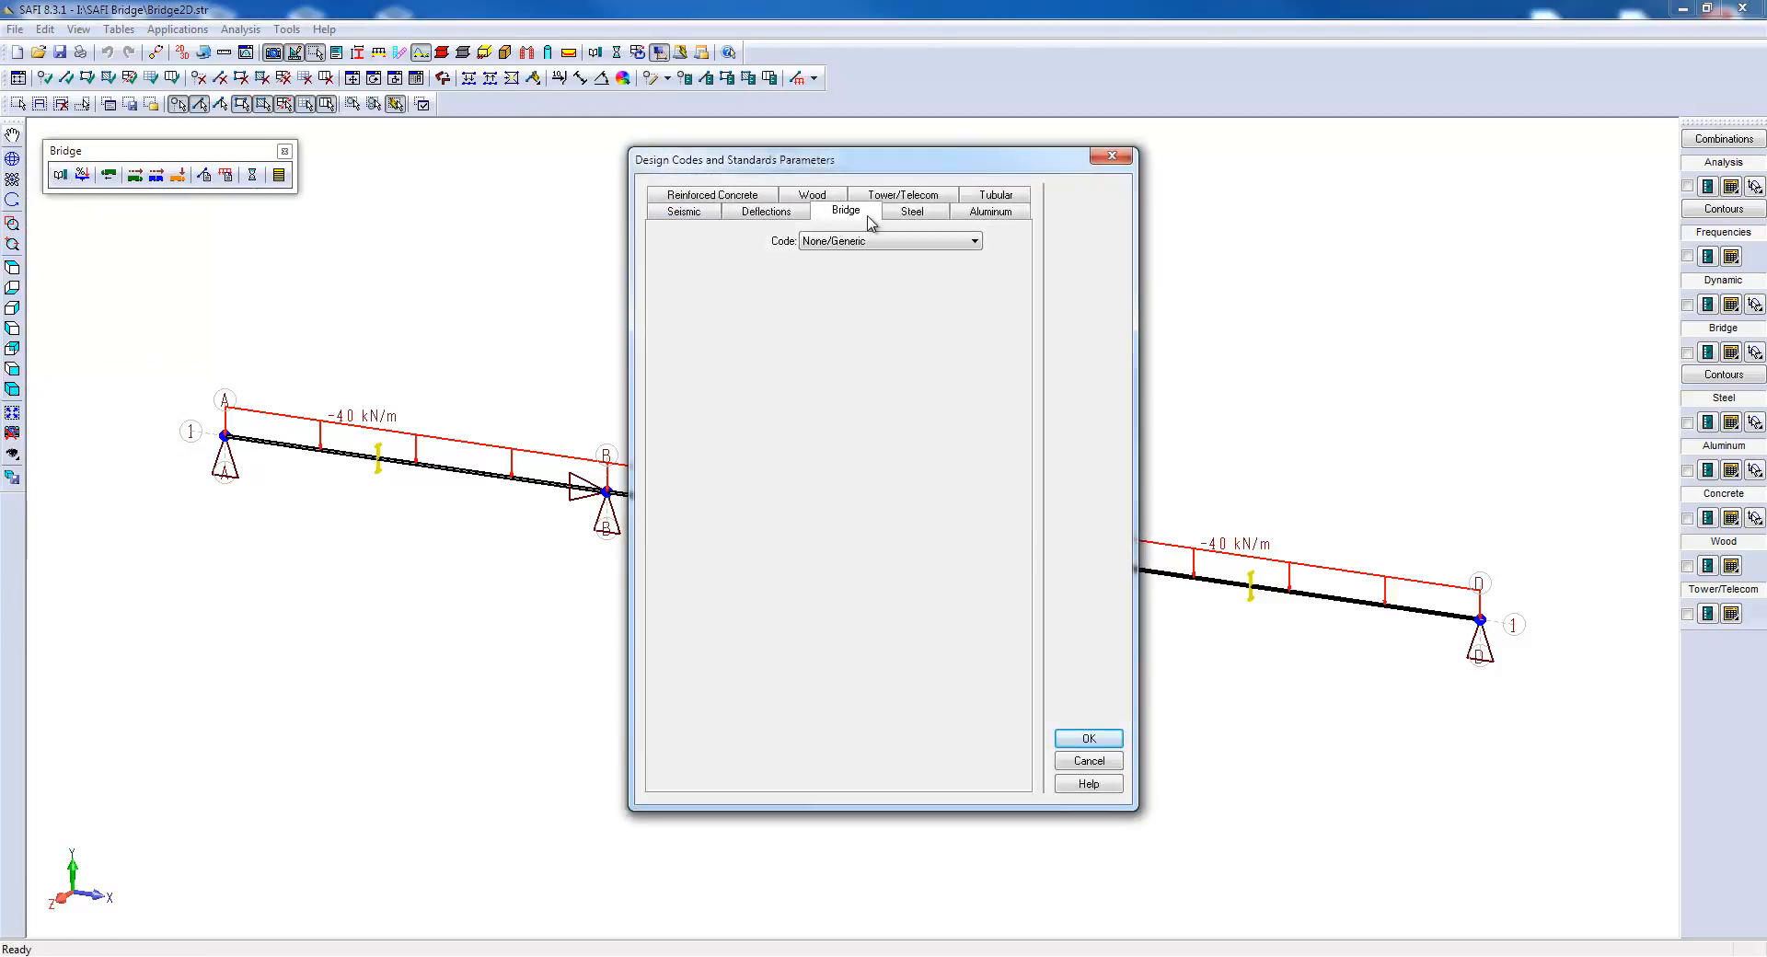
Choose CSA S6-06 as the bridge code and confirm.
{"action": "left_click", "coordinate": [888, 240]}
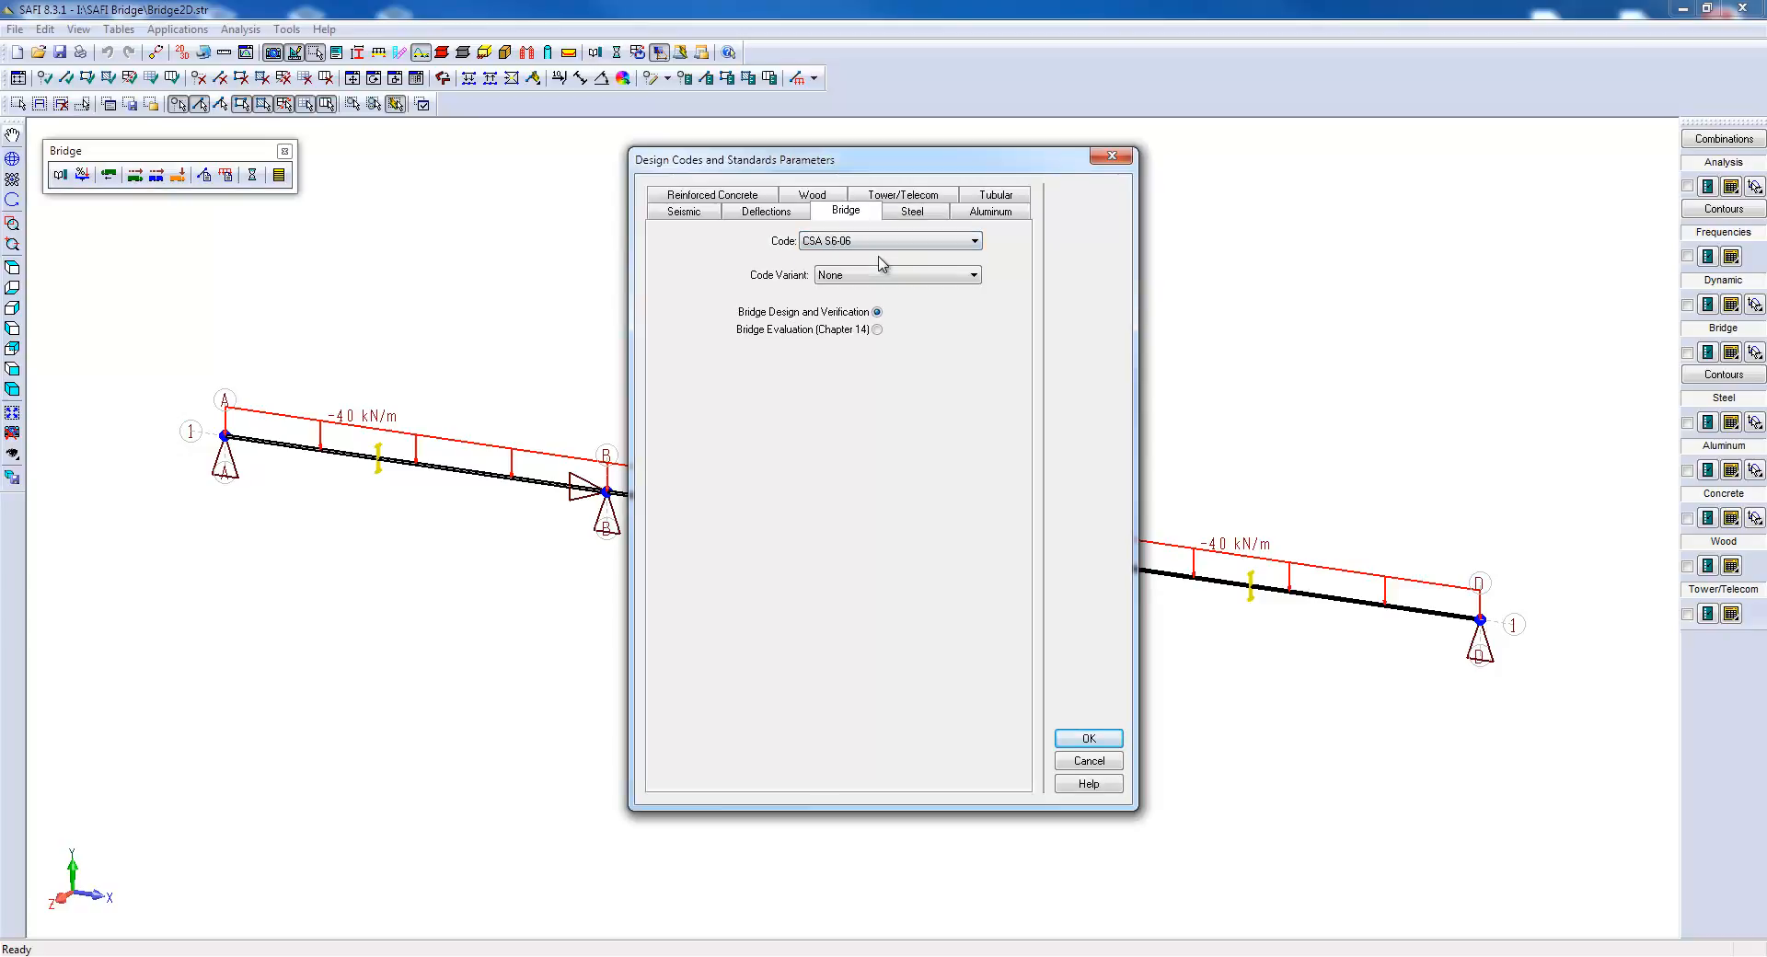
{"action": "mouse_move", "coordinate": [1086, 737]}
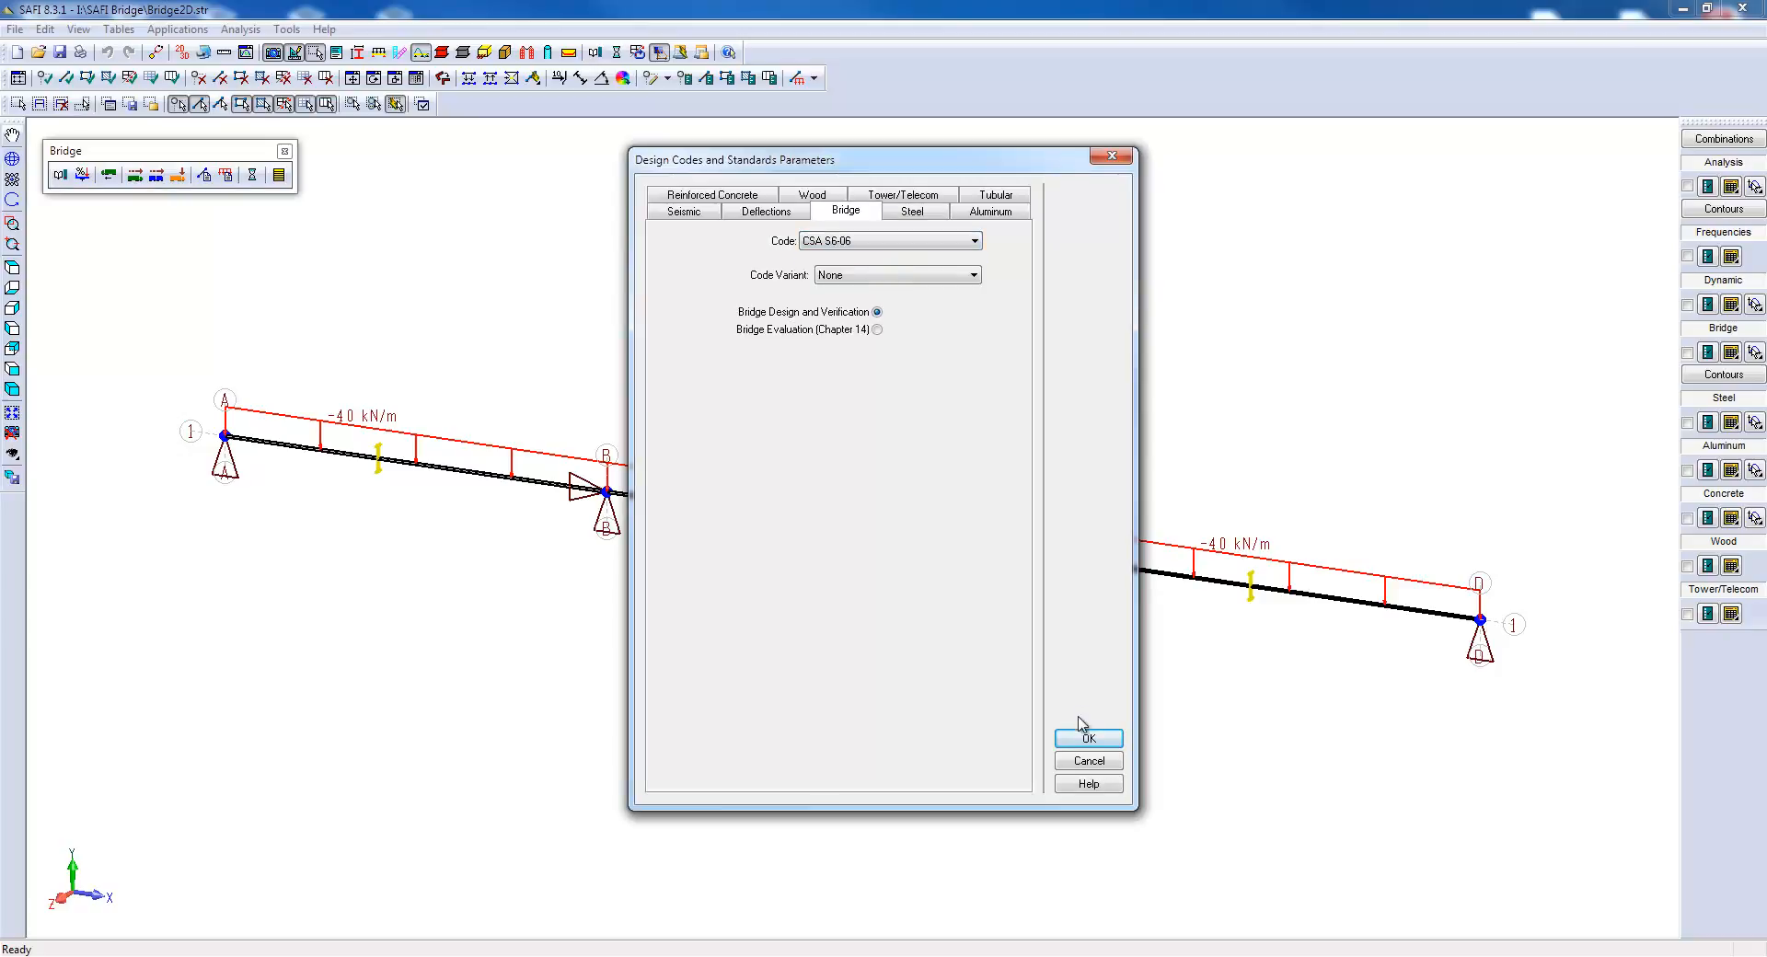
{"action": "left_click", "coordinate": [1085, 738]}
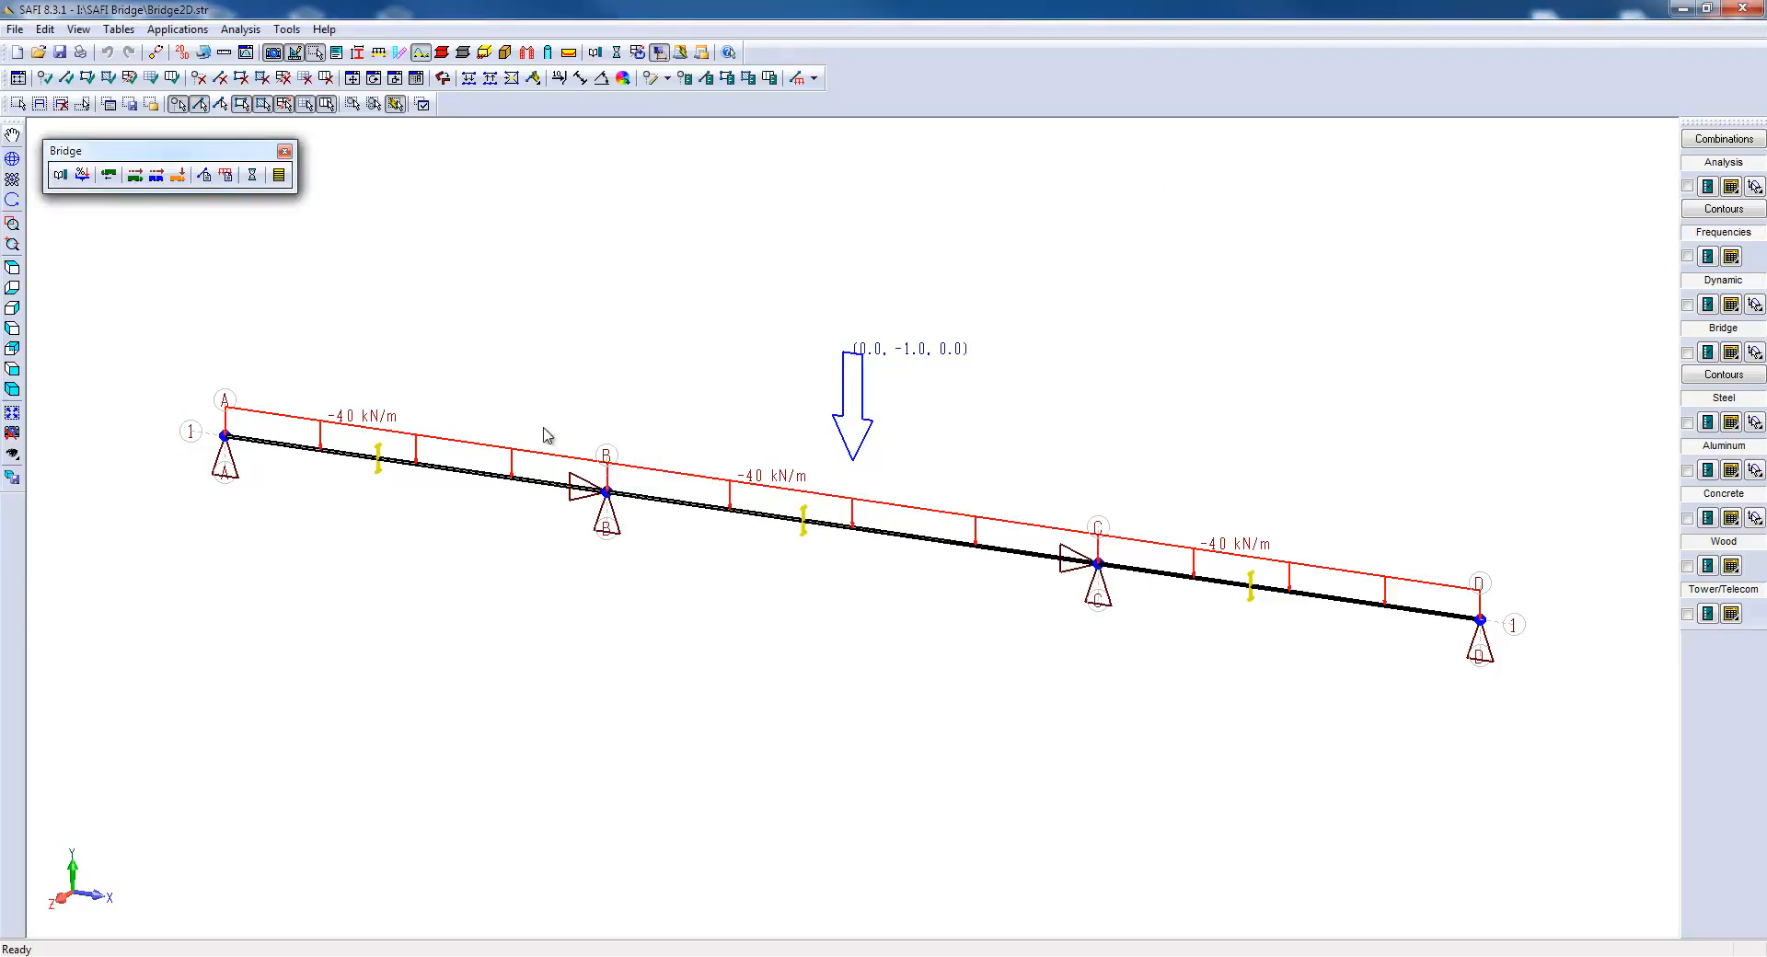
{"action": "mouse_move", "coordinate": [86, 174]}
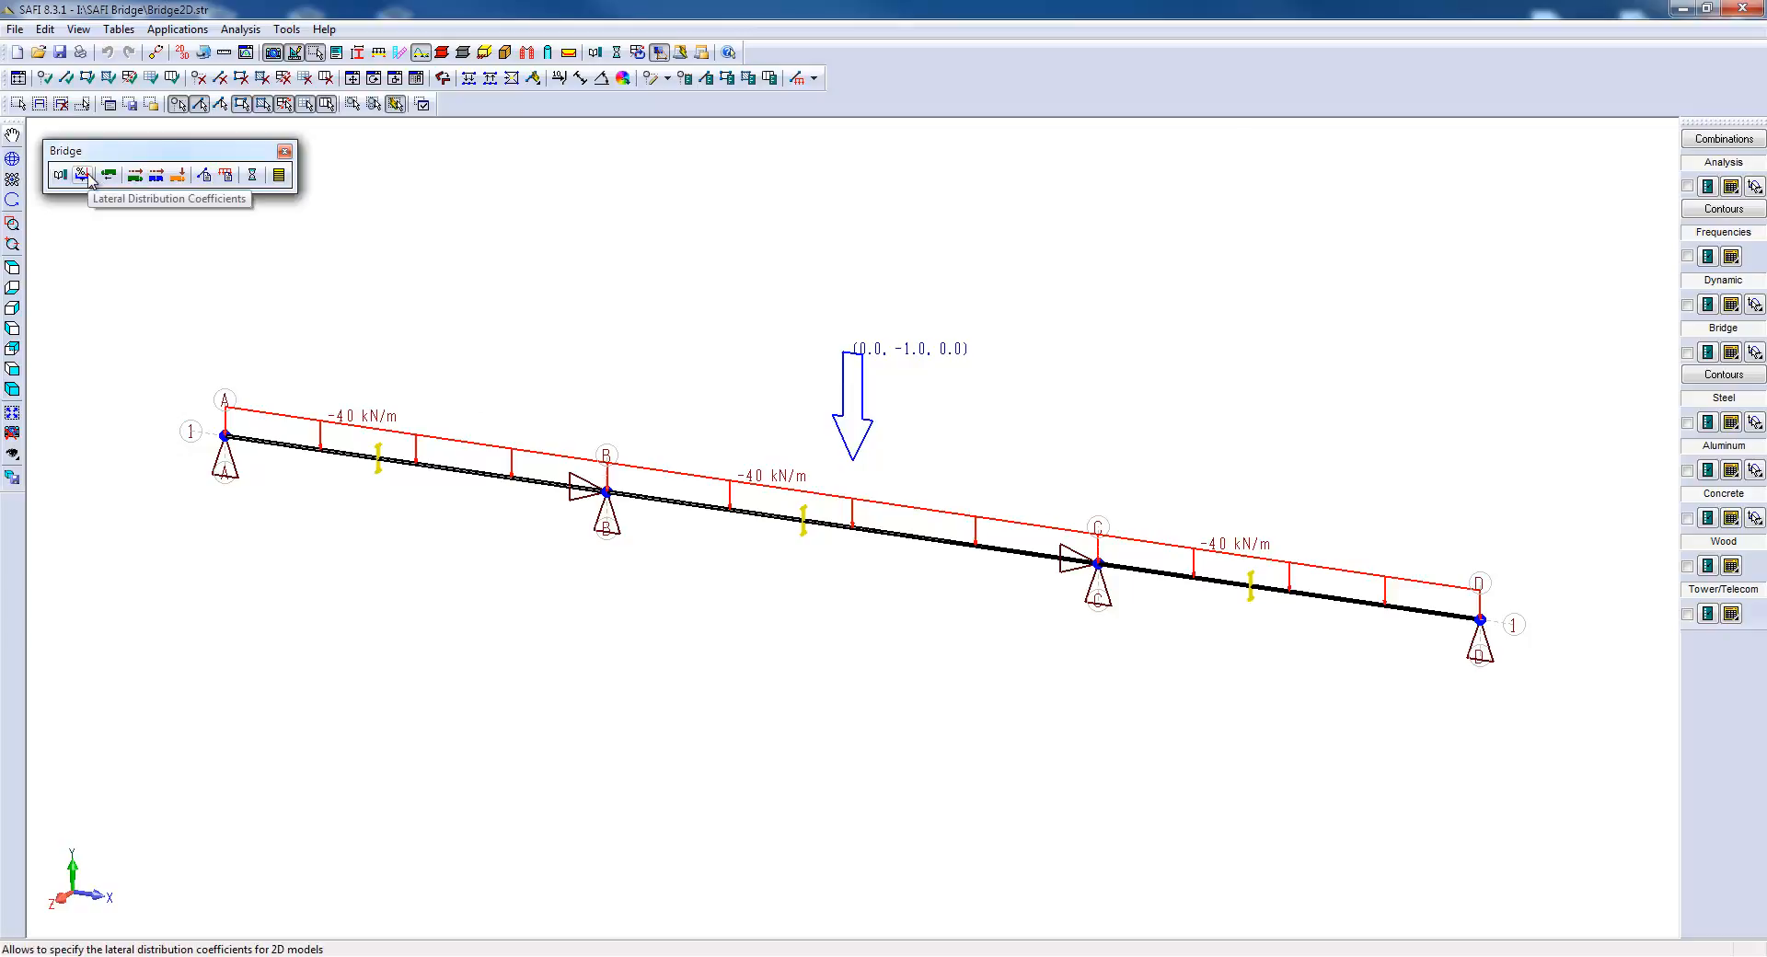
Use a statically determinate two-beam, three-lane deck to get coefficients 1.35 (forces) and 1.5 (displacements).
{"action": "left_click", "coordinate": [81, 175]}
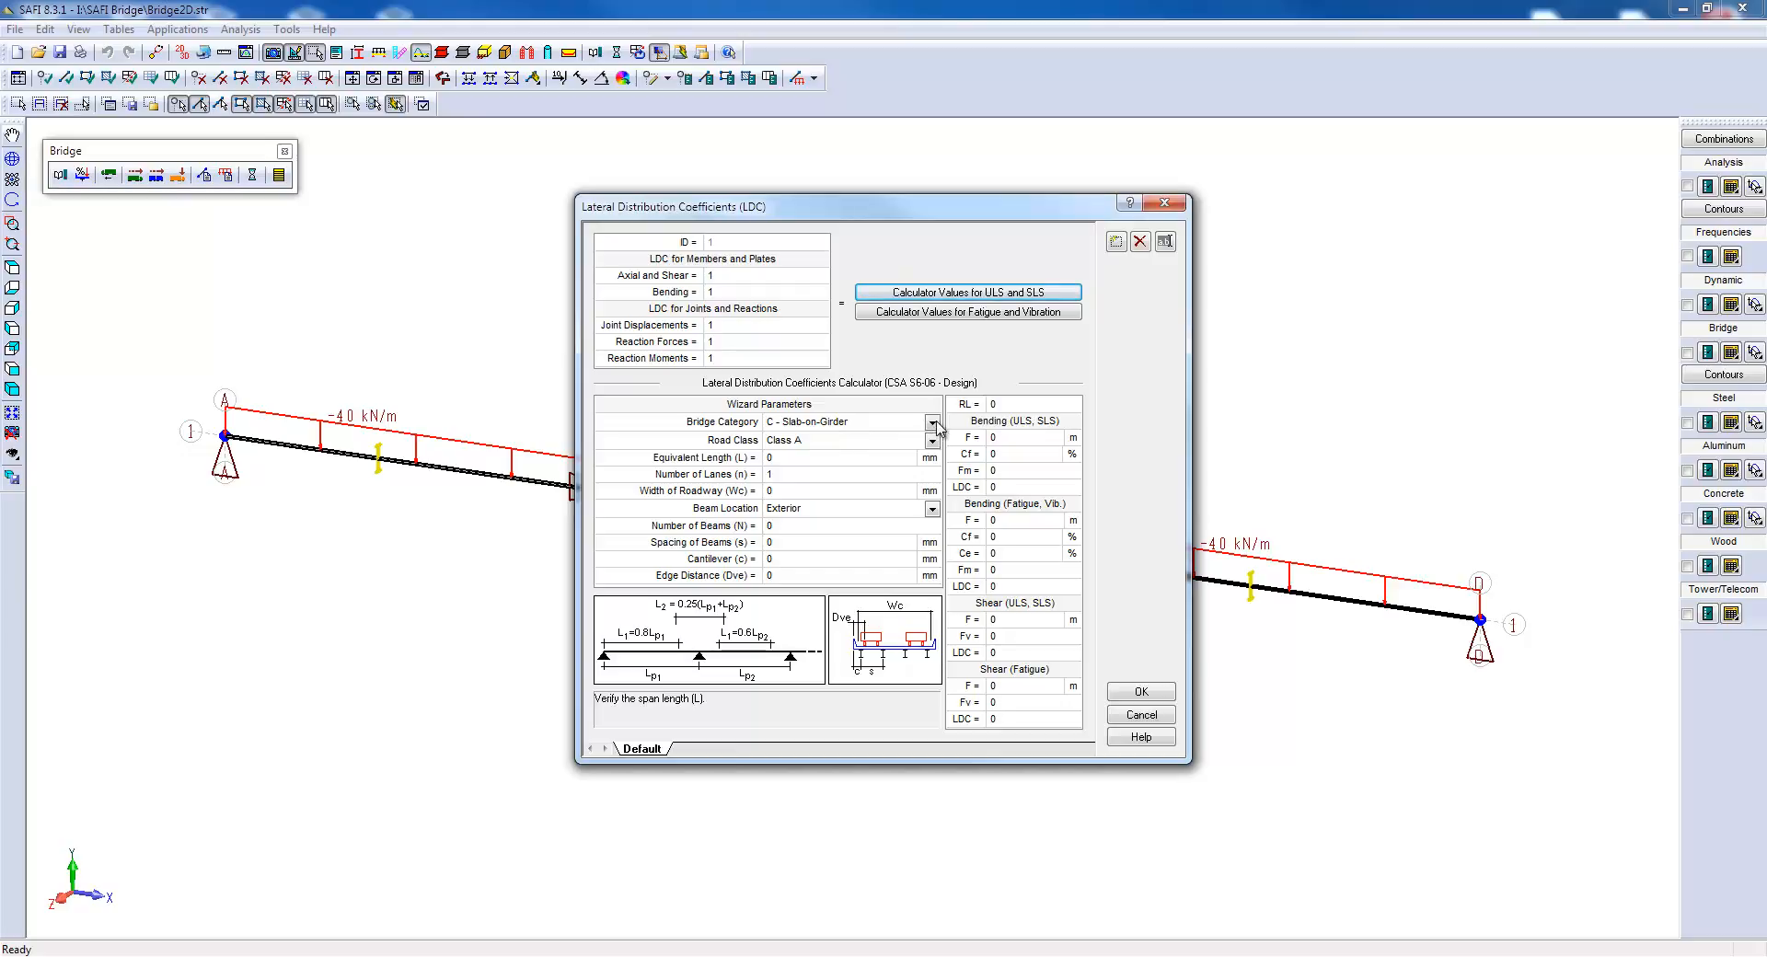
{"action": "left_click", "coordinate": [934, 422]}
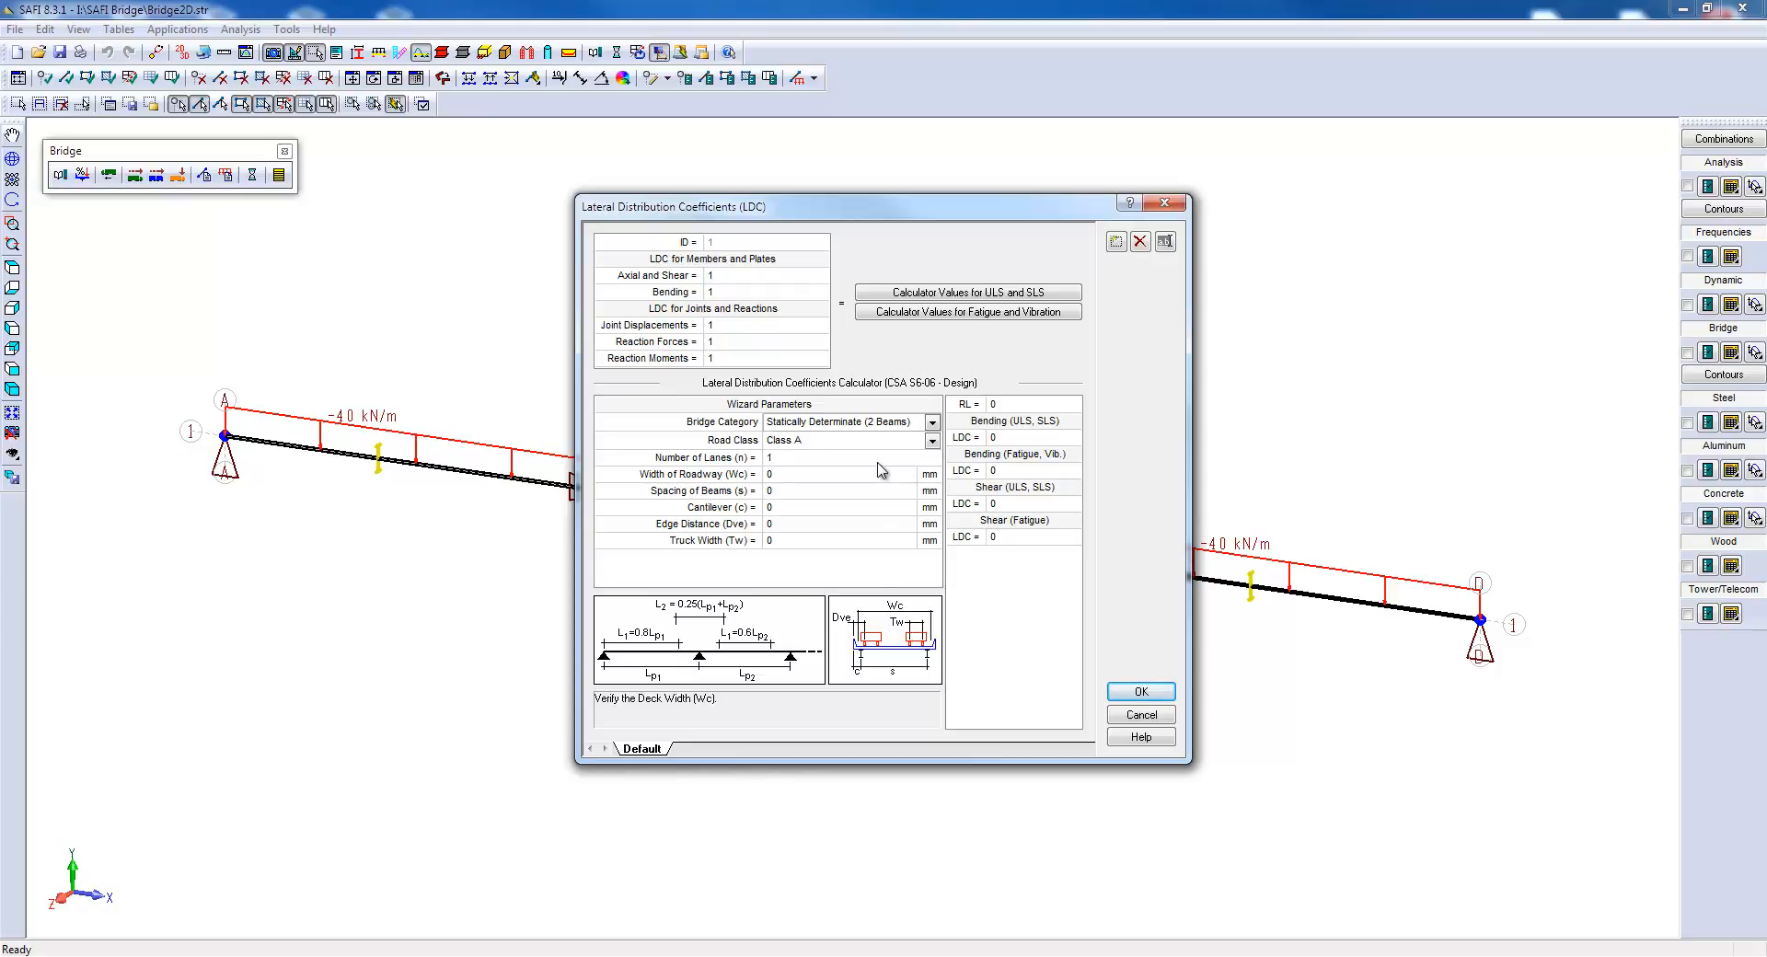
{"action": "type", "text": "3"}
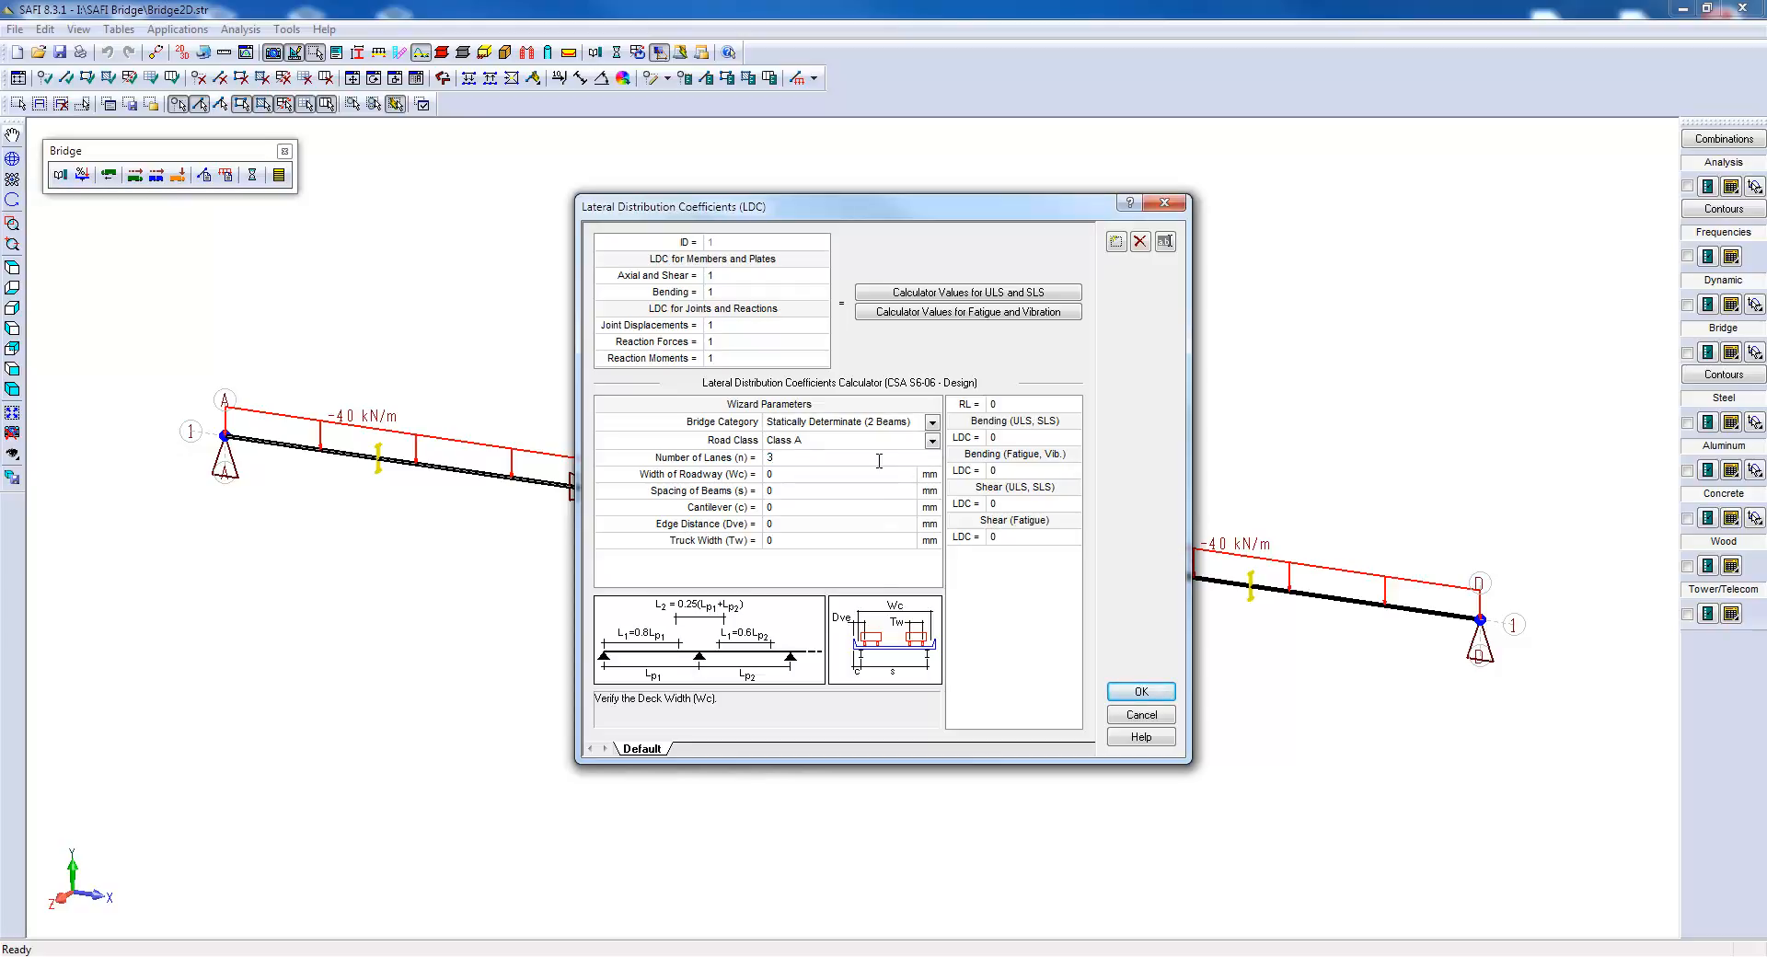
{"action": "type", "text": "12000"}
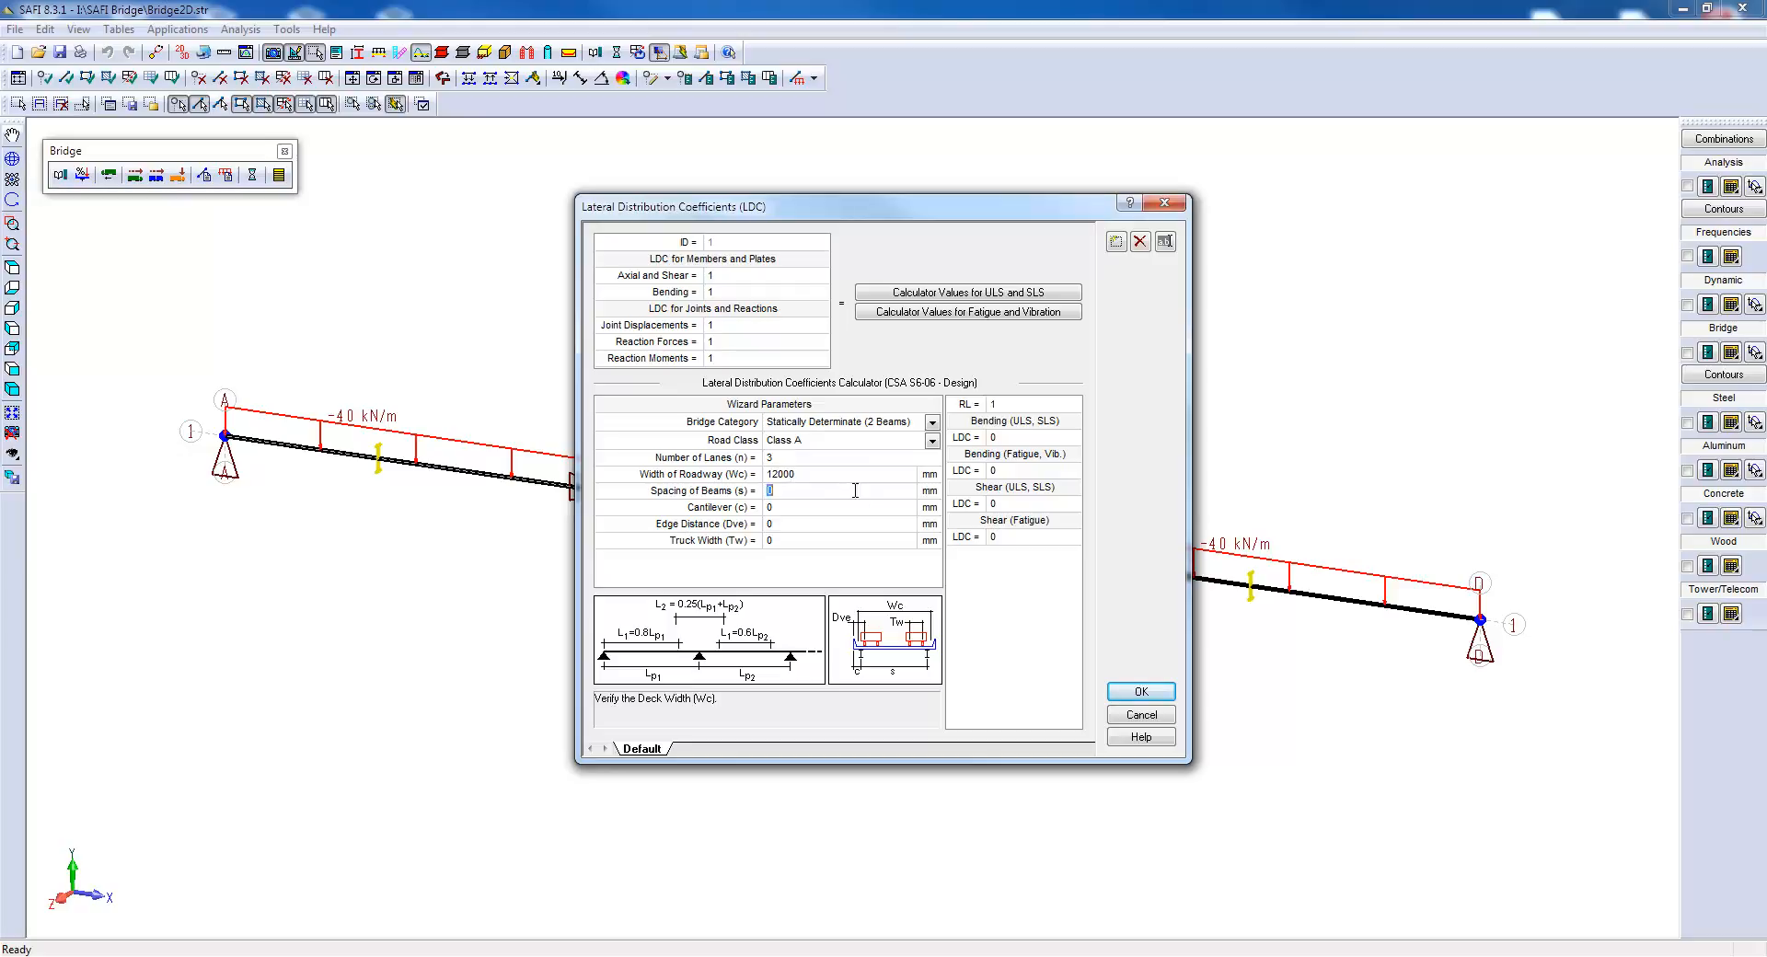
{"action": "type", "text": "10000"}
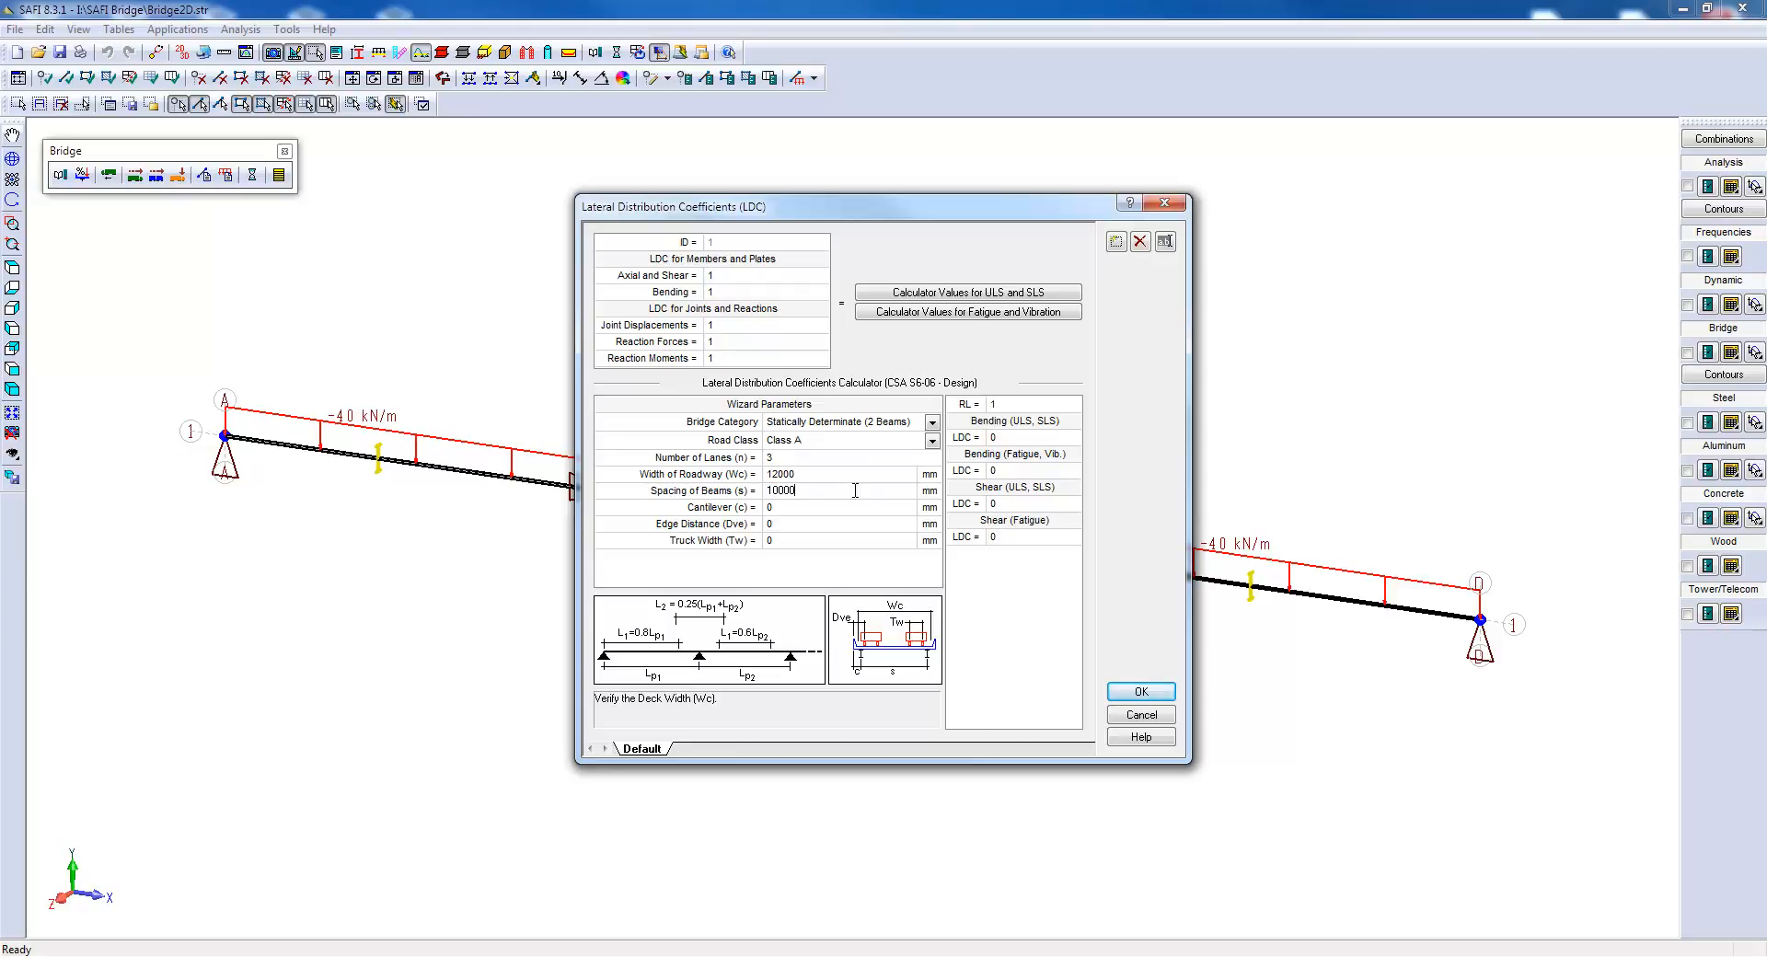
{"action": "mouse_move", "coordinate": [832, 517]}
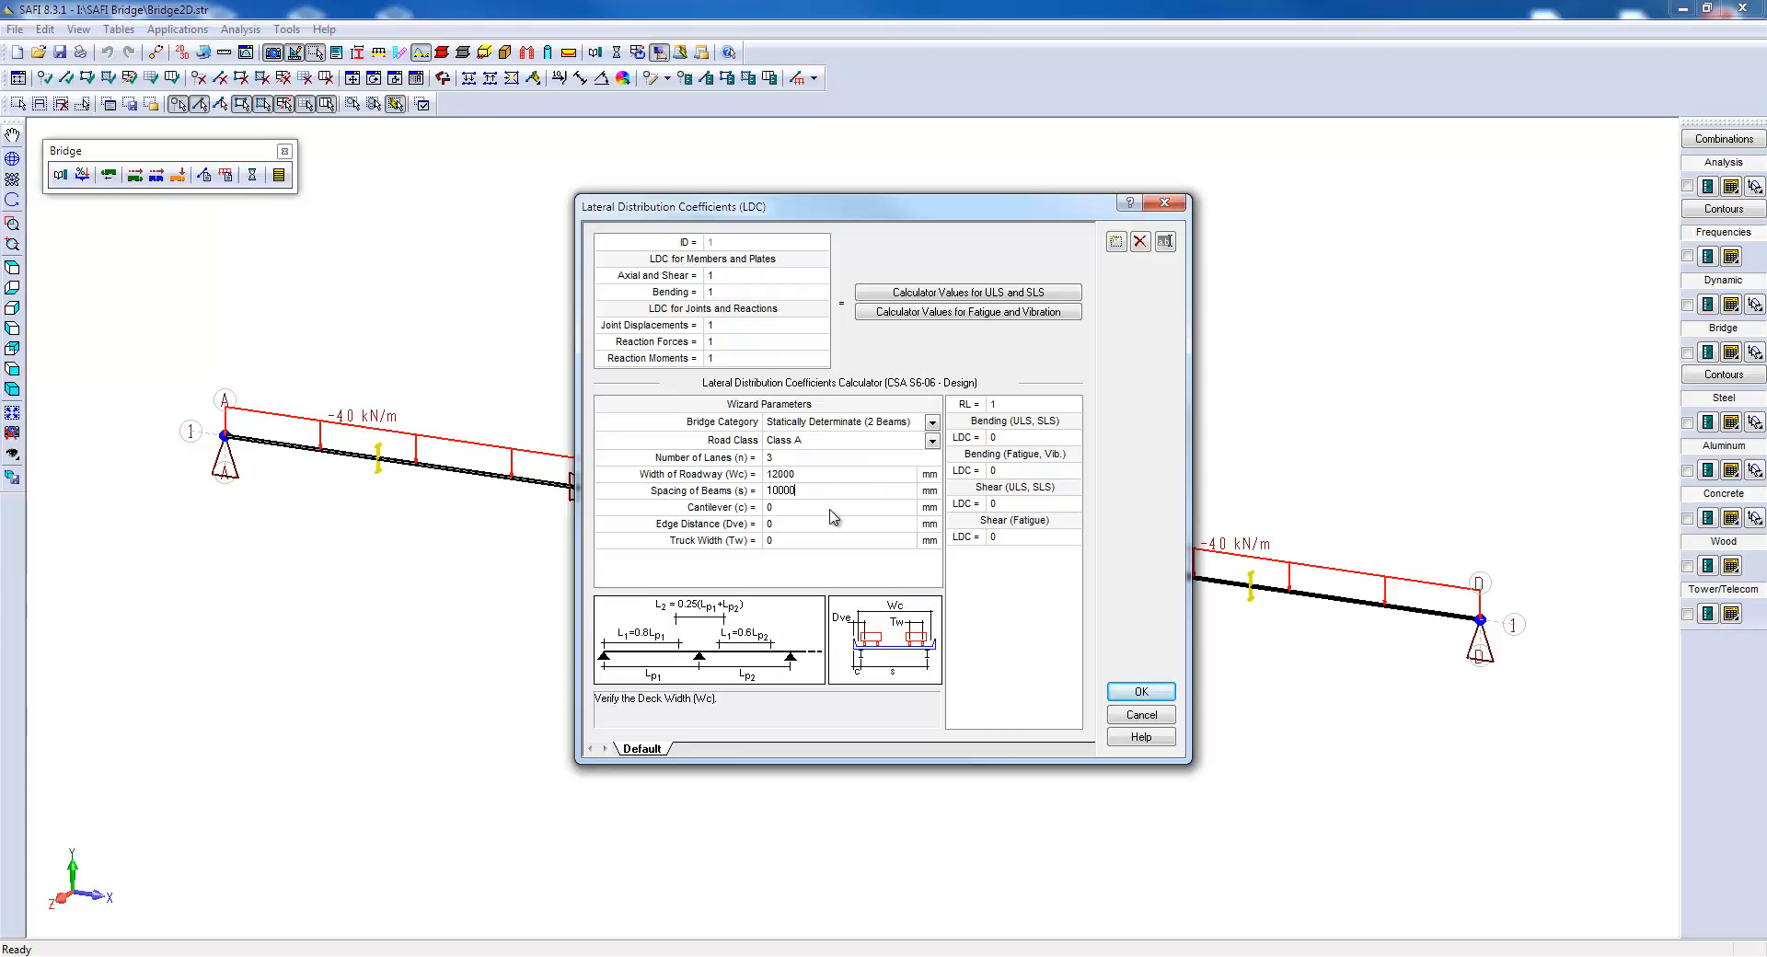
{"action": "type", "text": "1000"}
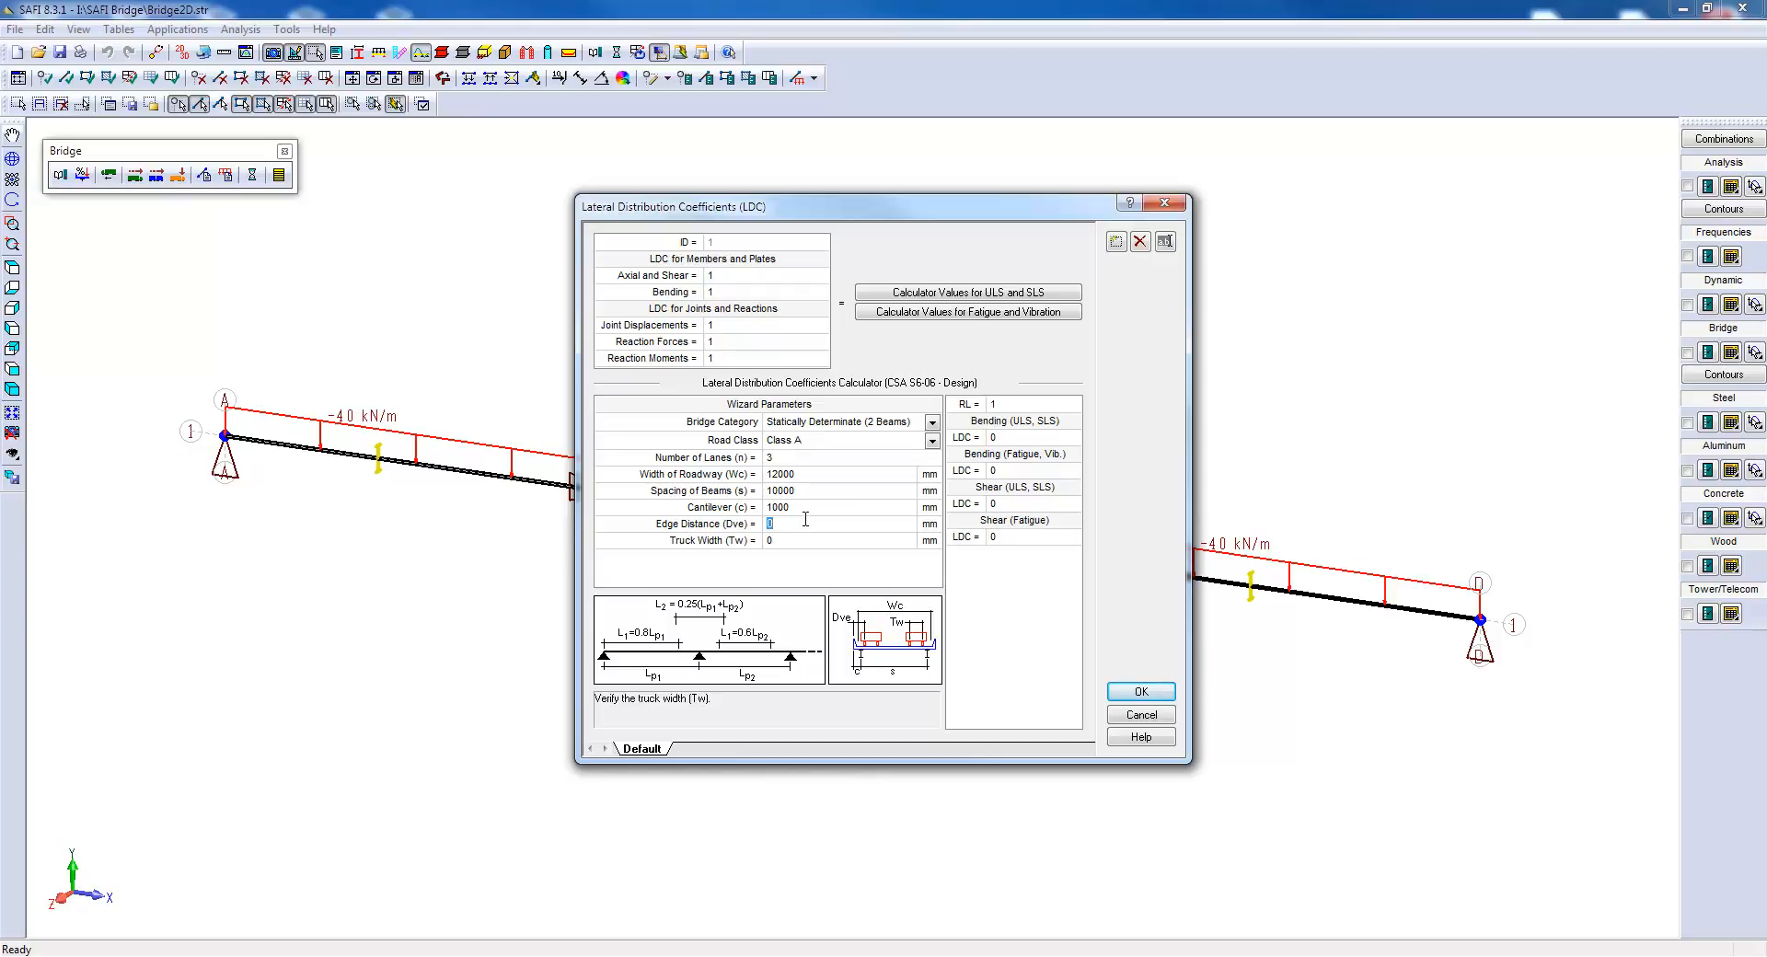
{"action": "type", "text": "6"}
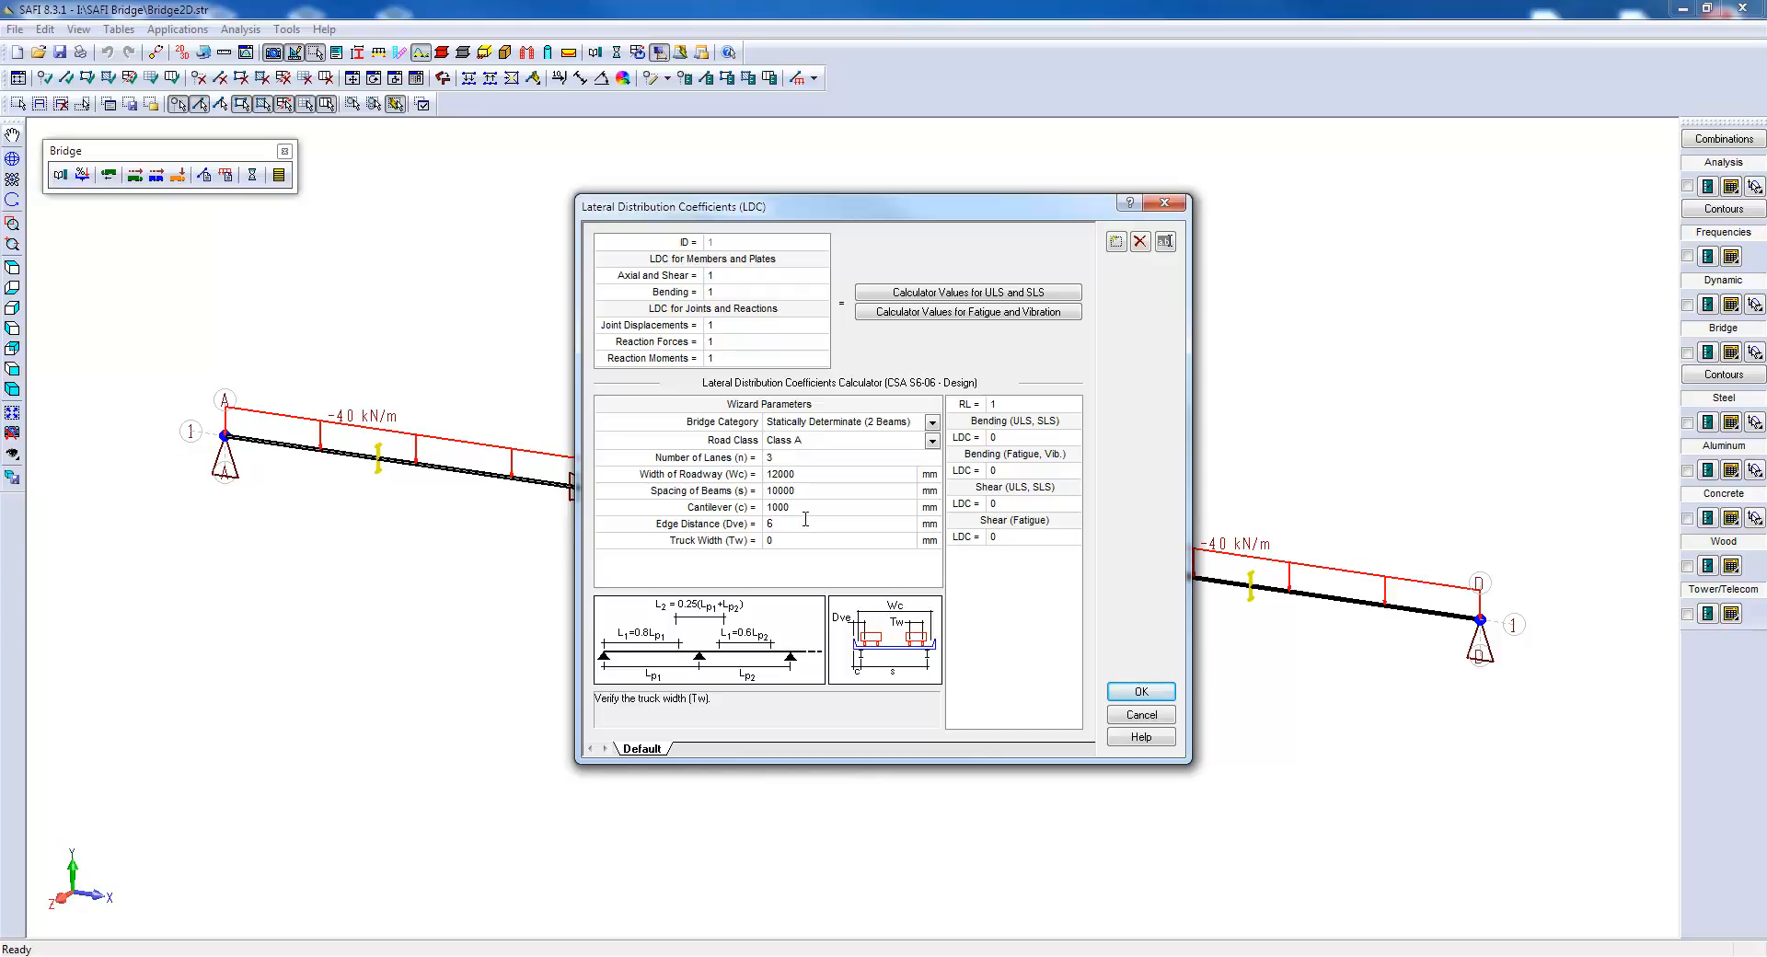
{"action": "type", "text": "600"}
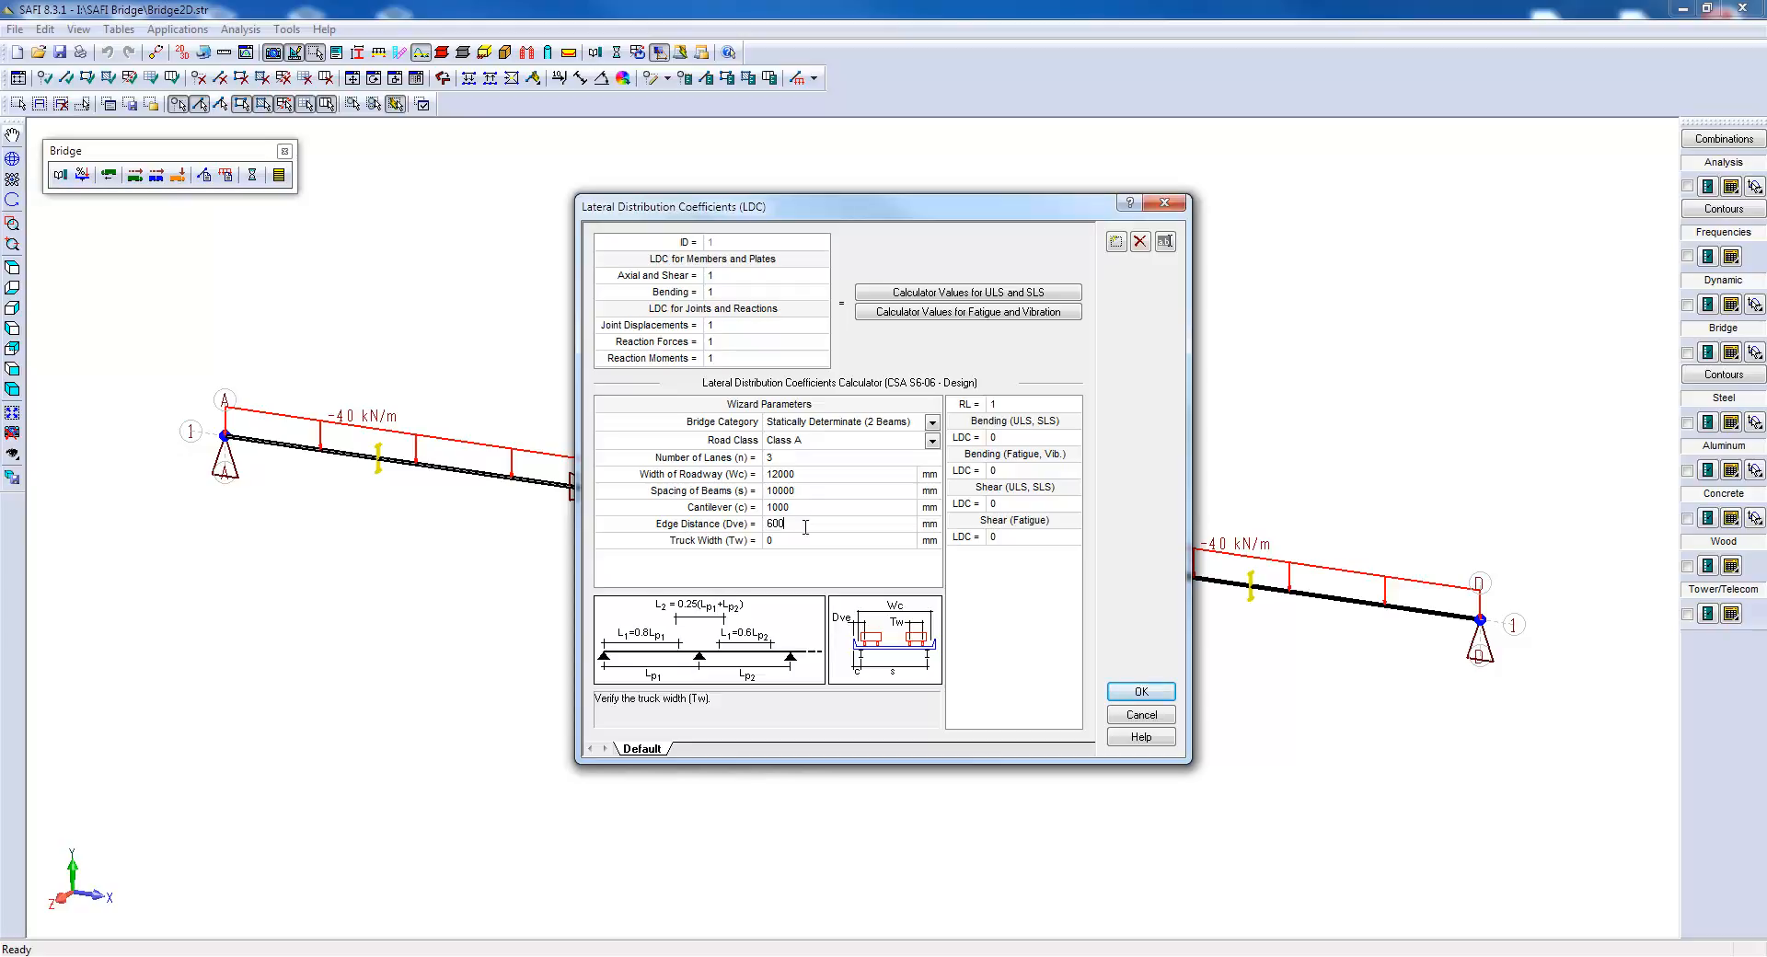
{"action": "type", "text": "1800"}
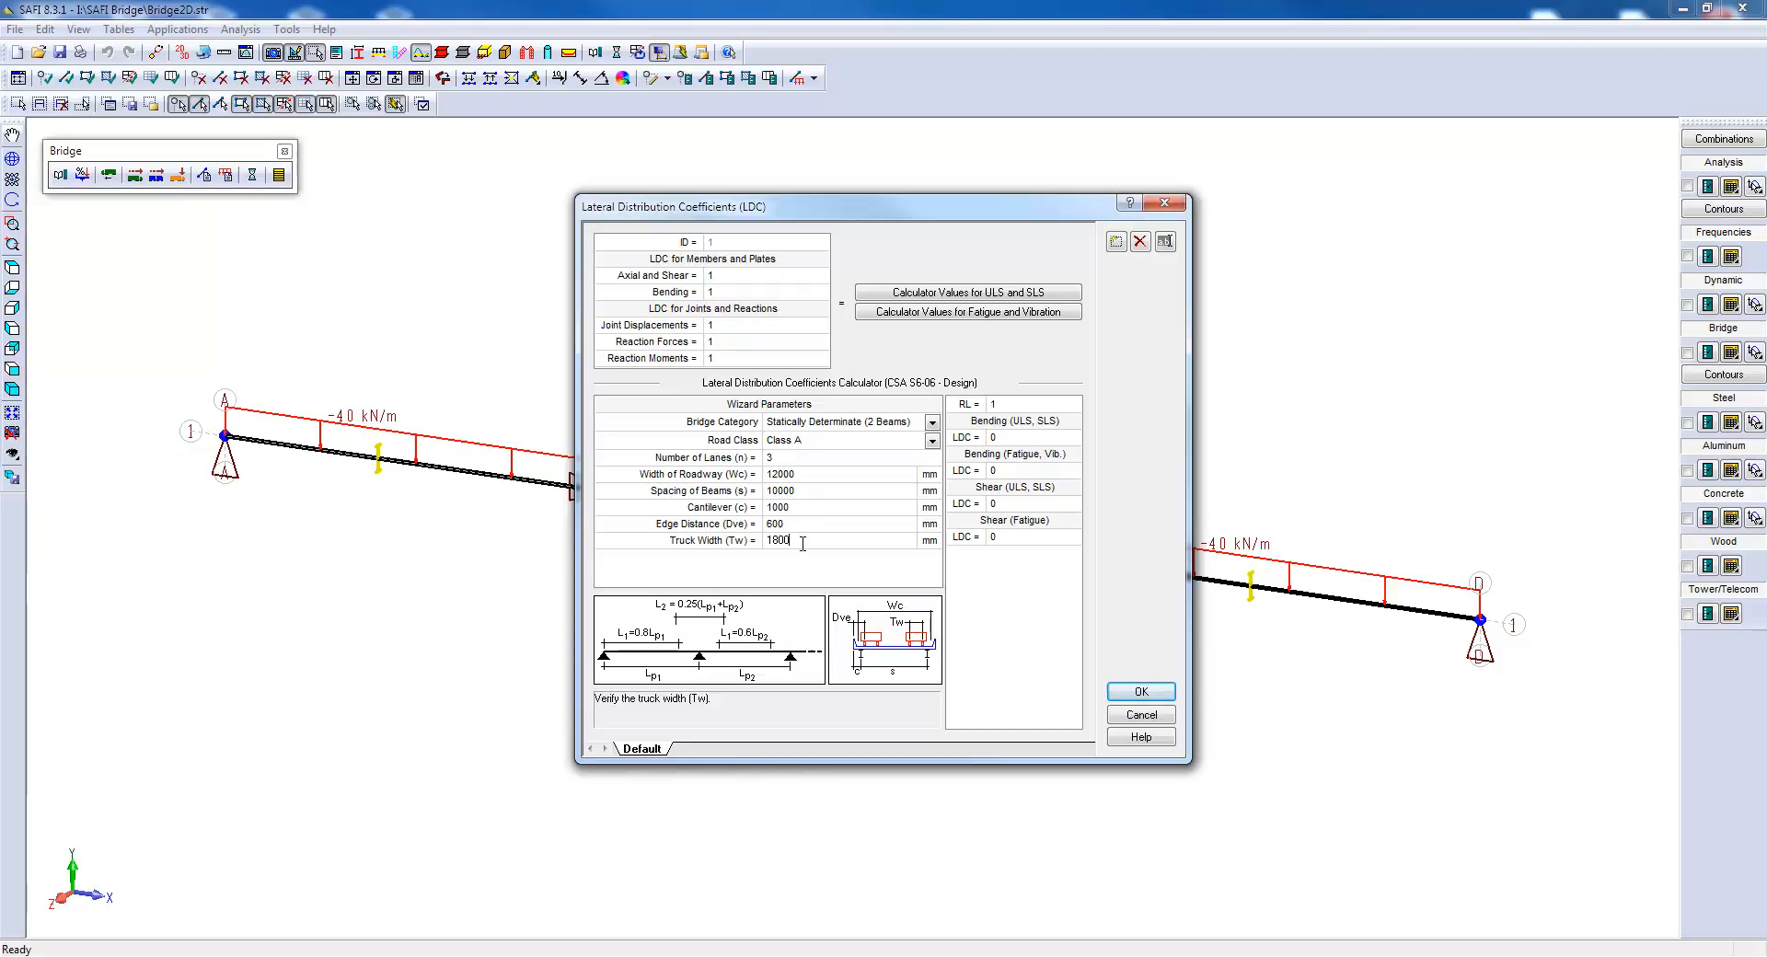
{"action": "mouse_move", "coordinate": [804, 553]}
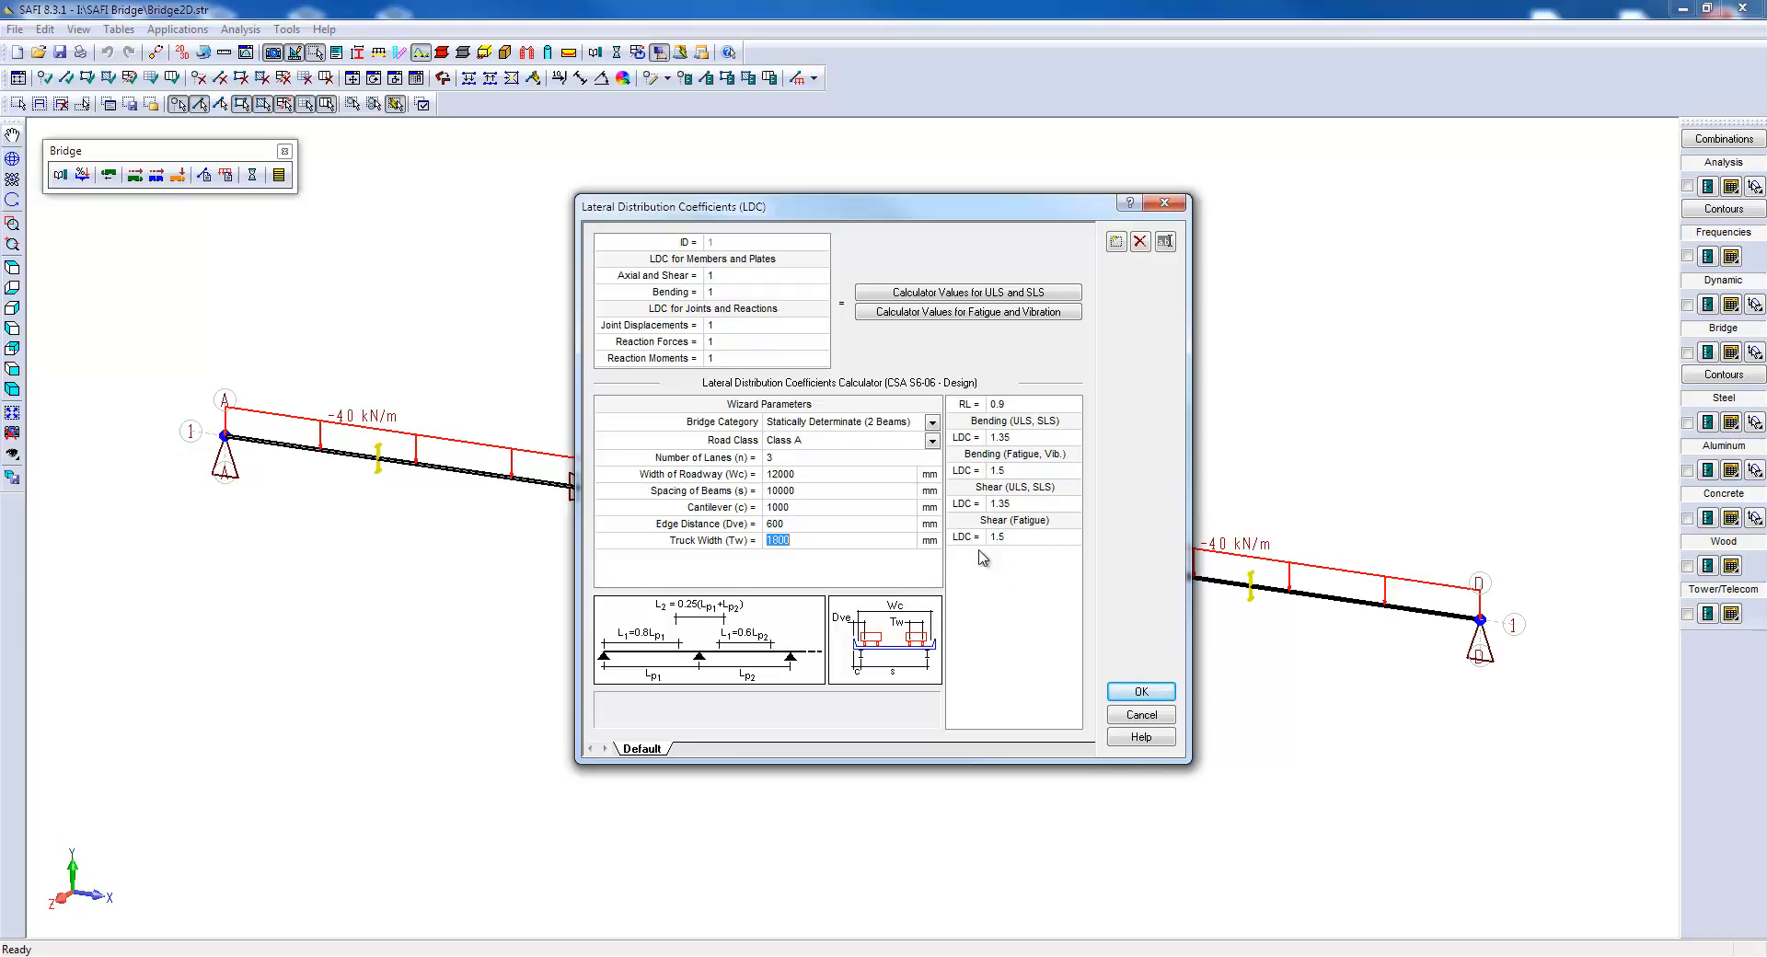
{"action": "mouse_move", "coordinate": [967, 292]}
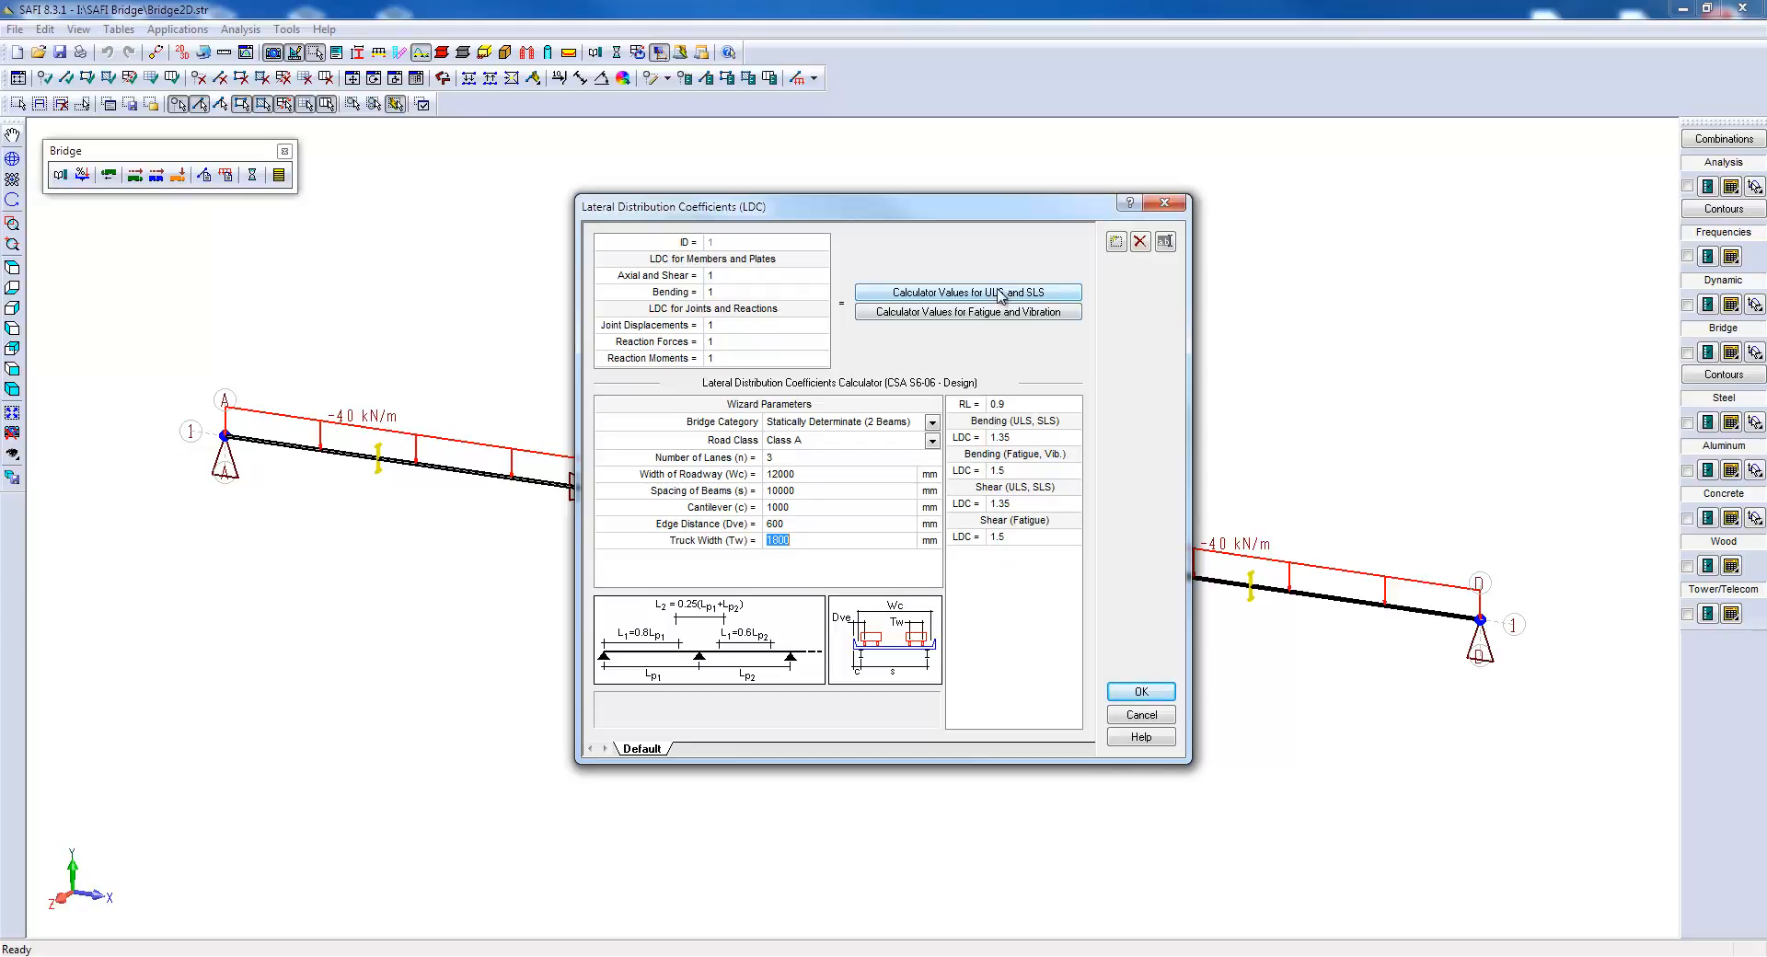
{"action": "left_click", "coordinate": [965, 292]}
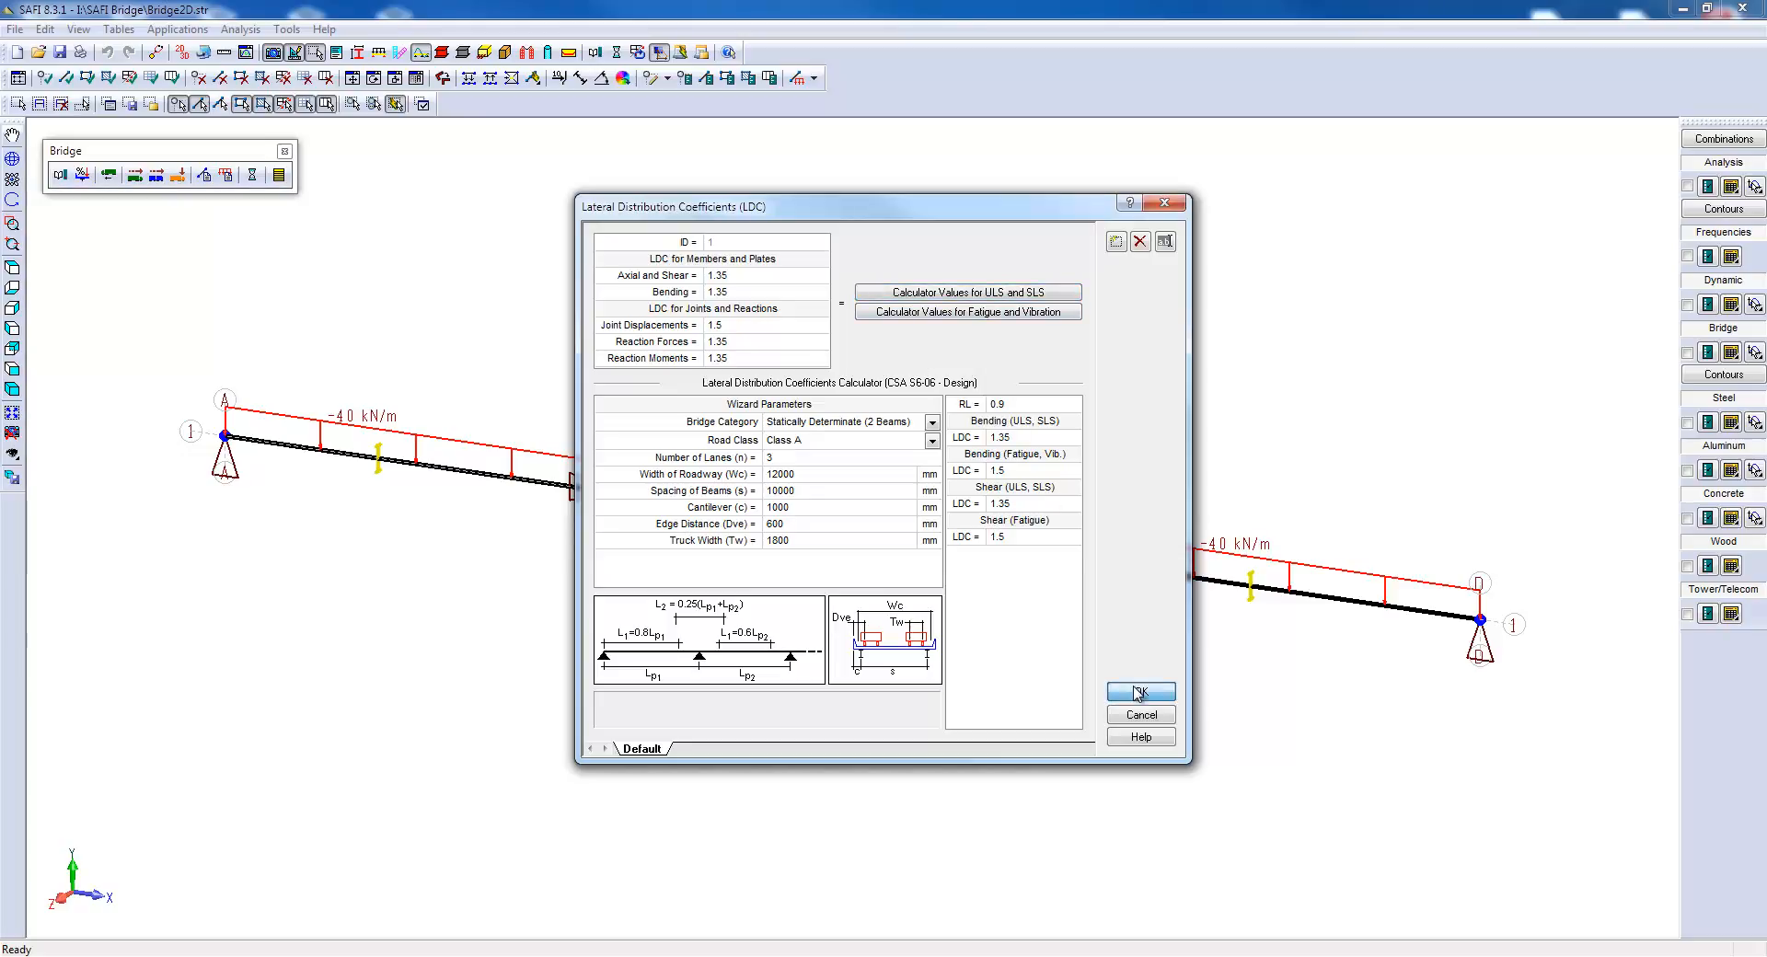
{"action": "left_click", "coordinate": [1139, 691]}
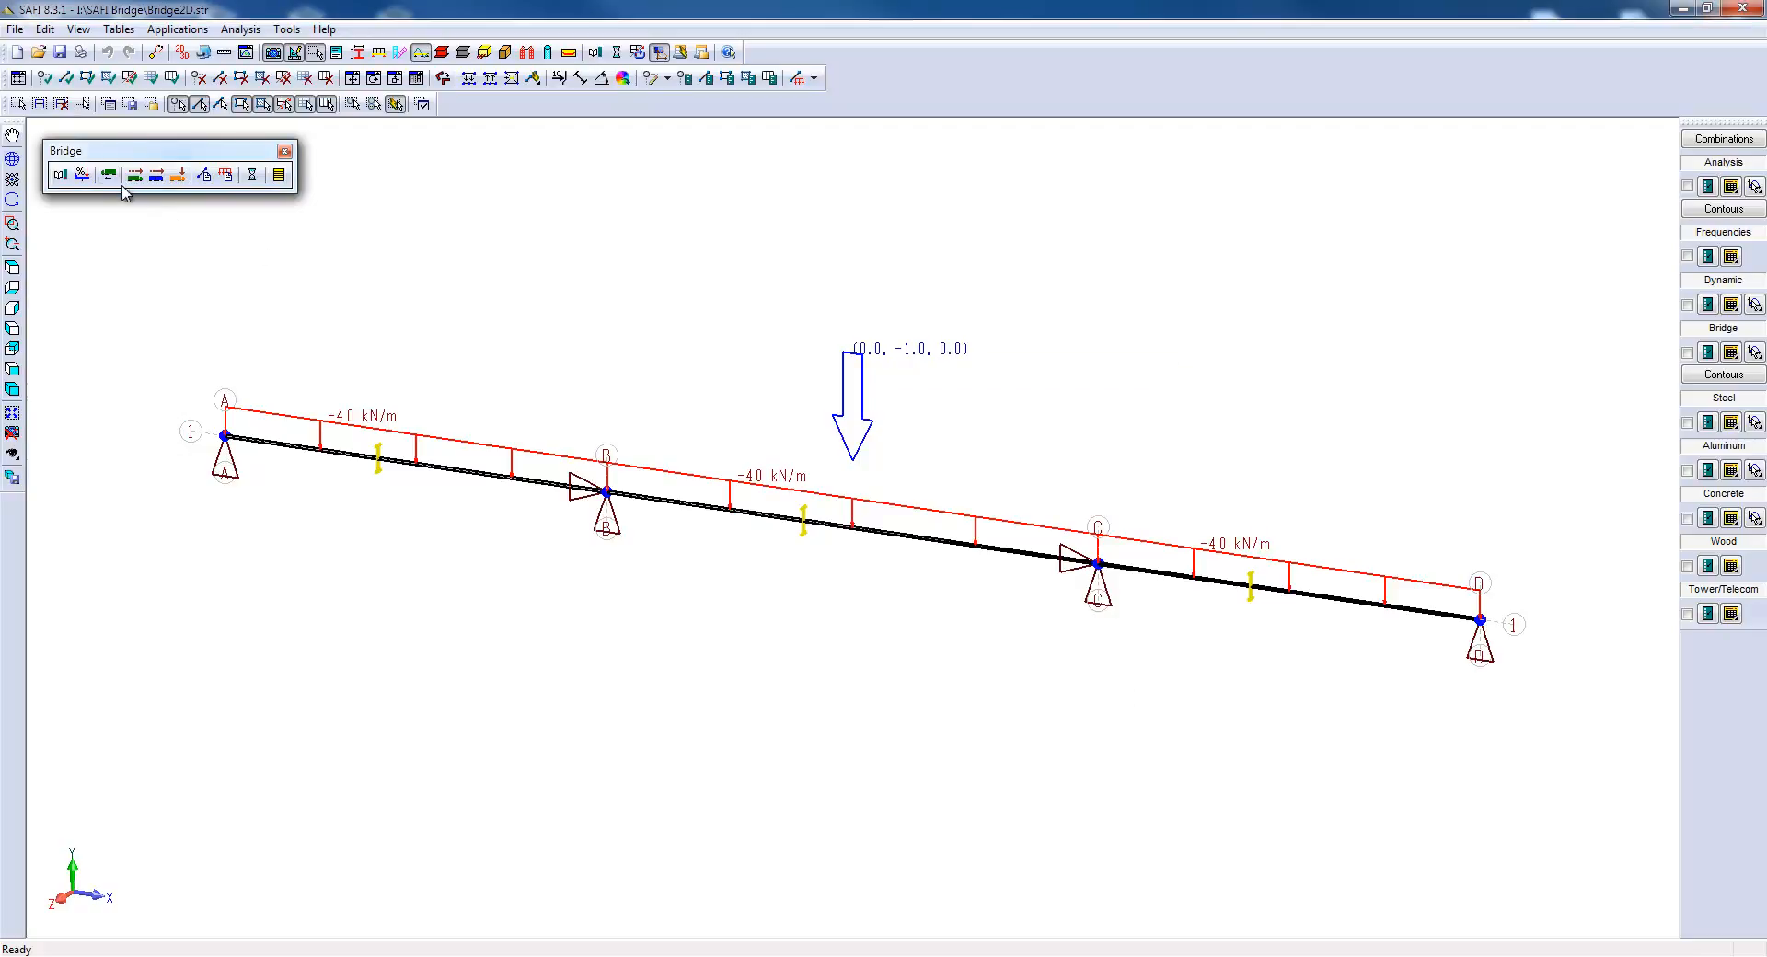
Keep the trajectory motion as forward and return over all elements.
{"action": "left_click", "coordinate": [109, 174]}
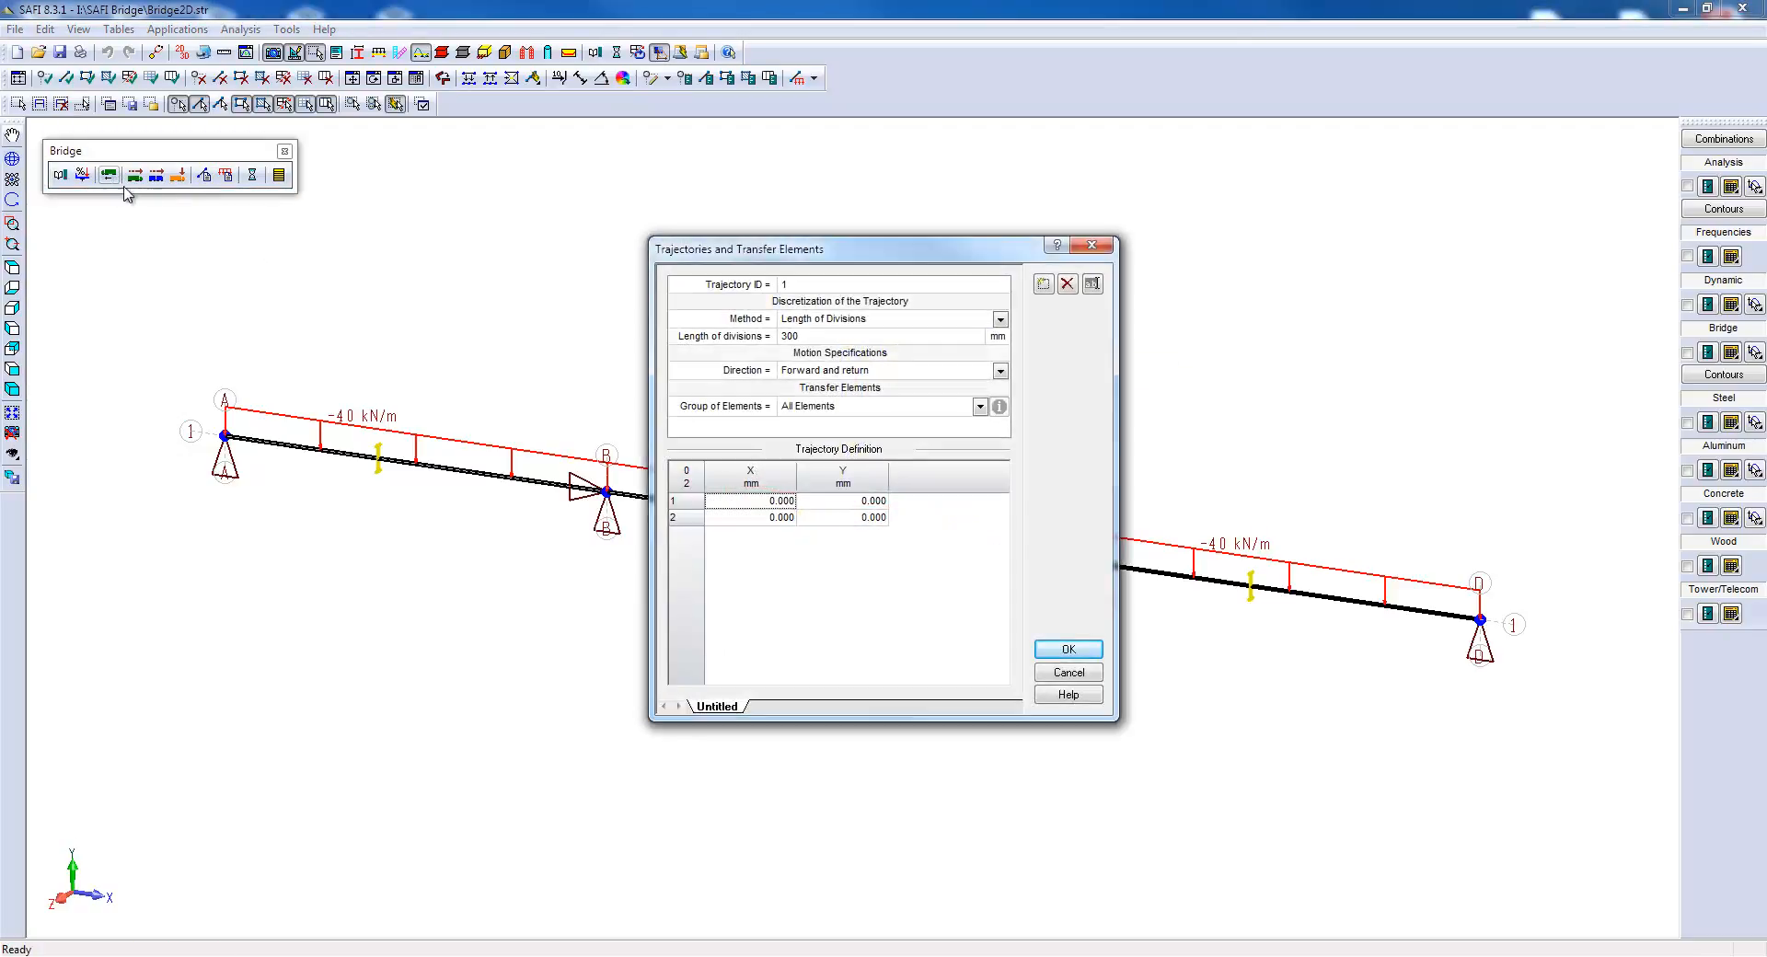
{"action": "mouse_move", "coordinate": [902, 327]}
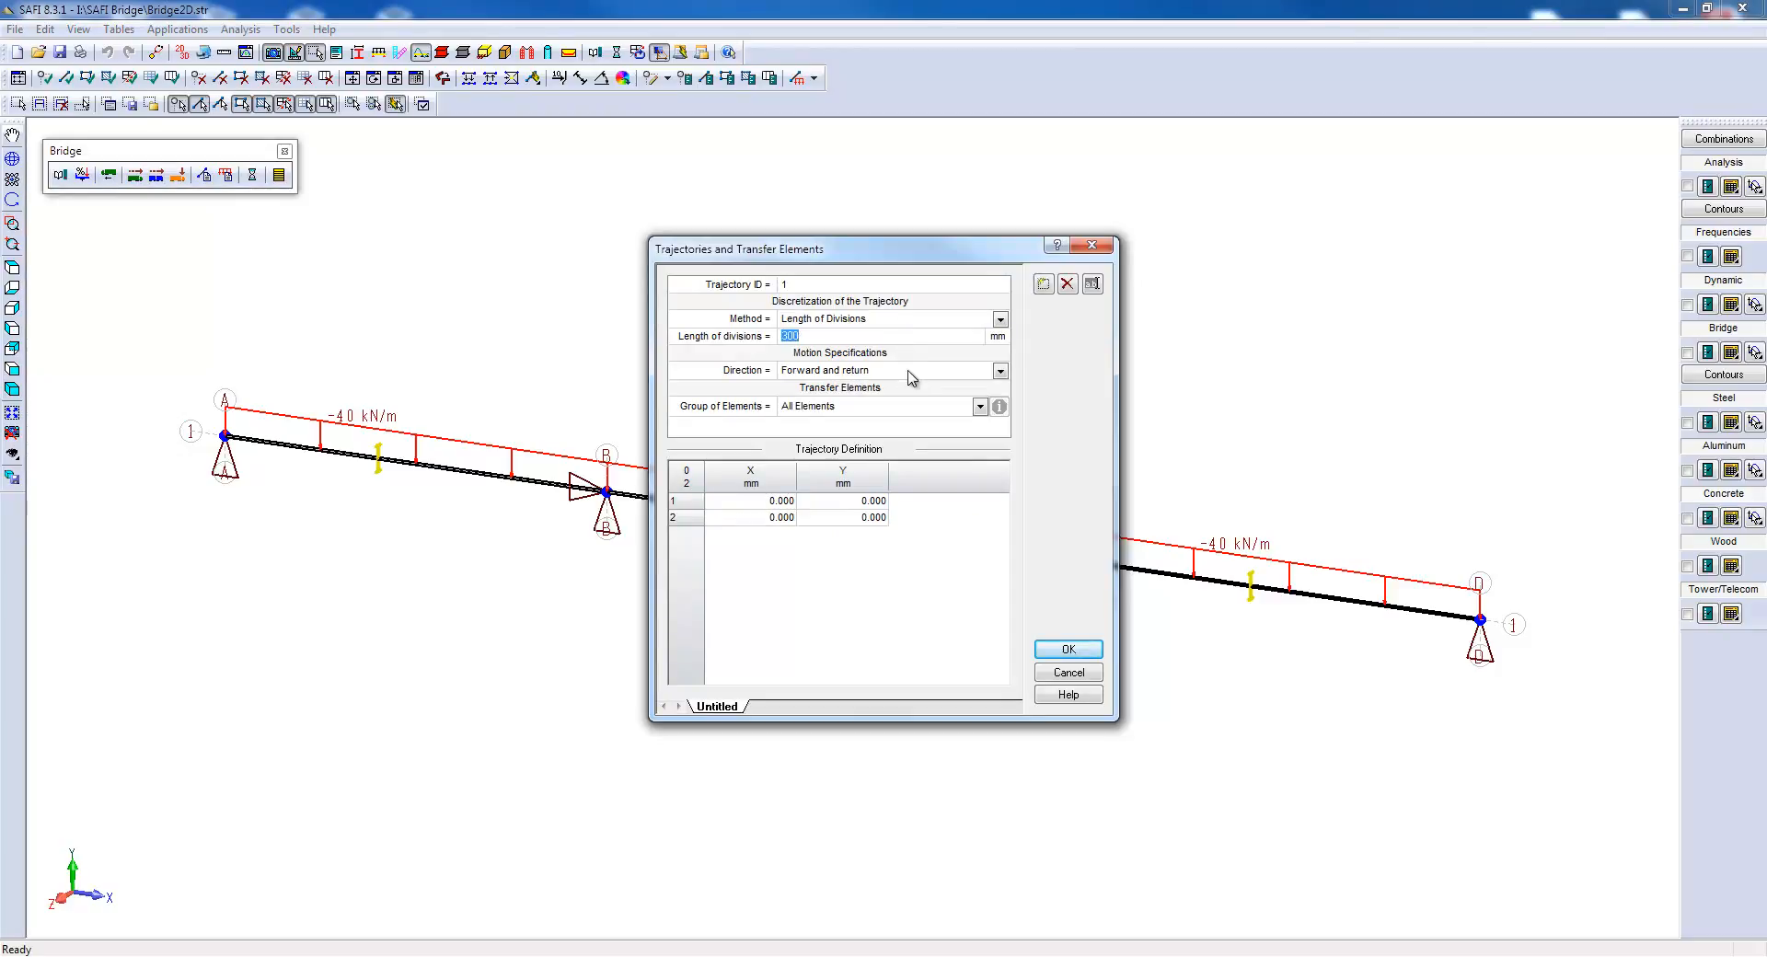
{"action": "left_click", "coordinate": [999, 370]}
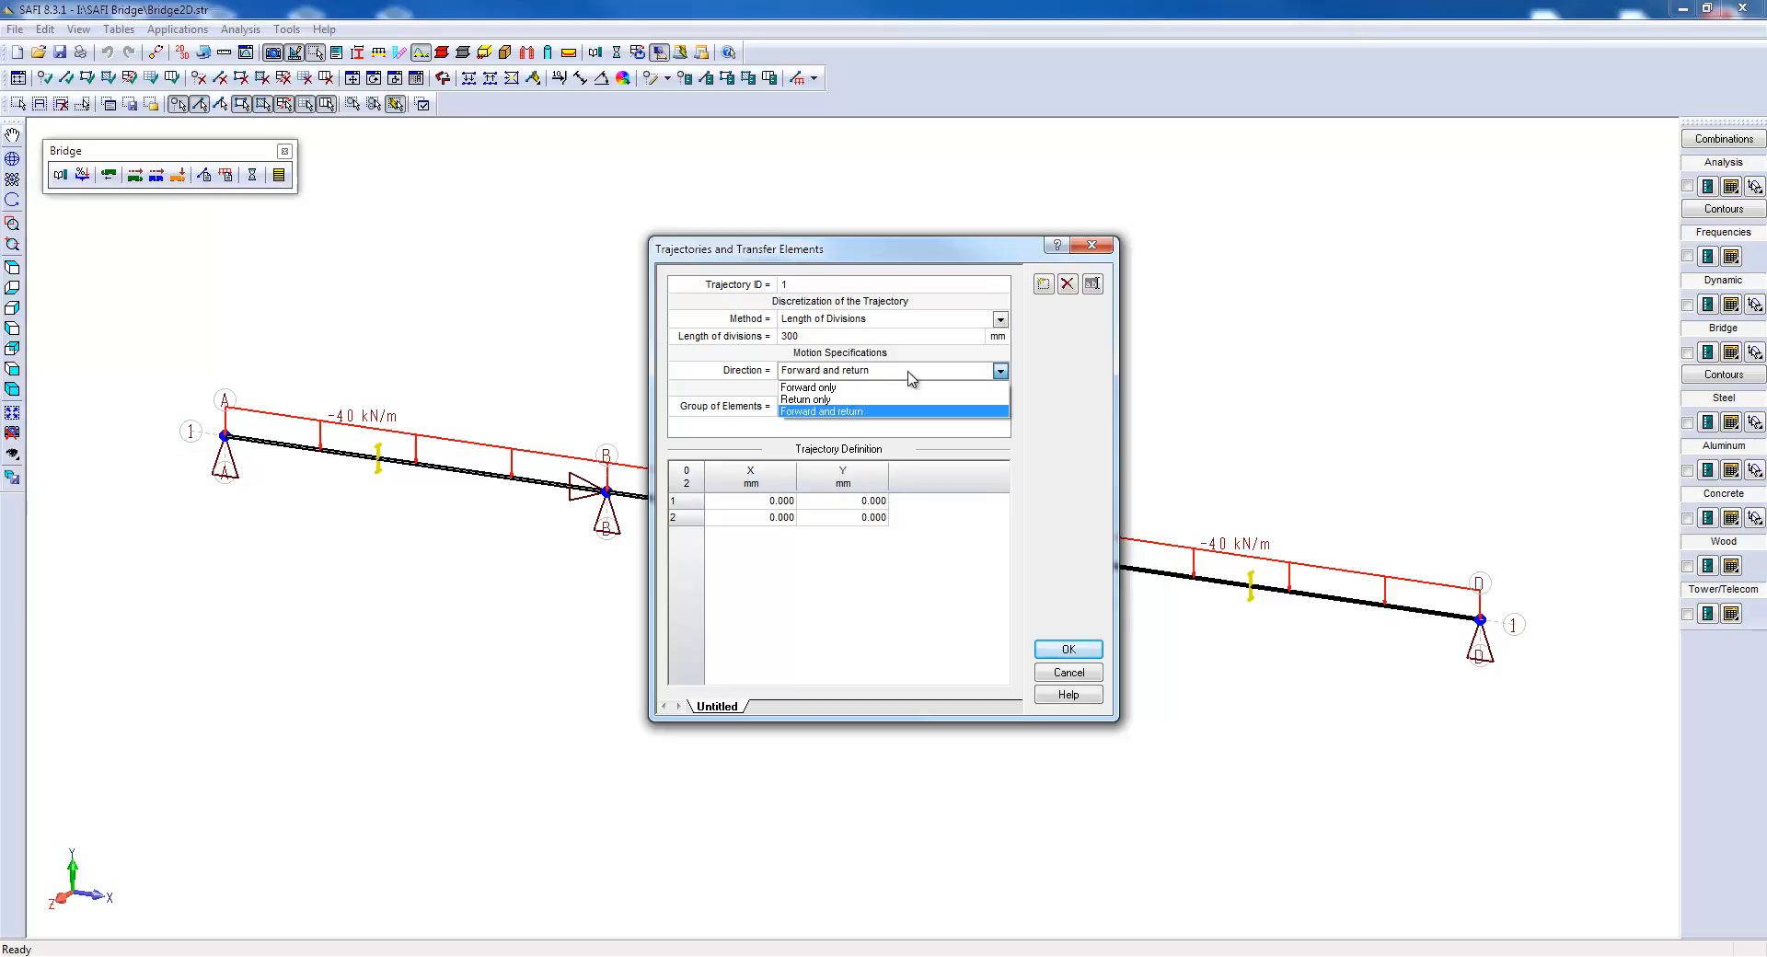
{"action": "left_click", "coordinate": [823, 411]}
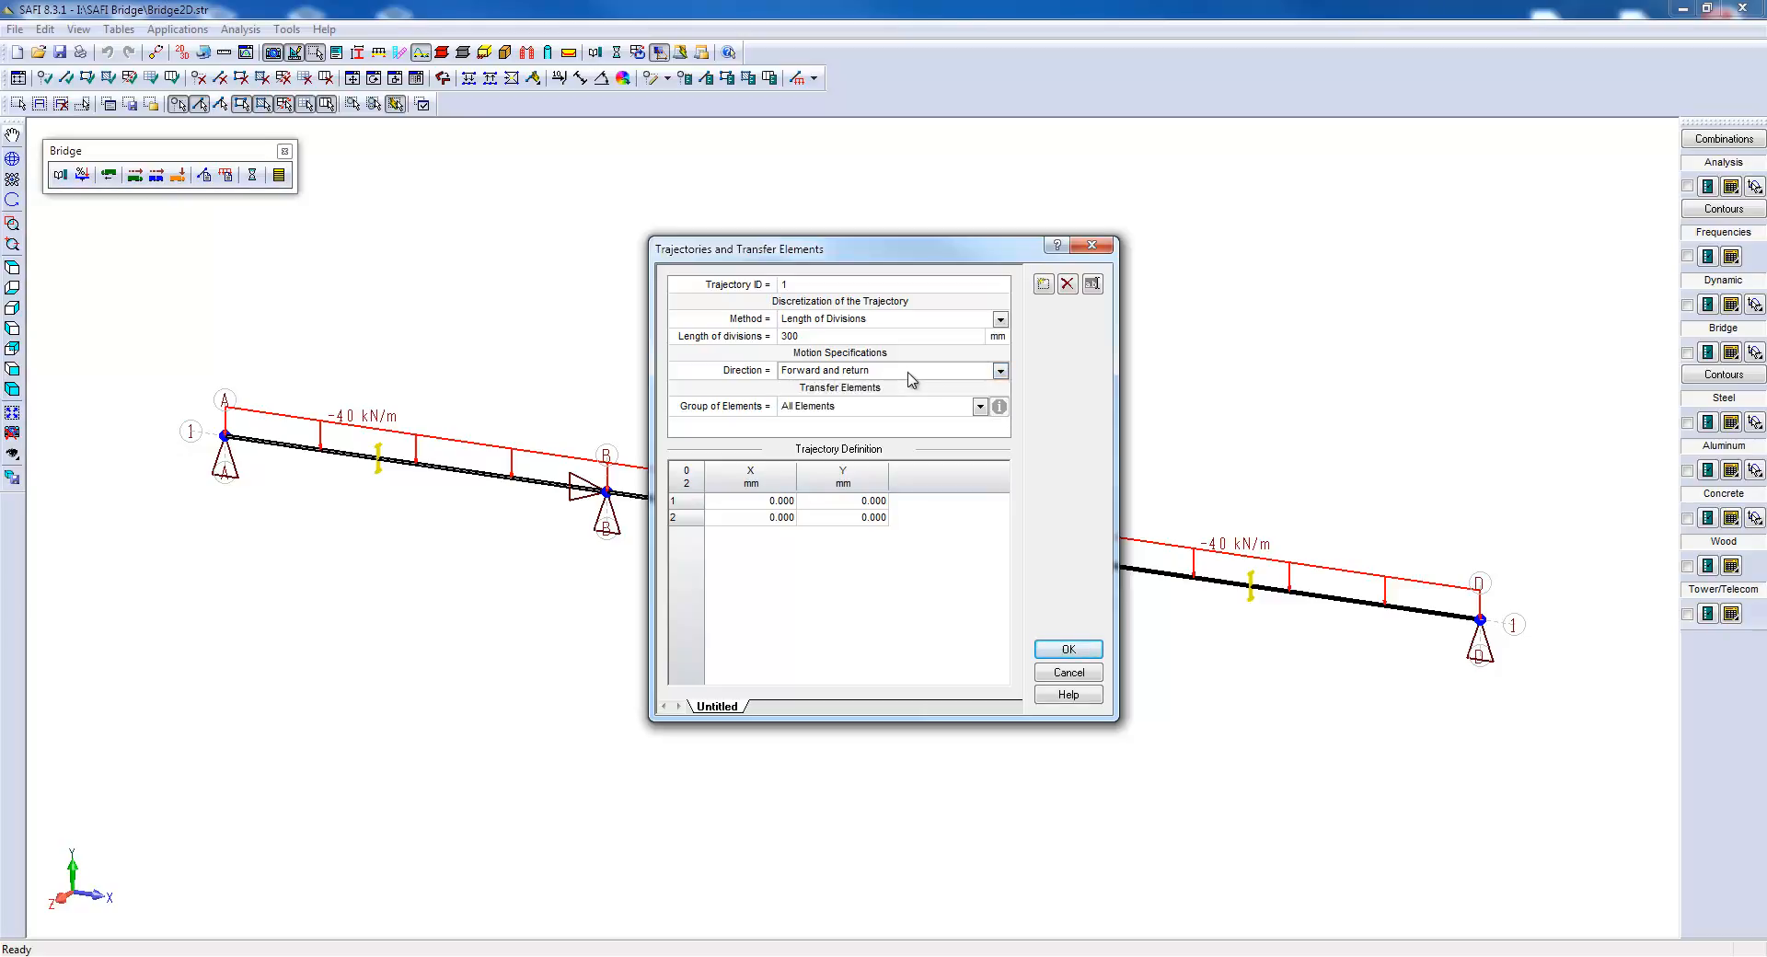
{"action": "mouse_move", "coordinate": [235, 471]}
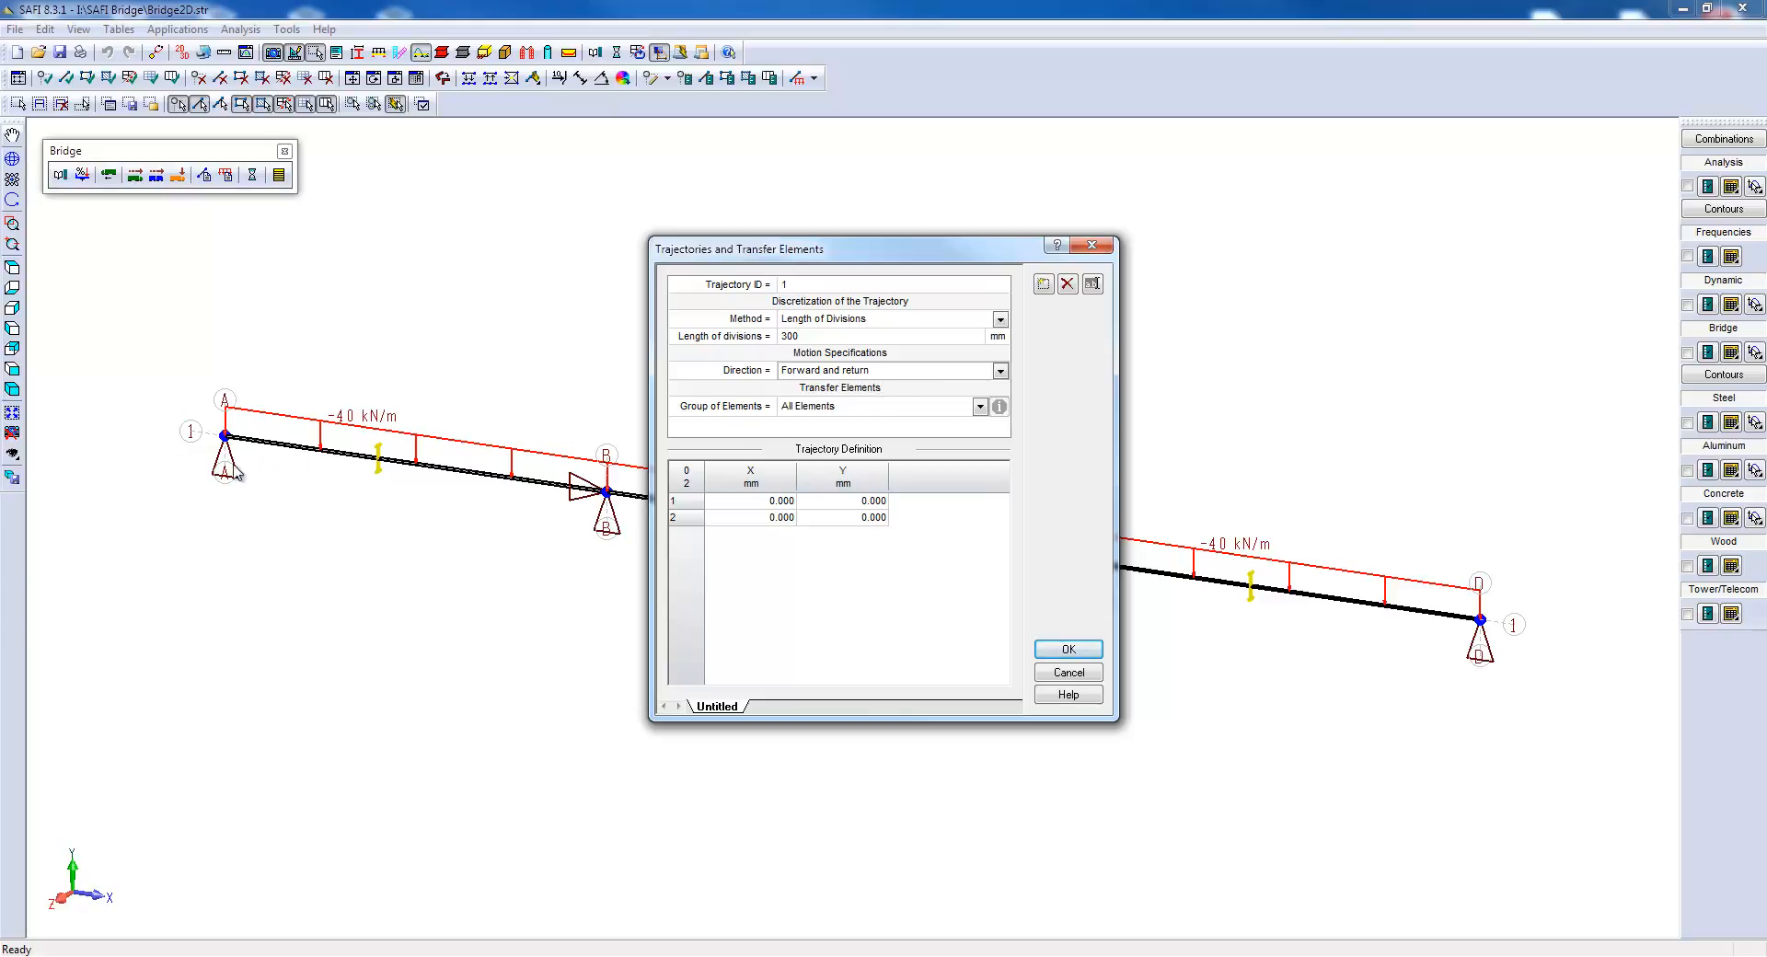
{"action": "mouse_move", "coordinate": [1507, 623]}
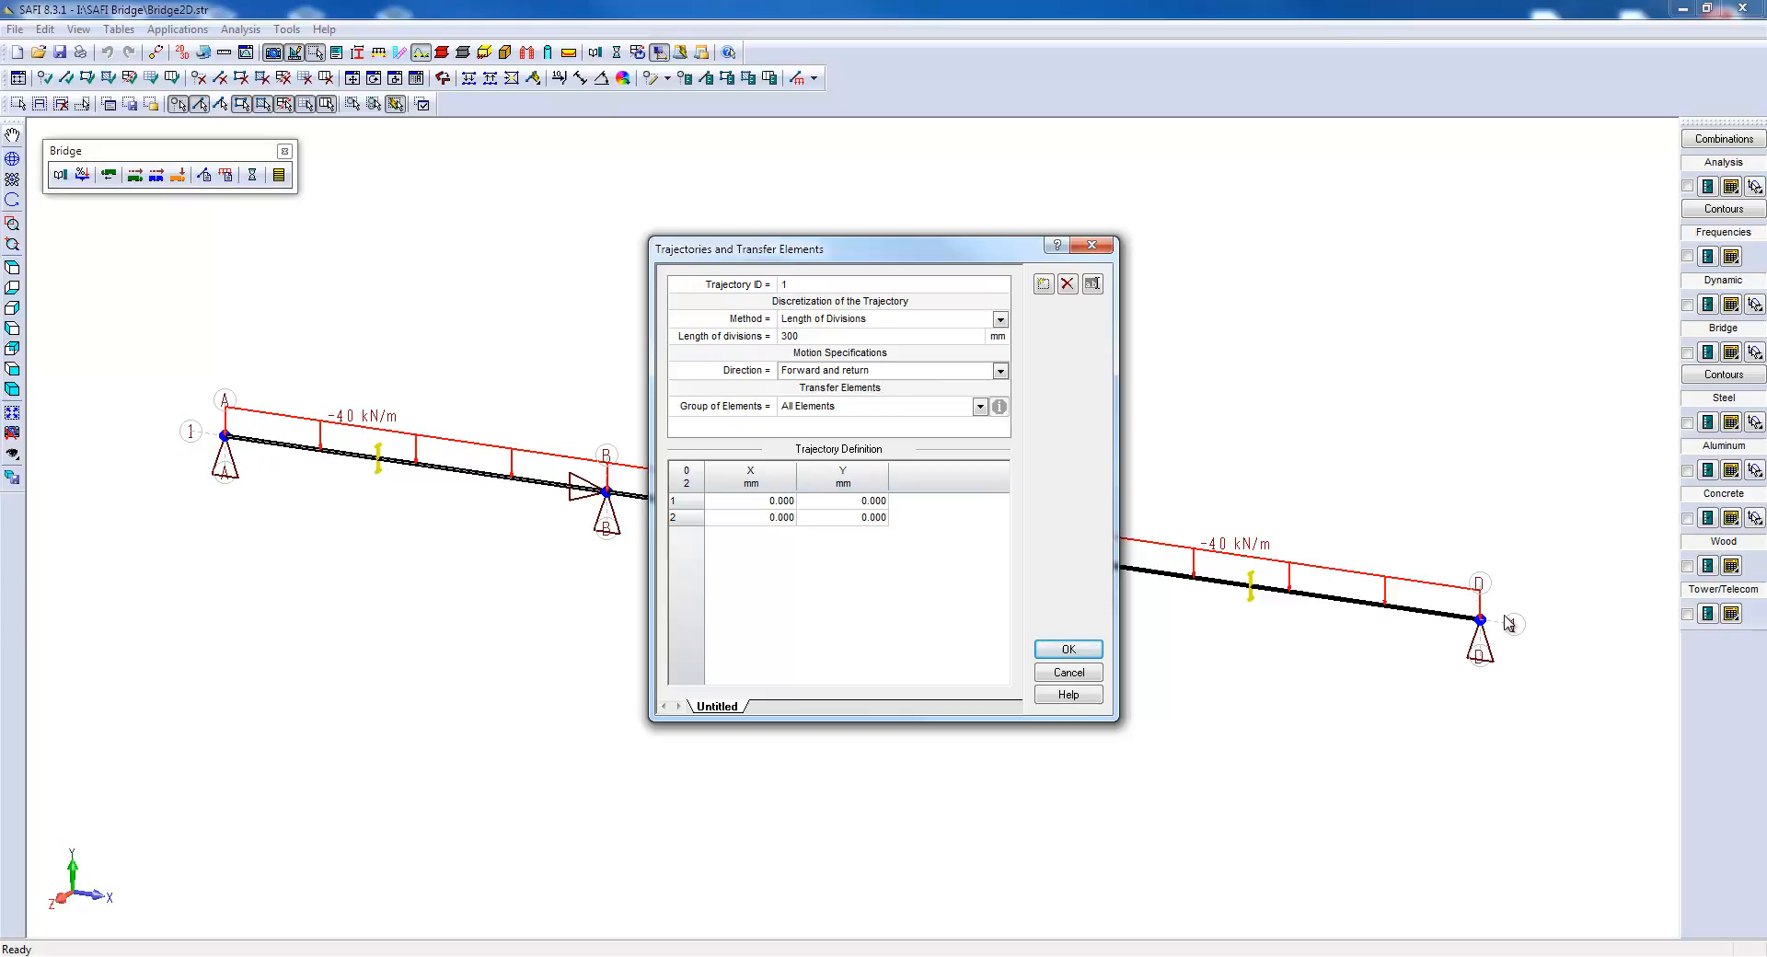
{"action": "mouse_move", "coordinate": [207, 485]}
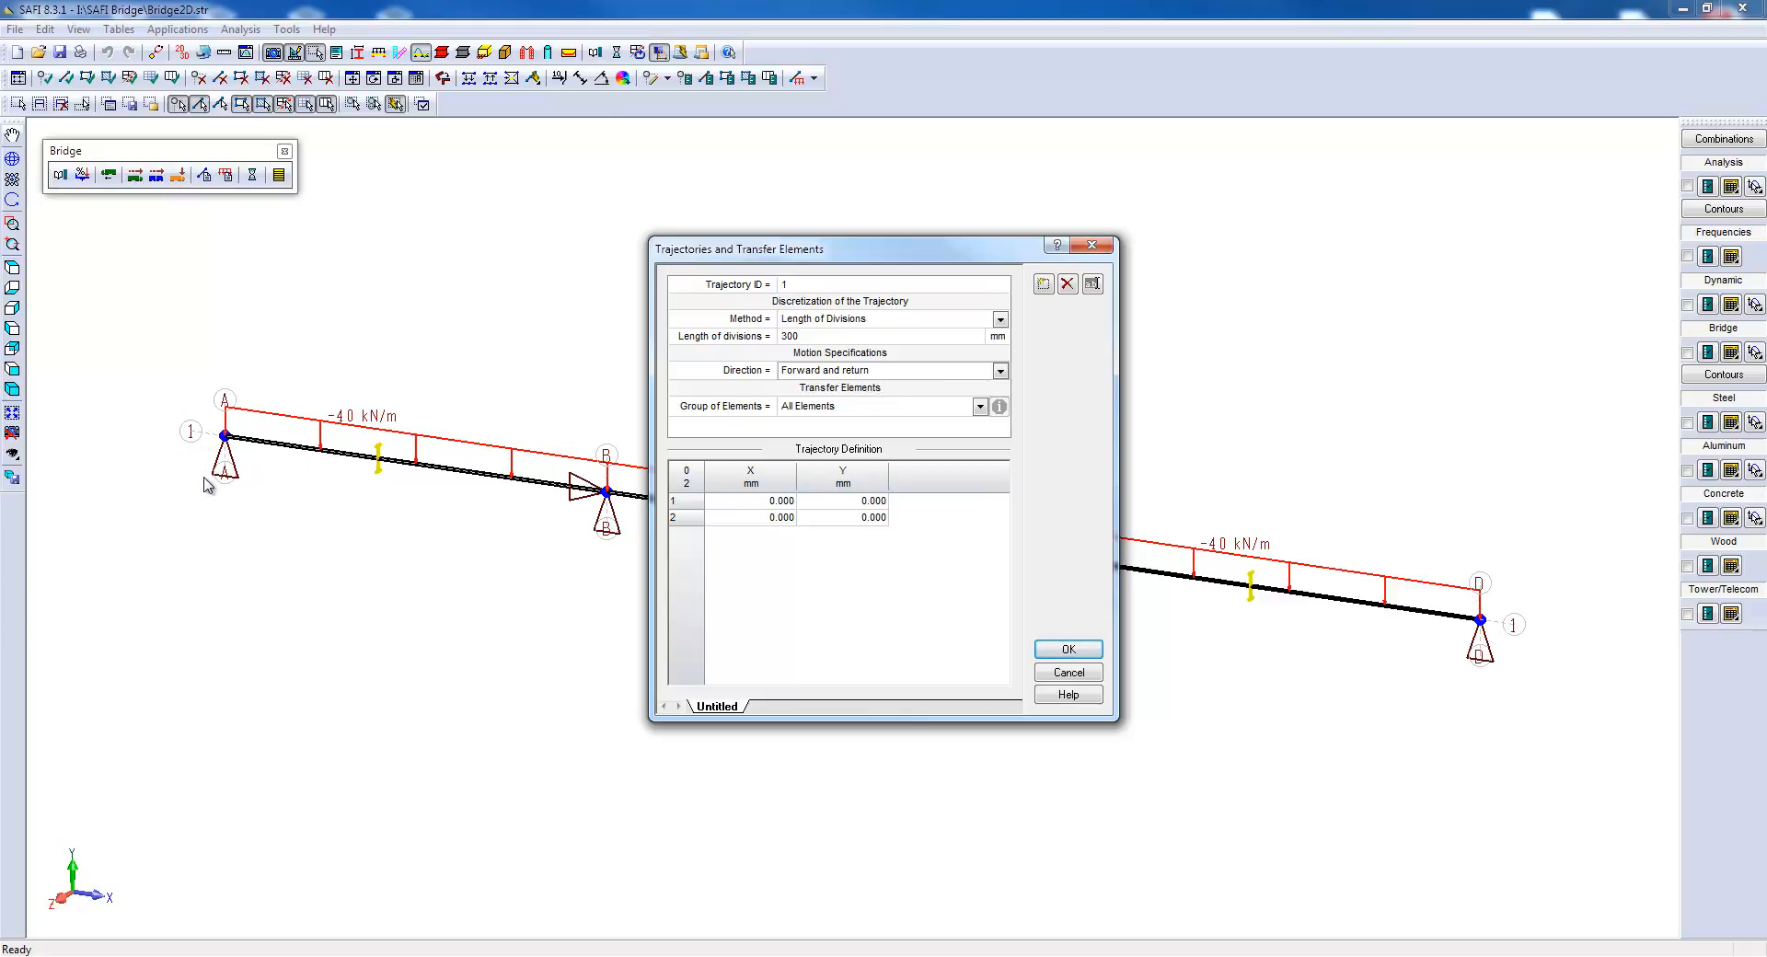
{"action": "mouse_move", "coordinate": [961, 395]}
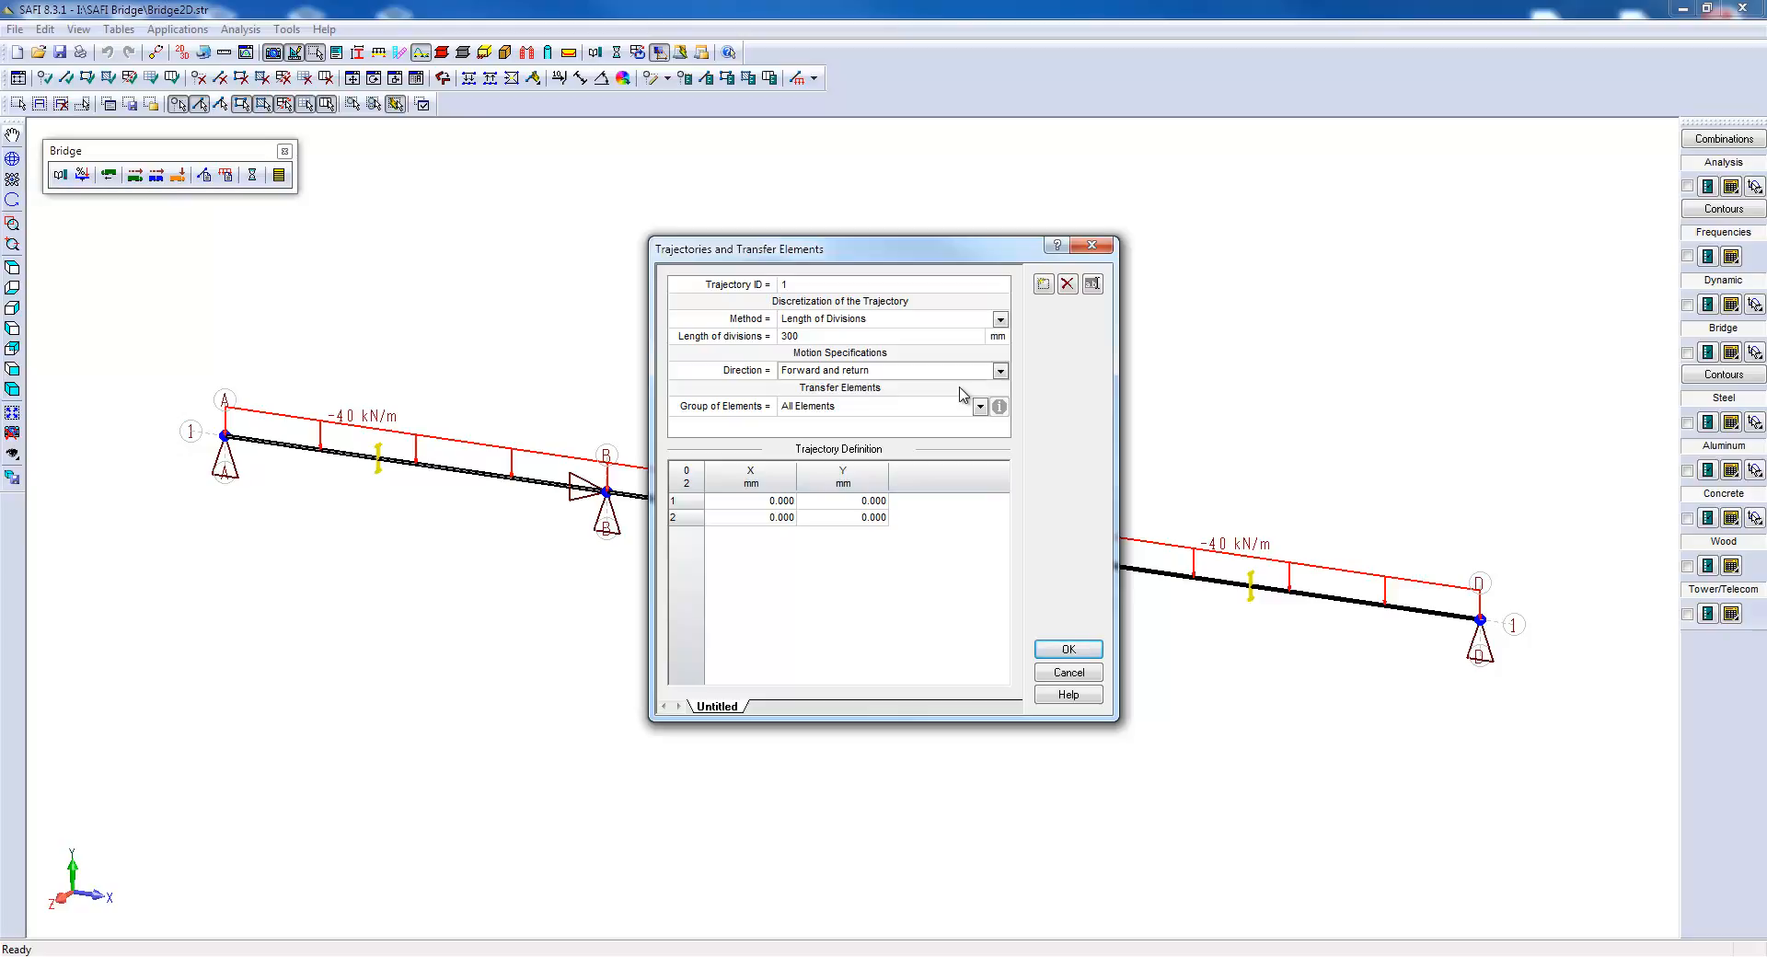
{"action": "left_click", "coordinate": [979, 406]}
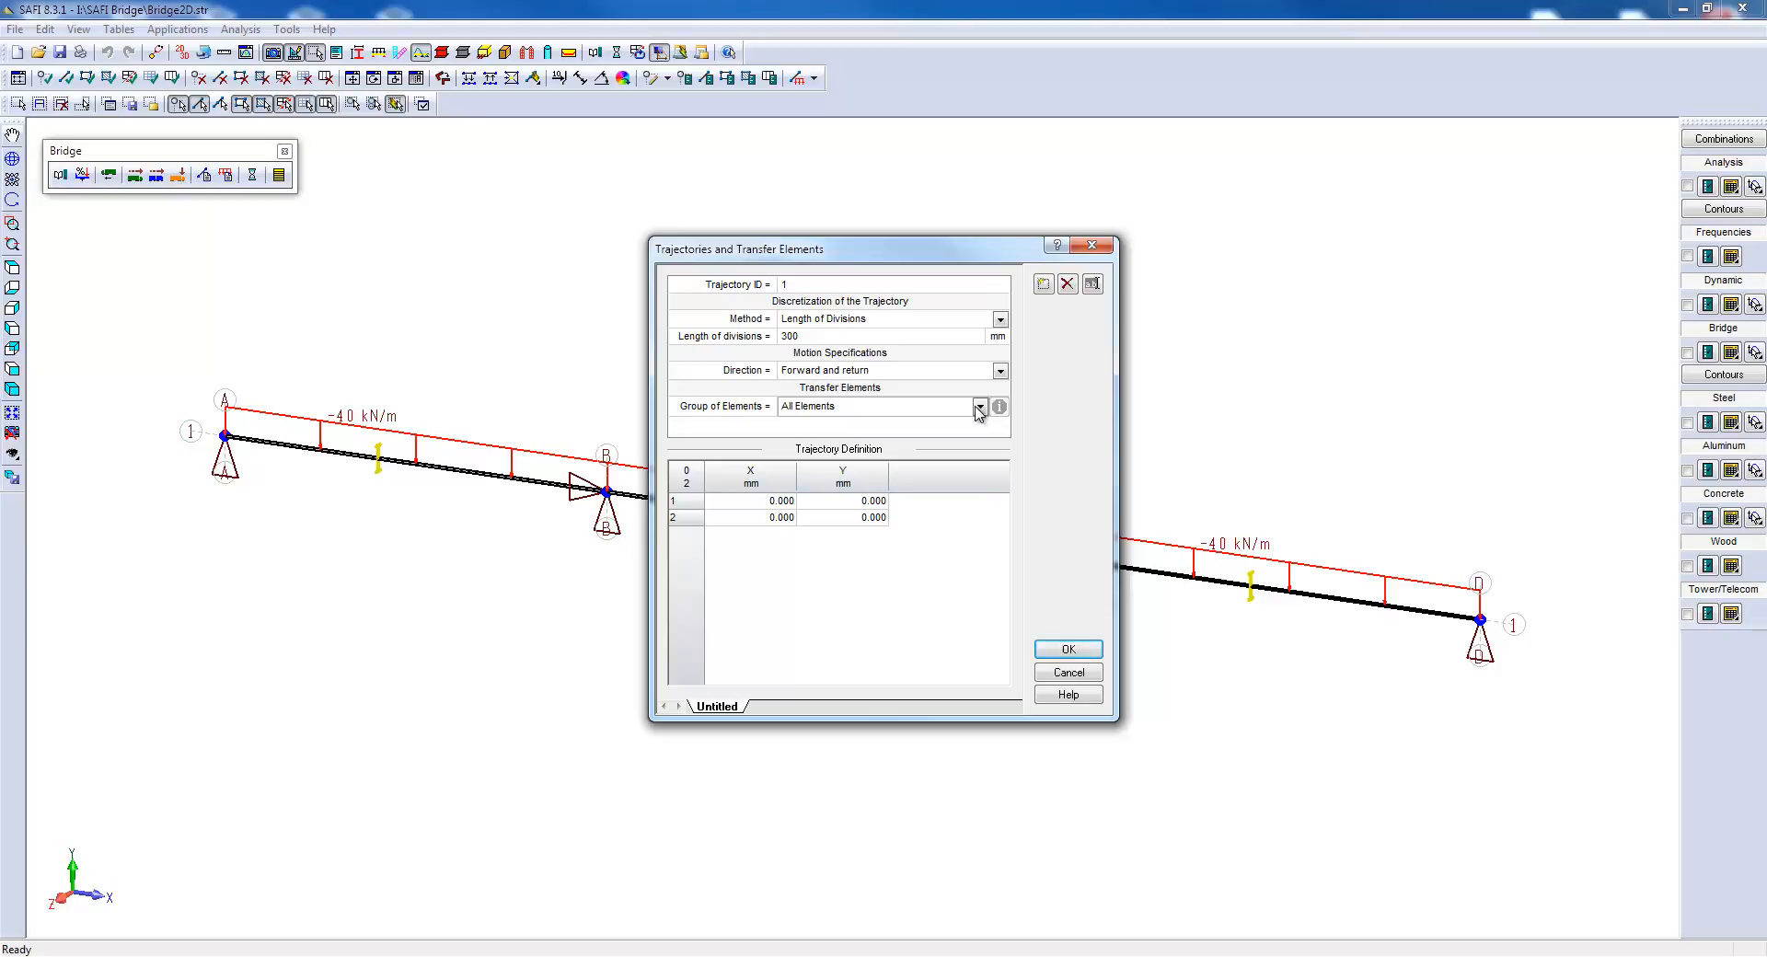
{"action": "mouse_move", "coordinate": [809, 552]}
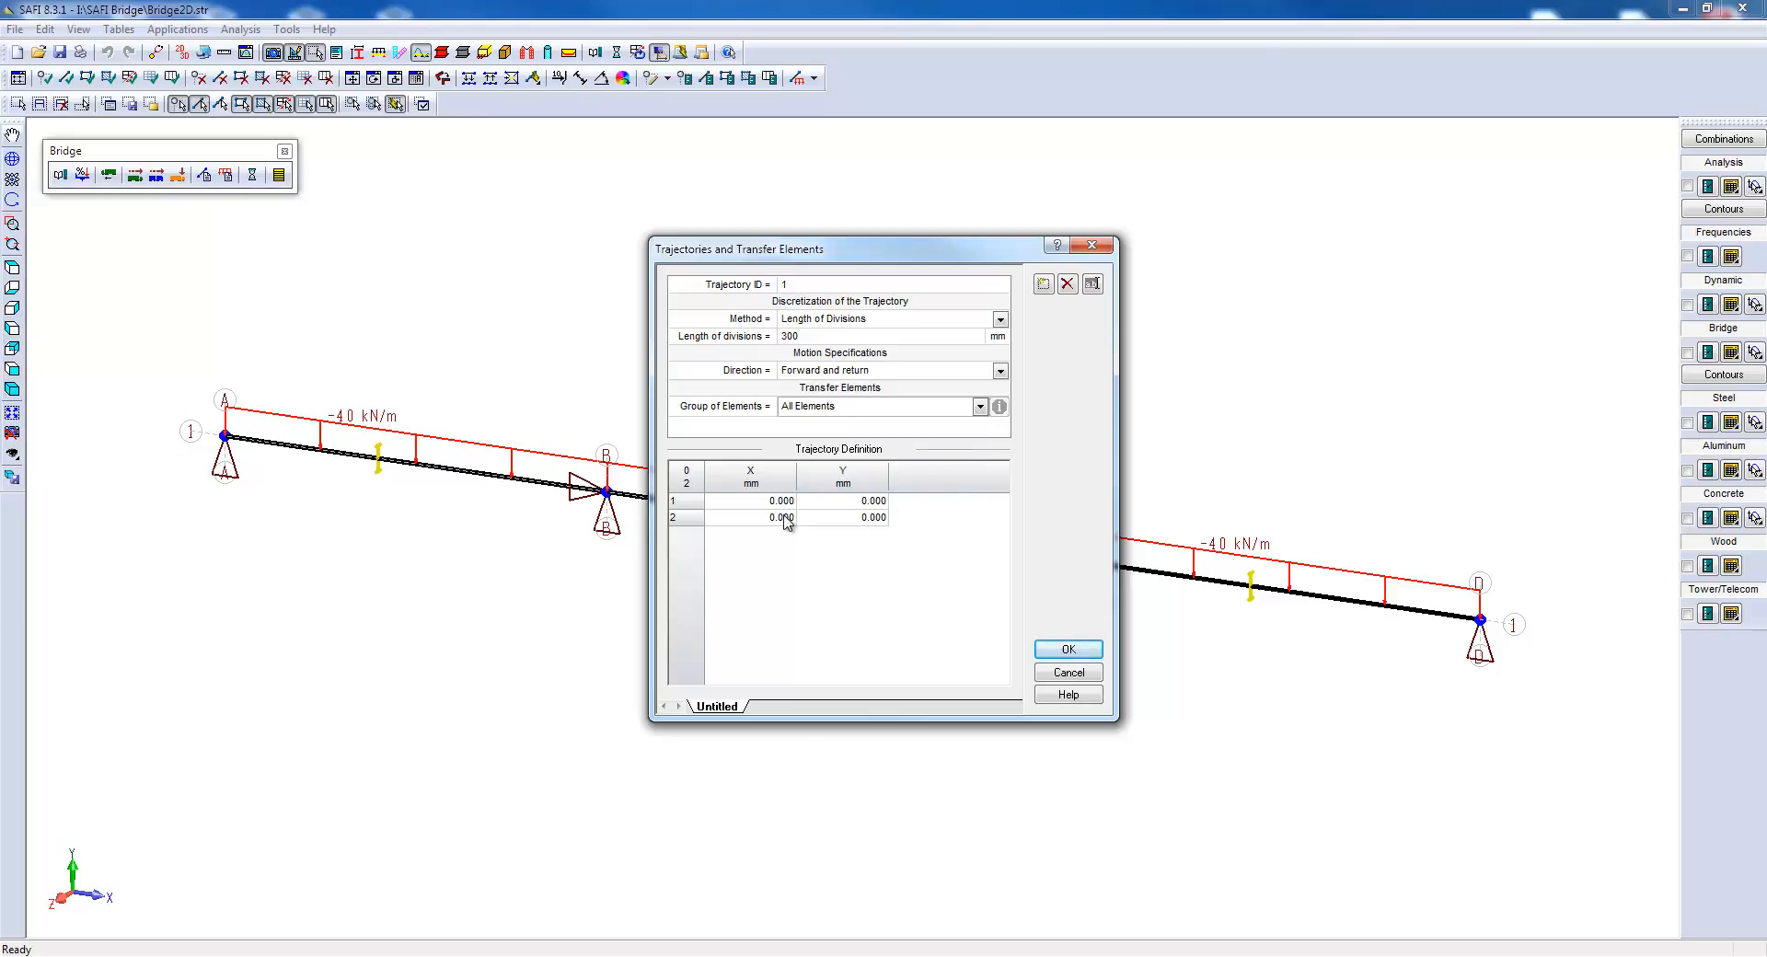
Set the trajectory end X to 92000 mm and name it 1.
{"action": "left_click", "coordinate": [749, 517]}
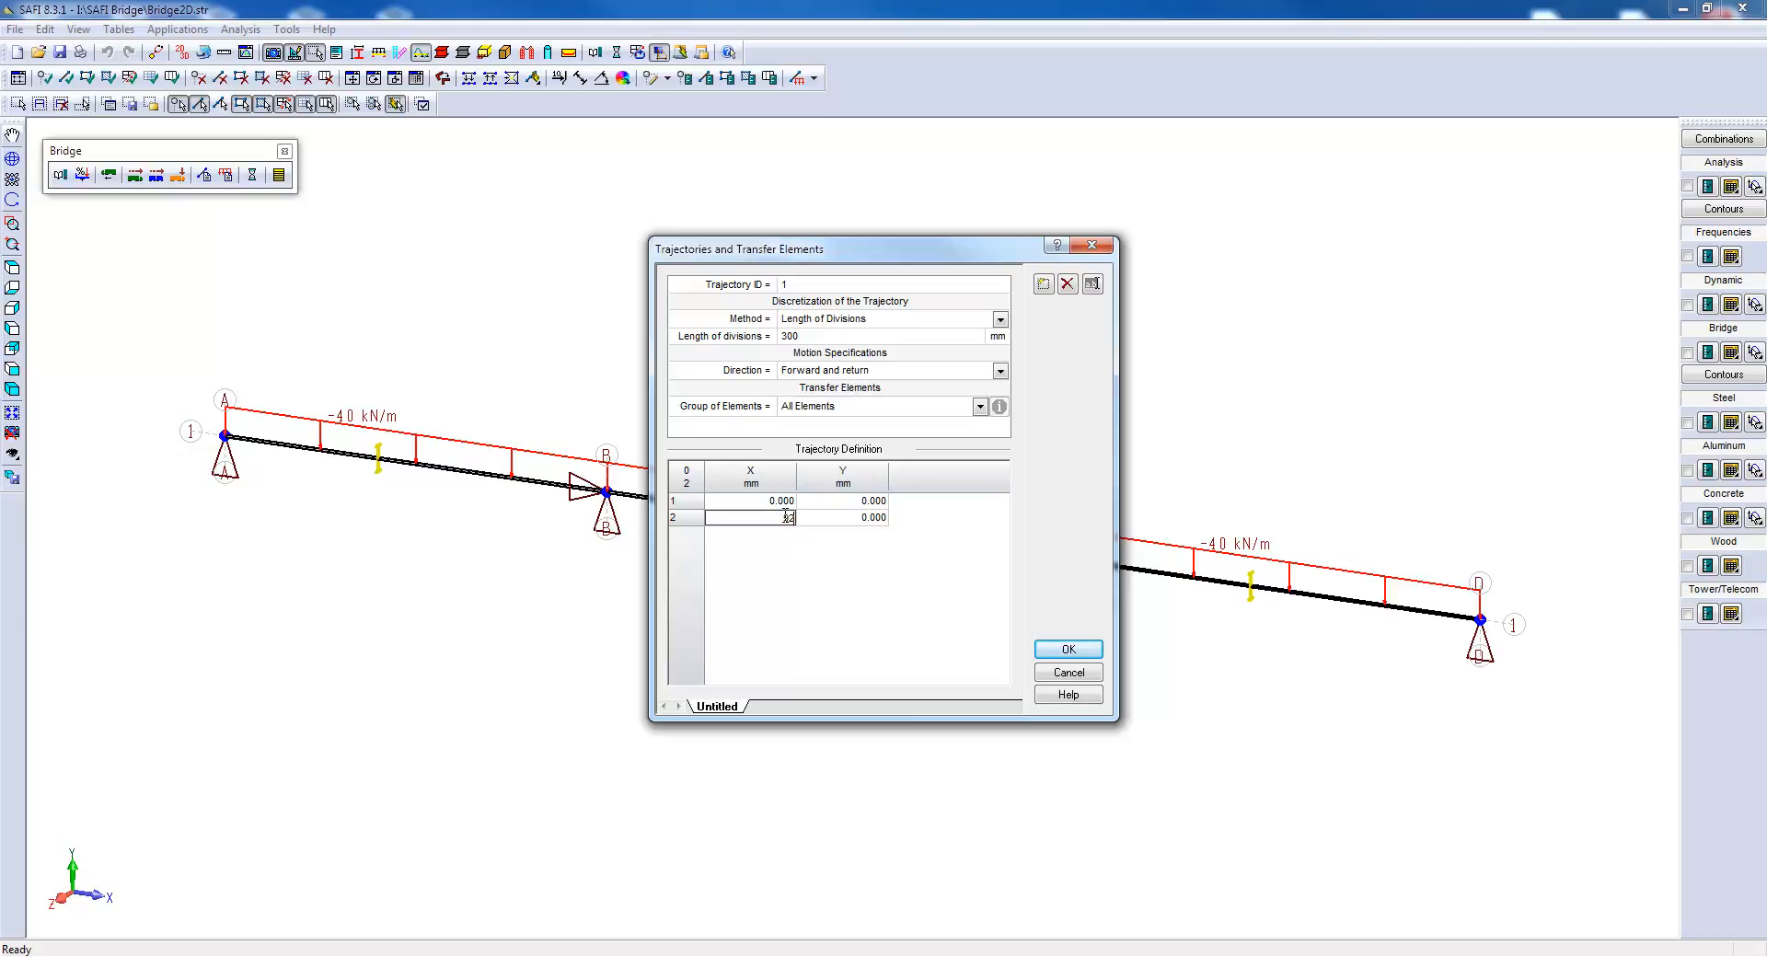
{"action": "type", "text": "92000.000"}
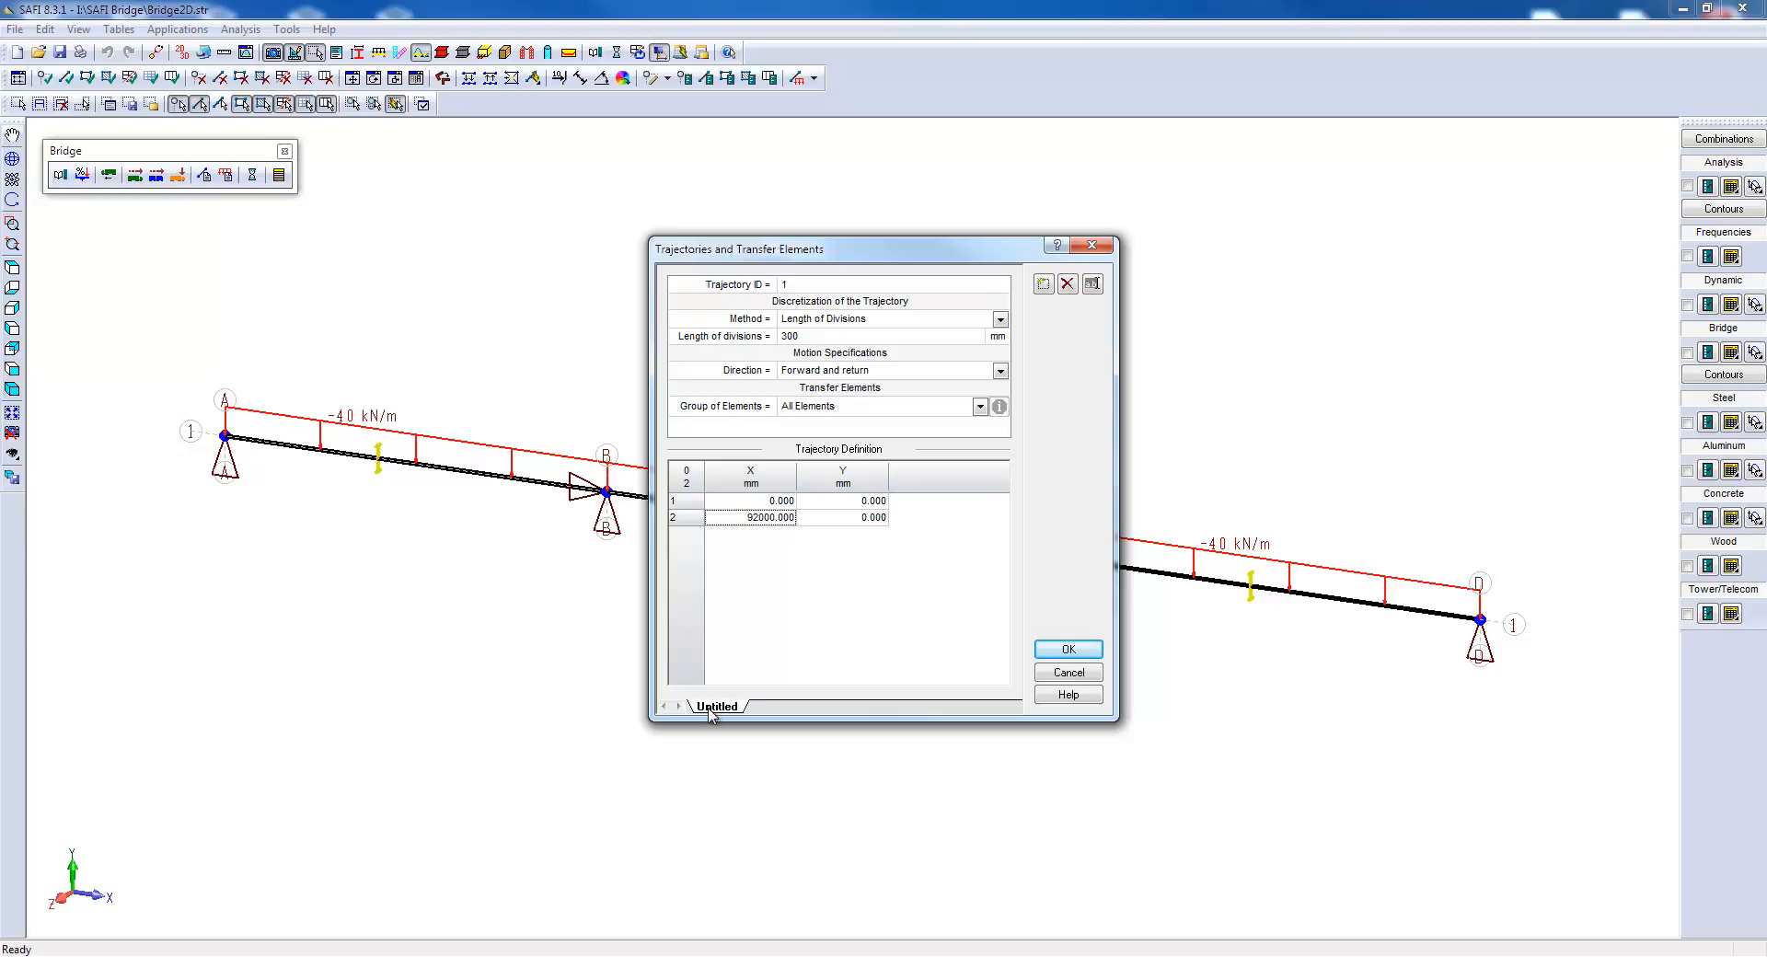
{"action": "double_click", "coordinate": [717, 707]}
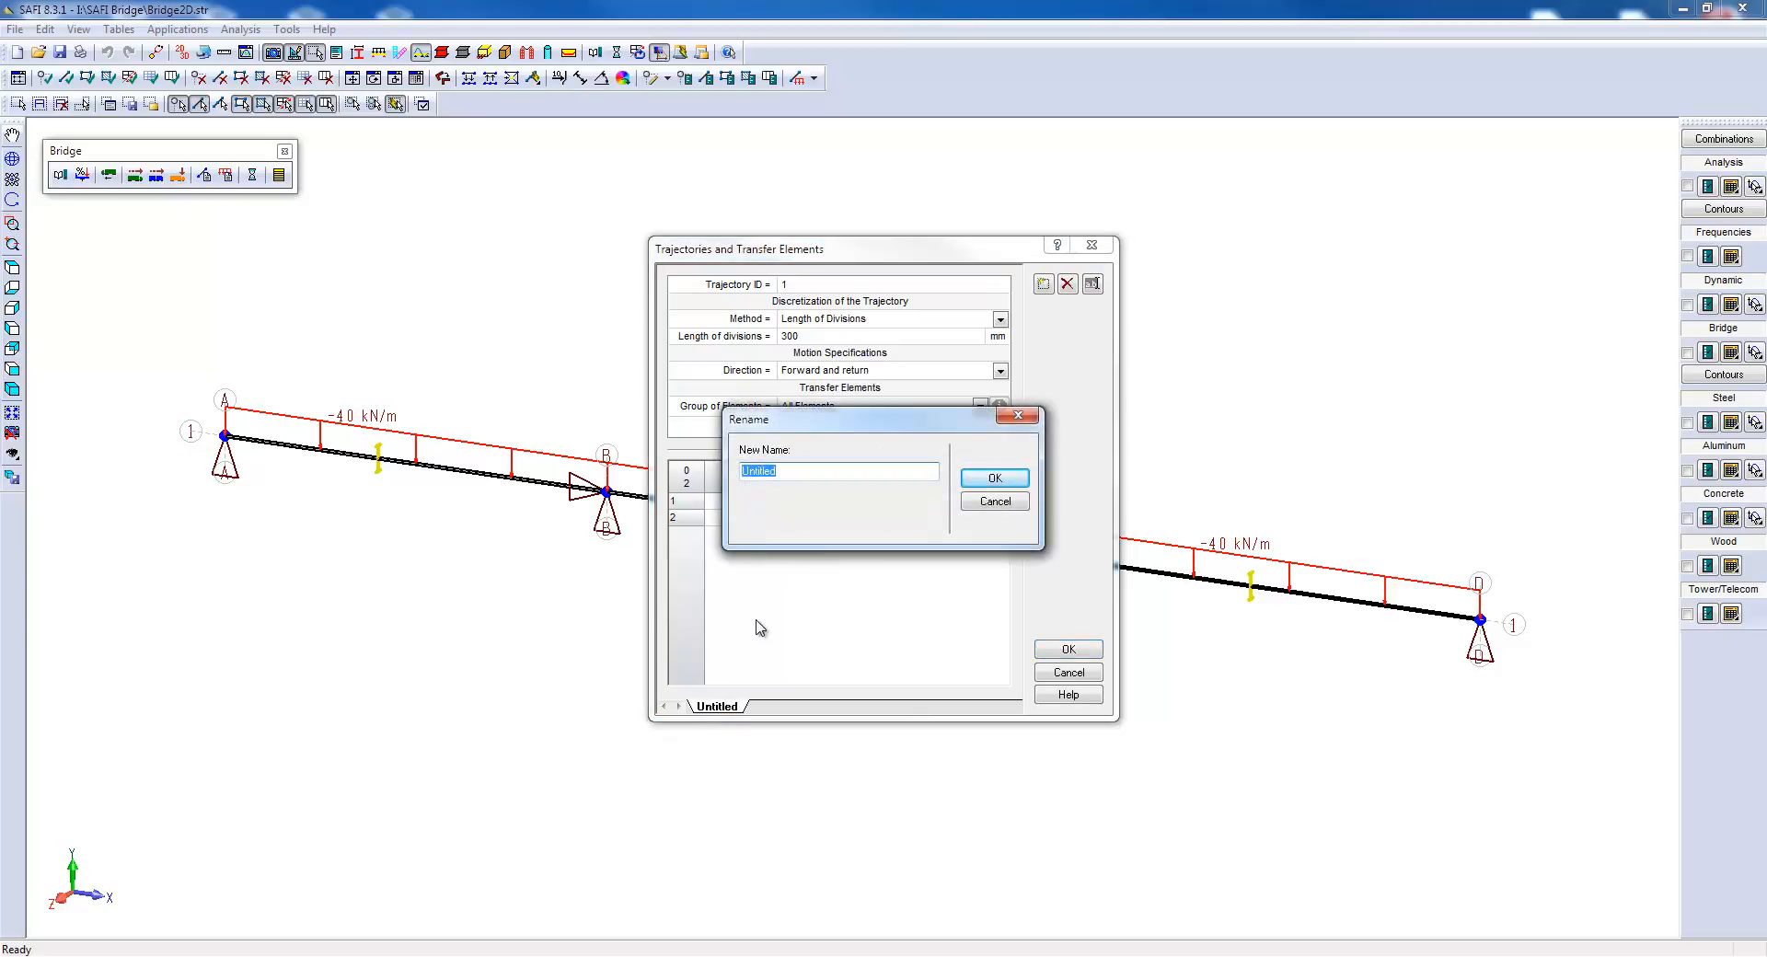
{"action": "type", "text": "1"}
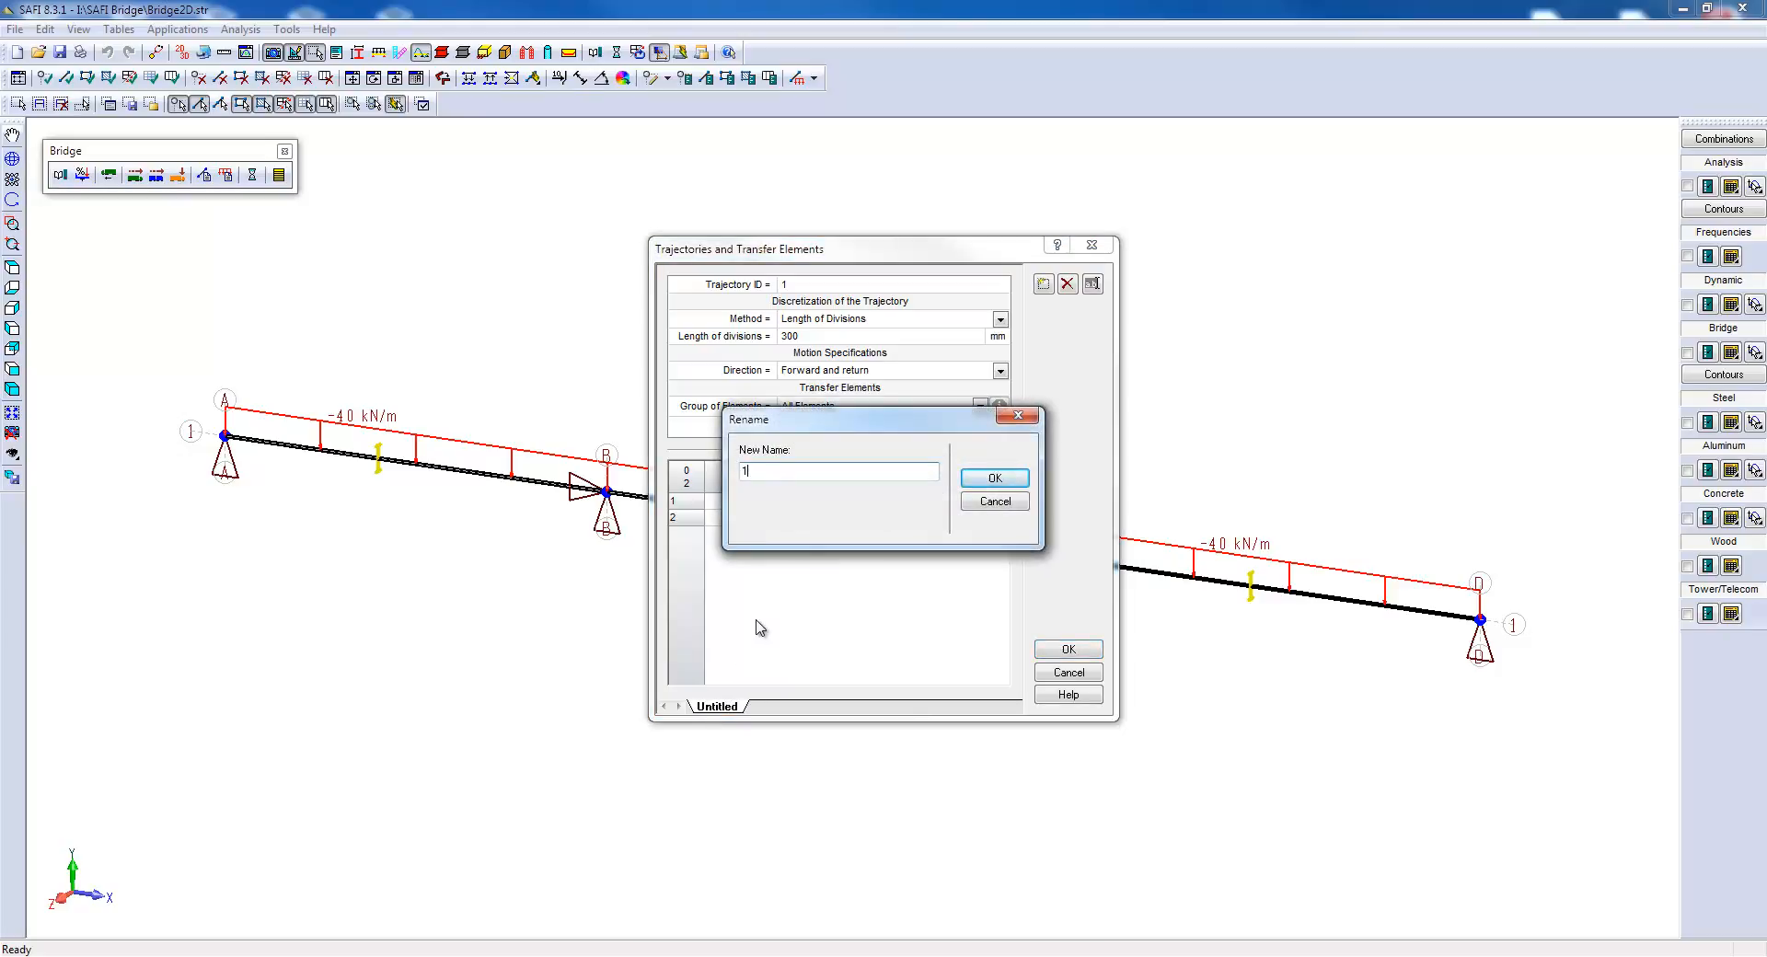
{"action": "left_click", "coordinate": [992, 477]}
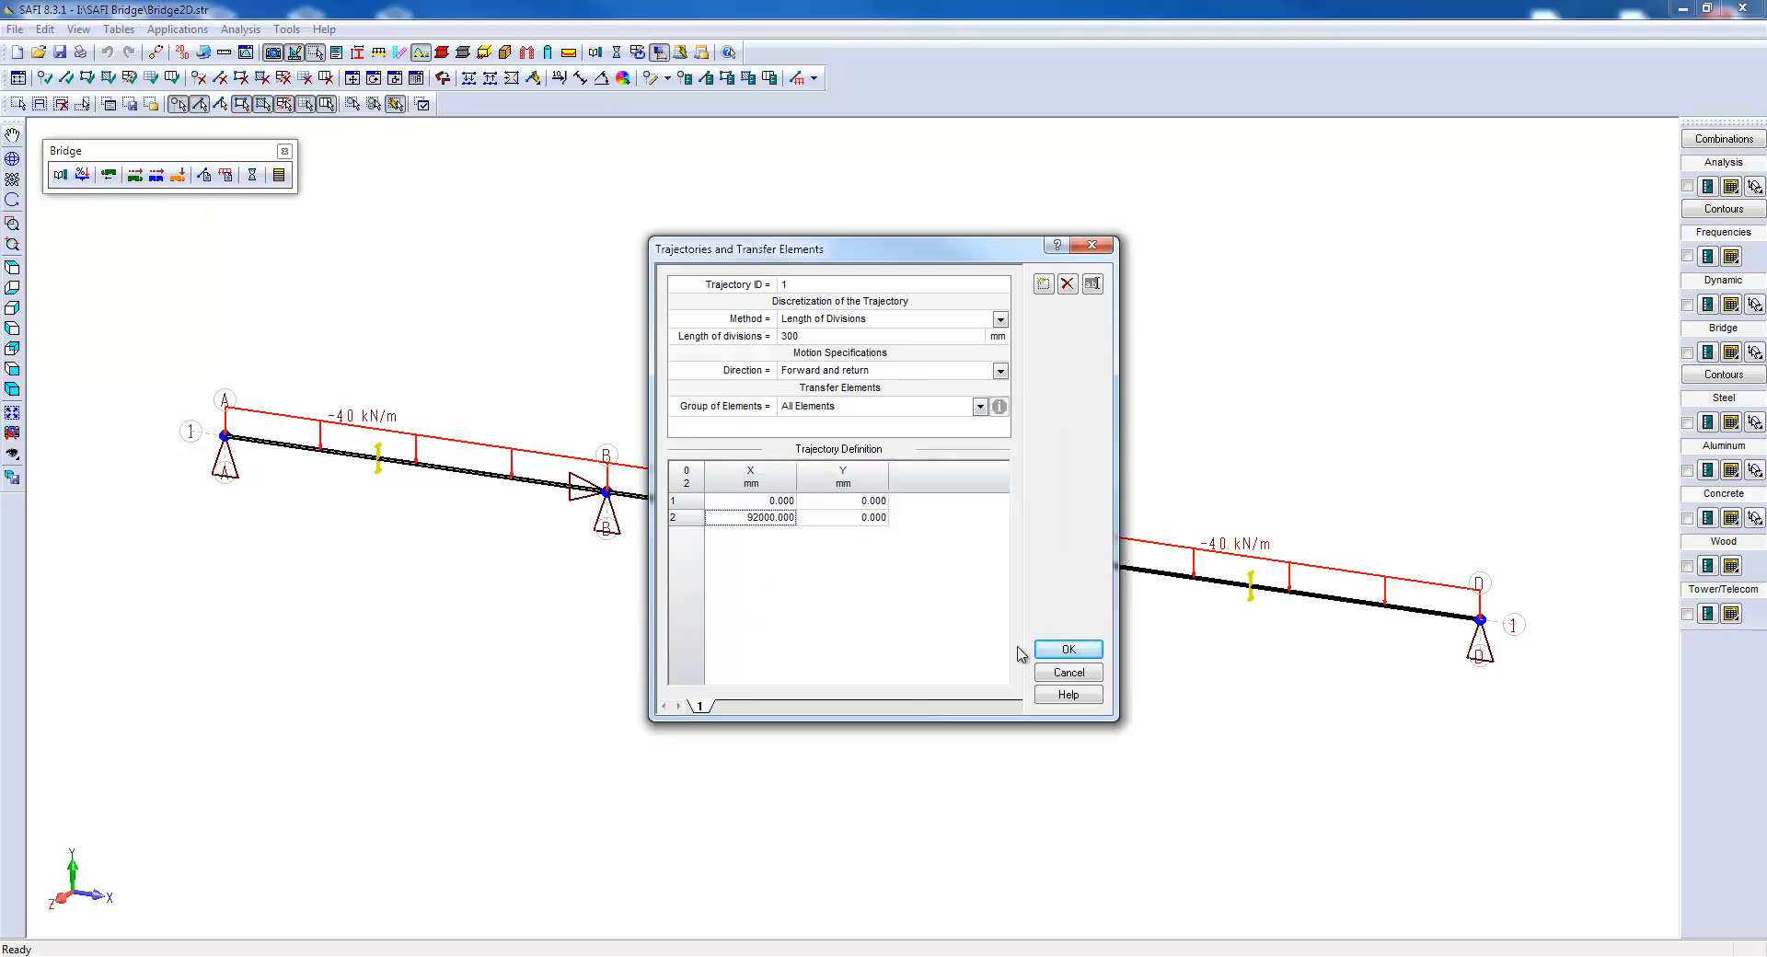
{"action": "left_click", "coordinate": [1065, 648]}
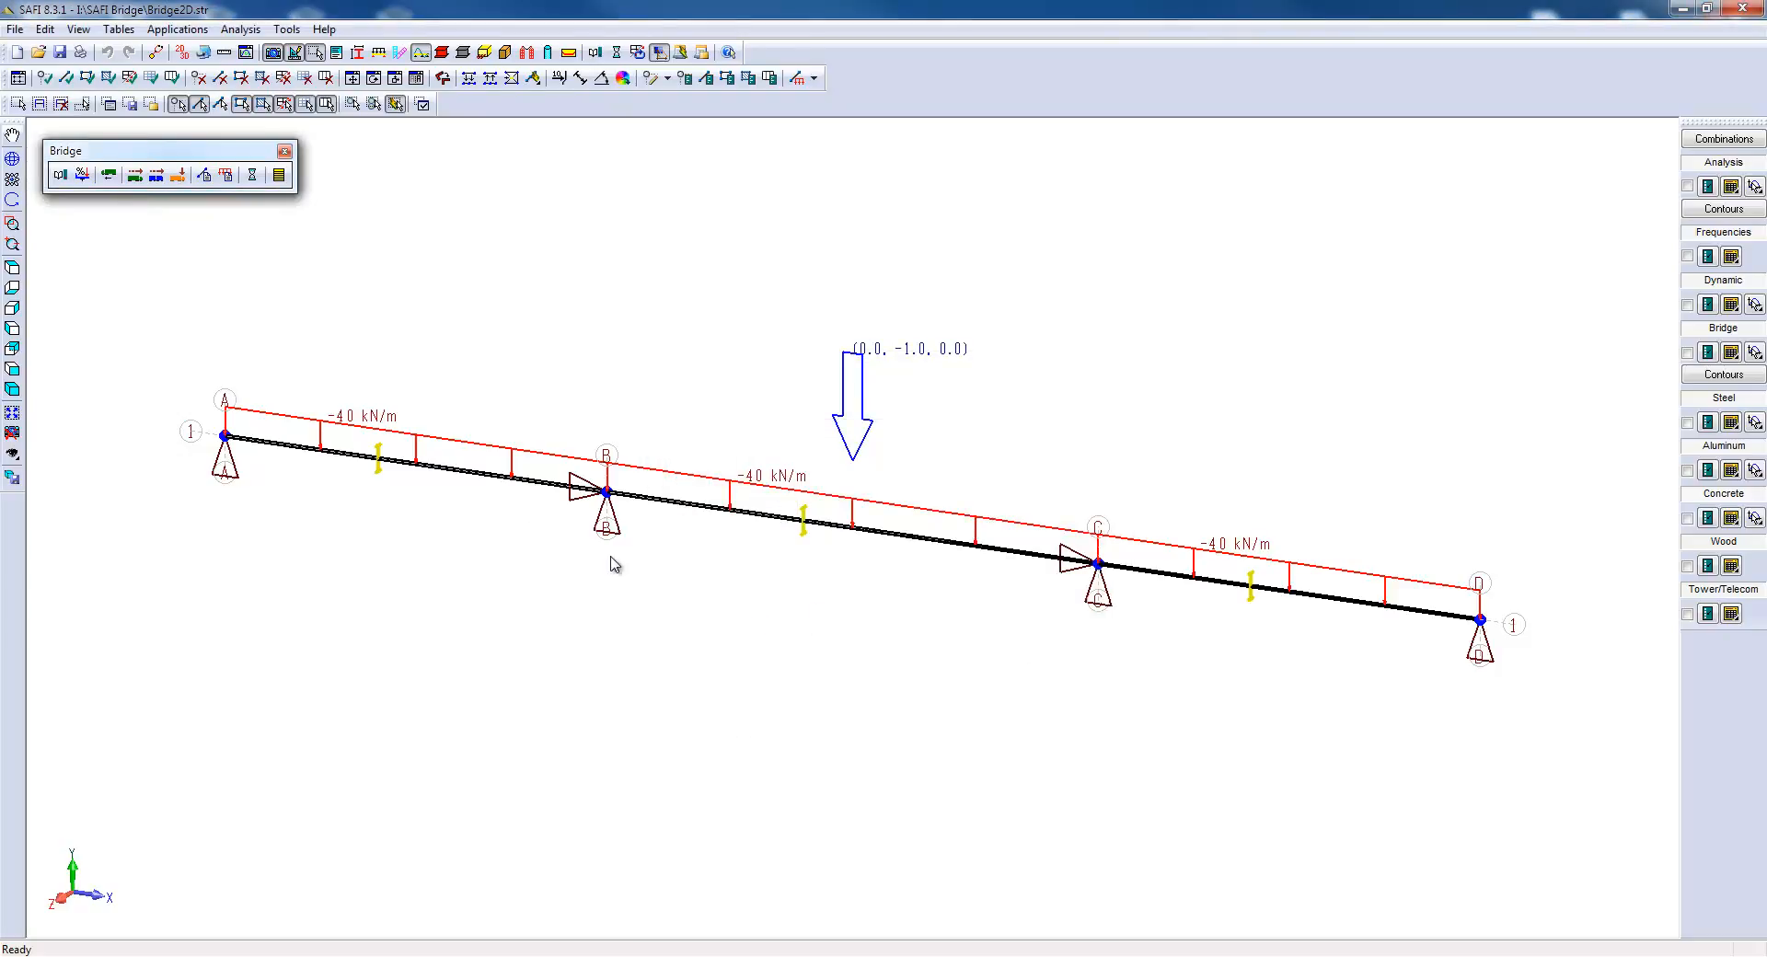
{"action": "mouse_move", "coordinate": [131, 174]}
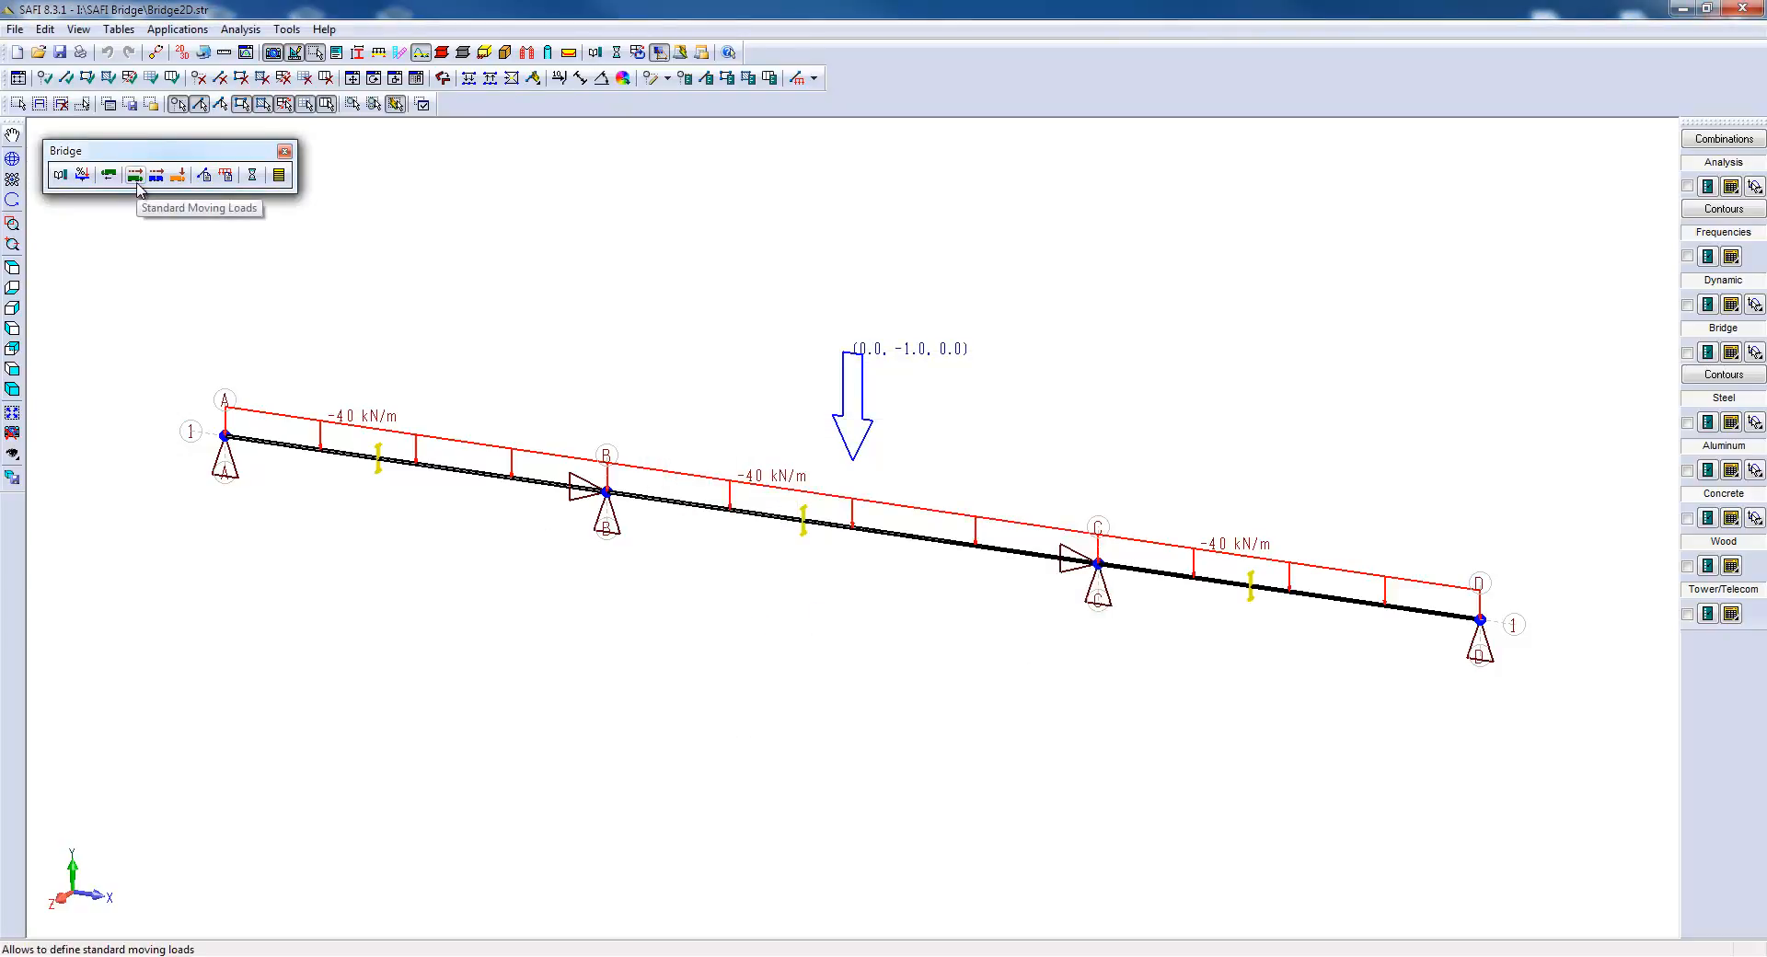
Add a CL1-625A truck on basic load 3 - Moving Load, trajectory 1, with raisable axles.
{"action": "left_click", "coordinate": [131, 174]}
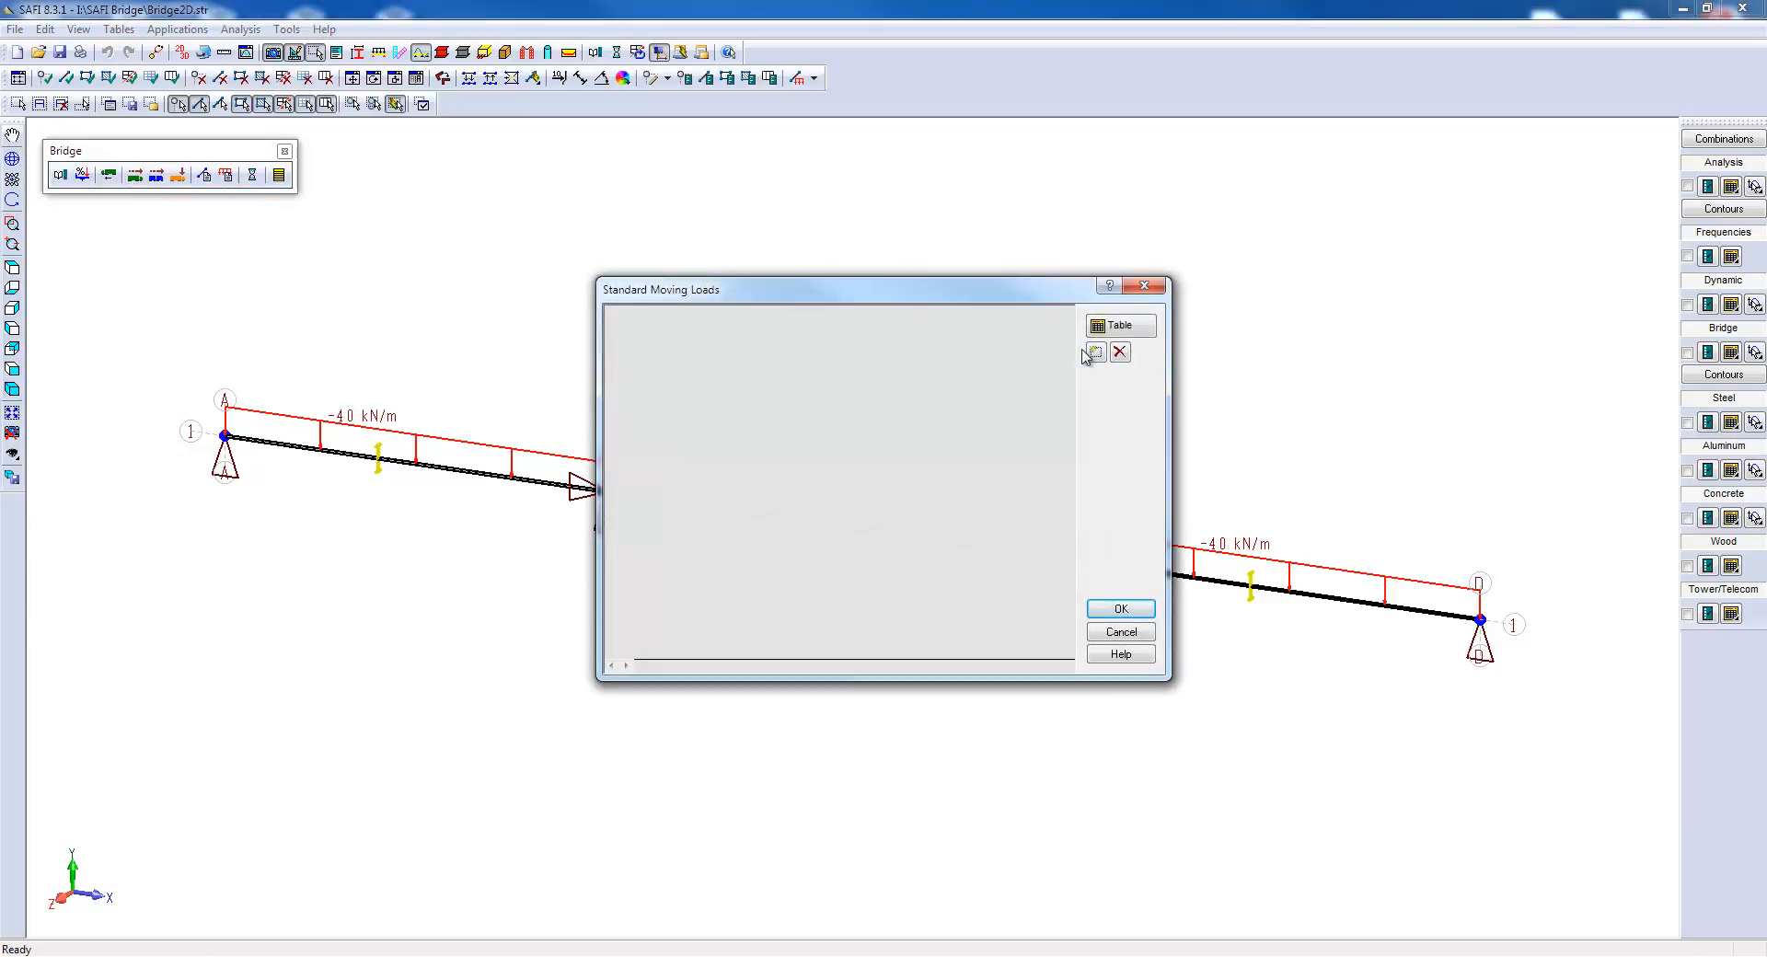
{"action": "left_click", "coordinate": [1092, 351]}
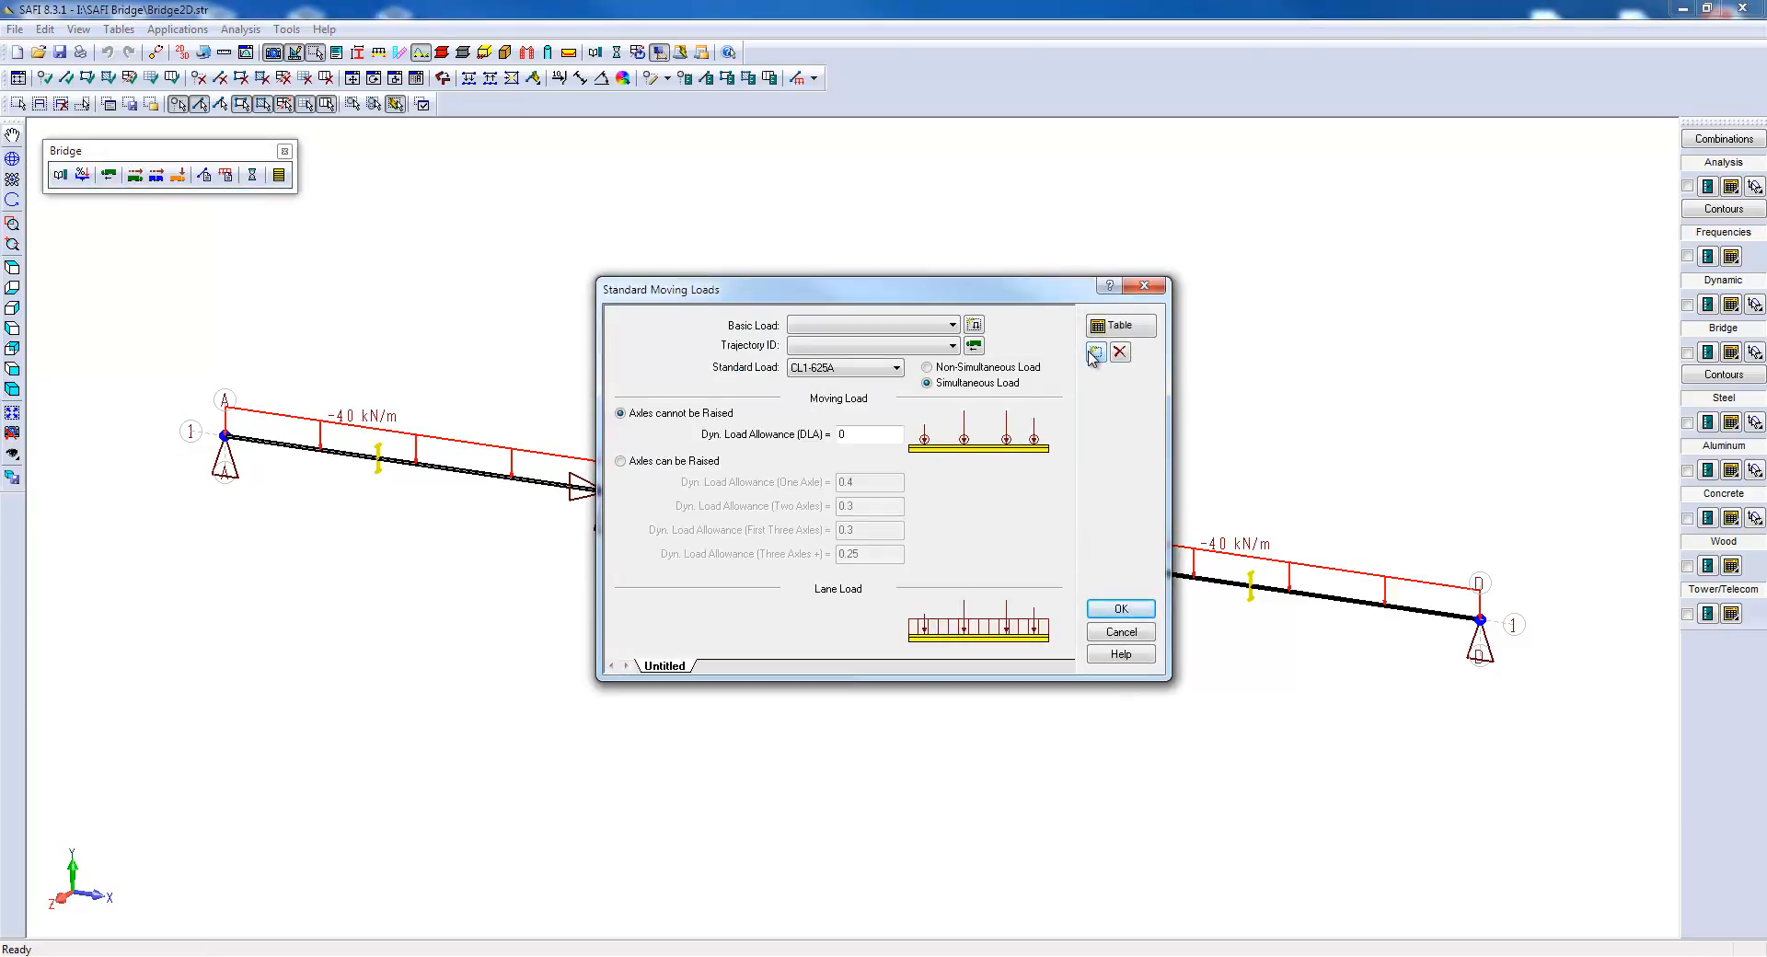
{"action": "left_click", "coordinate": [950, 325]}
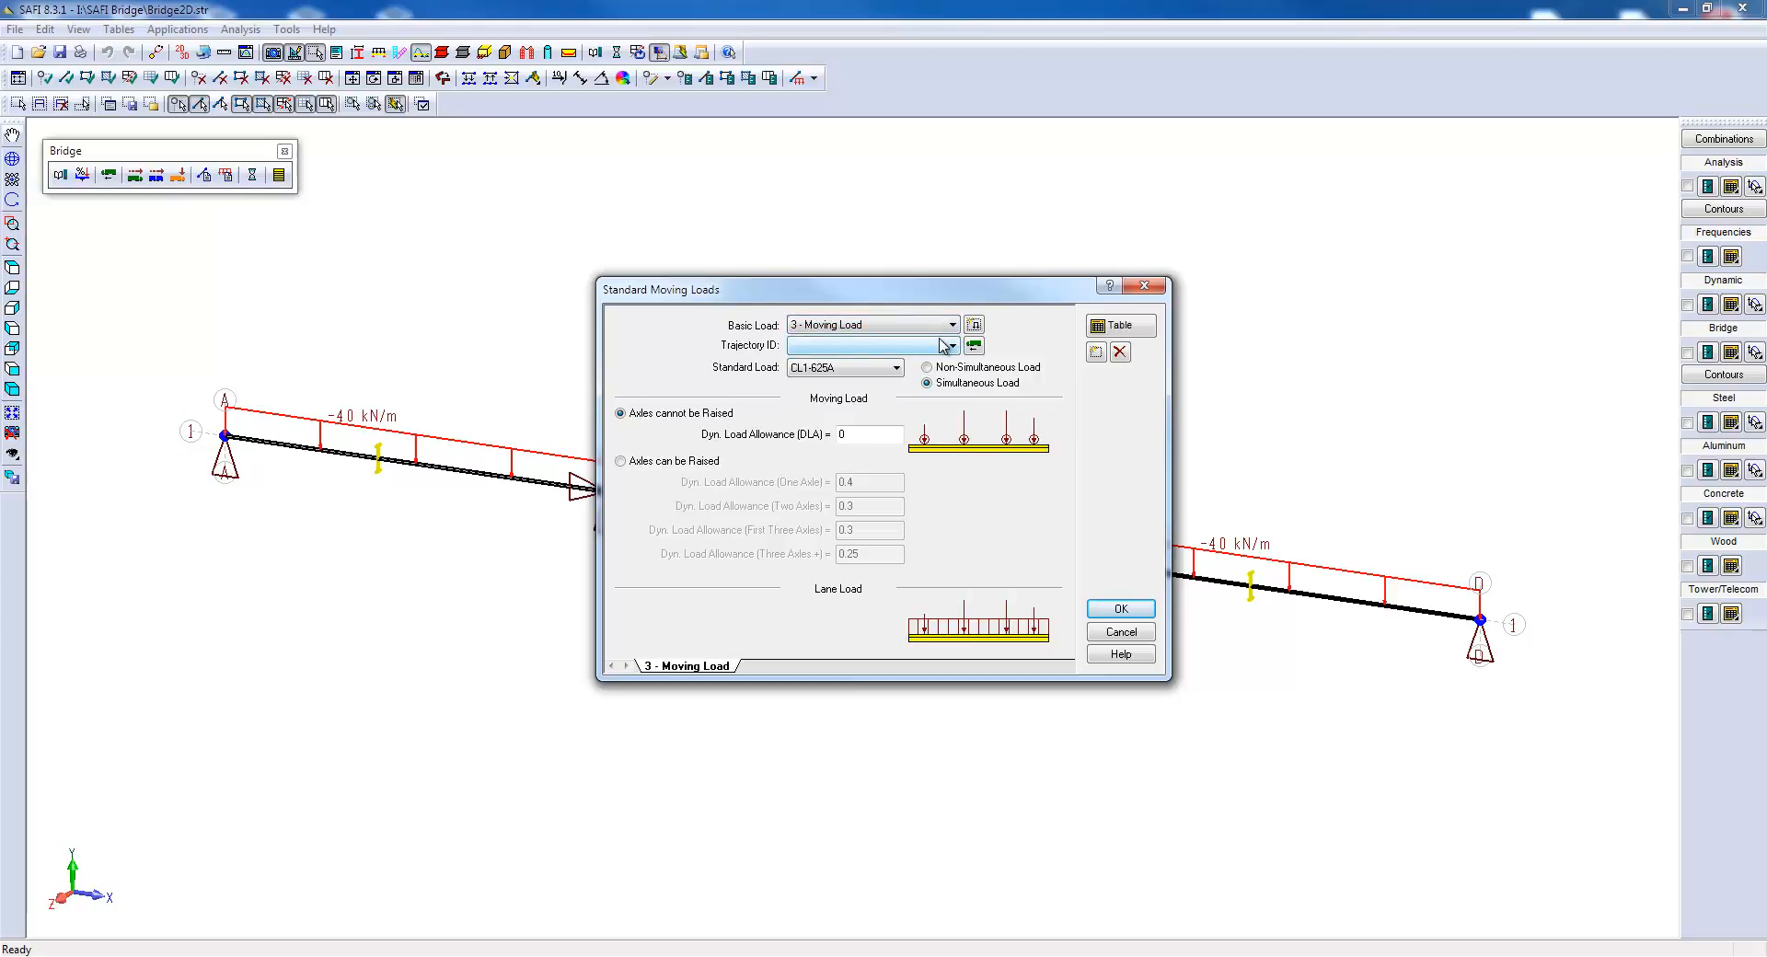
{"action": "left_click", "coordinate": [952, 345]}
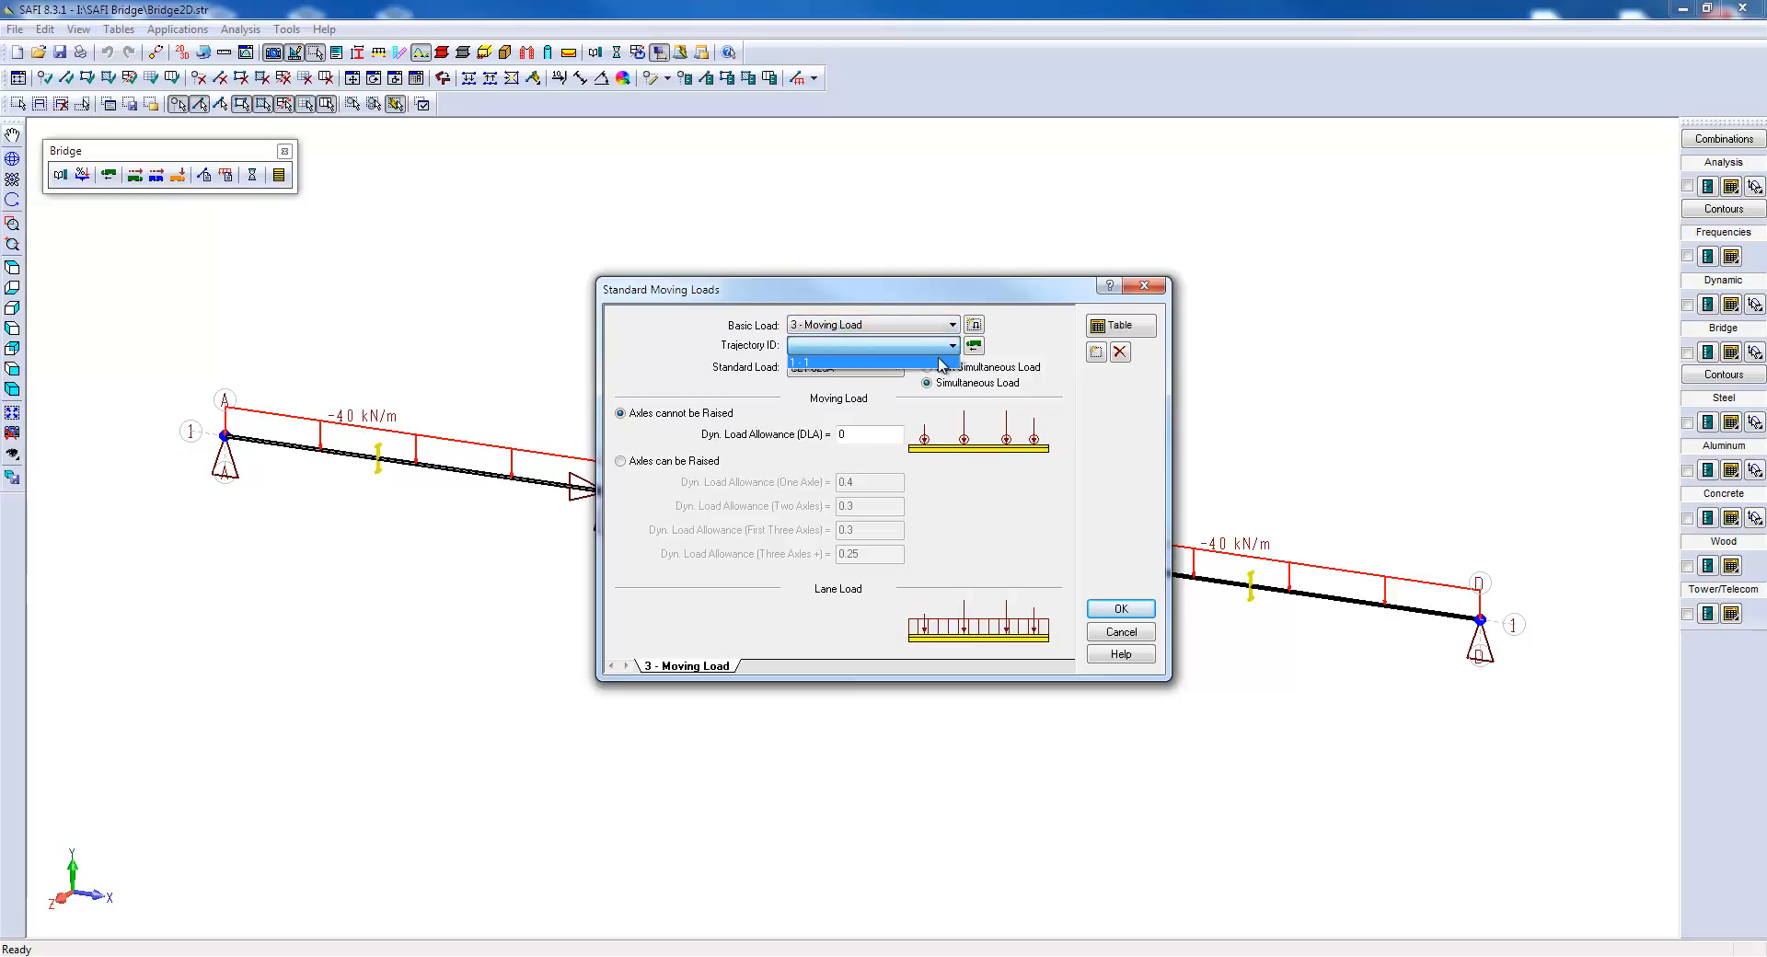
{"action": "left_click", "coordinate": [868, 363]}
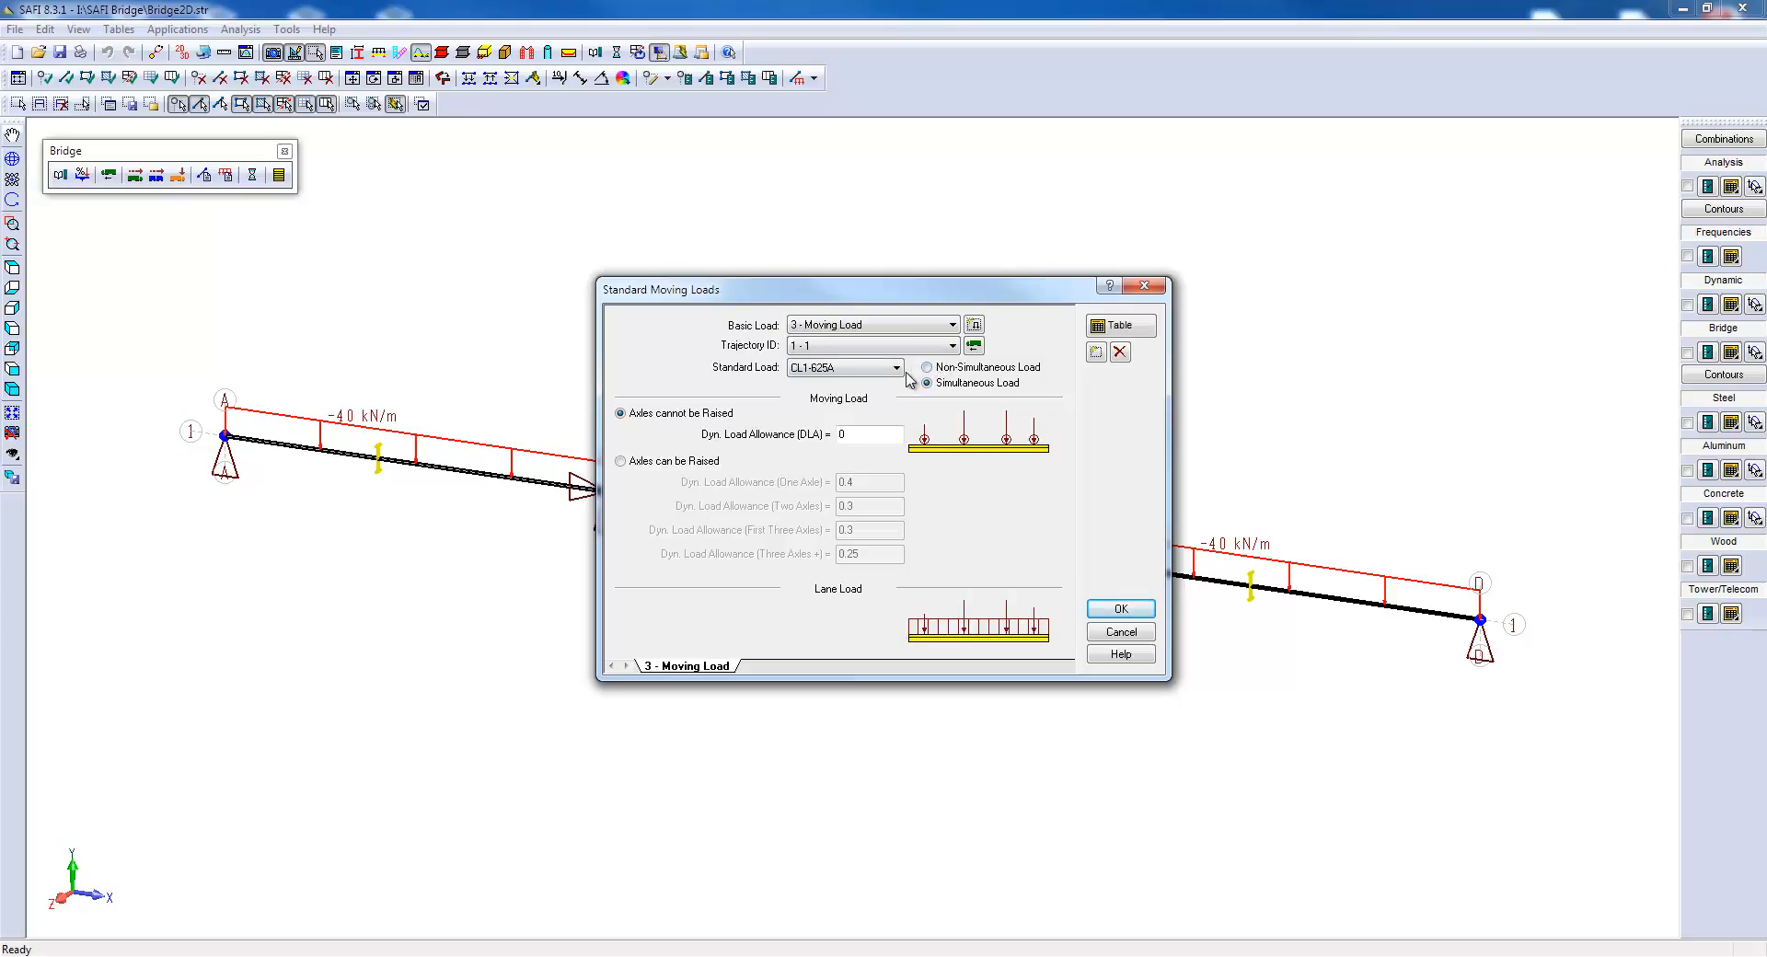
{"action": "left_click", "coordinate": [895, 367]}
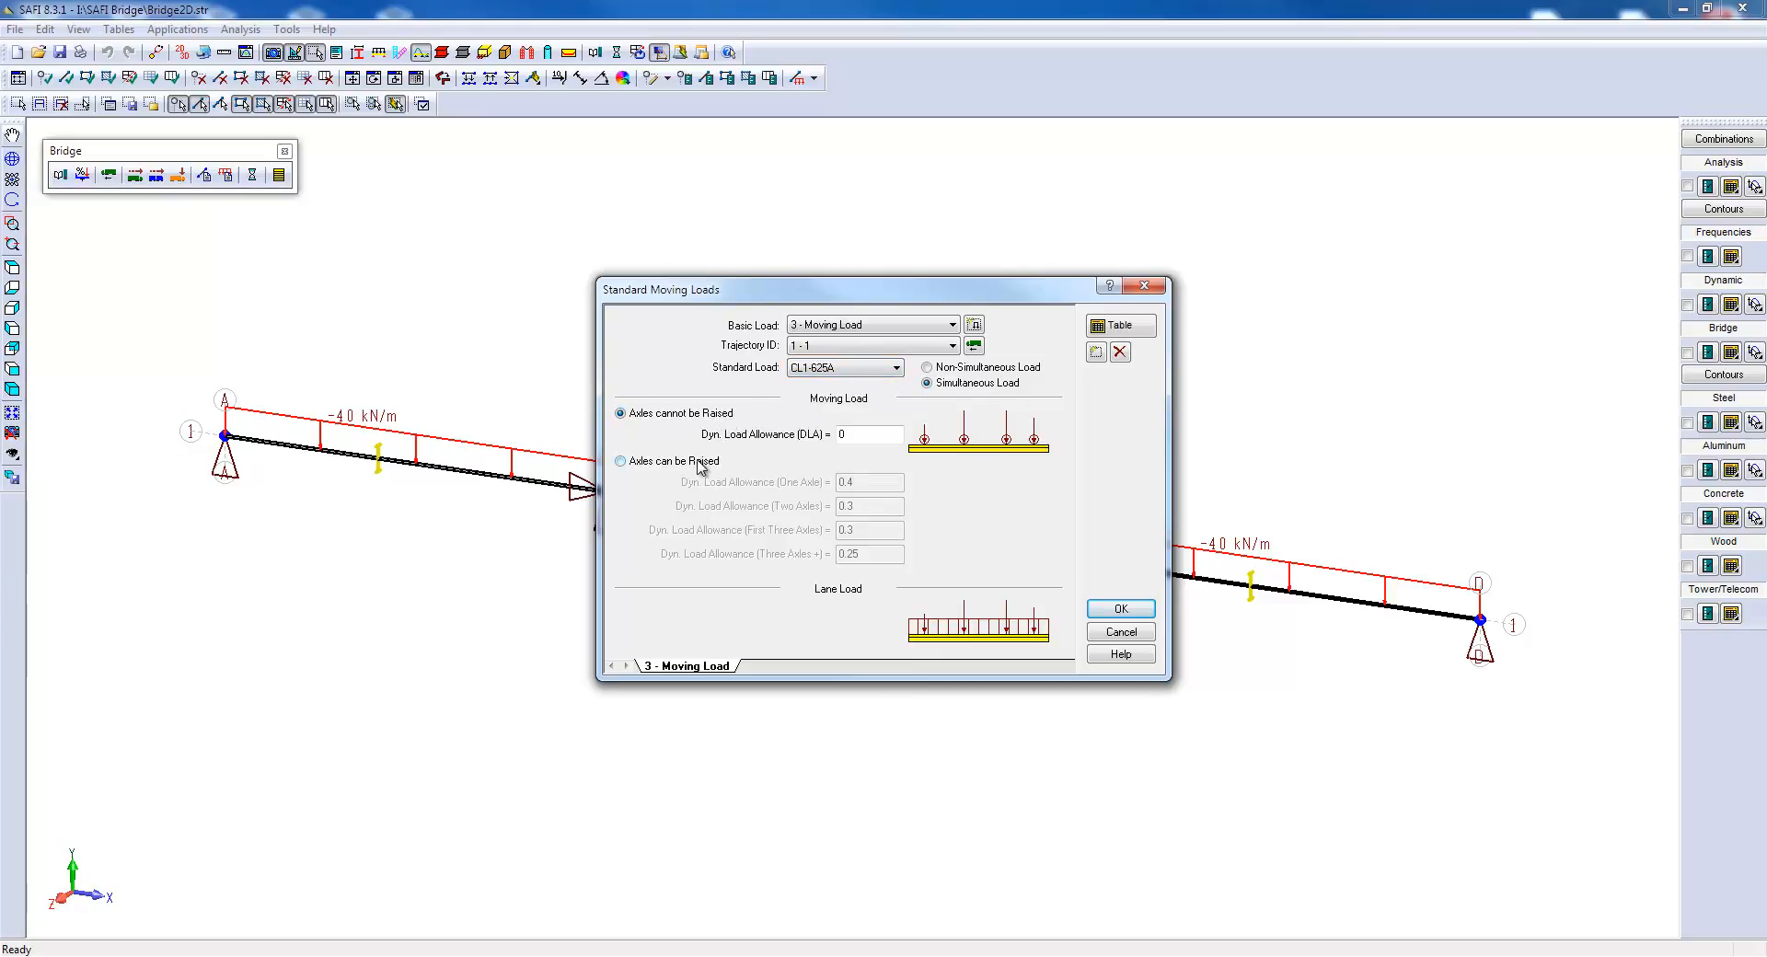
{"action": "left_click", "coordinate": [621, 460]}
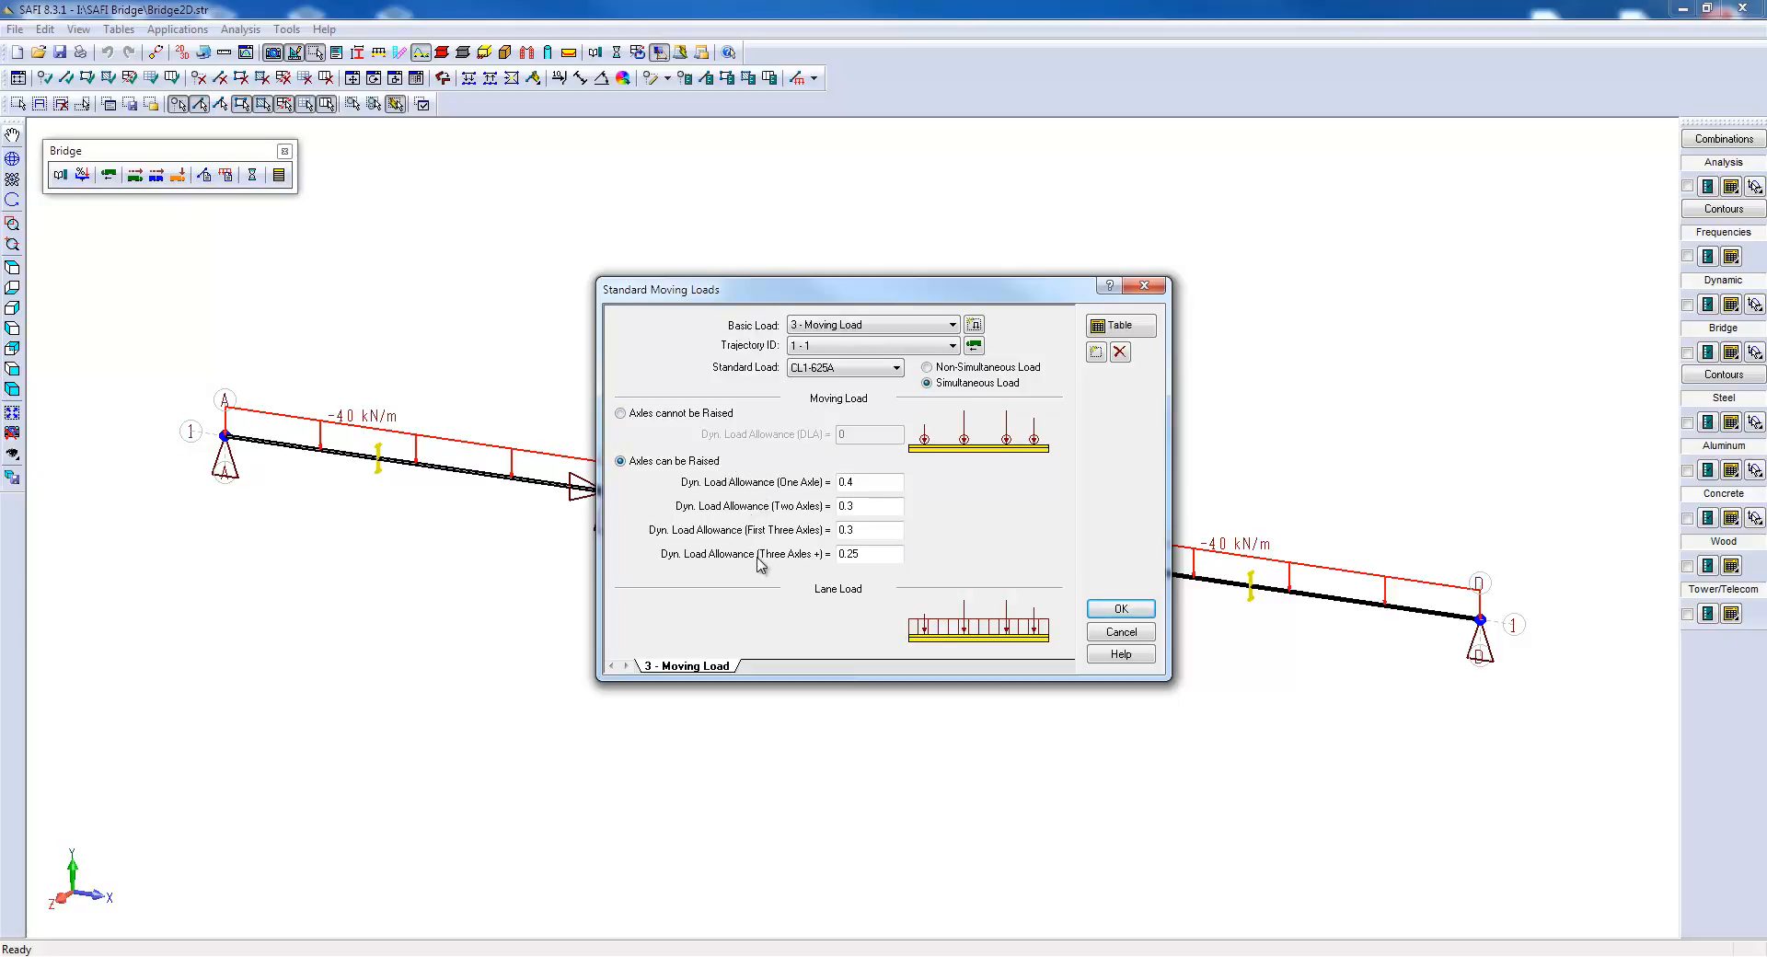
{"action": "left_click", "coordinate": [1118, 608]}
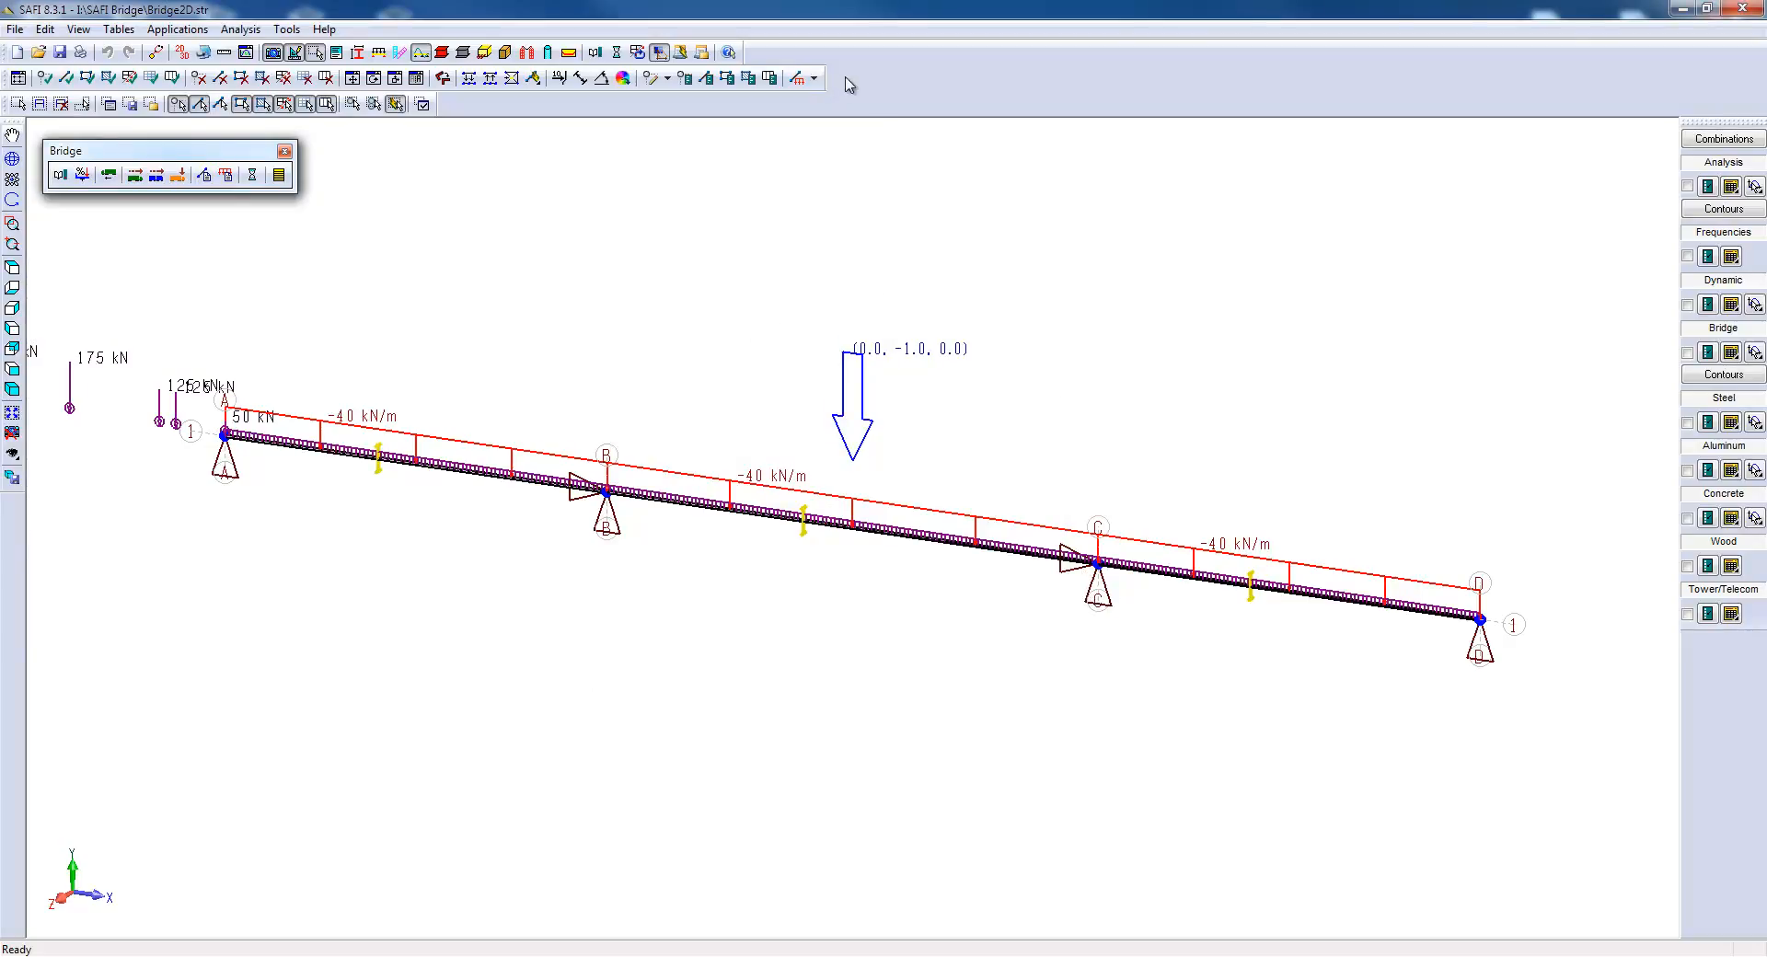
Define Comb 1: Self Weight ×1.2, Add. Dead Load ×1.5, Moving Load ×1.7.
{"action": "left_click", "coordinate": [799, 78]}
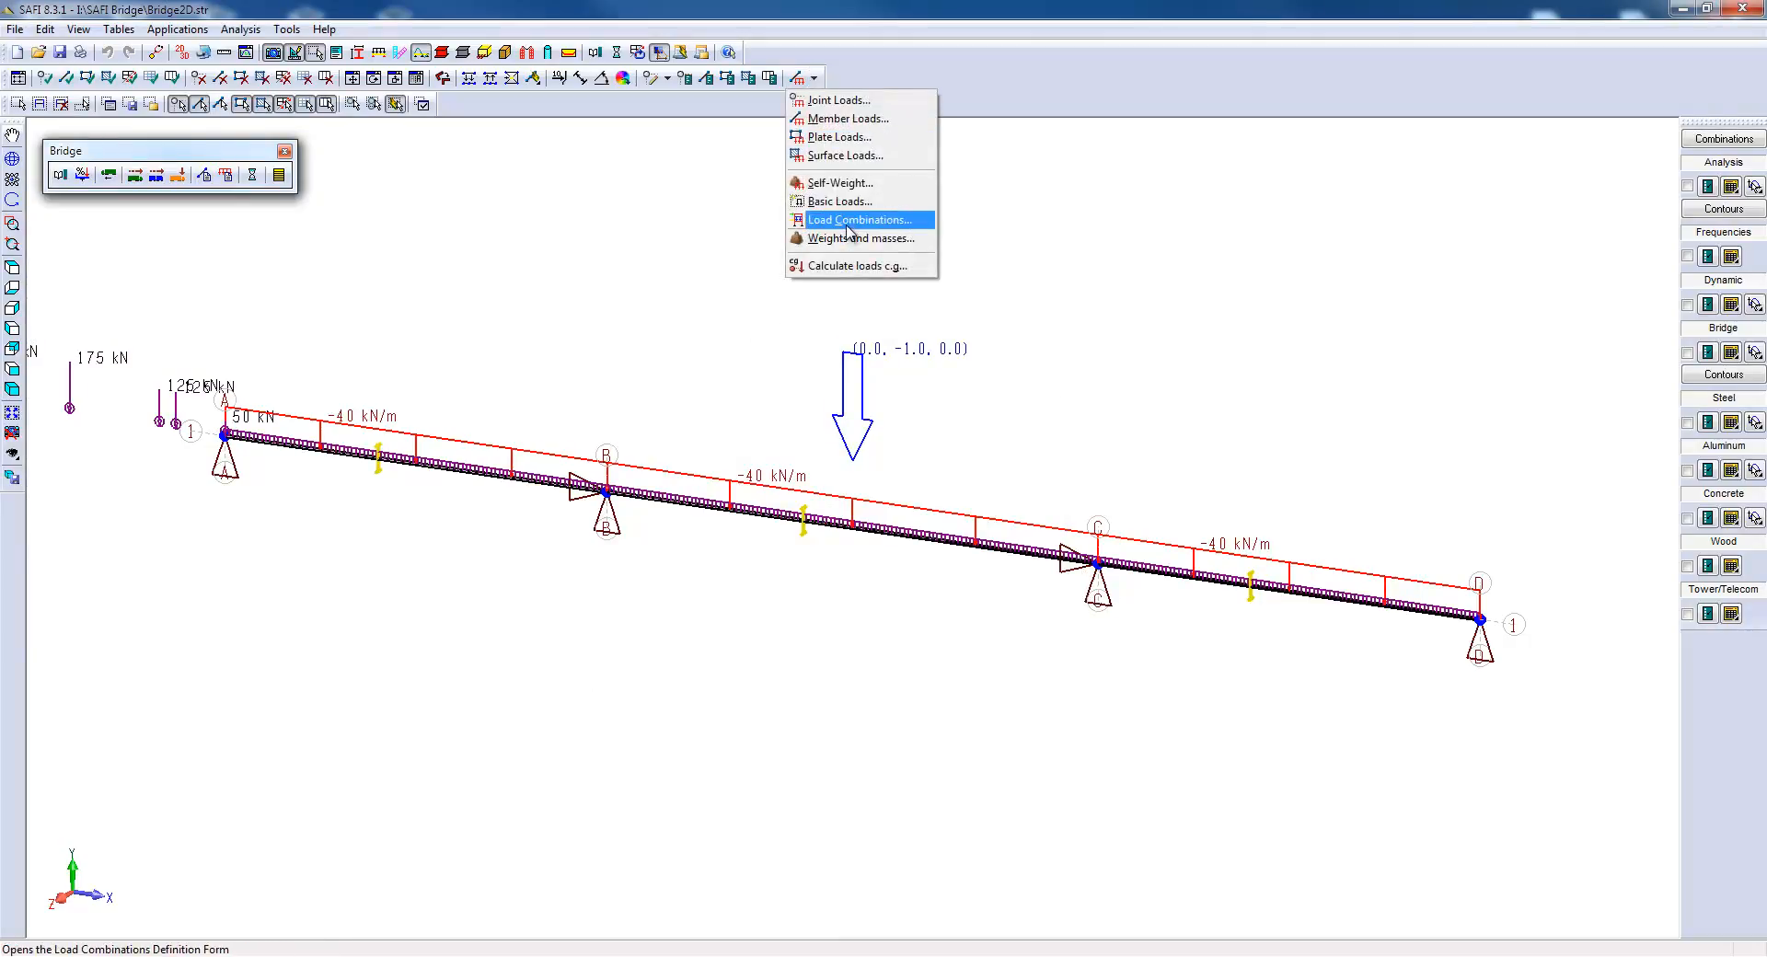
{"action": "left_click", "coordinate": [859, 220]}
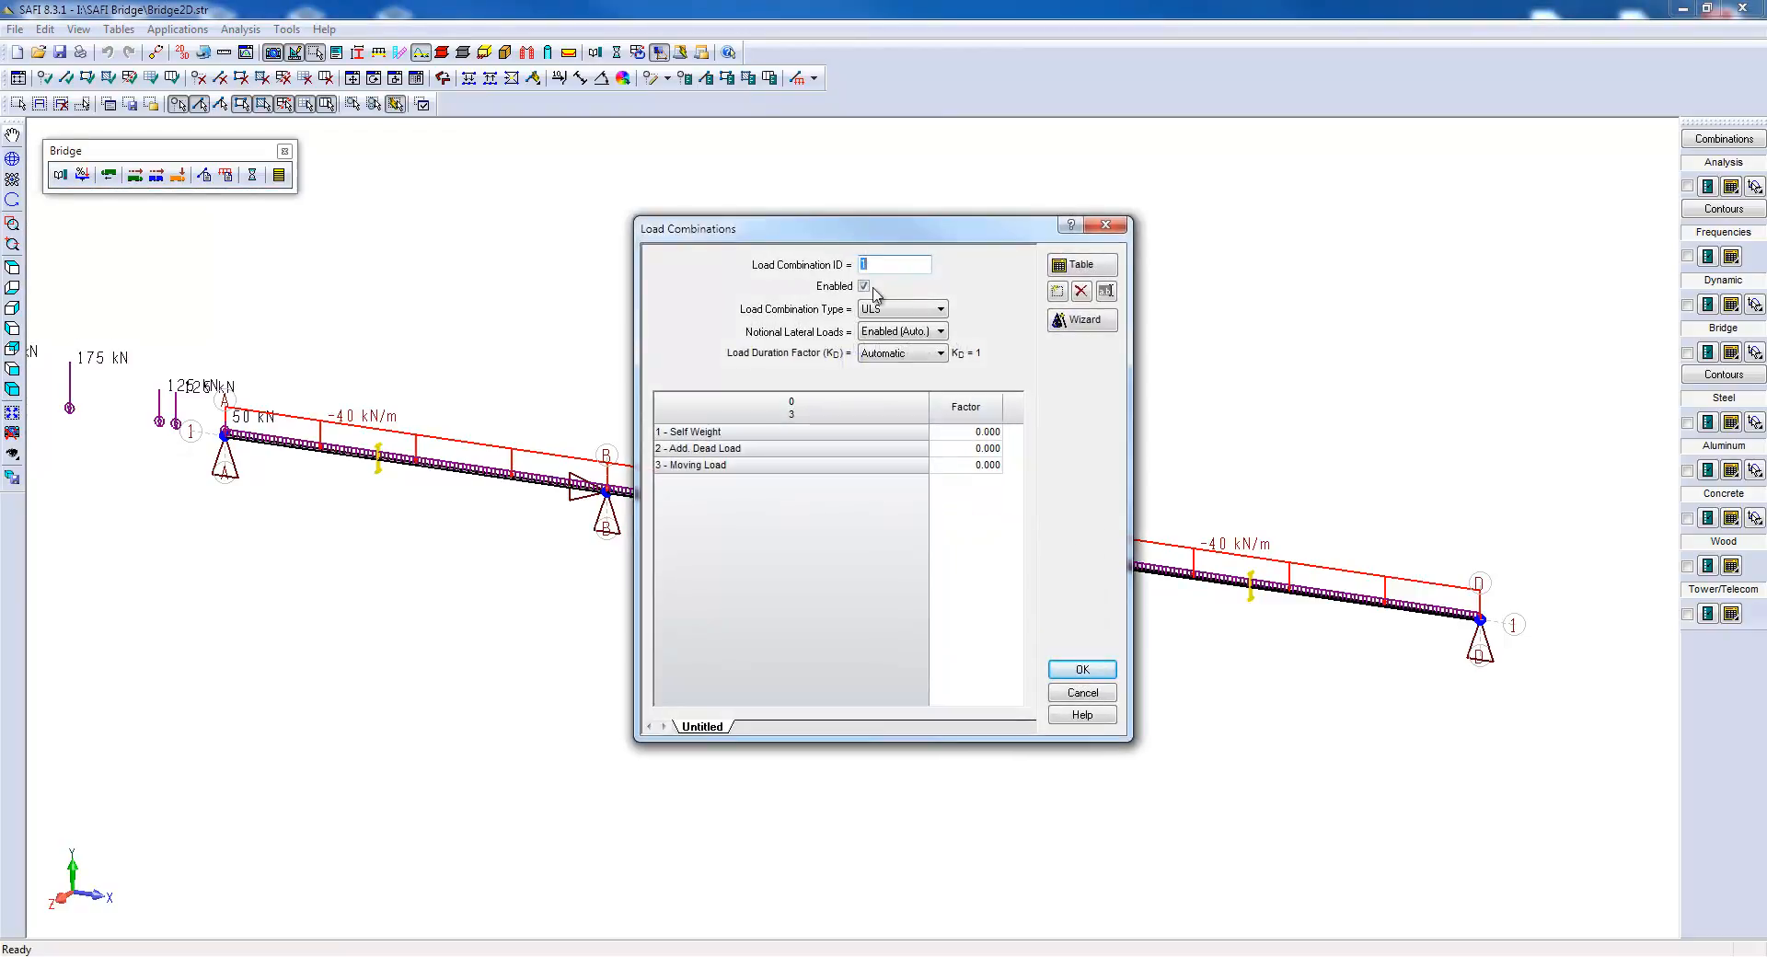
{"action": "mouse_move", "coordinate": [959, 437]}
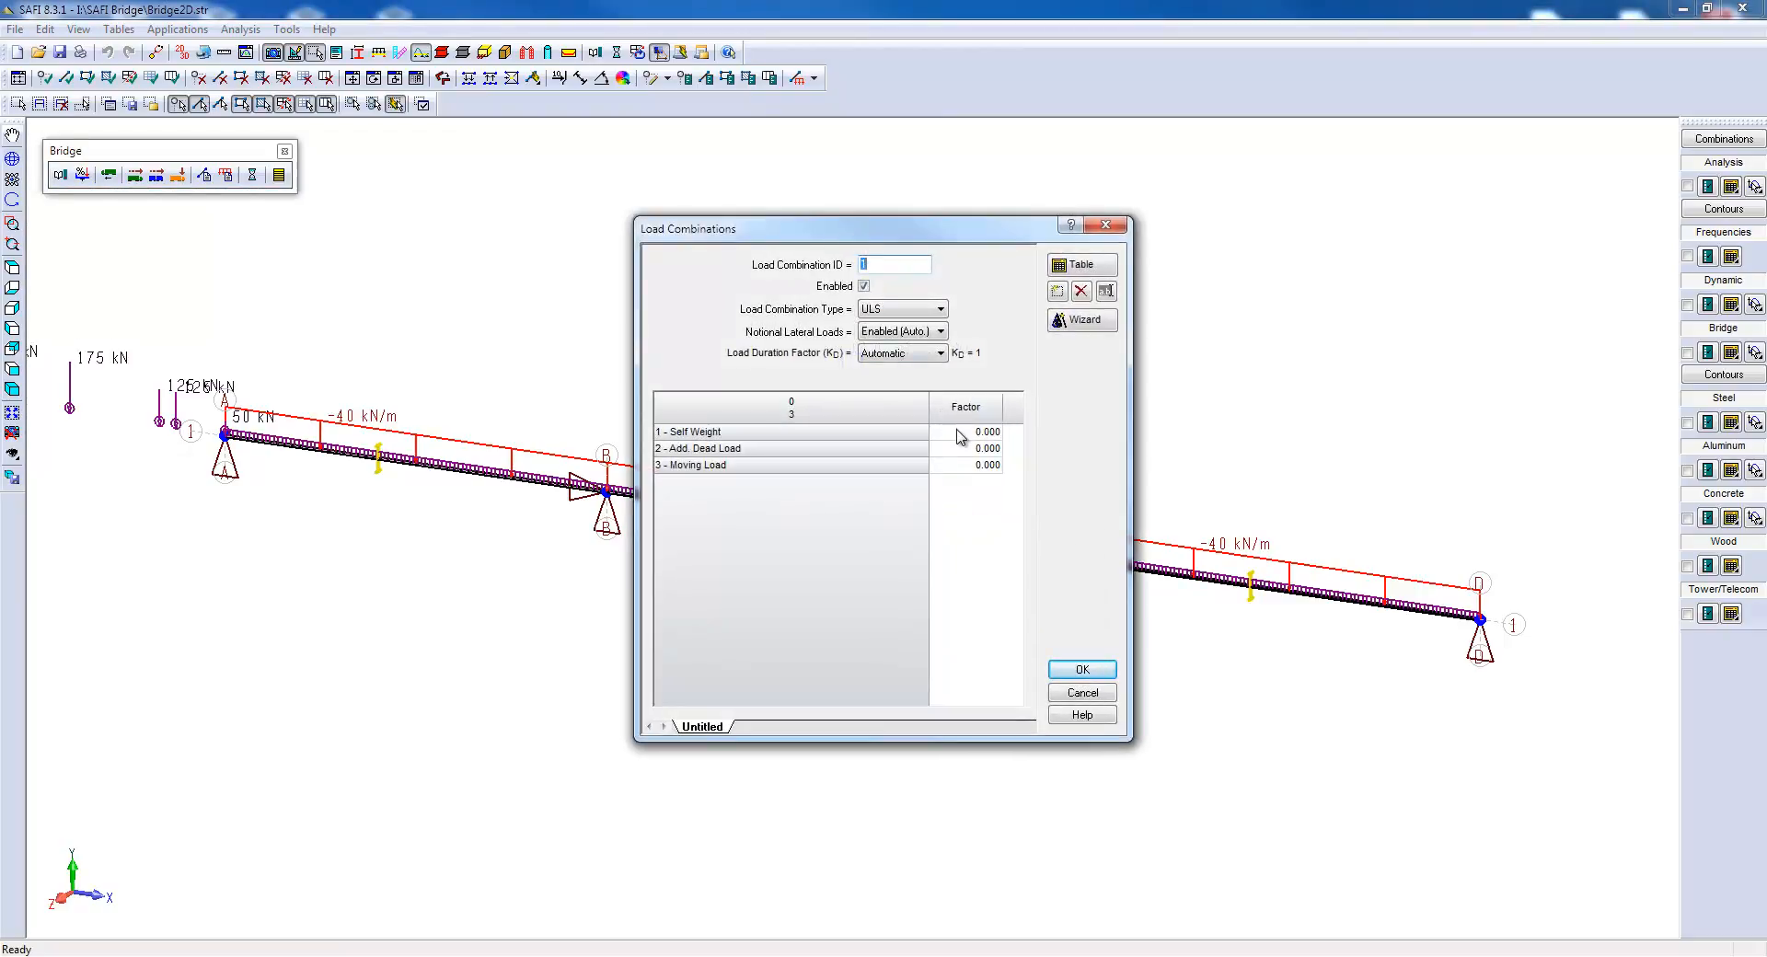
{"action": "left_click", "coordinate": [965, 432]}
{"action": "type", "text": "1.200"}
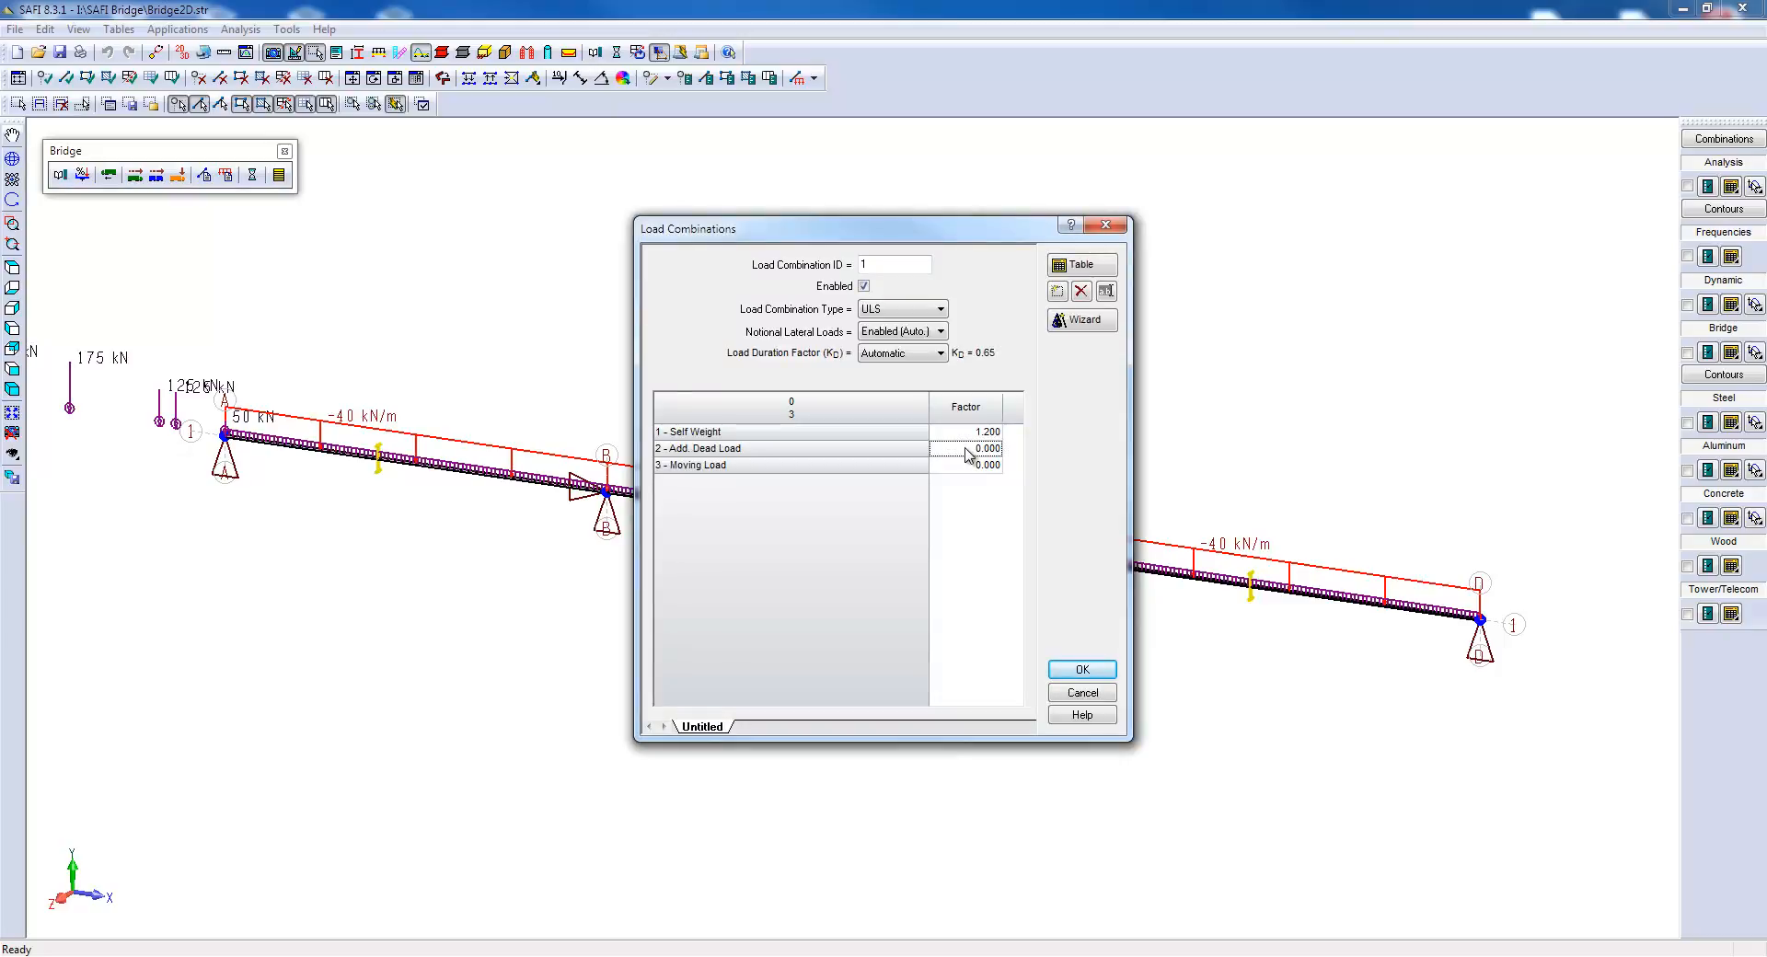
{"action": "type", "text": "1.5"}
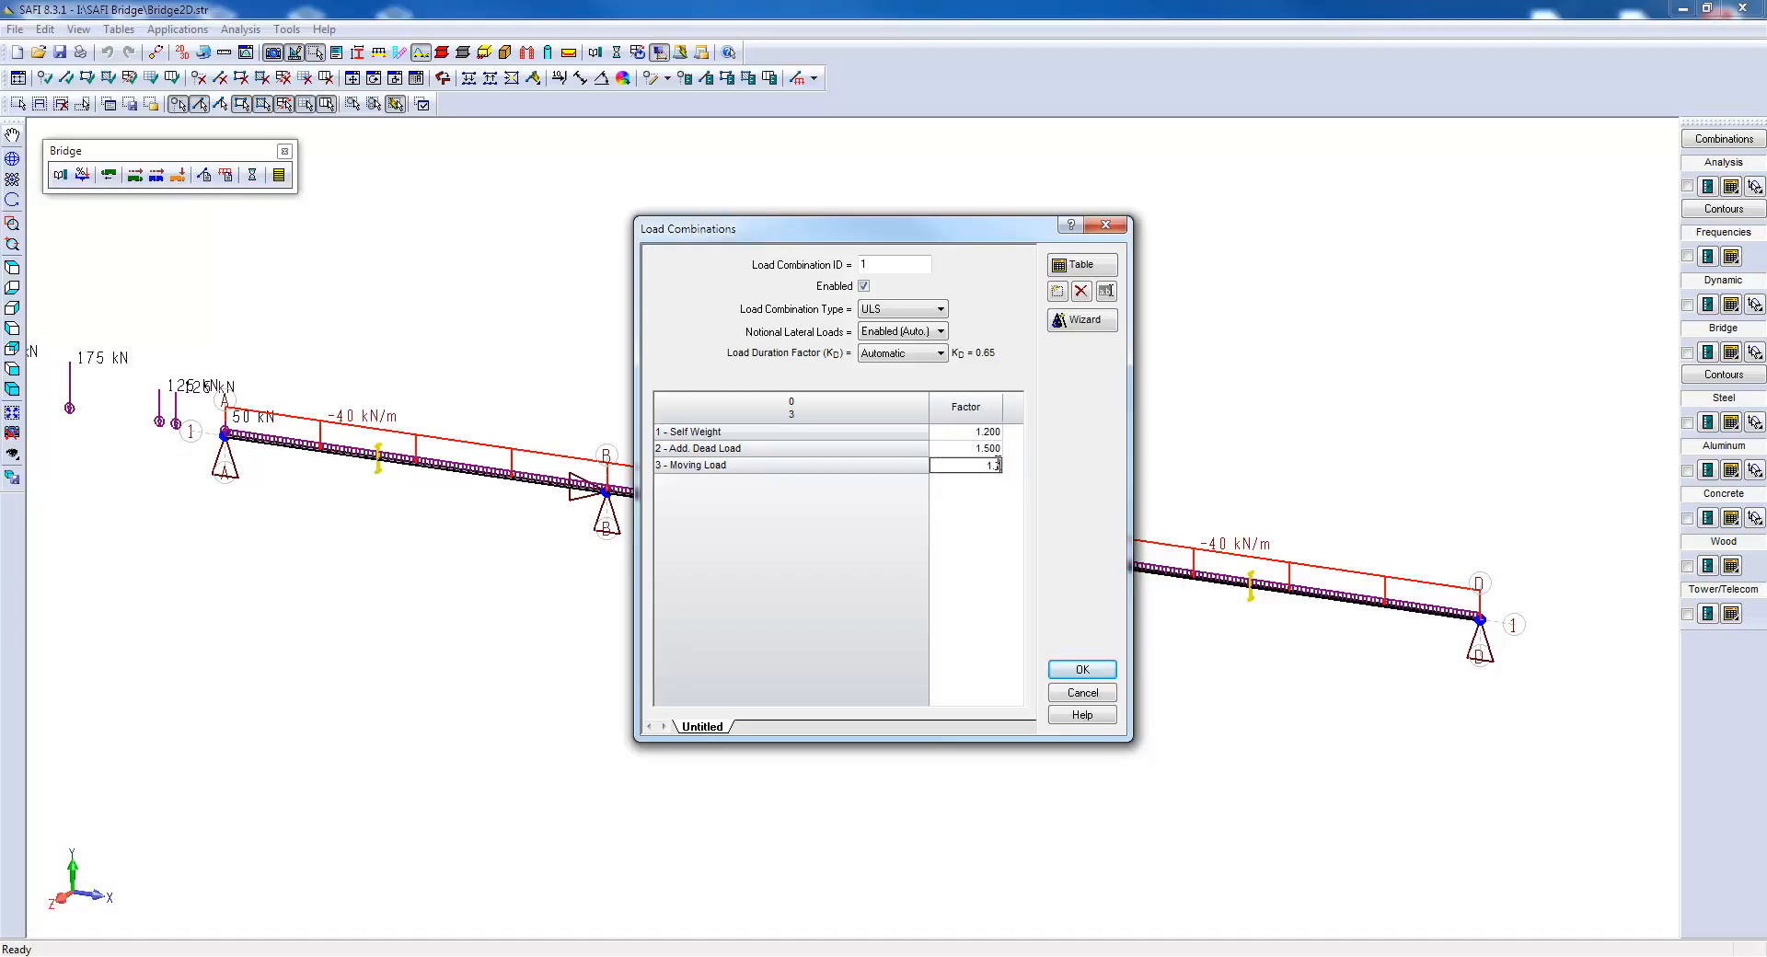
{"action": "type", "text": "1.700"}
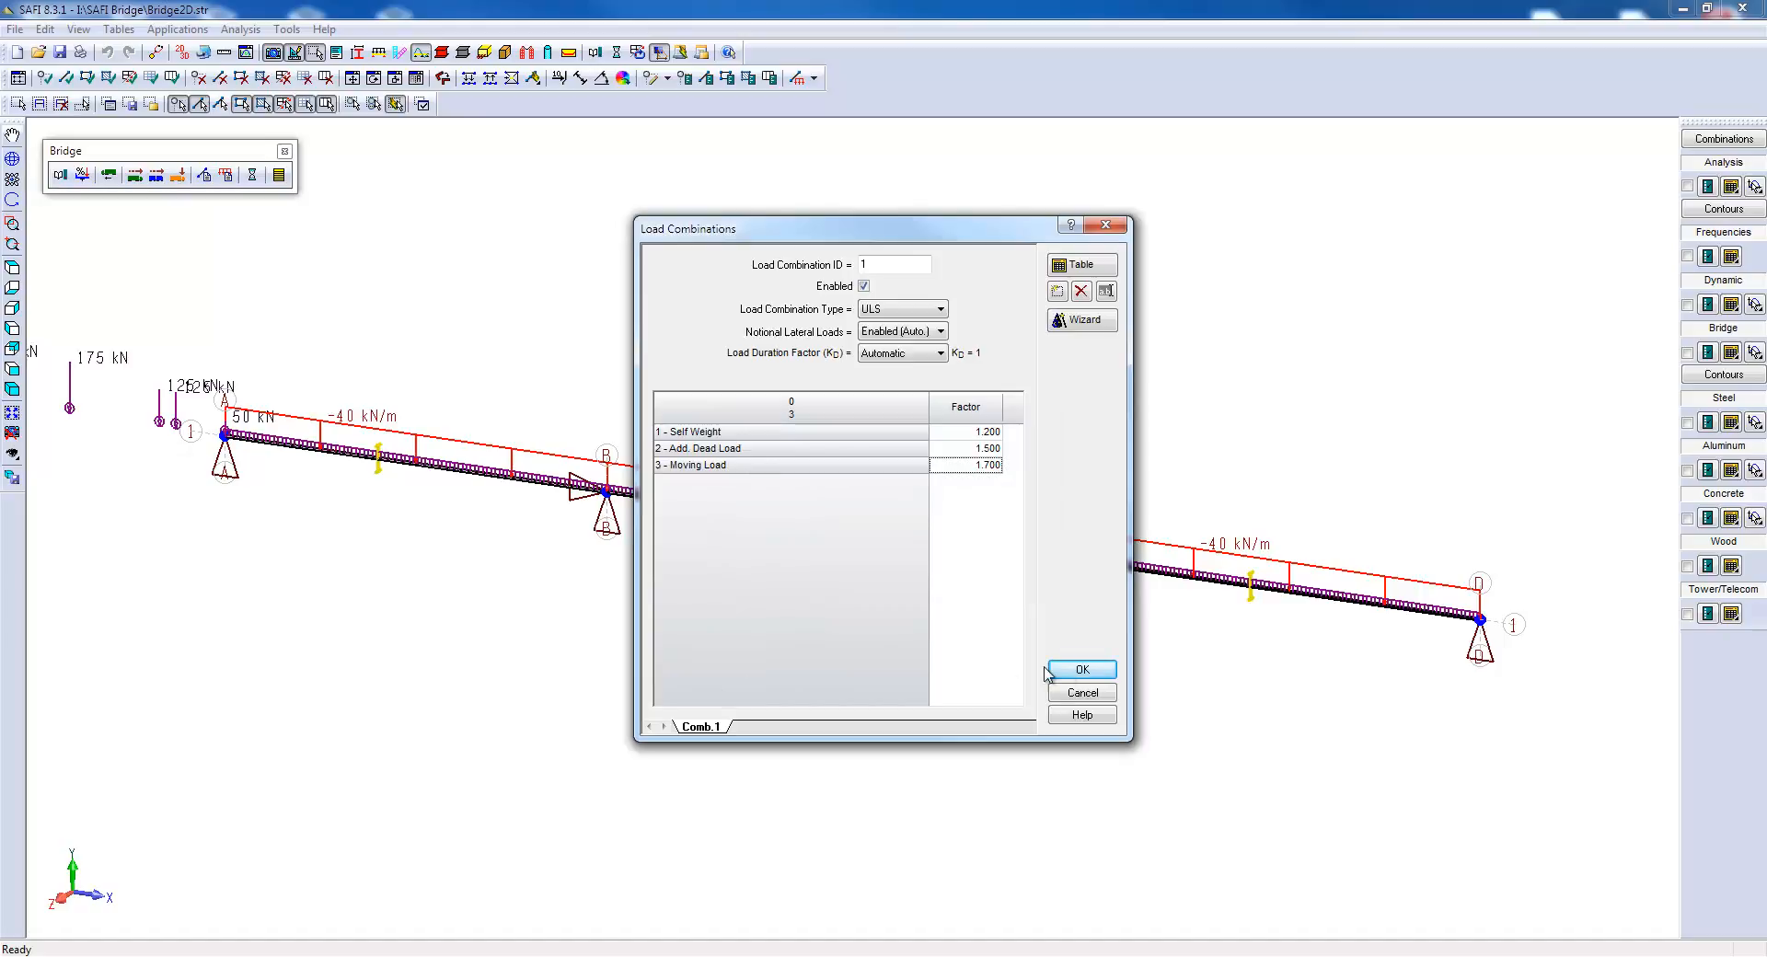
{"action": "left_click", "coordinate": [1080, 668]}
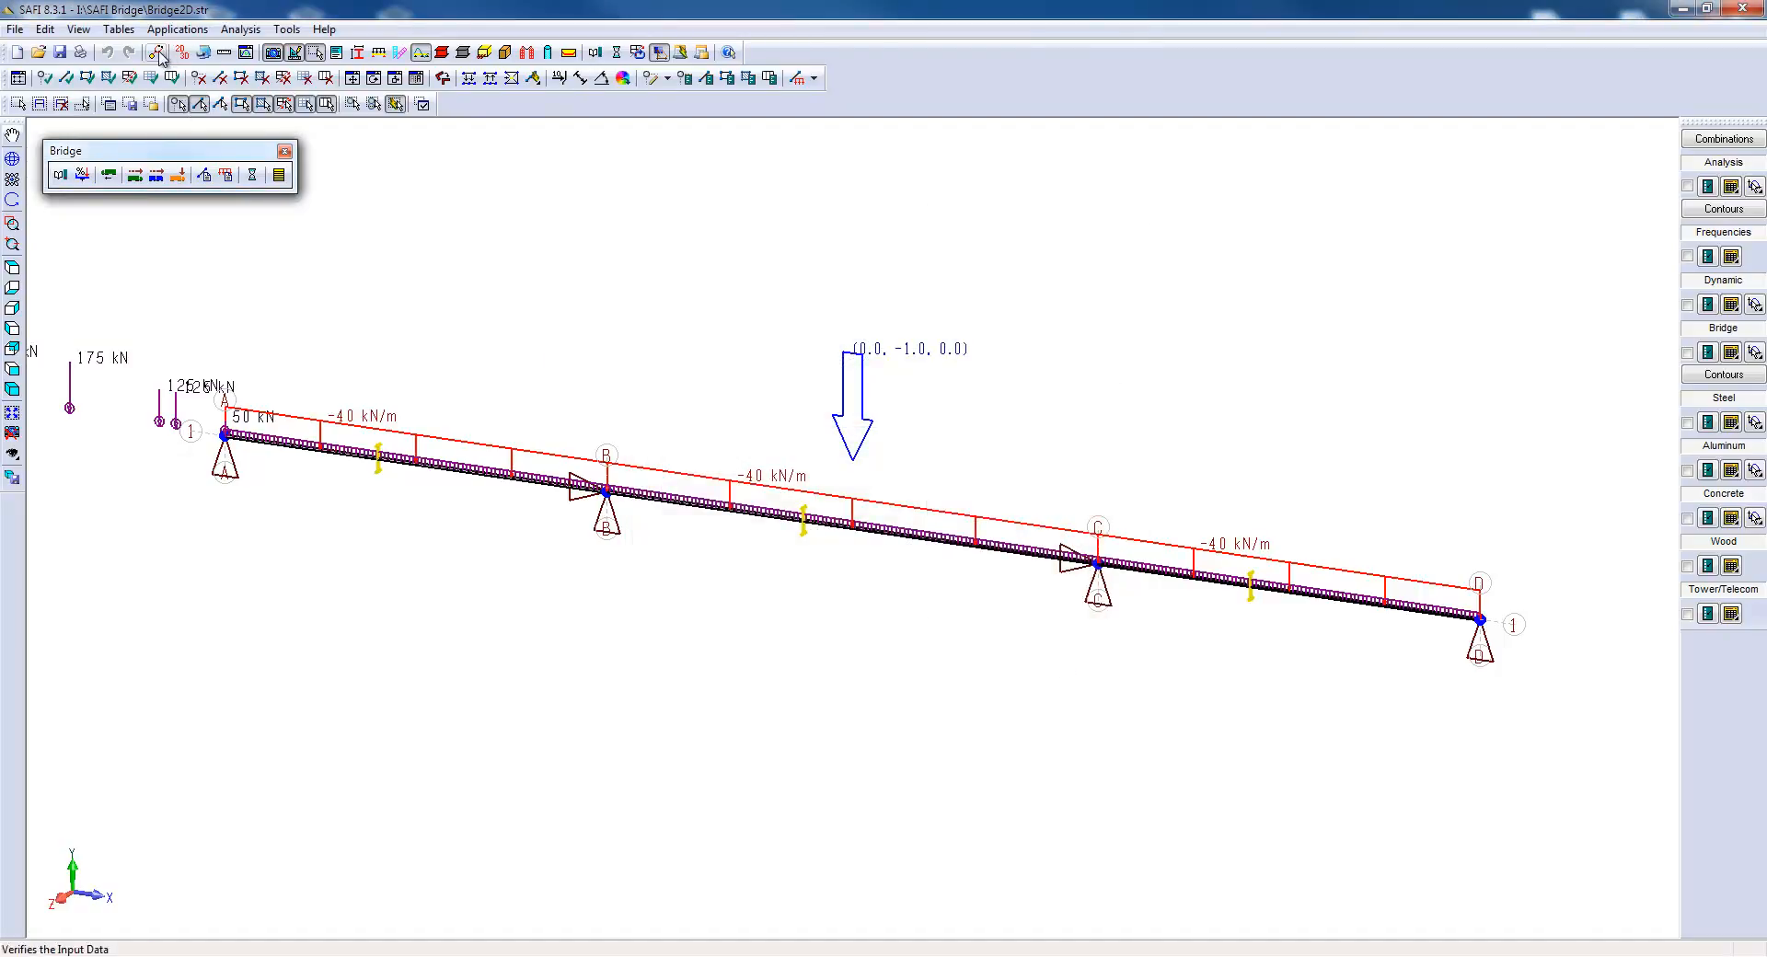
Run Verify Input Data and acknowledge the O.K. message.
{"action": "left_click", "coordinate": [158, 54]}
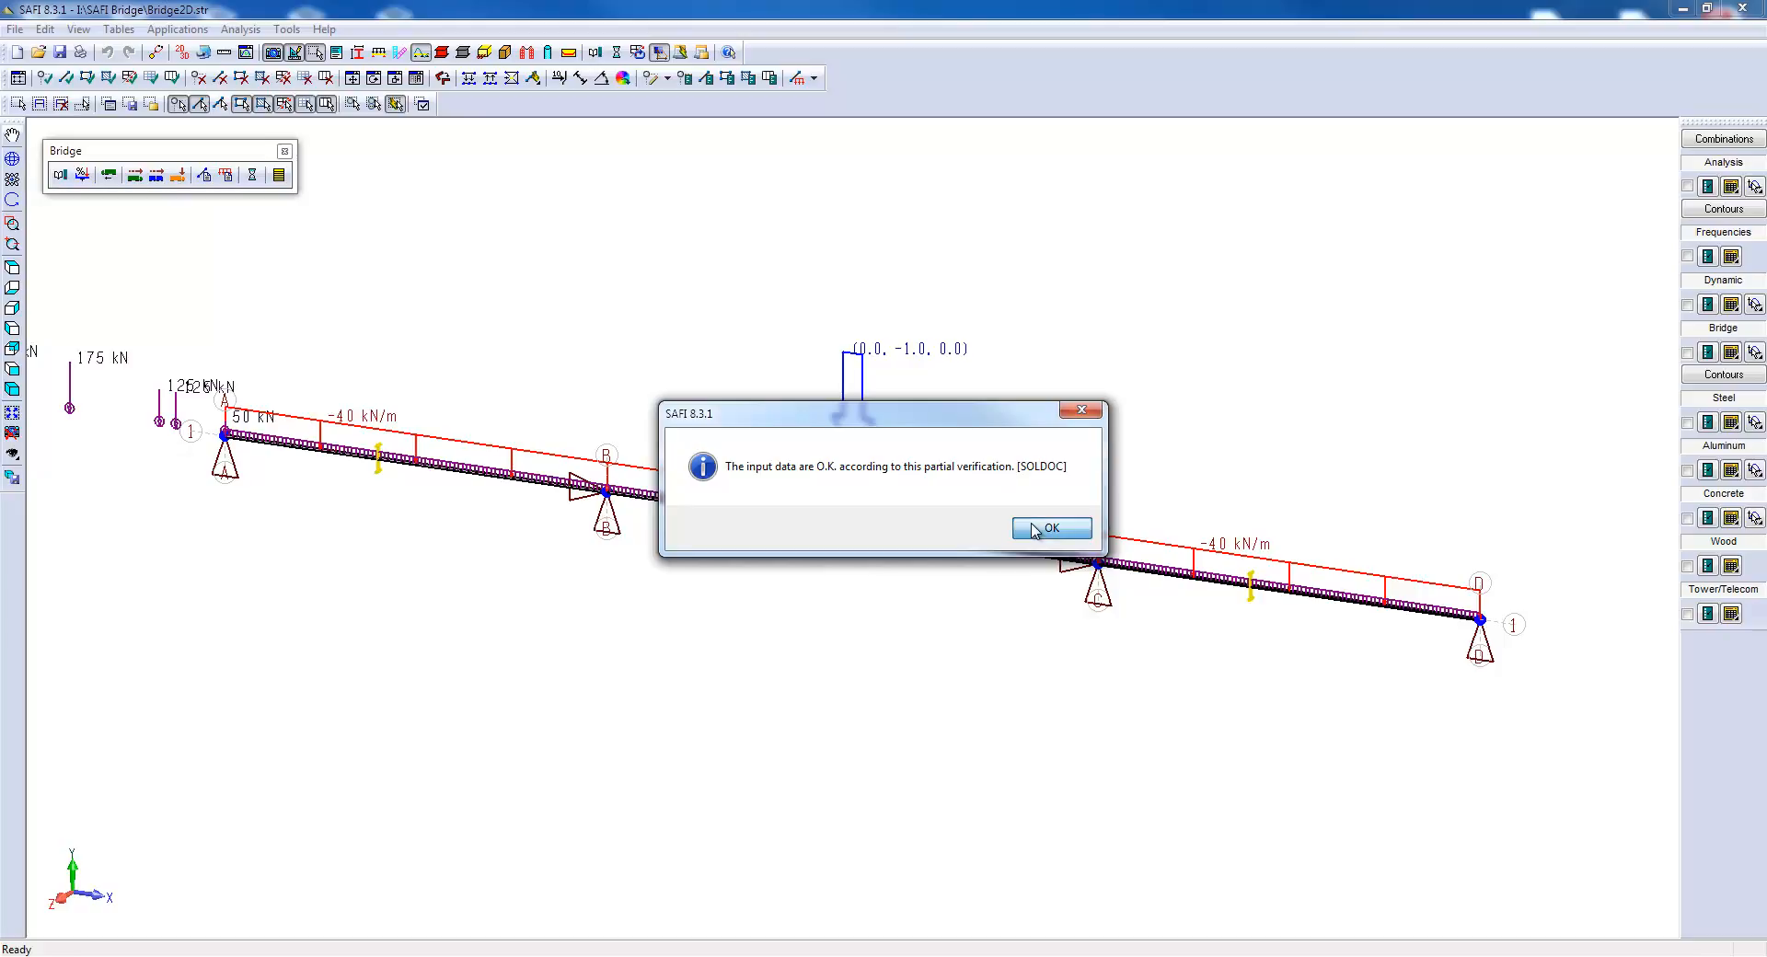
{"action": "left_click", "coordinate": [1049, 529]}
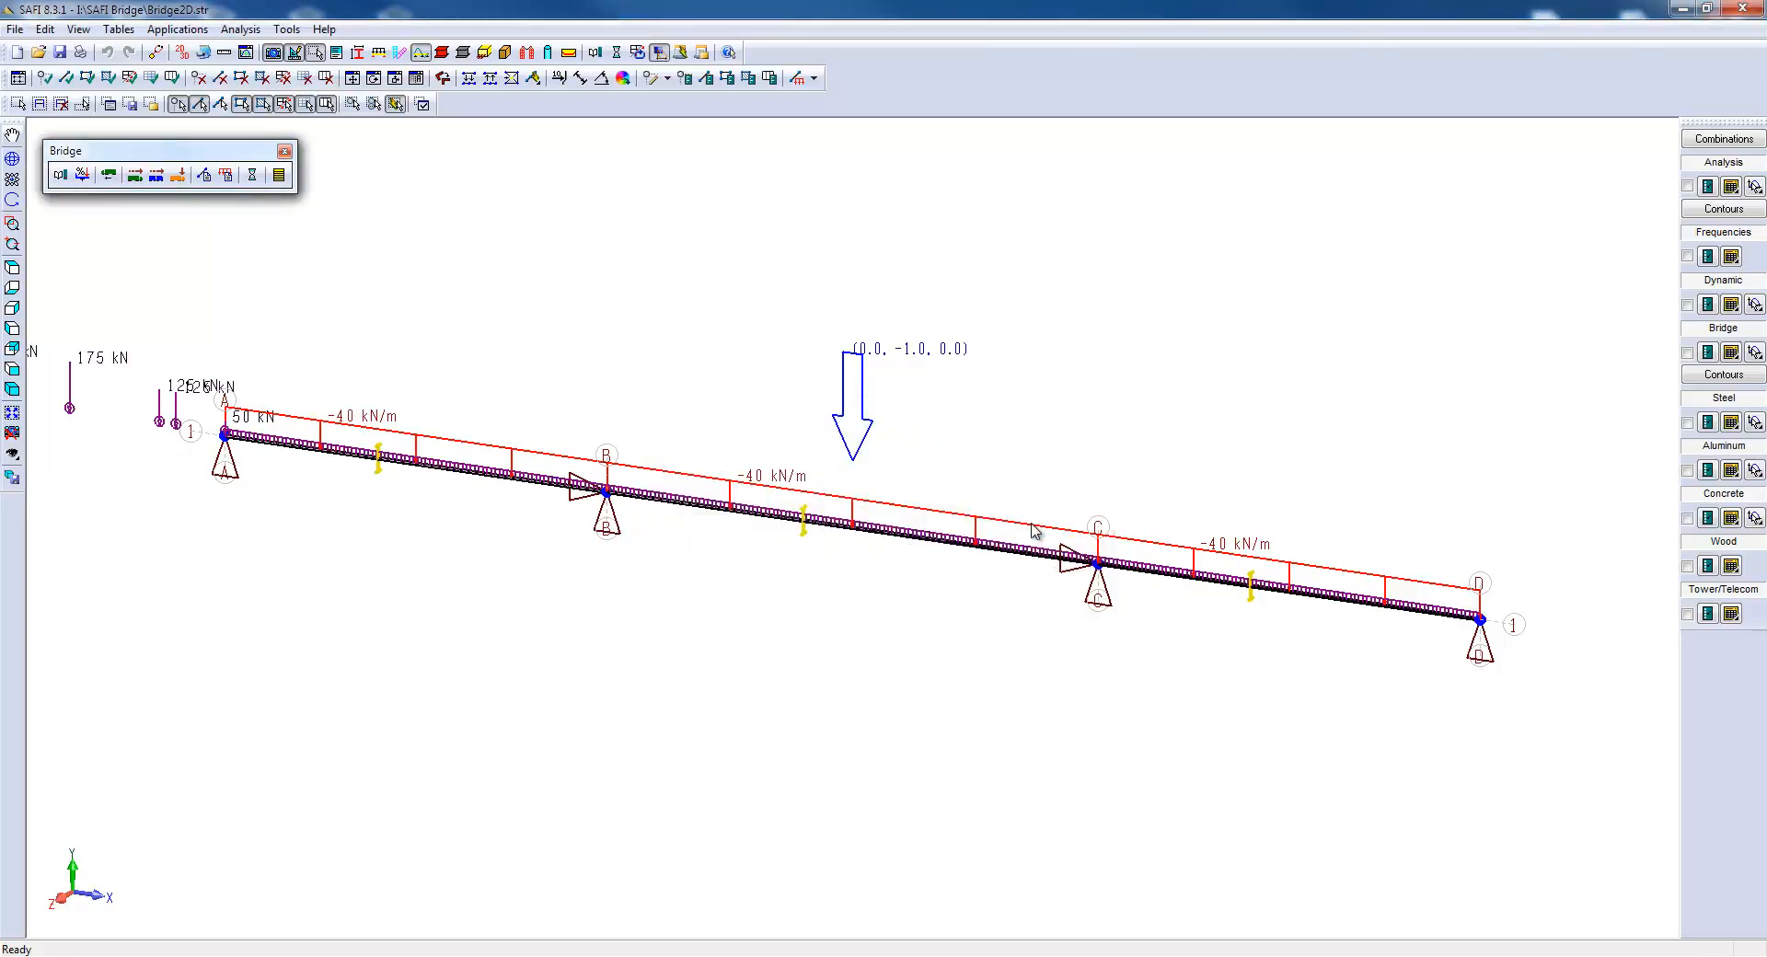
{"action": "mouse_move", "coordinate": [30, 420]}
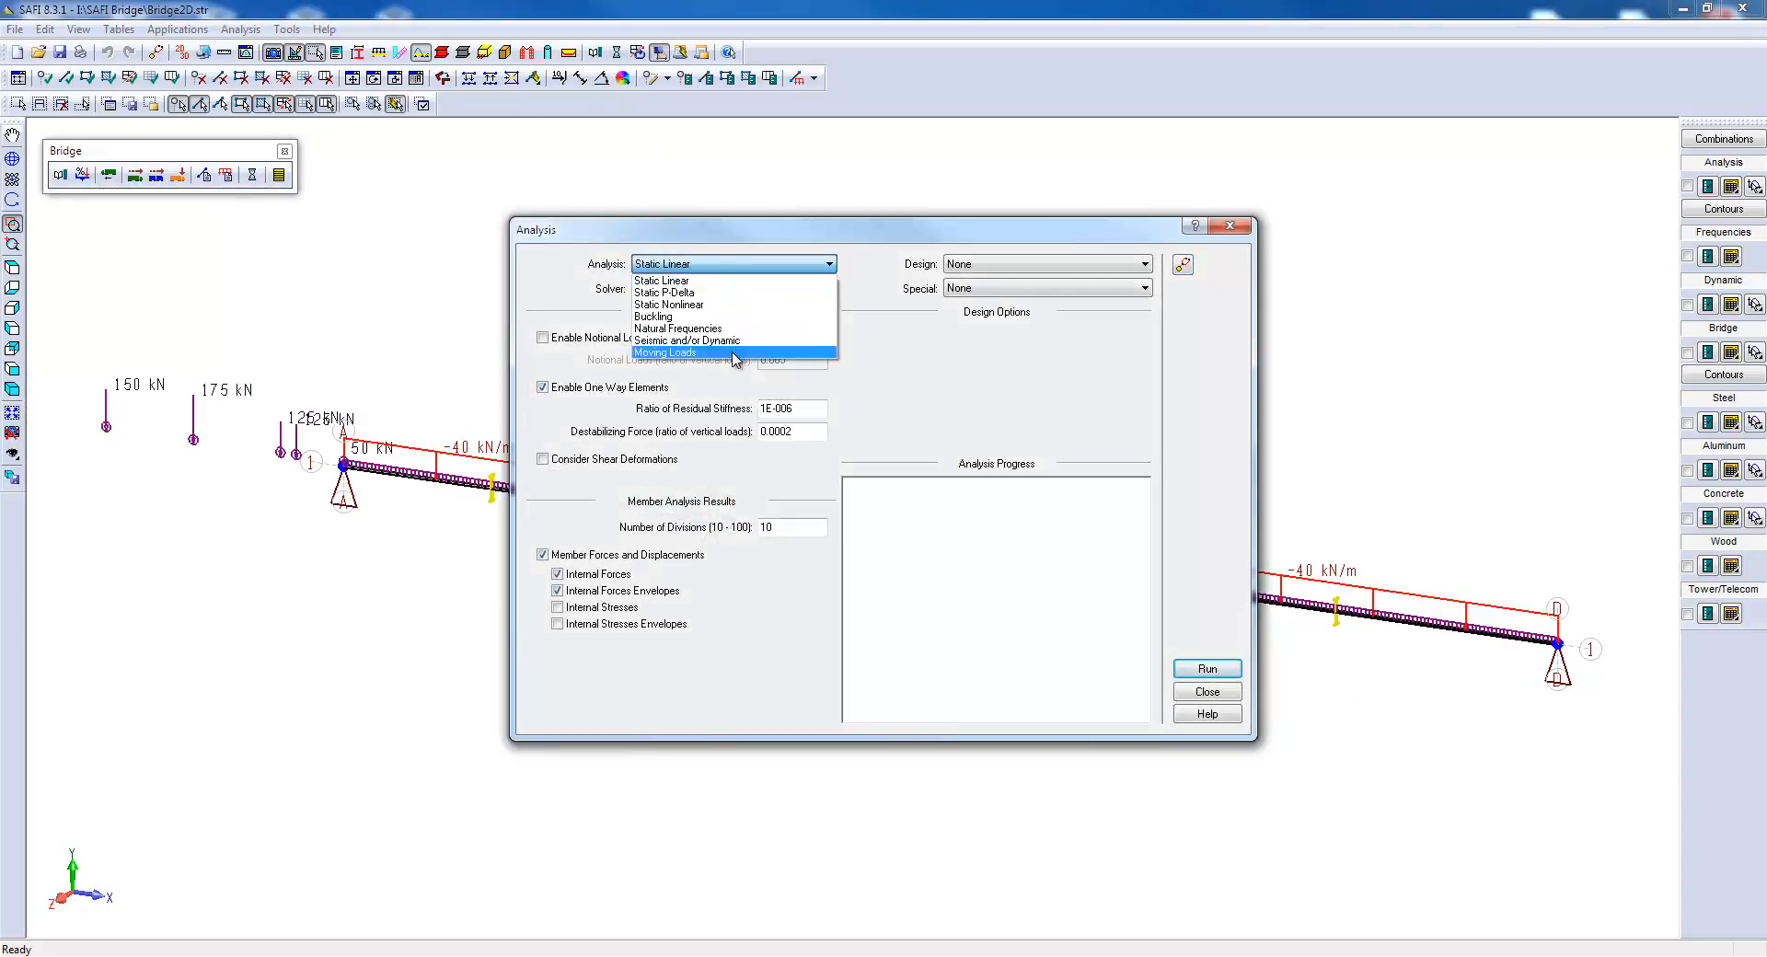
Run the Moving Loads analysis to successful completion and close the analysis window.
{"action": "left_click", "coordinate": [664, 353]}
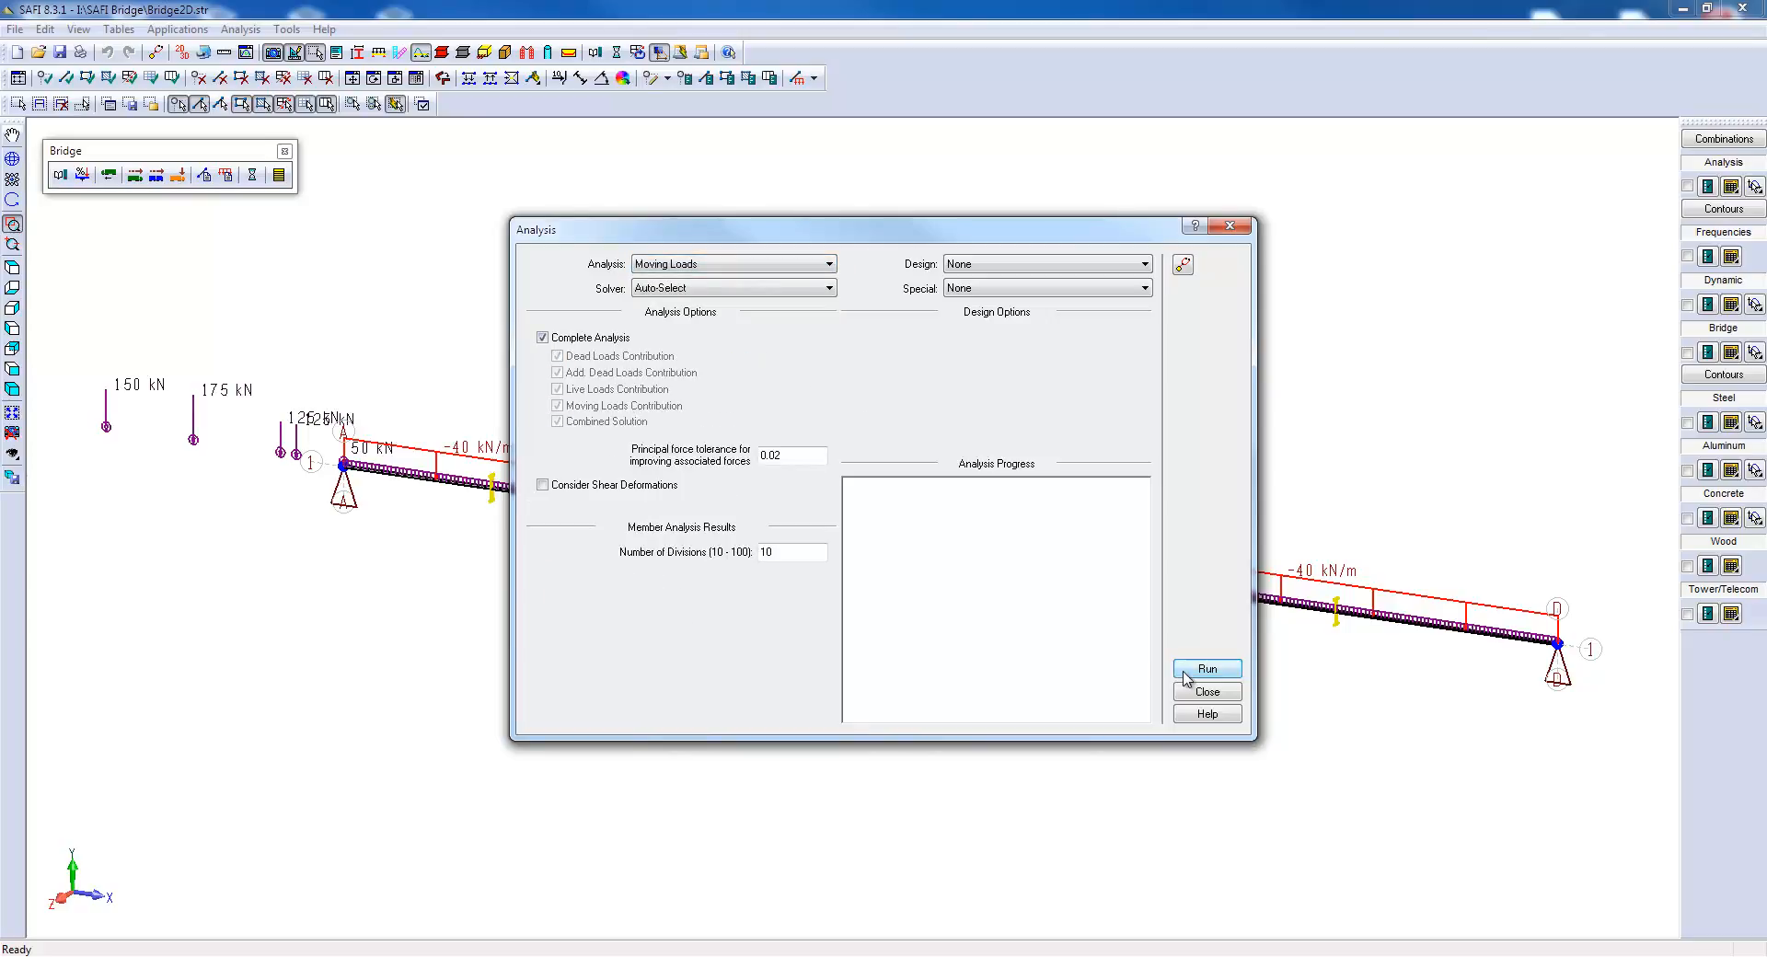
{"action": "left_click", "coordinate": [1206, 667]}
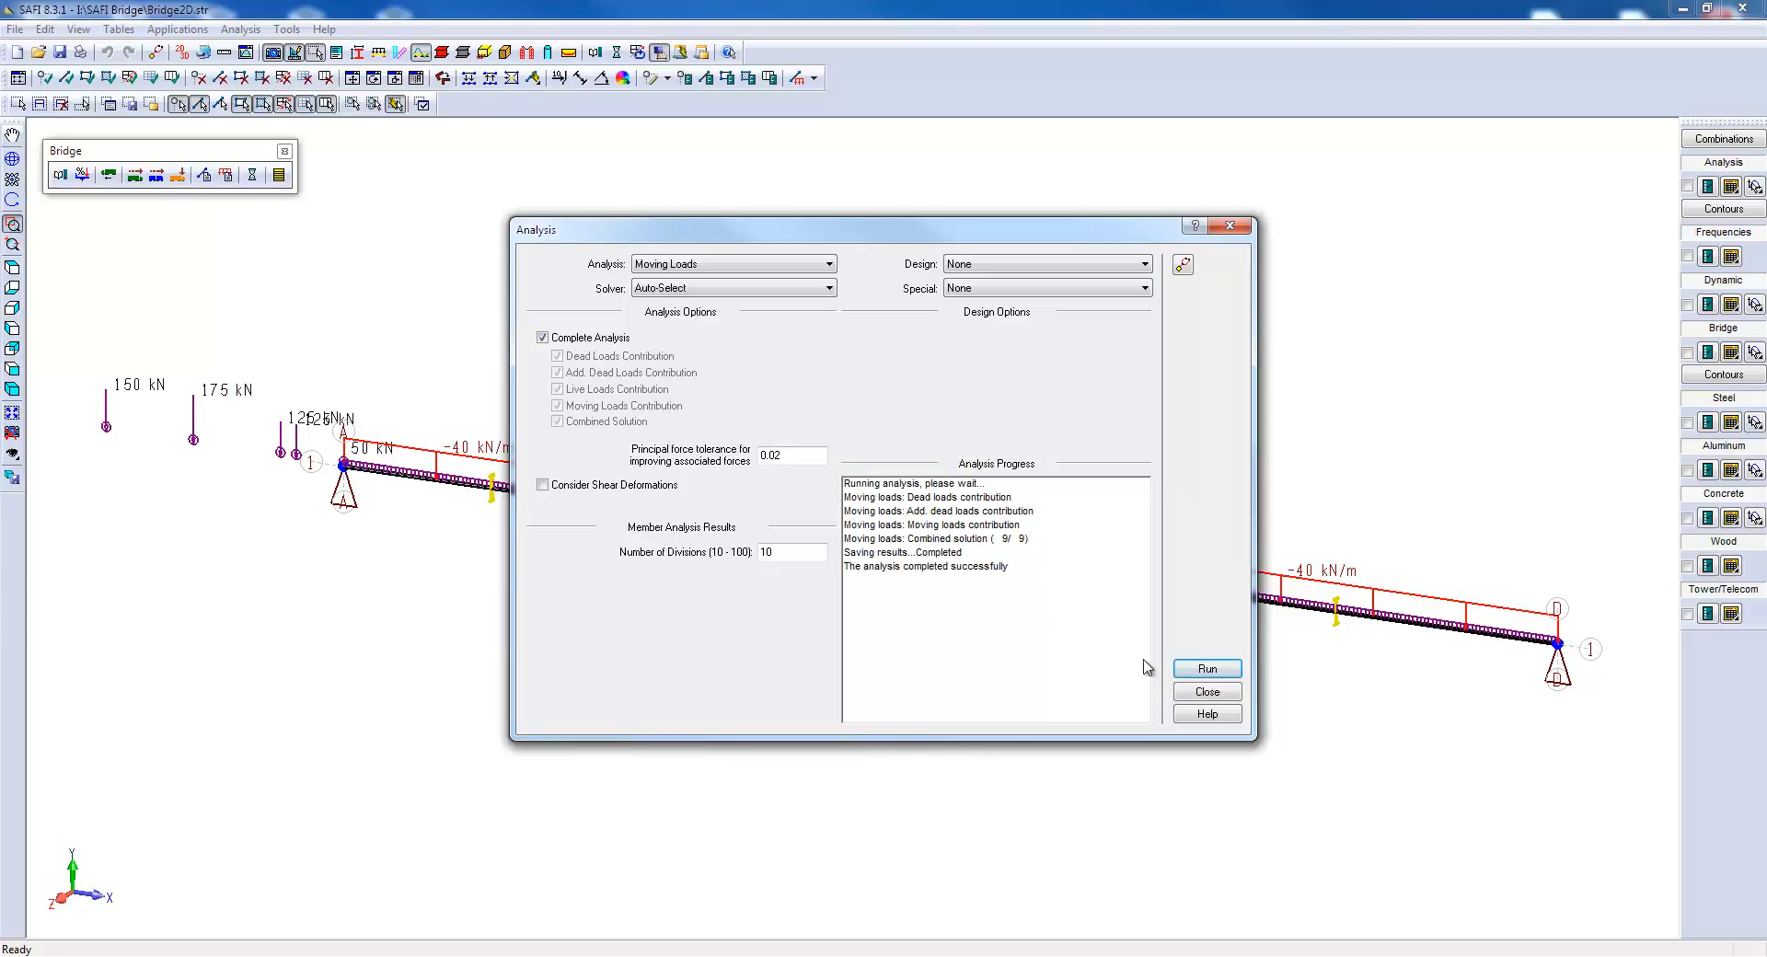
{"action": "left_click", "coordinate": [1205, 691]}
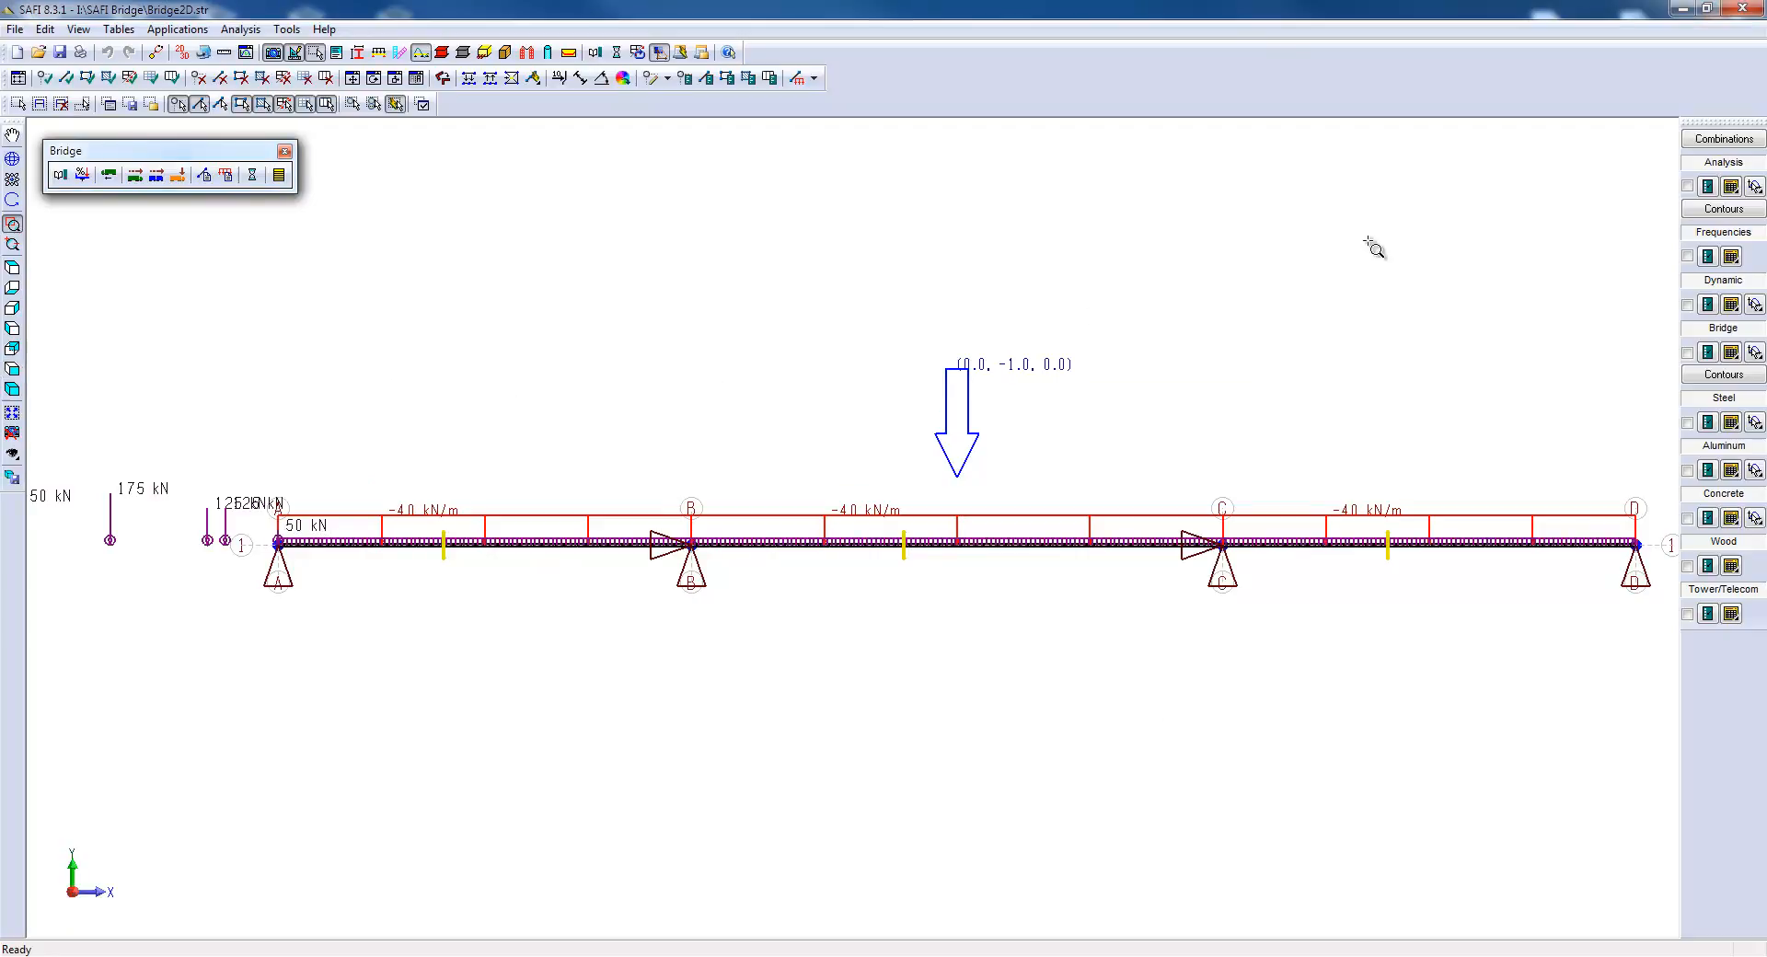
{"action": "mouse_move", "coordinate": [1686, 353]}
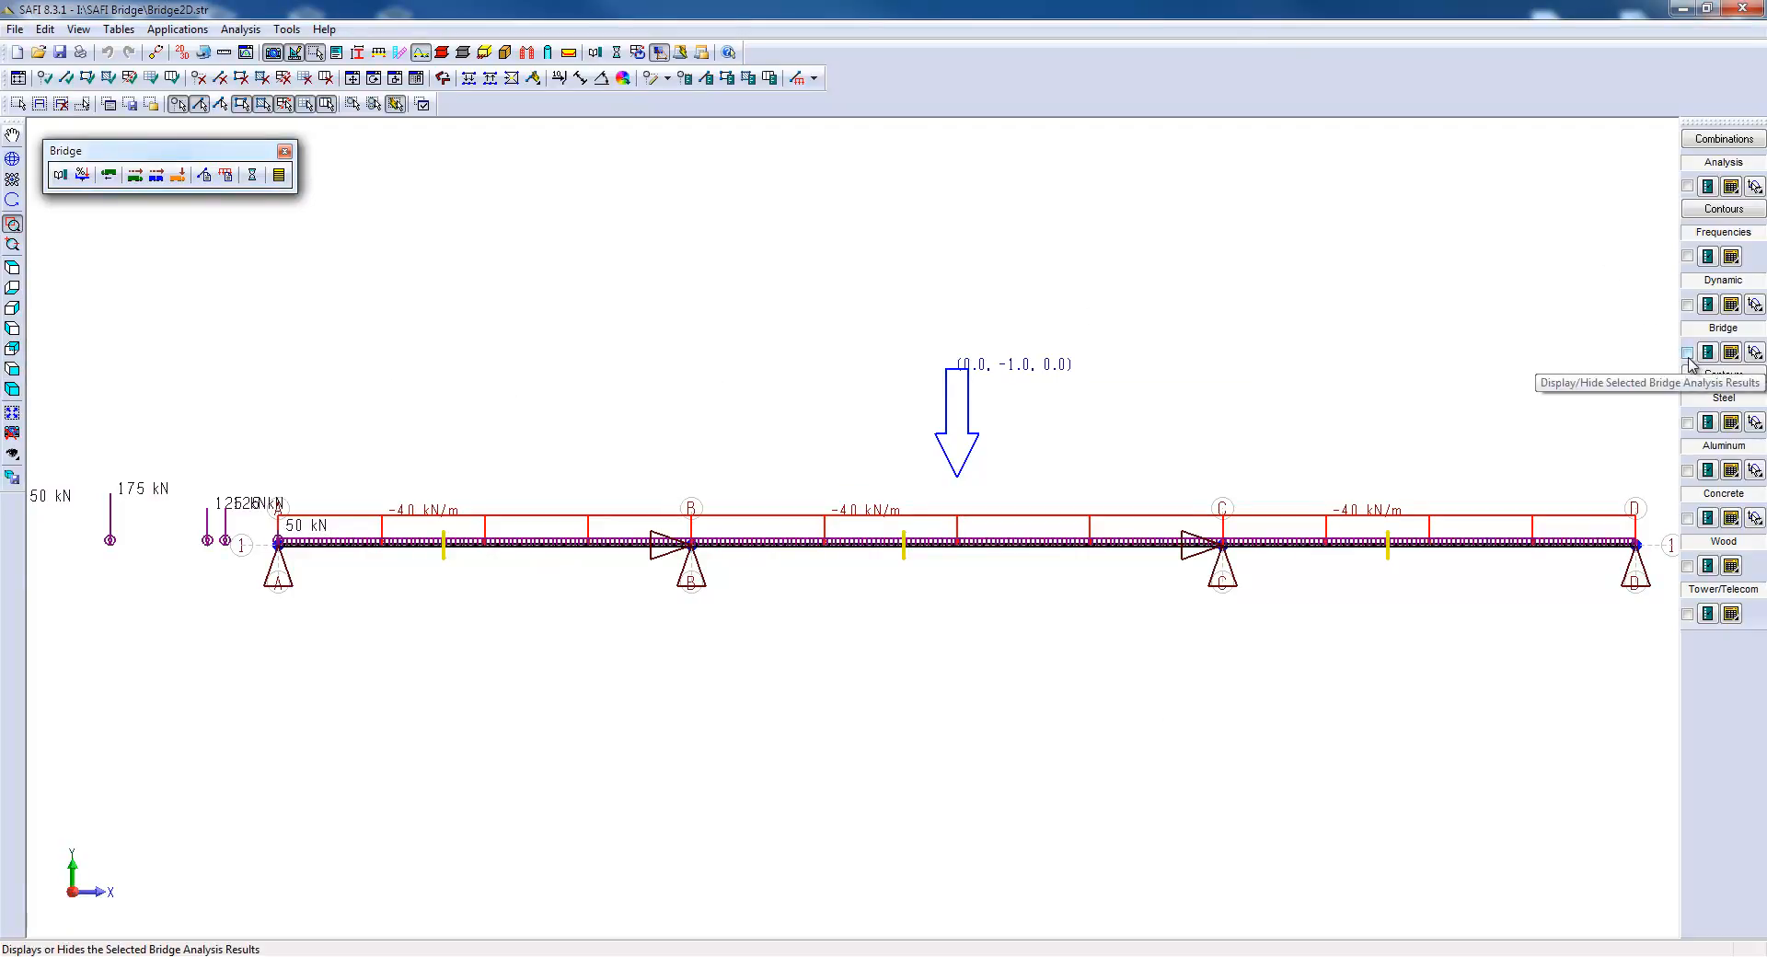
{"action": "left_click", "coordinate": [1687, 350]}
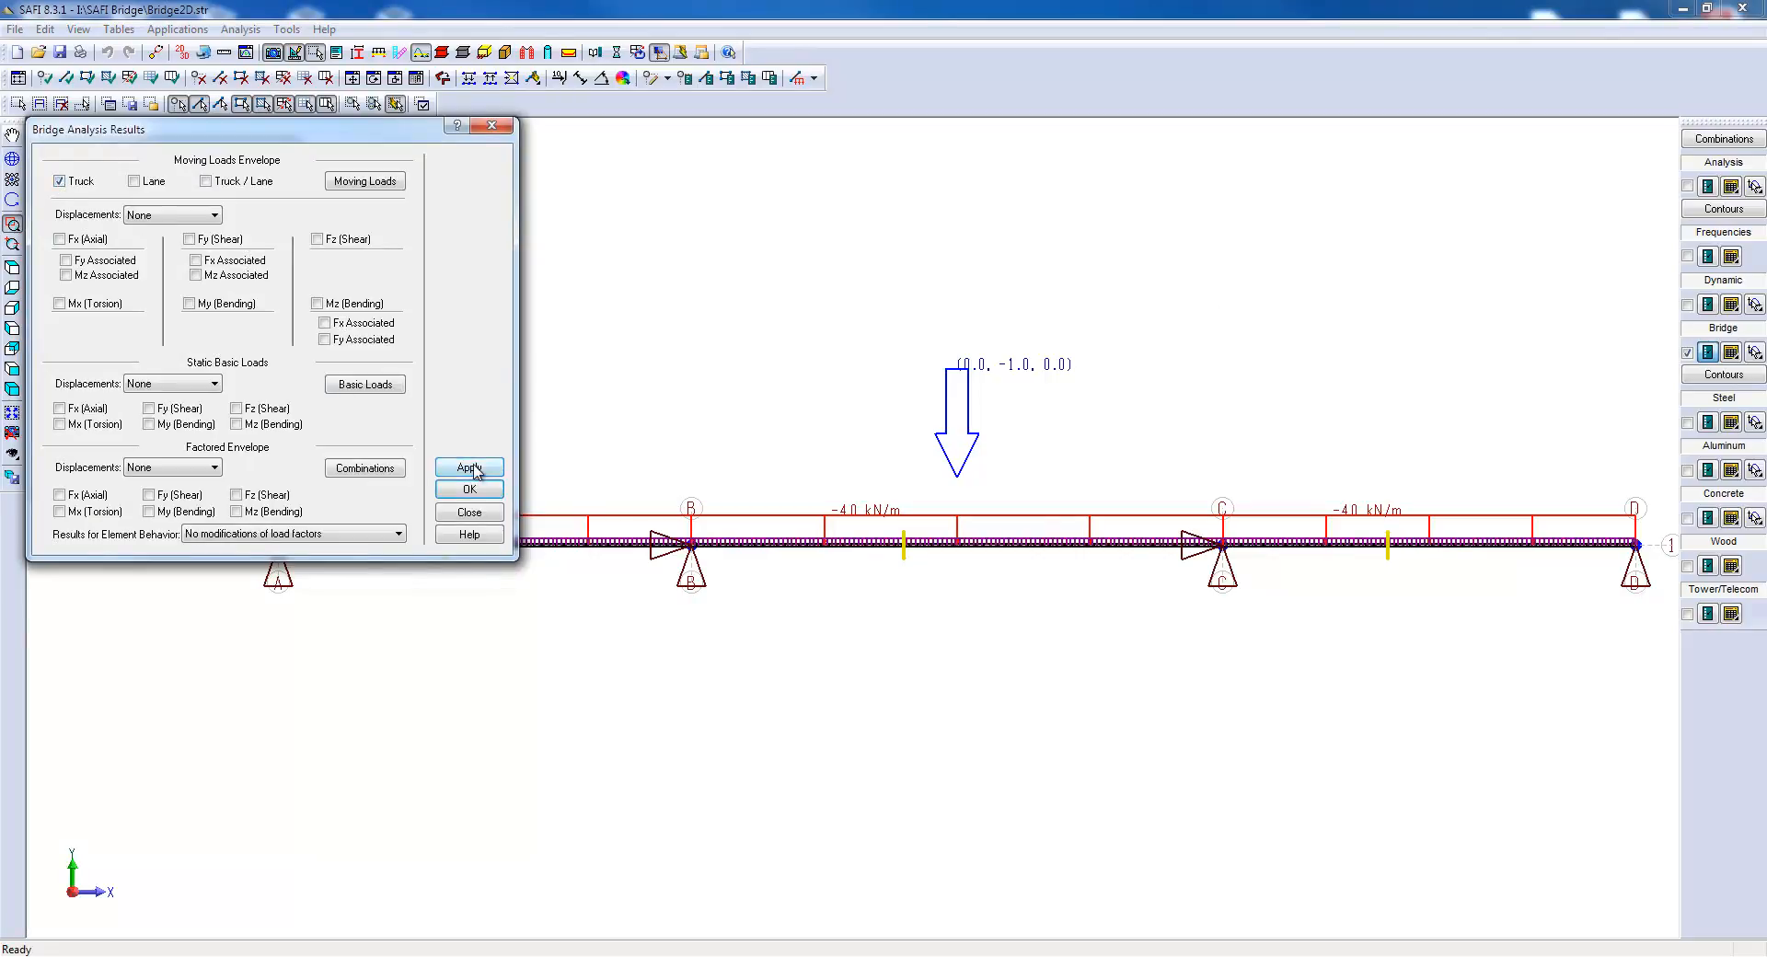
Display the truck Mz bending envelope, peaking near 3928 and −2895 kN·m.
{"action": "left_click", "coordinate": [467, 466]}
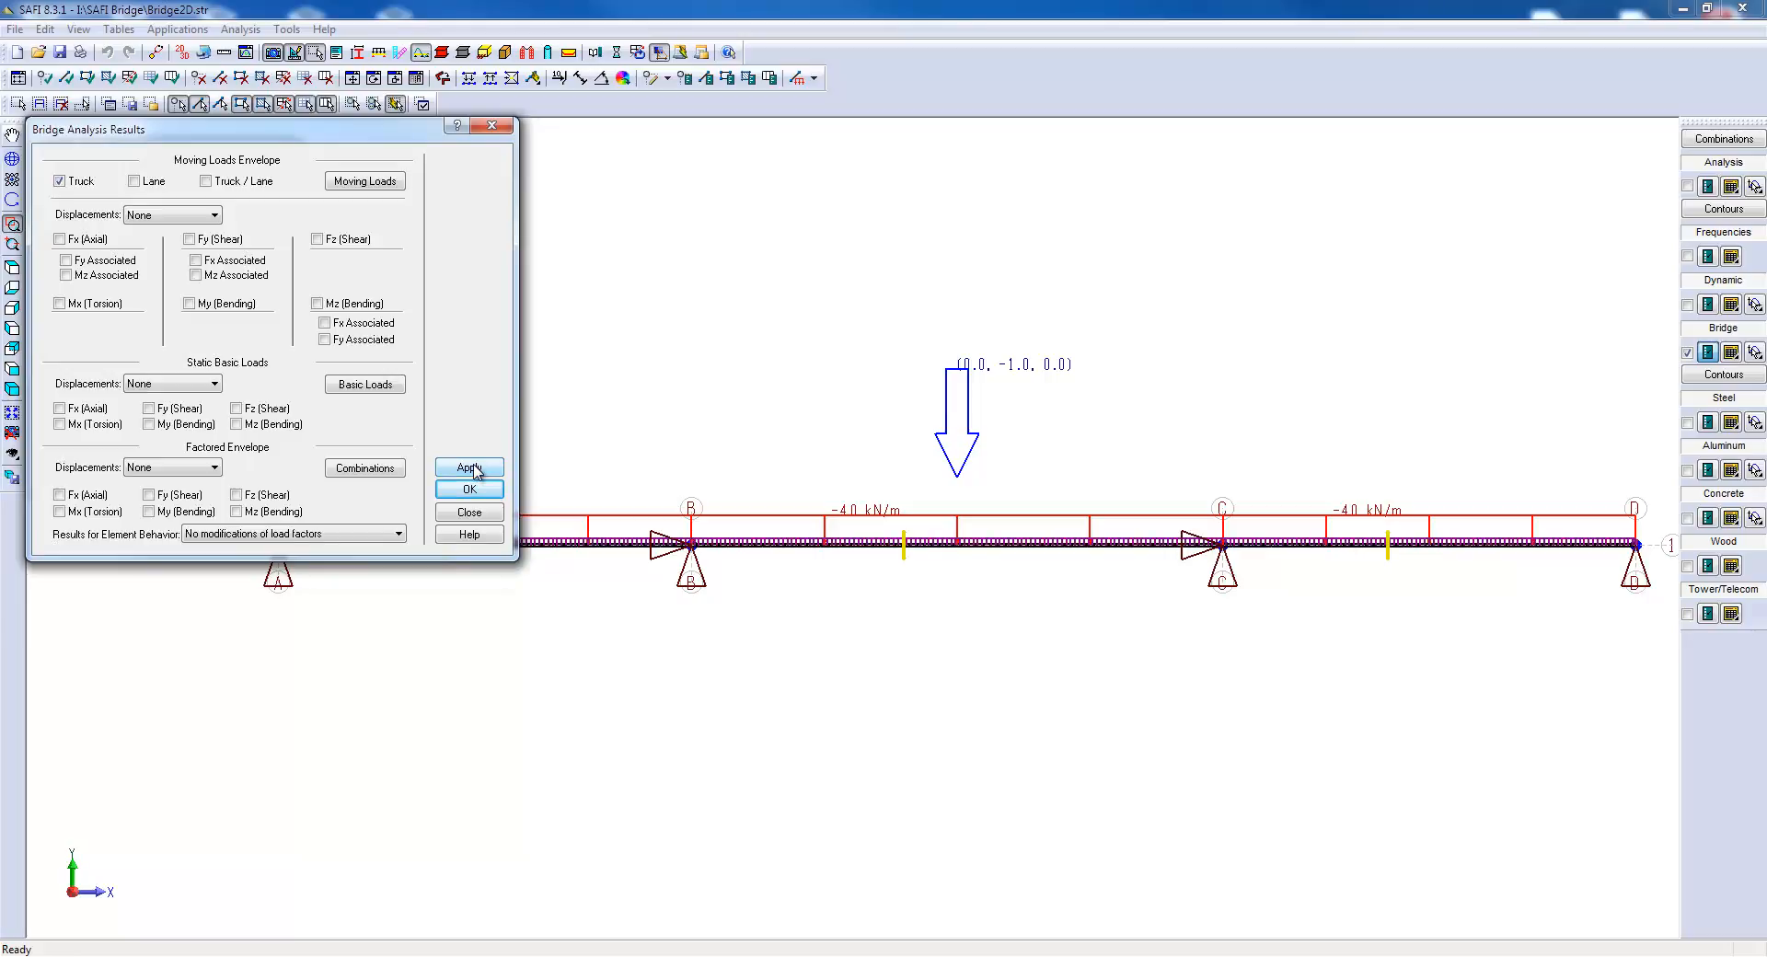
{"action": "left_click", "coordinate": [318, 303]}
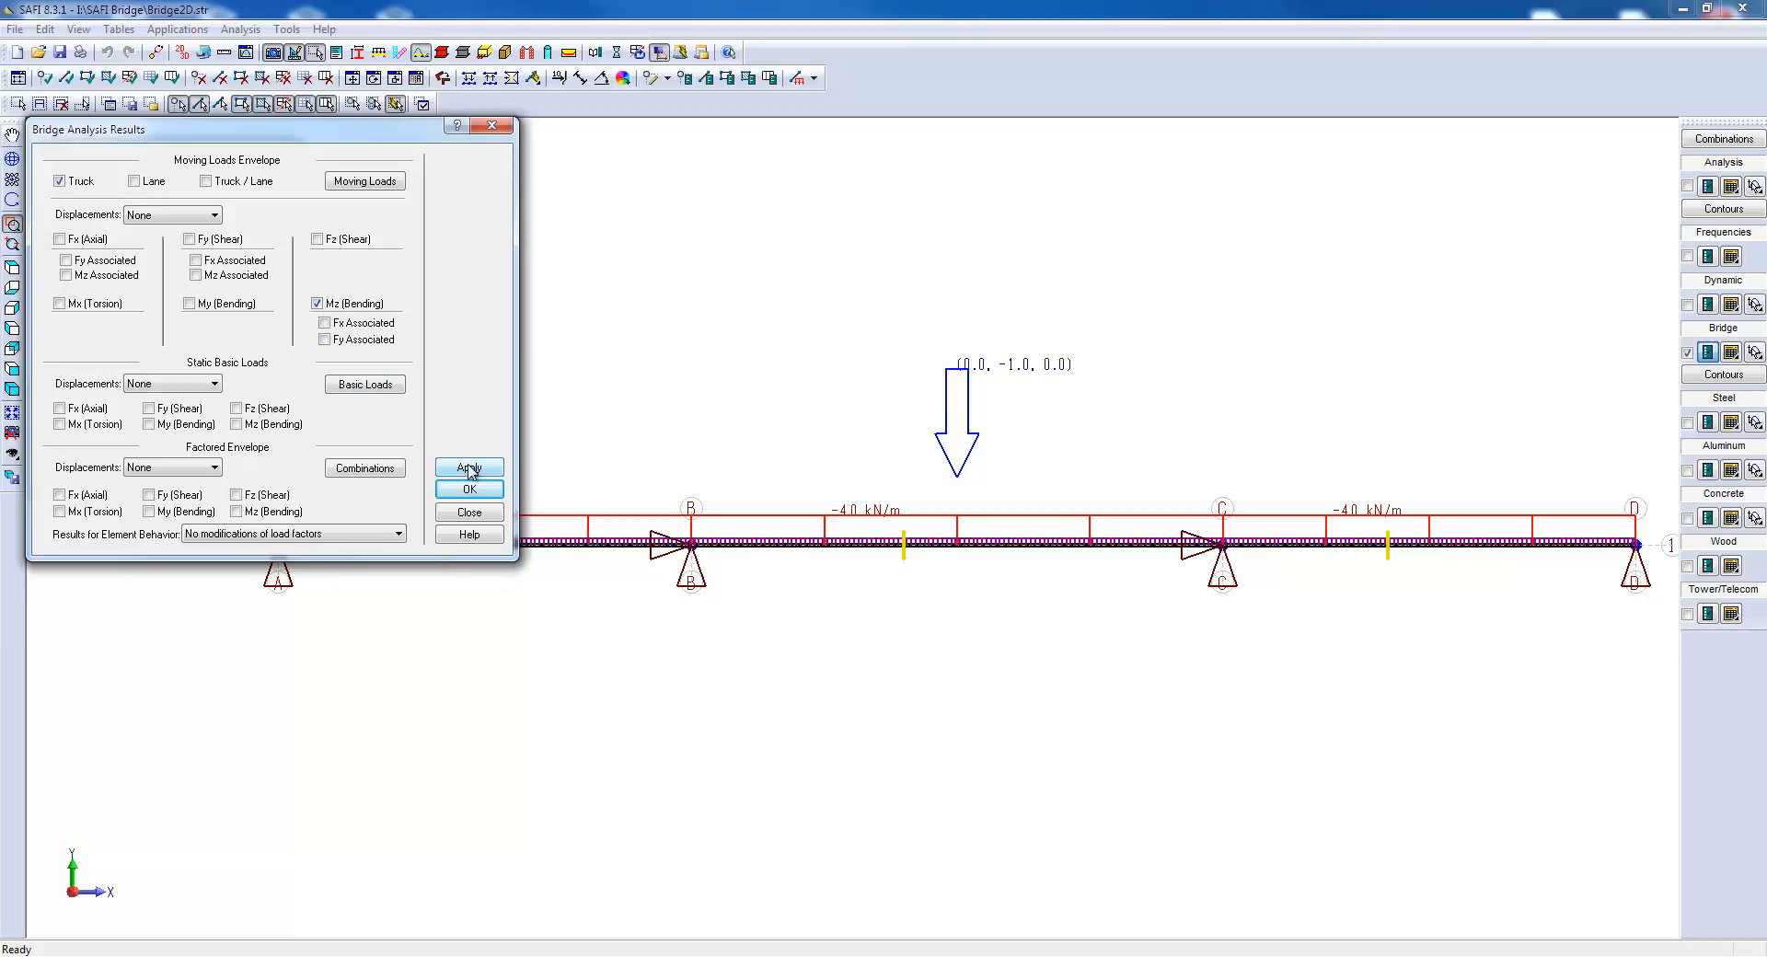
{"action": "left_click", "coordinate": [468, 468]}
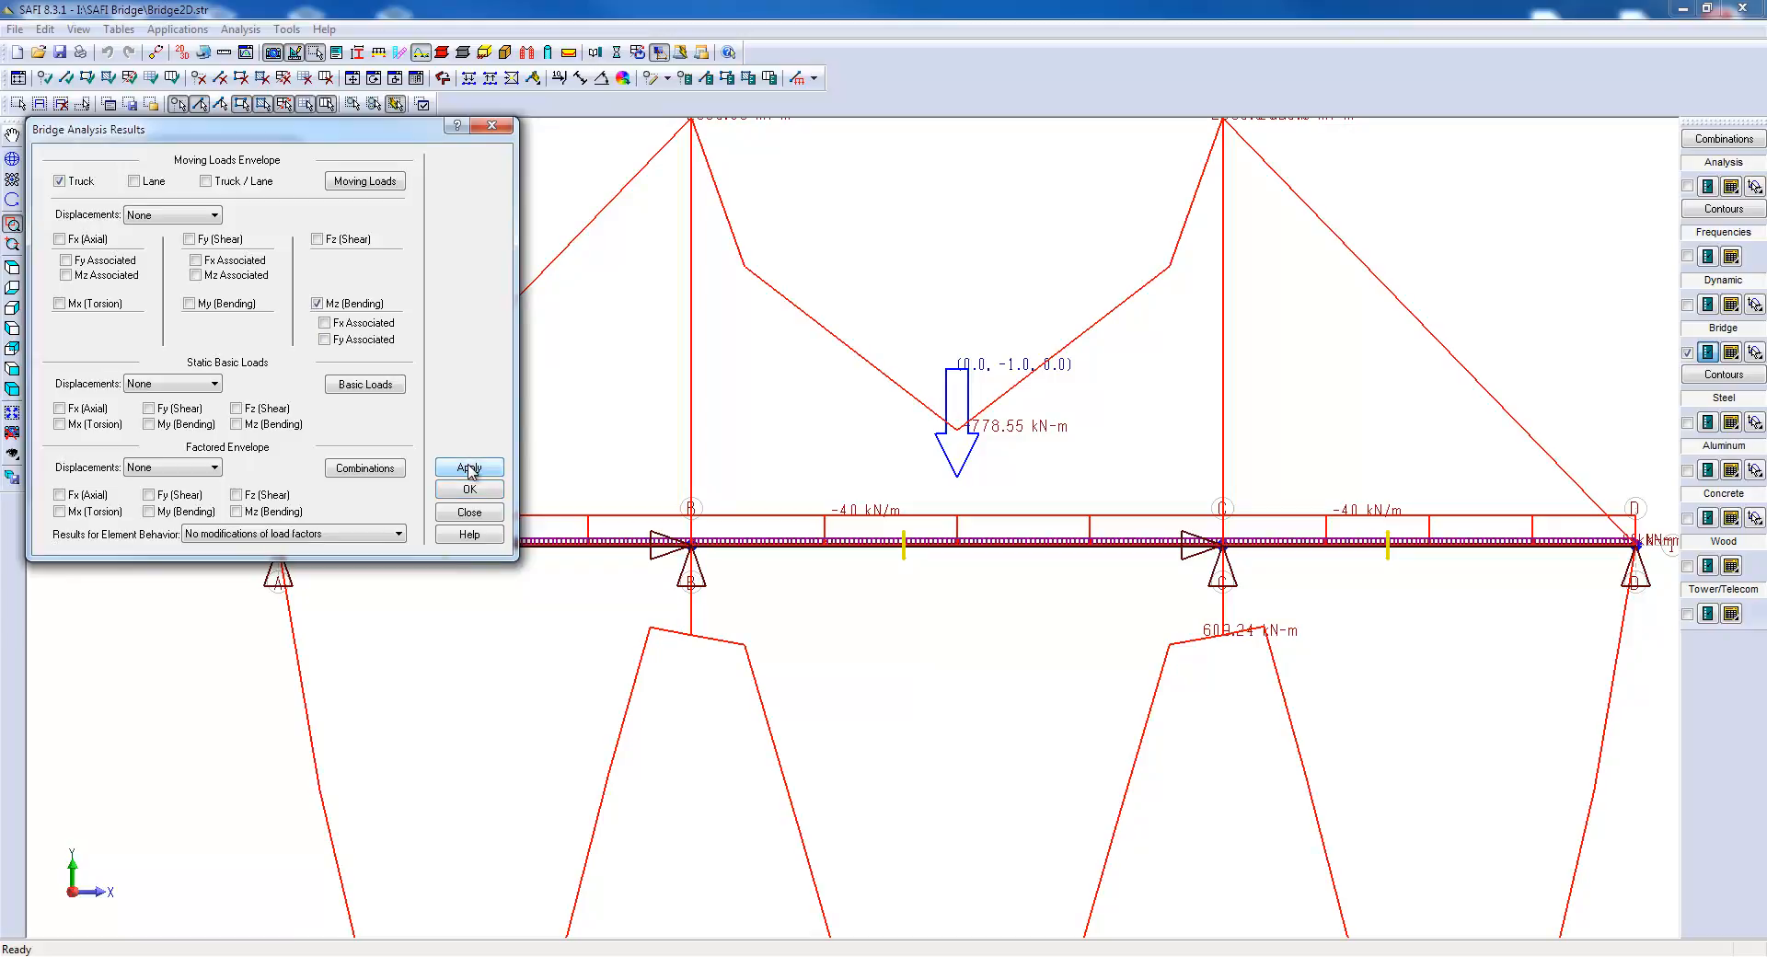
{"action": "left_click", "coordinate": [468, 466]}
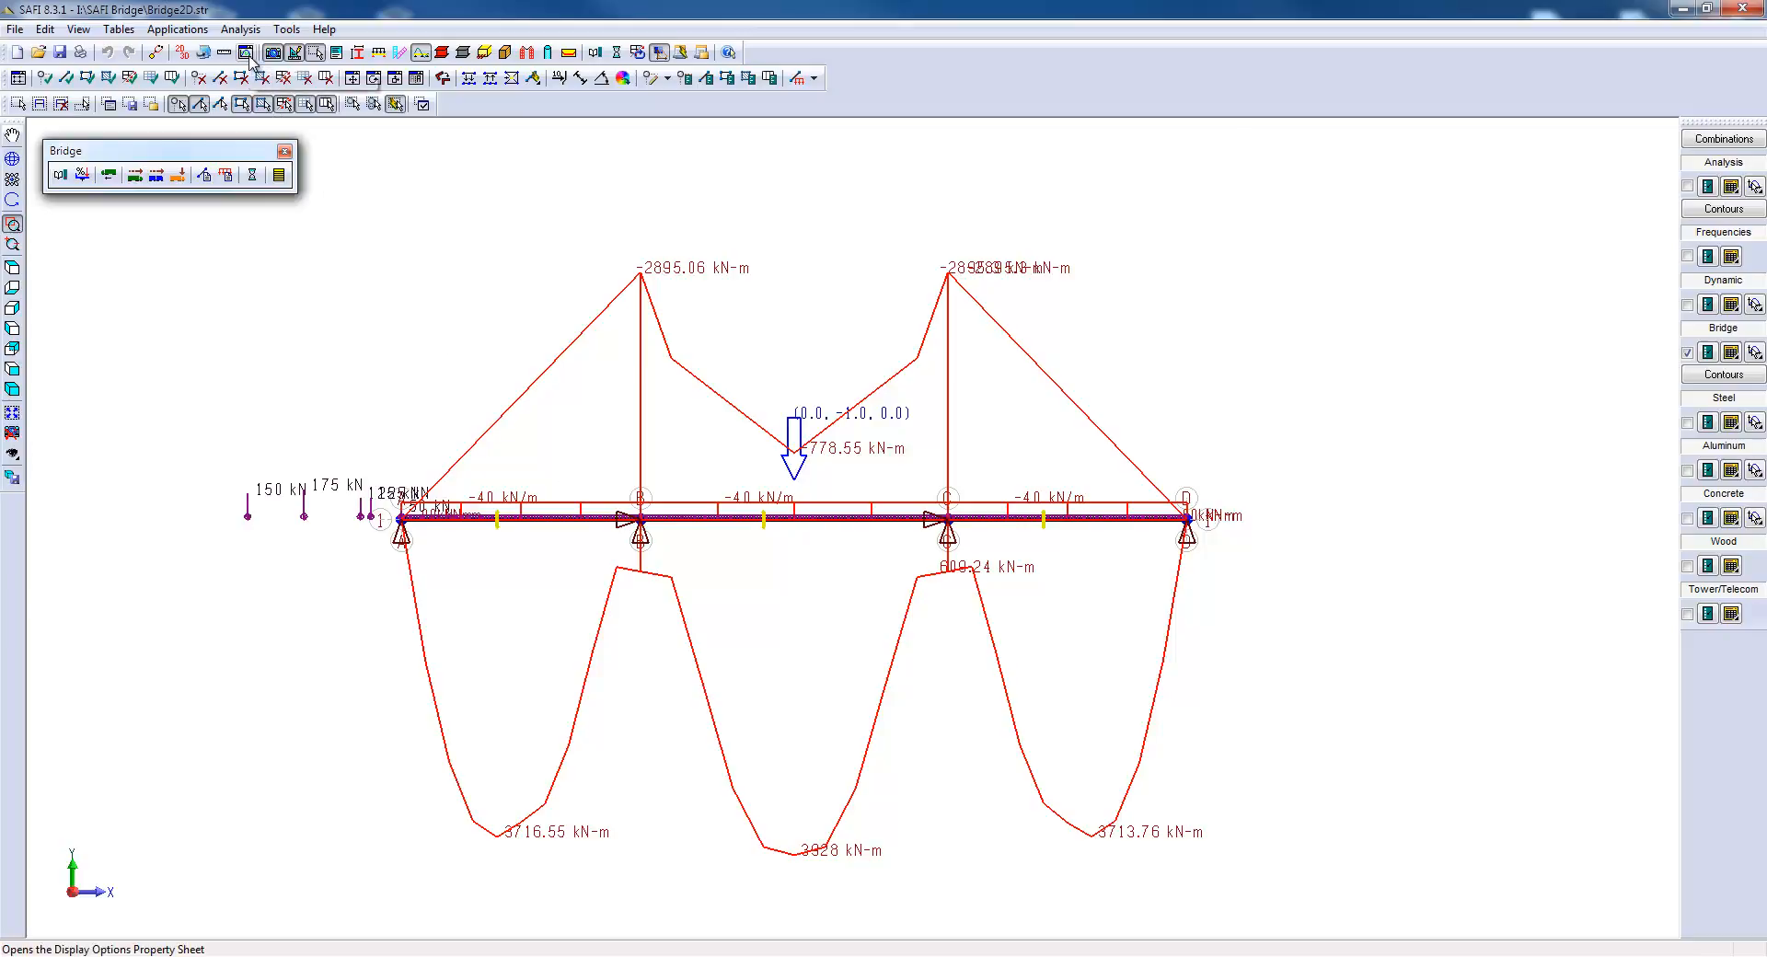
Set the analysis bending scale to 250 kN·m per metre in Display Options.
{"action": "left_click", "coordinate": [243, 54]}
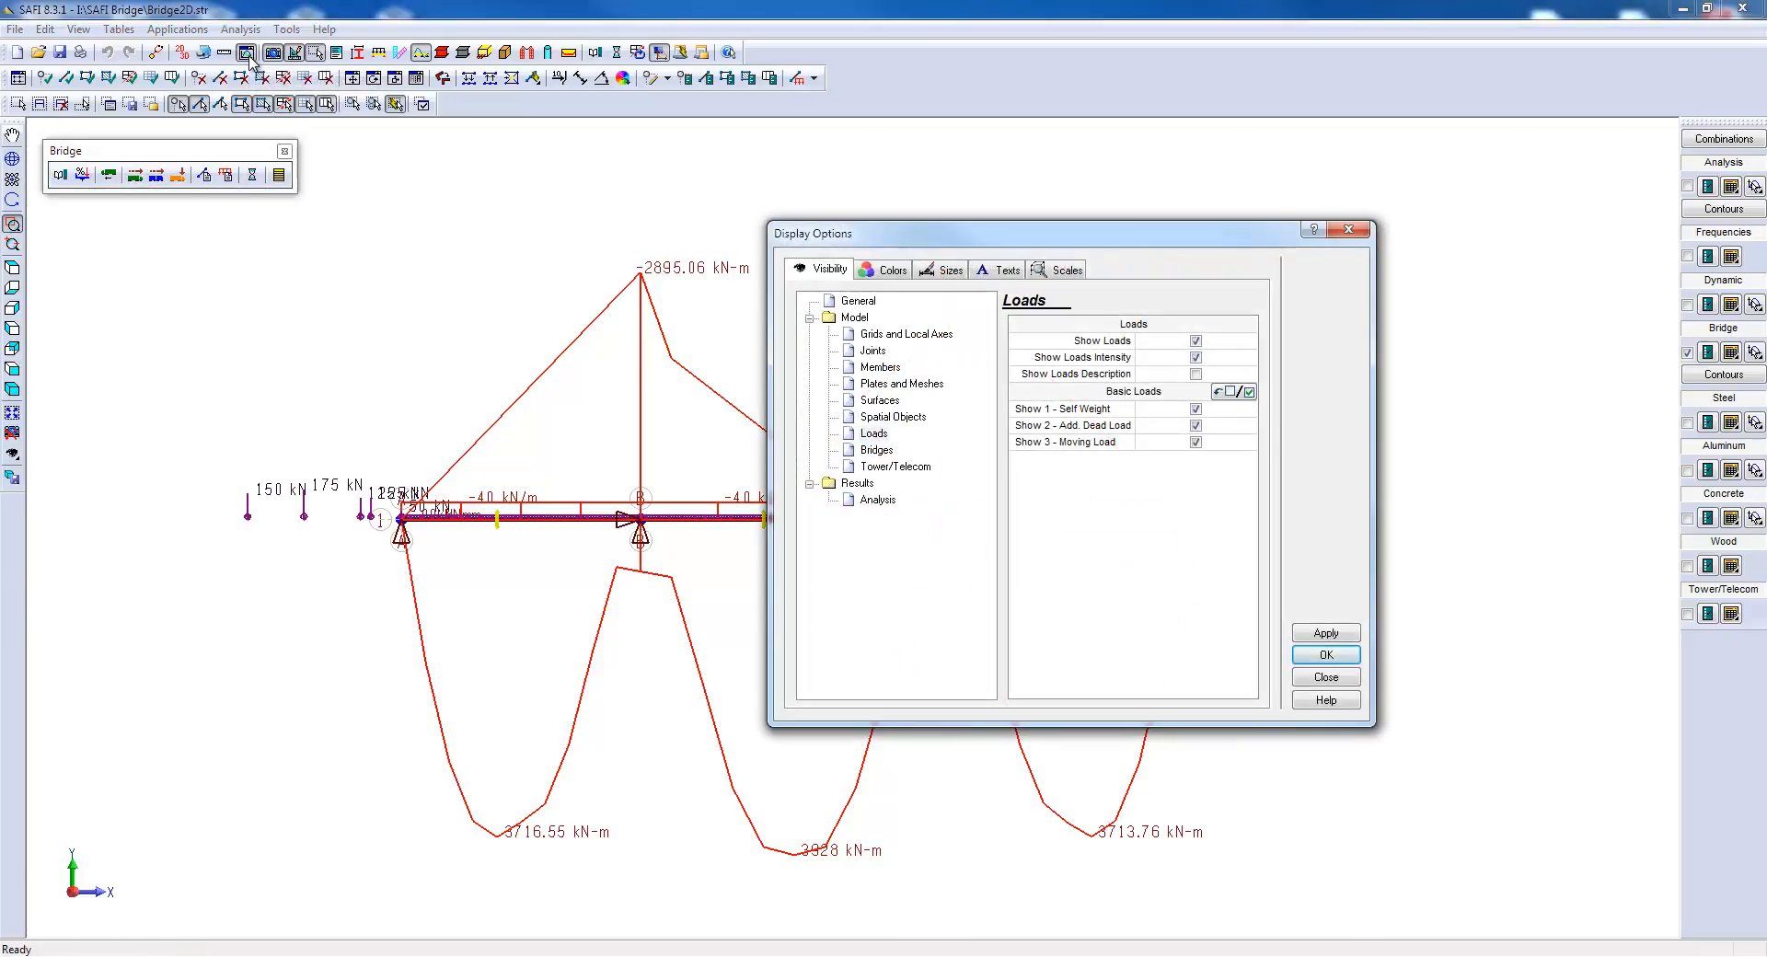
{"action": "left_click", "coordinate": [1064, 269]}
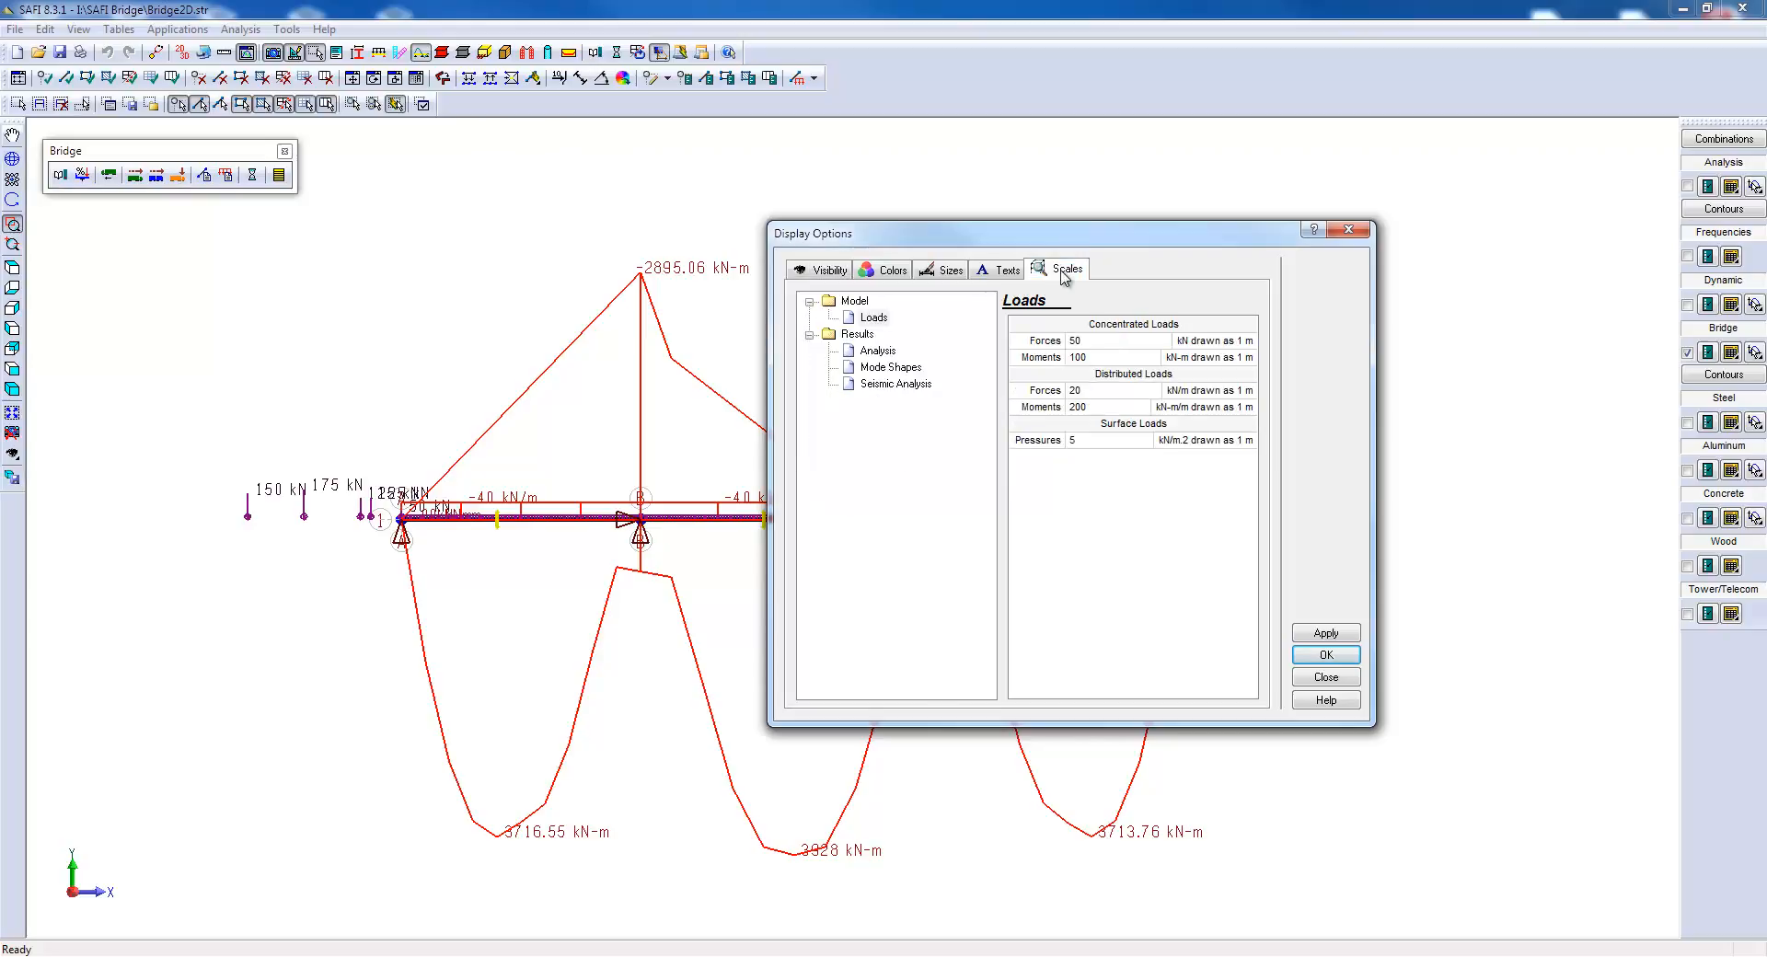
{"action": "mouse_move", "coordinate": [1055, 283]}
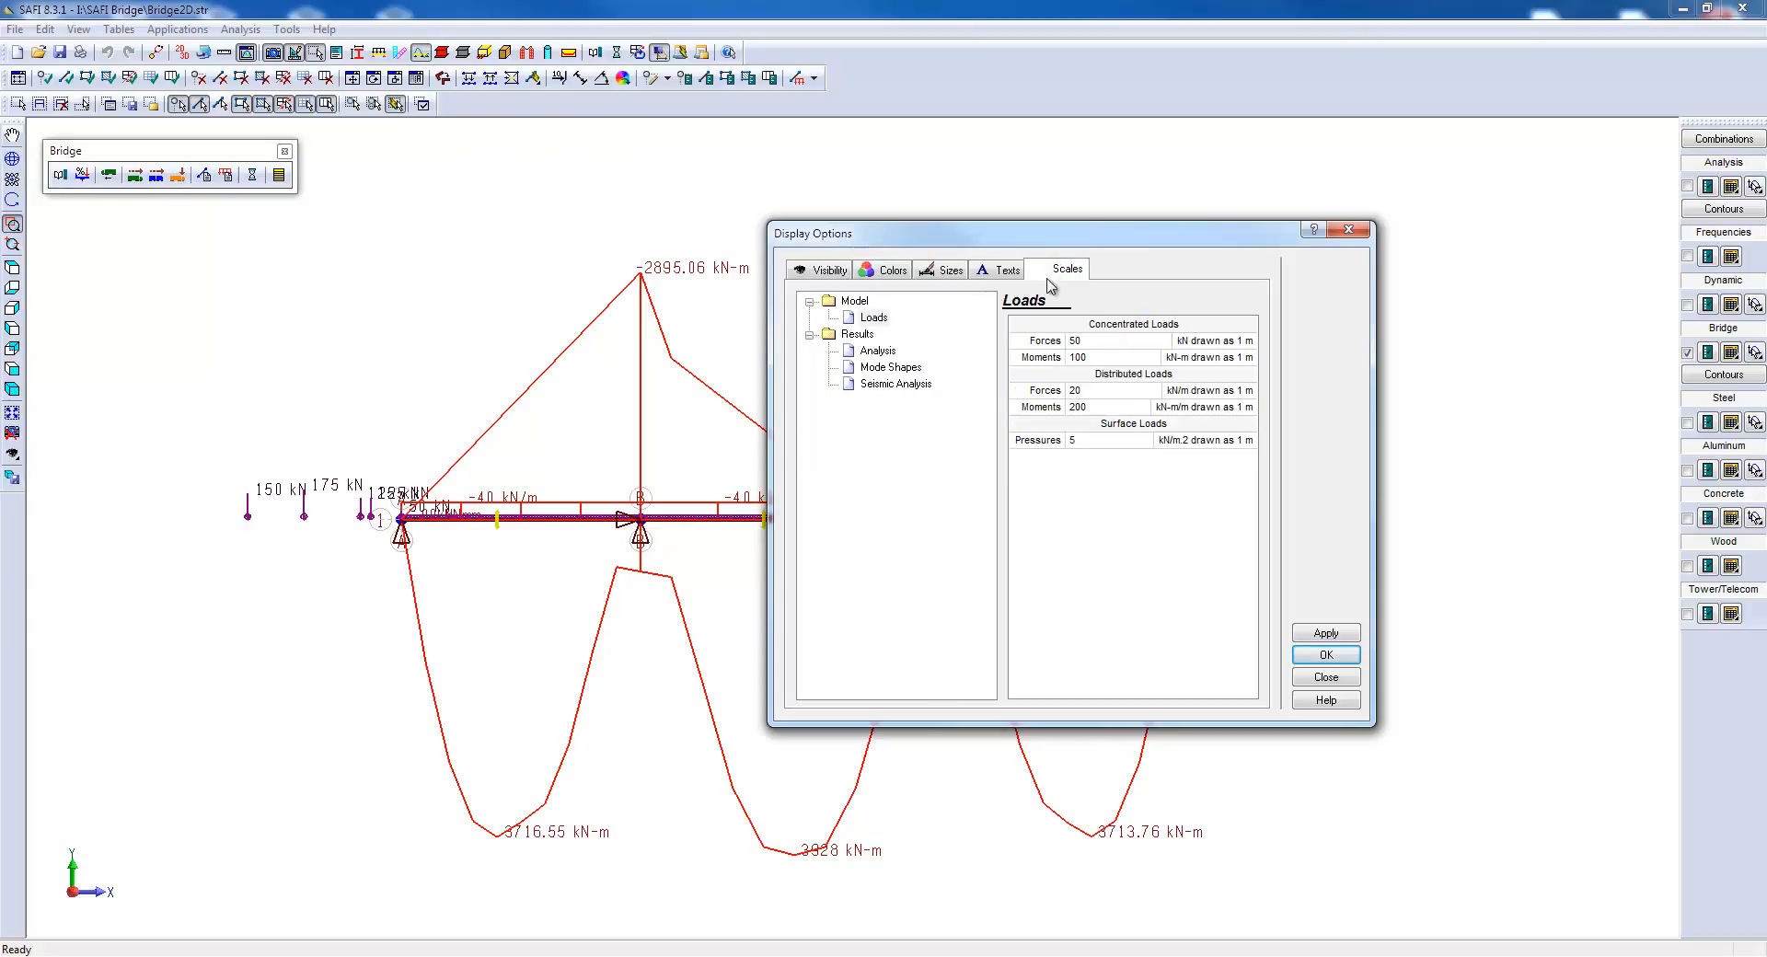
{"action": "left_click", "coordinate": [877, 351]}
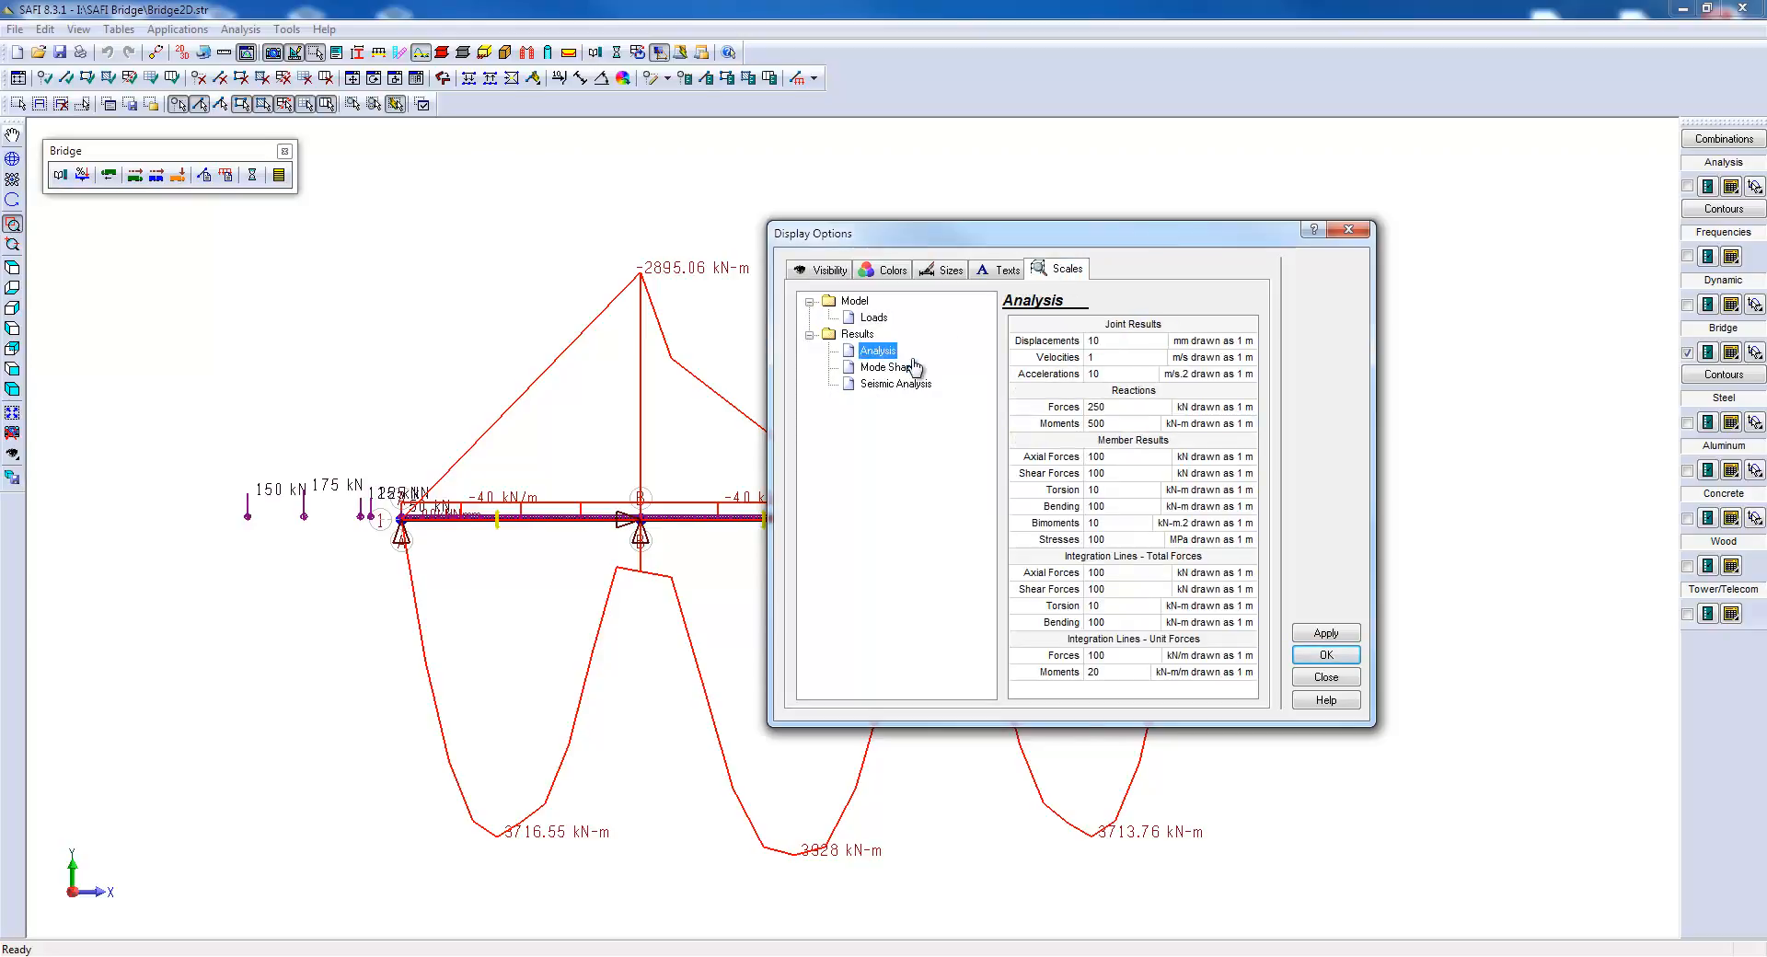
{"action": "mouse_move", "coordinate": [1065, 470]}
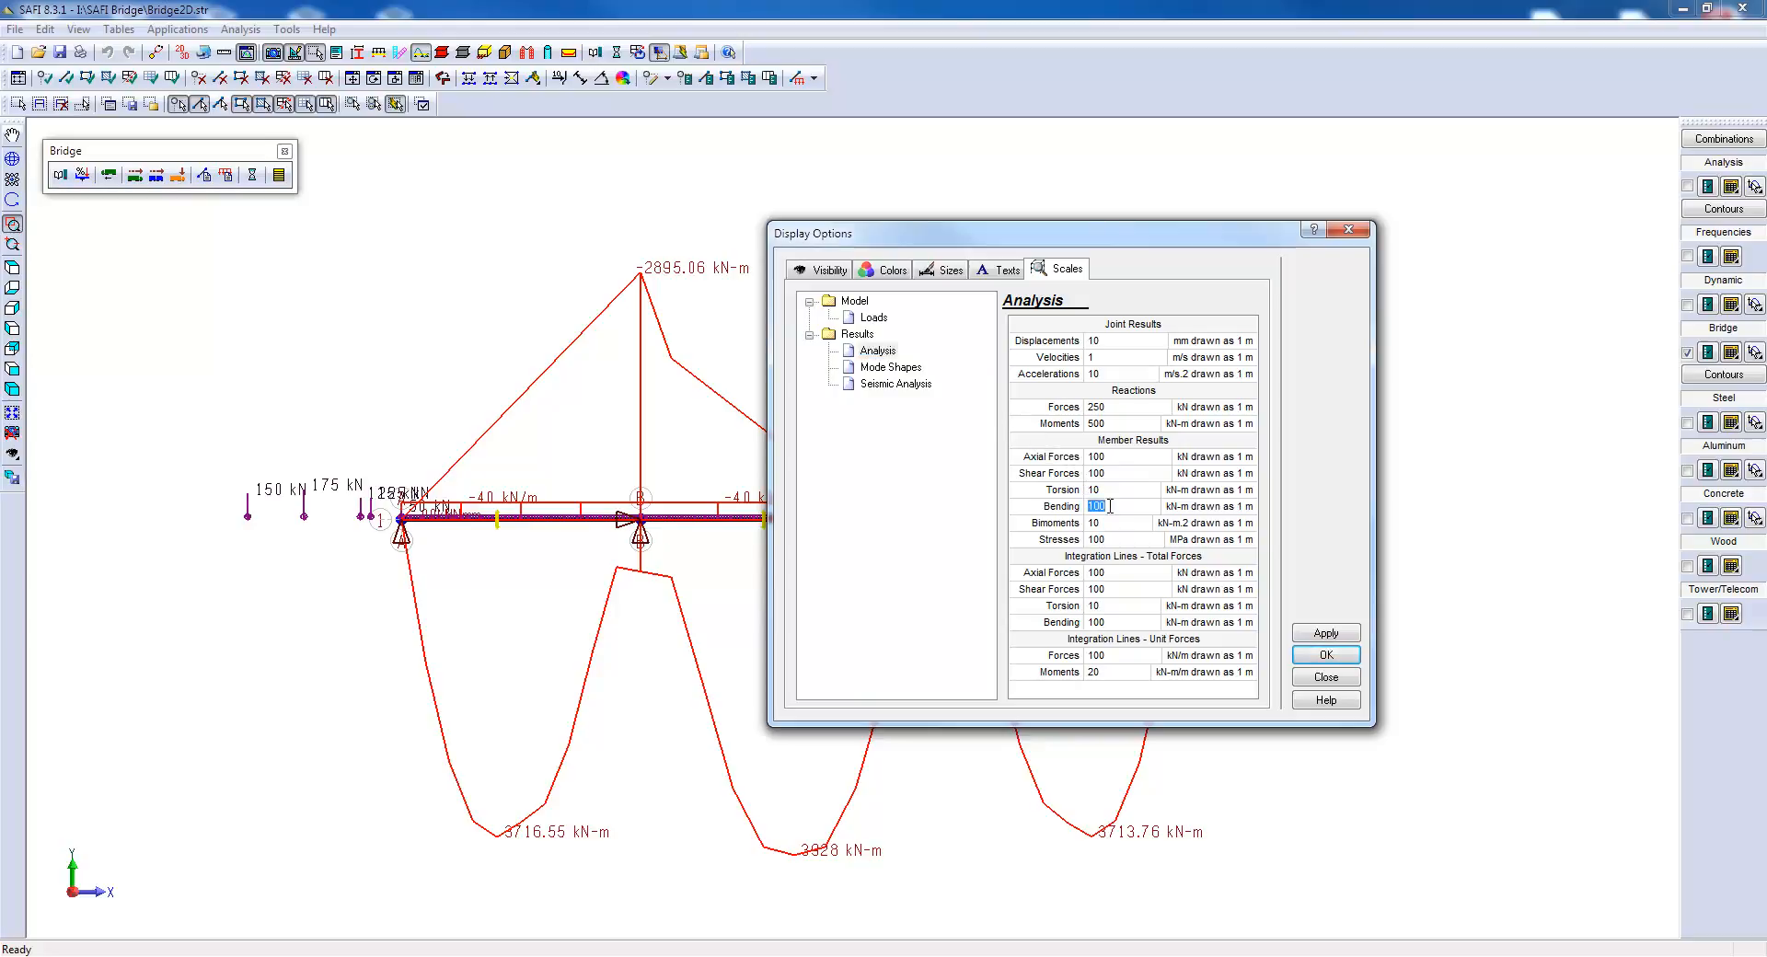
{"action": "type", "text": "250"}
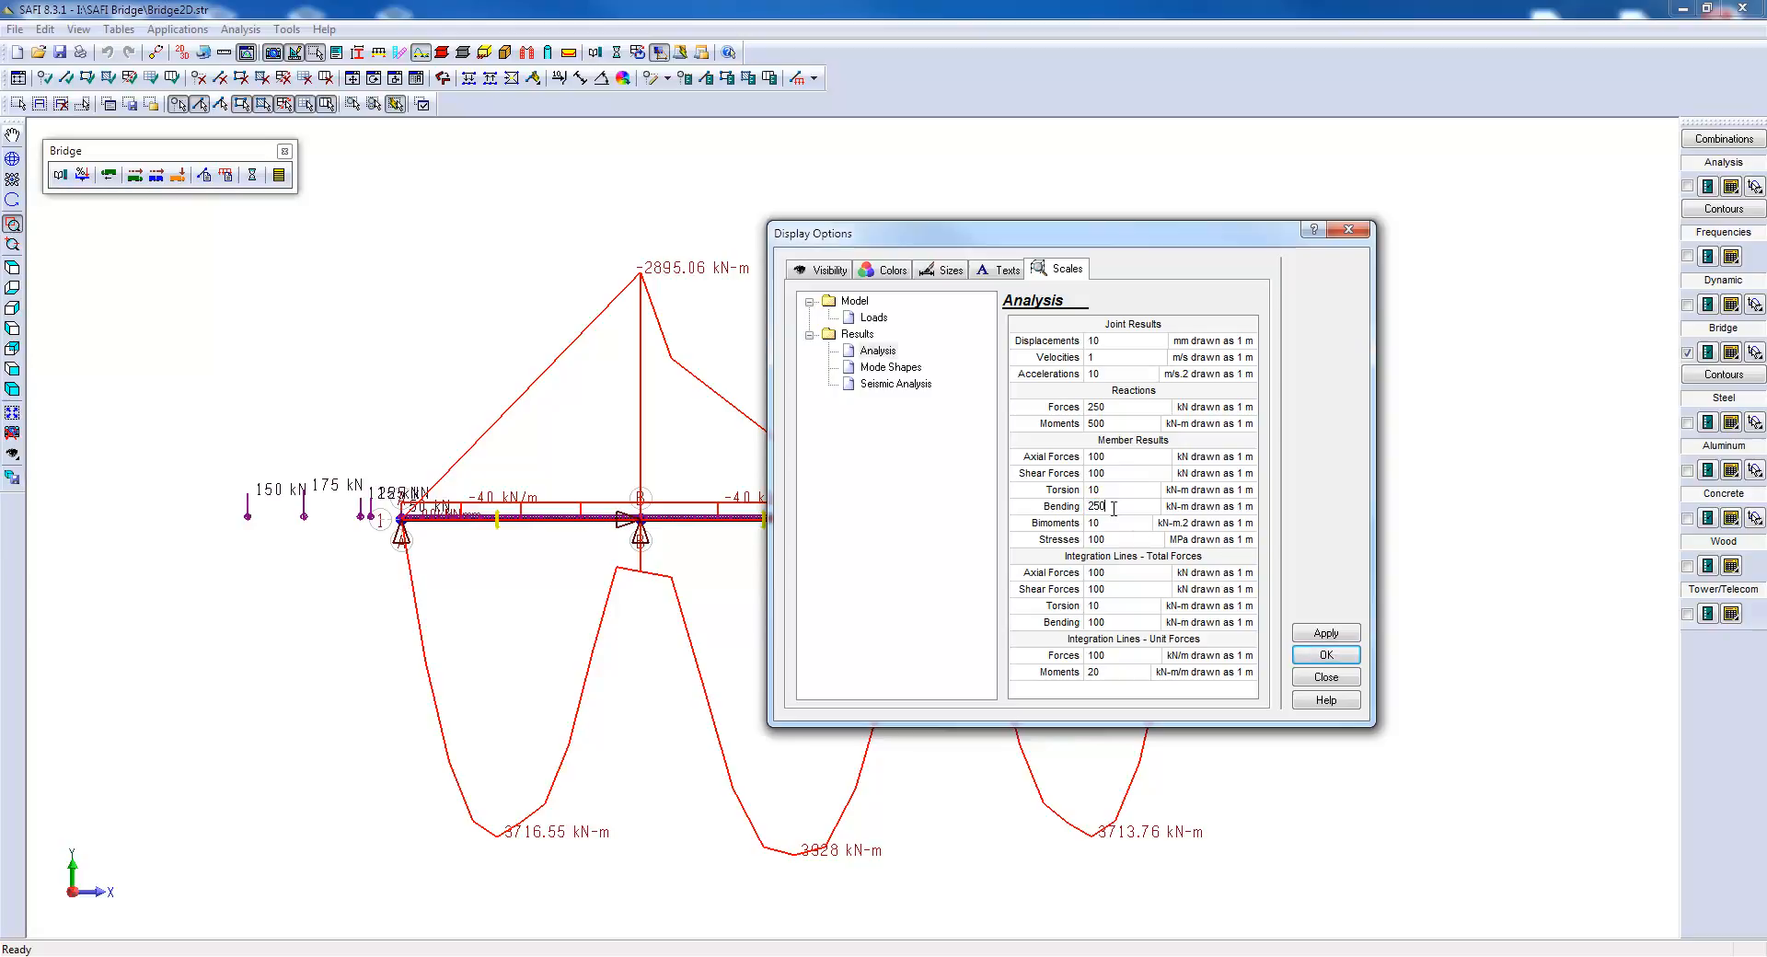
{"action": "left_click", "coordinate": [1325, 632]}
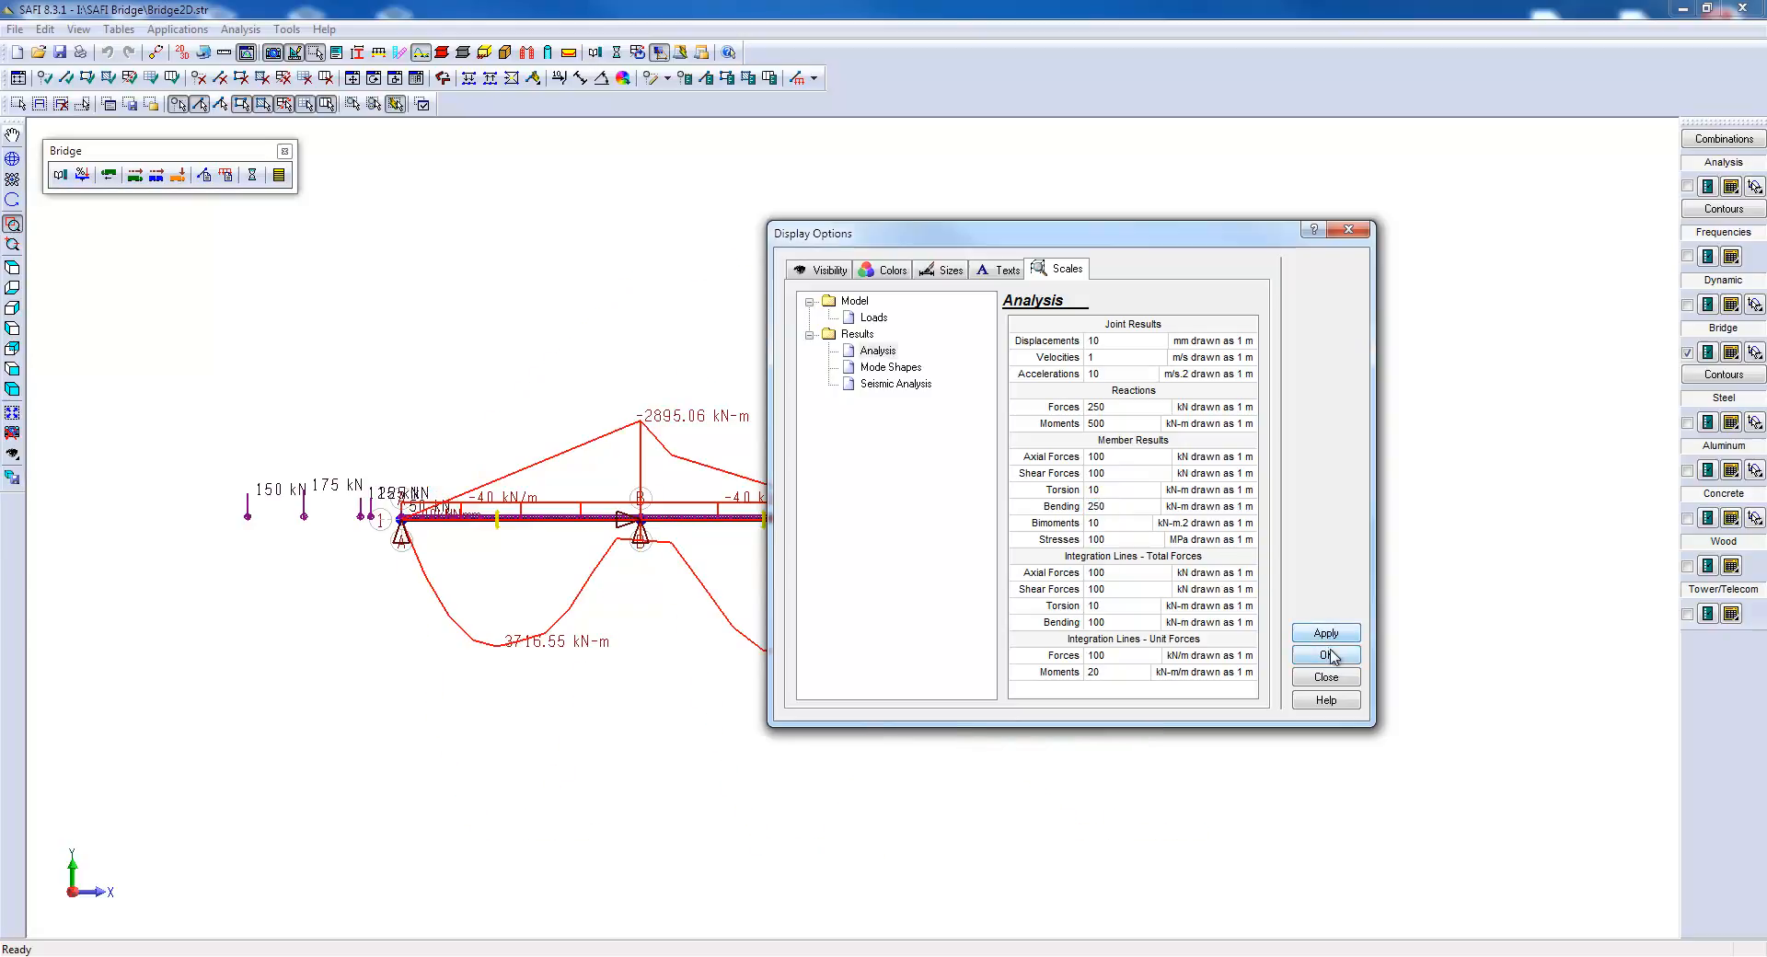
{"action": "left_click", "coordinate": [1325, 655]}
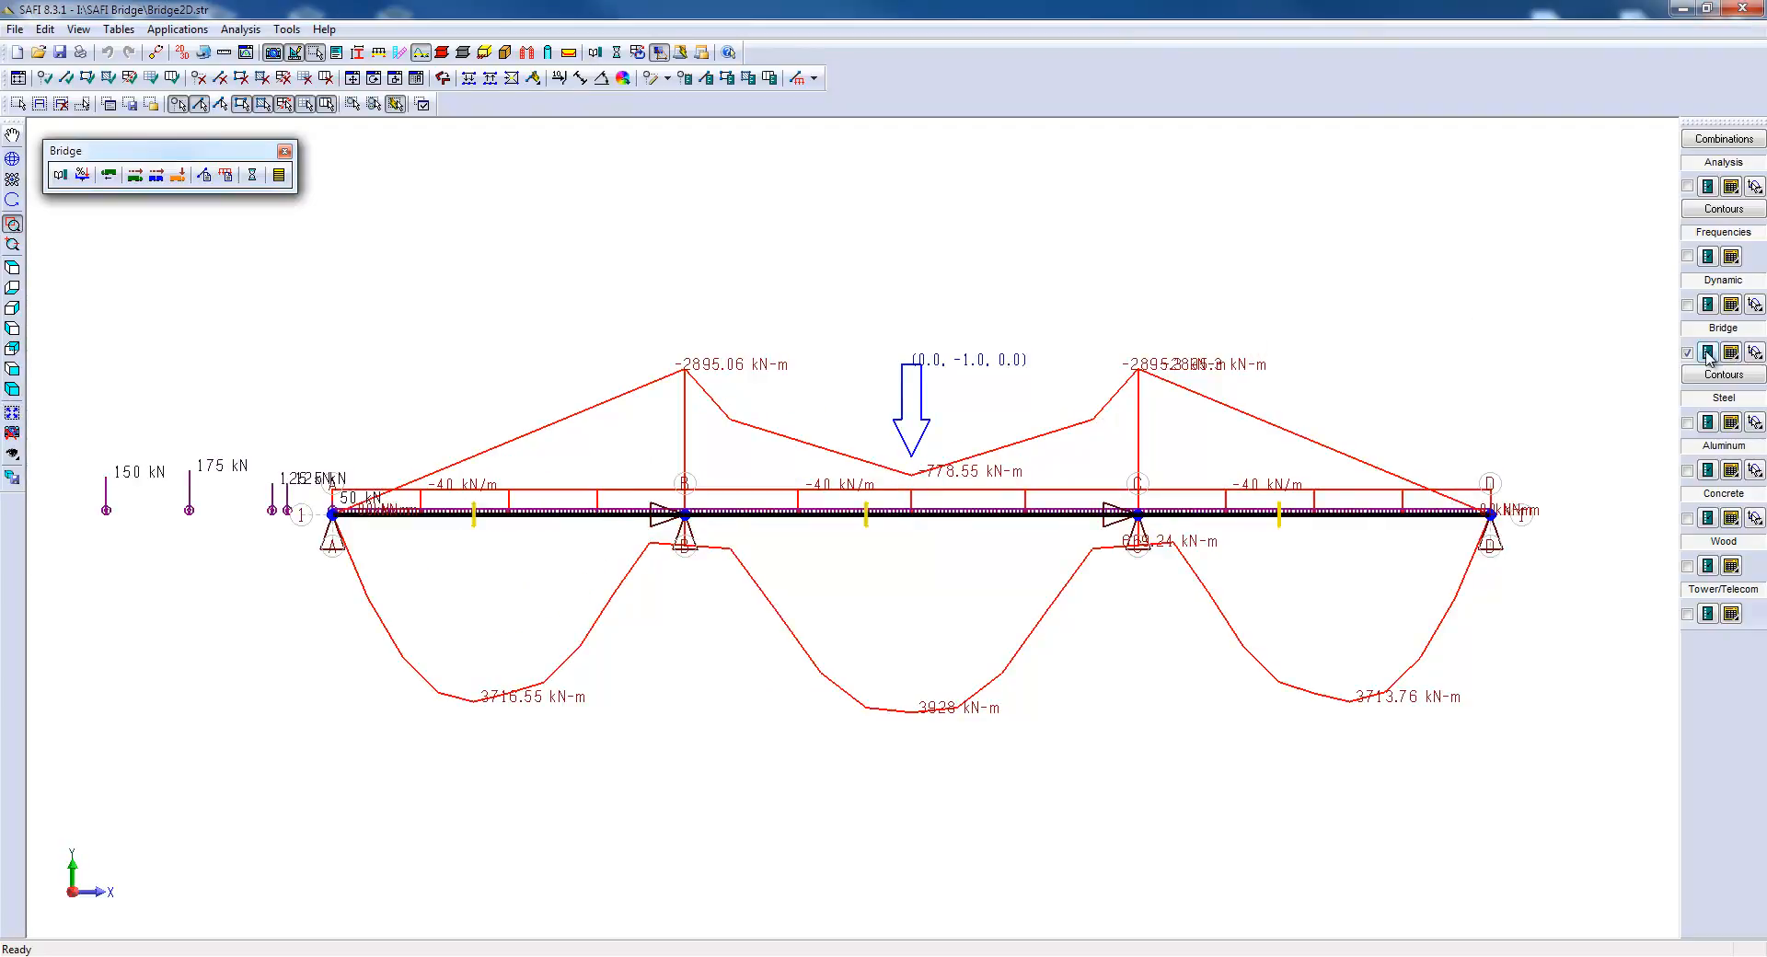
Overlay the lane-load moment envelope on the truck envelope.
{"action": "left_click", "coordinate": [1705, 351]}
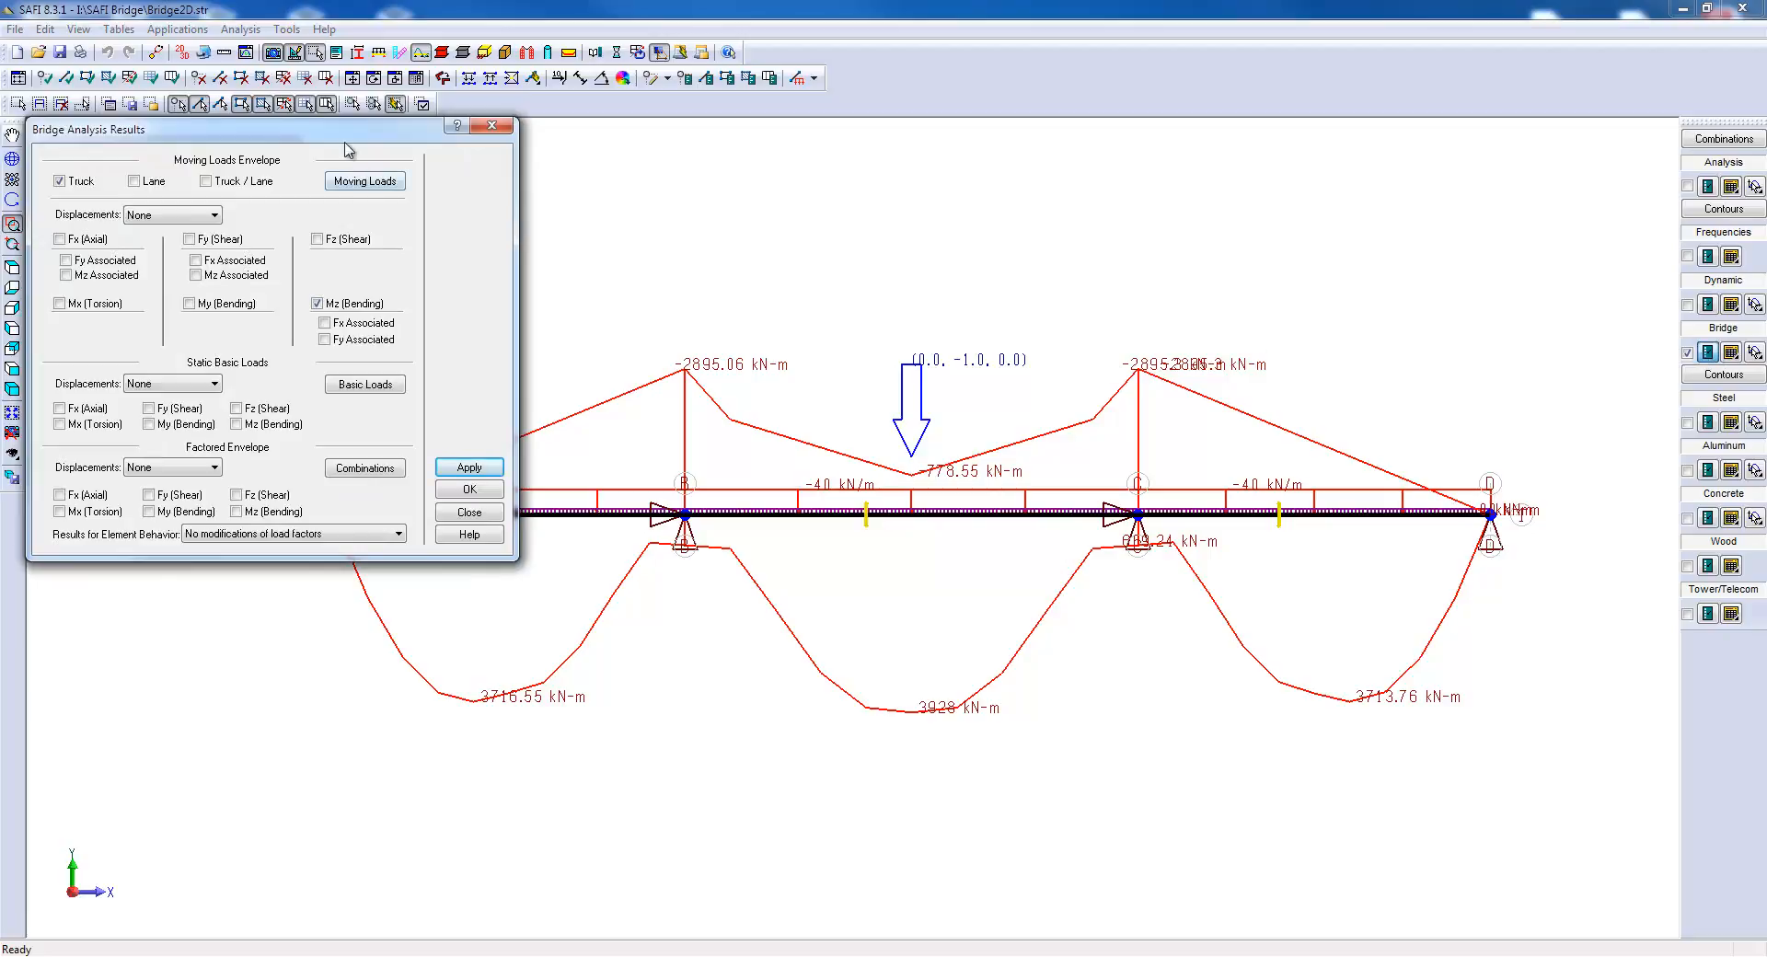
{"action": "left_click", "coordinate": [134, 182]}
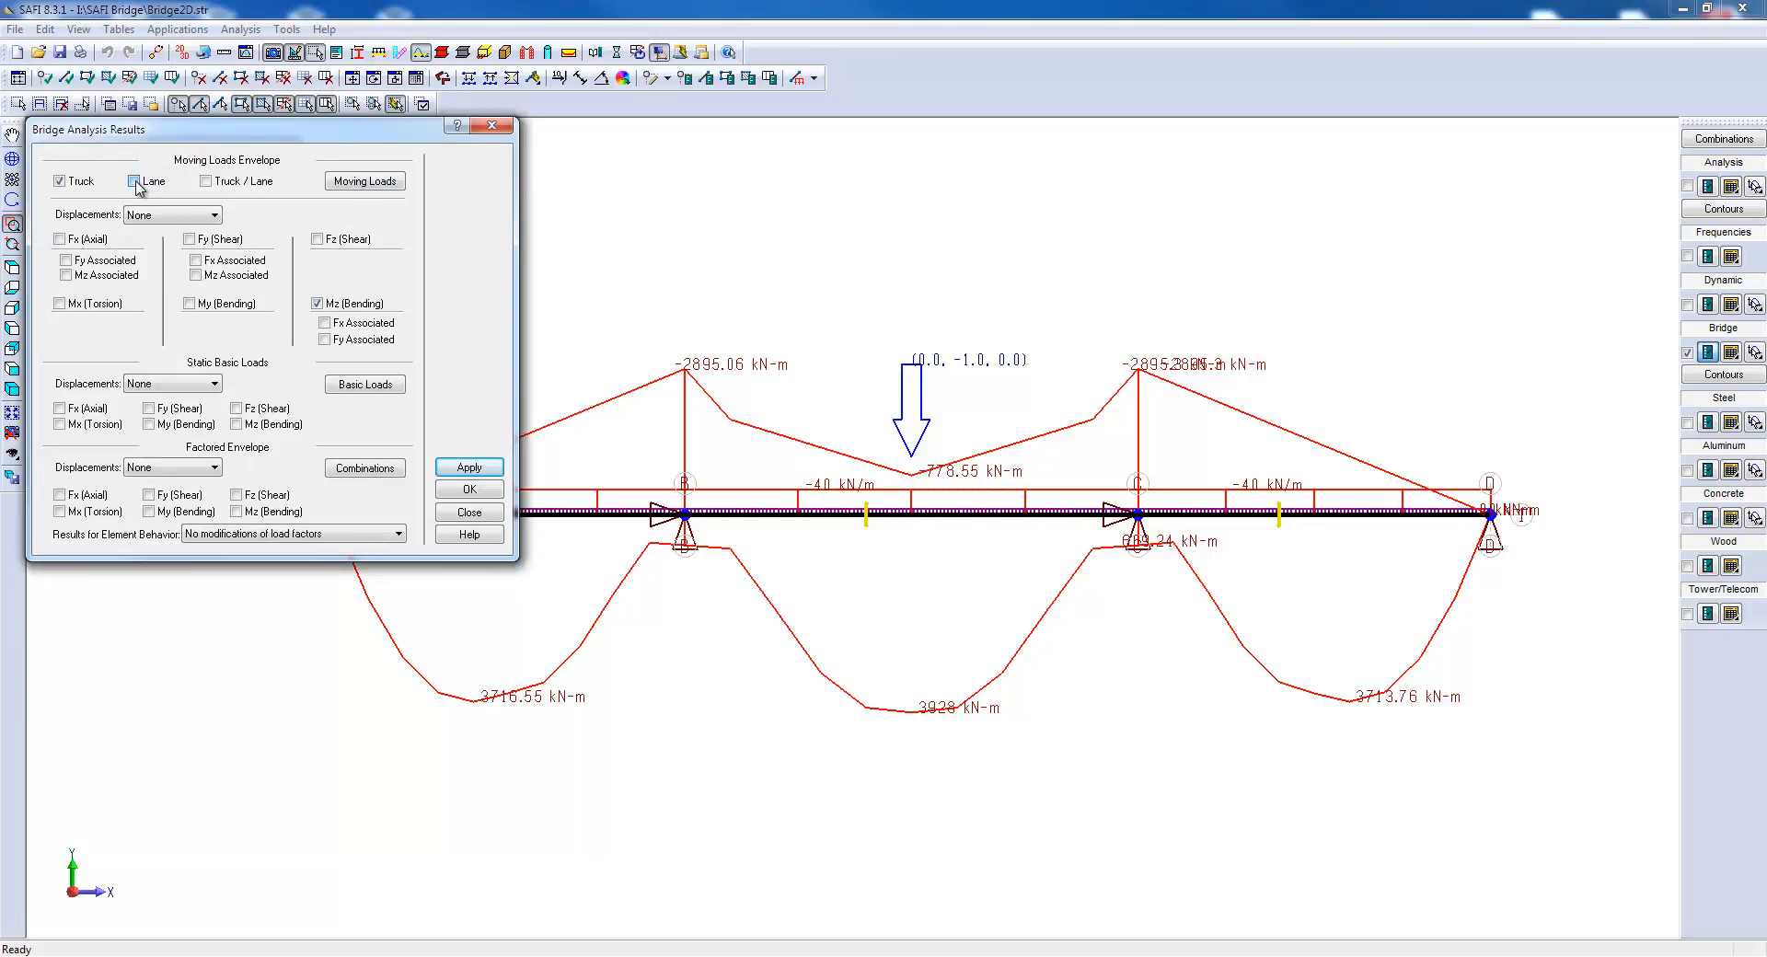
{"action": "left_click", "coordinate": [466, 466]}
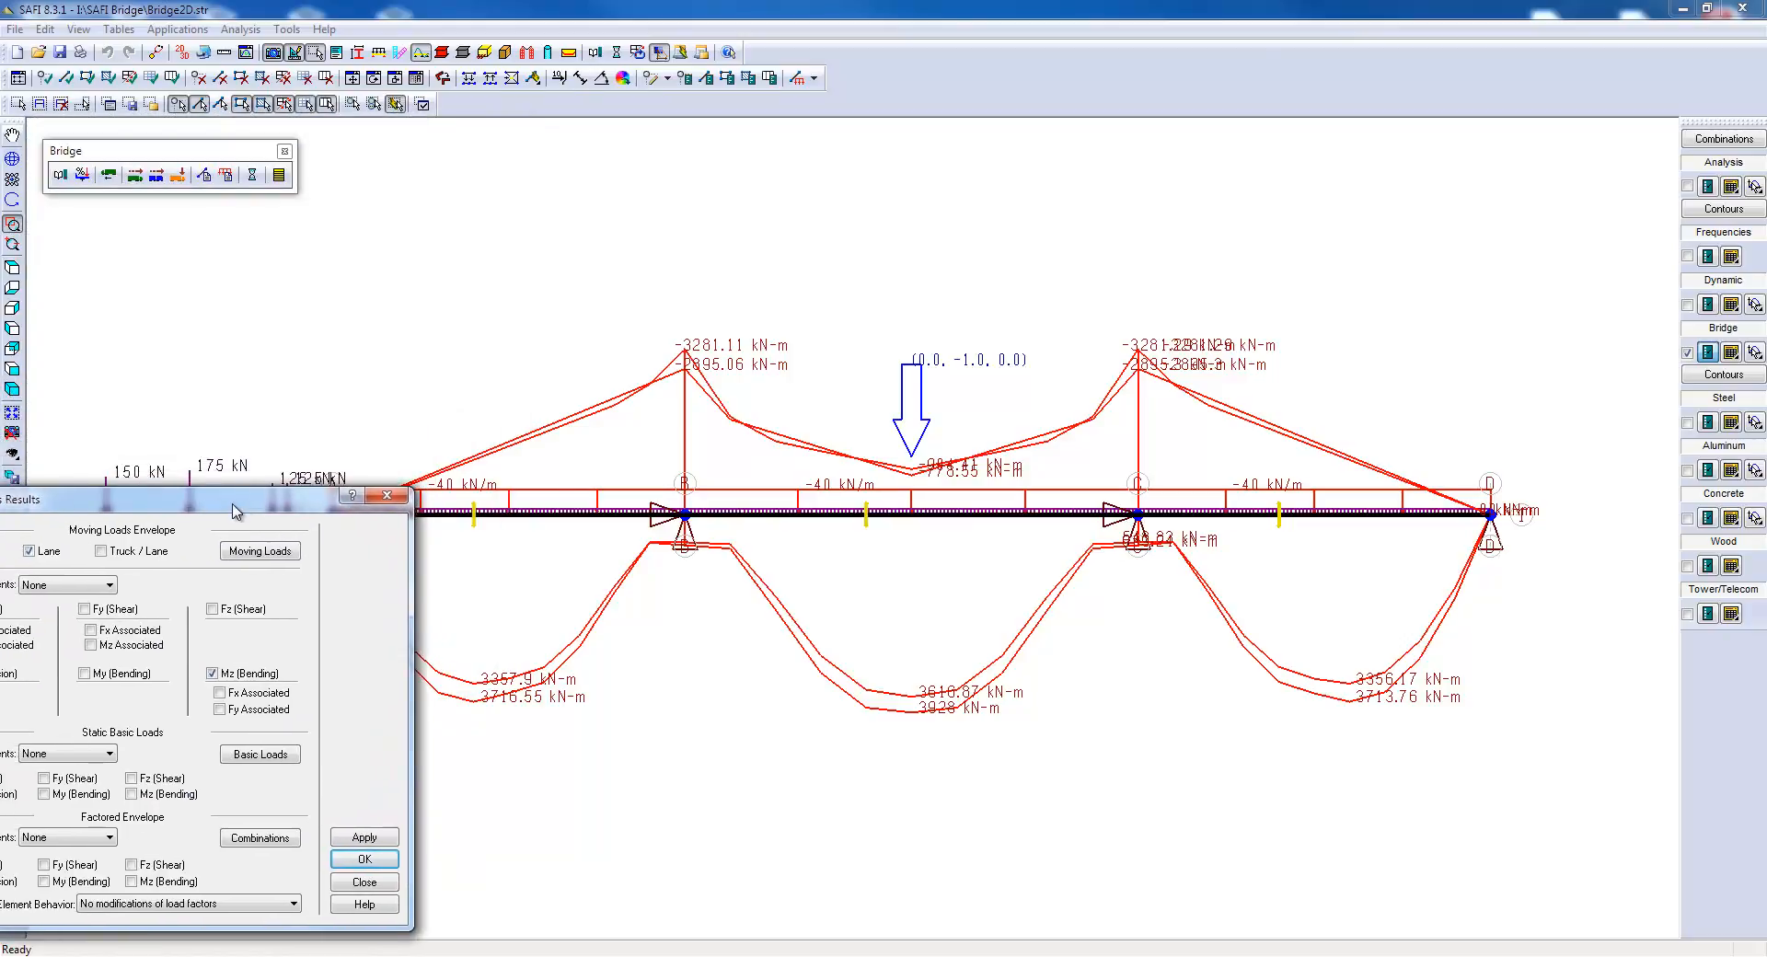
Replace the separate truck and lane envelopes with the combined Truck / Lane envelope.
{"action": "left_click_drag", "start_coordinate": [231, 506], "coordinate": [326, 515]}
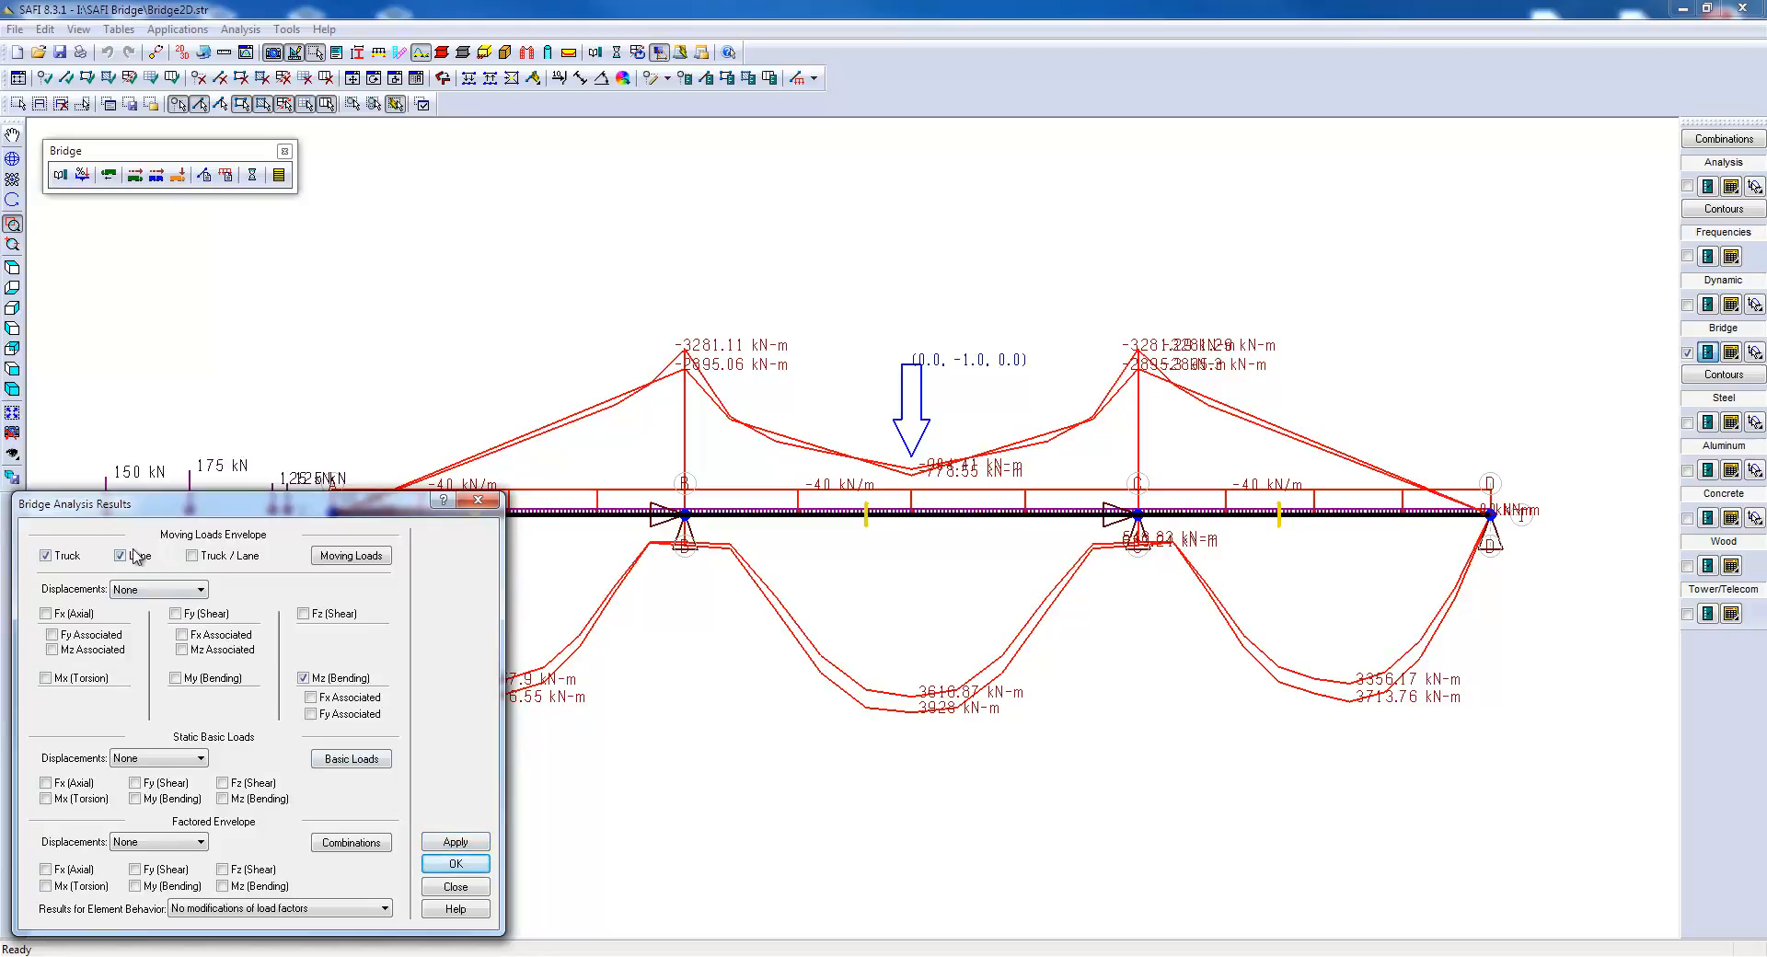
{"action": "left_click", "coordinate": [45, 555]}
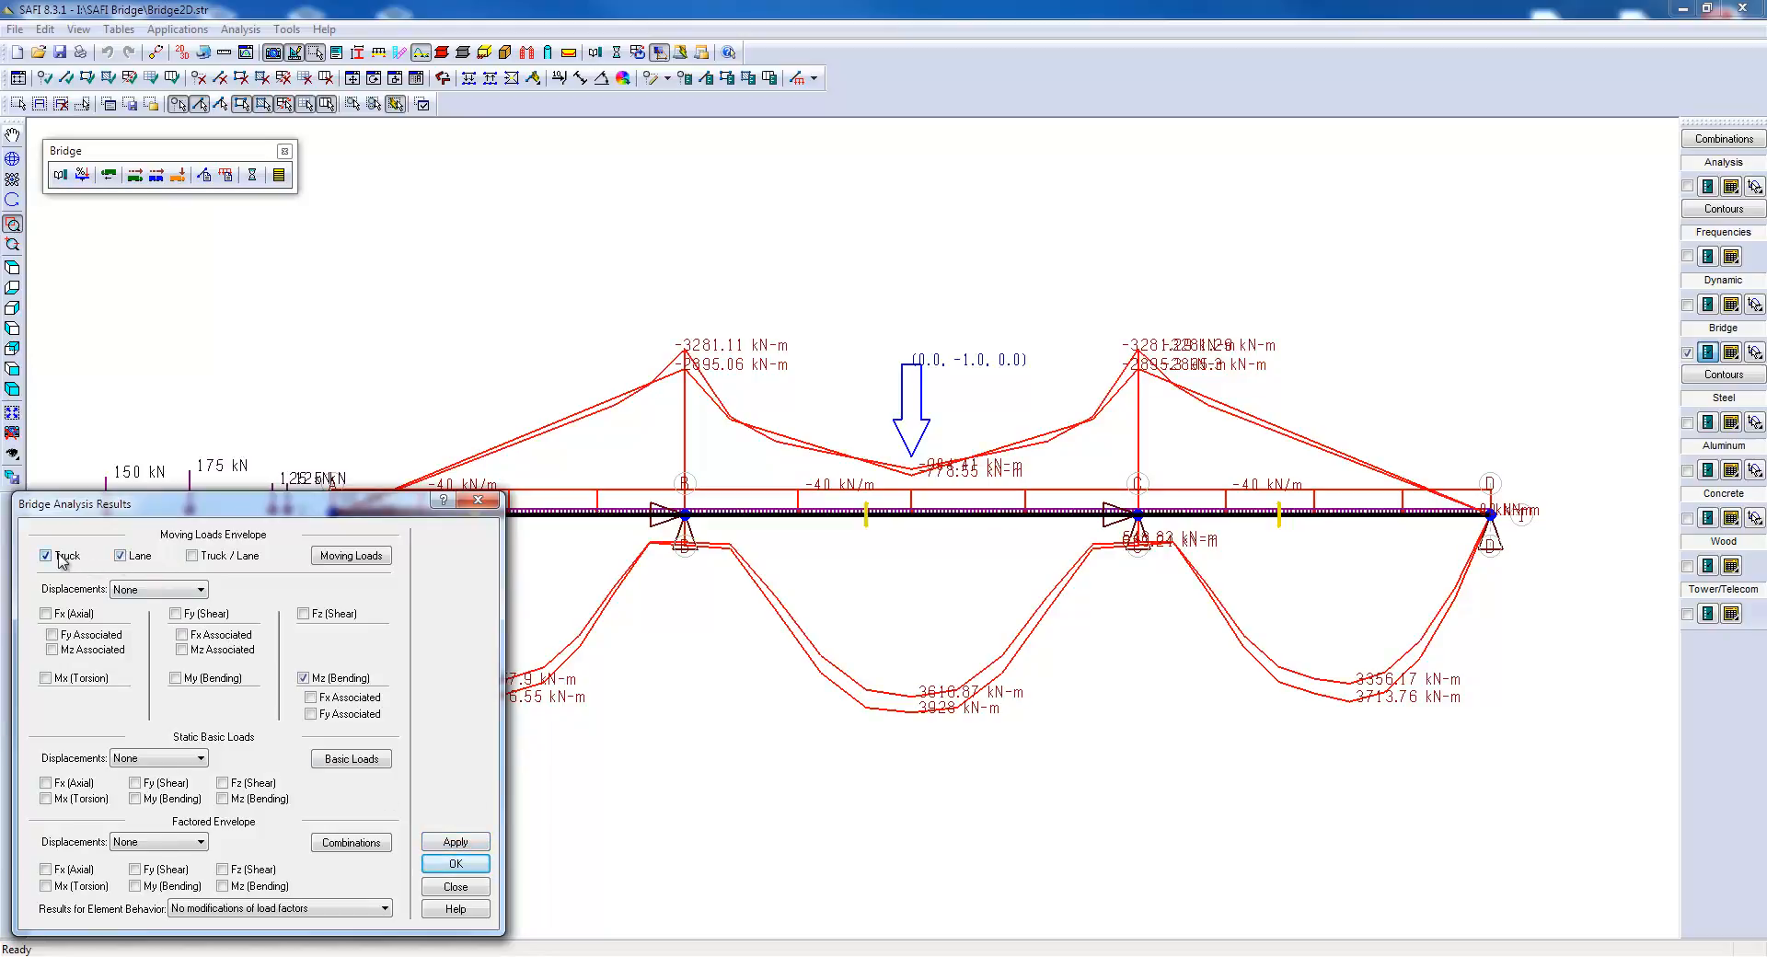
{"action": "left_click", "coordinate": [193, 556]}
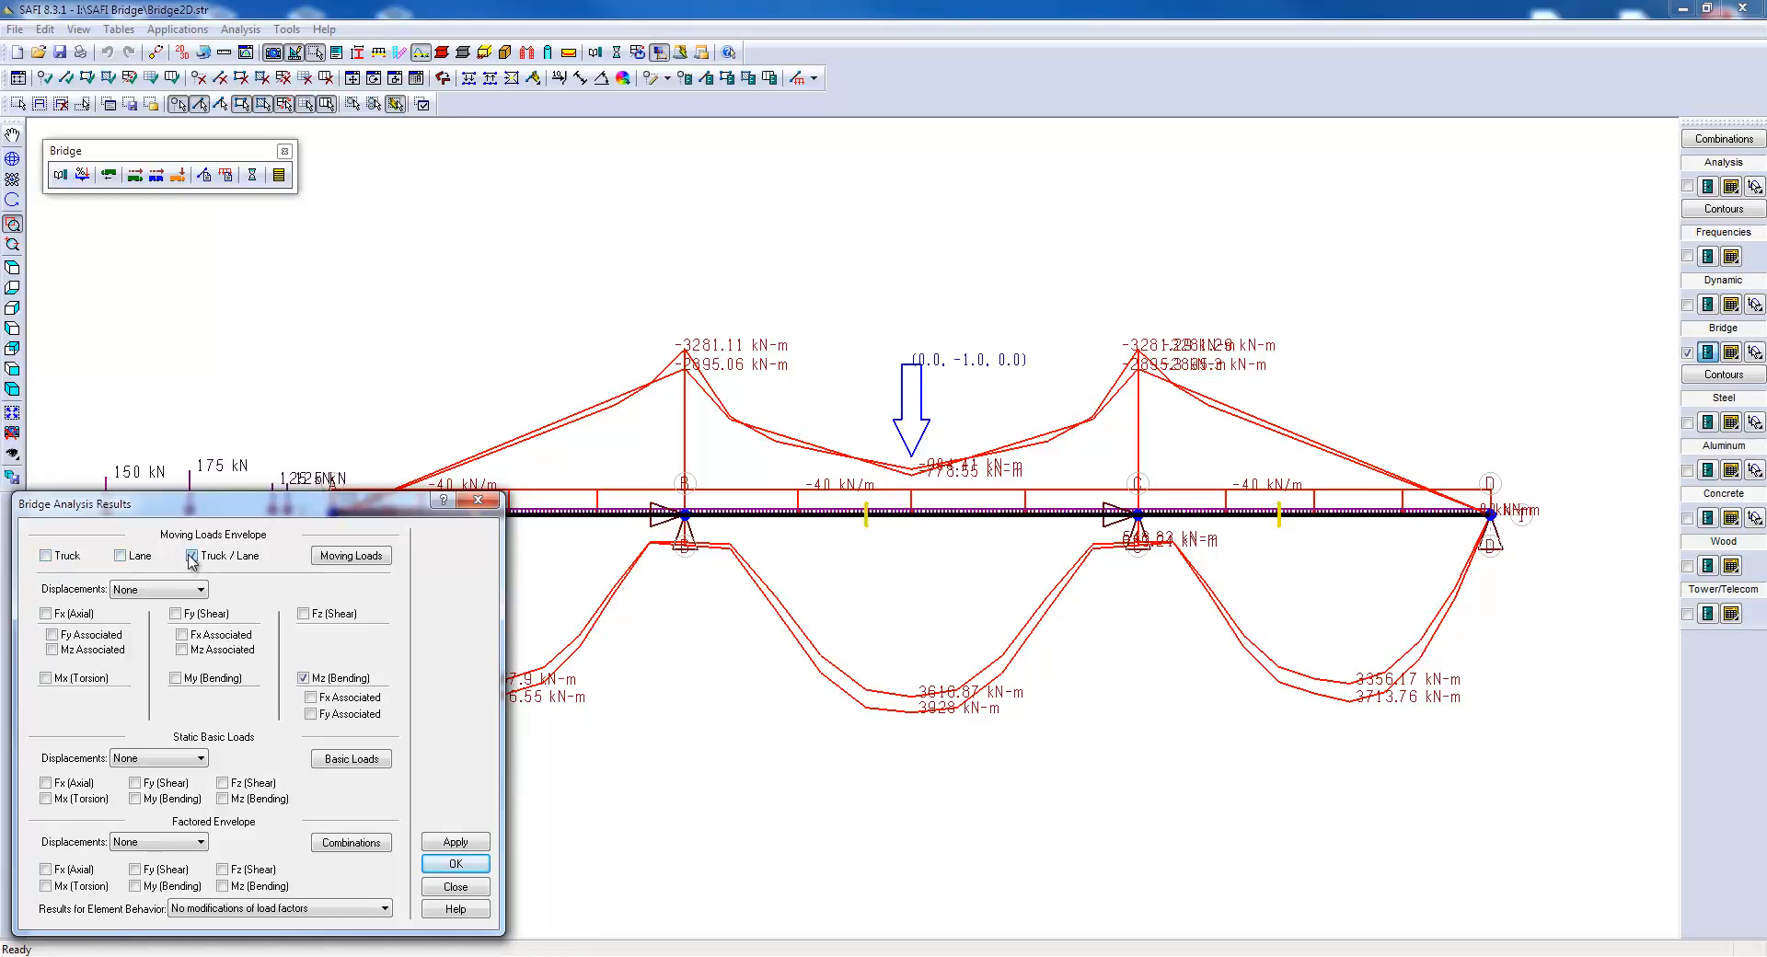
{"action": "left_click", "coordinate": [453, 841]}
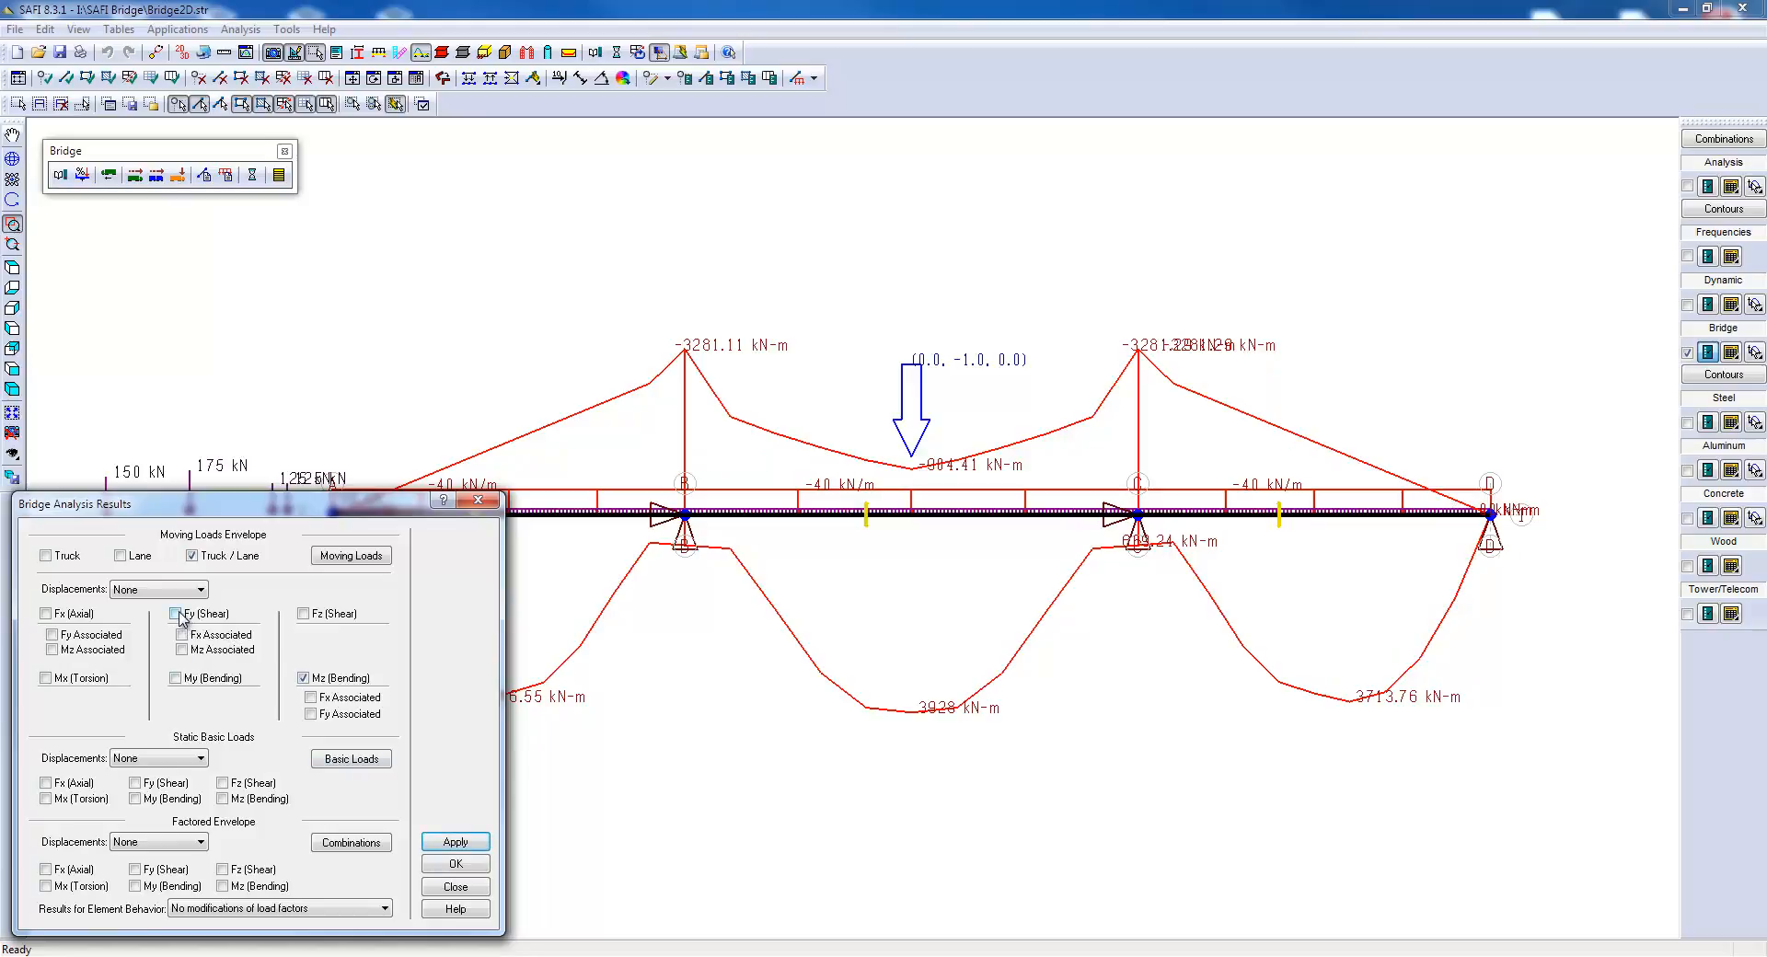
Show the Truck / Lane Fy shear envelope, scaled at 250 kN per metre.
{"action": "left_click", "coordinate": [453, 841]}
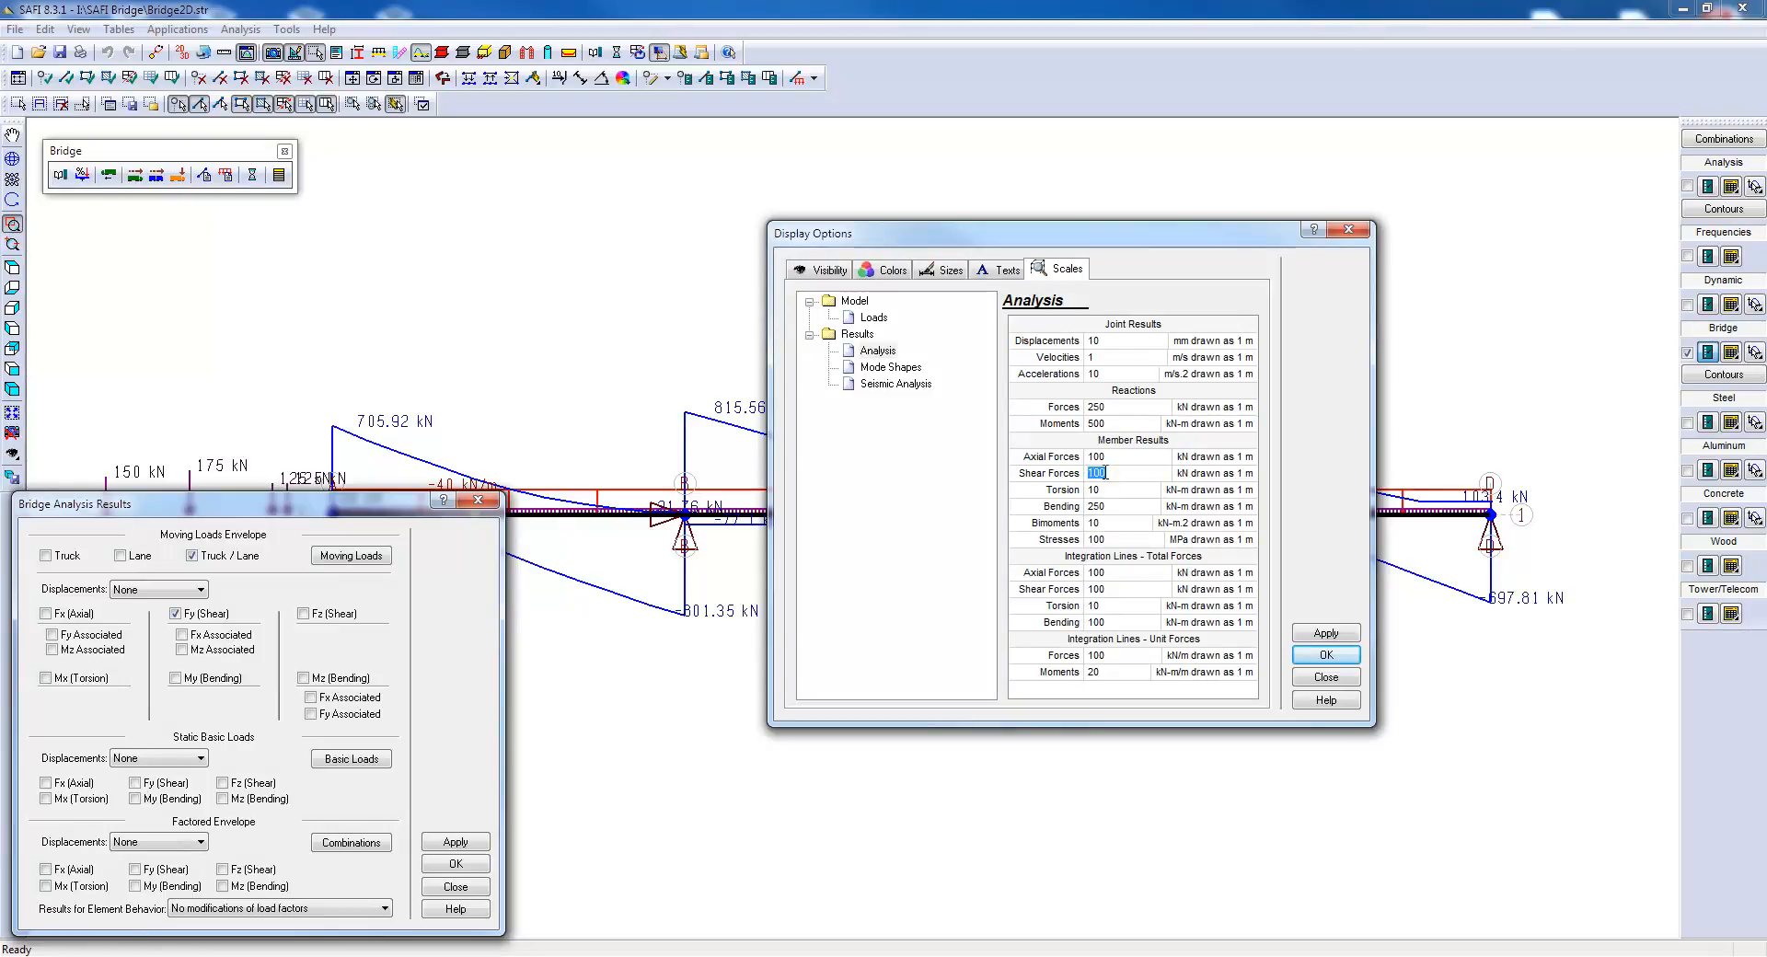
{"action": "type", "text": "250"}
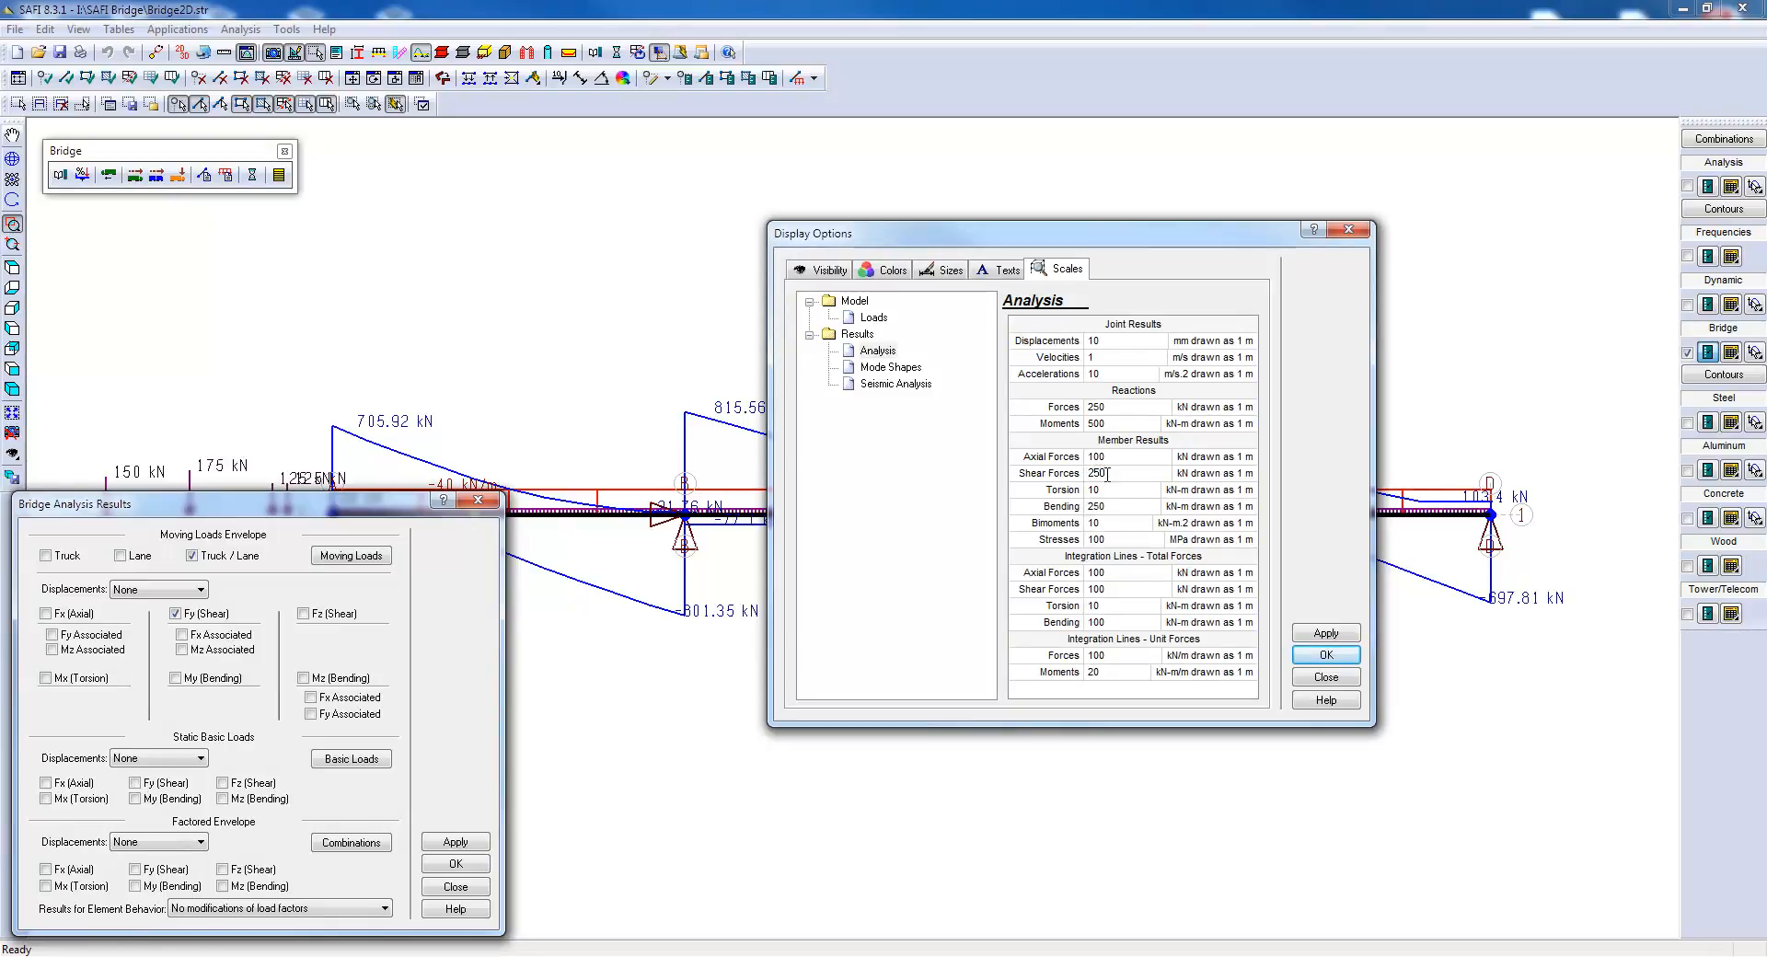
{"action": "left_click", "coordinate": [1325, 631]}
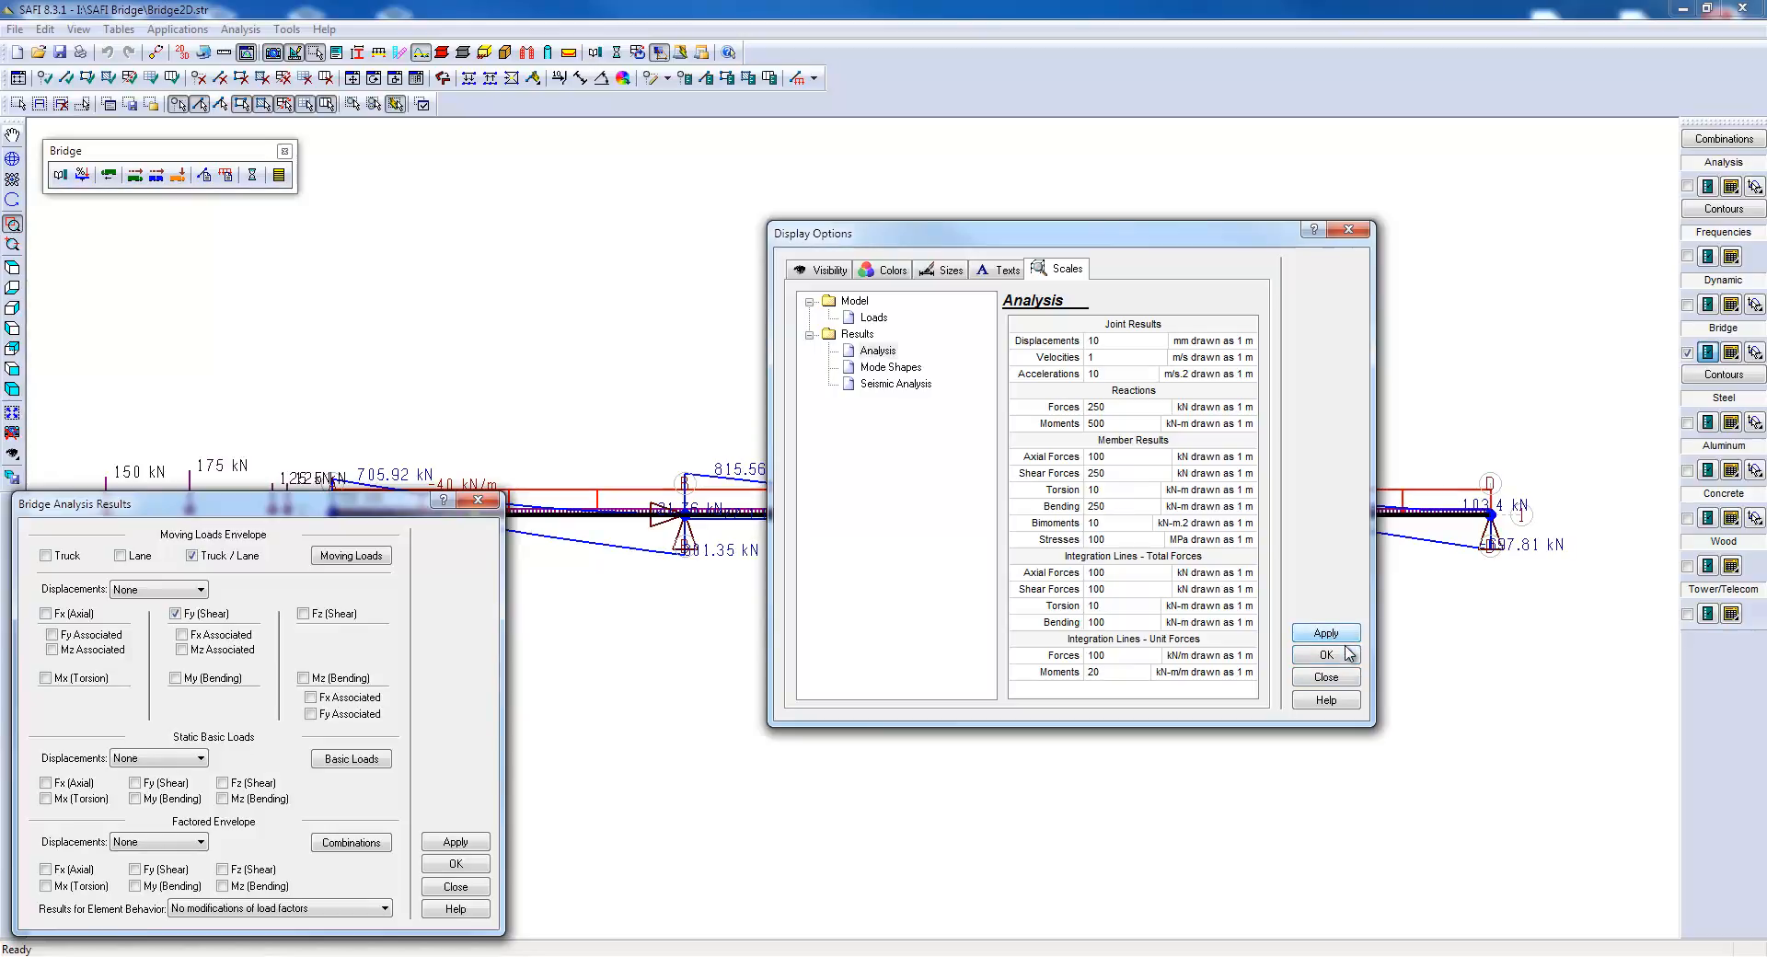
{"action": "left_click", "coordinate": [1325, 653]}
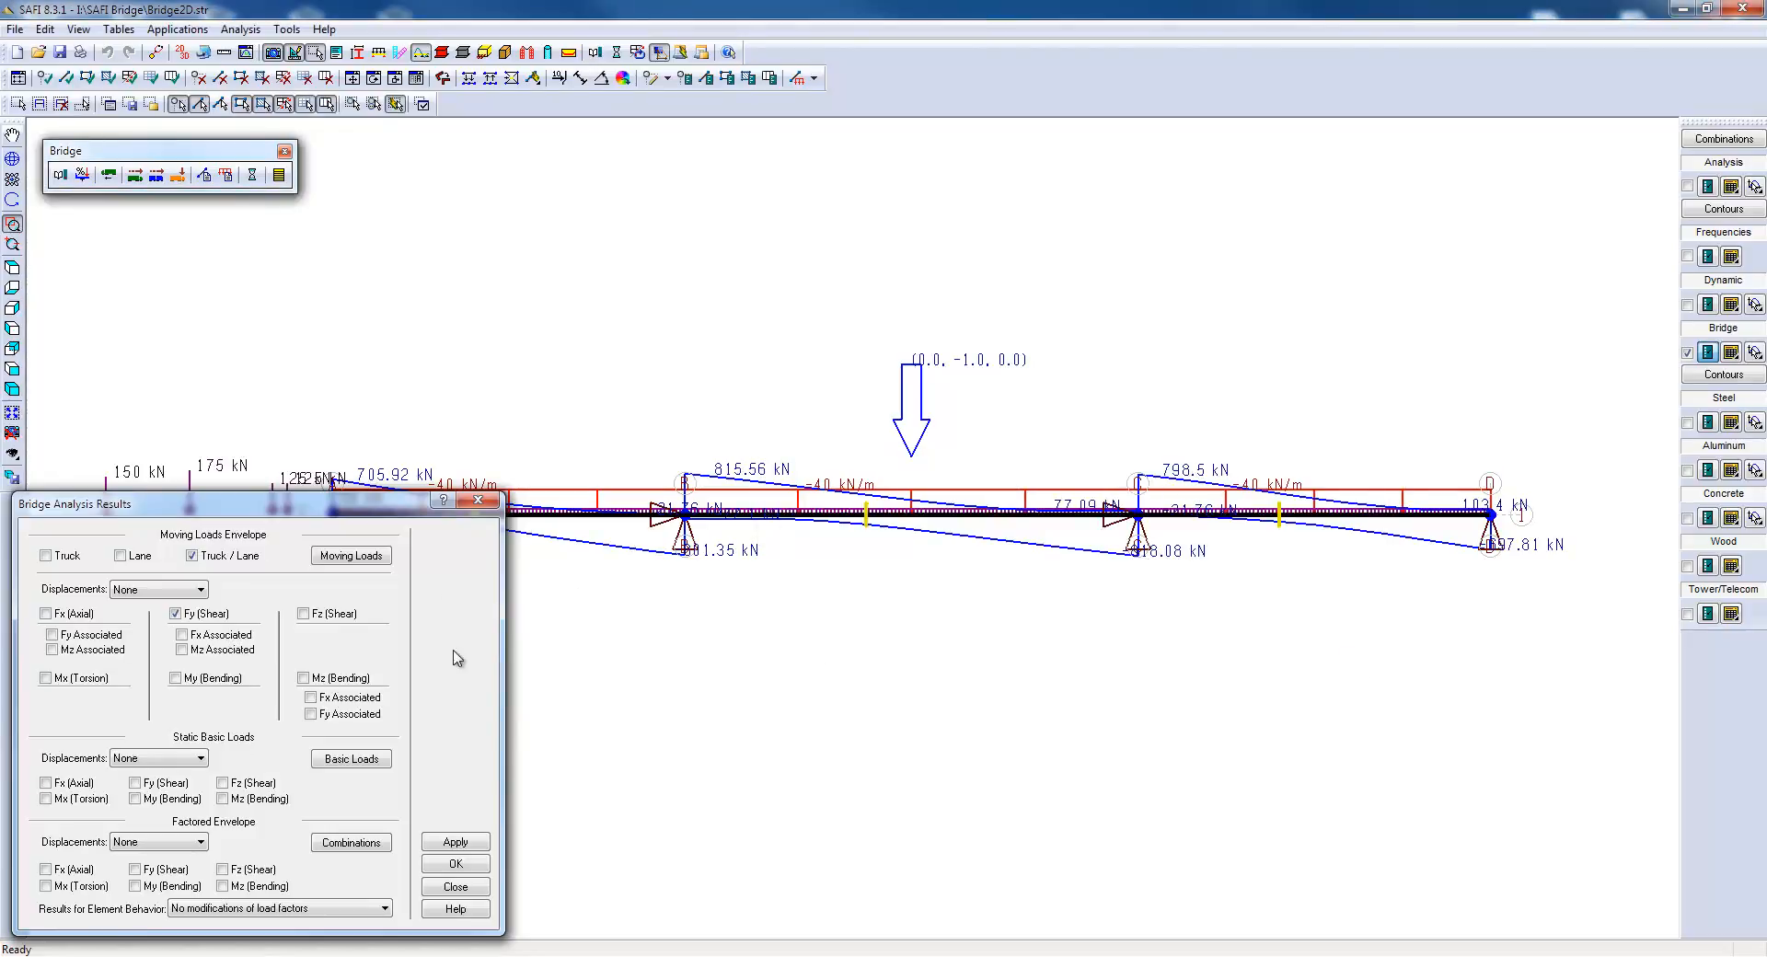
{"action": "mouse_move", "coordinate": [456, 830]}
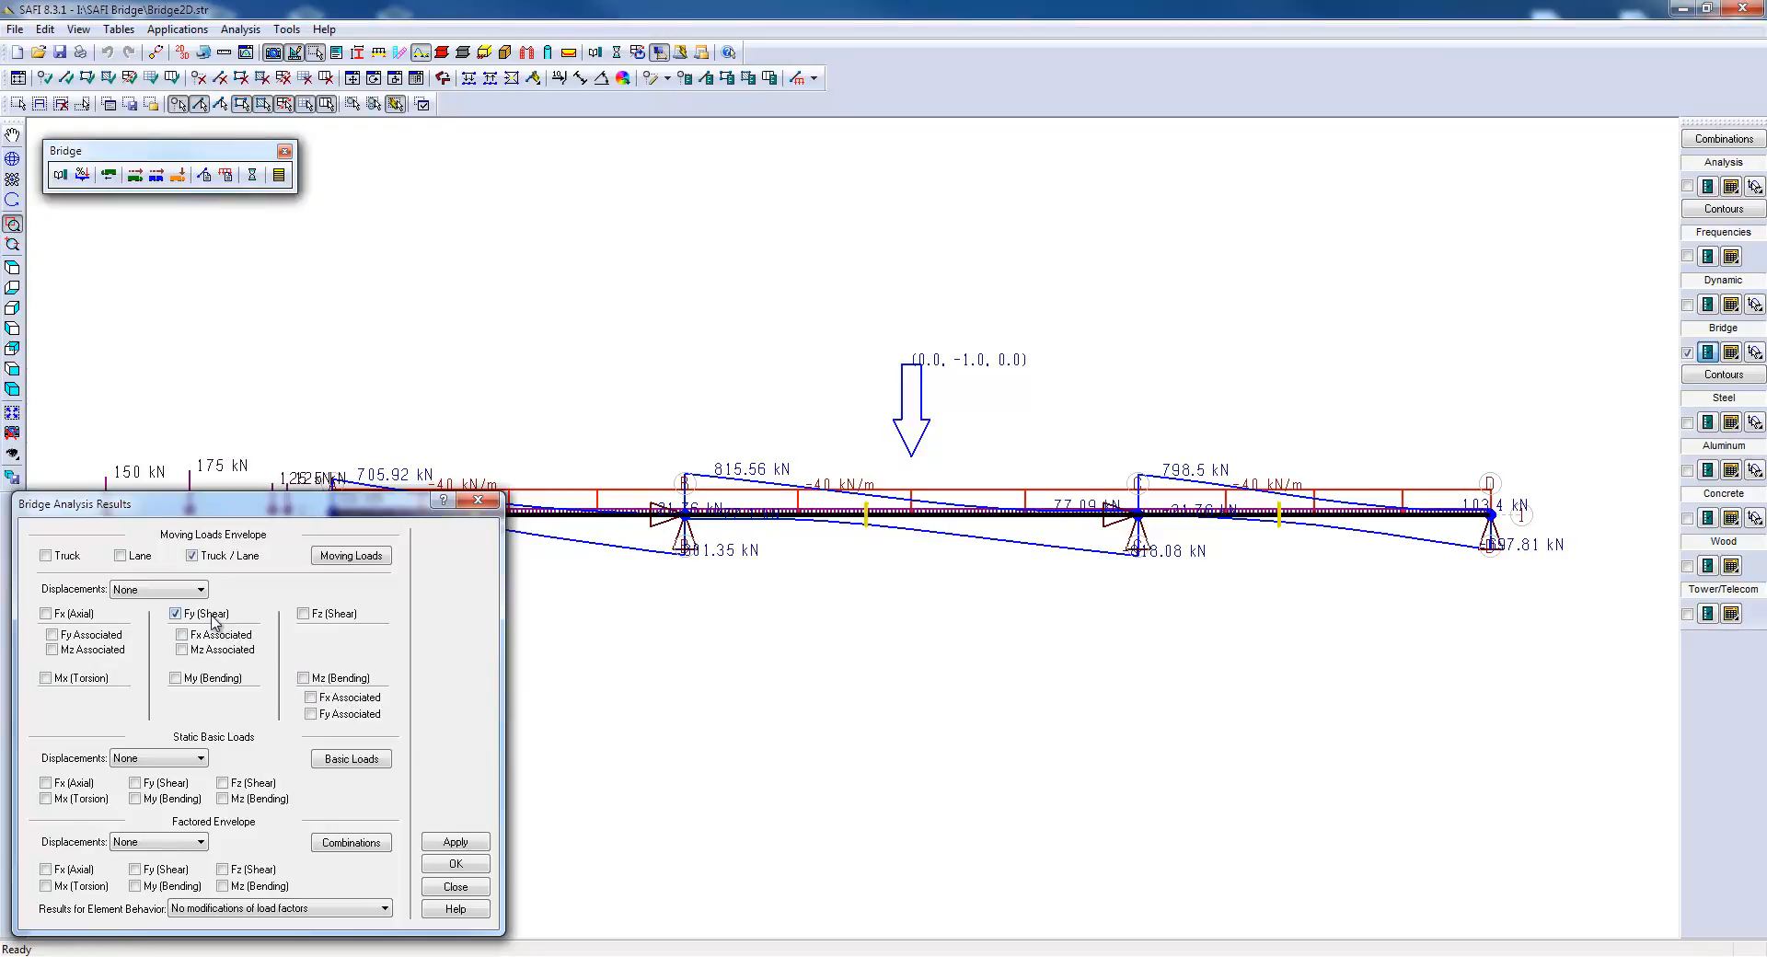
Apply the Mz bending moment envelope and close Bridge Analysis Results.
{"action": "left_click", "coordinate": [302, 677]}
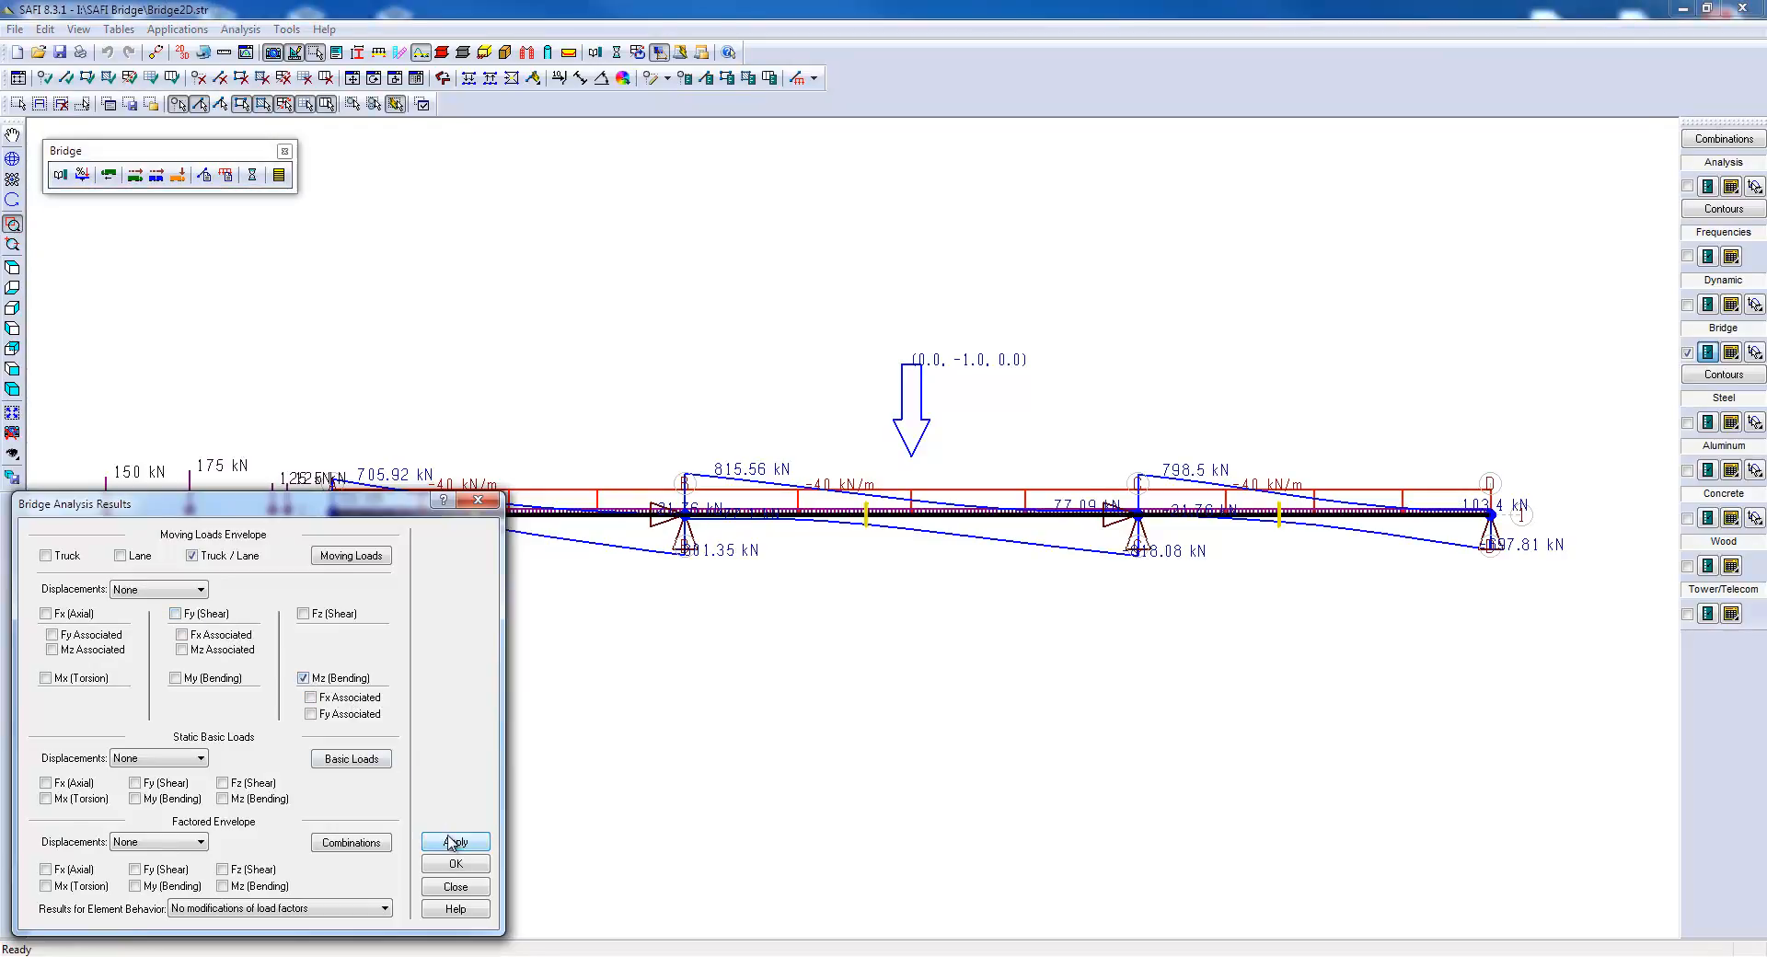
{"action": "left_click", "coordinate": [453, 841]}
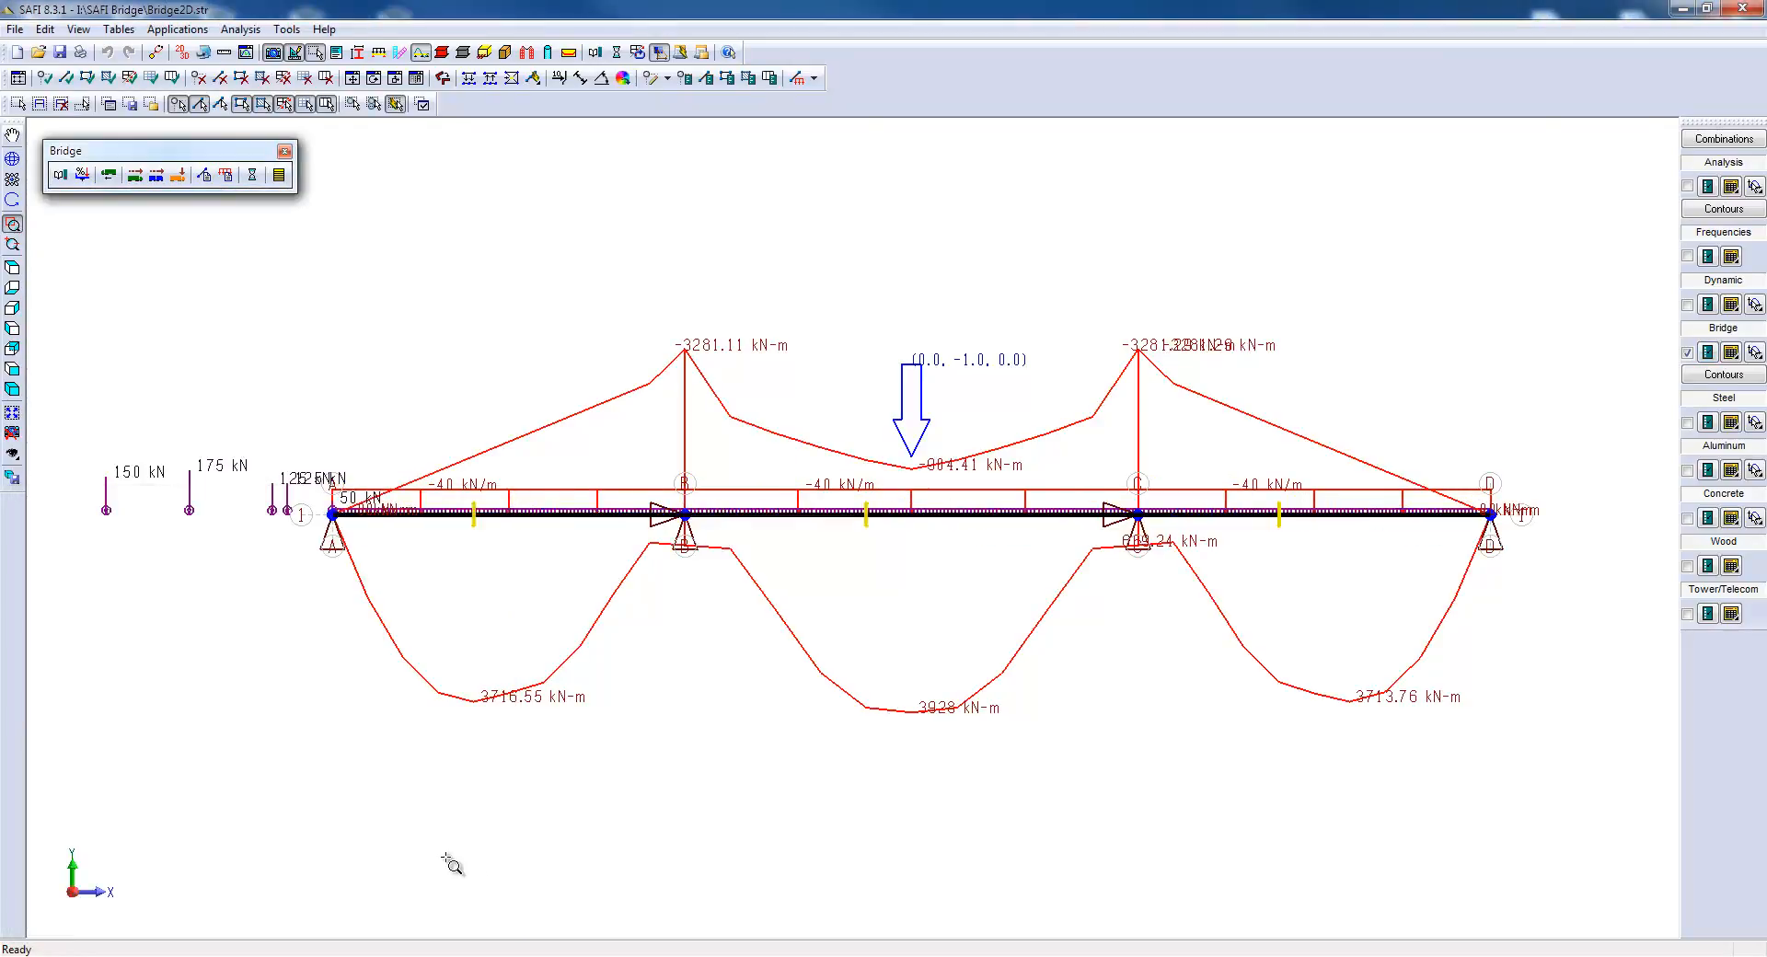
{"action": "mouse_move", "coordinate": [930, 723]}
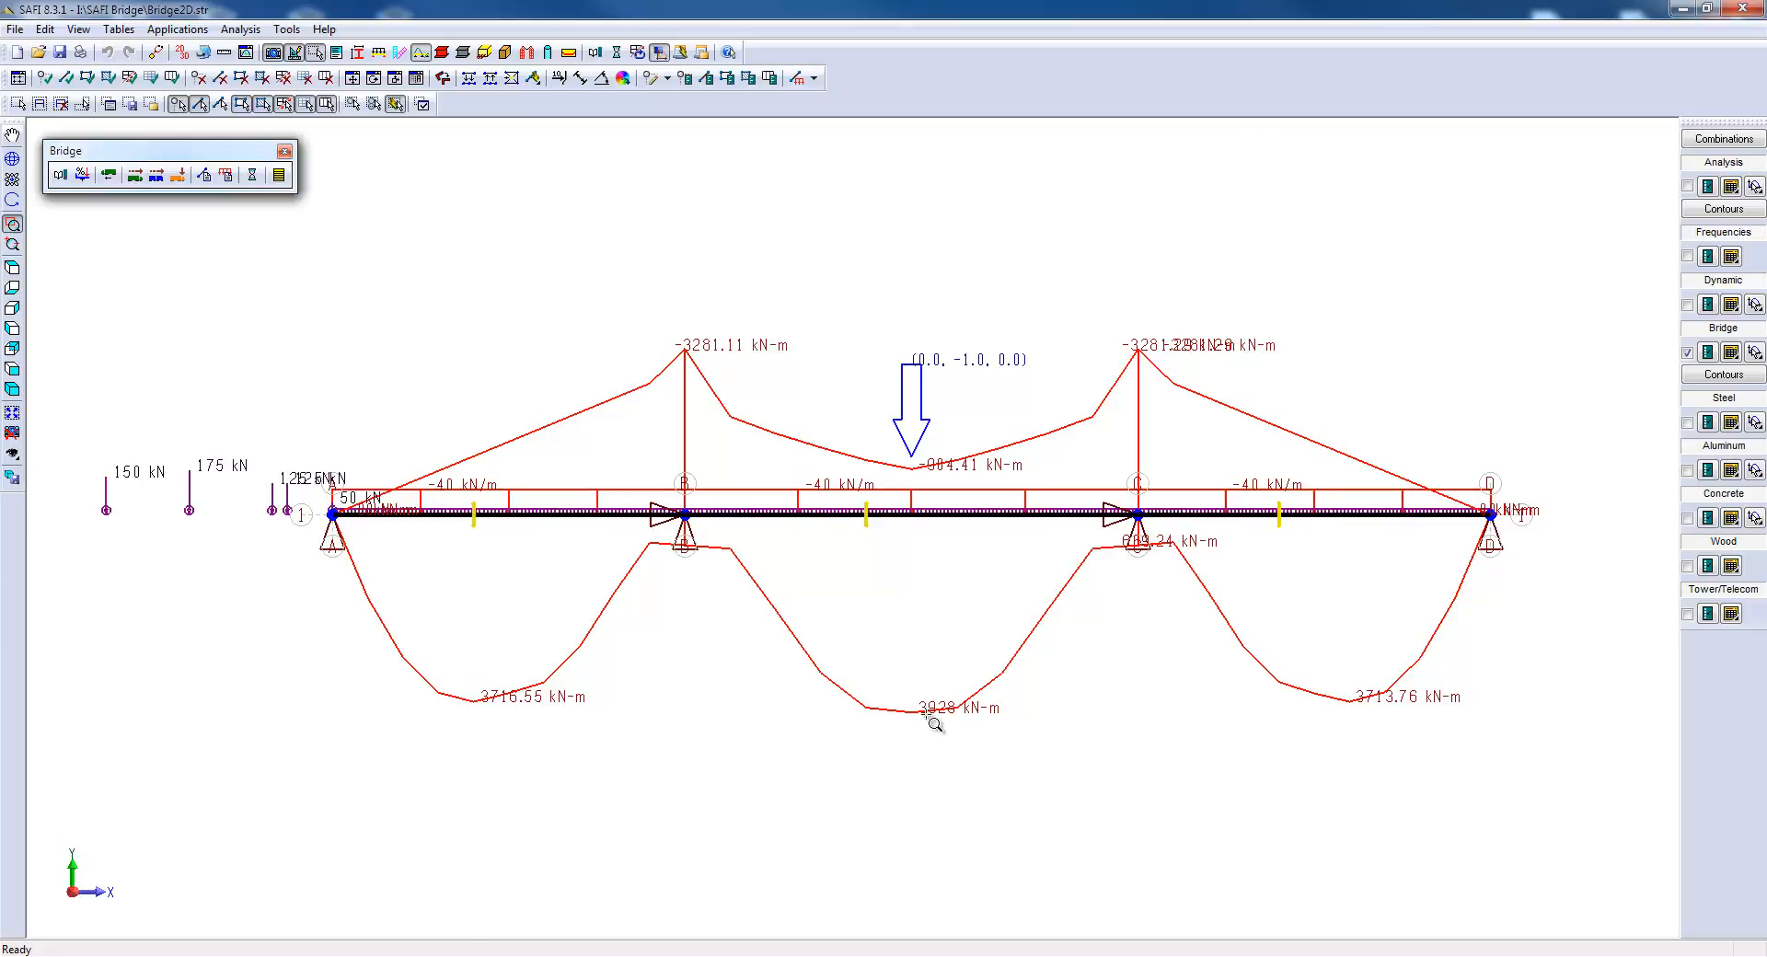
{"action": "mouse_move", "coordinate": [941, 734]}
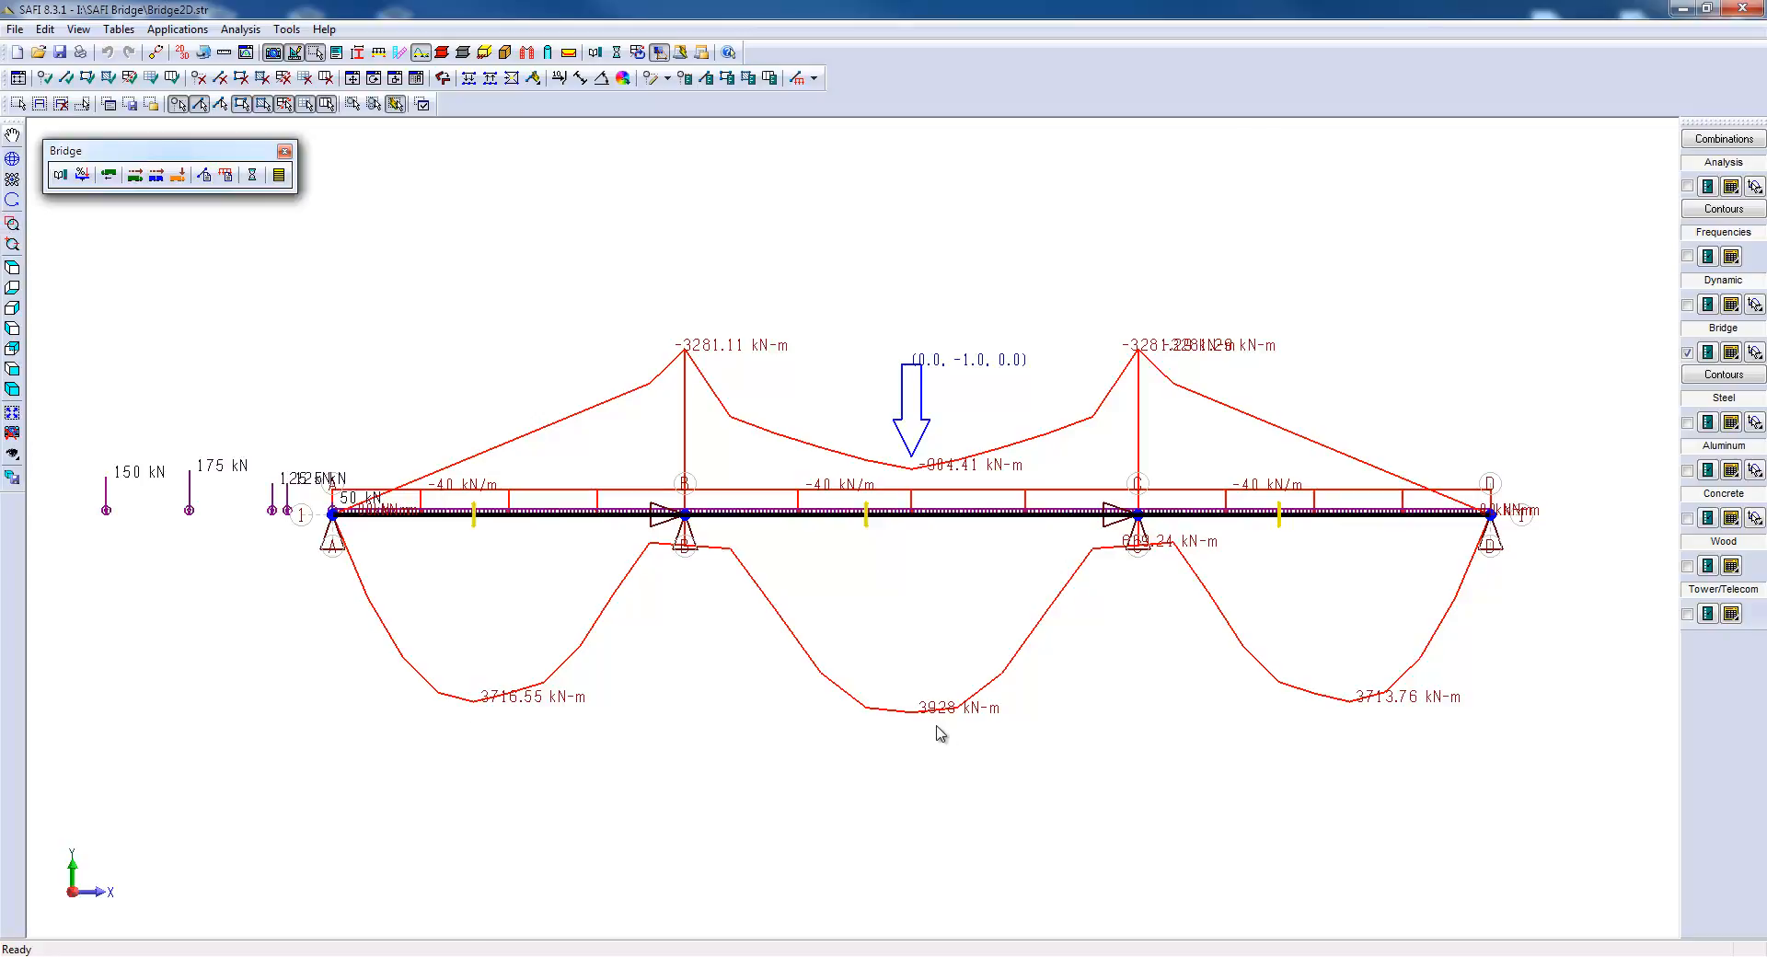
{"action": "mouse_move", "coordinate": [681, 202]}
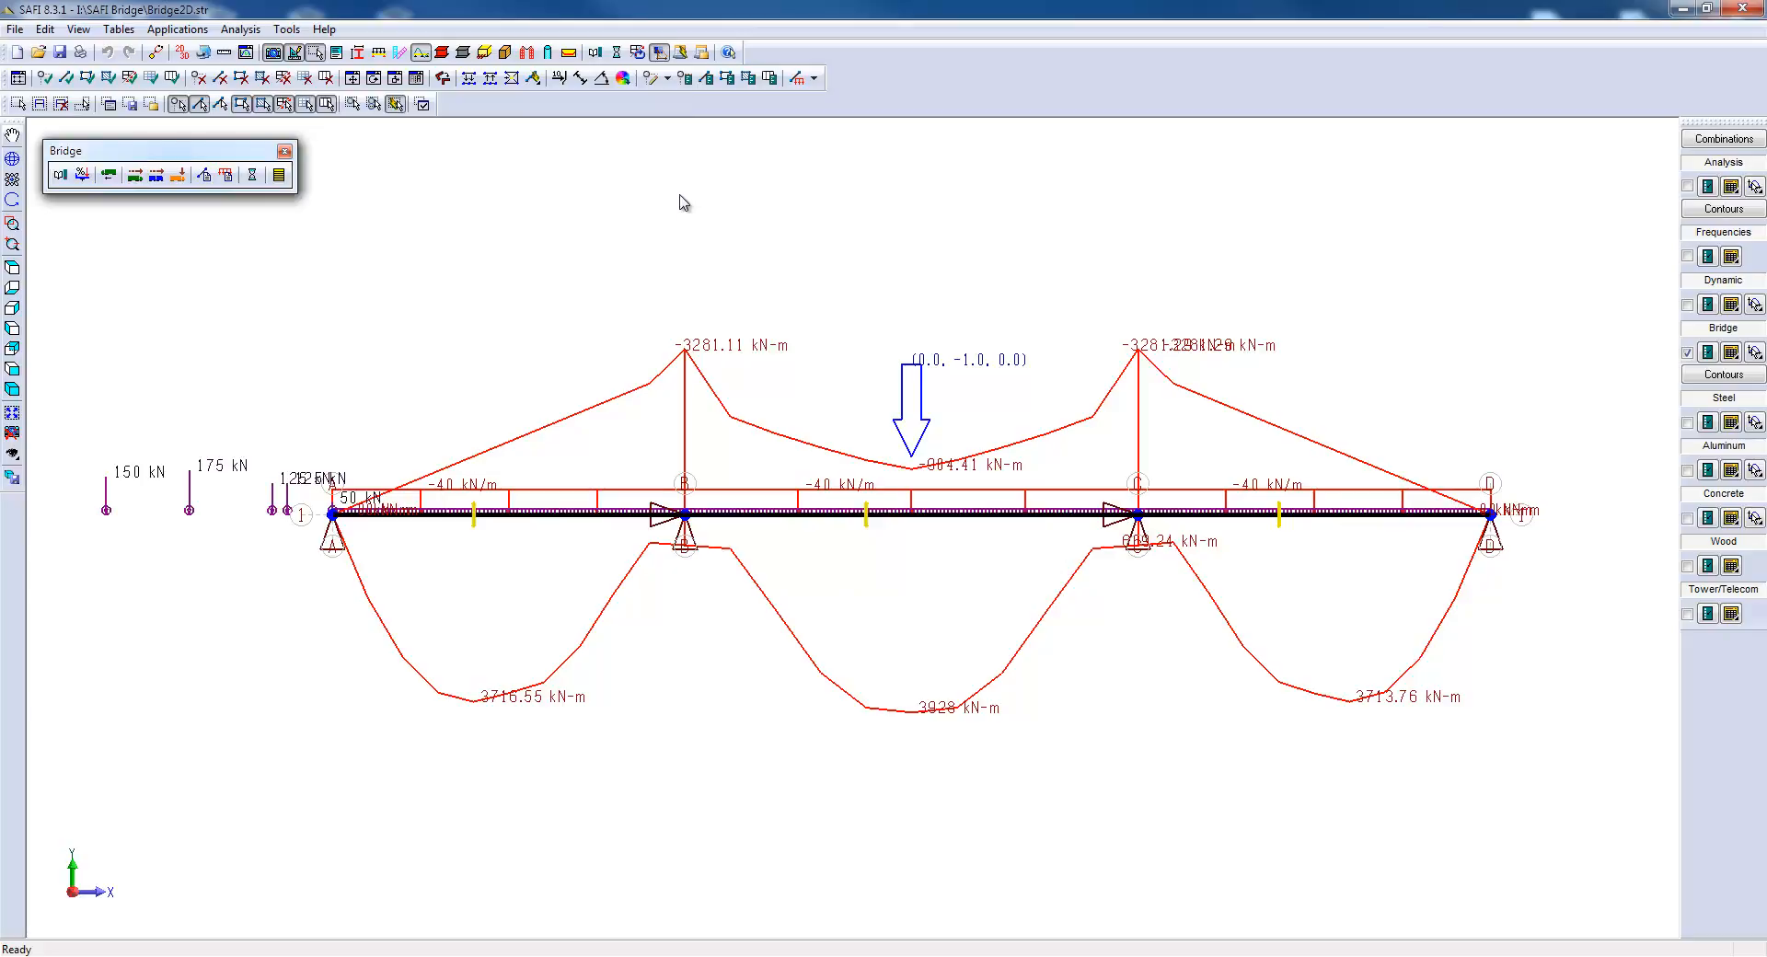
{"action": "left_click", "coordinate": [616, 54]}
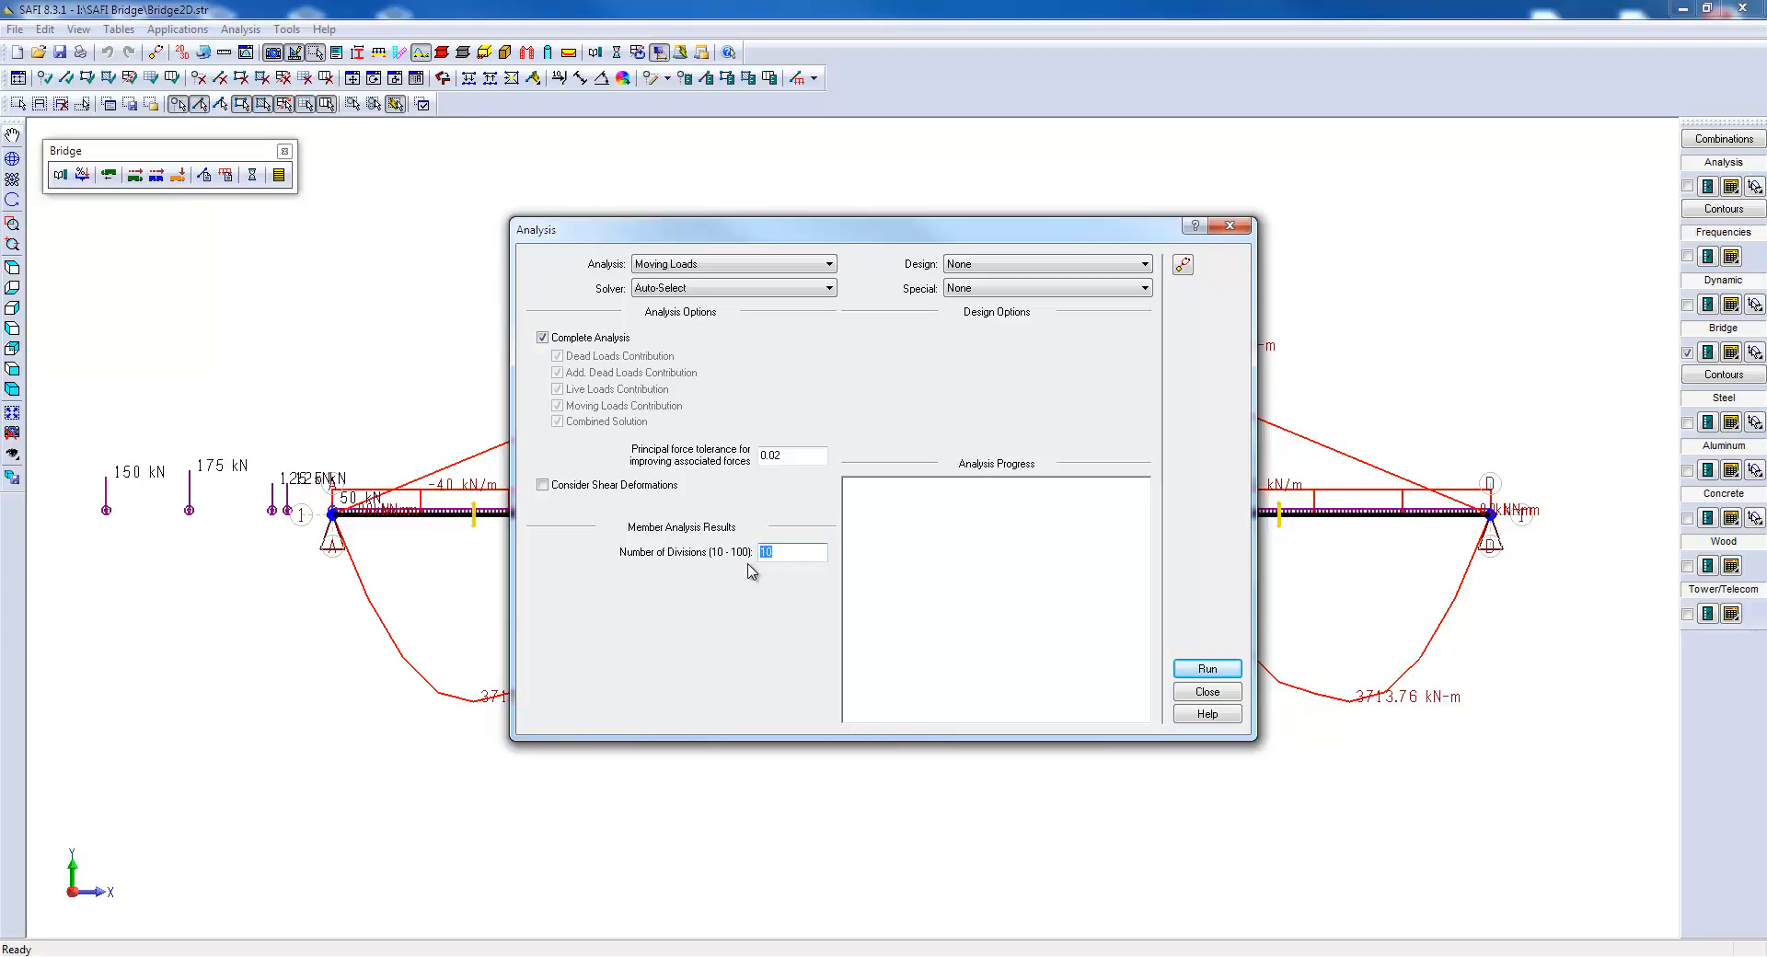
Run the moving-load analysis with 100 divisions and close when finished.
{"action": "type", "text": "100"}
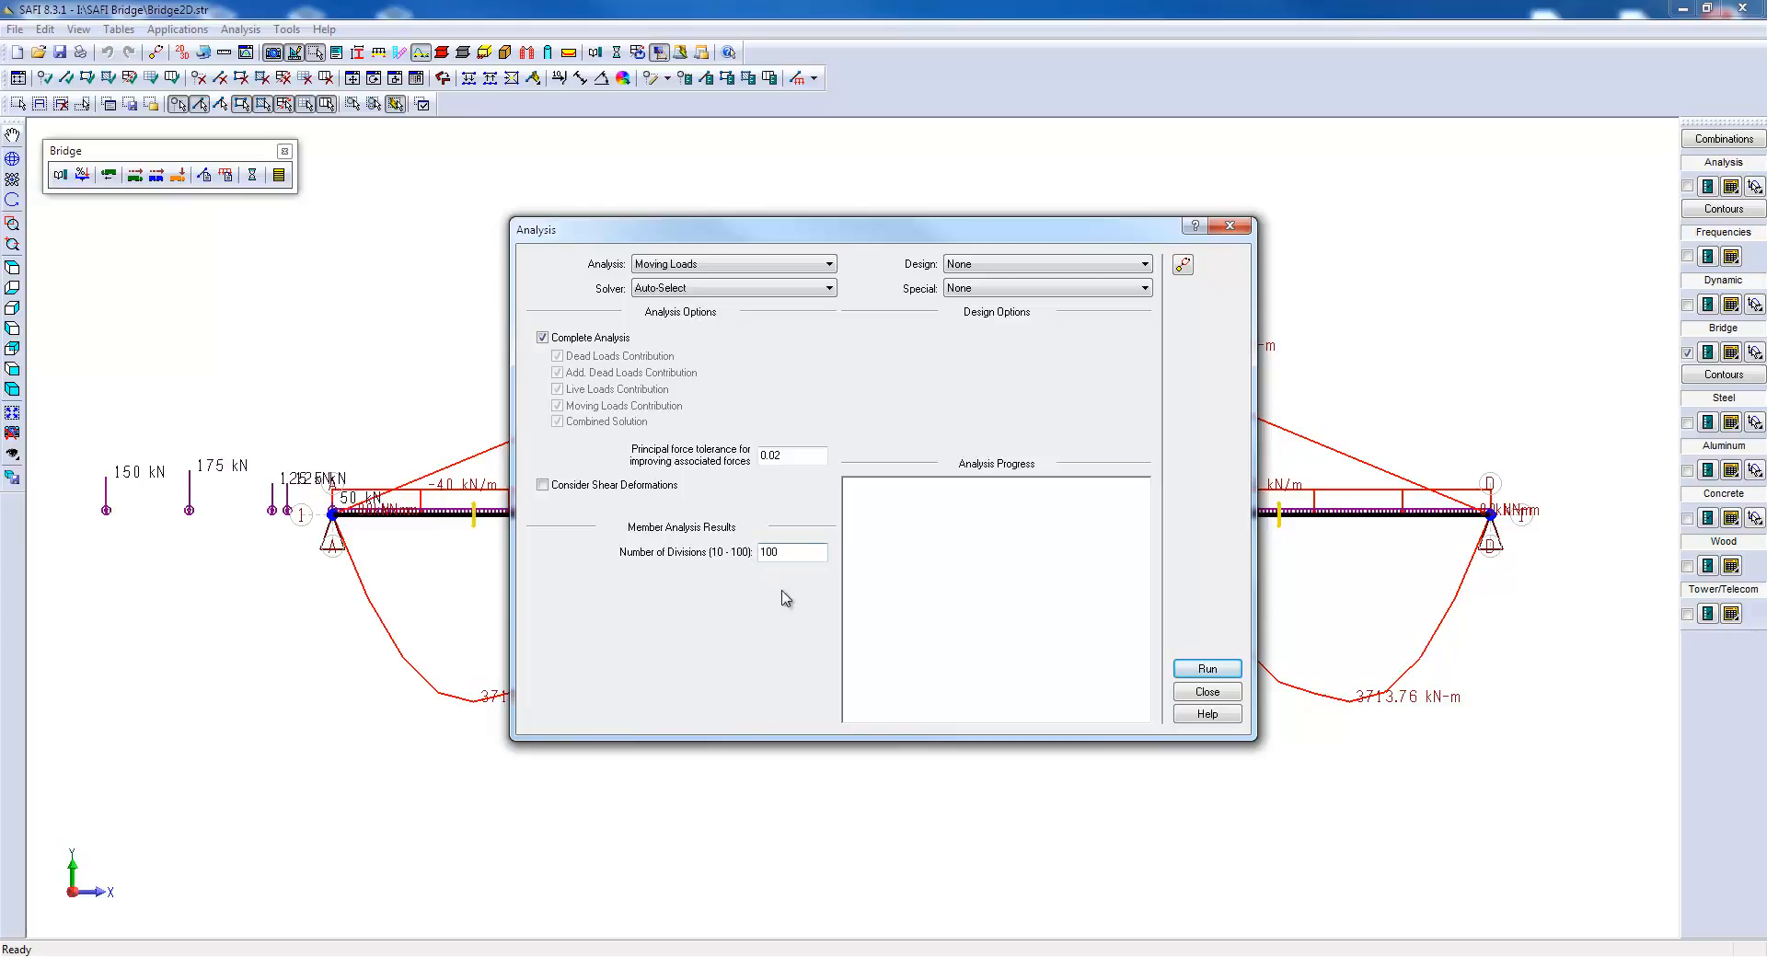
{"action": "left_click", "coordinate": [1205, 667]}
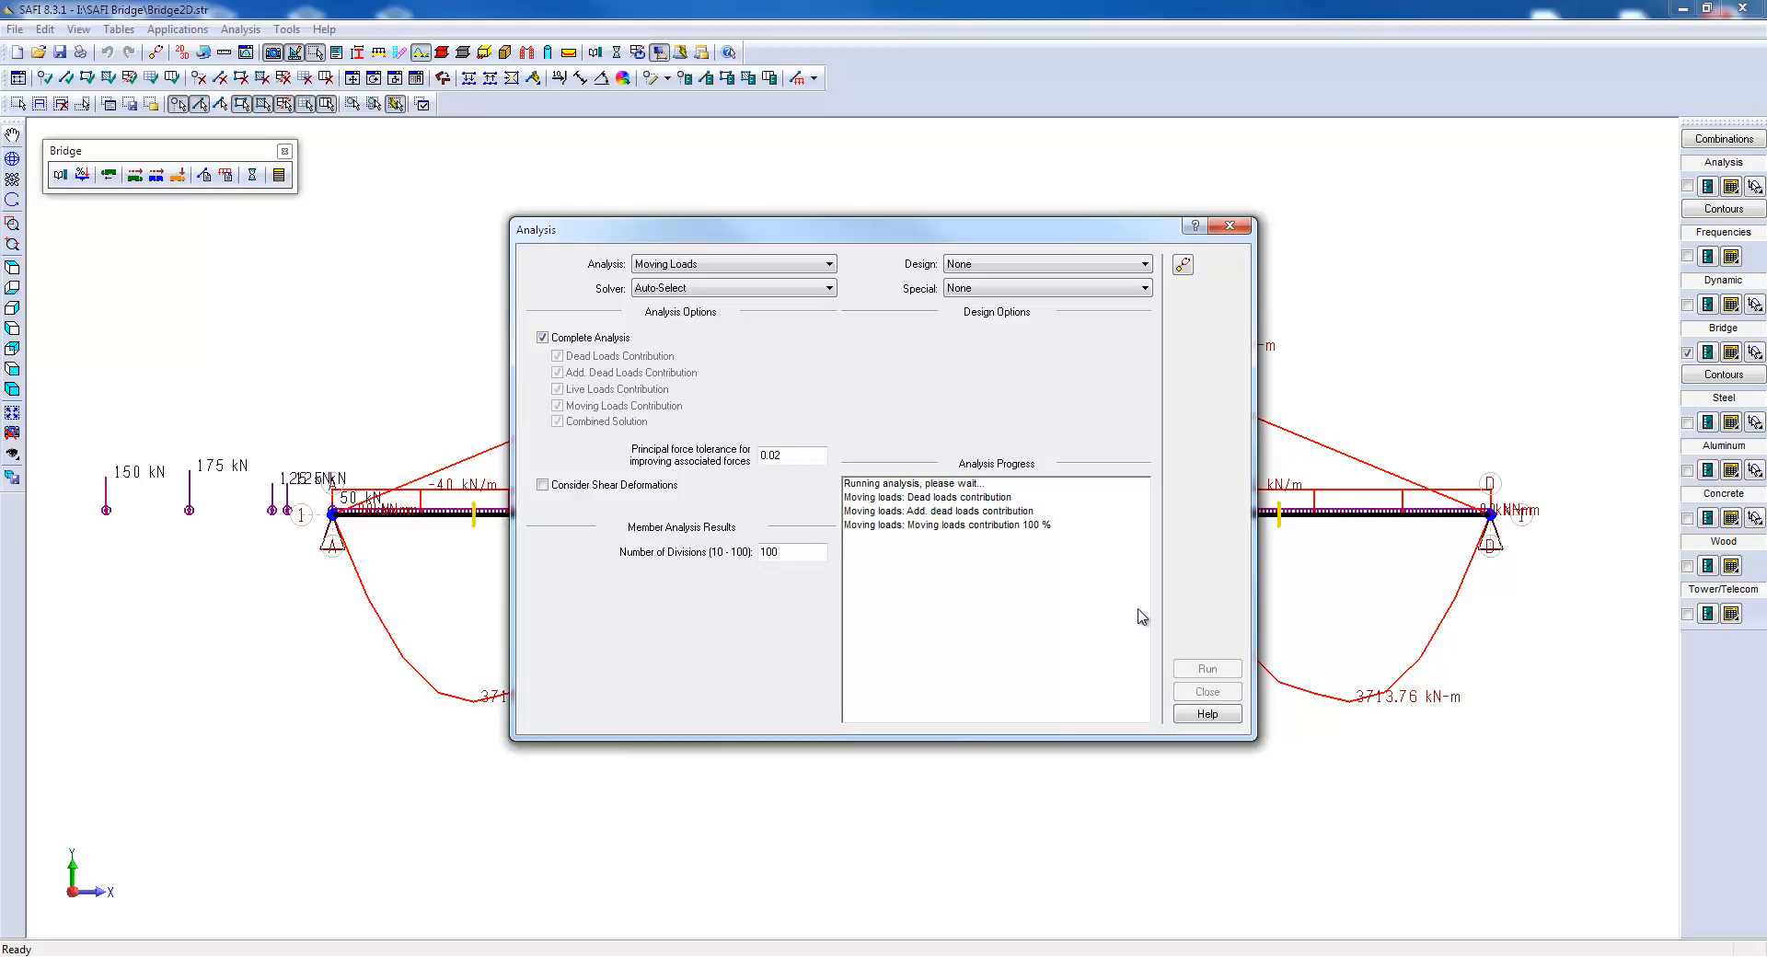
{"action": "left_click", "coordinate": [1205, 691]}
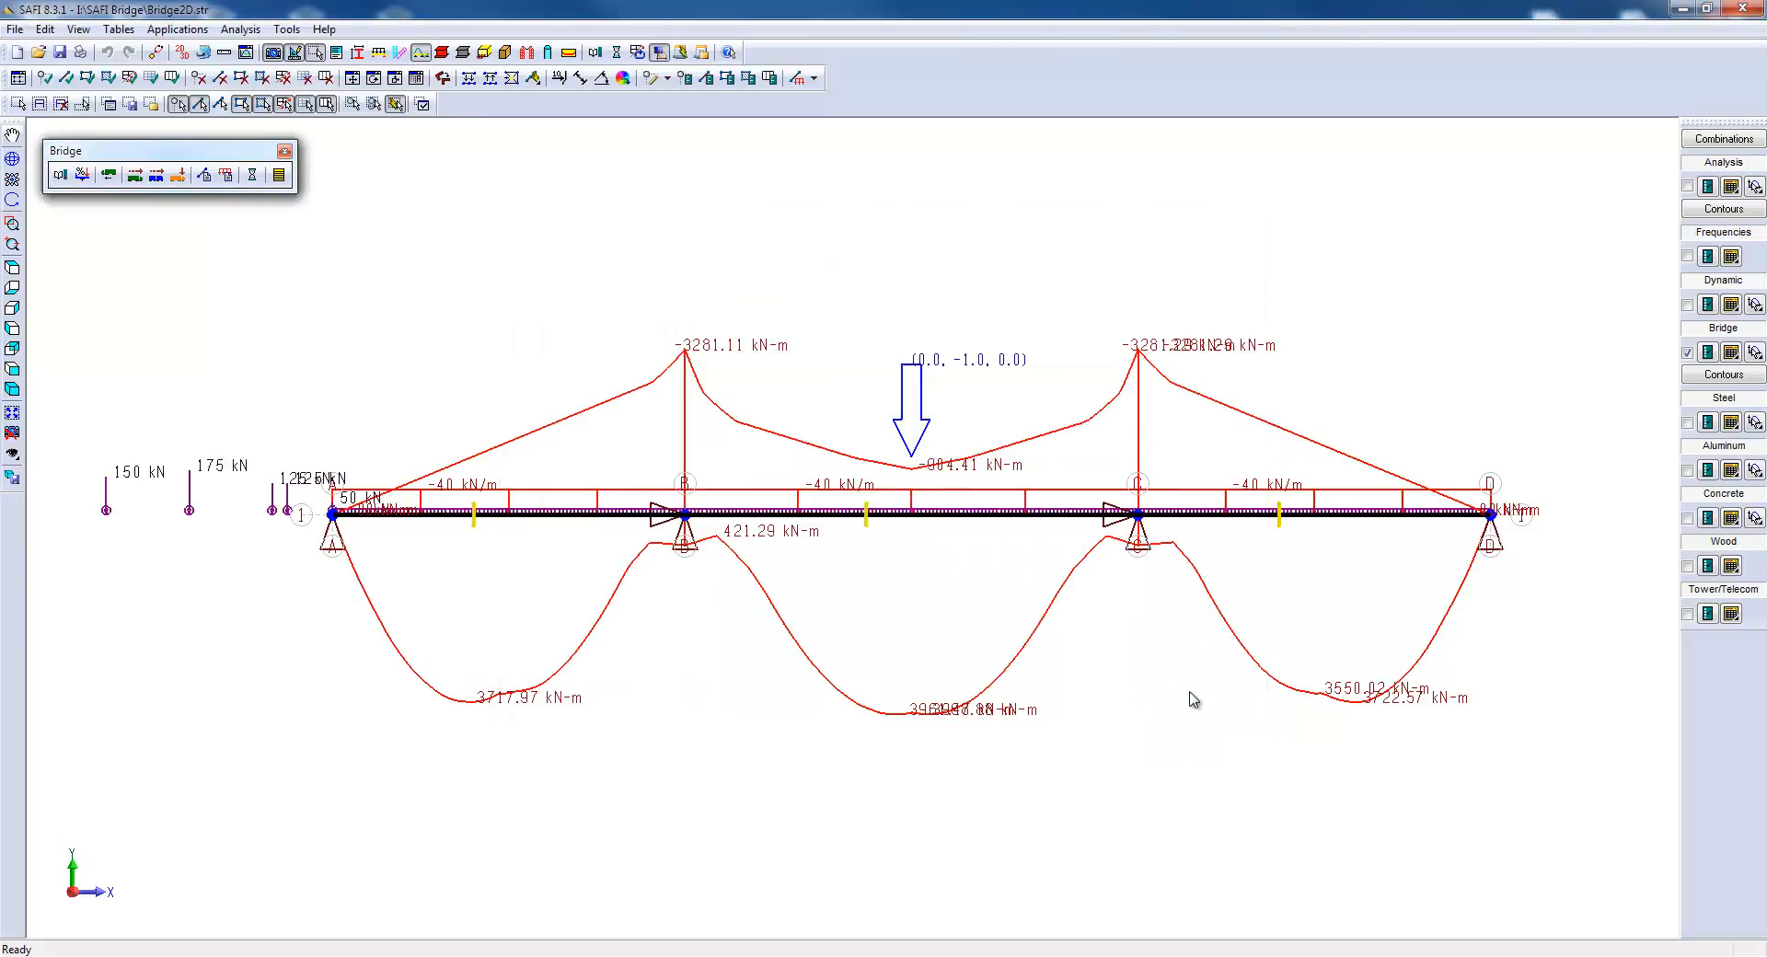
{"action": "mouse_move", "coordinate": [929, 733]}
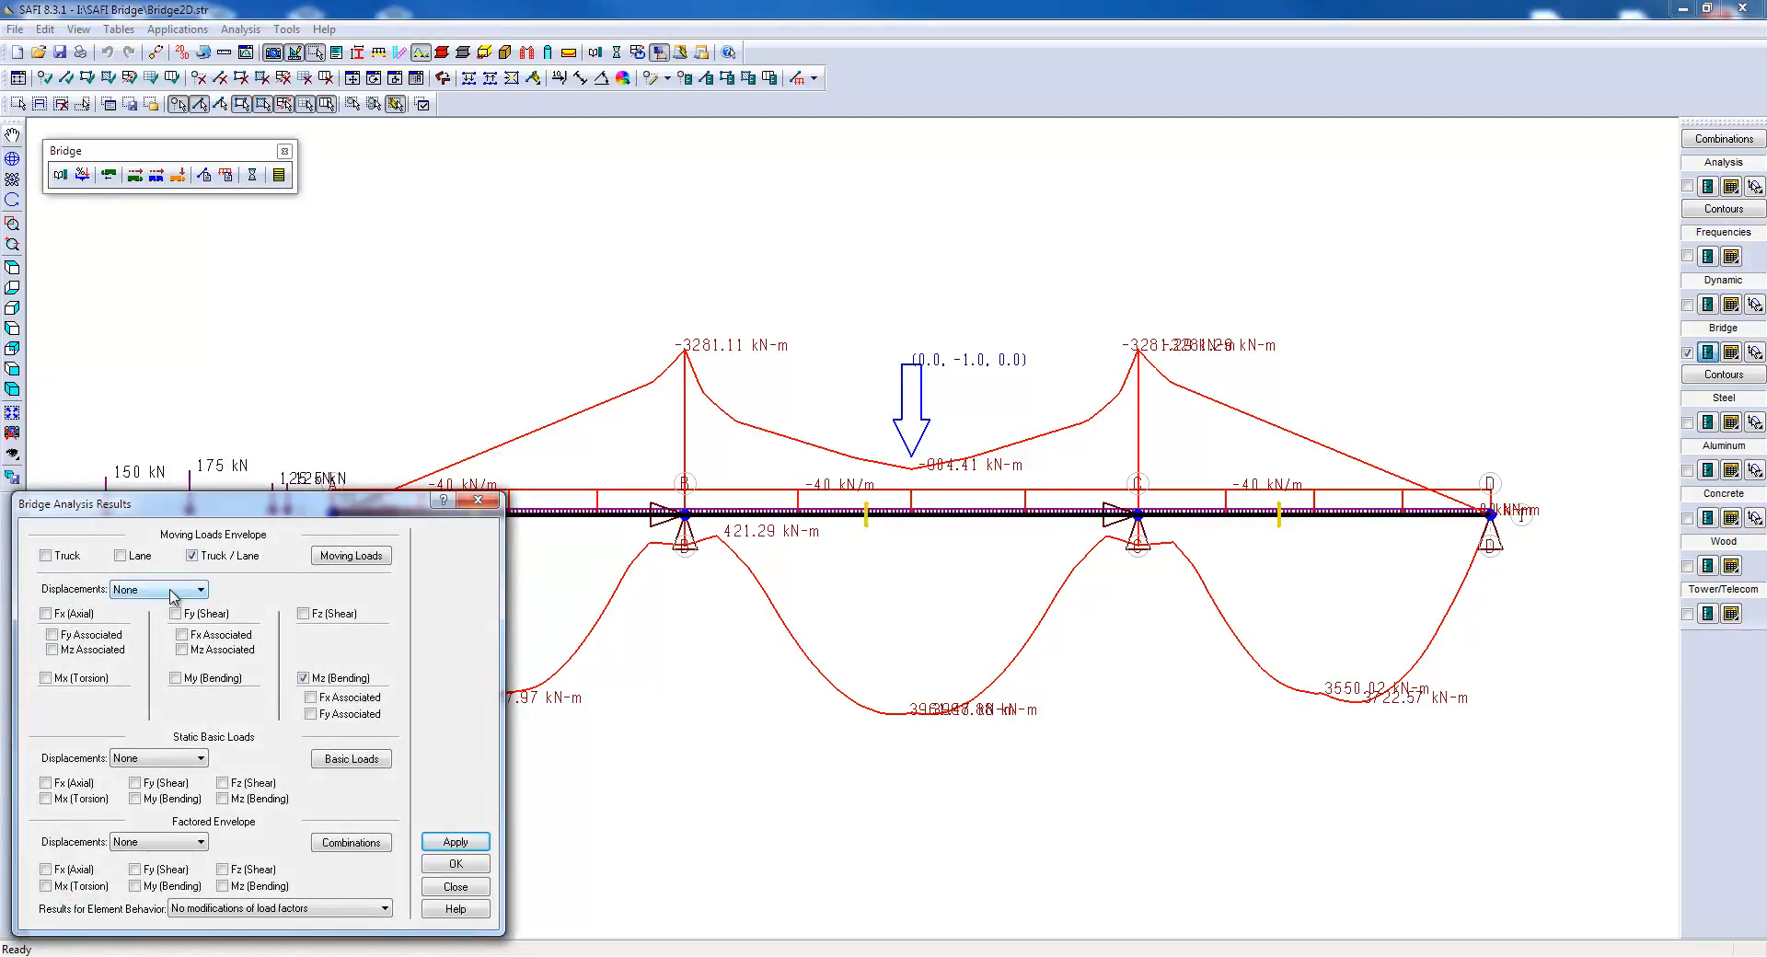
Show moving-load Y displacements instead of Mz bending, then window-select all members.
{"action": "left_click", "coordinate": [200, 588]}
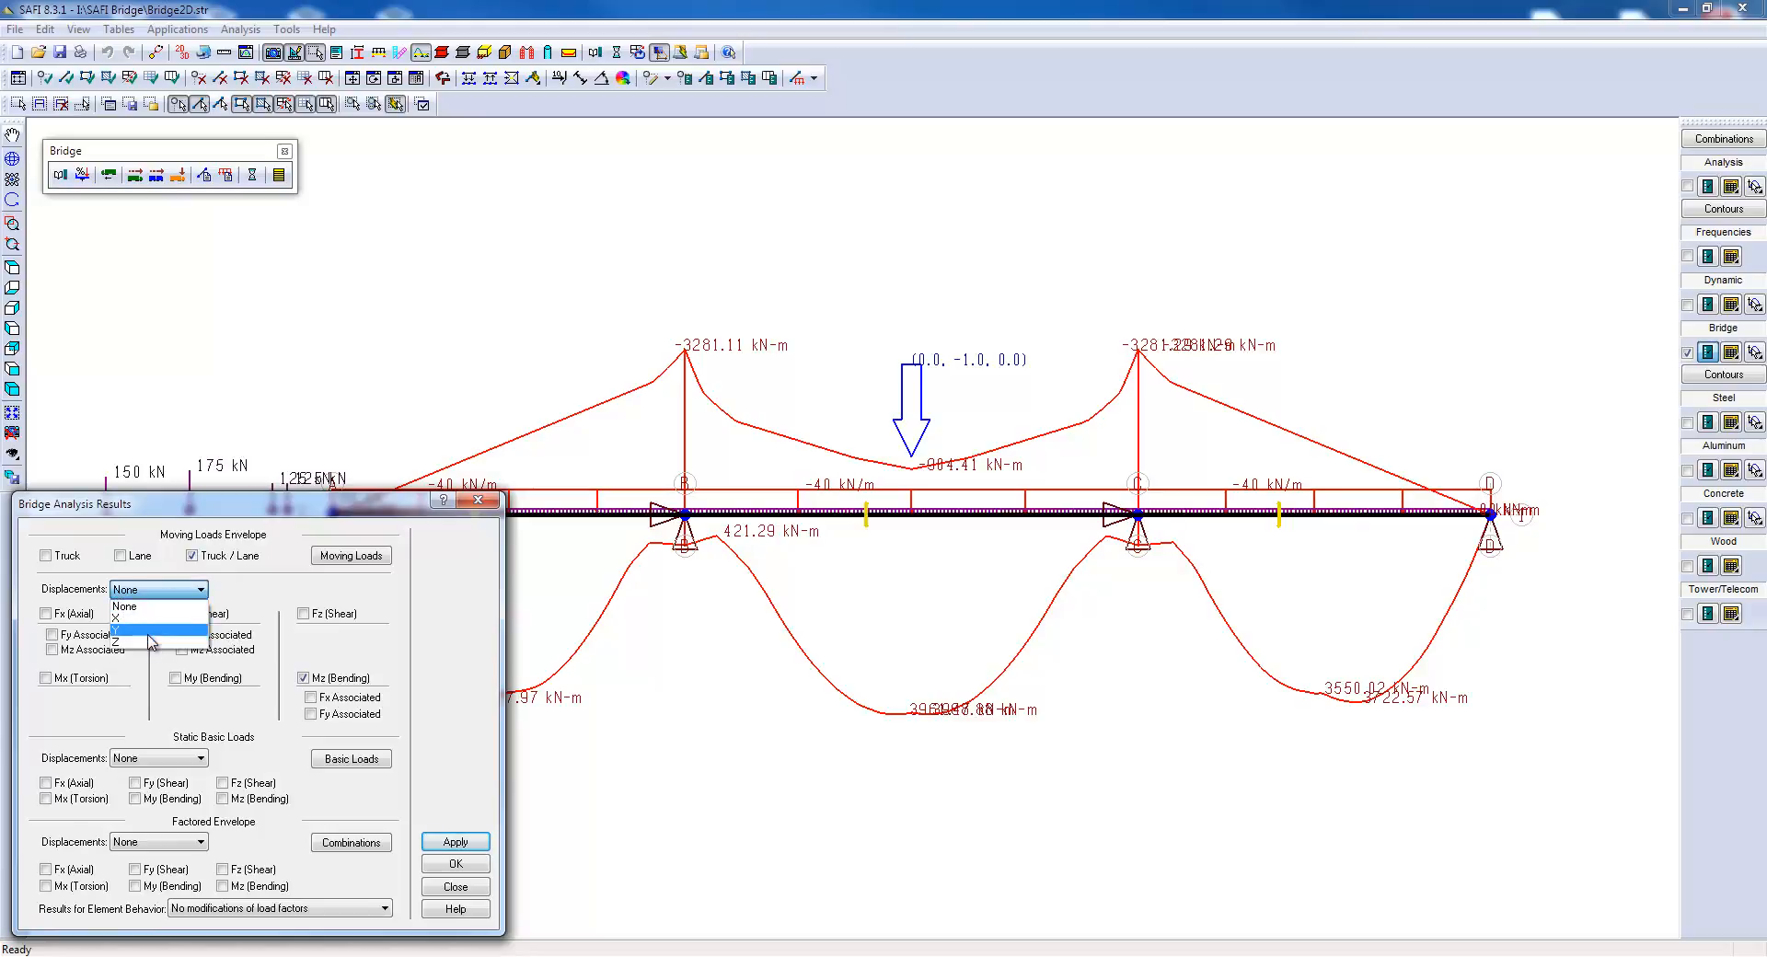
{"action": "left_click", "coordinate": [147, 631]}
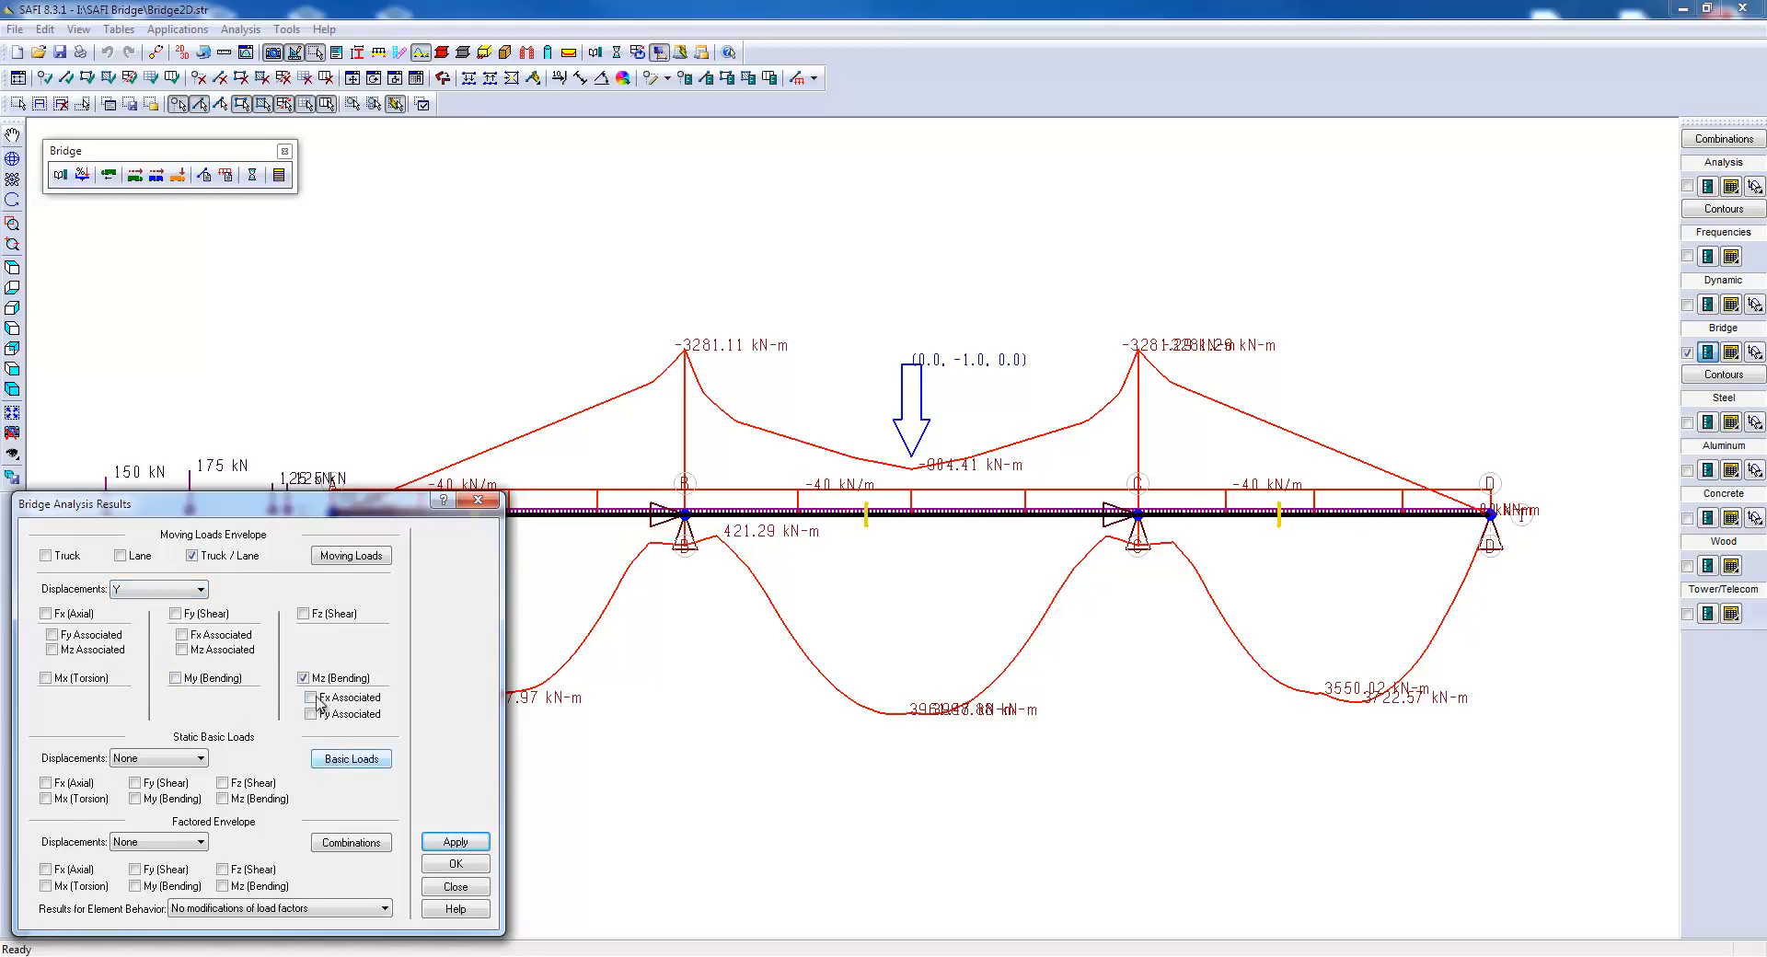
{"action": "left_click", "coordinate": [453, 841]}
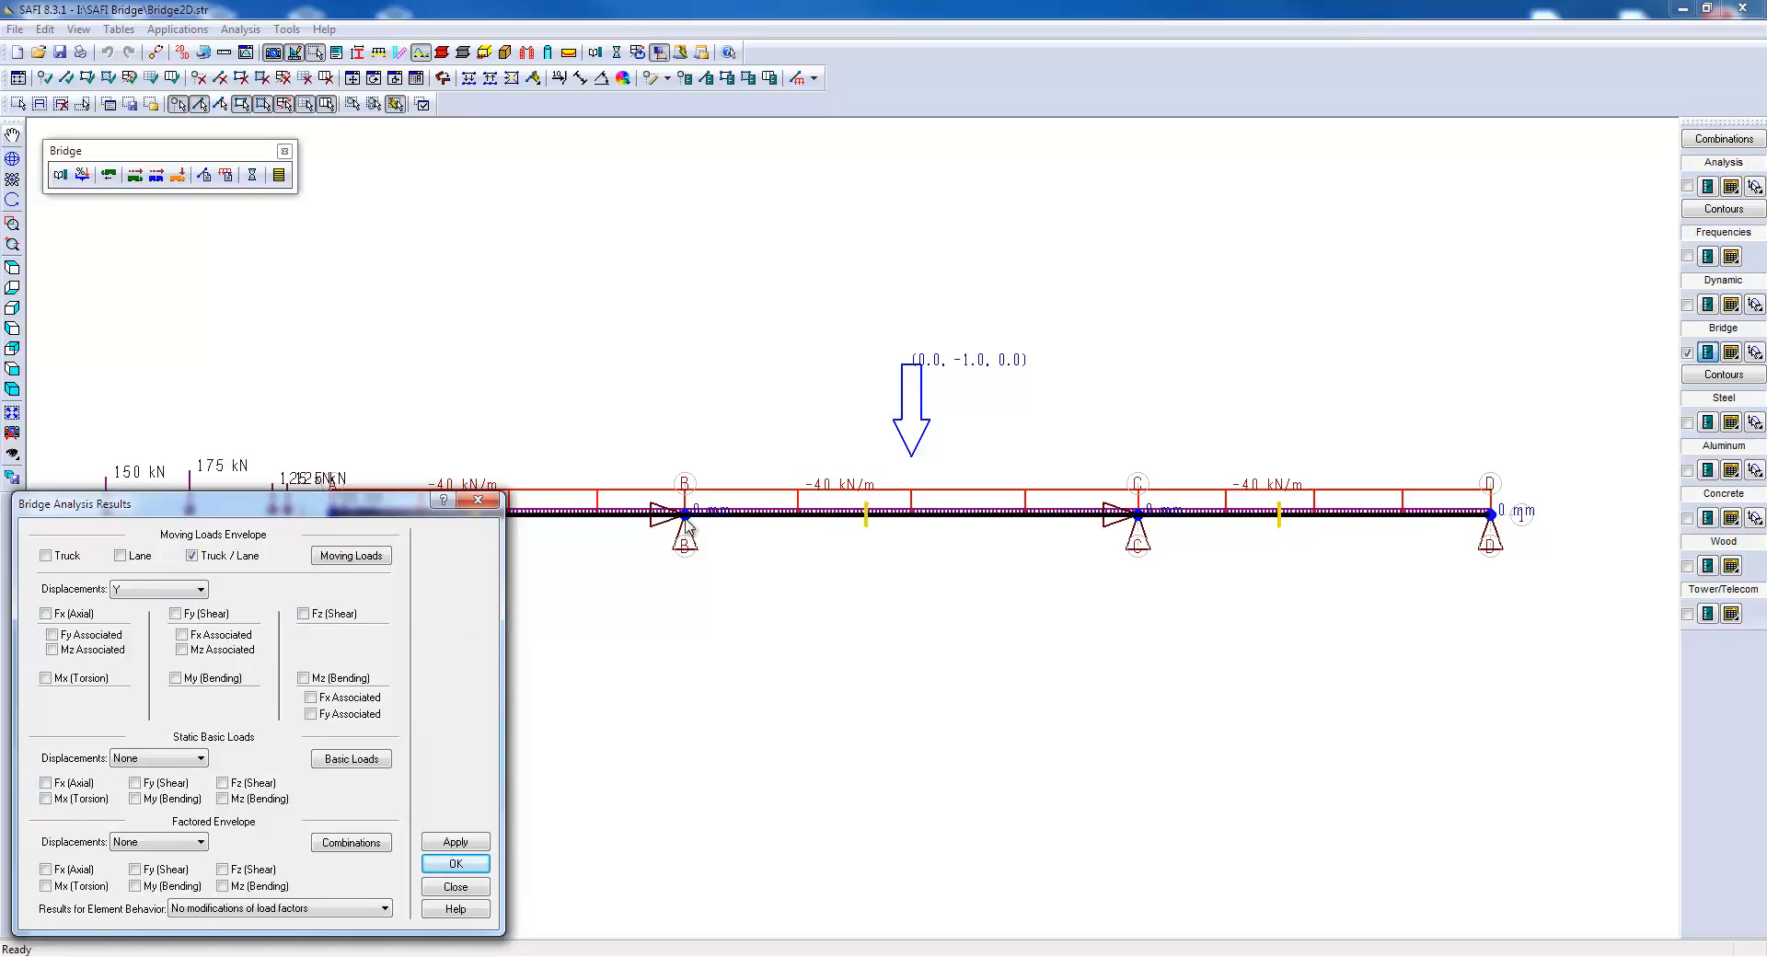
{"action": "mouse_move", "coordinate": [658, 881]}
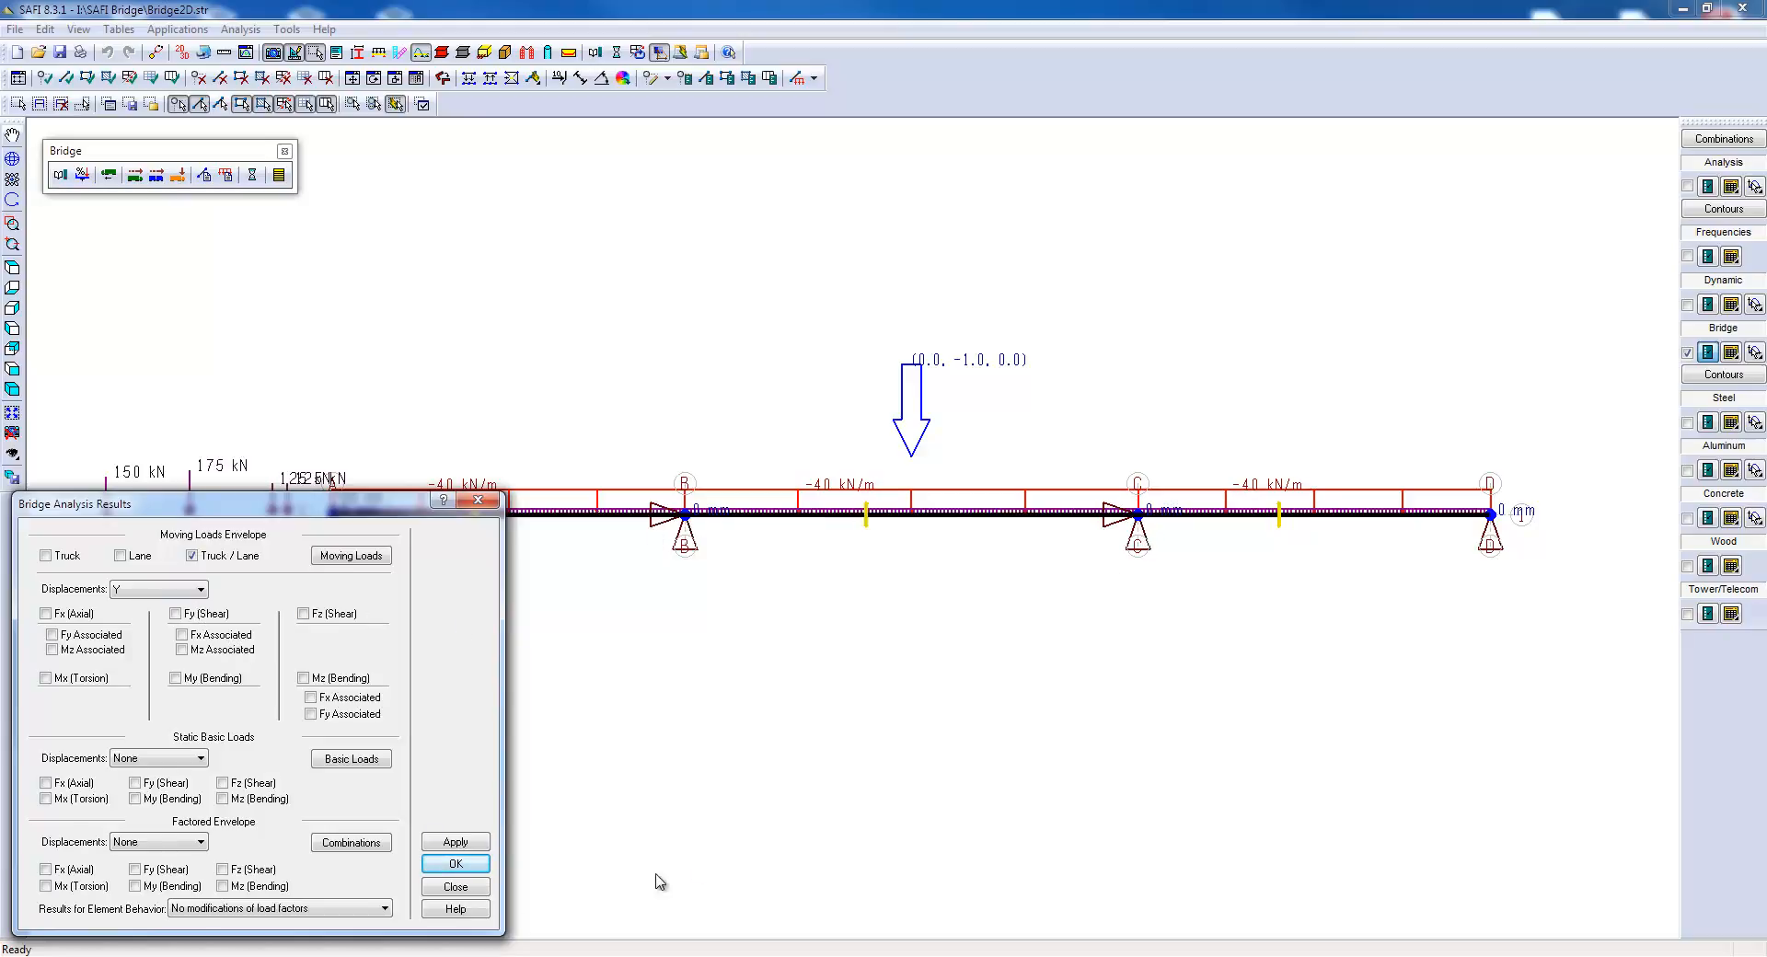
{"action": "left_click", "coordinate": [454, 863]}
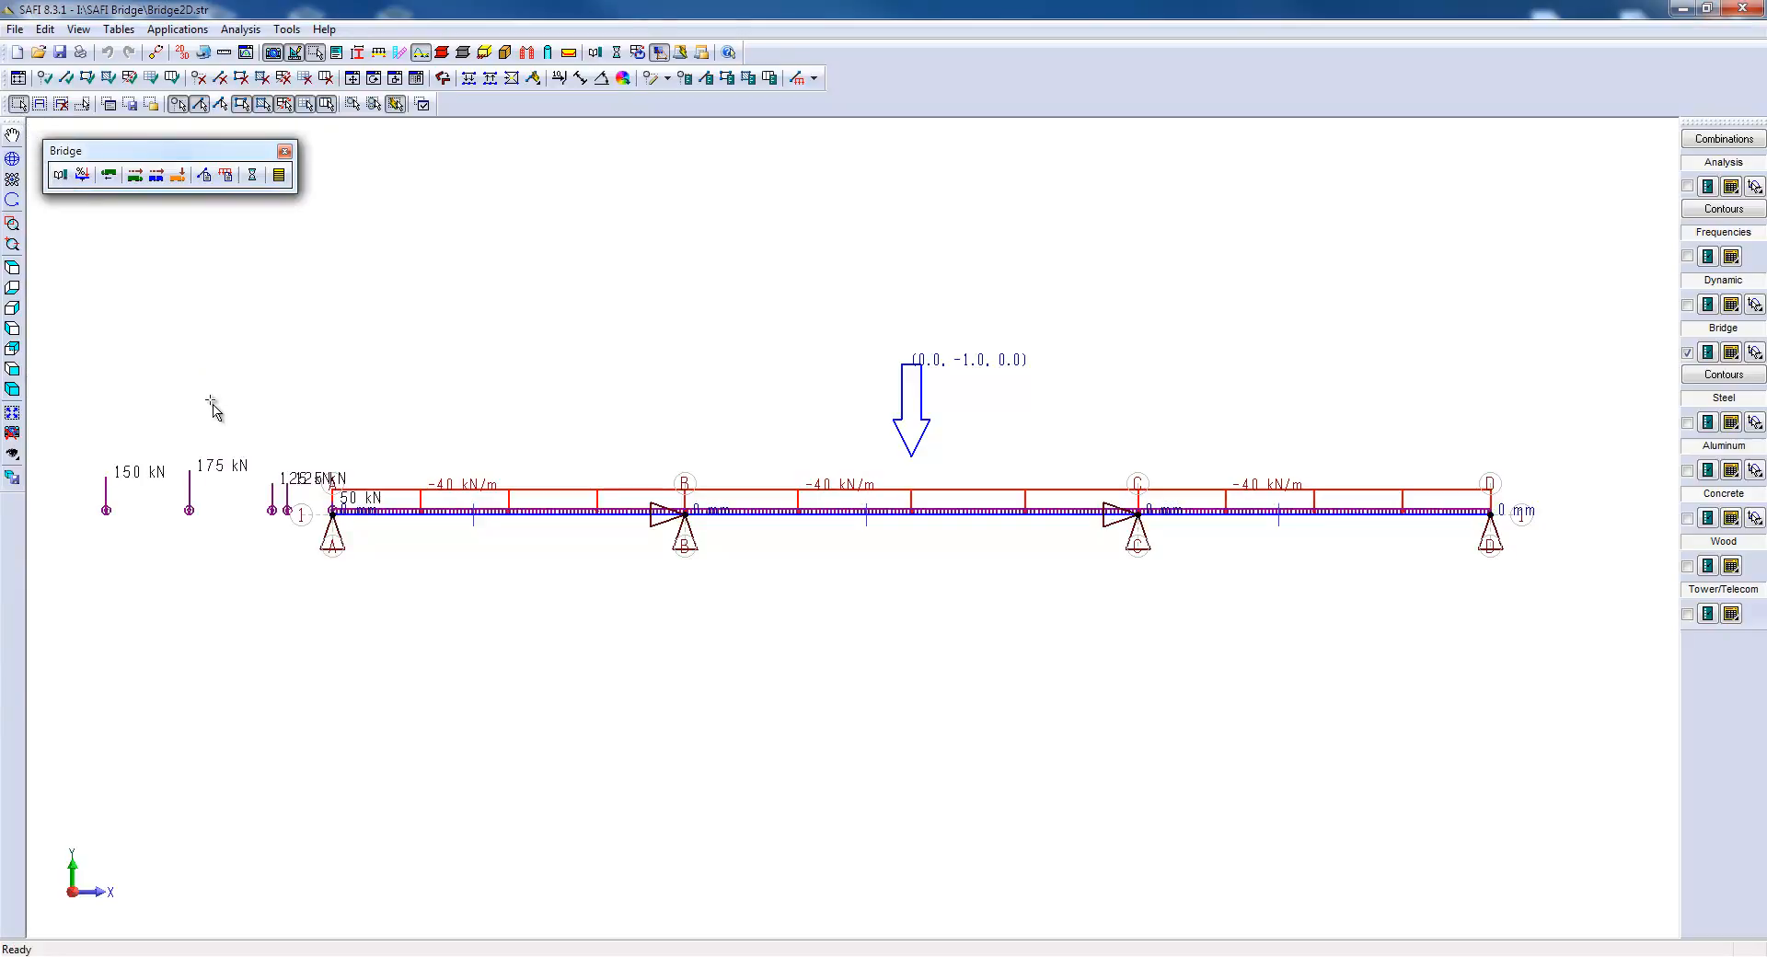
{"action": "left_click_drag", "start_coordinate": [212, 402], "coordinate": [1594, 627]}
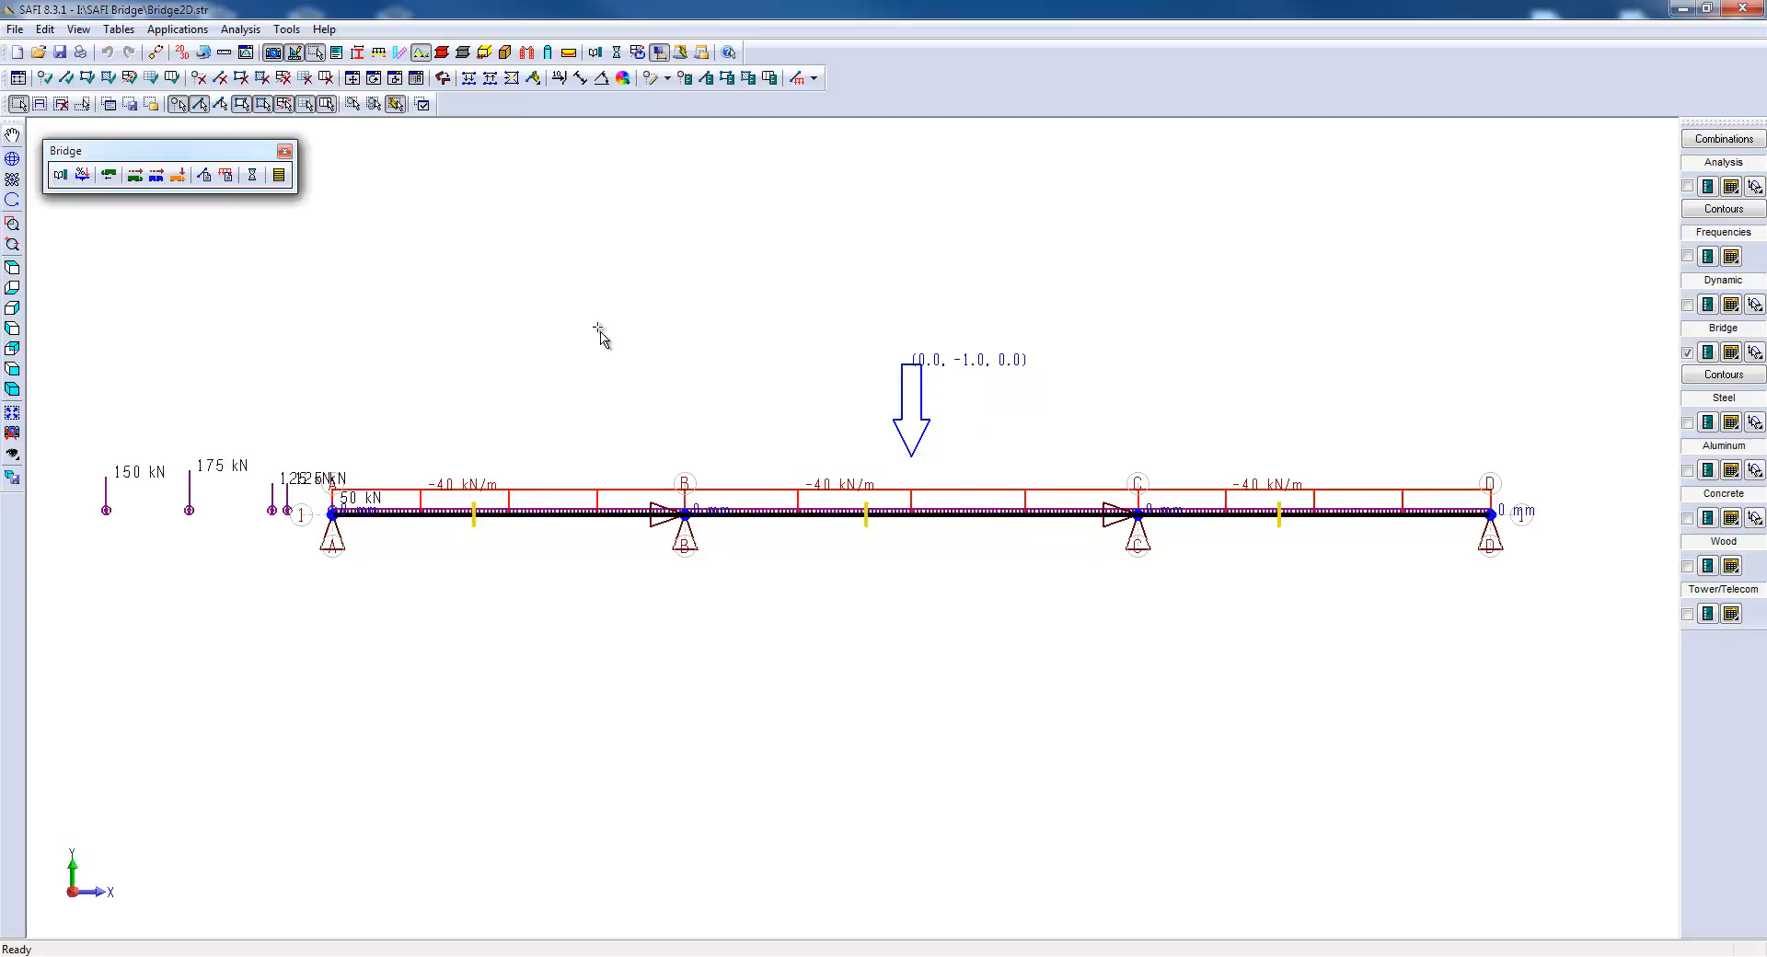
Subdivide each selected member into 10 divisions, keeping physical members.
{"action": "left_click", "coordinate": [471, 76]}
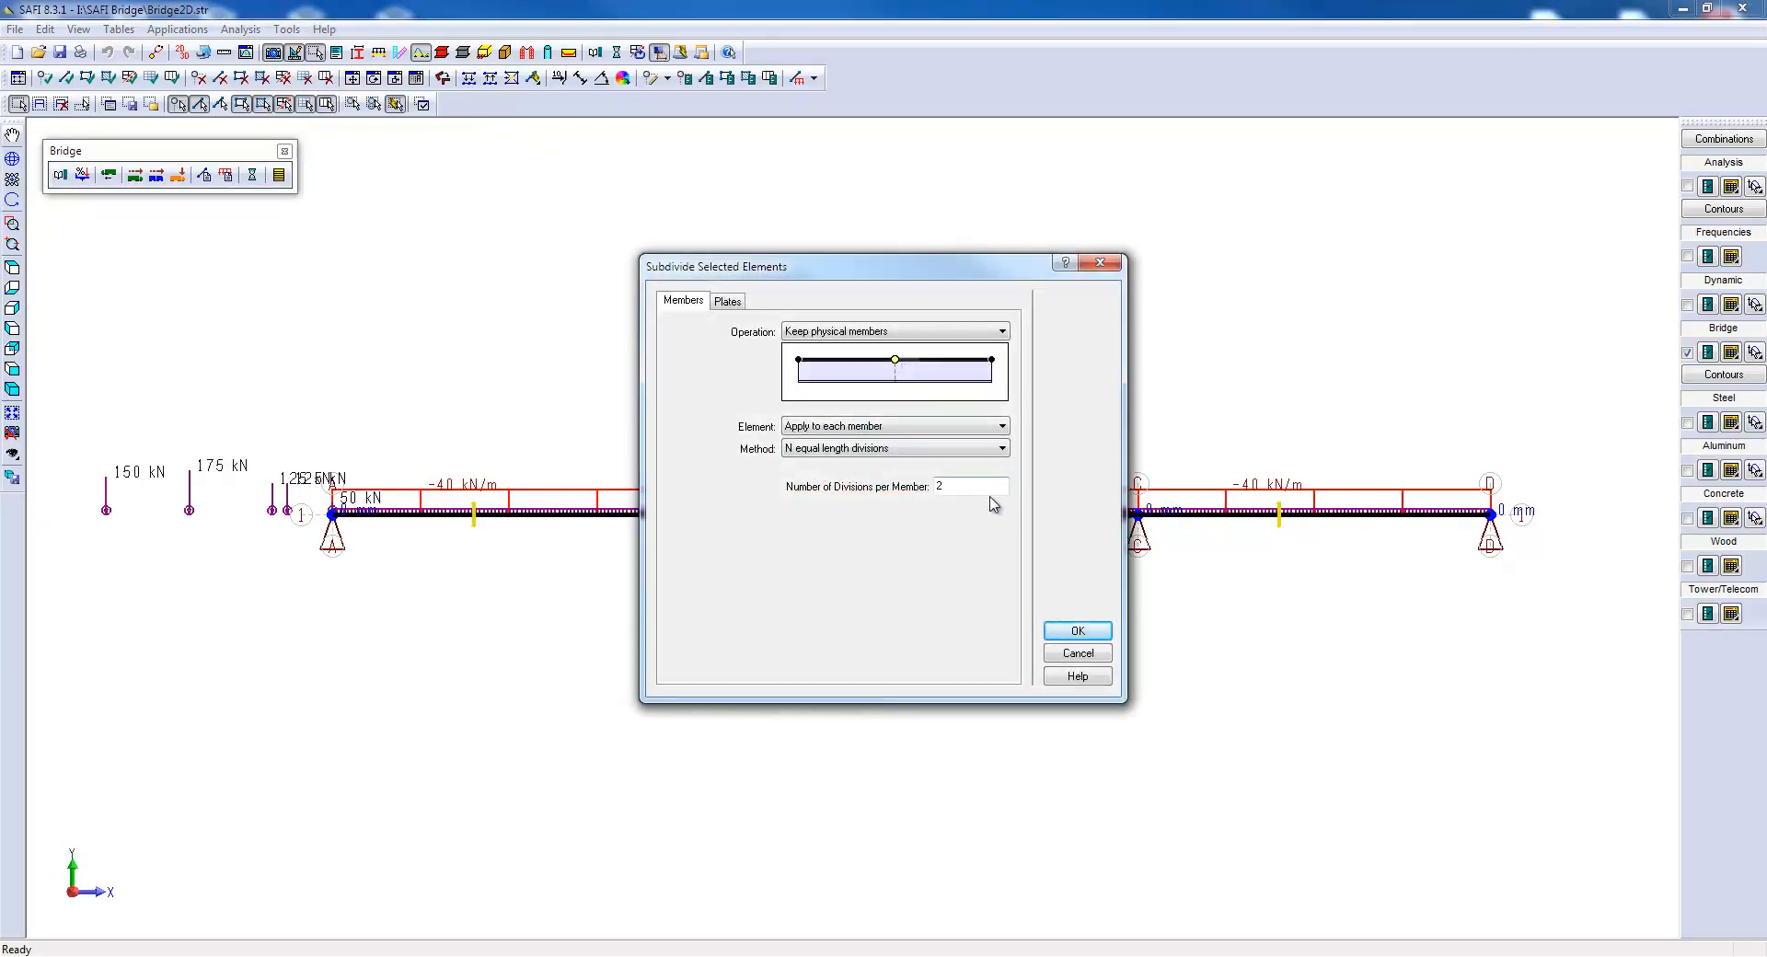
{"action": "left_click", "coordinate": [969, 485]}
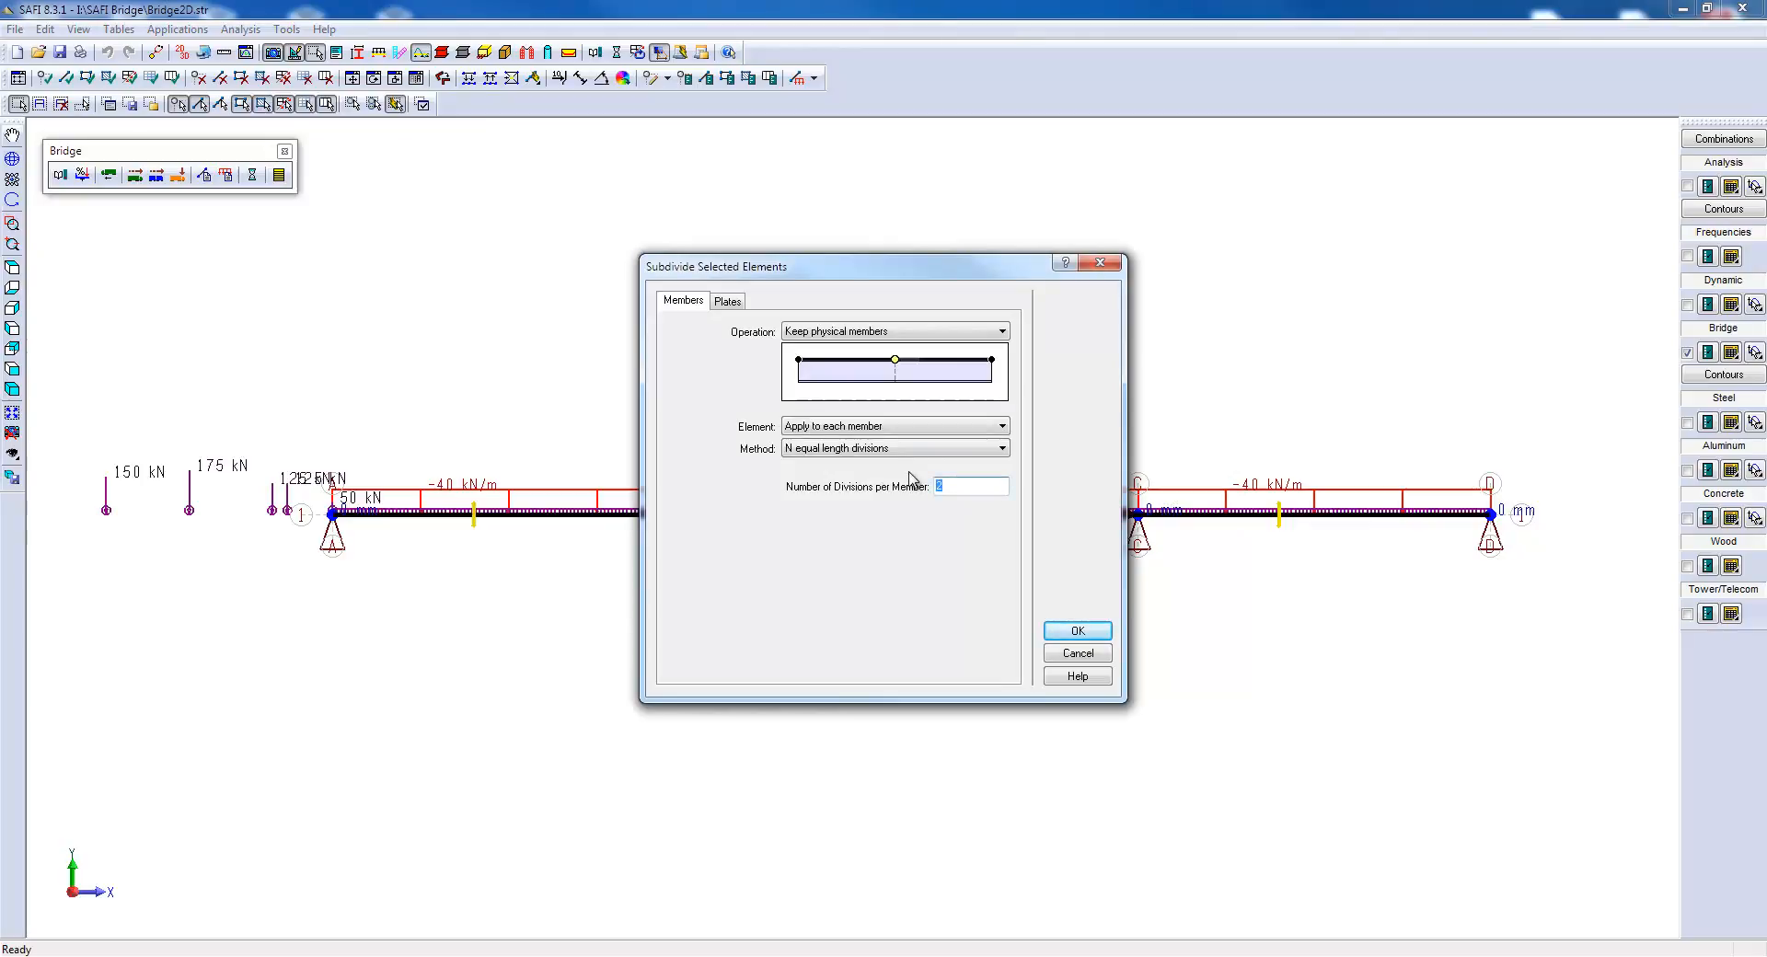
{"action": "type", "text": "10"}
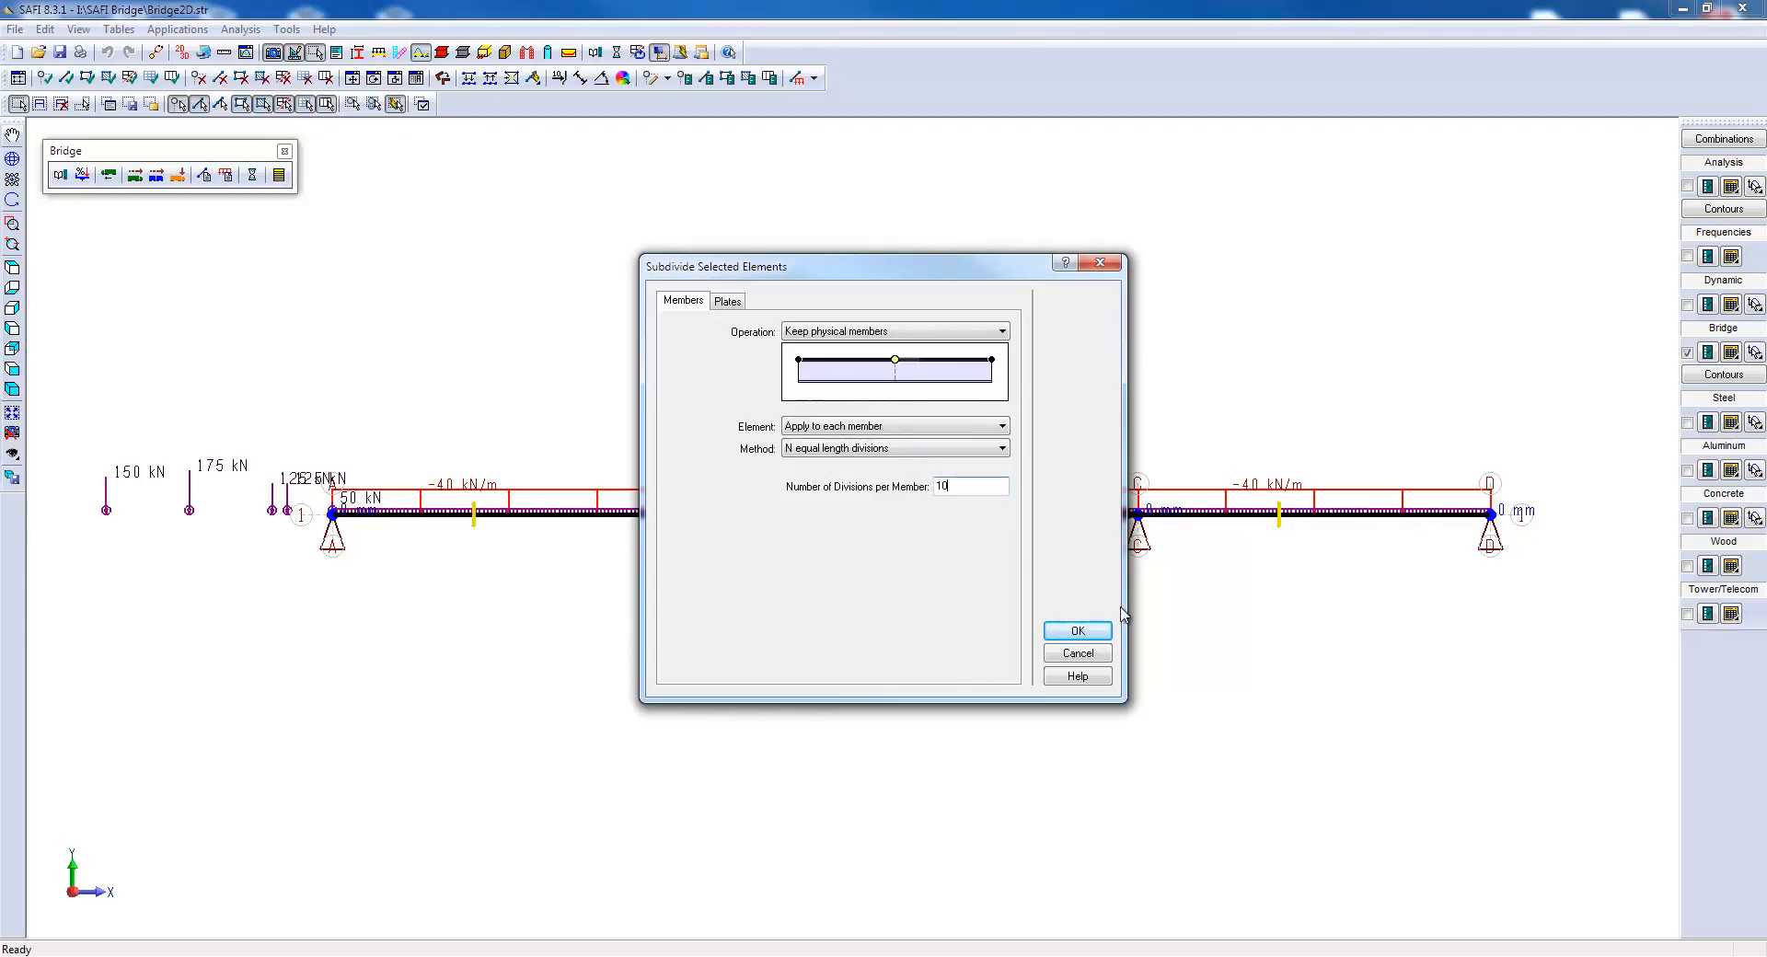
{"action": "left_click", "coordinate": [1075, 631]}
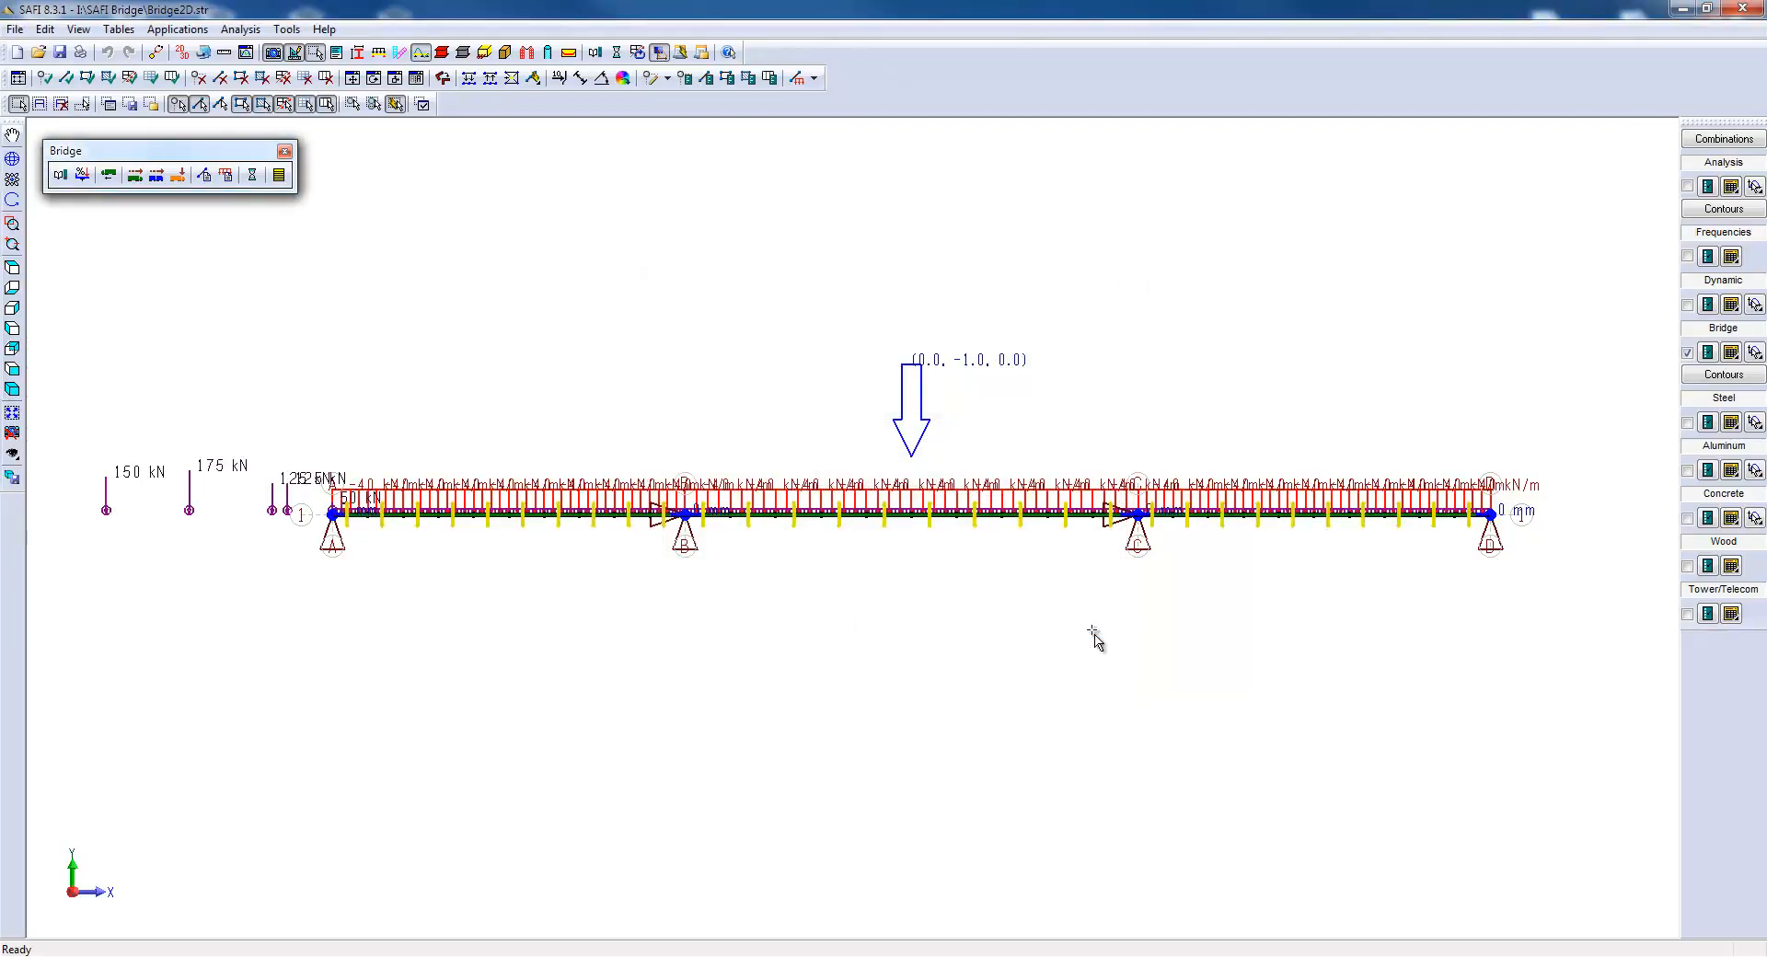
{"action": "left_click", "coordinate": [616, 53]}
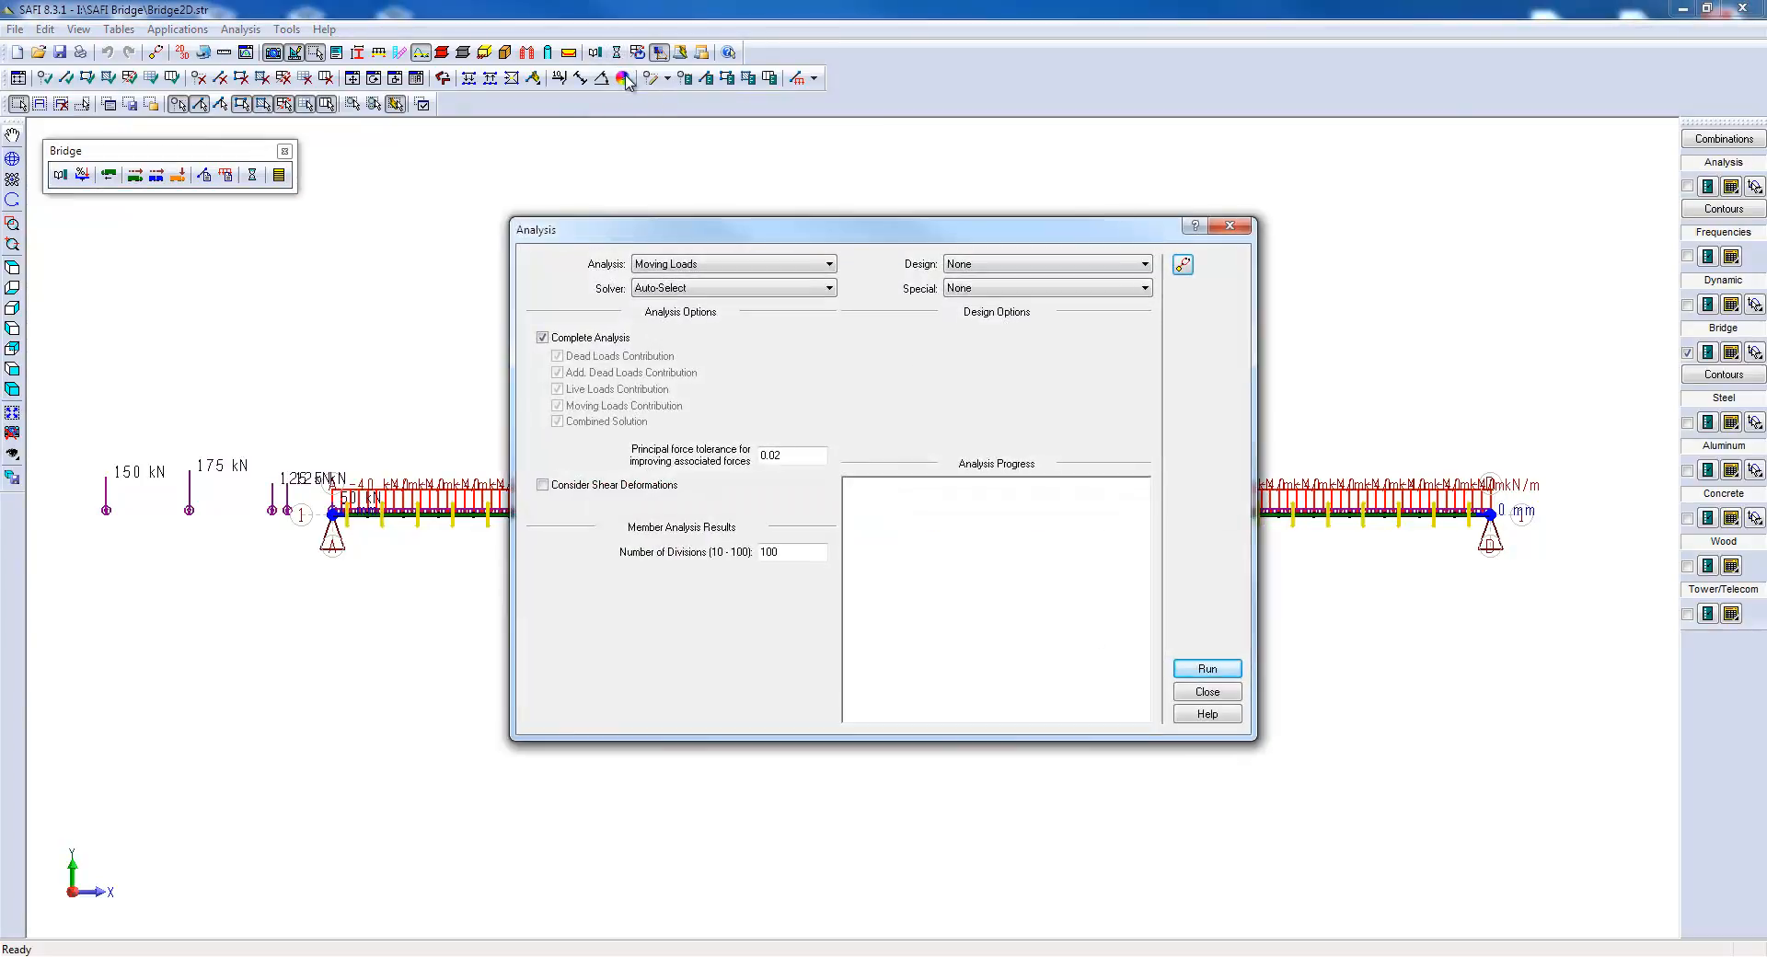
{"action": "mouse_move", "coordinate": [250, 64]}
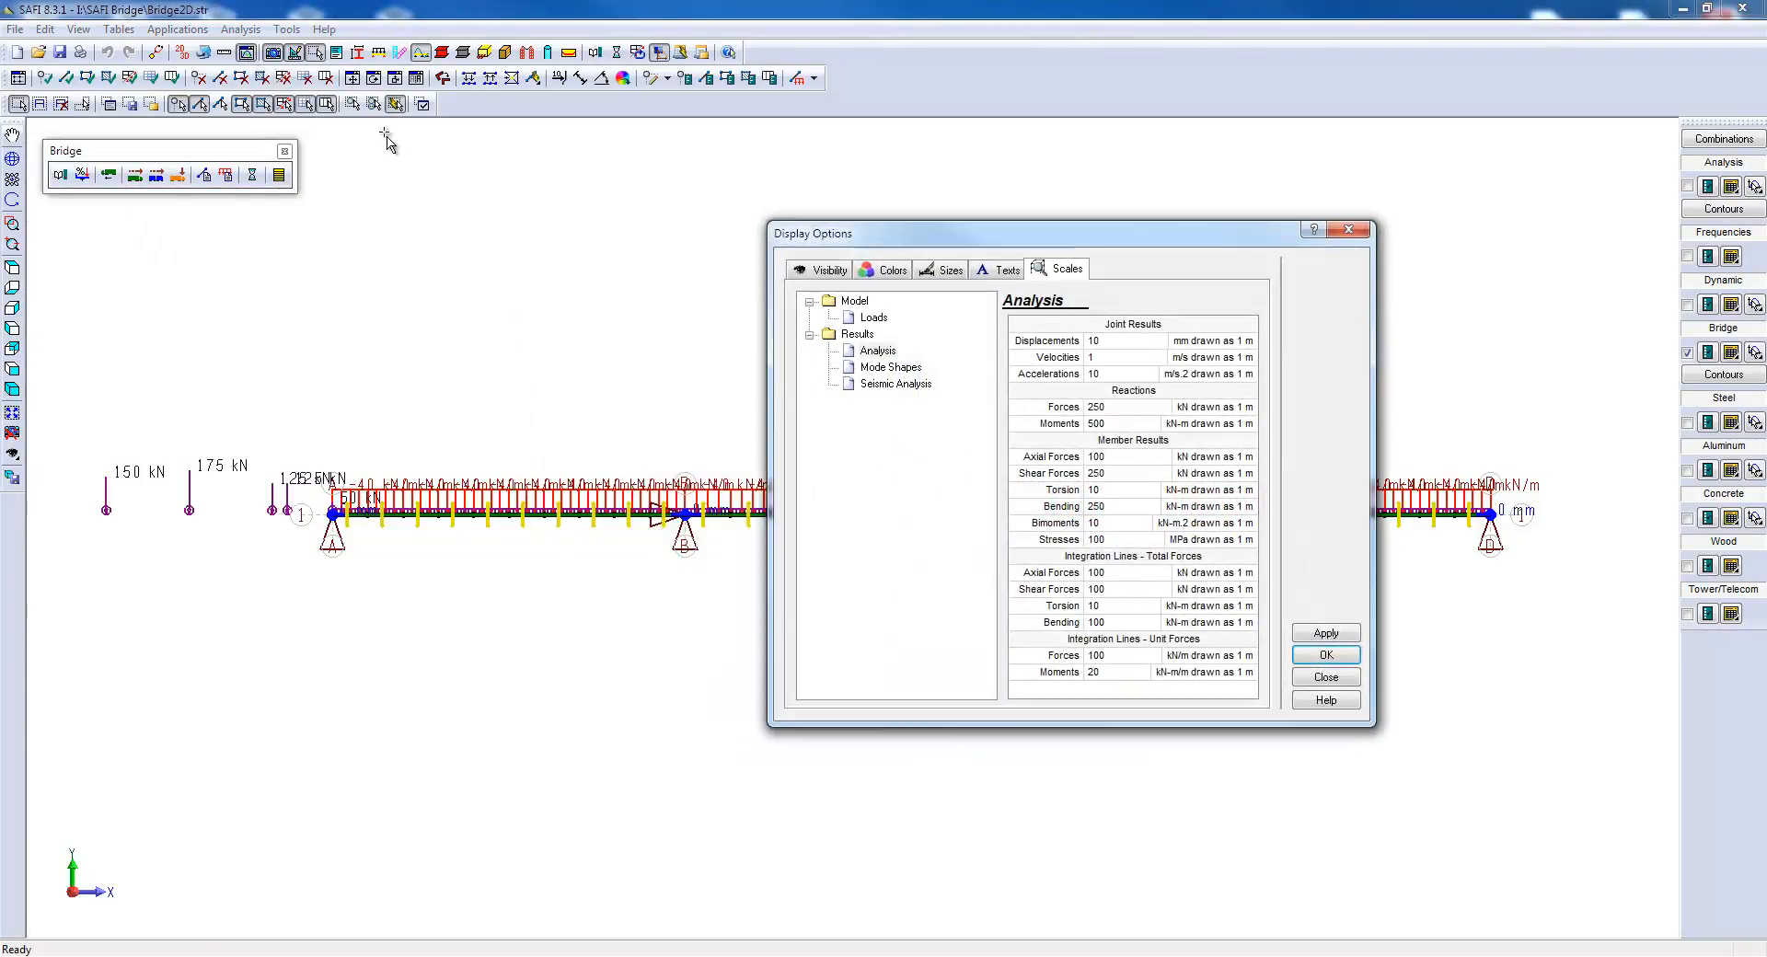
Uncheck Show Loads under the Display Options Visibility settings.
{"action": "left_click", "coordinate": [829, 269]}
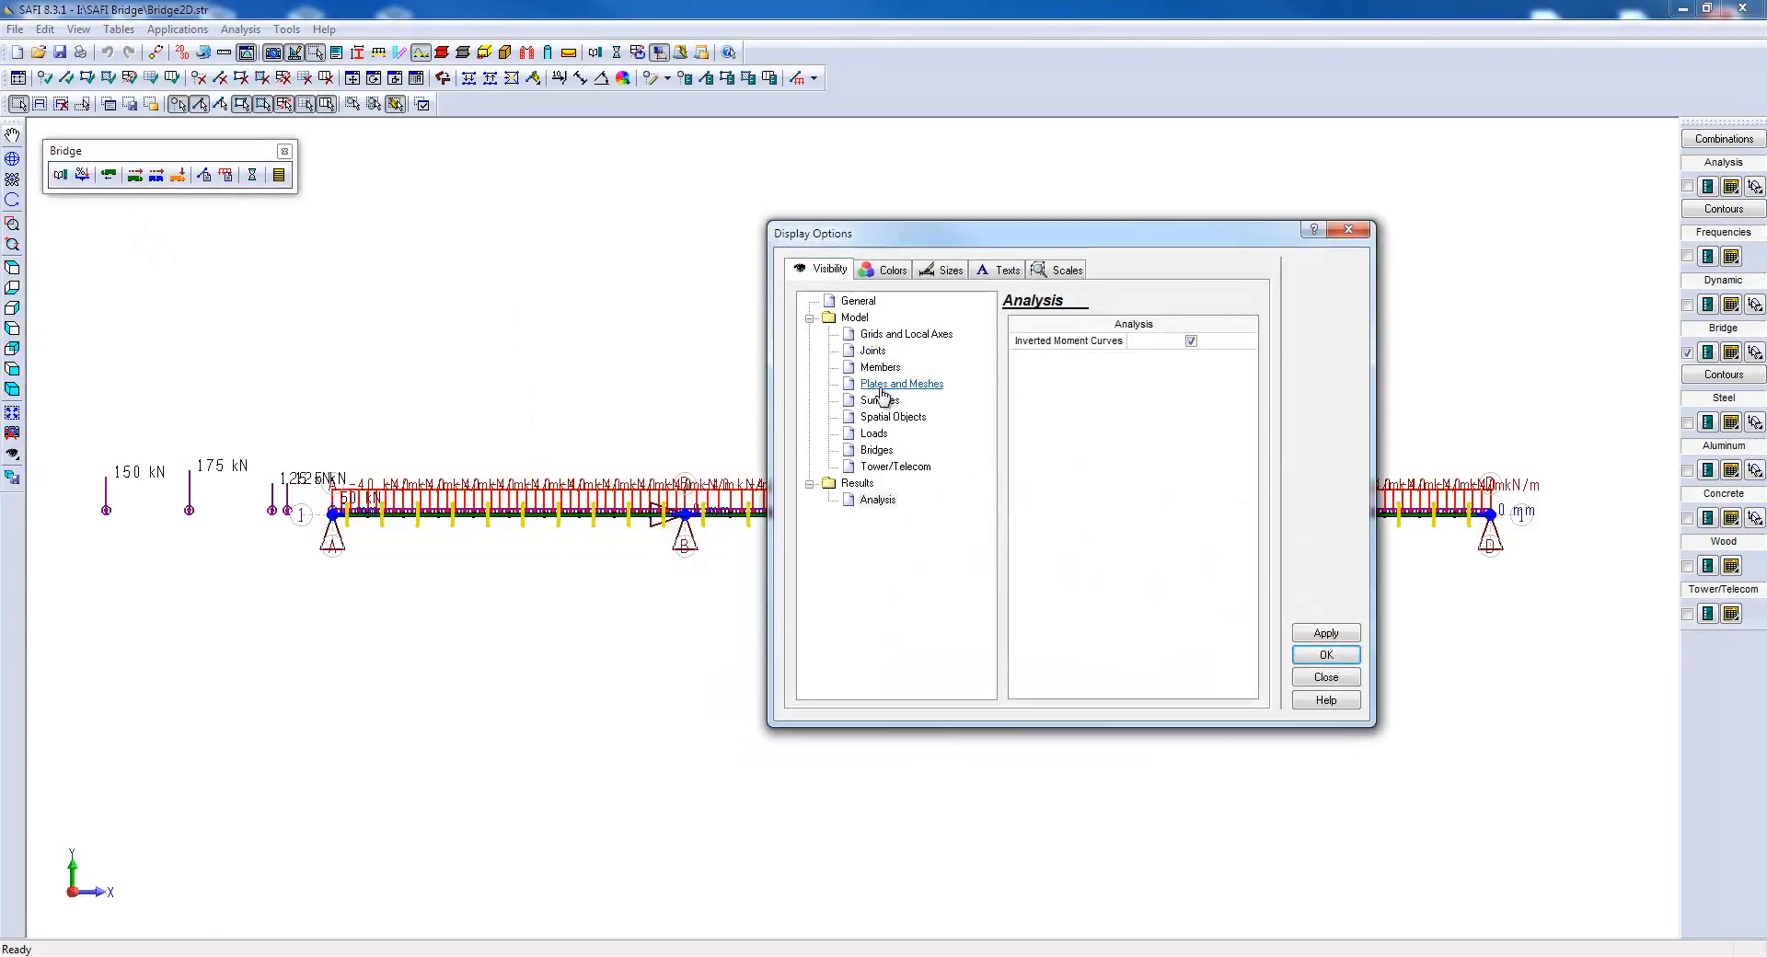
{"action": "left_click", "coordinate": [873, 432]}
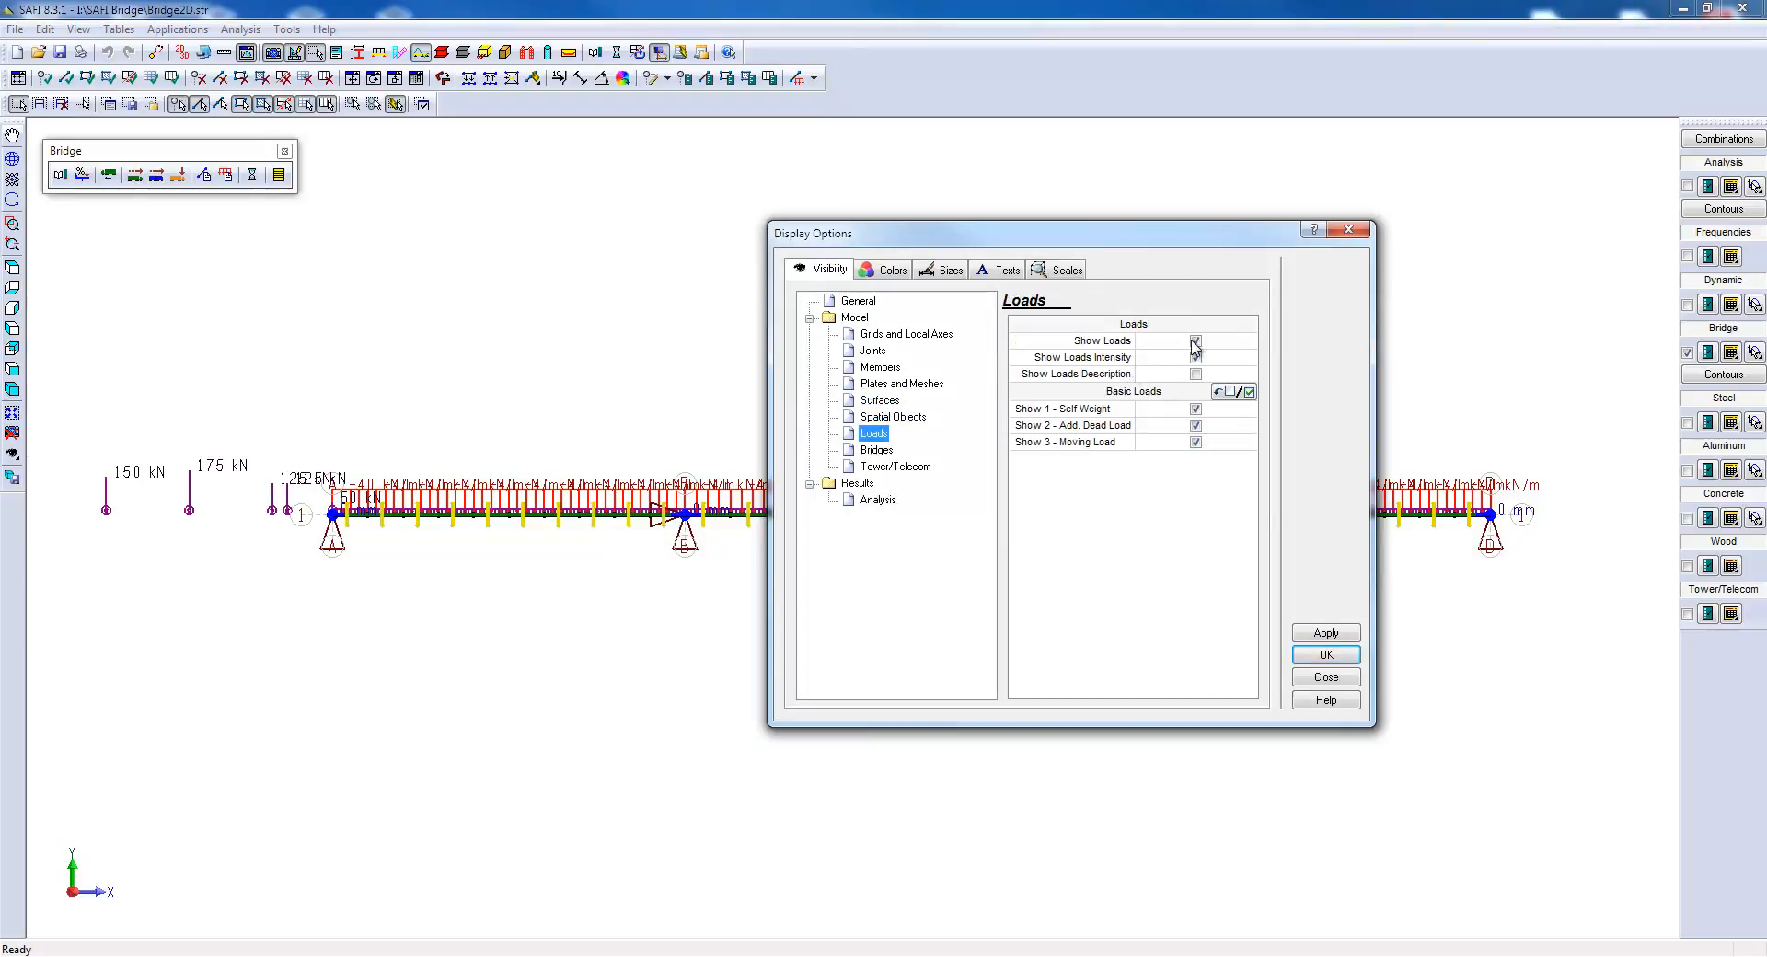
{"action": "left_click", "coordinate": [1196, 341]}
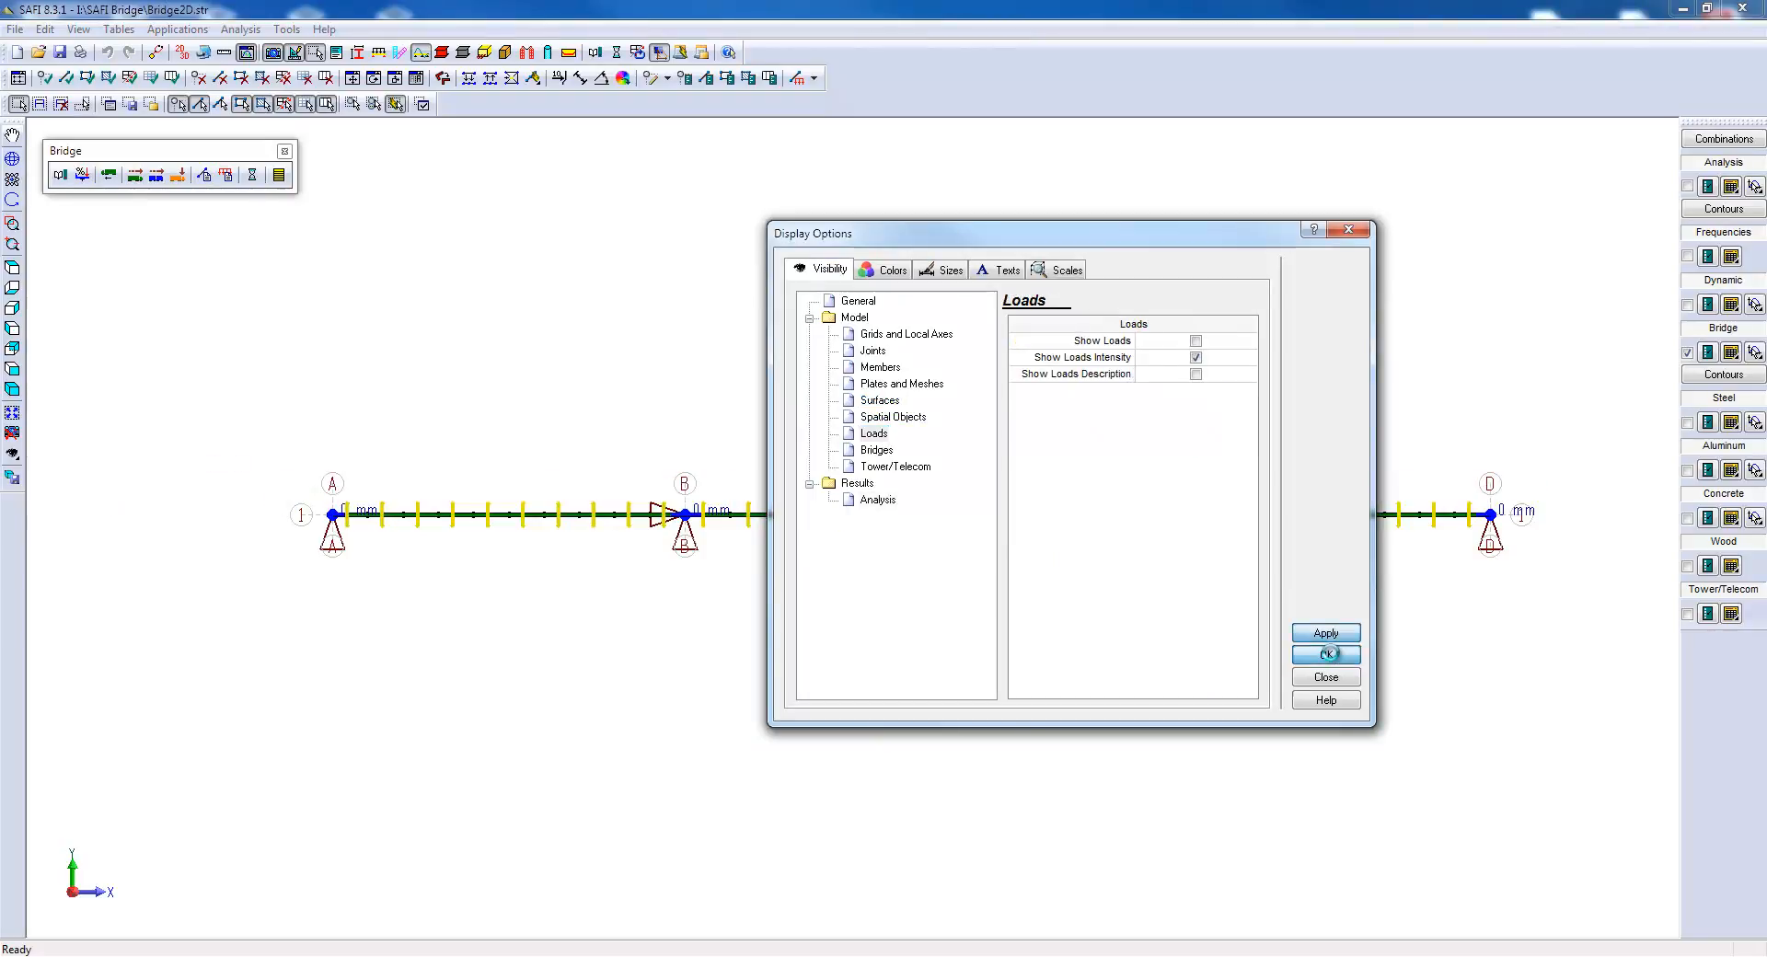
{"action": "left_click", "coordinate": [1324, 654]}
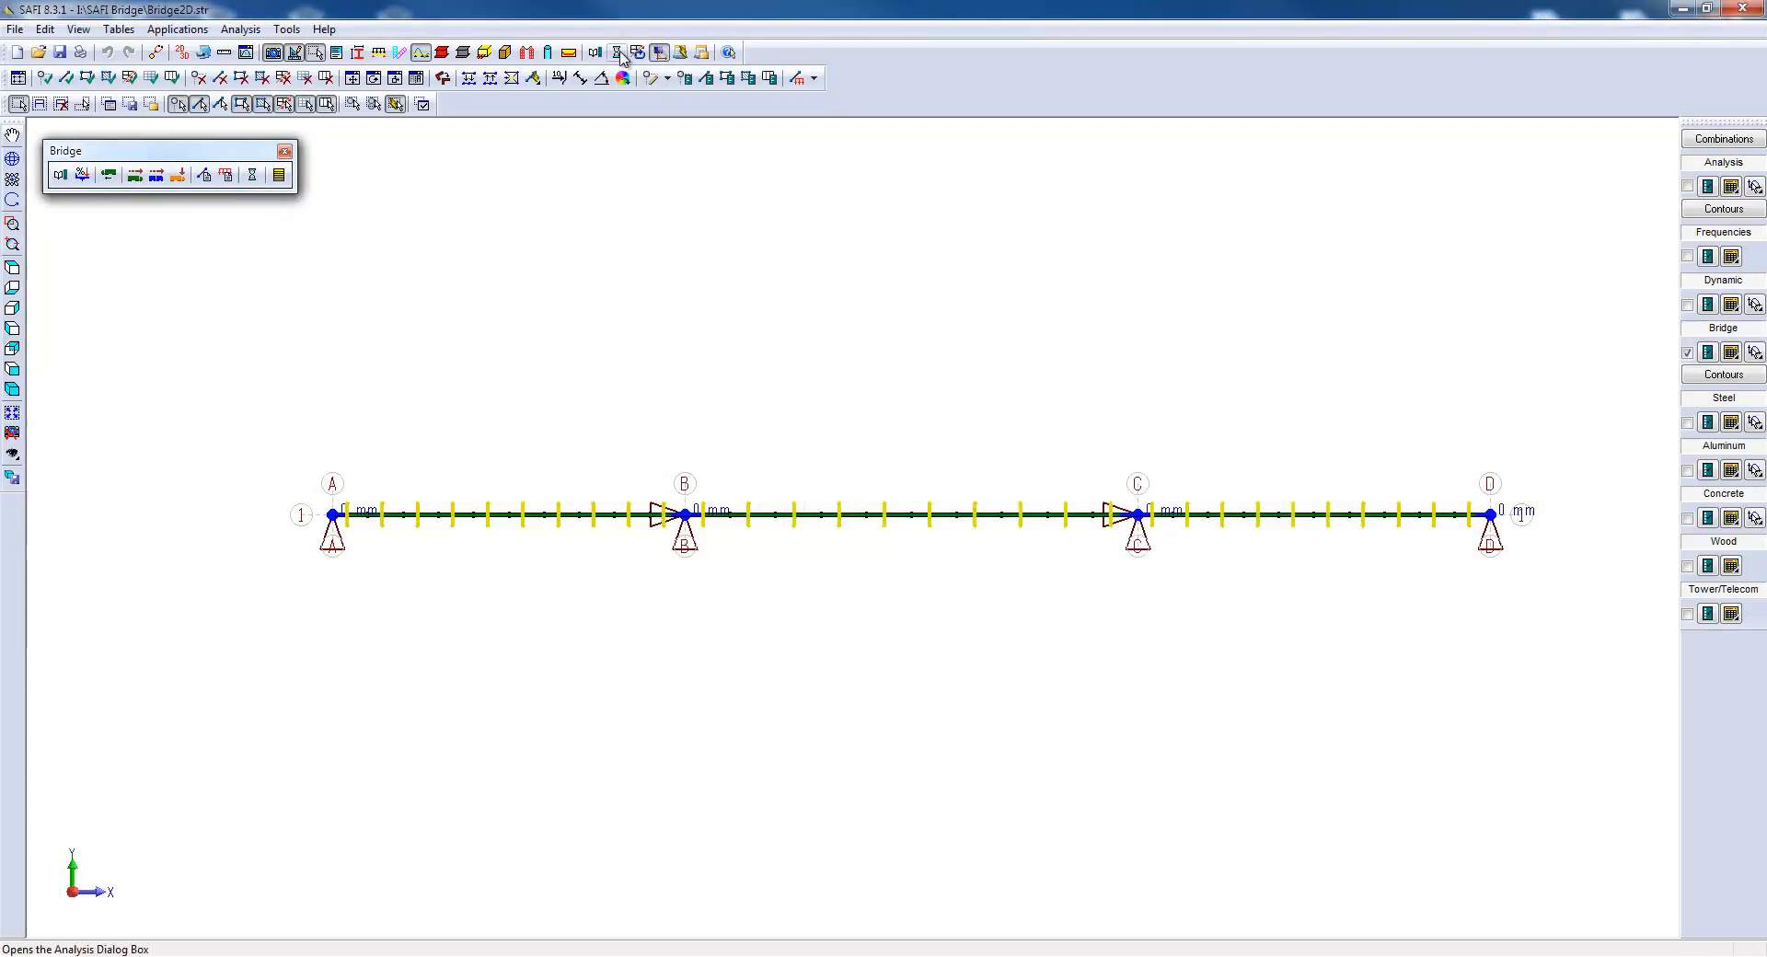
{"action": "left_click", "coordinate": [617, 52]}
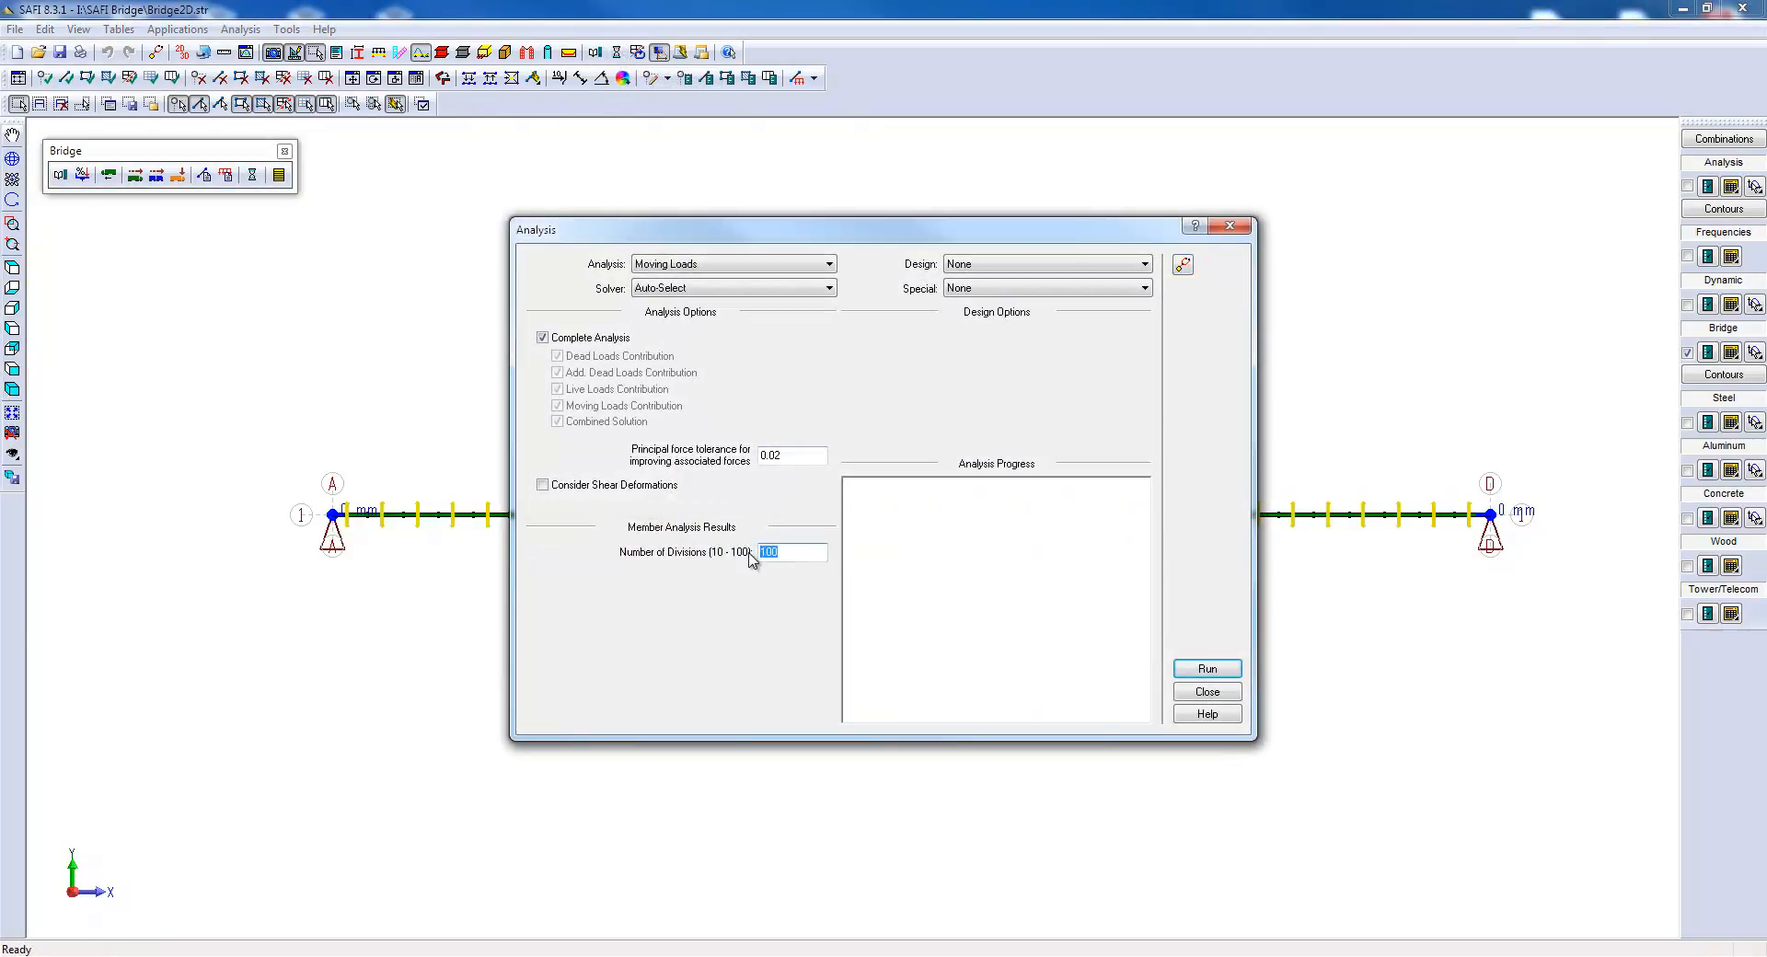
Run the moving-load analysis with 10 divisions and close after completion.
{"action": "type", "text": "10"}
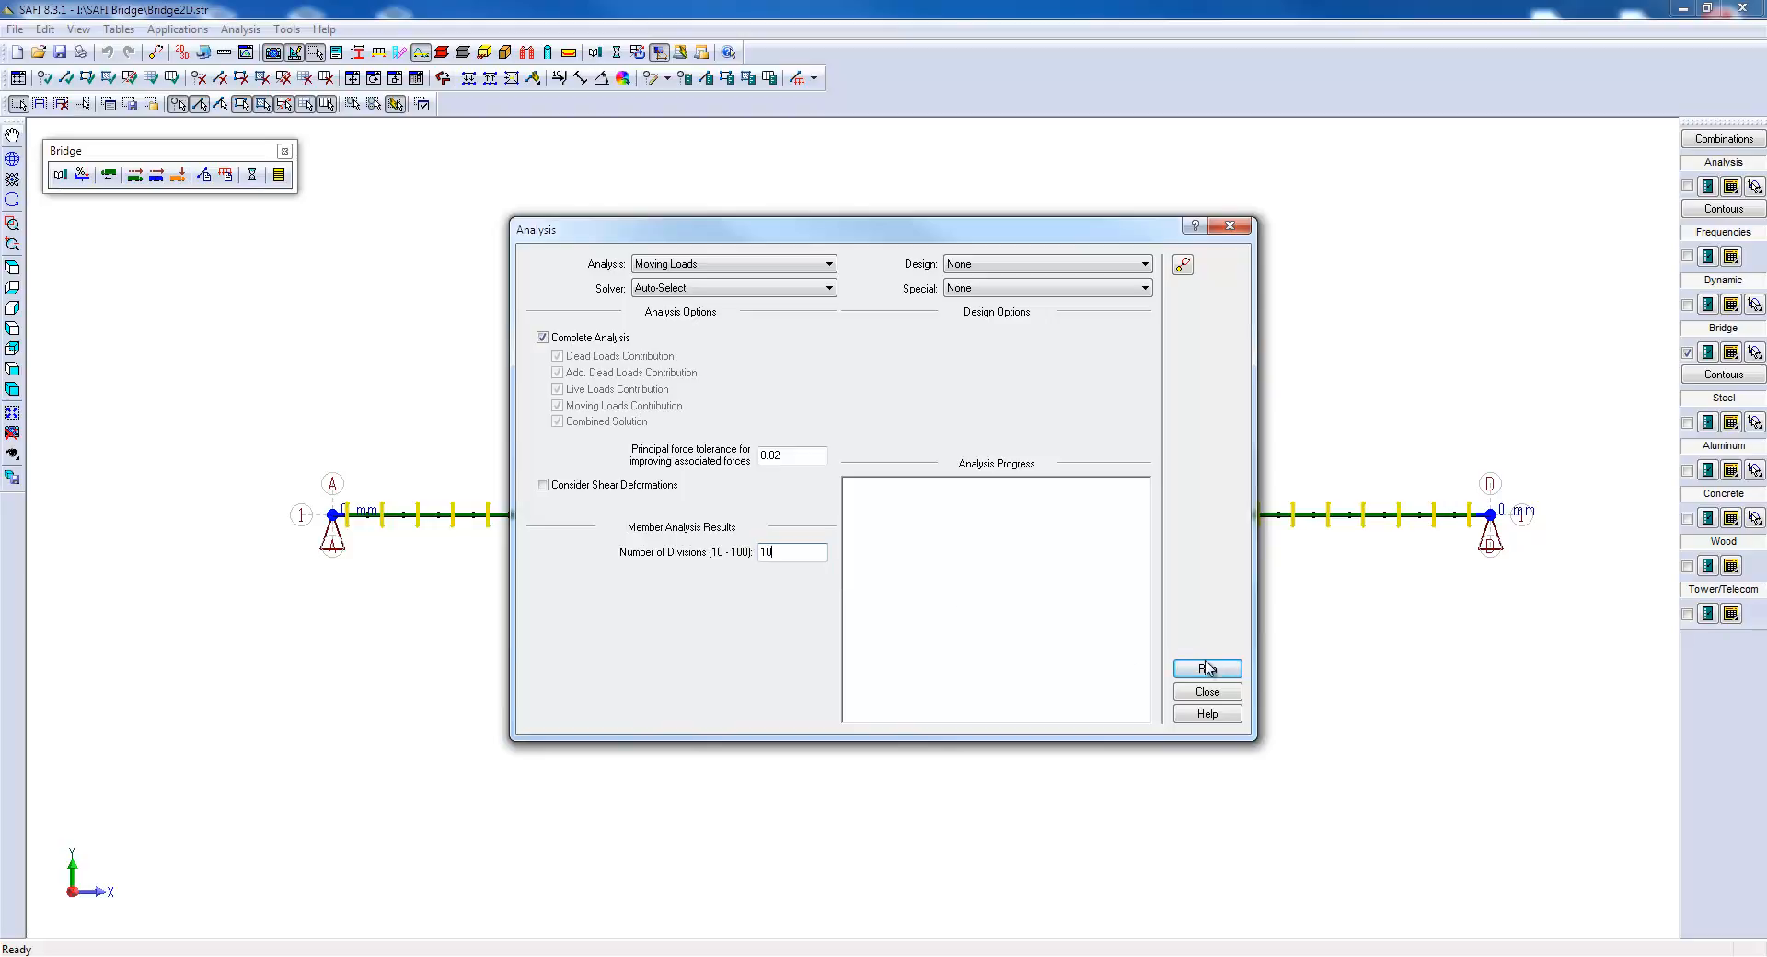
{"action": "left_click", "coordinate": [1205, 667]}
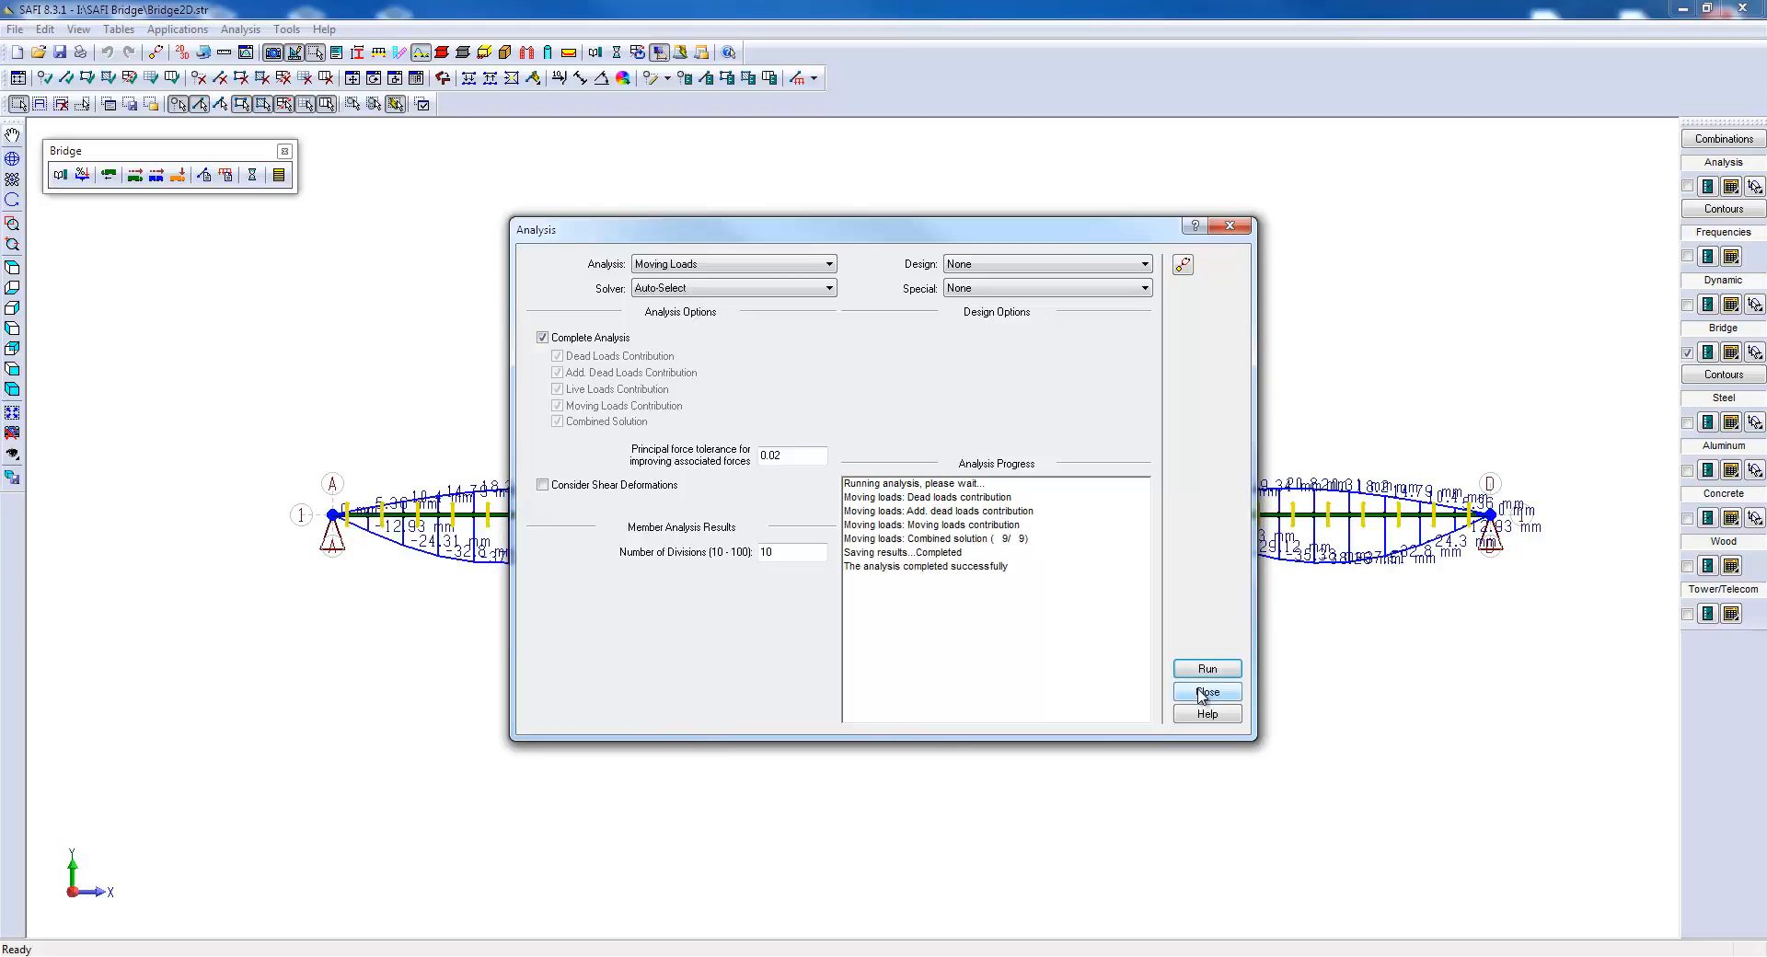
{"action": "left_click", "coordinate": [1205, 691]}
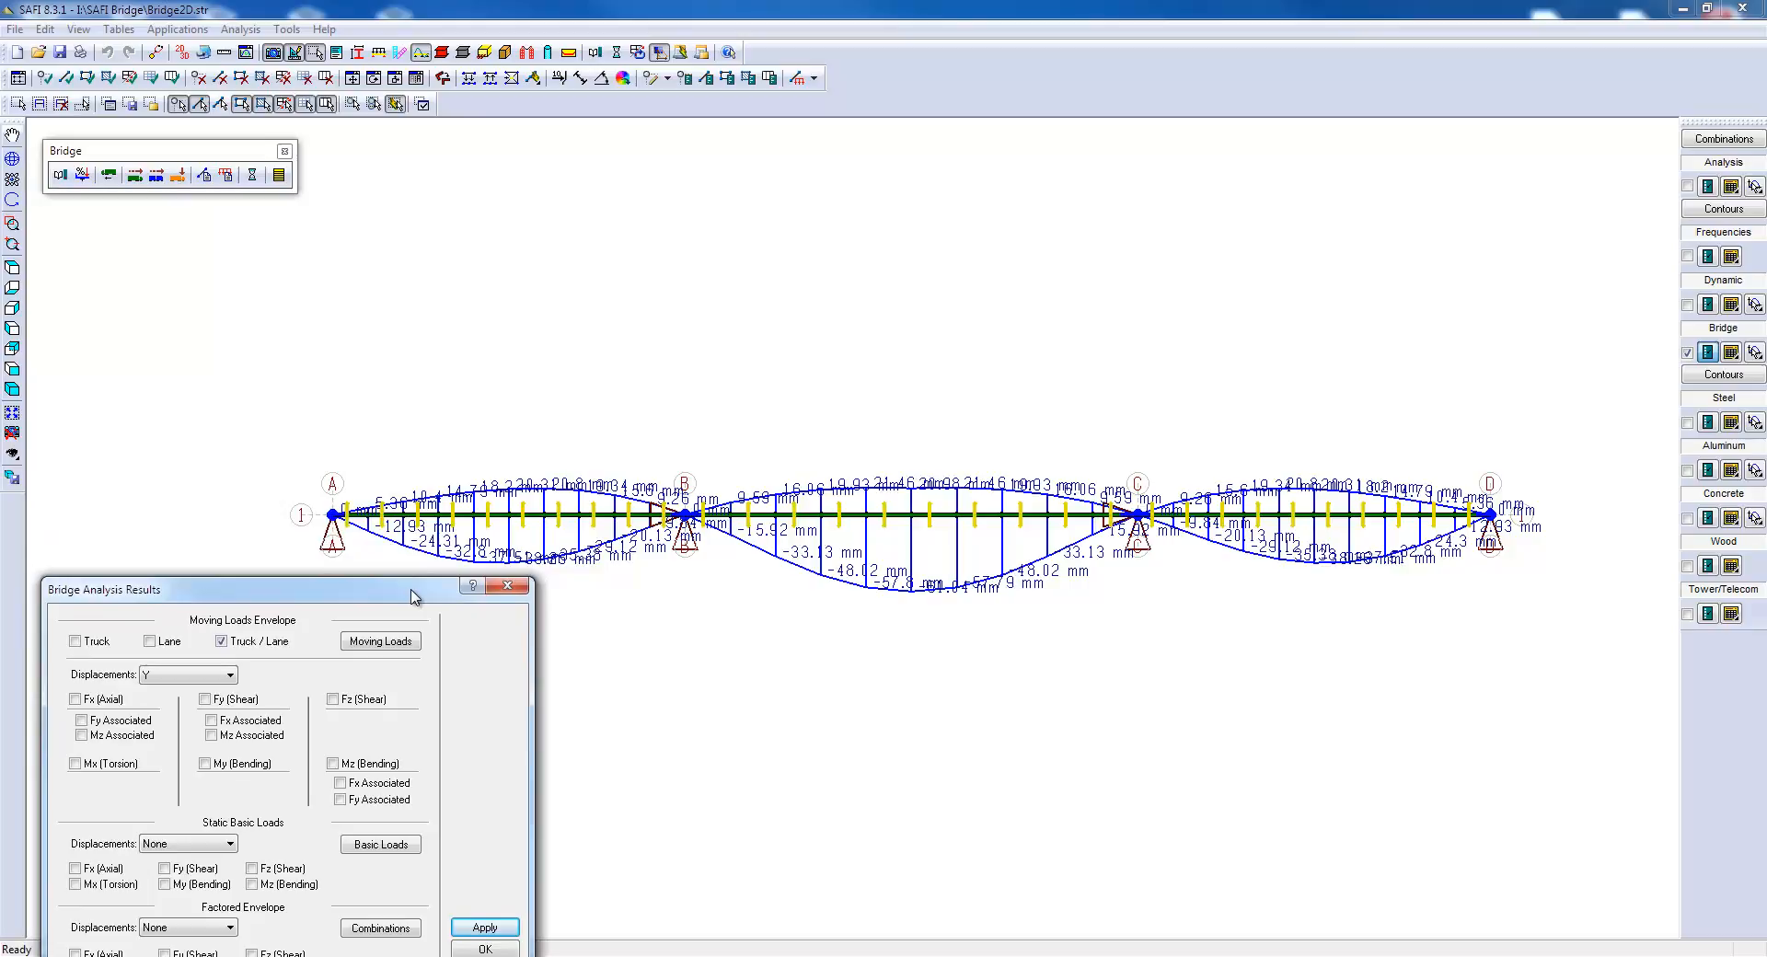
Replace the Truck/Lane envelope with static Mz bending for 2 - Add. Dead Load.
{"action": "left_click", "coordinate": [222, 641]}
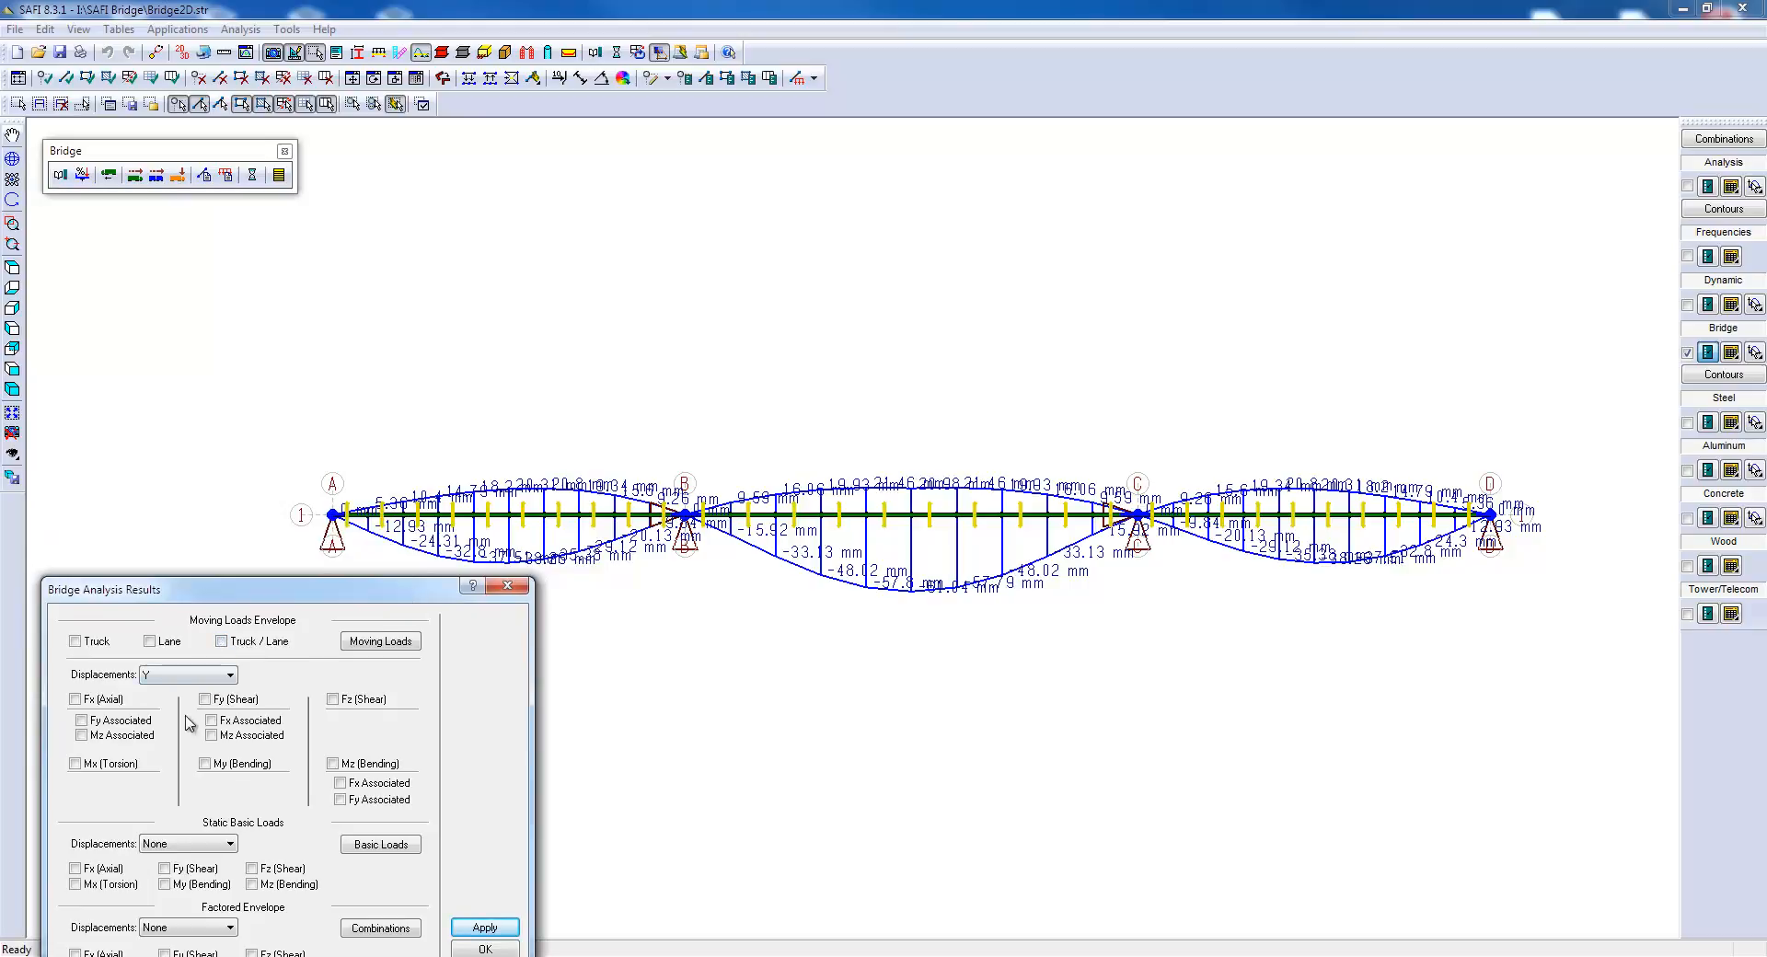
{"action": "mouse_move", "coordinate": [301, 702]}
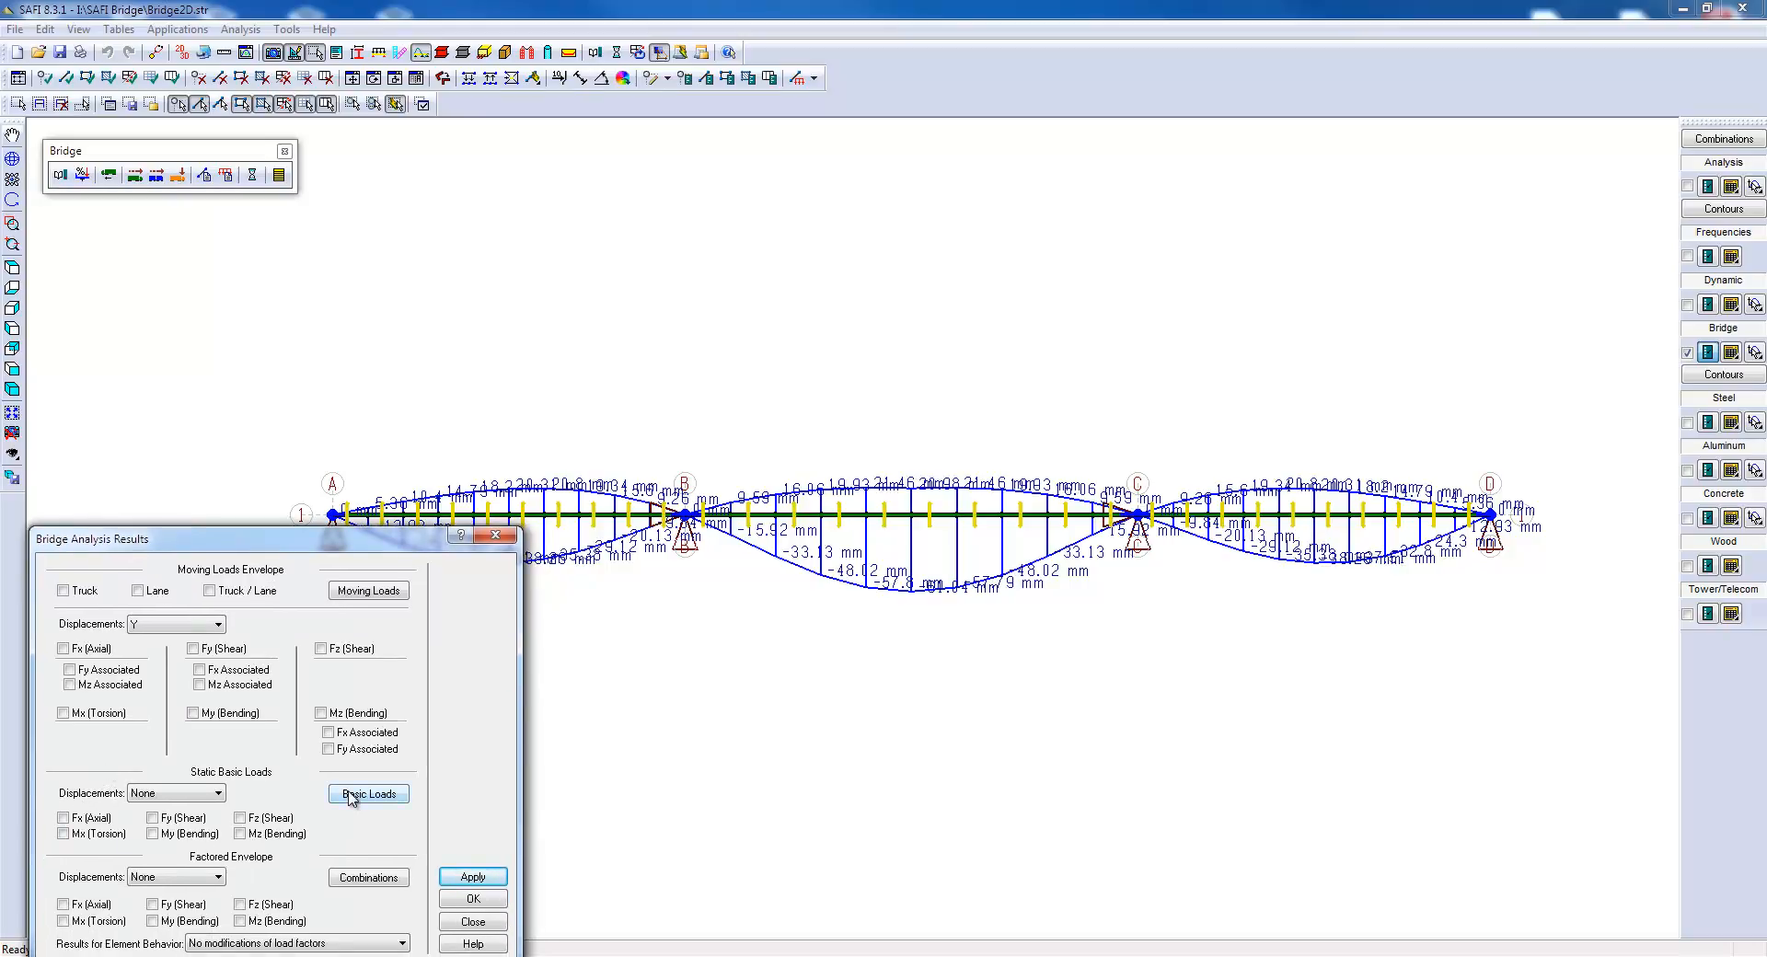
{"action": "left_click", "coordinate": [367, 793]}
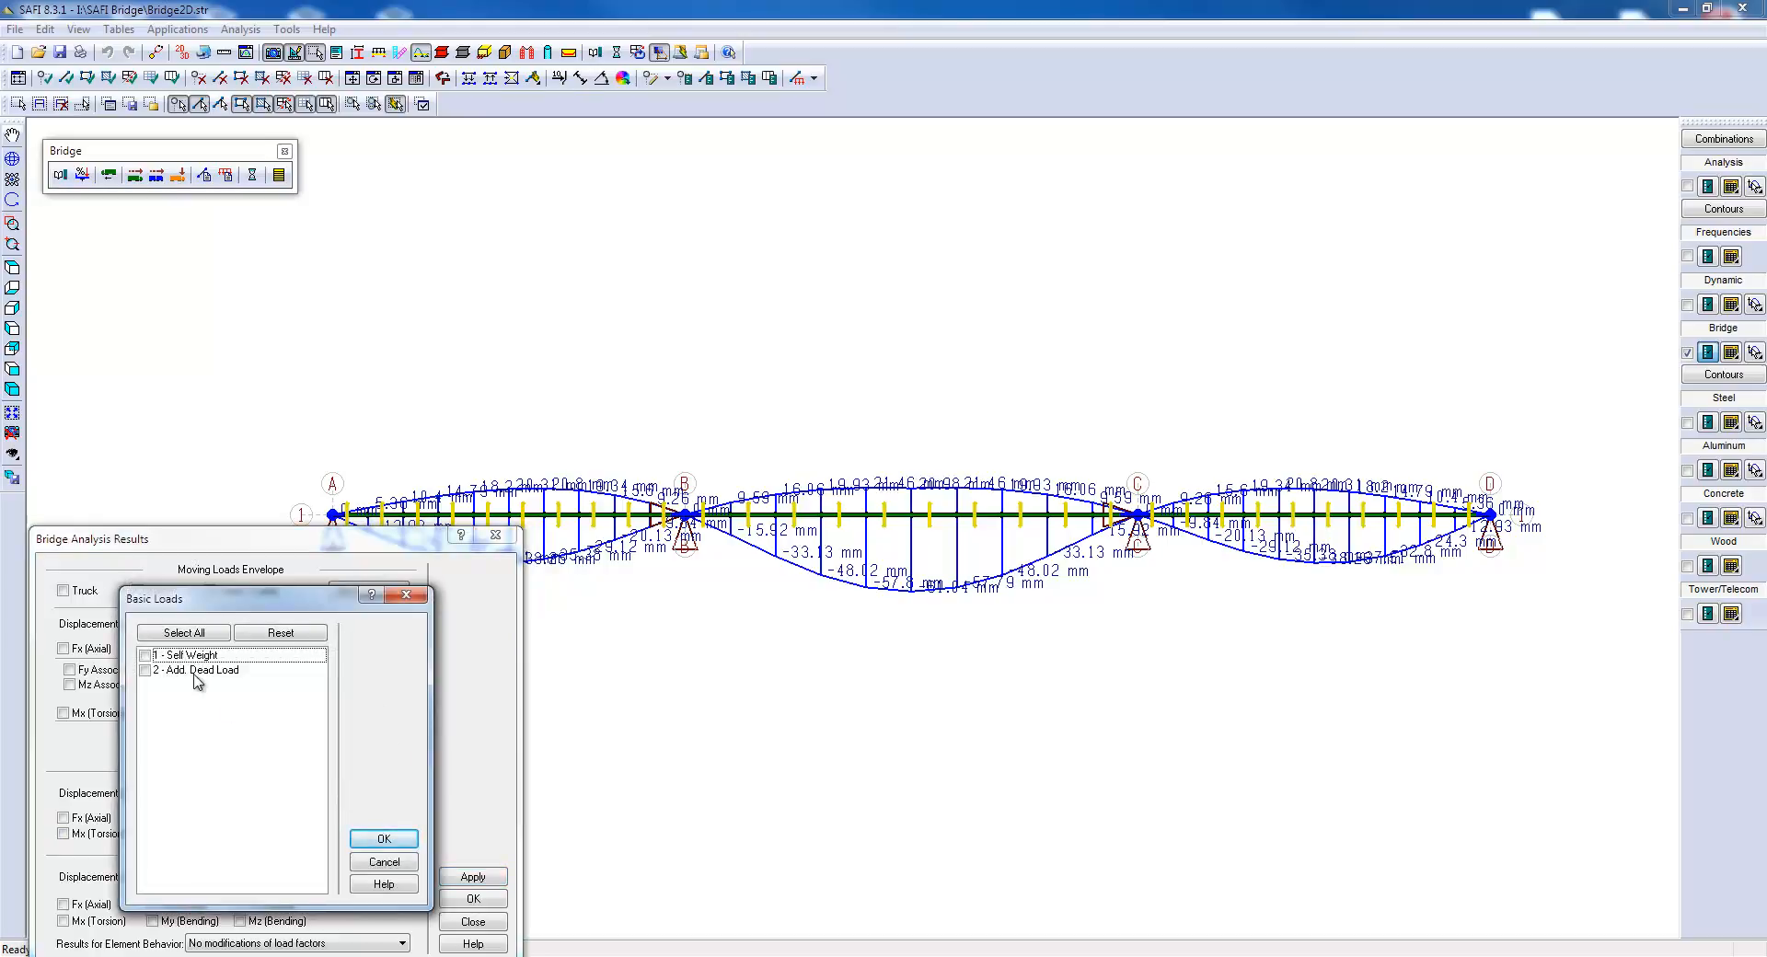
{"action": "left_click", "coordinate": [197, 671]}
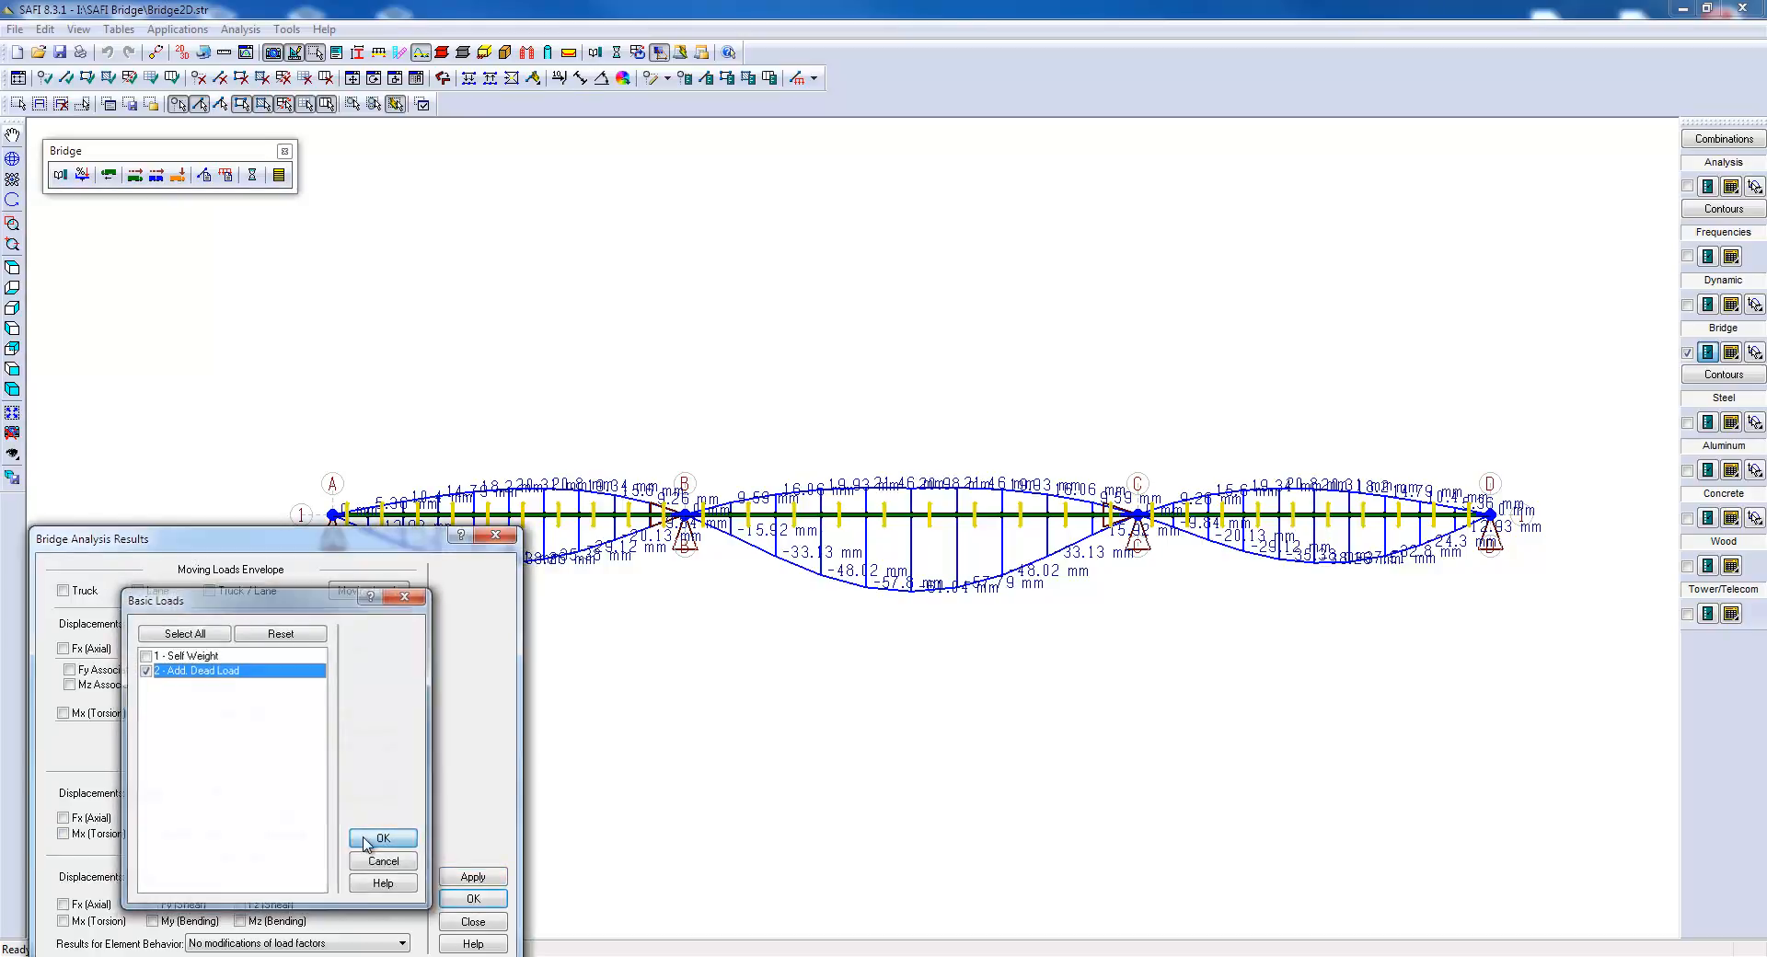
{"action": "left_click", "coordinate": [382, 839]}
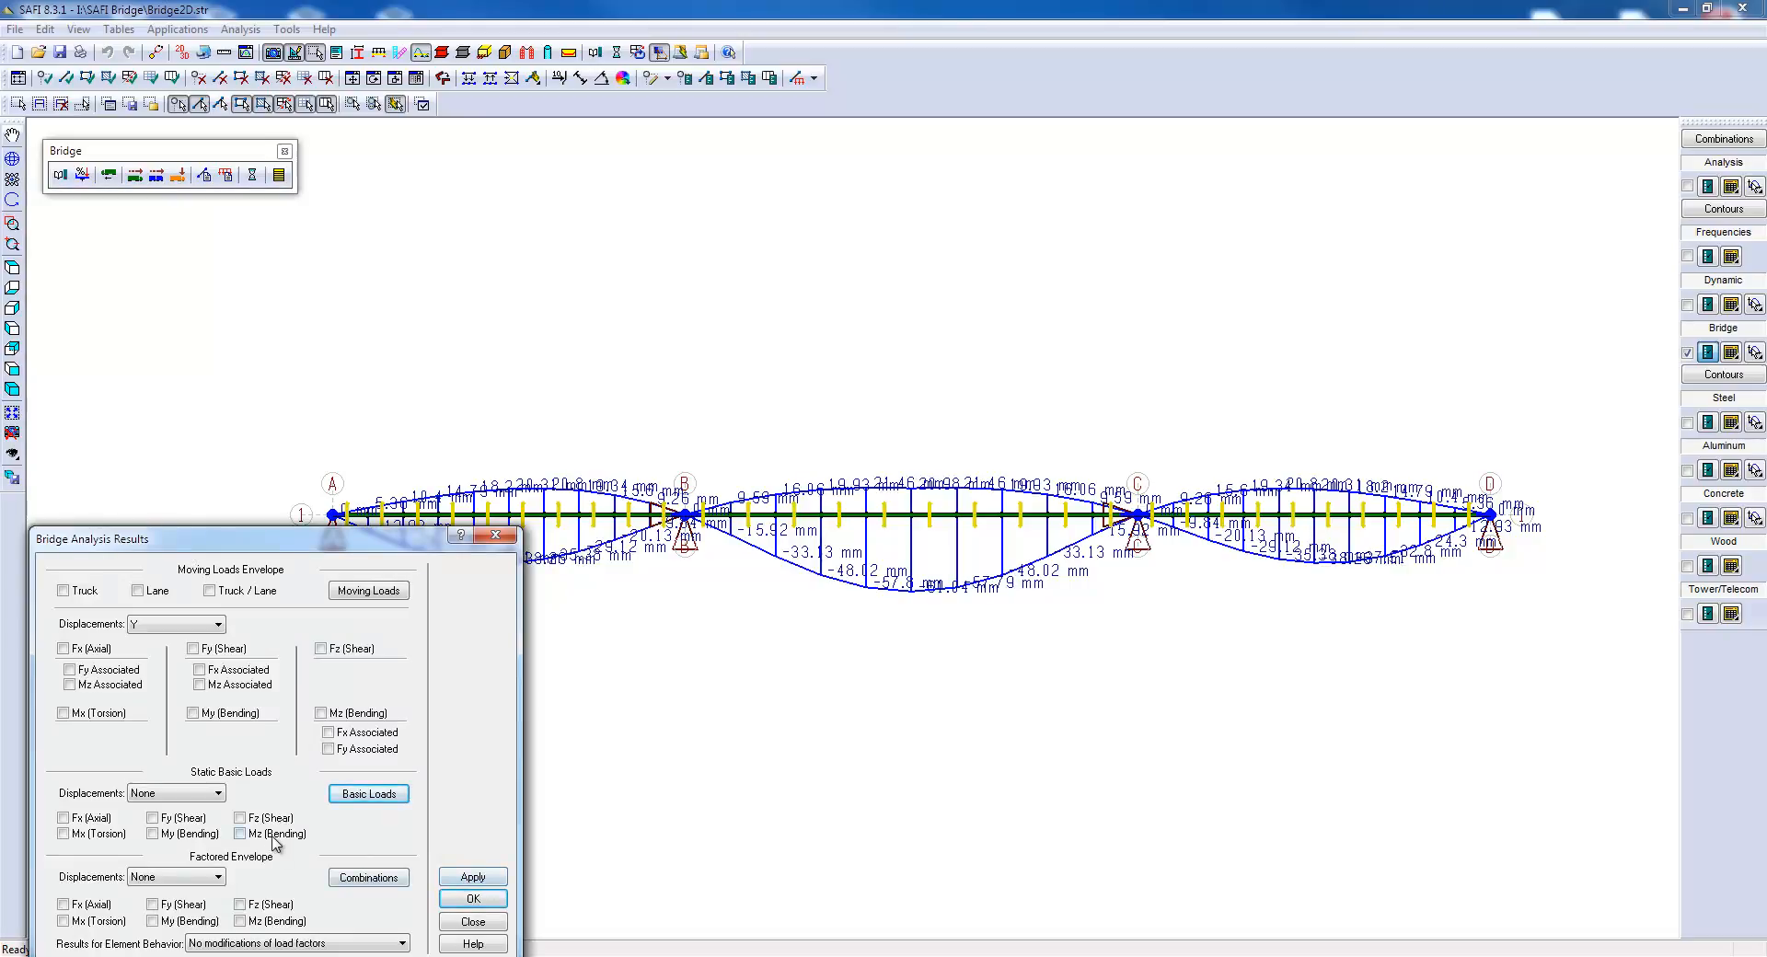
{"action": "left_click", "coordinate": [471, 876]}
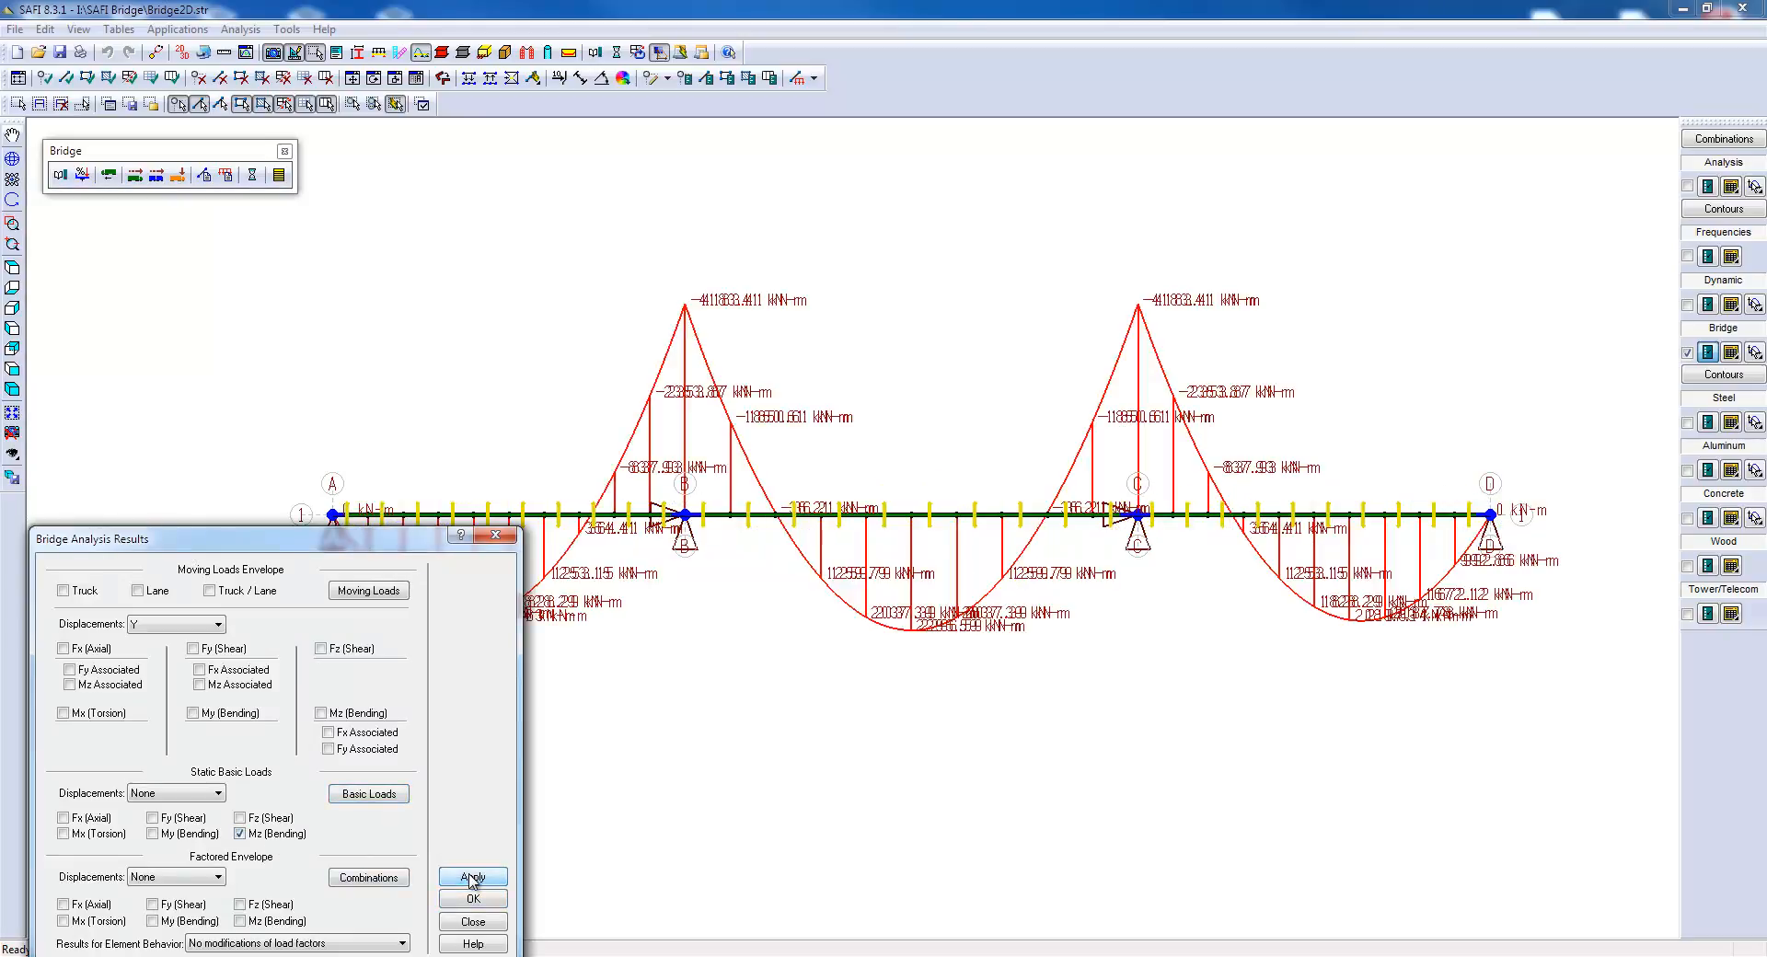
{"action": "left_click", "coordinate": [241, 833]}
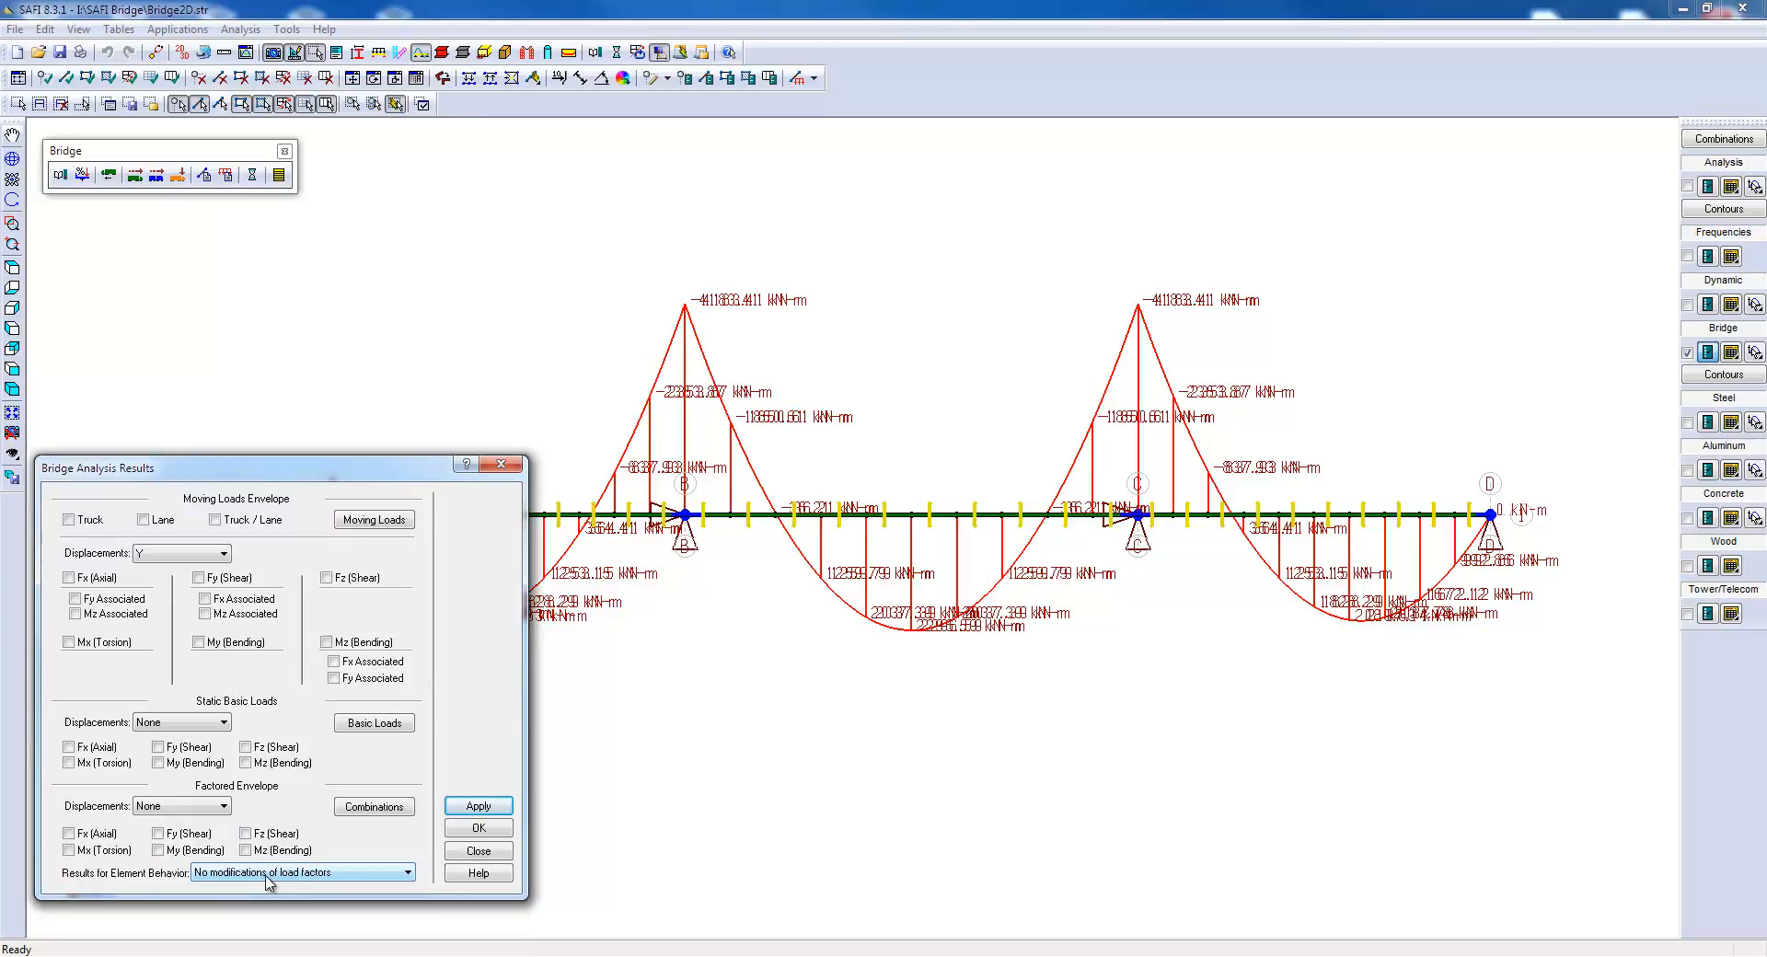
{"action": "mouse_move", "coordinate": [278, 868]}
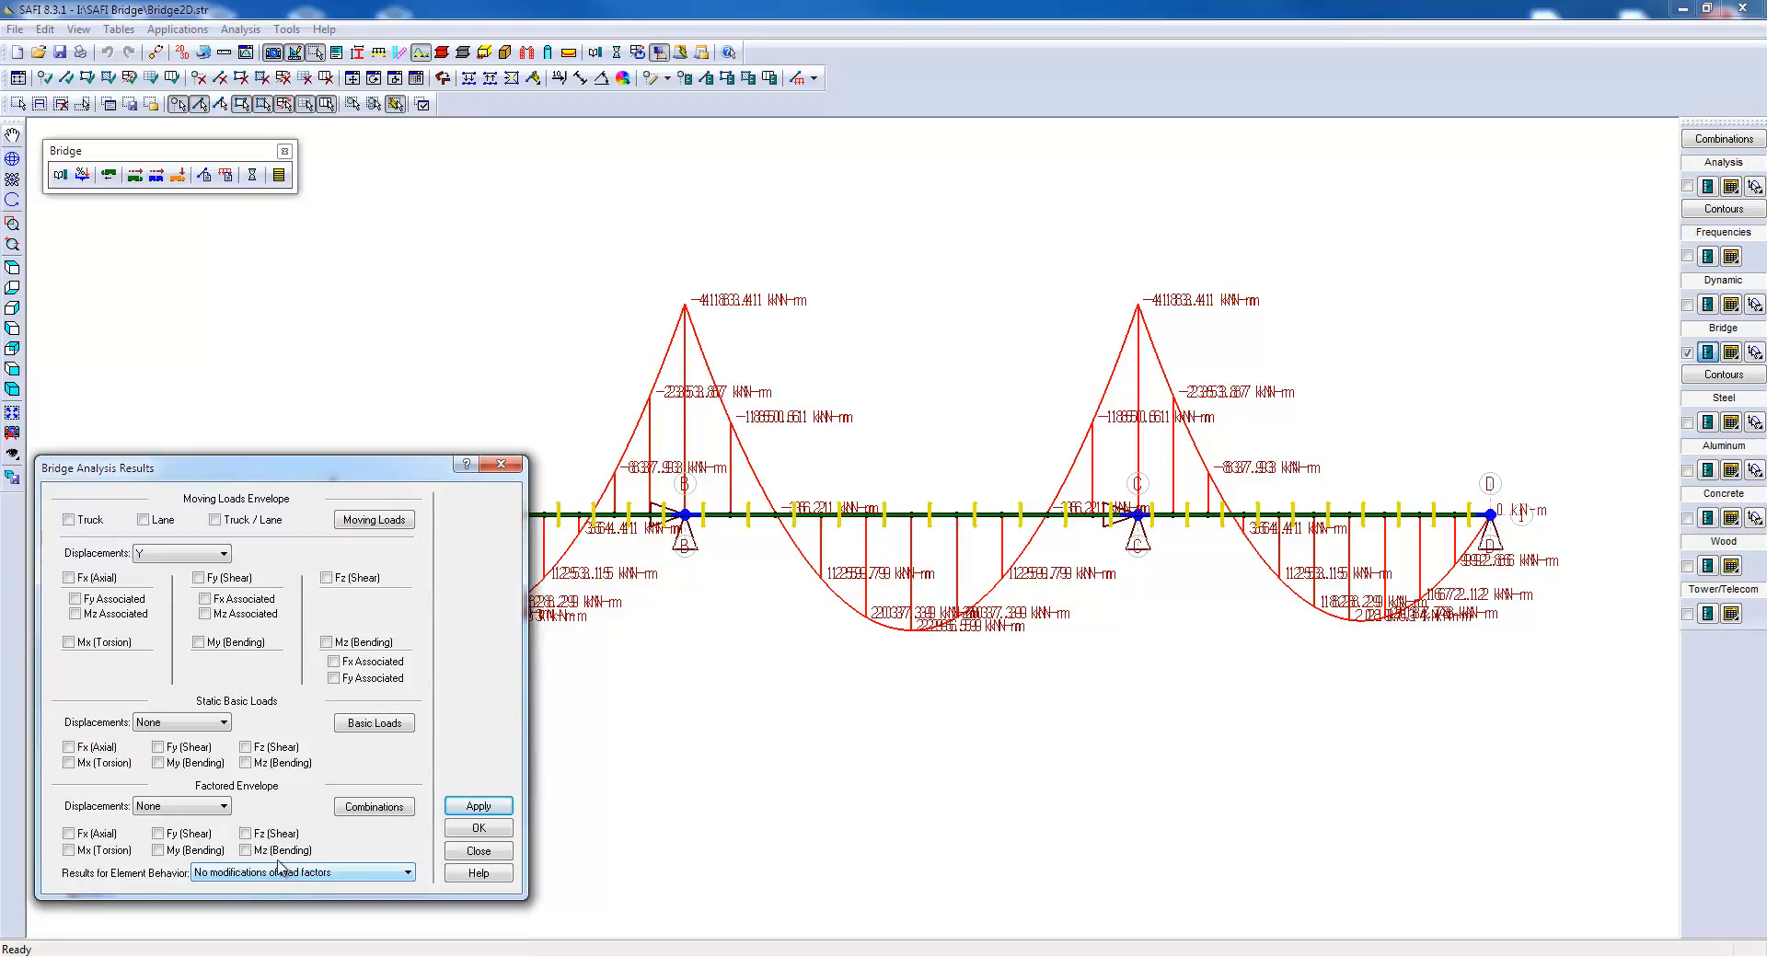
Display the factored Mz bending envelope for combination 1 - Comb.1.
{"action": "left_click", "coordinate": [373, 806]}
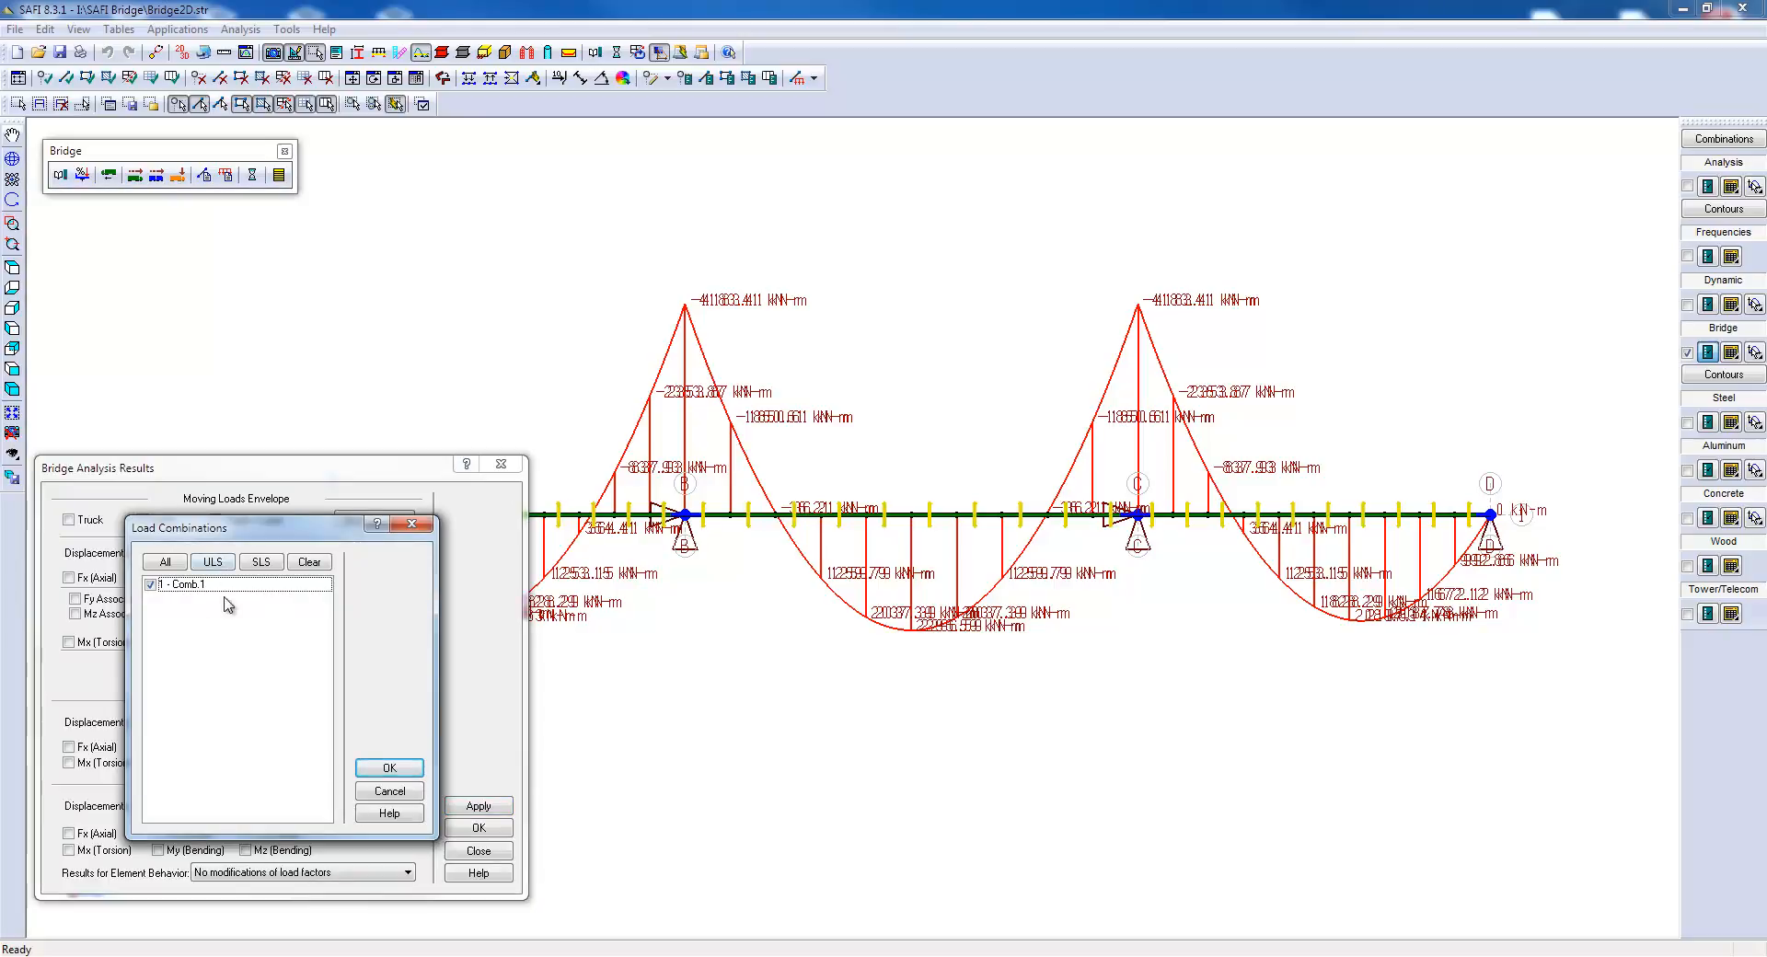
{"action": "left_click", "coordinate": [387, 767]}
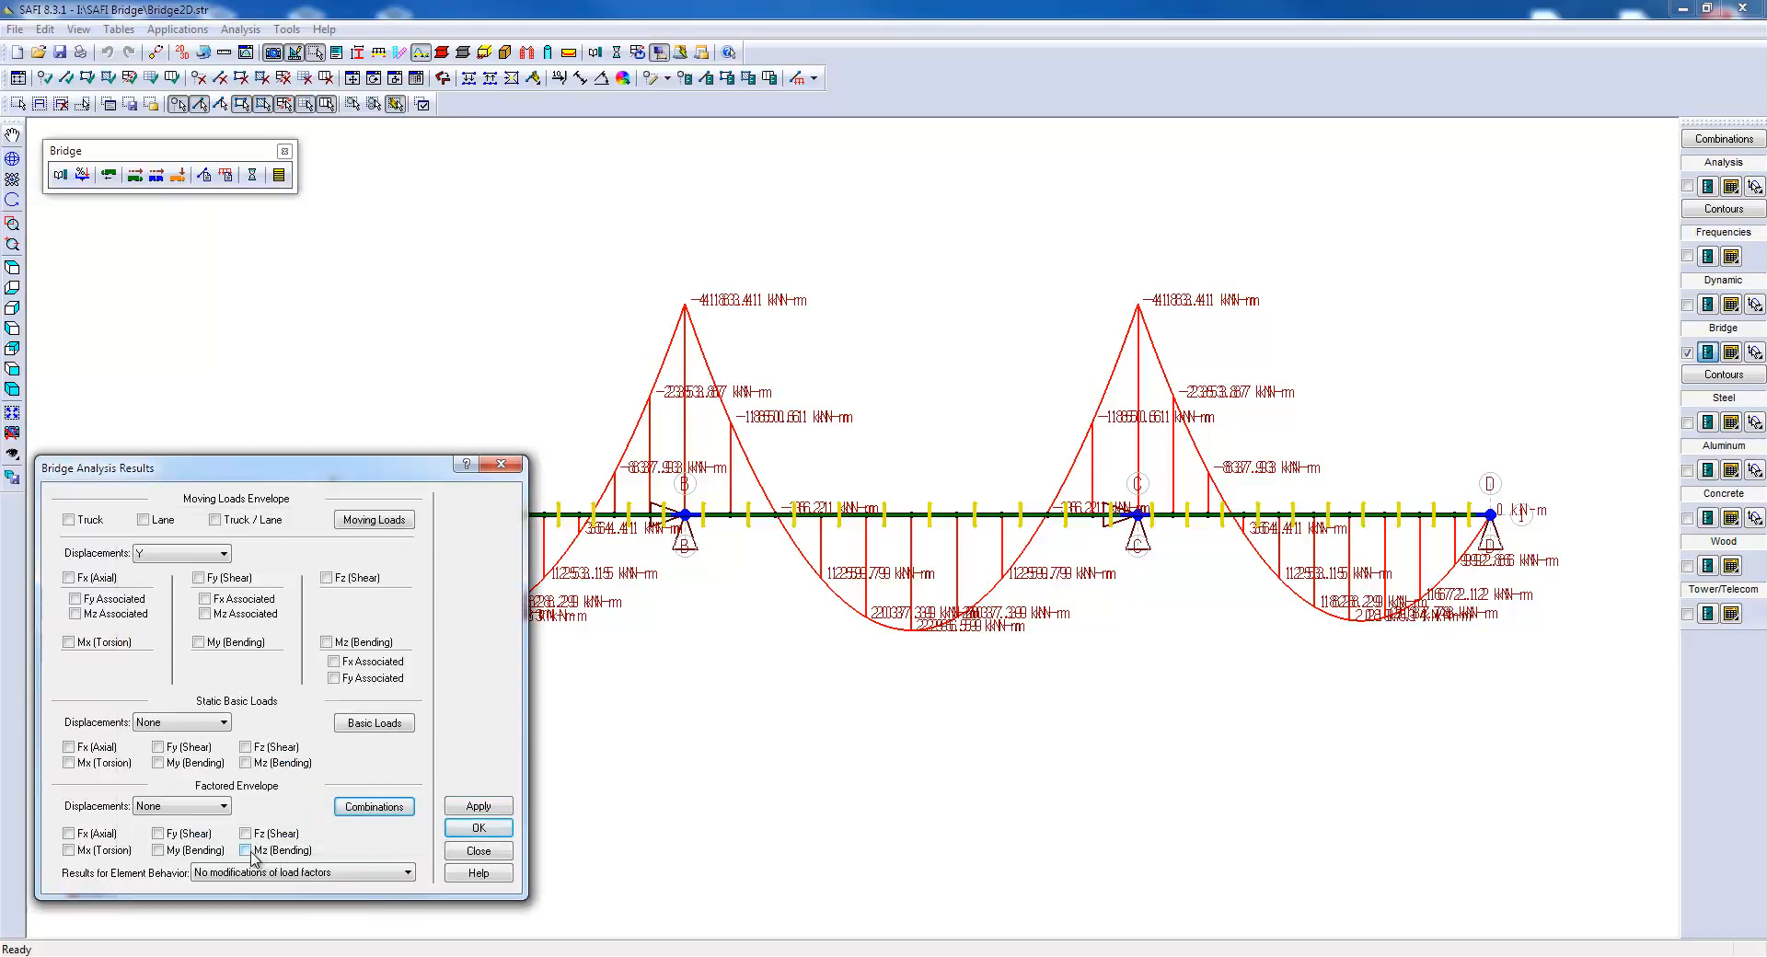
{"action": "left_click", "coordinate": [247, 850]}
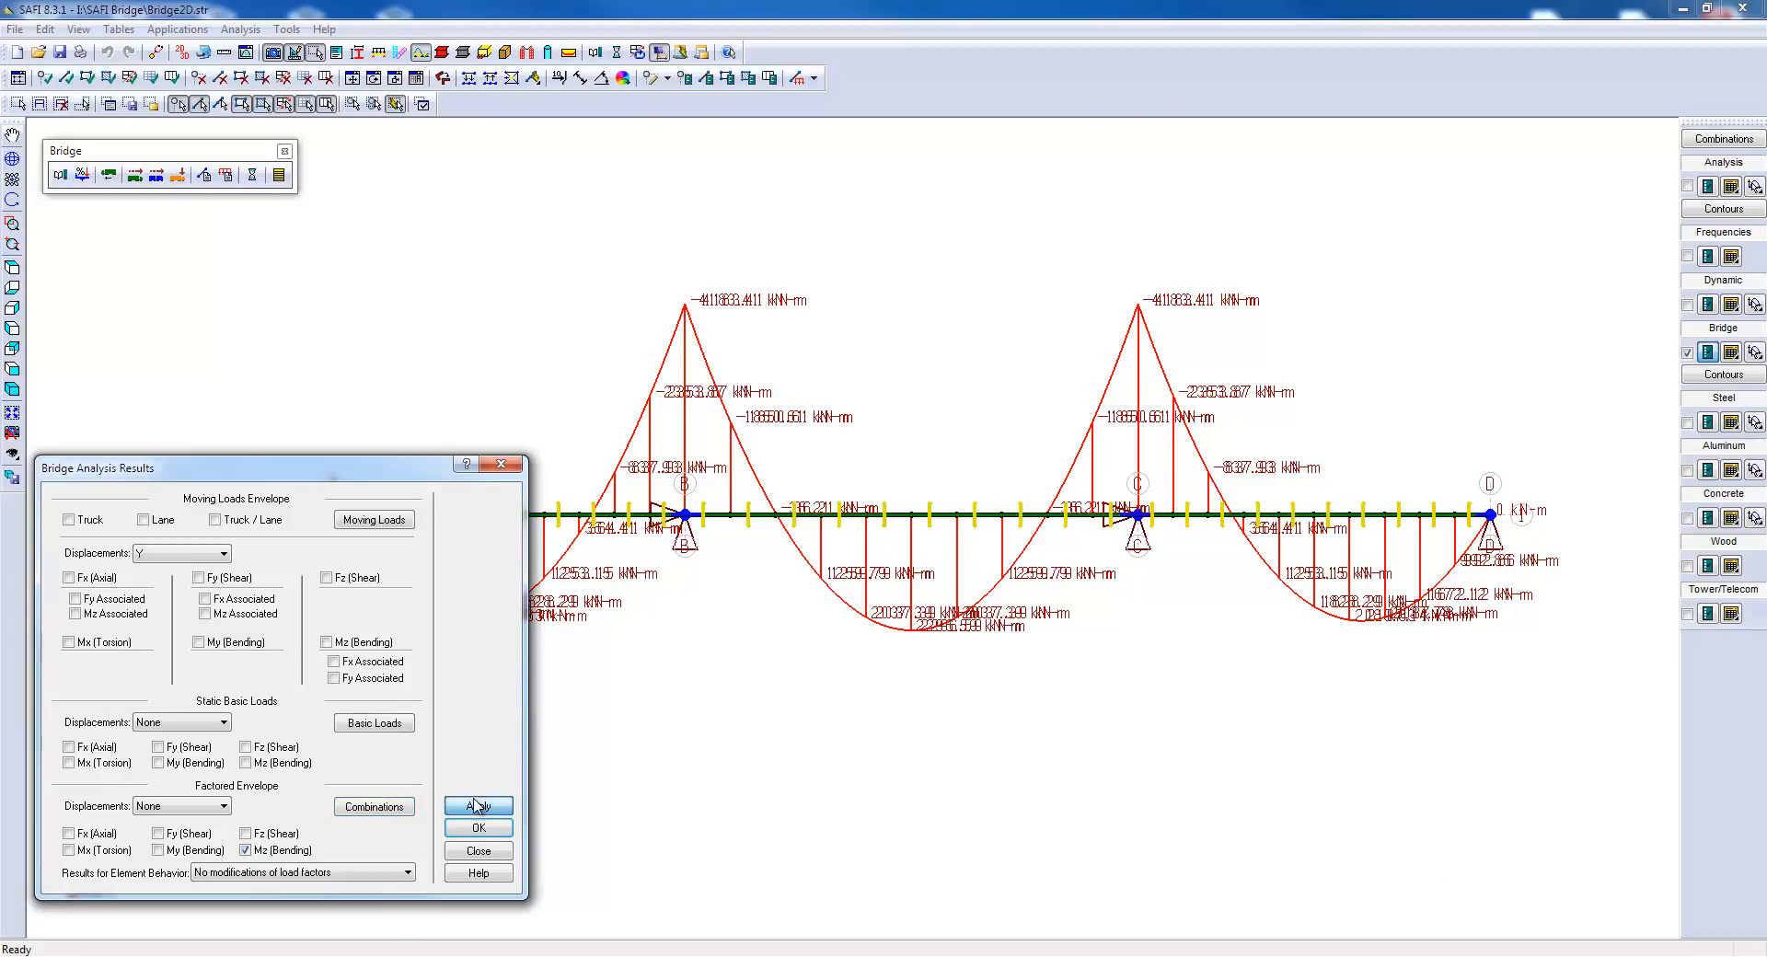
{"action": "left_click", "coordinate": [477, 805]}
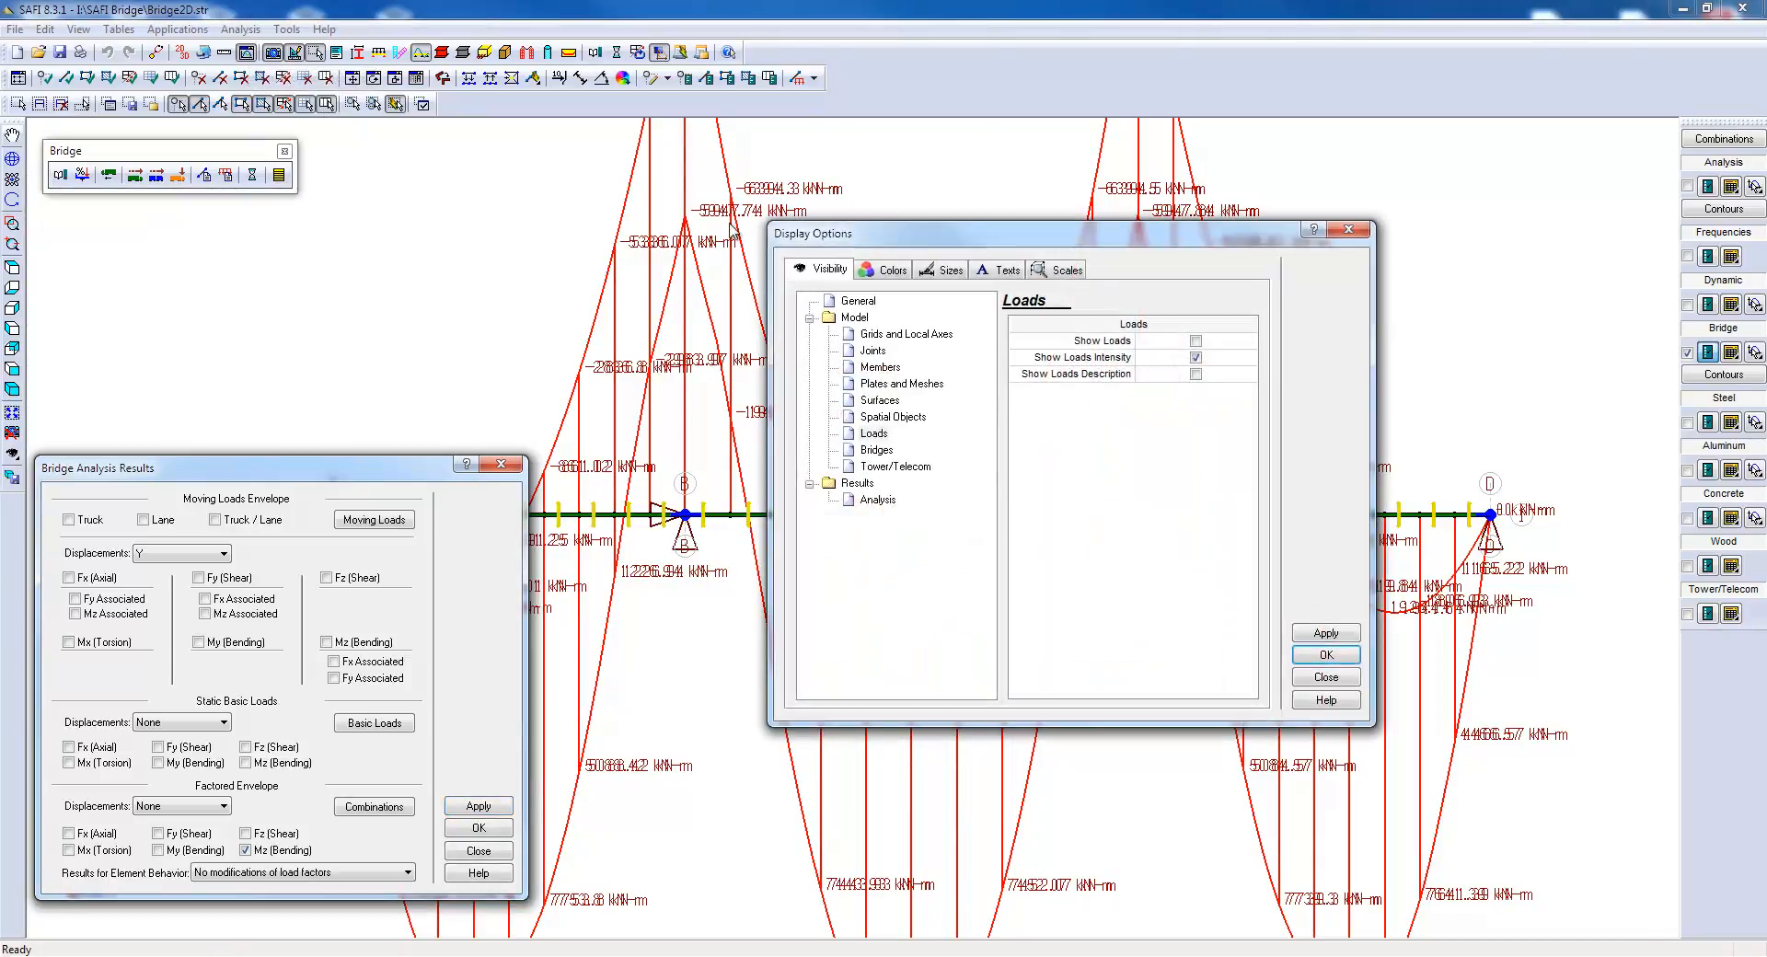
Set the analysis bending scale to 500 kN·m per metre and close the results settings.
{"action": "left_click", "coordinate": [1064, 269]}
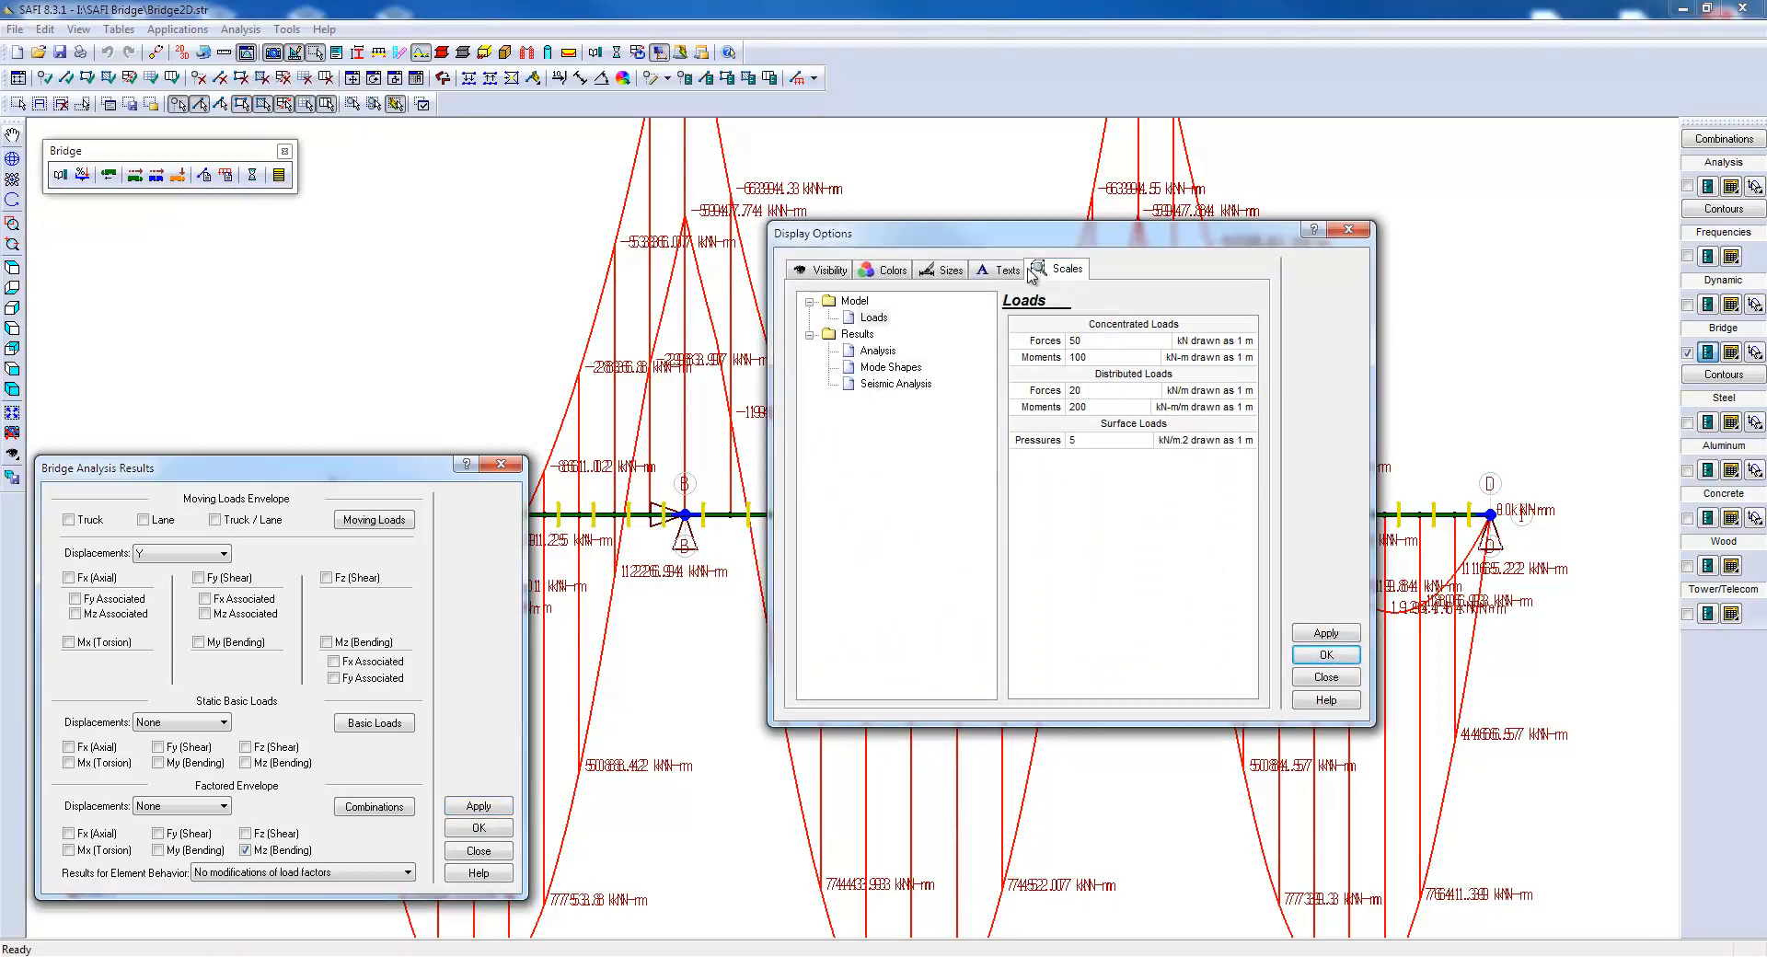
{"action": "left_click", "coordinate": [877, 351]}
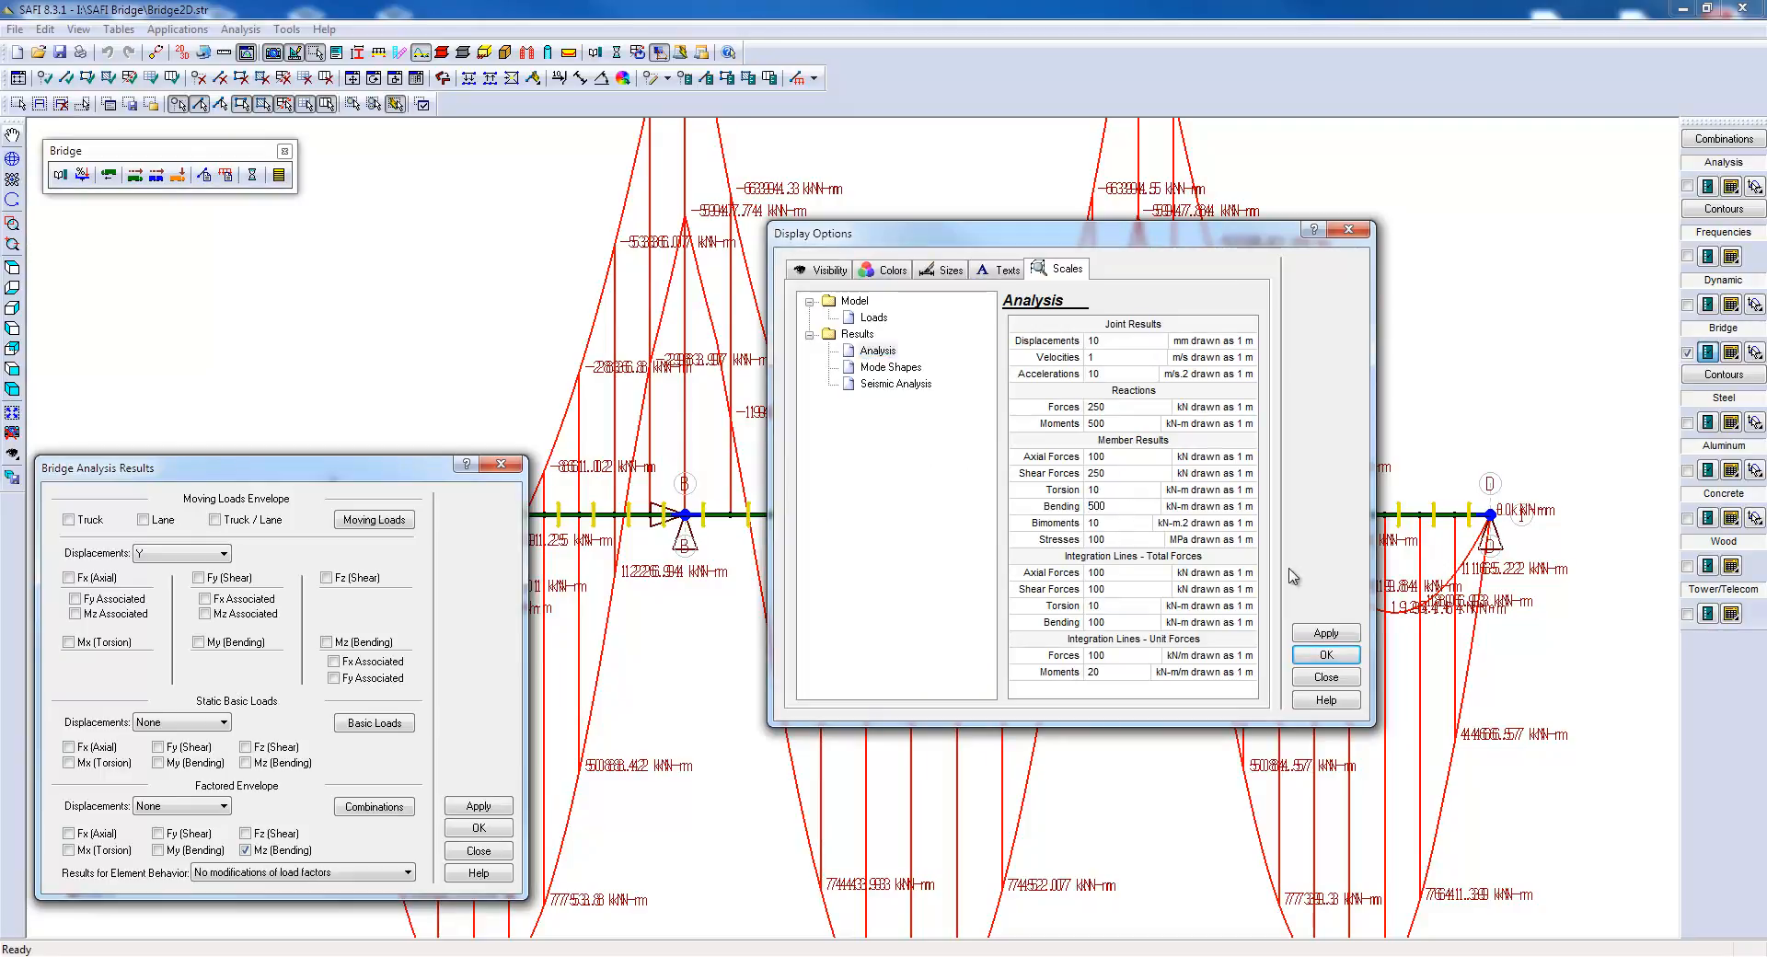
{"action": "left_click", "coordinate": [1324, 655]}
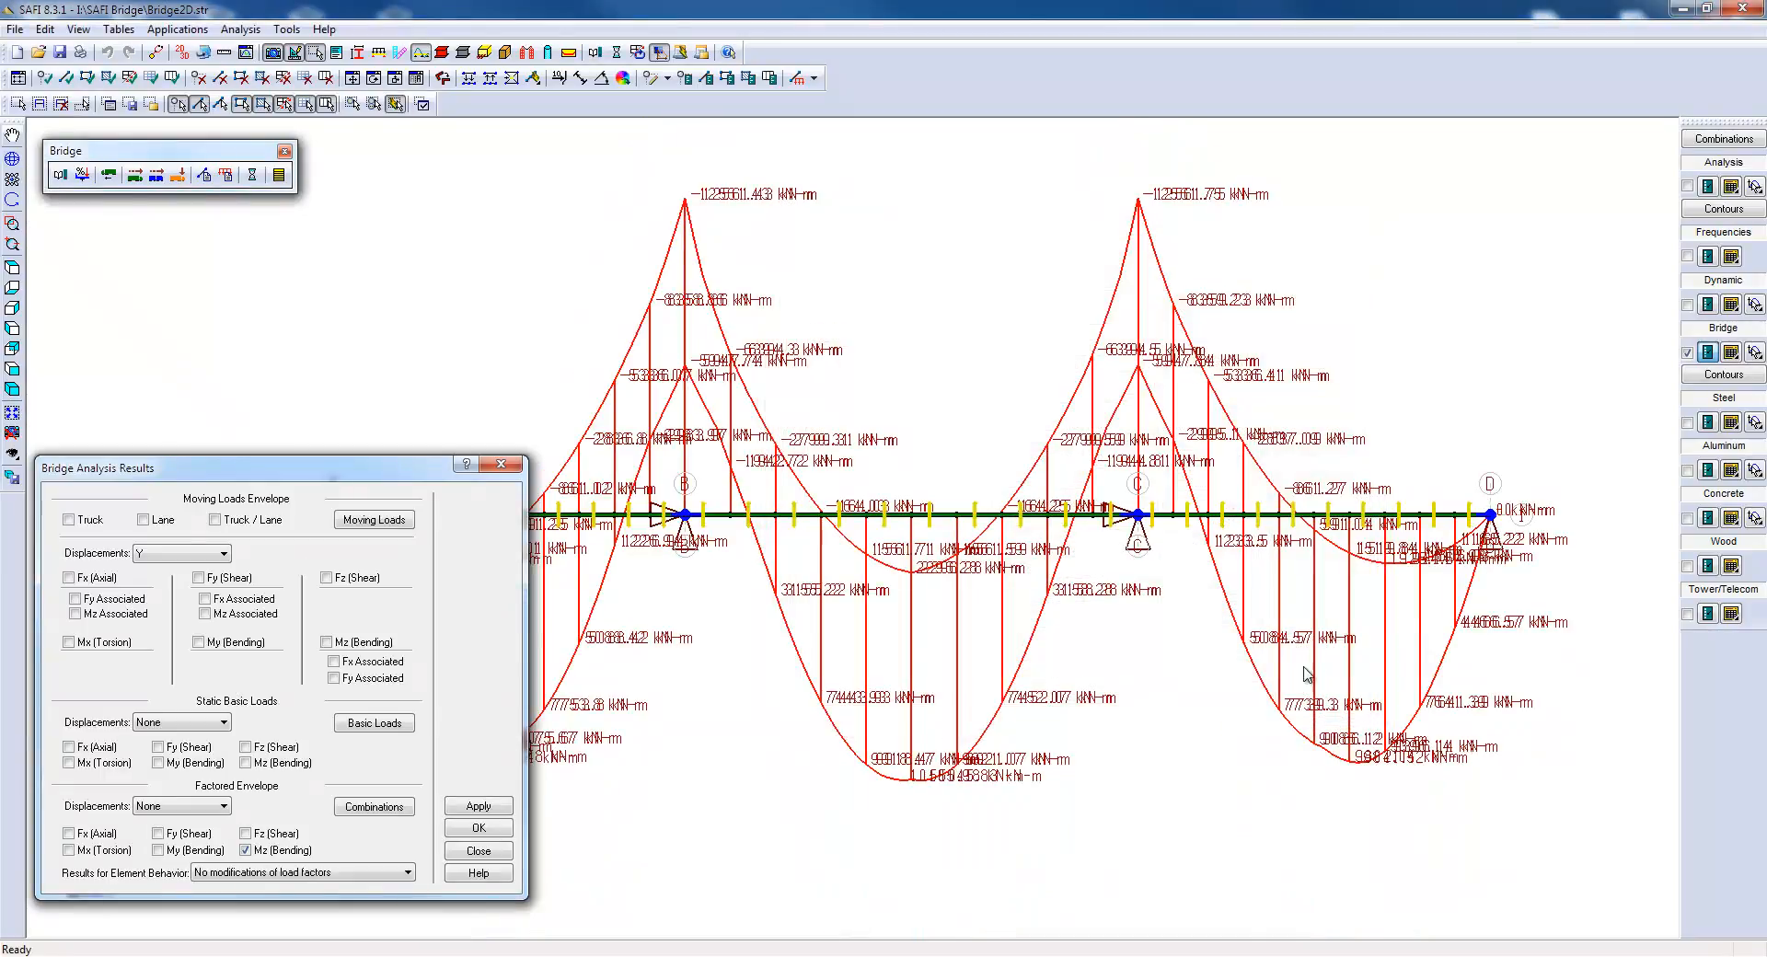
{"action": "left_click", "coordinate": [478, 851]}
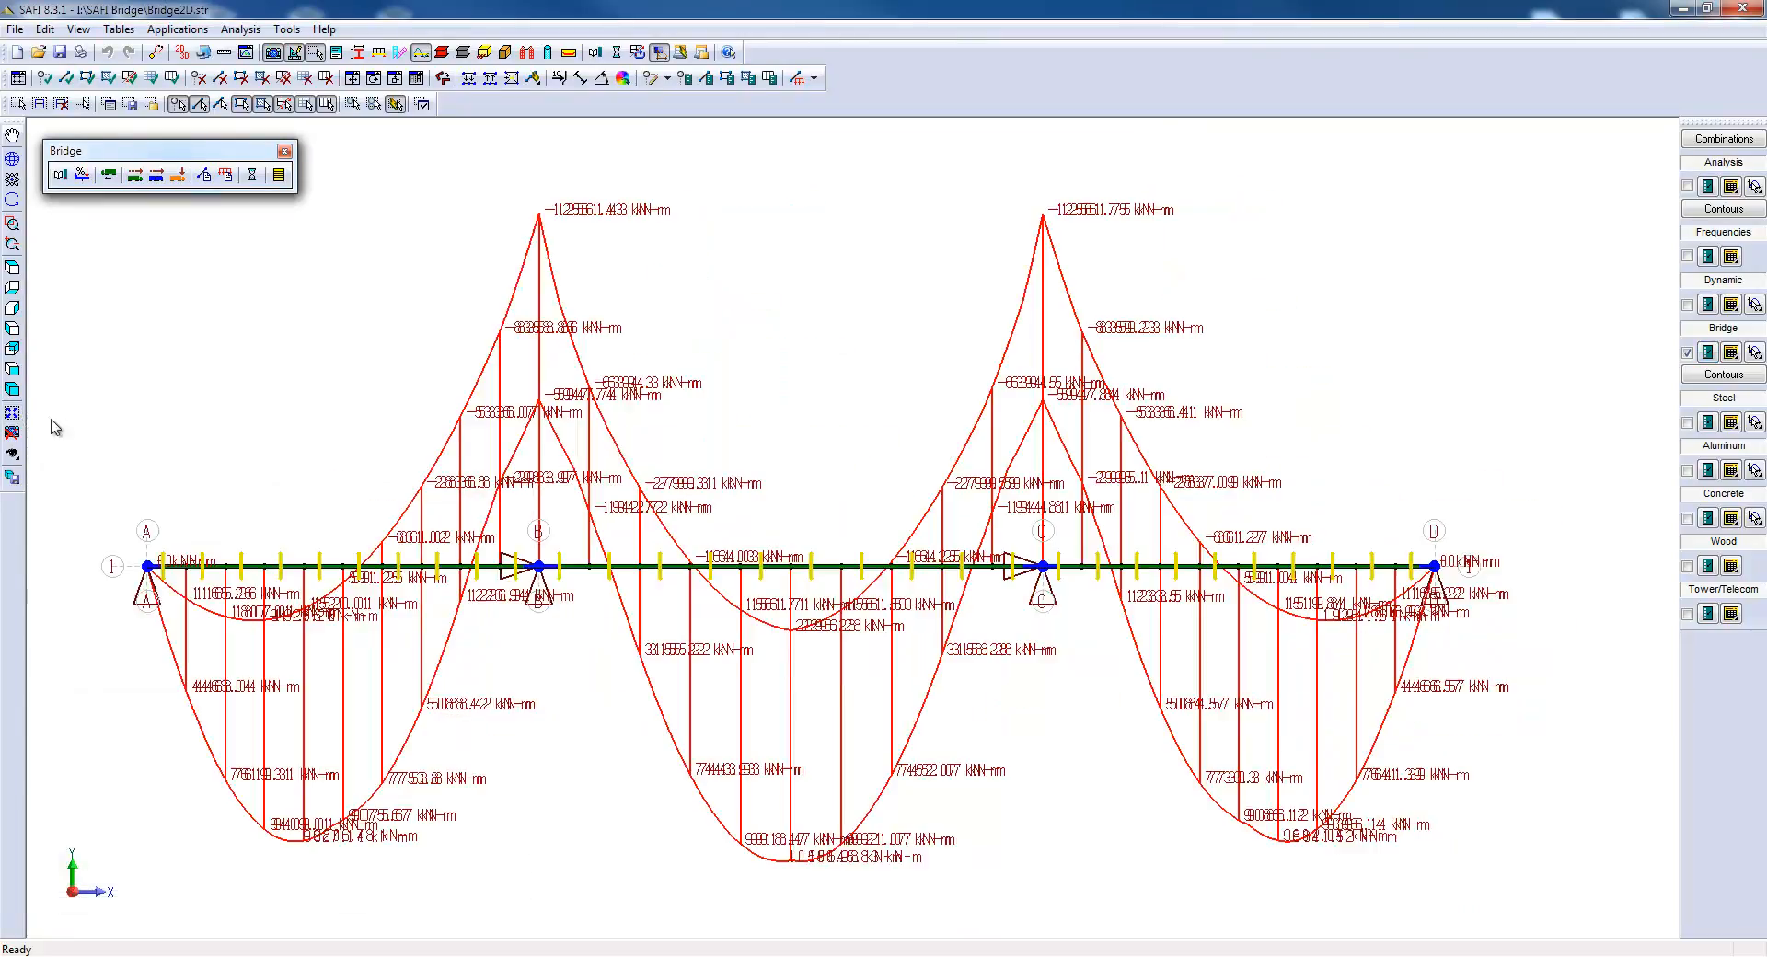
Open the menu of bridge result displays.
{"action": "left_click", "coordinate": [1731, 351]}
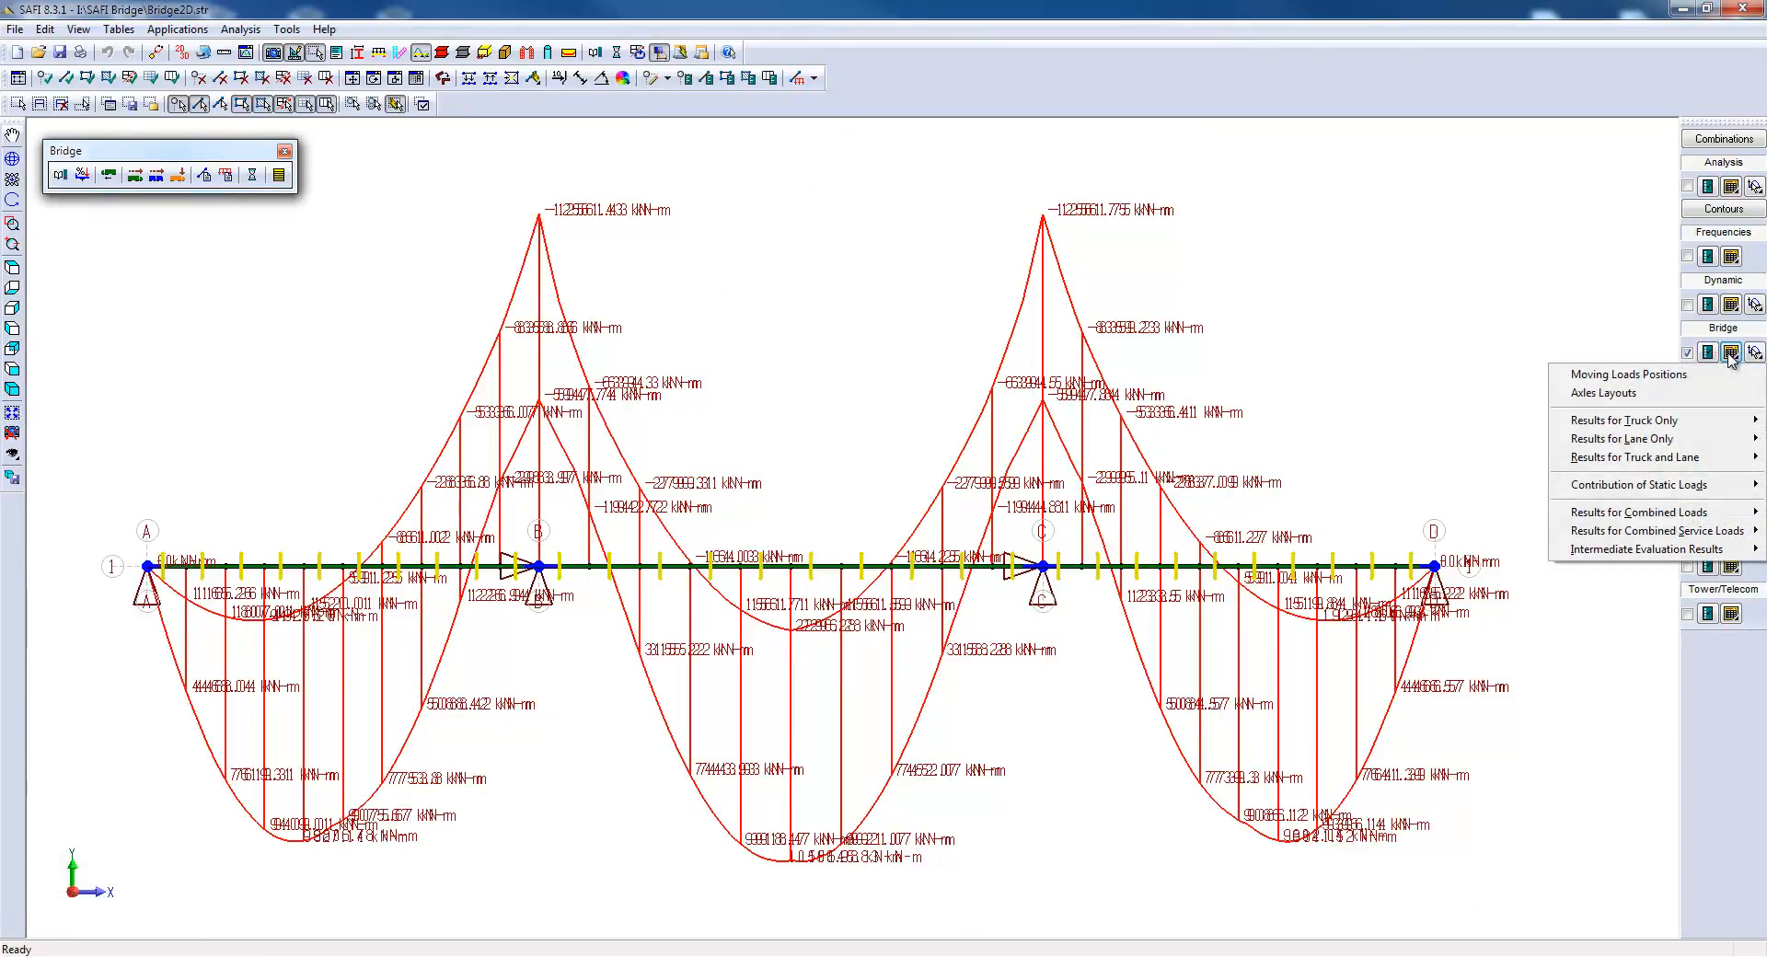
{"action": "mouse_move", "coordinate": [1627, 392]}
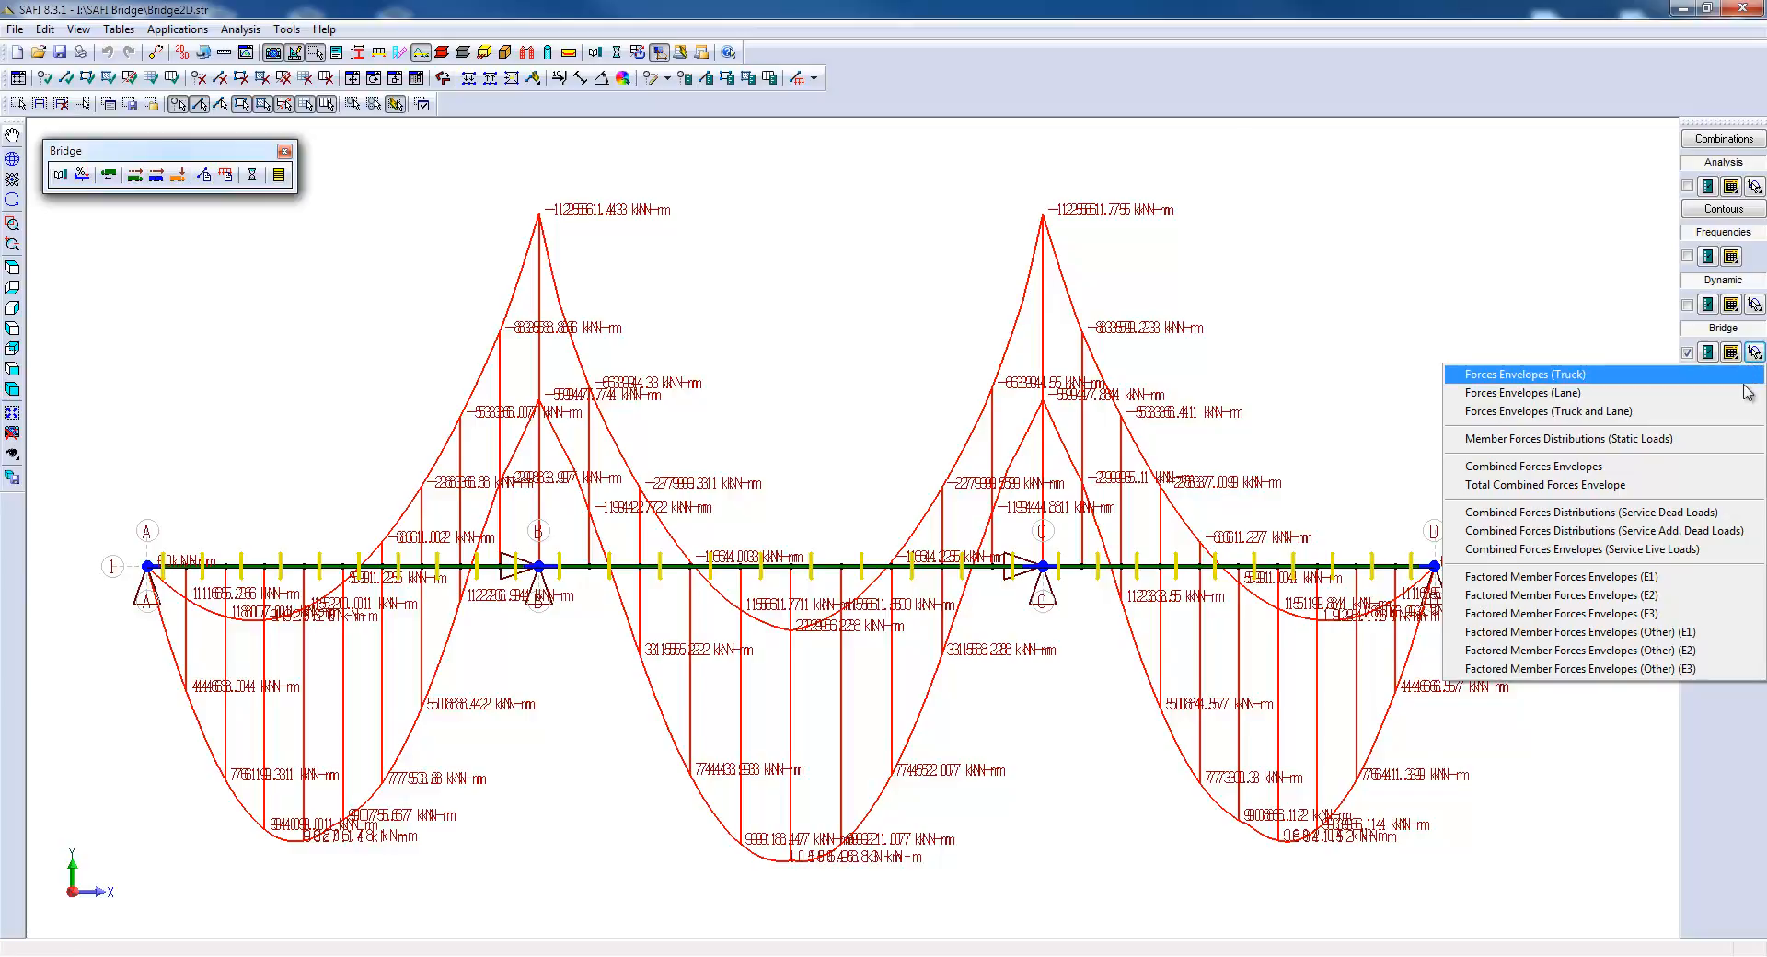
{"action": "mouse_move", "coordinate": [1566, 465]}
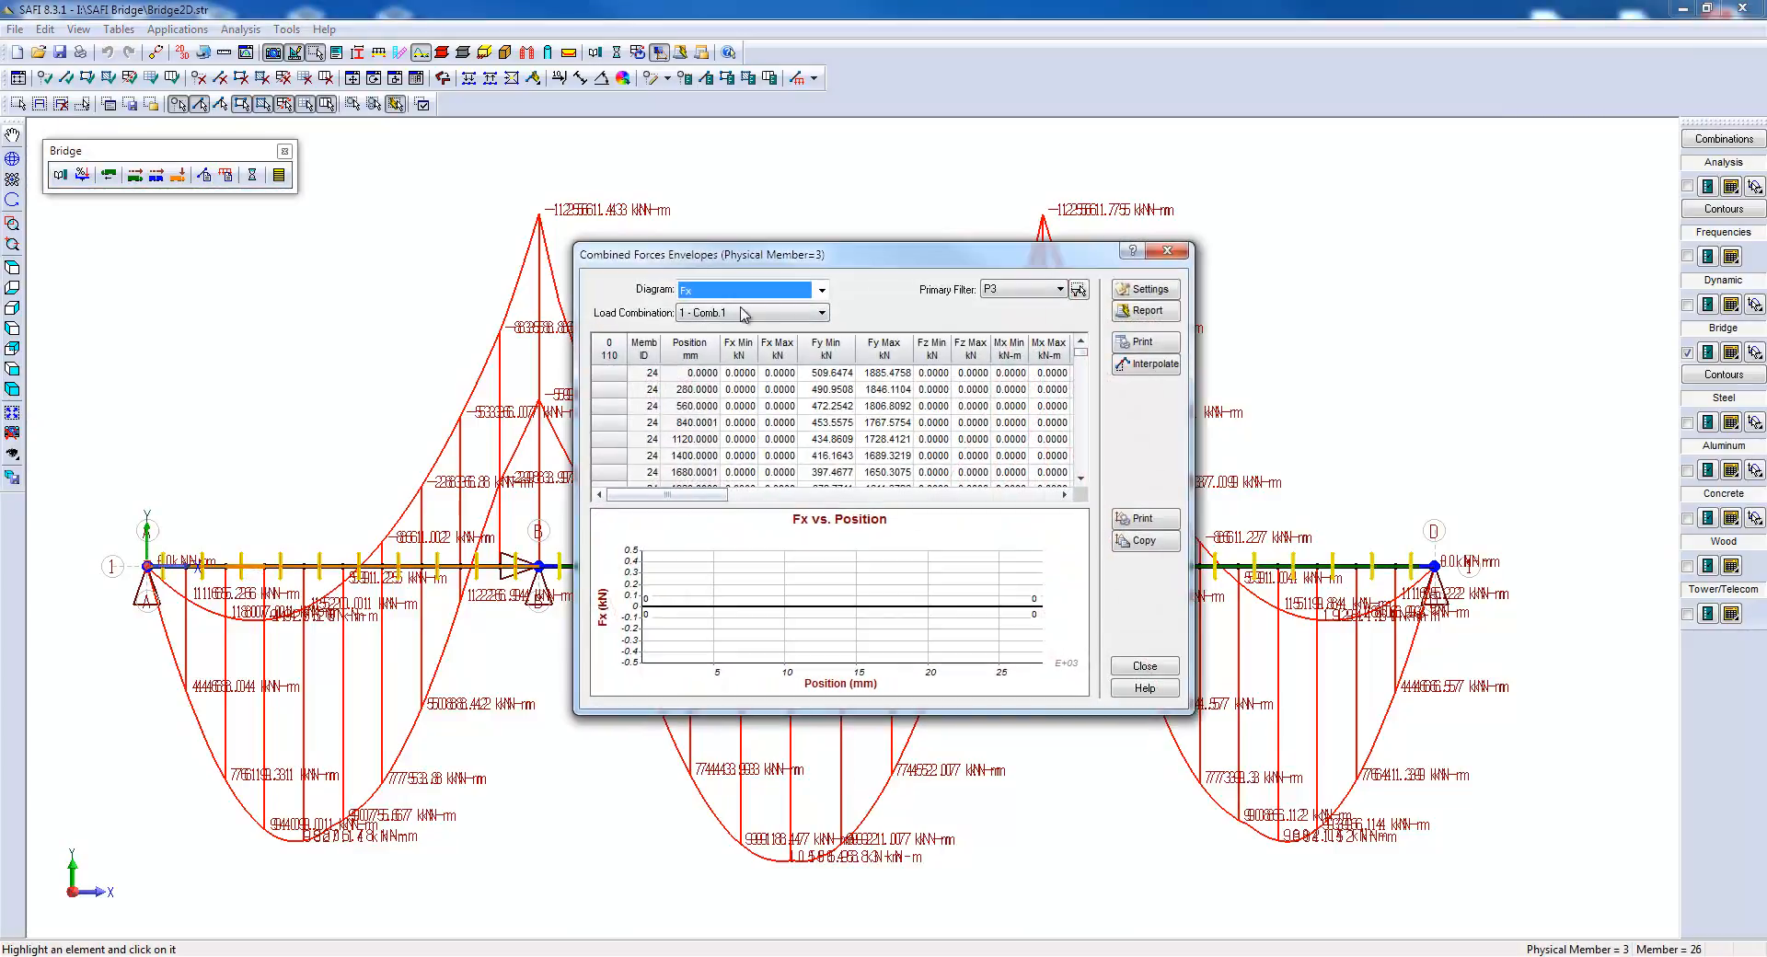
Plot member 3's Mz bending moment envelope graph, review it, and close the envelope window.
{"action": "left_click", "coordinate": [820, 290]}
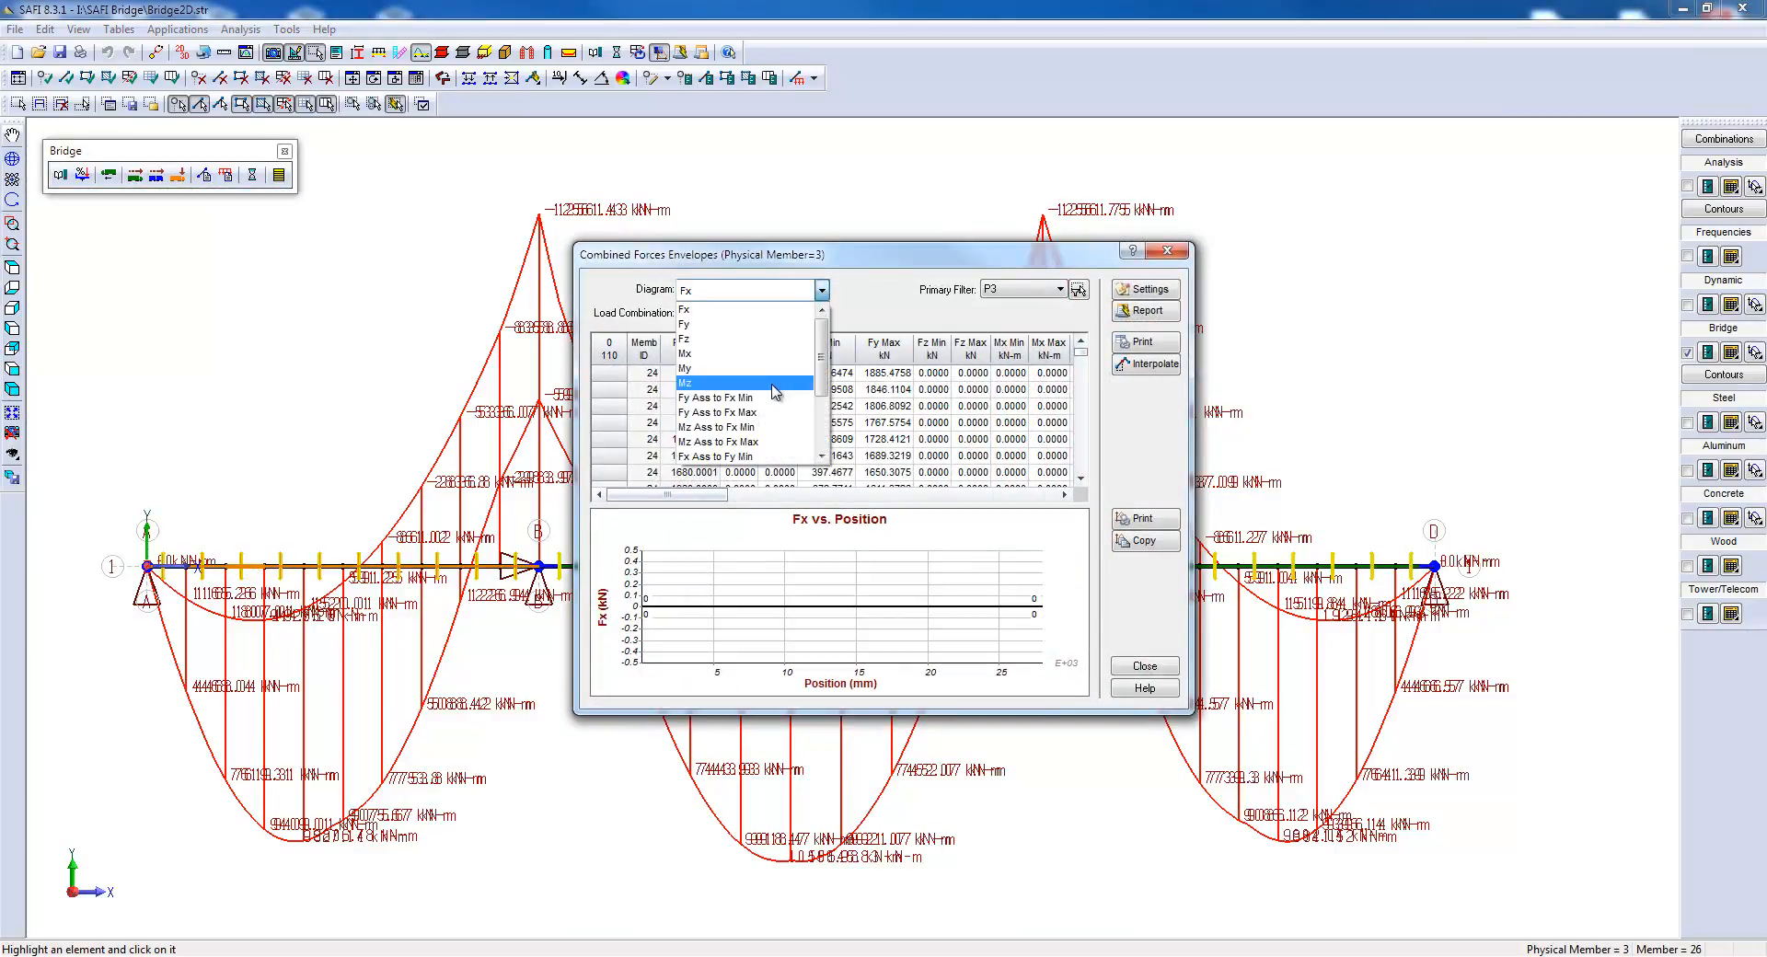
{"action": "left_click", "coordinate": [684, 382]}
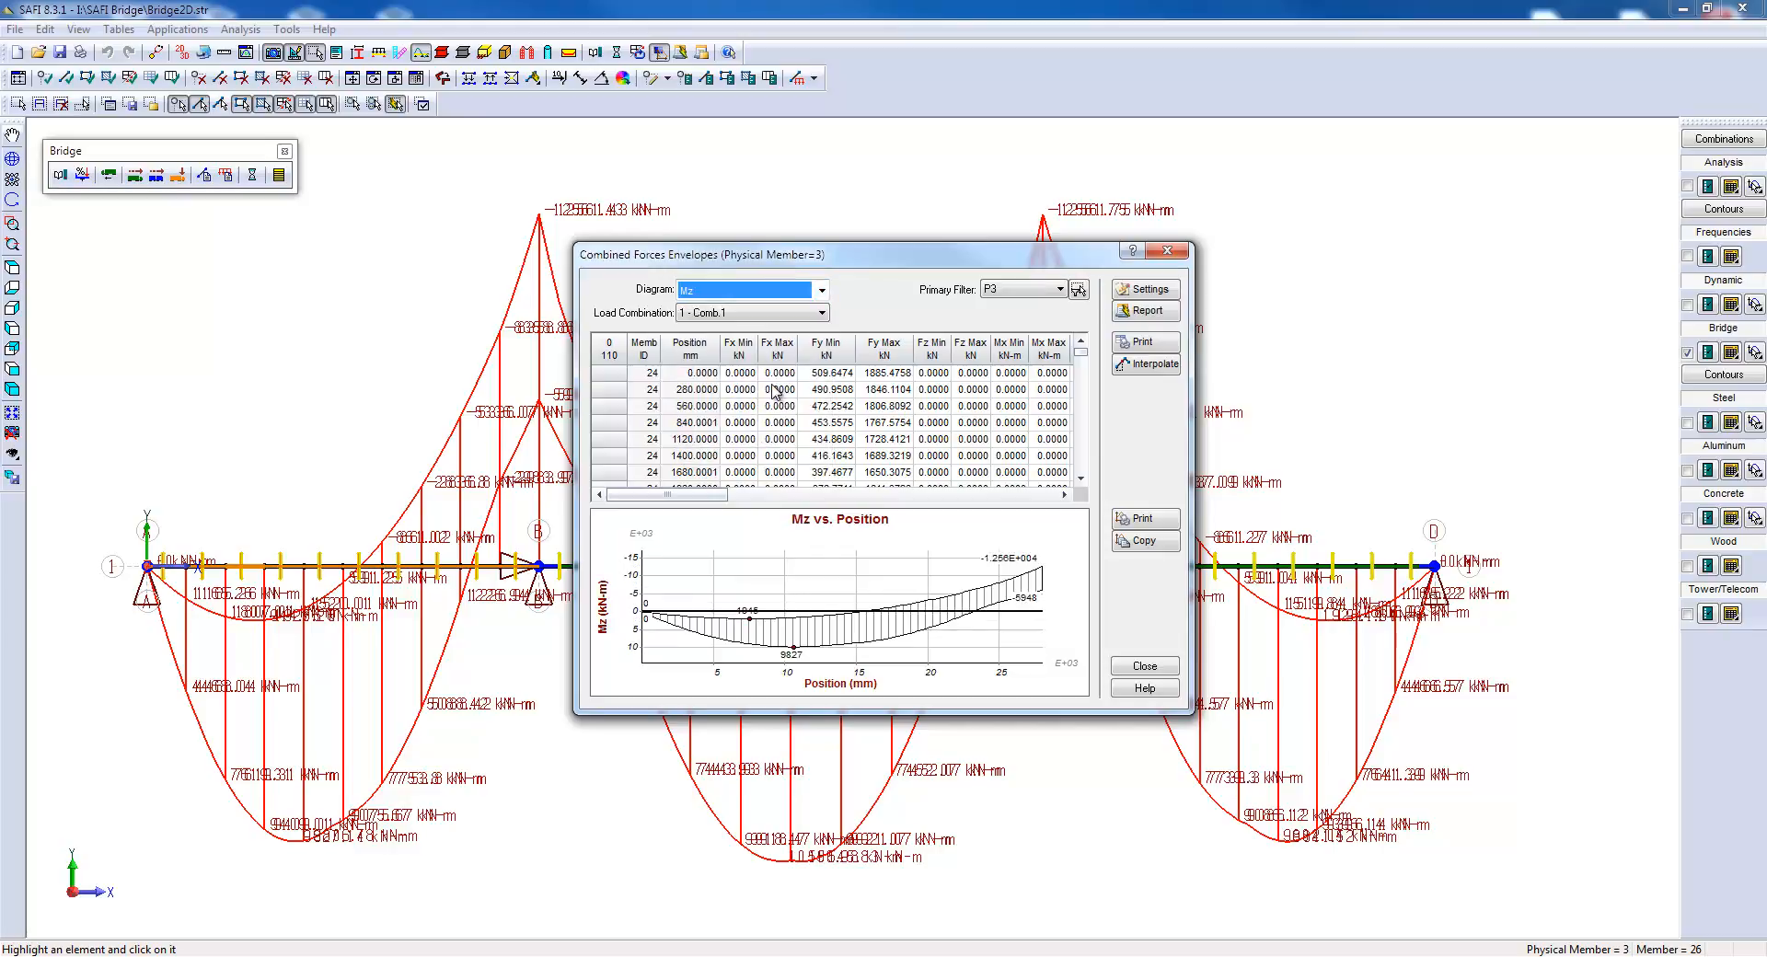
{"action": "mouse_move", "coordinate": [558, 560]}
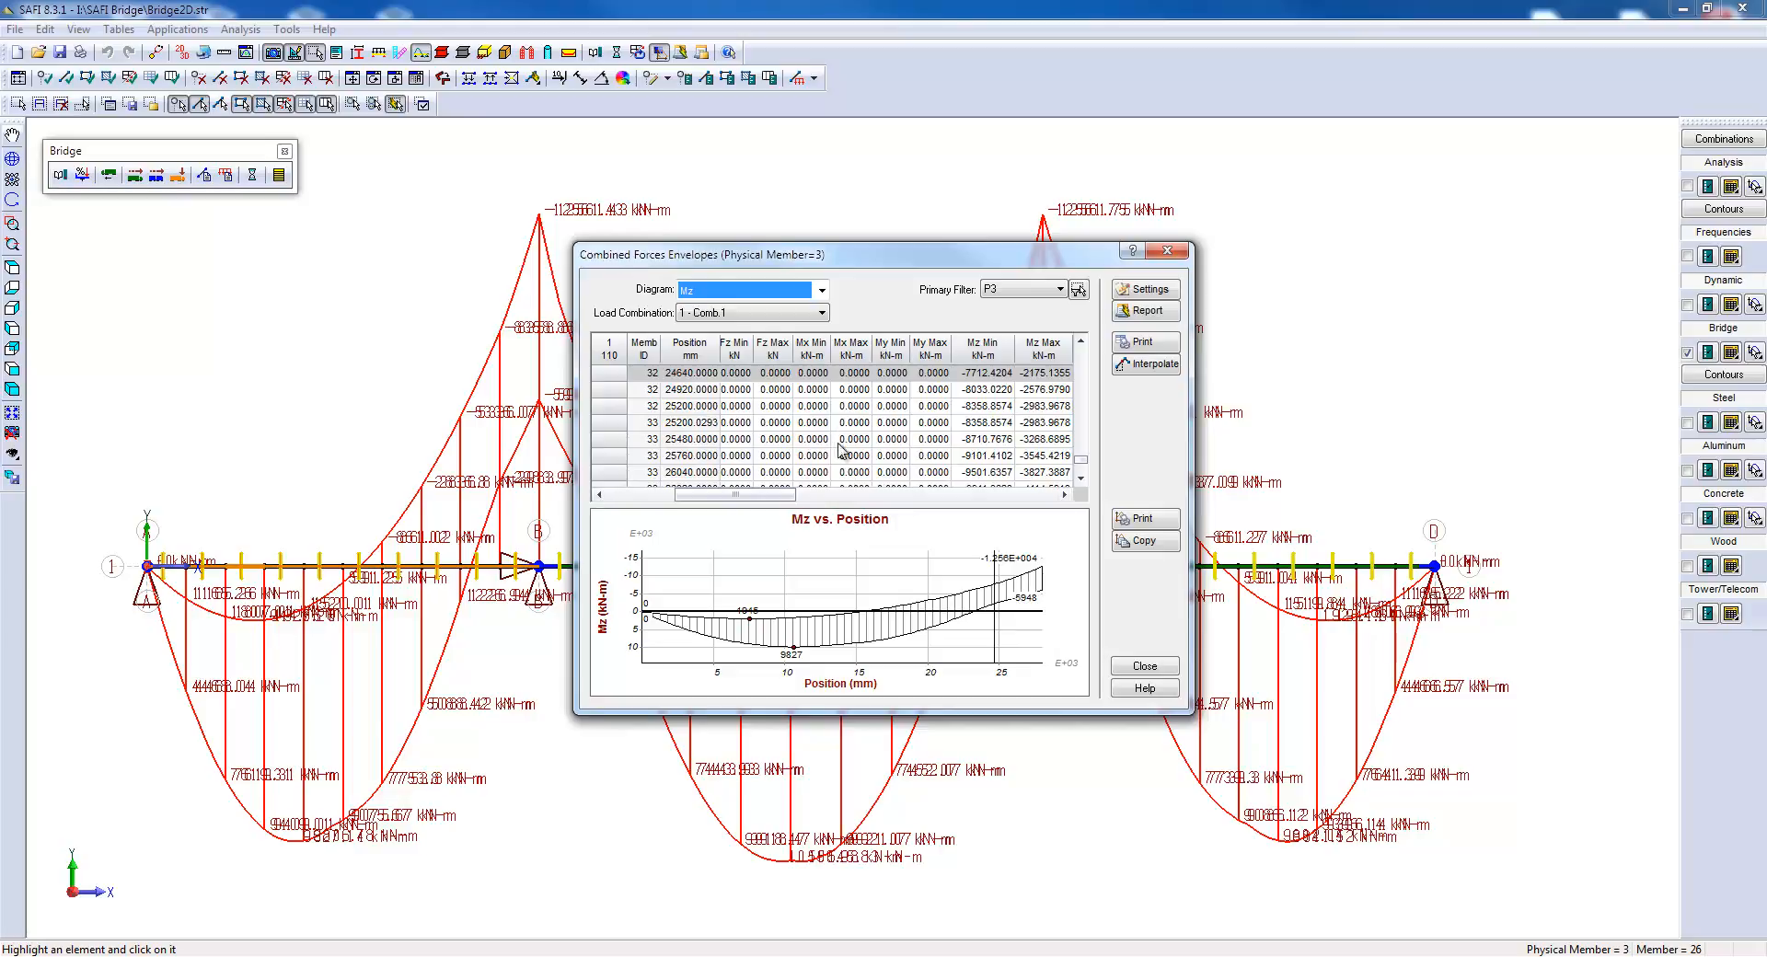
{"action": "left_click", "coordinate": [1141, 665]}
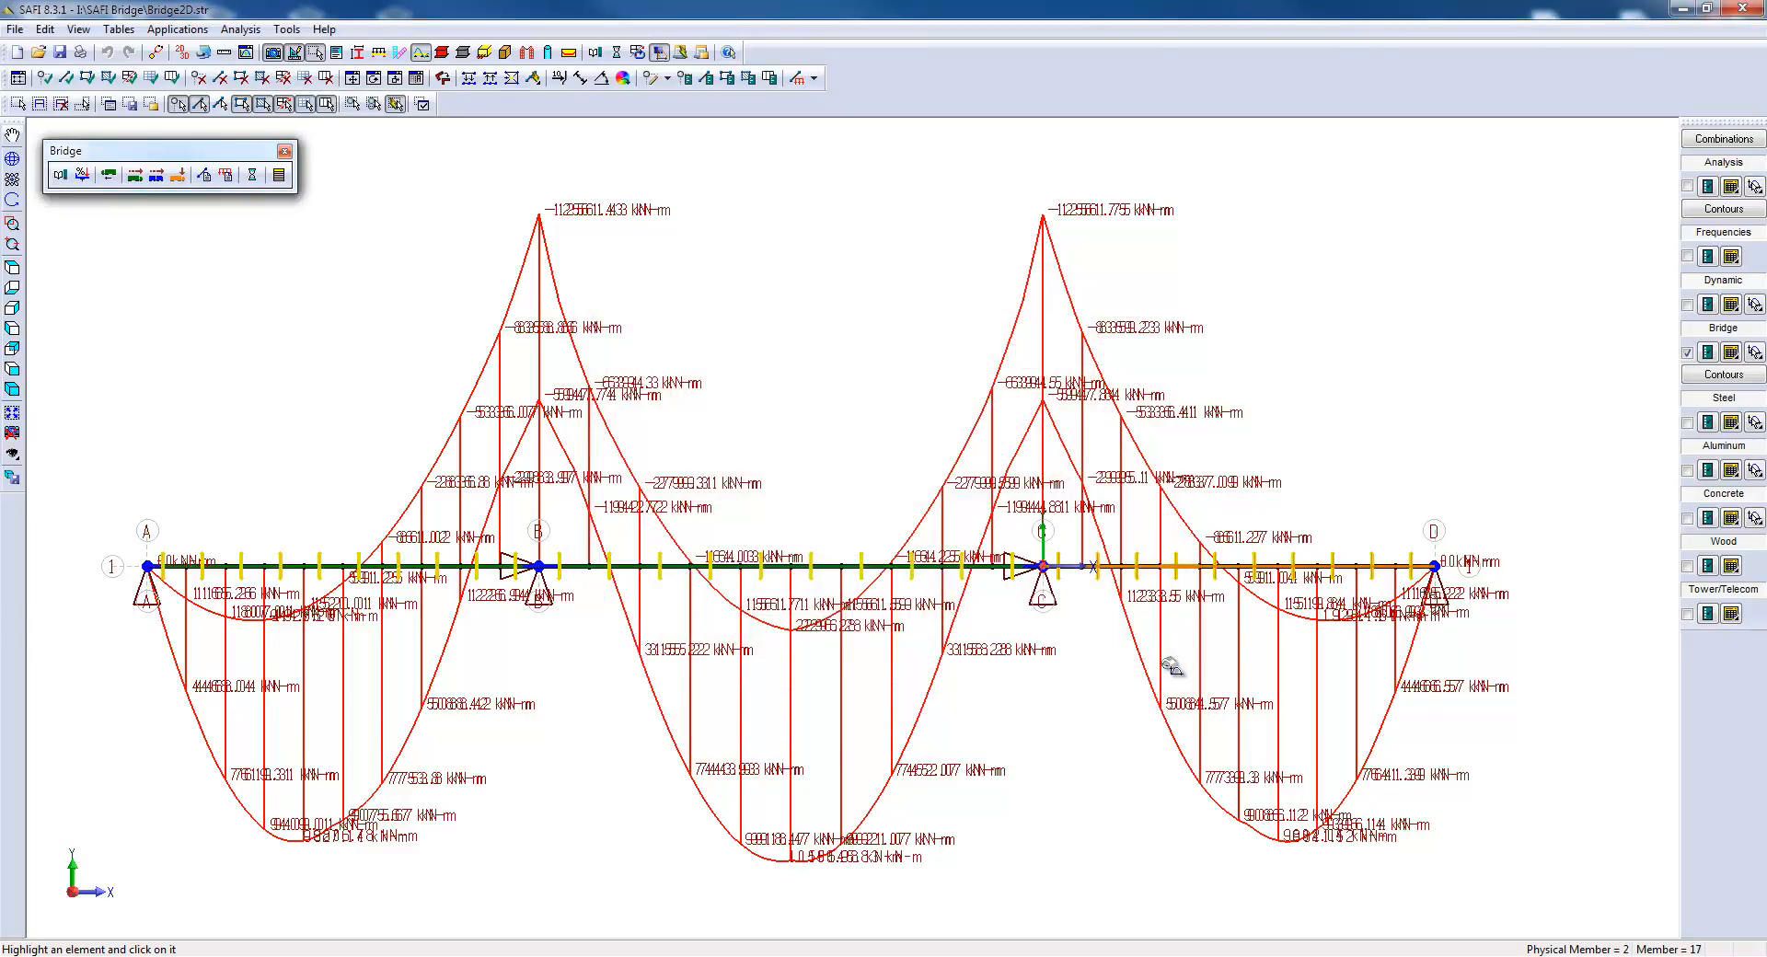